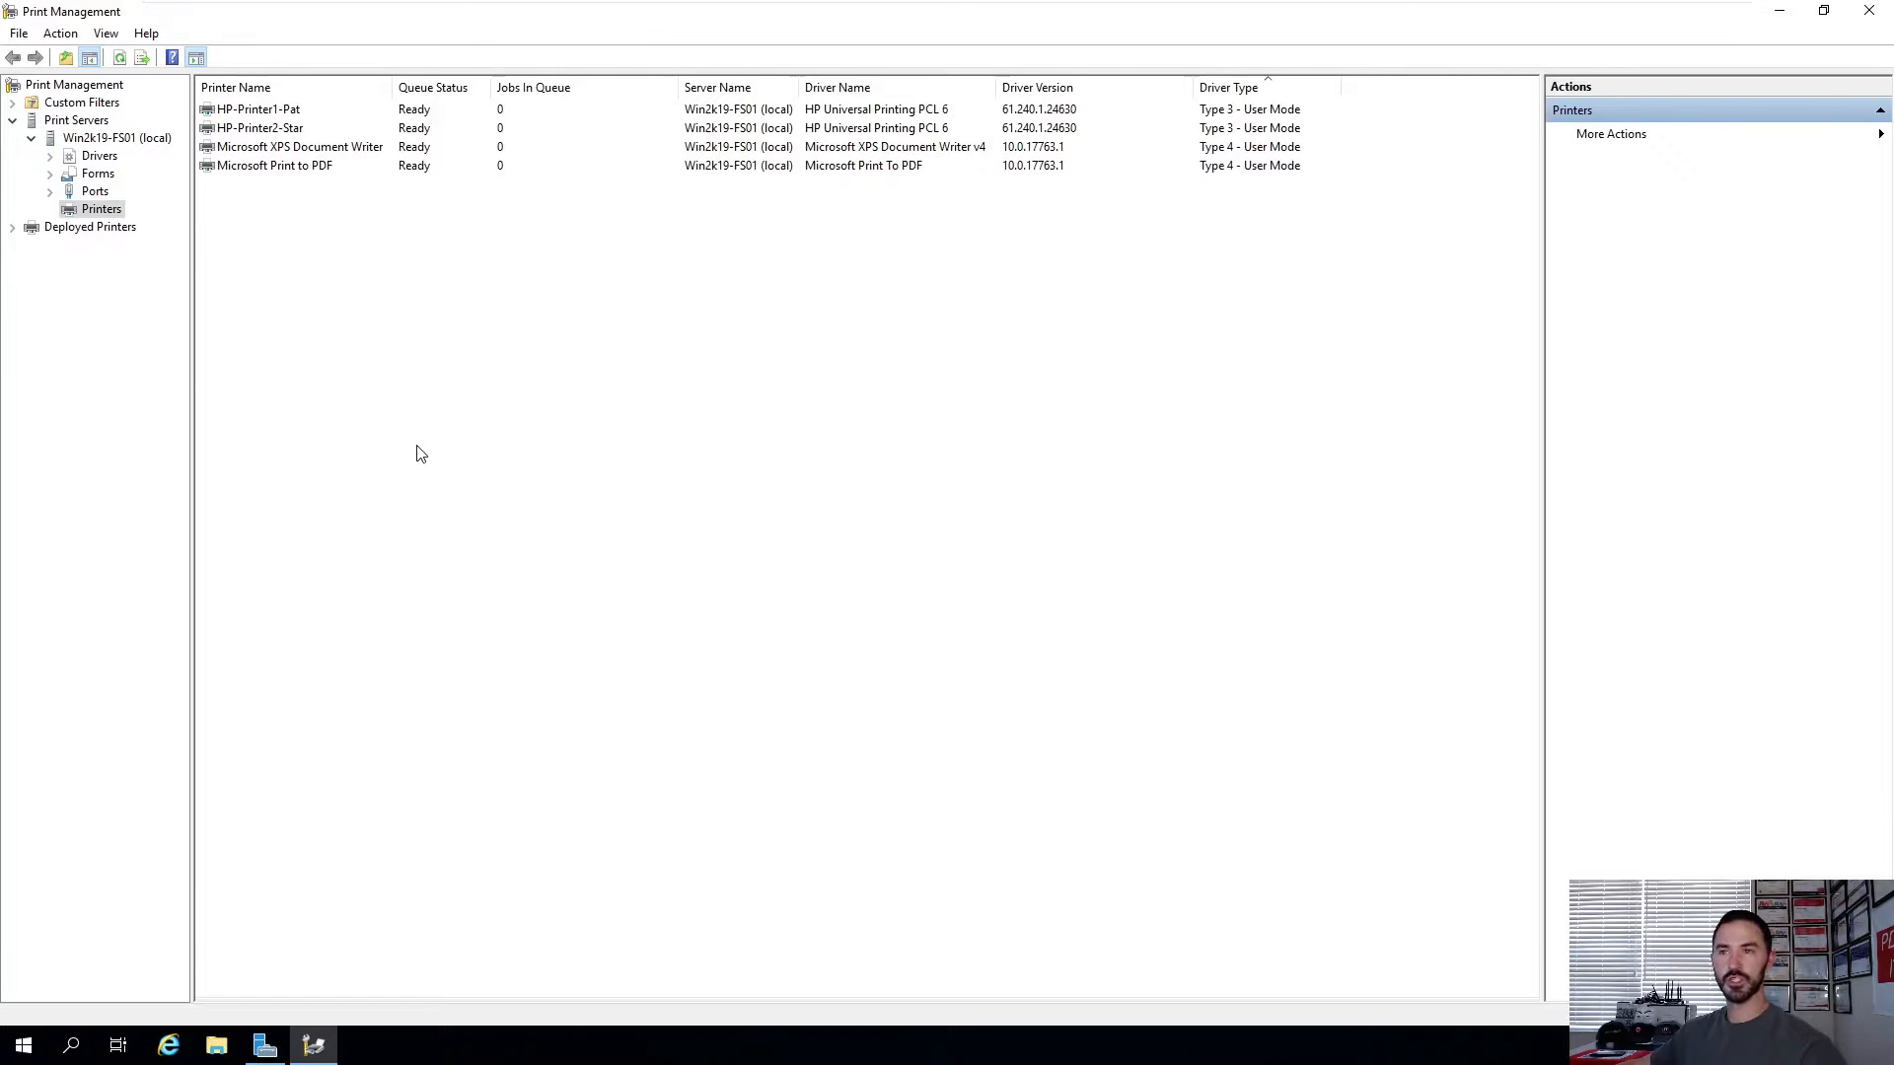
- Switch to the Win2k19-DC01 VM and send Ctrl+Alt+Delete to unlock it
right_click(416, 453)
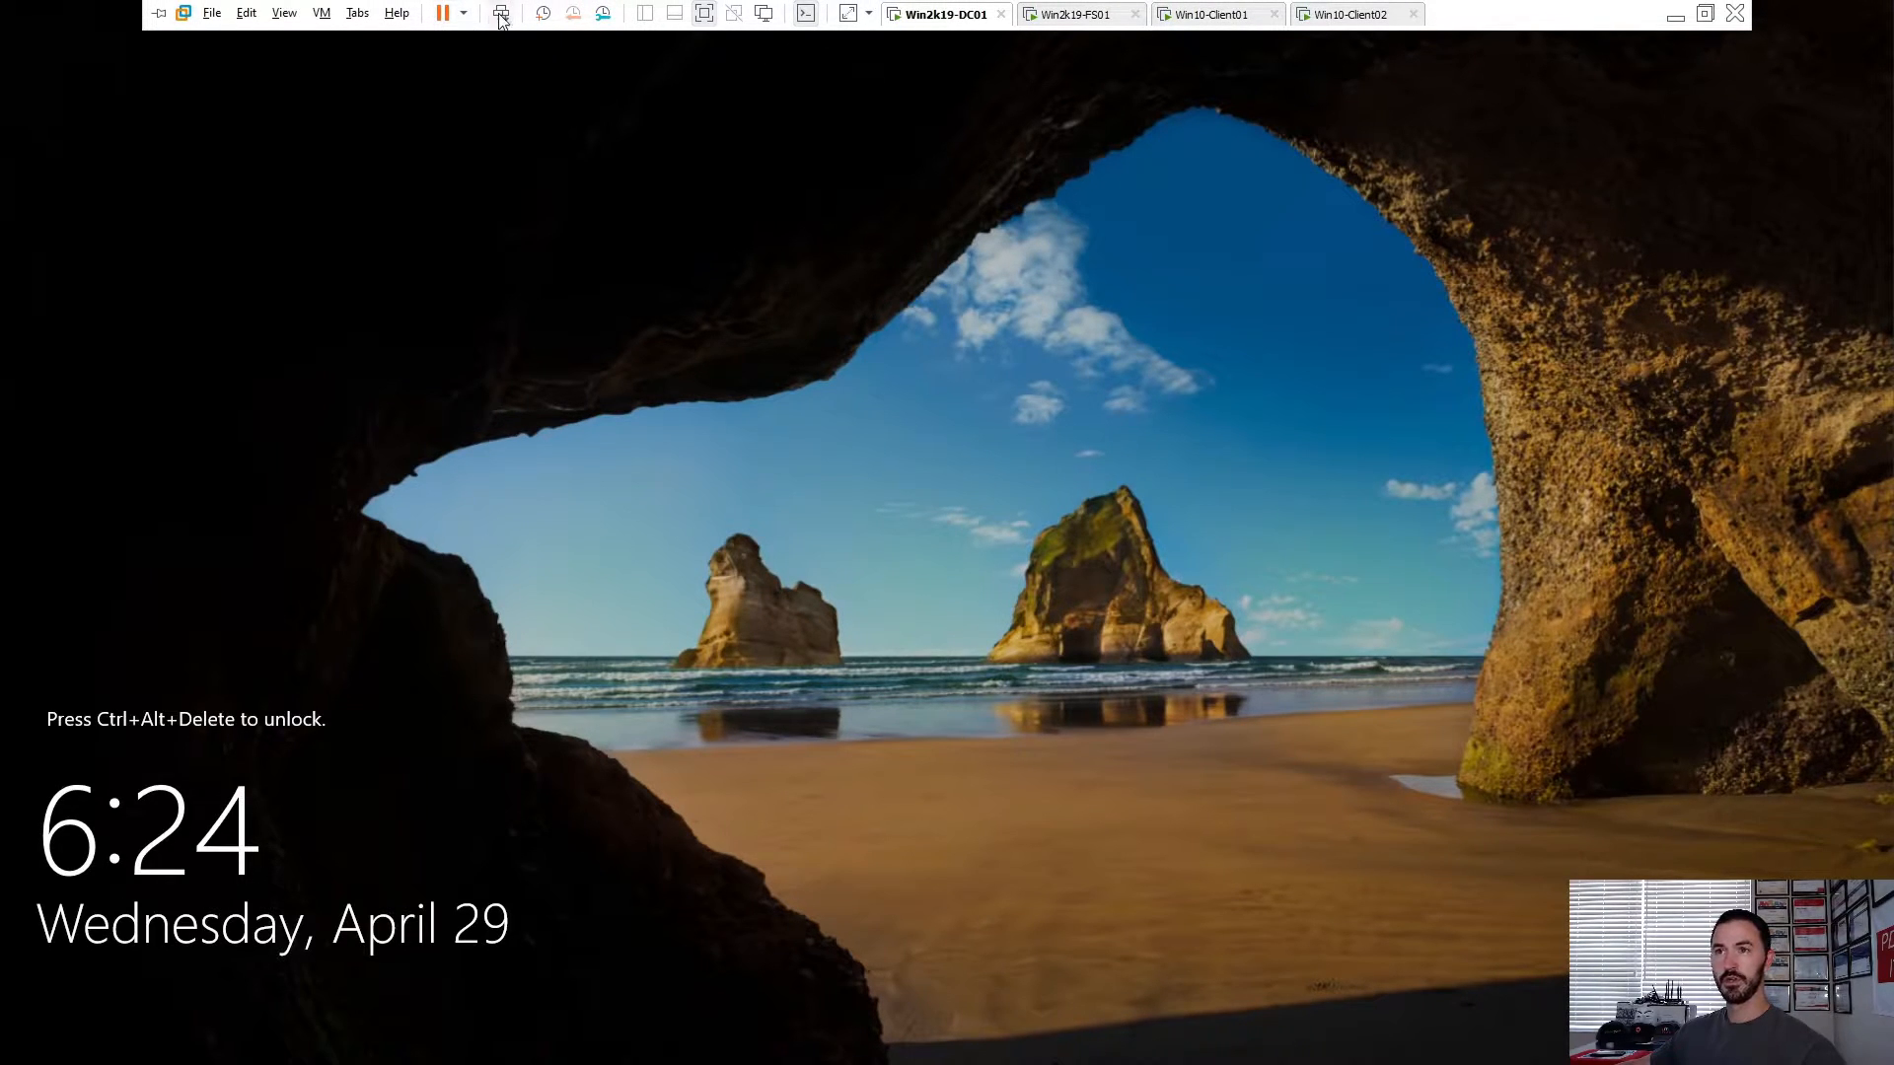
key("ctrl+alt+delete")
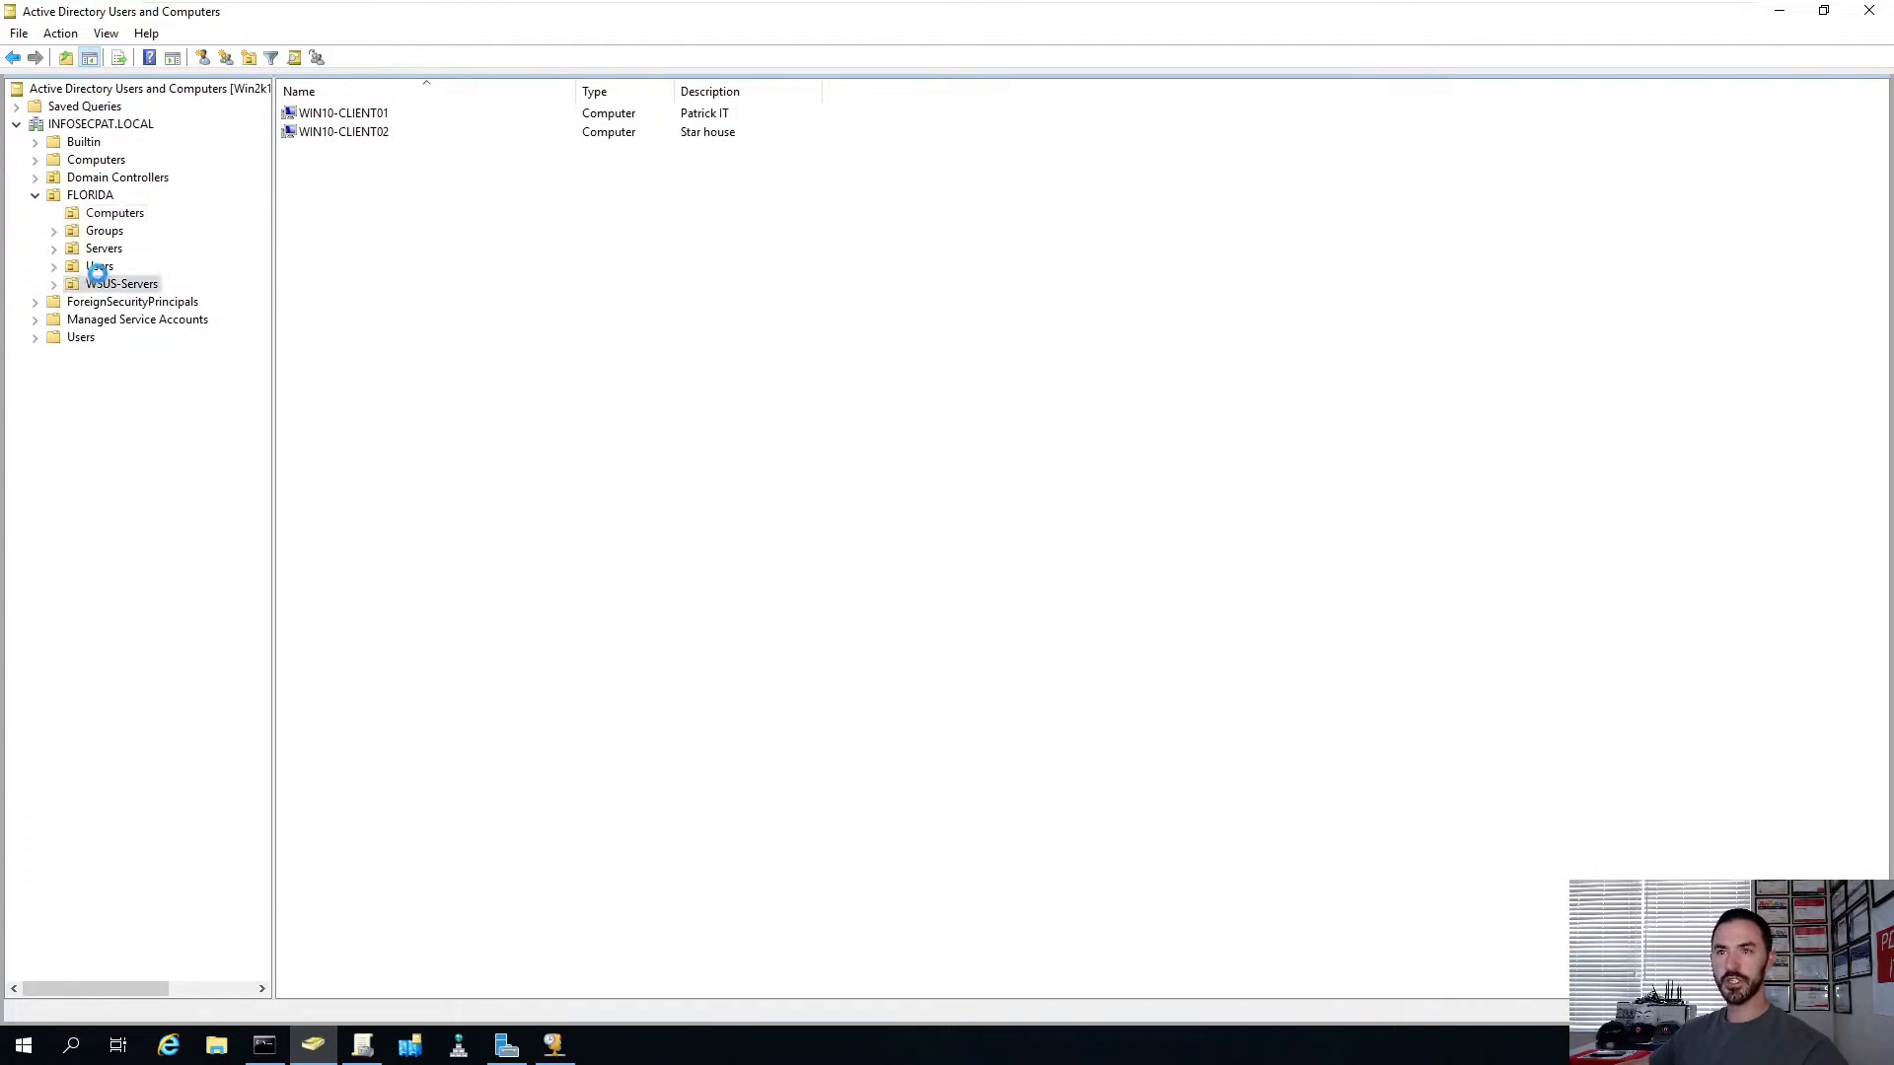
- Create a new organizational unit named Star inside FLORIDA's Computers container
left_click(114, 213)
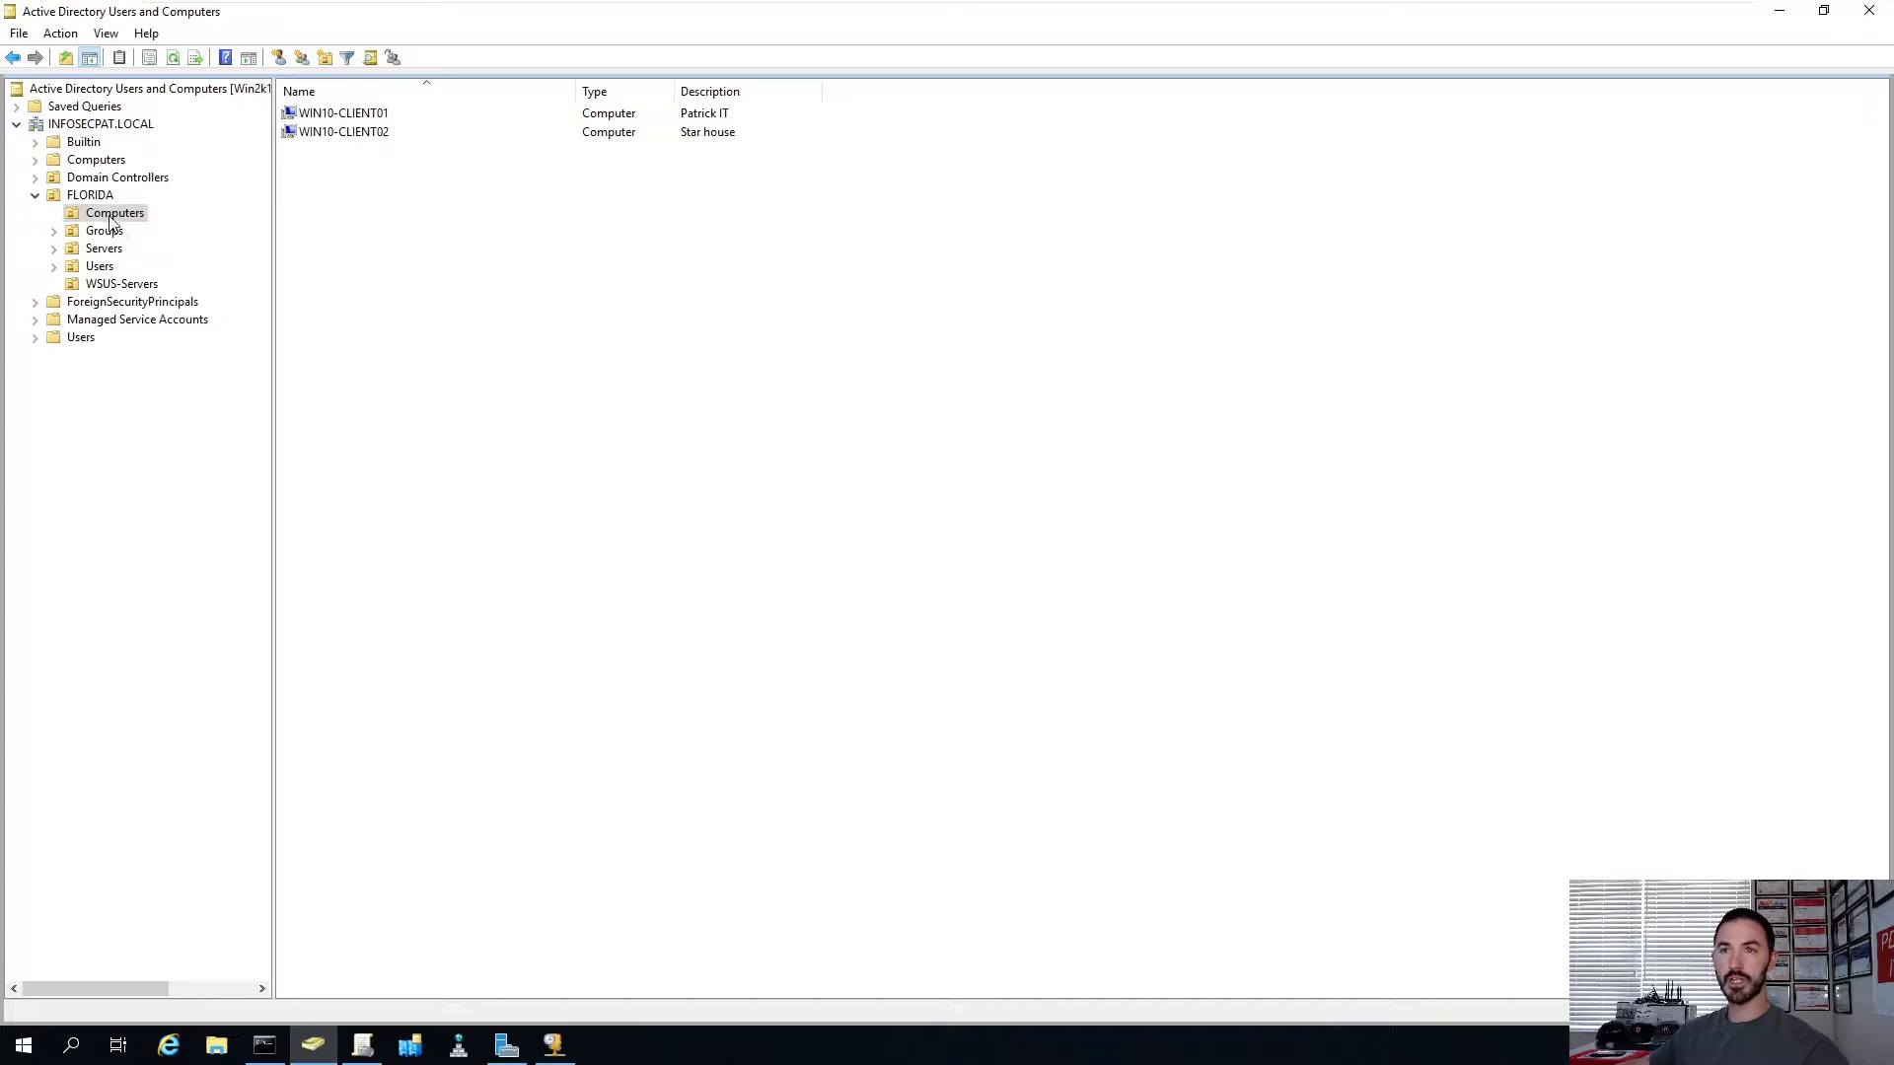
right_click(115, 213)
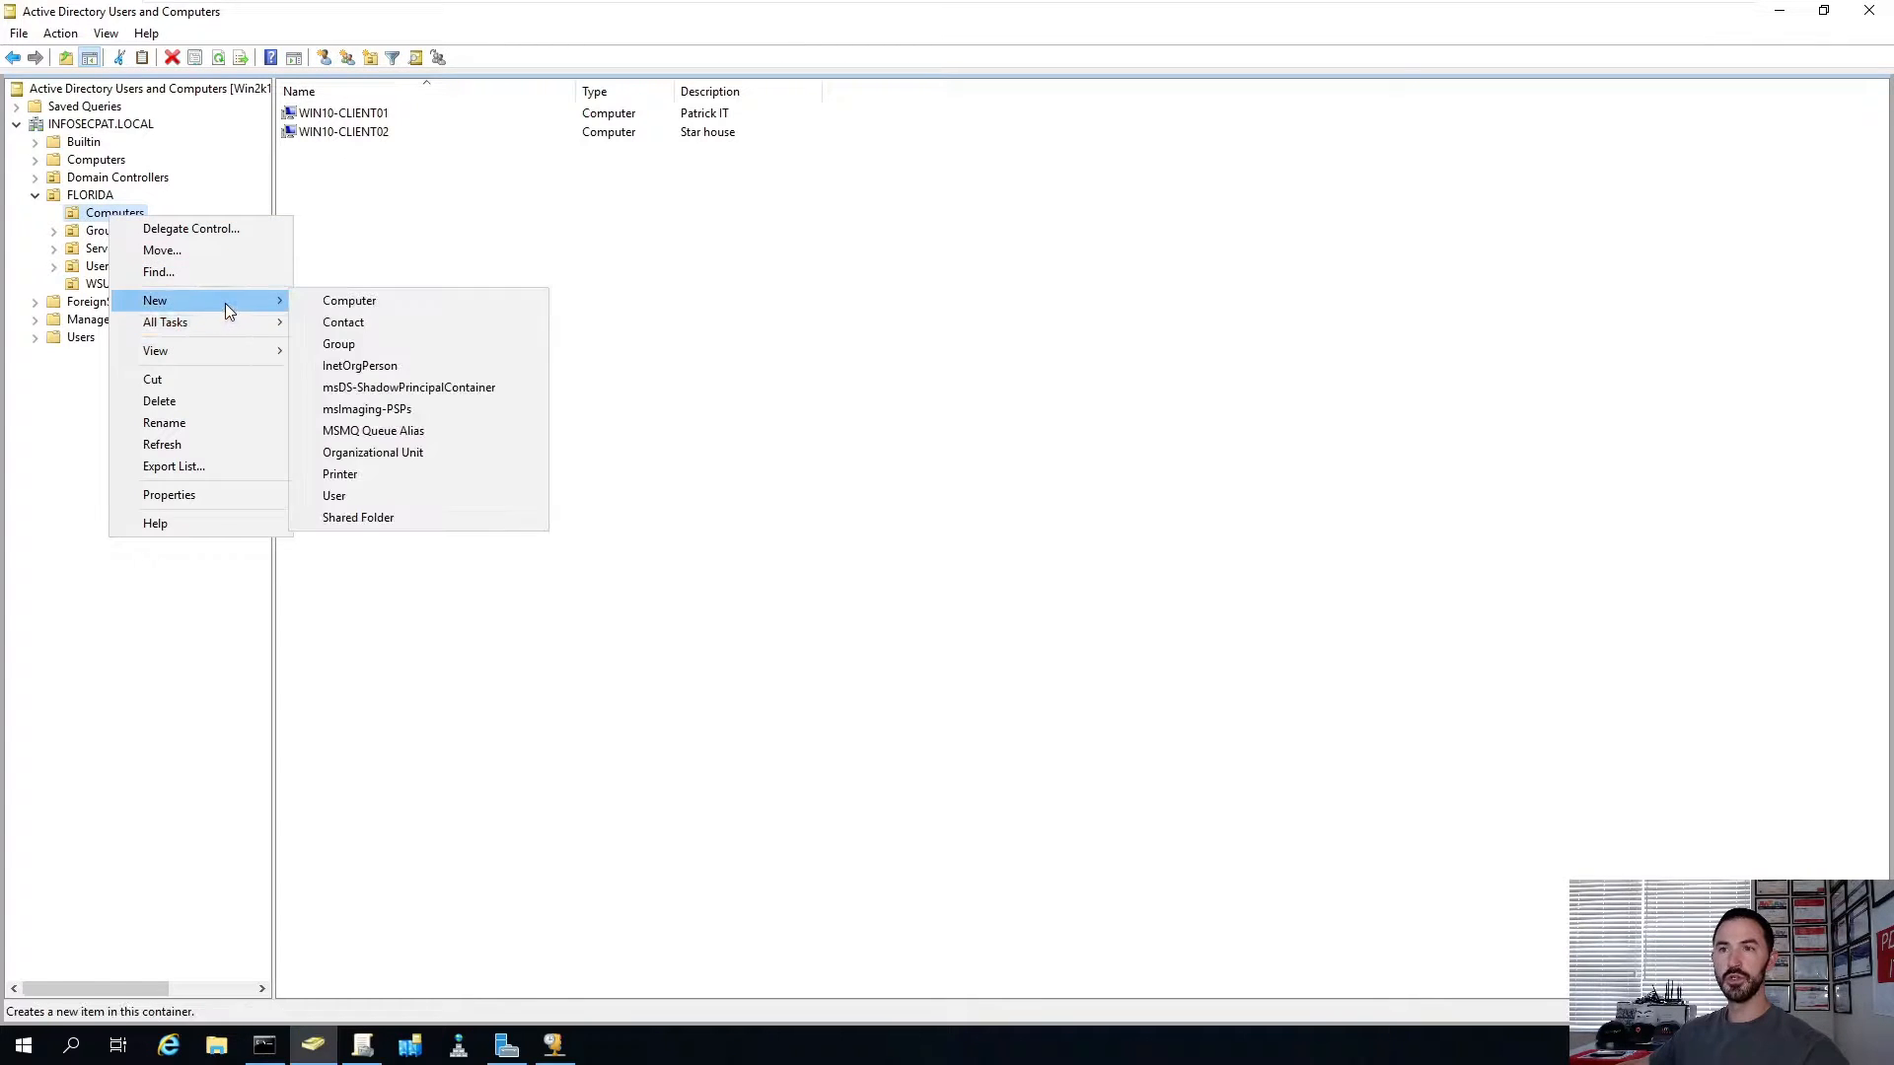
left_click(373, 452)
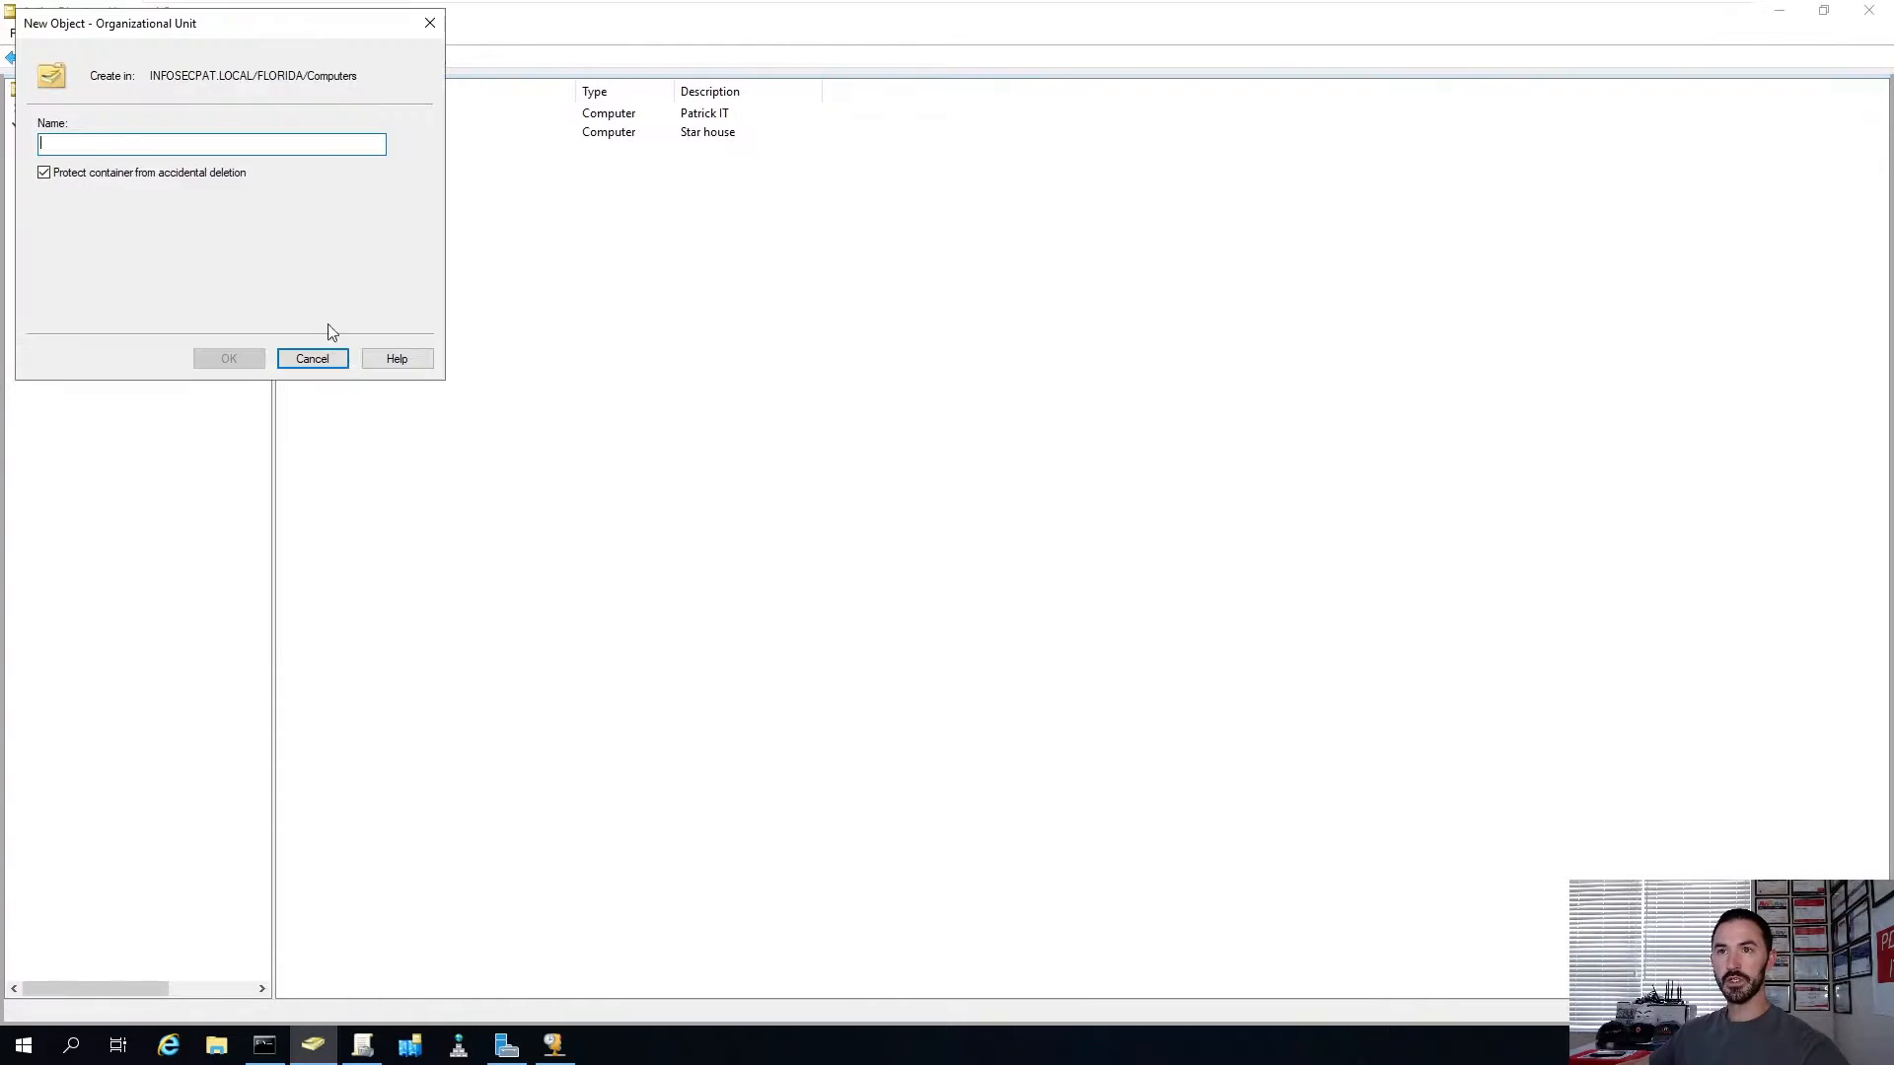
type("Star")
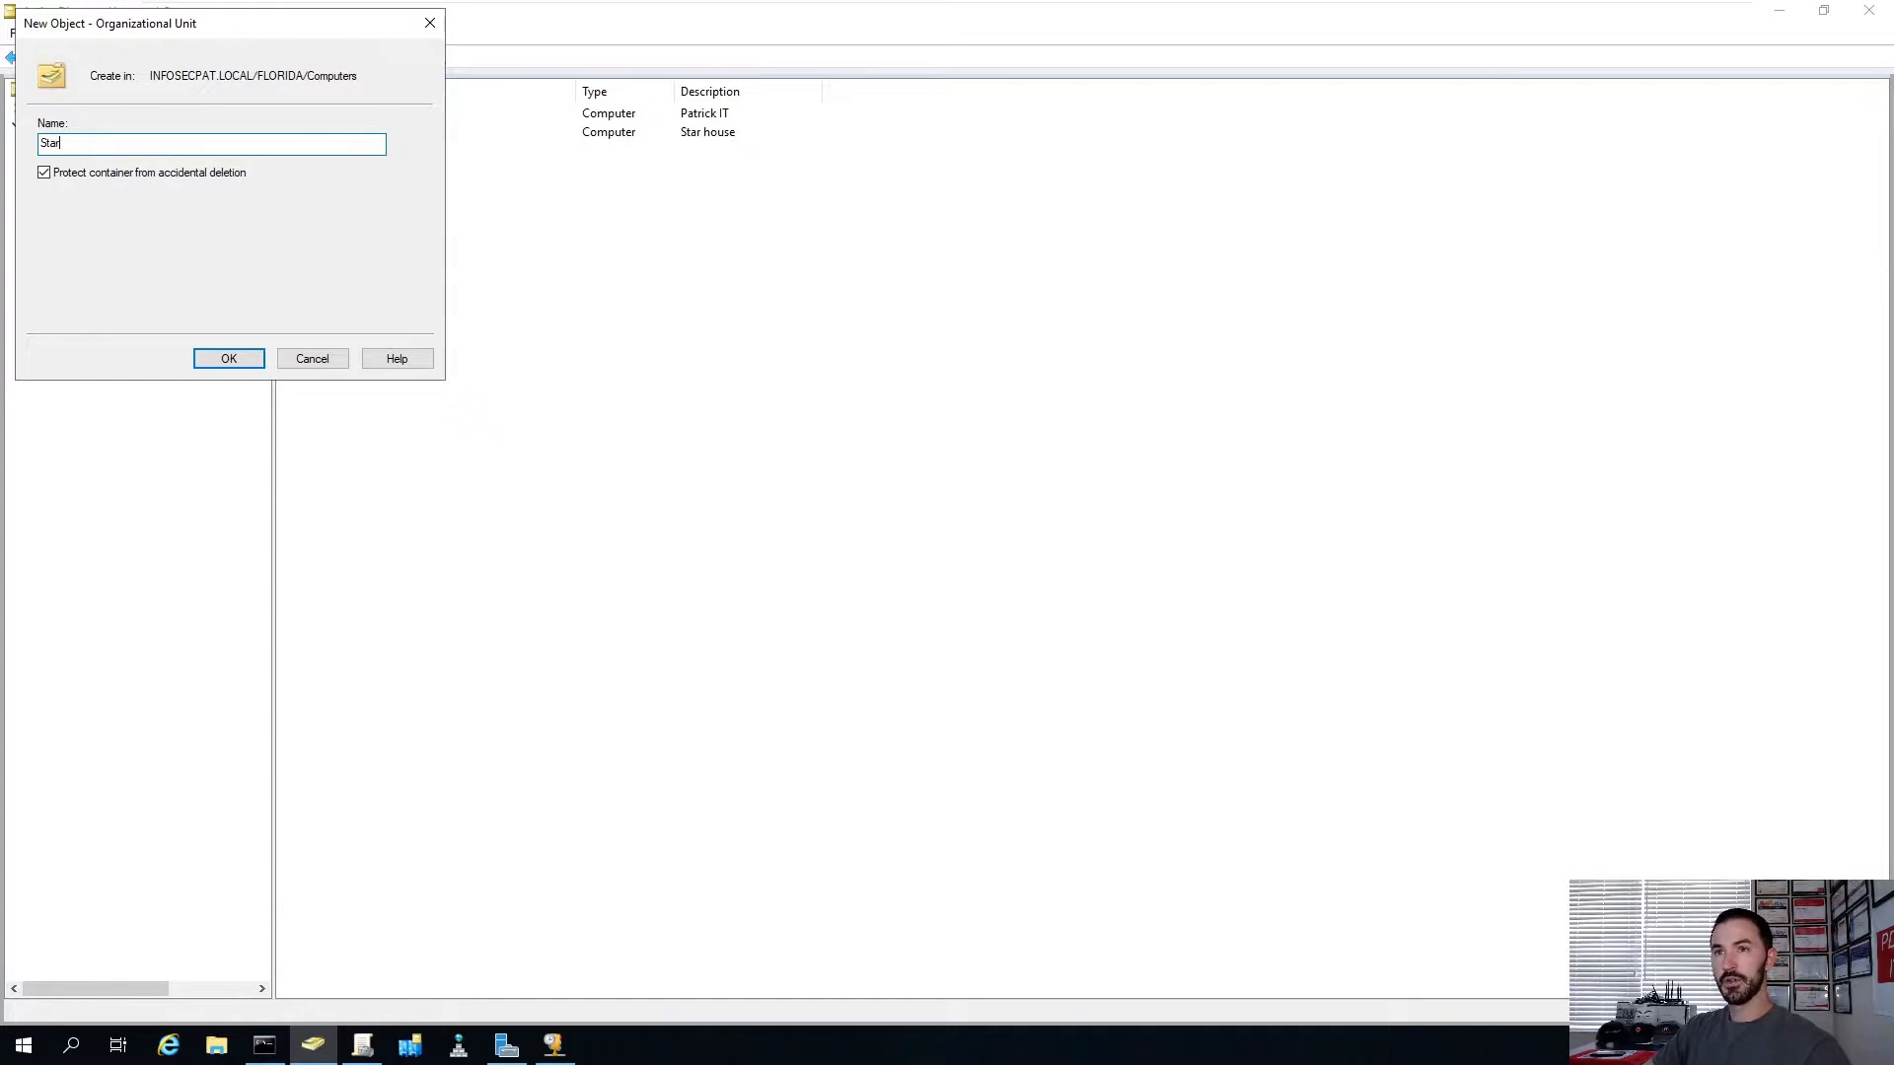
left_click(229, 357)
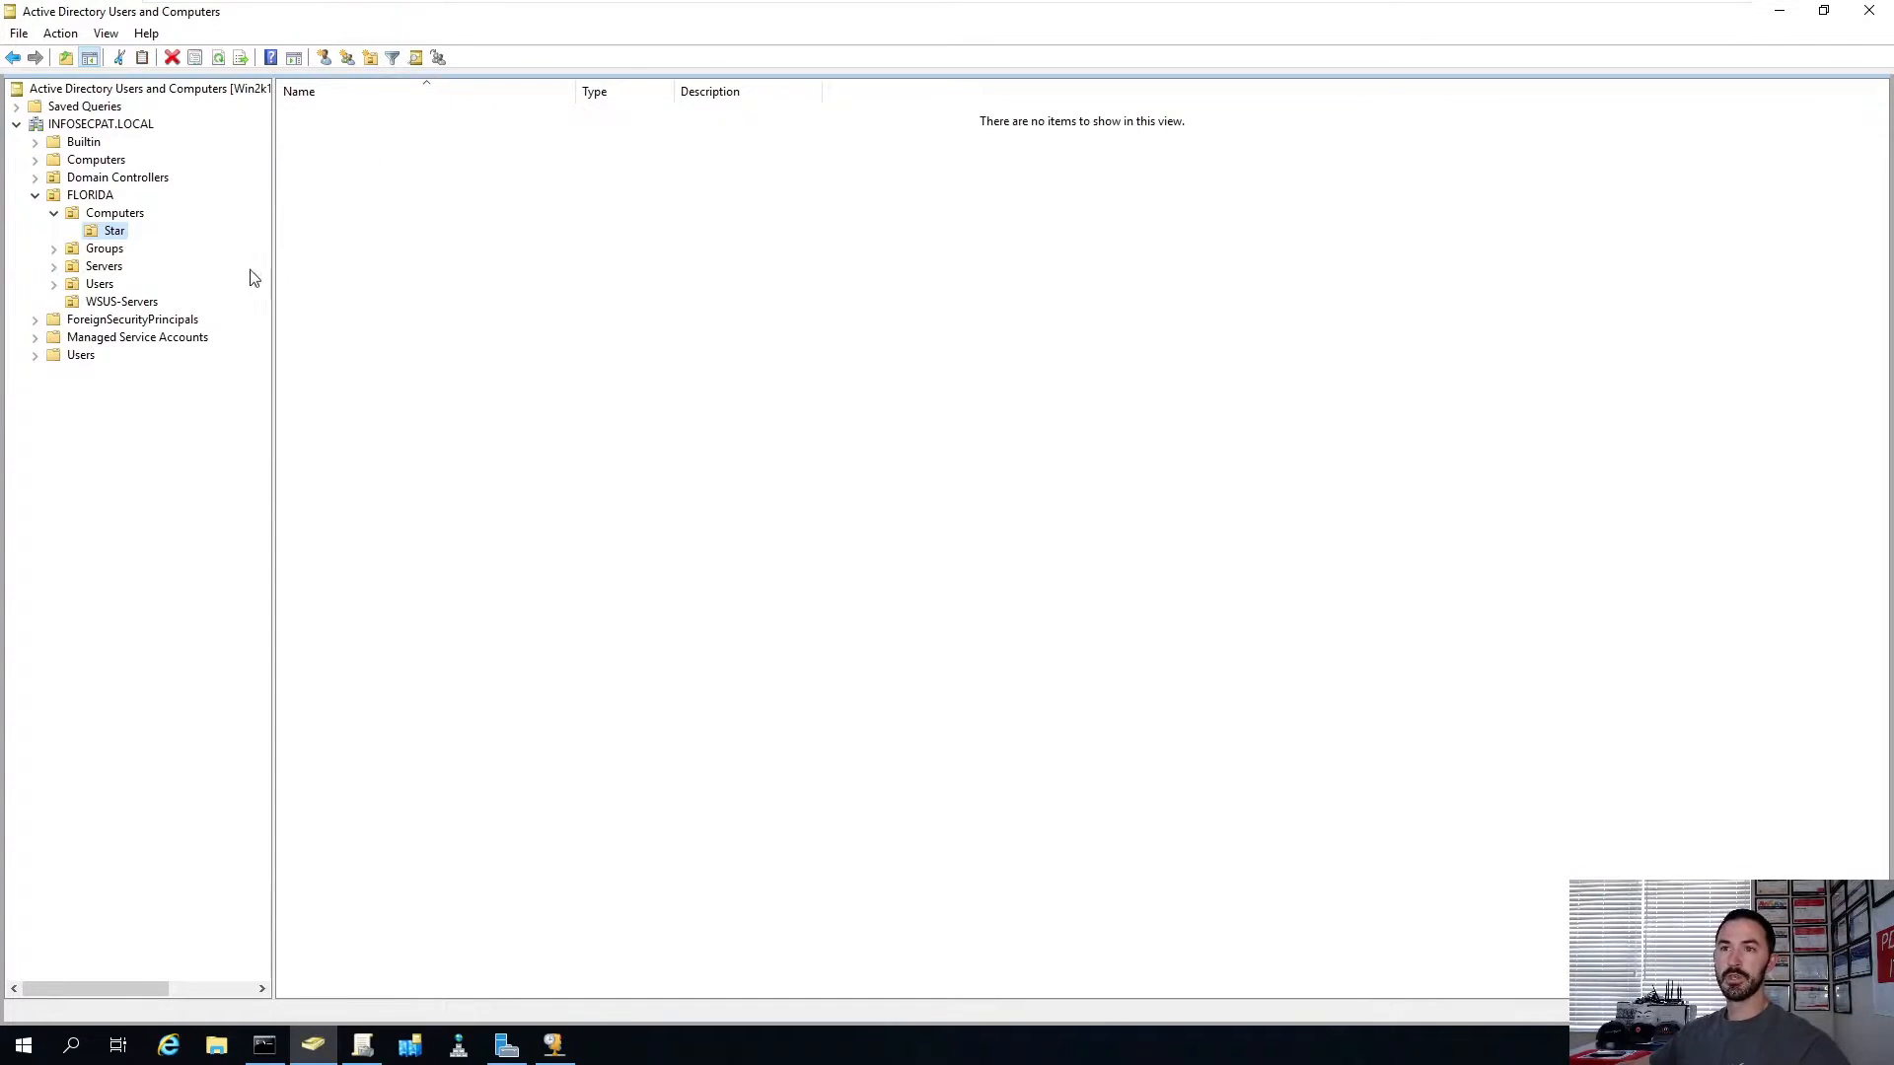
- Create a second organizational unit named IT in the same Computers container
right_click(114, 213)
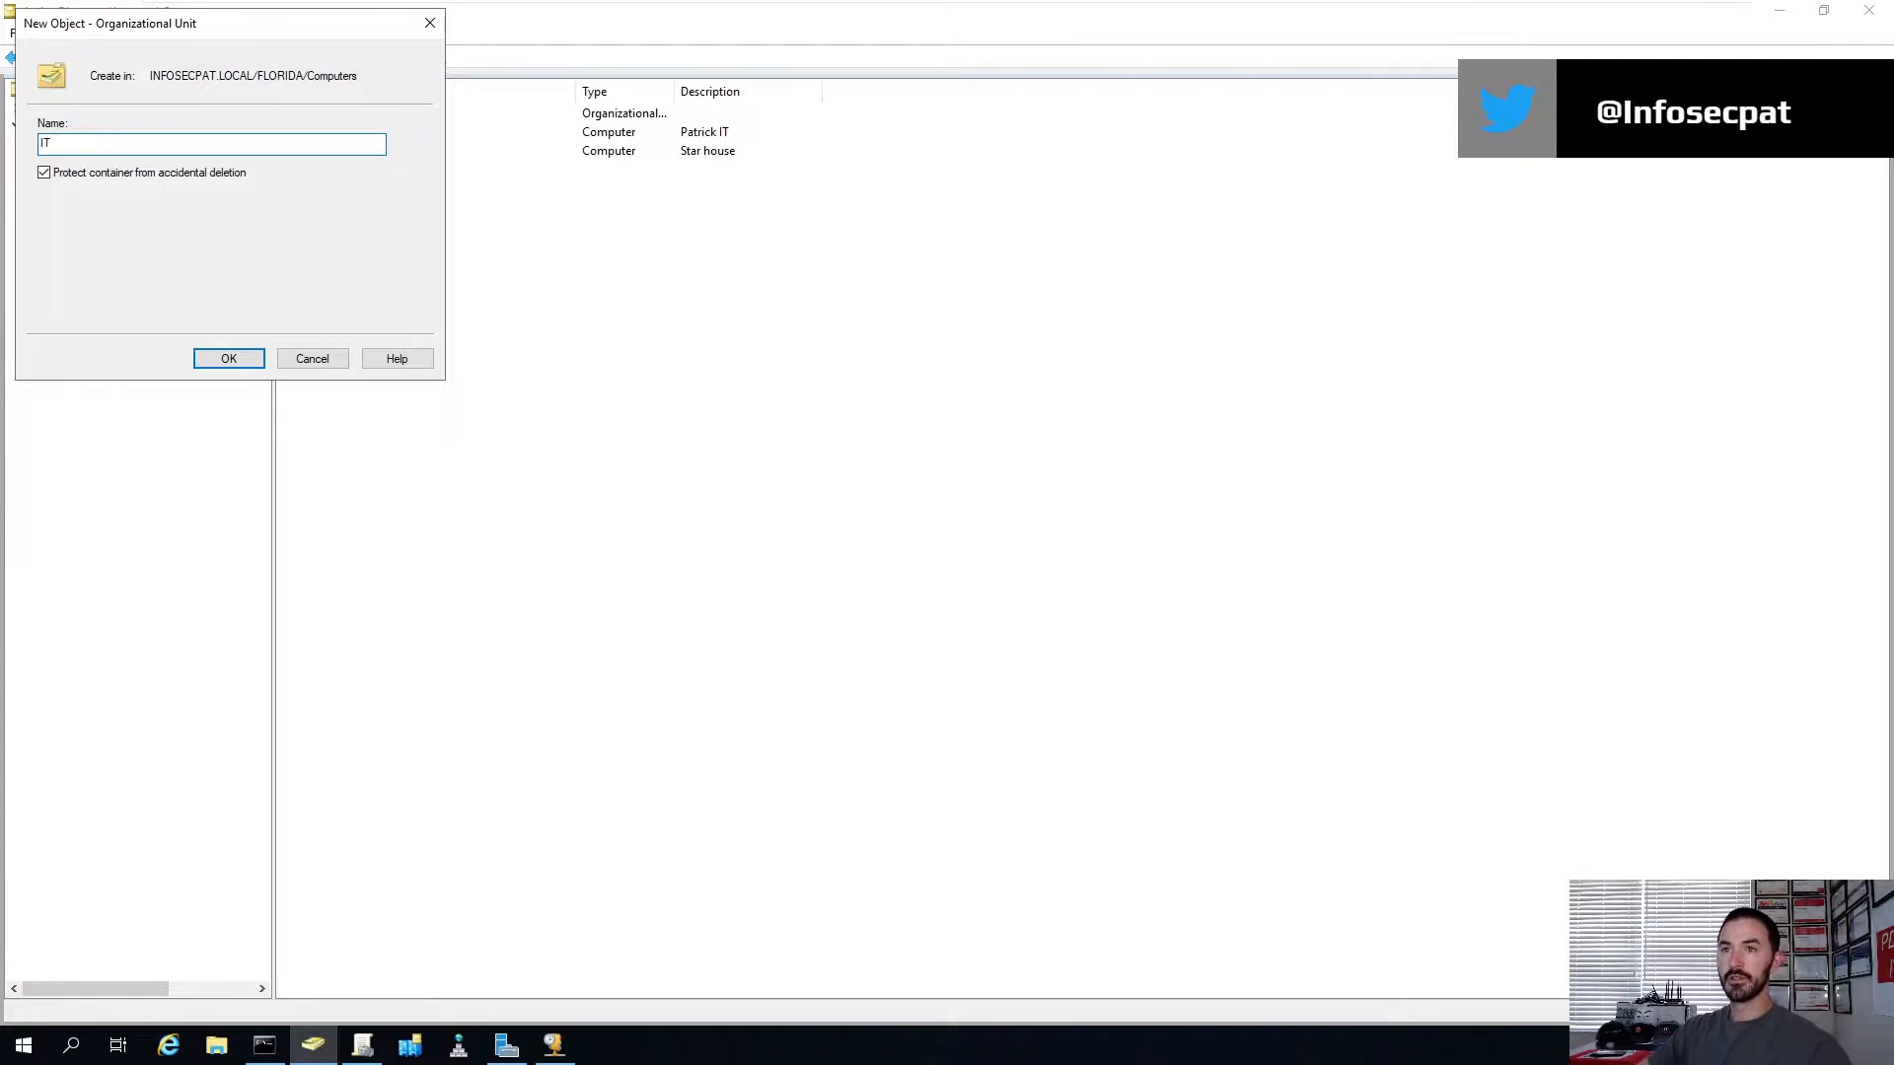
left_click(228, 357)
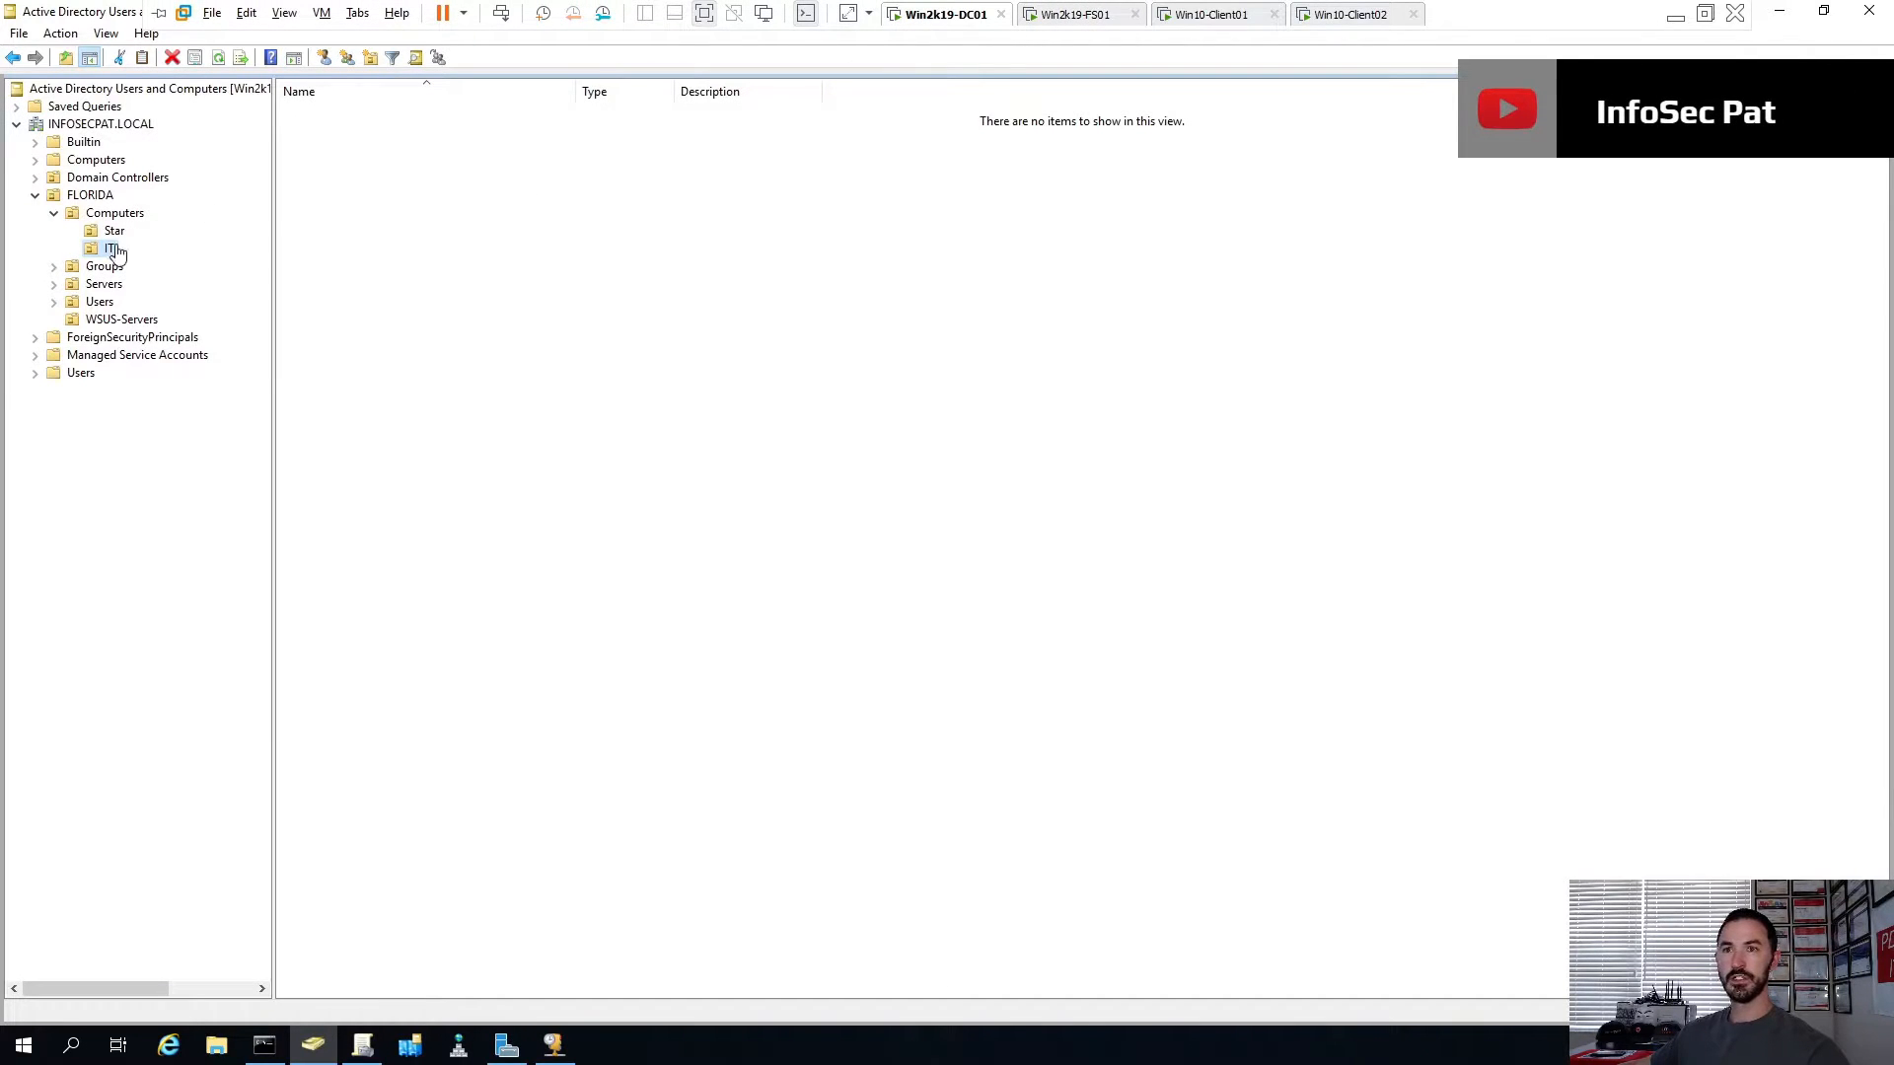
left_click(115, 213)
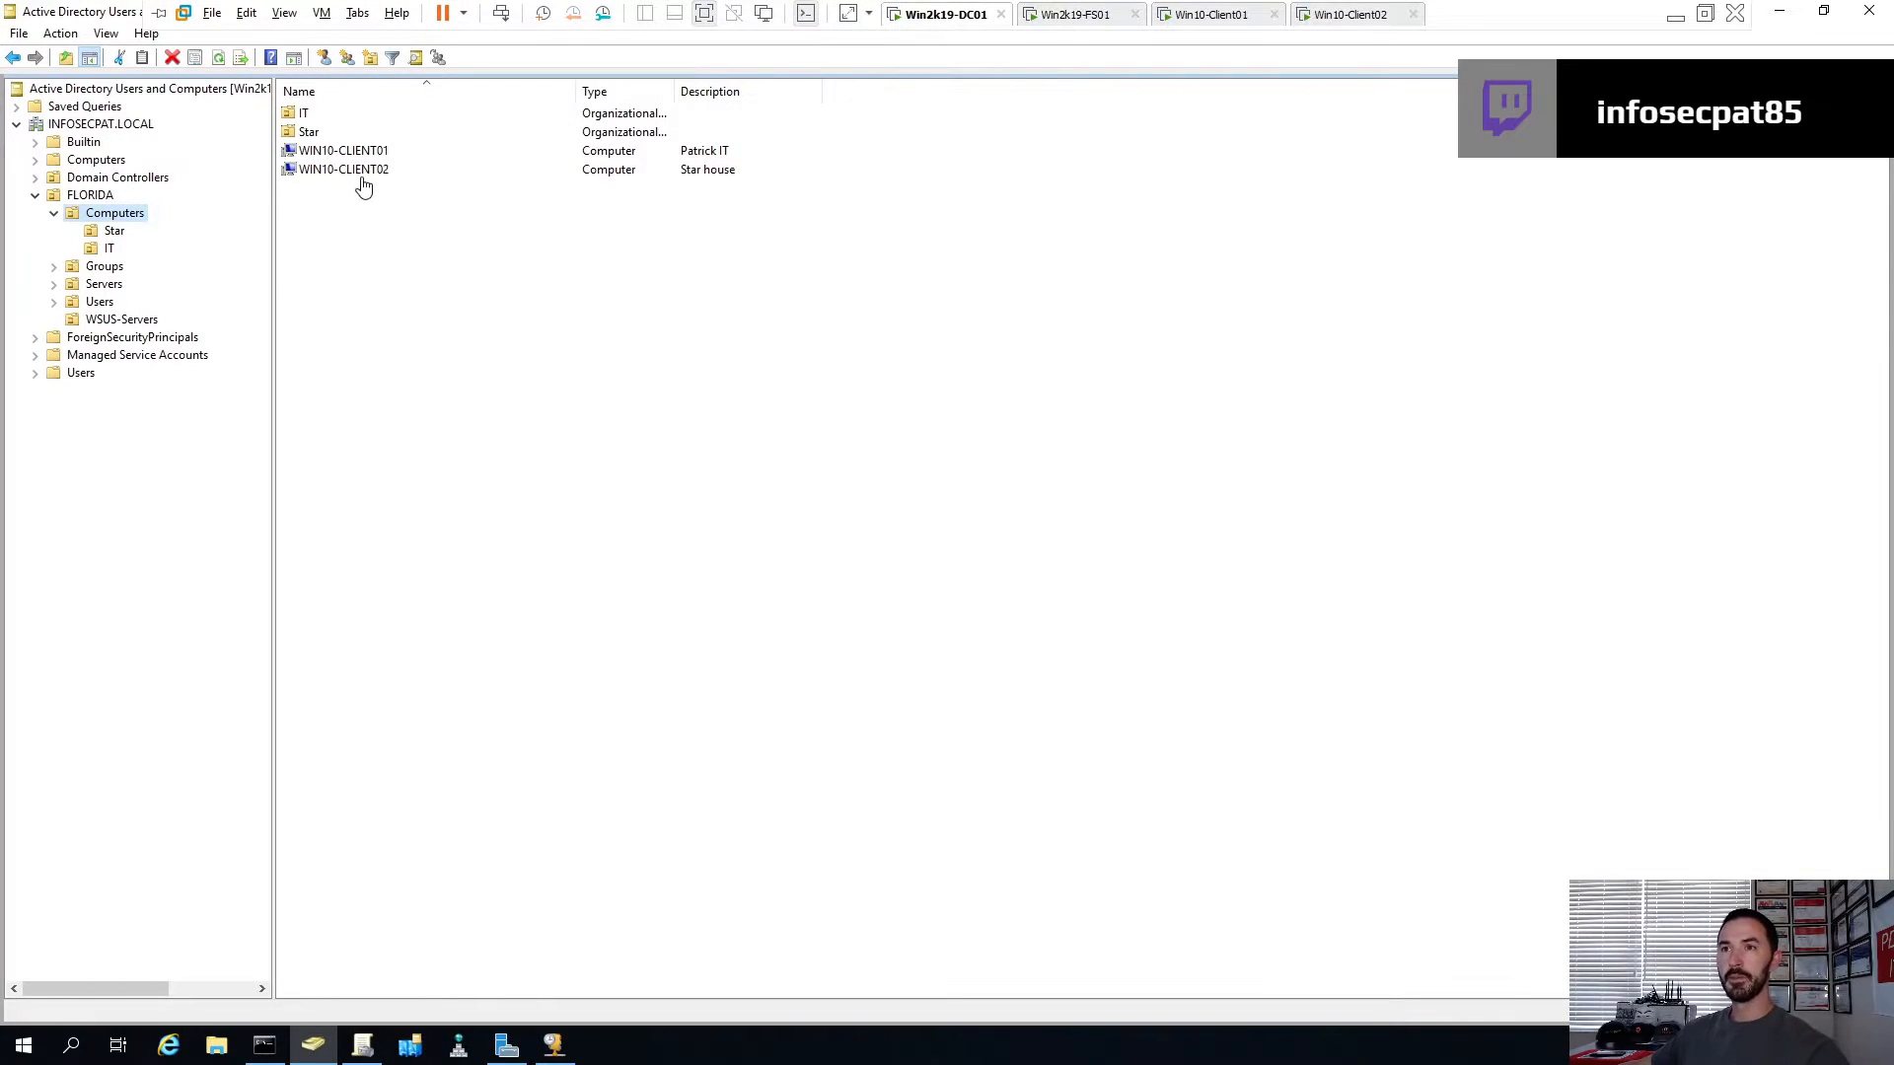
- Move WIN10-CLIENT01 into IT and WIN10-CLIENT02 into Star, then verify each unit's contents
left_click(343, 150)
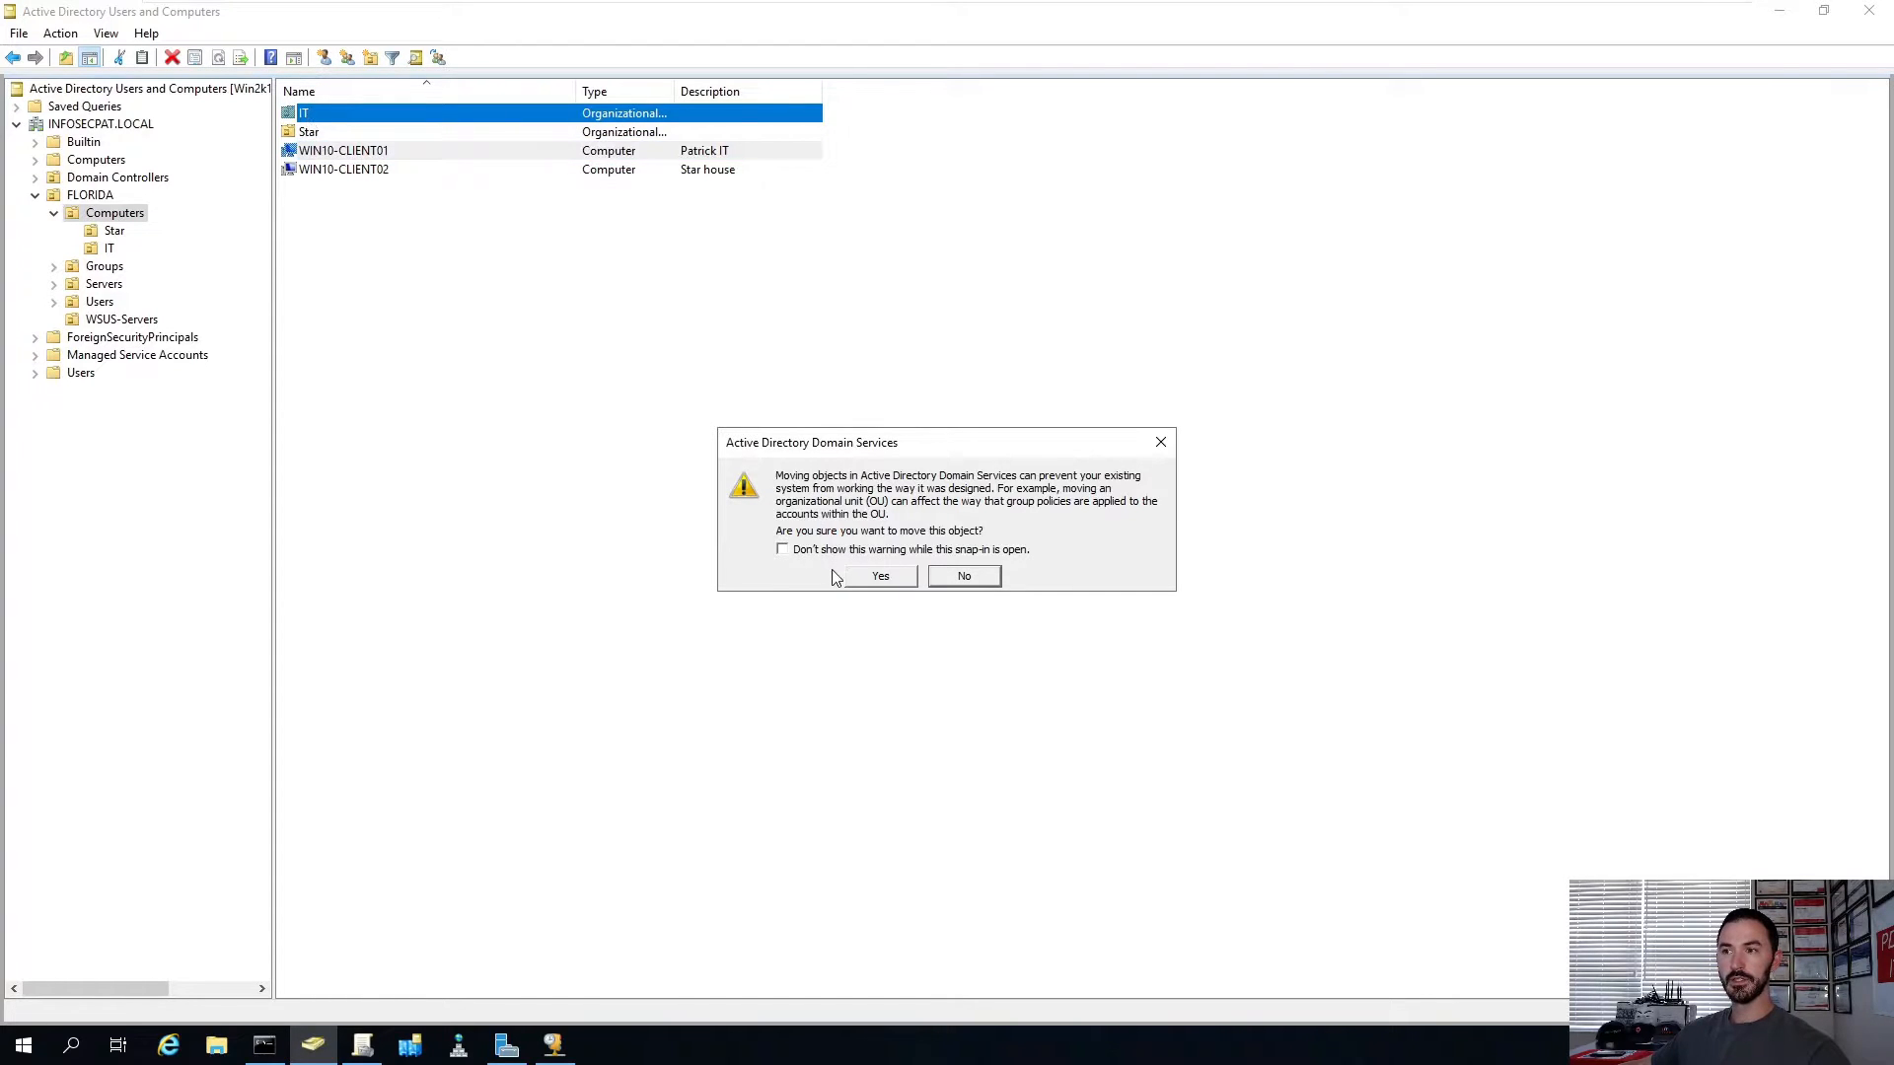
left_click(879, 574)
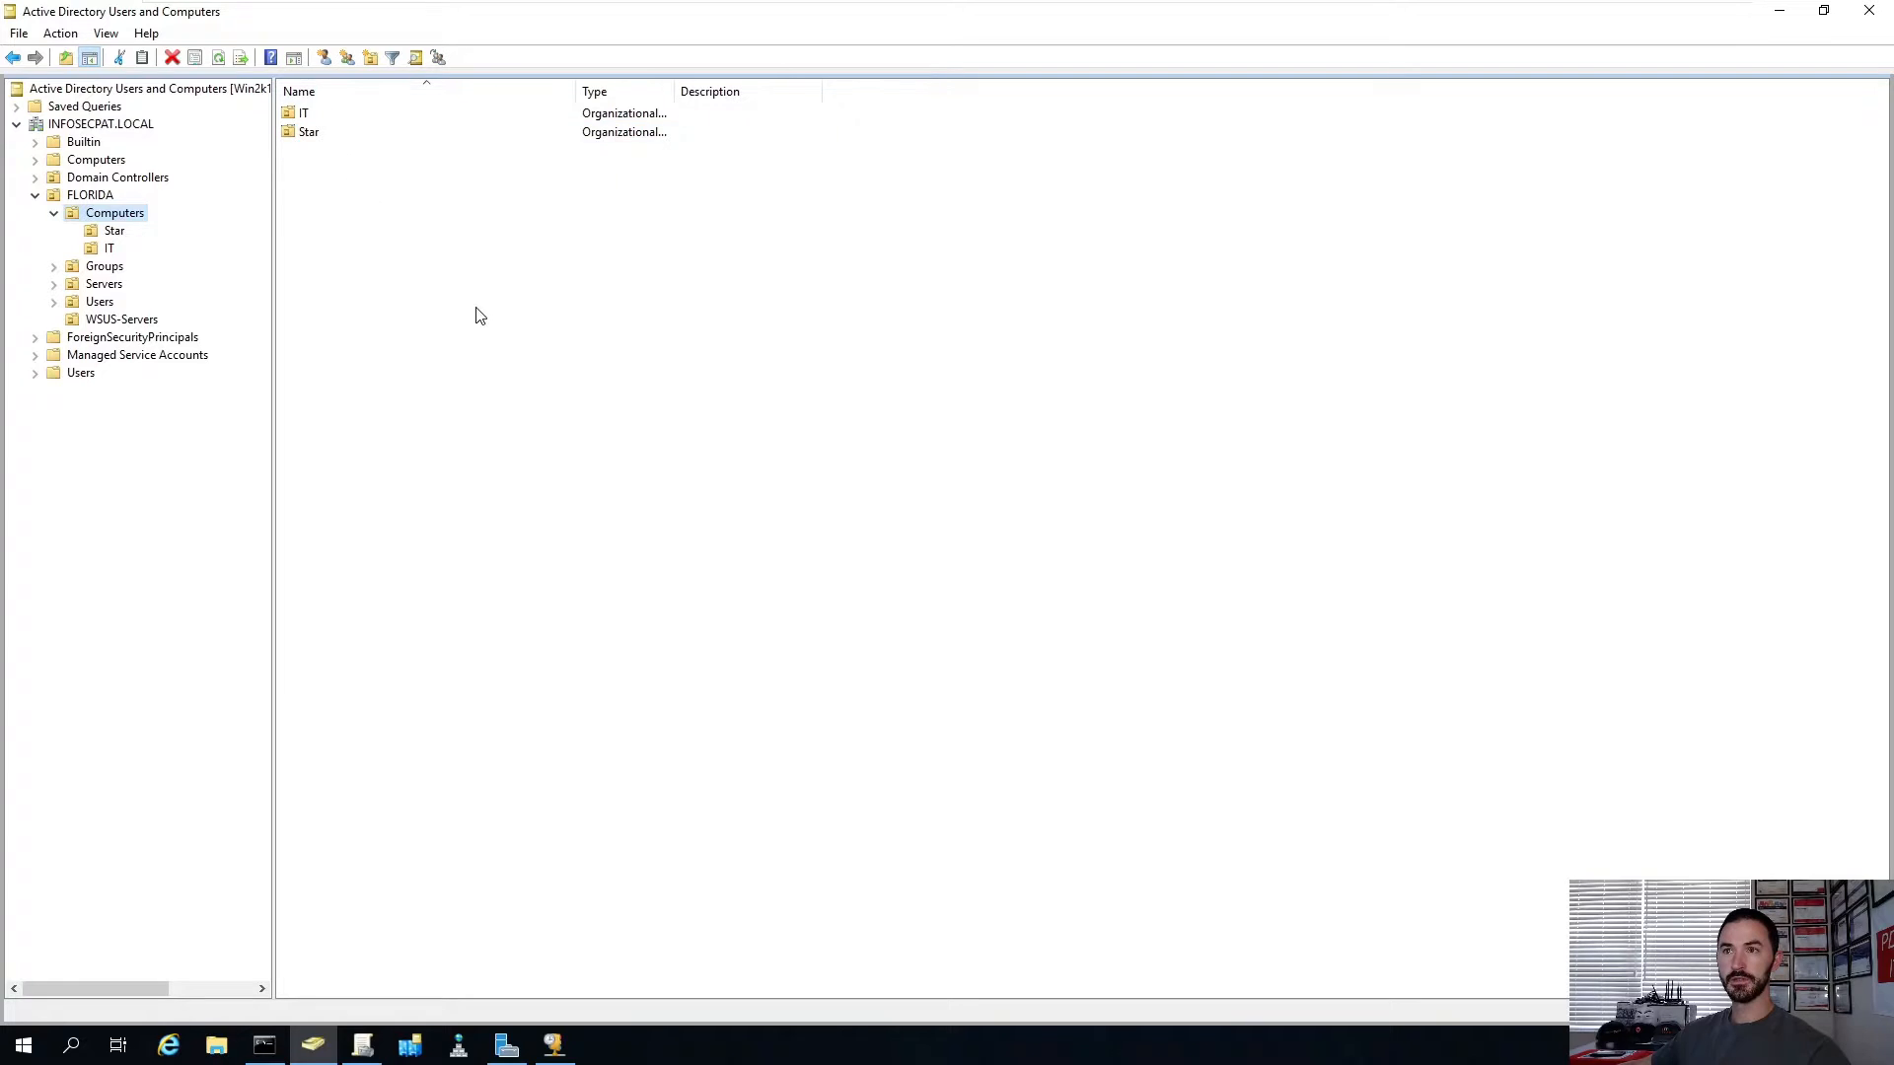
left_click(110, 248)
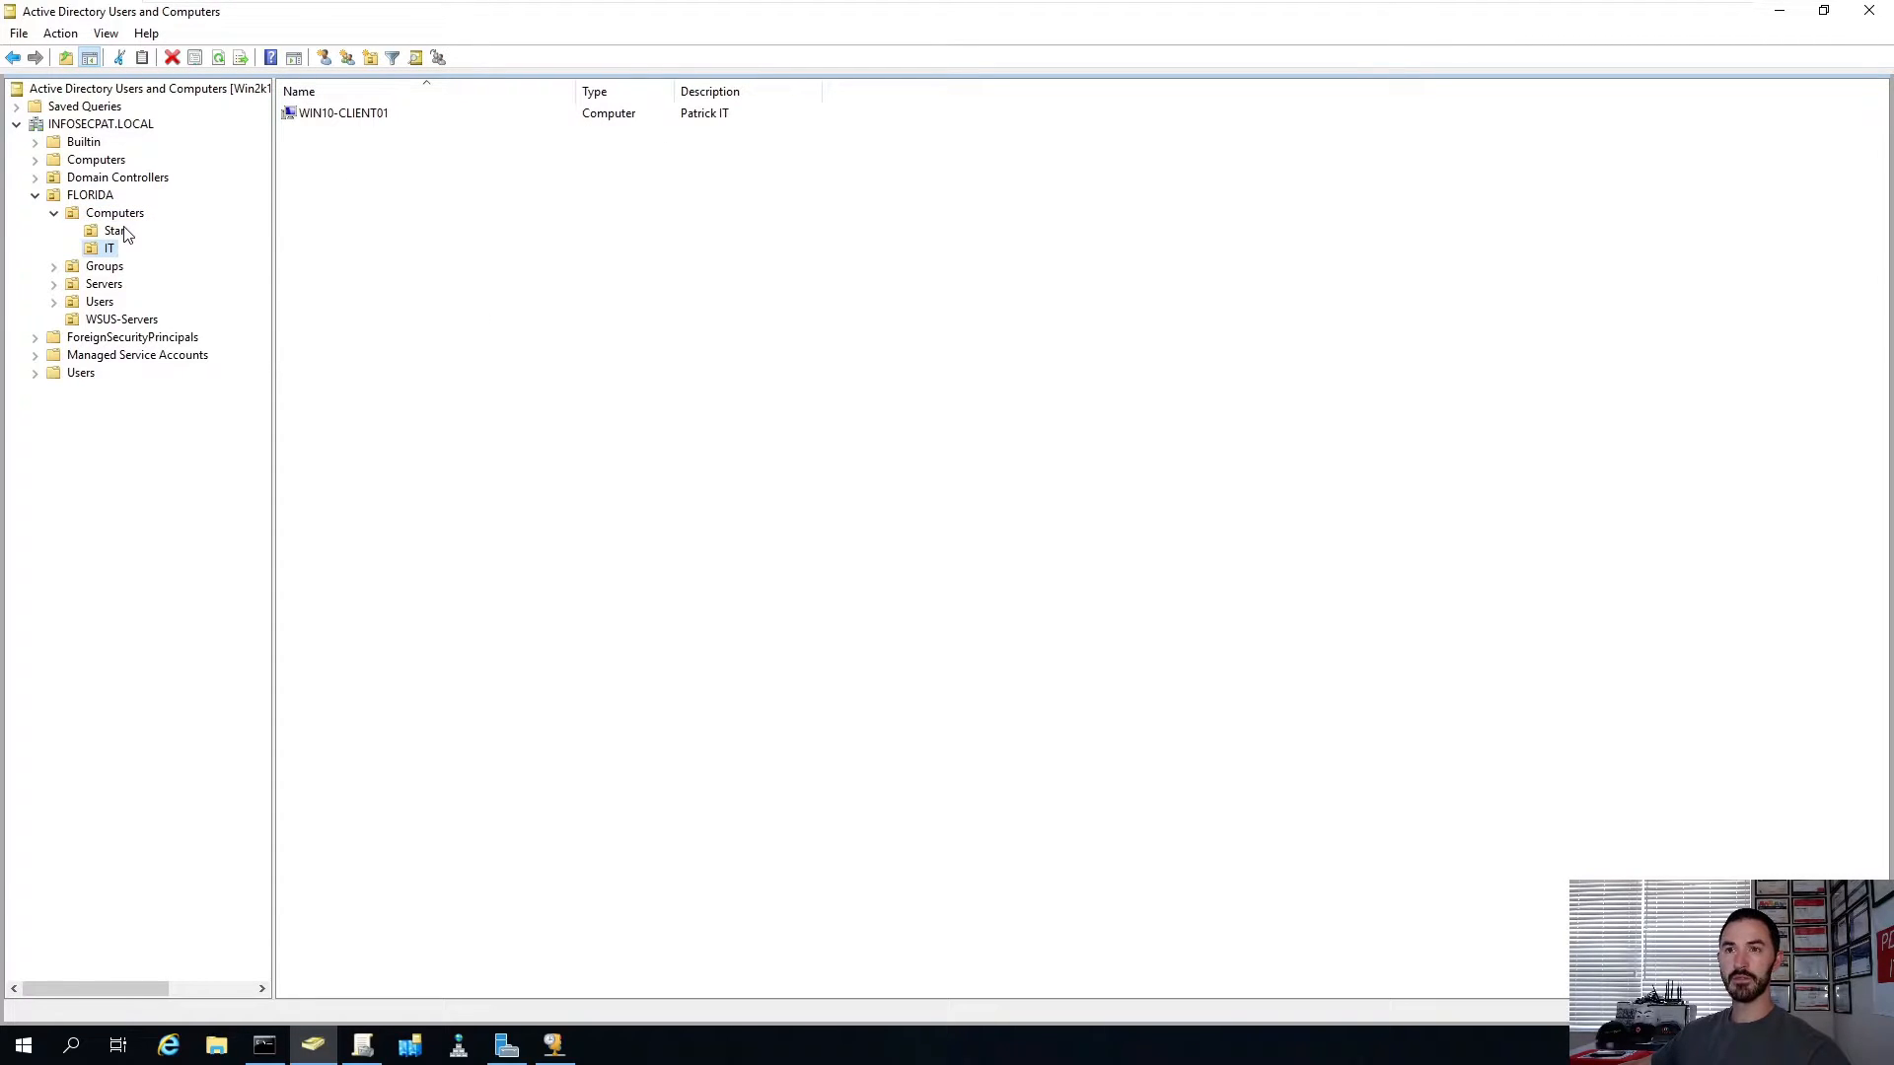
left_click(115, 229)
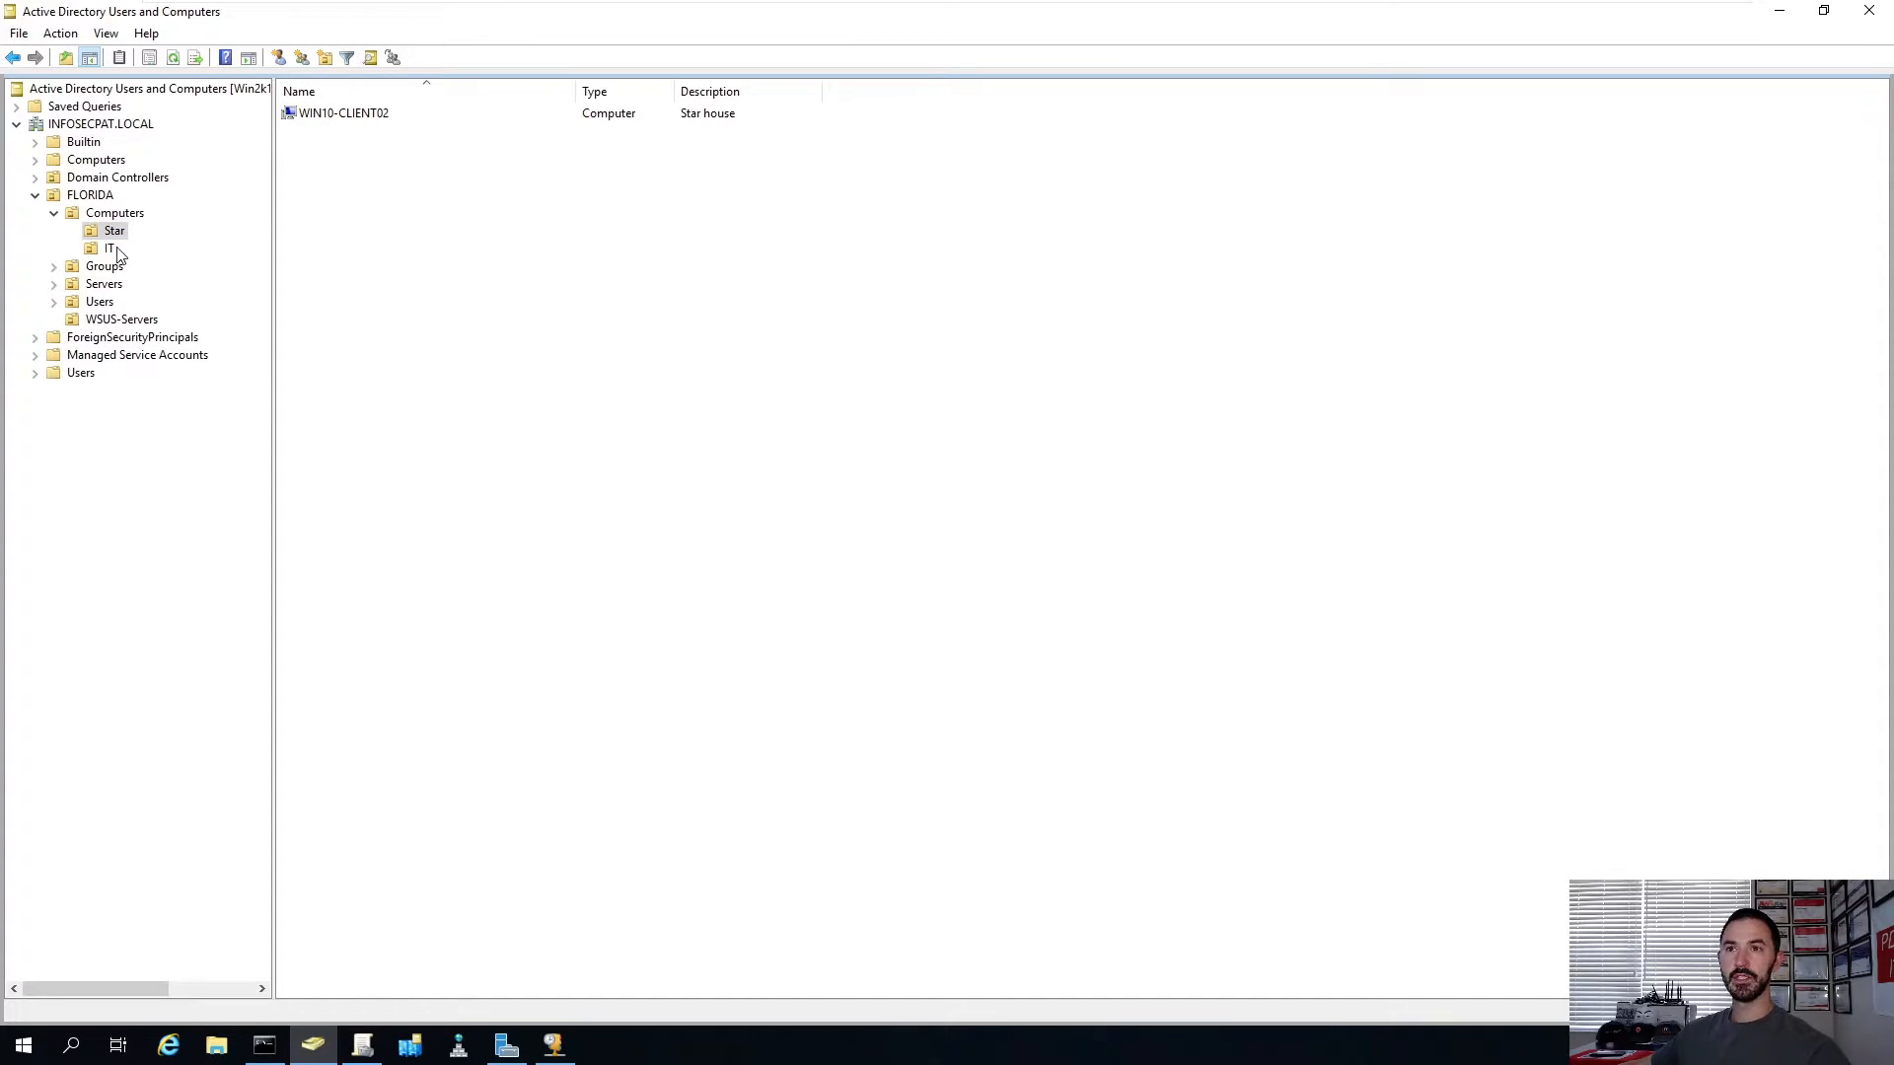
left_click(111, 249)
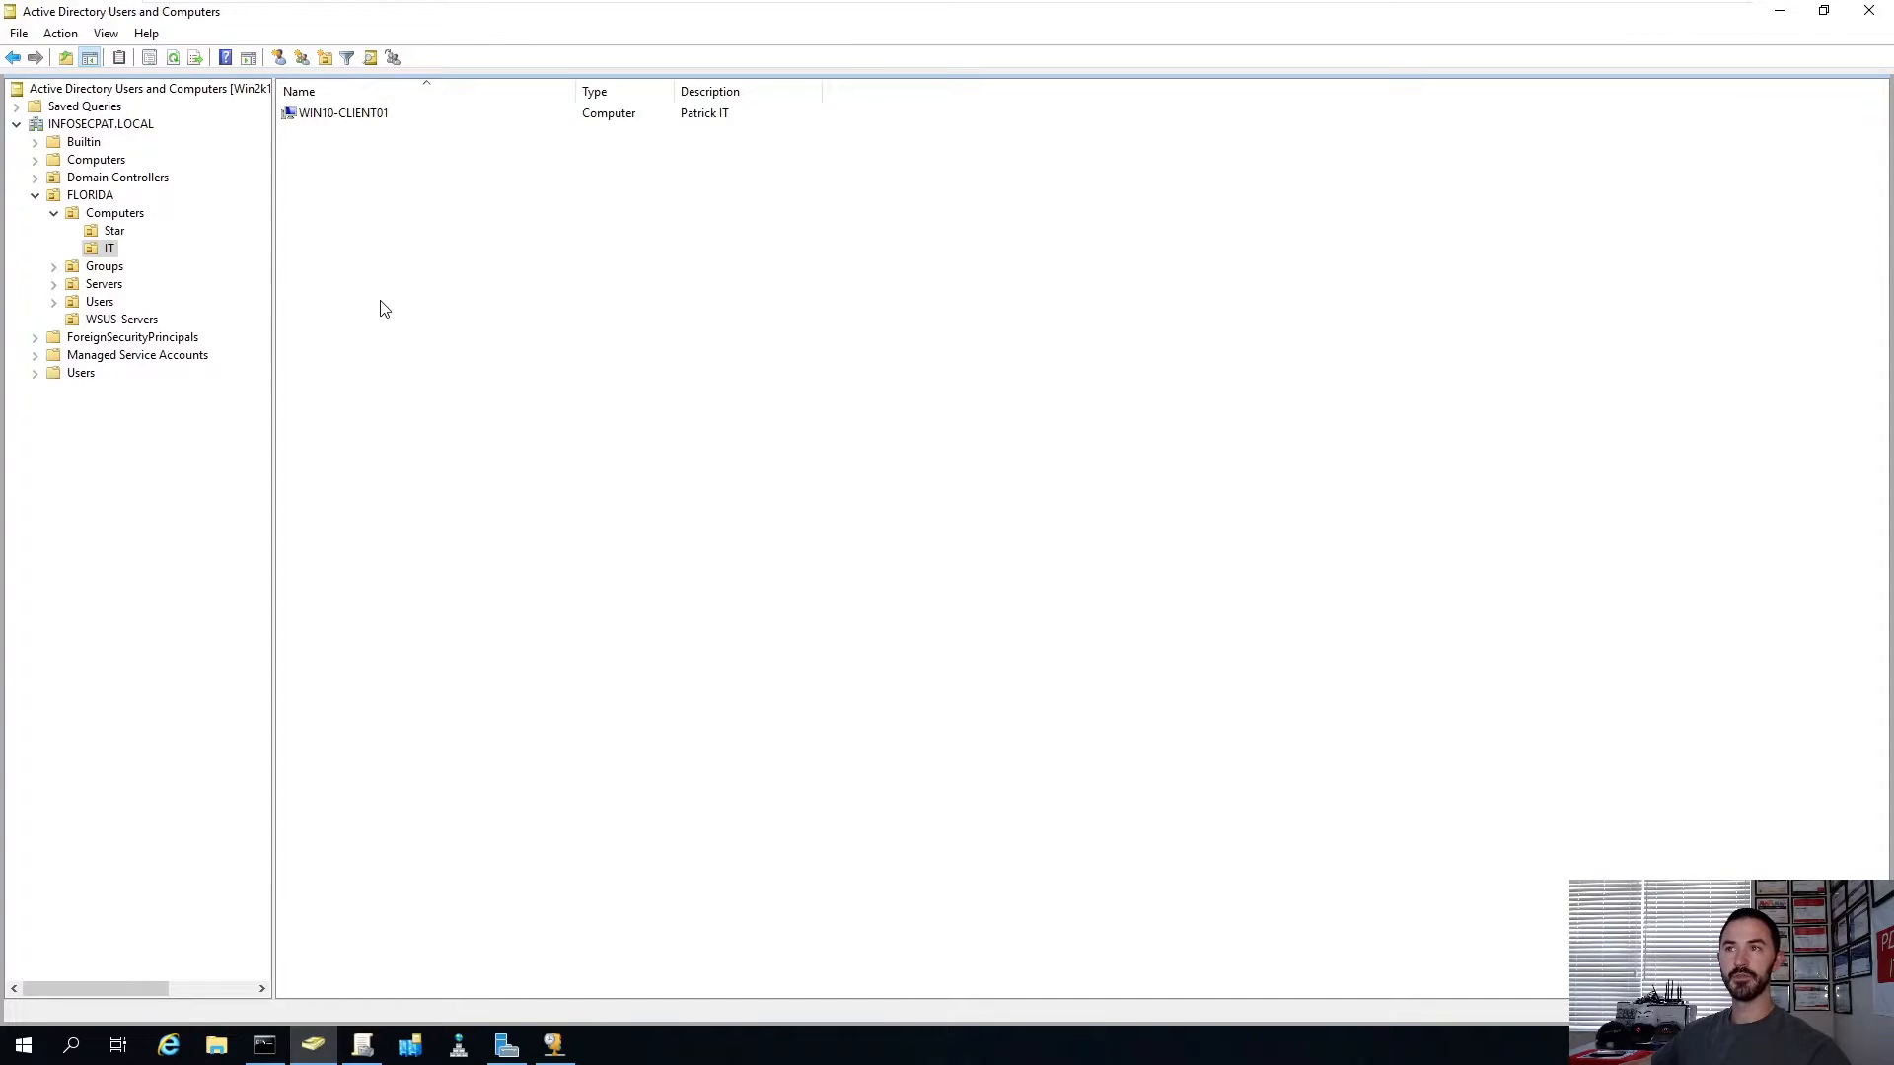
left_click(112, 230)
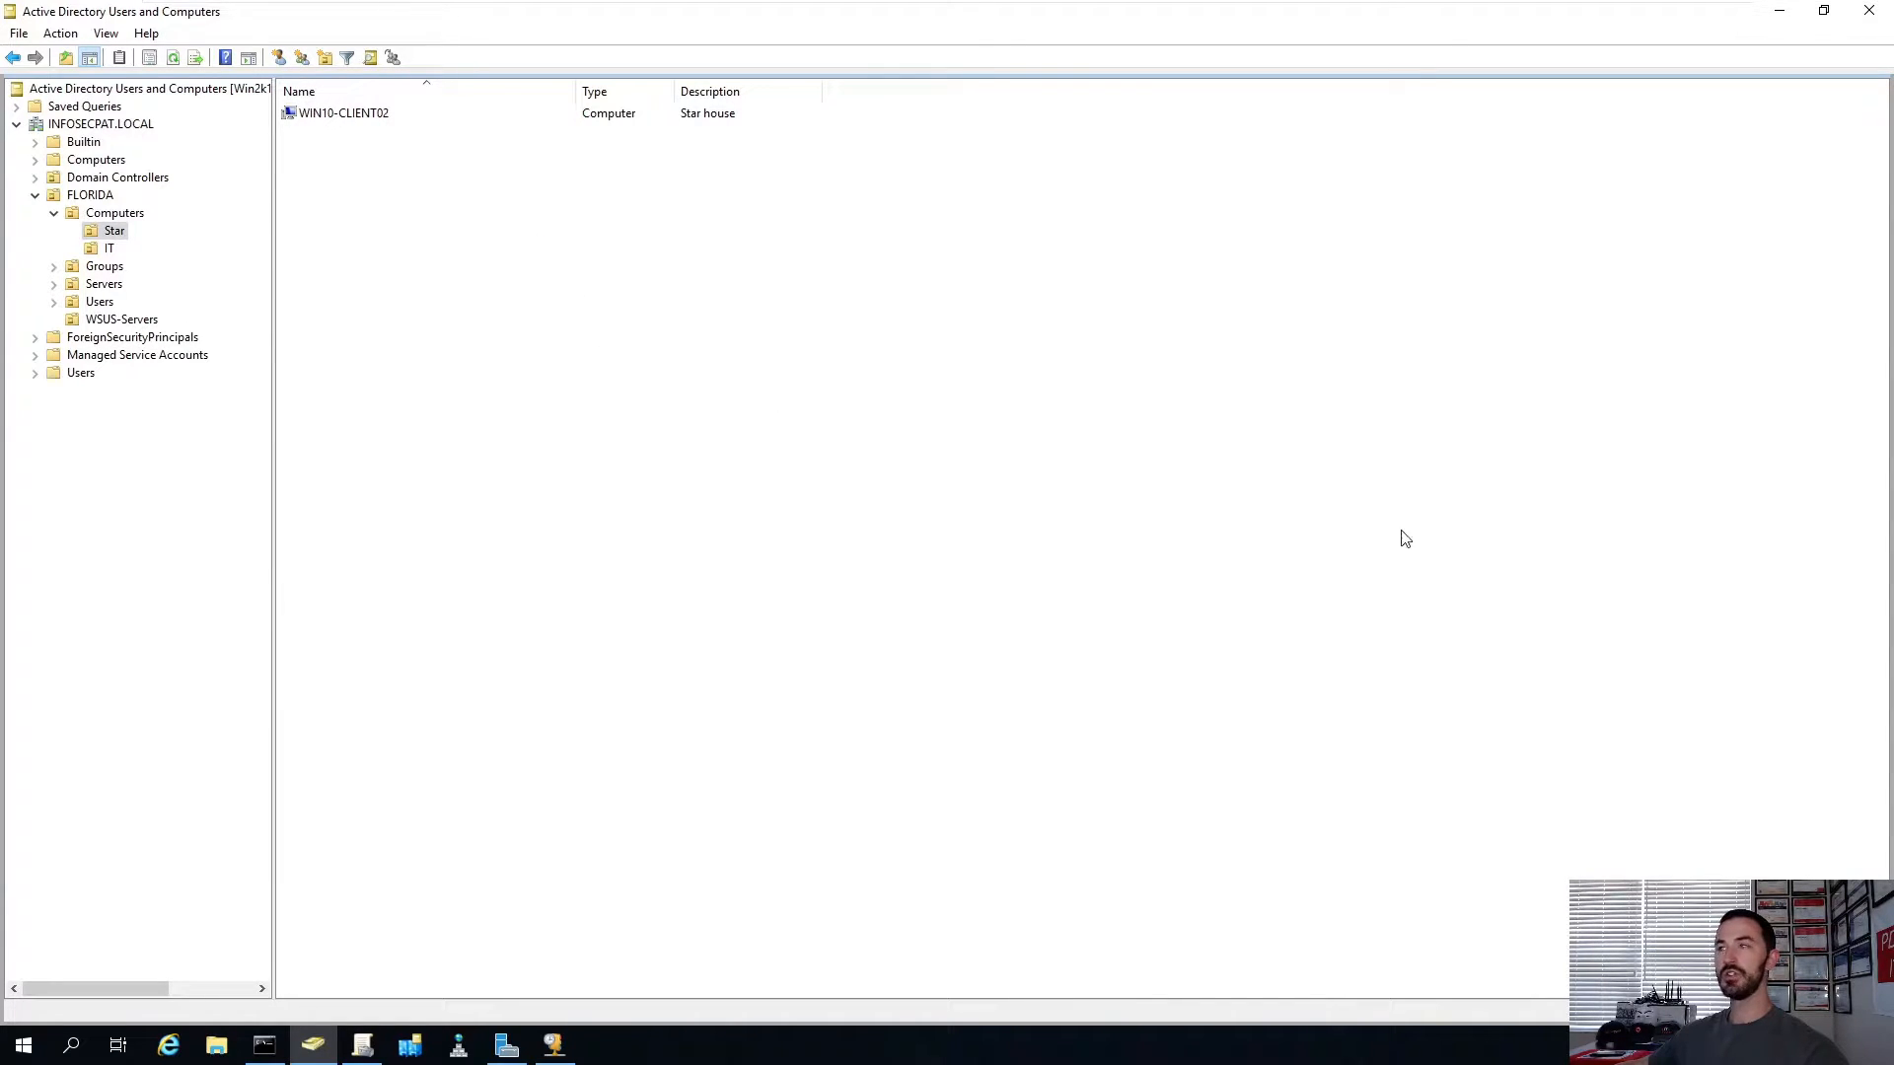
mouse_move(1765, 657)
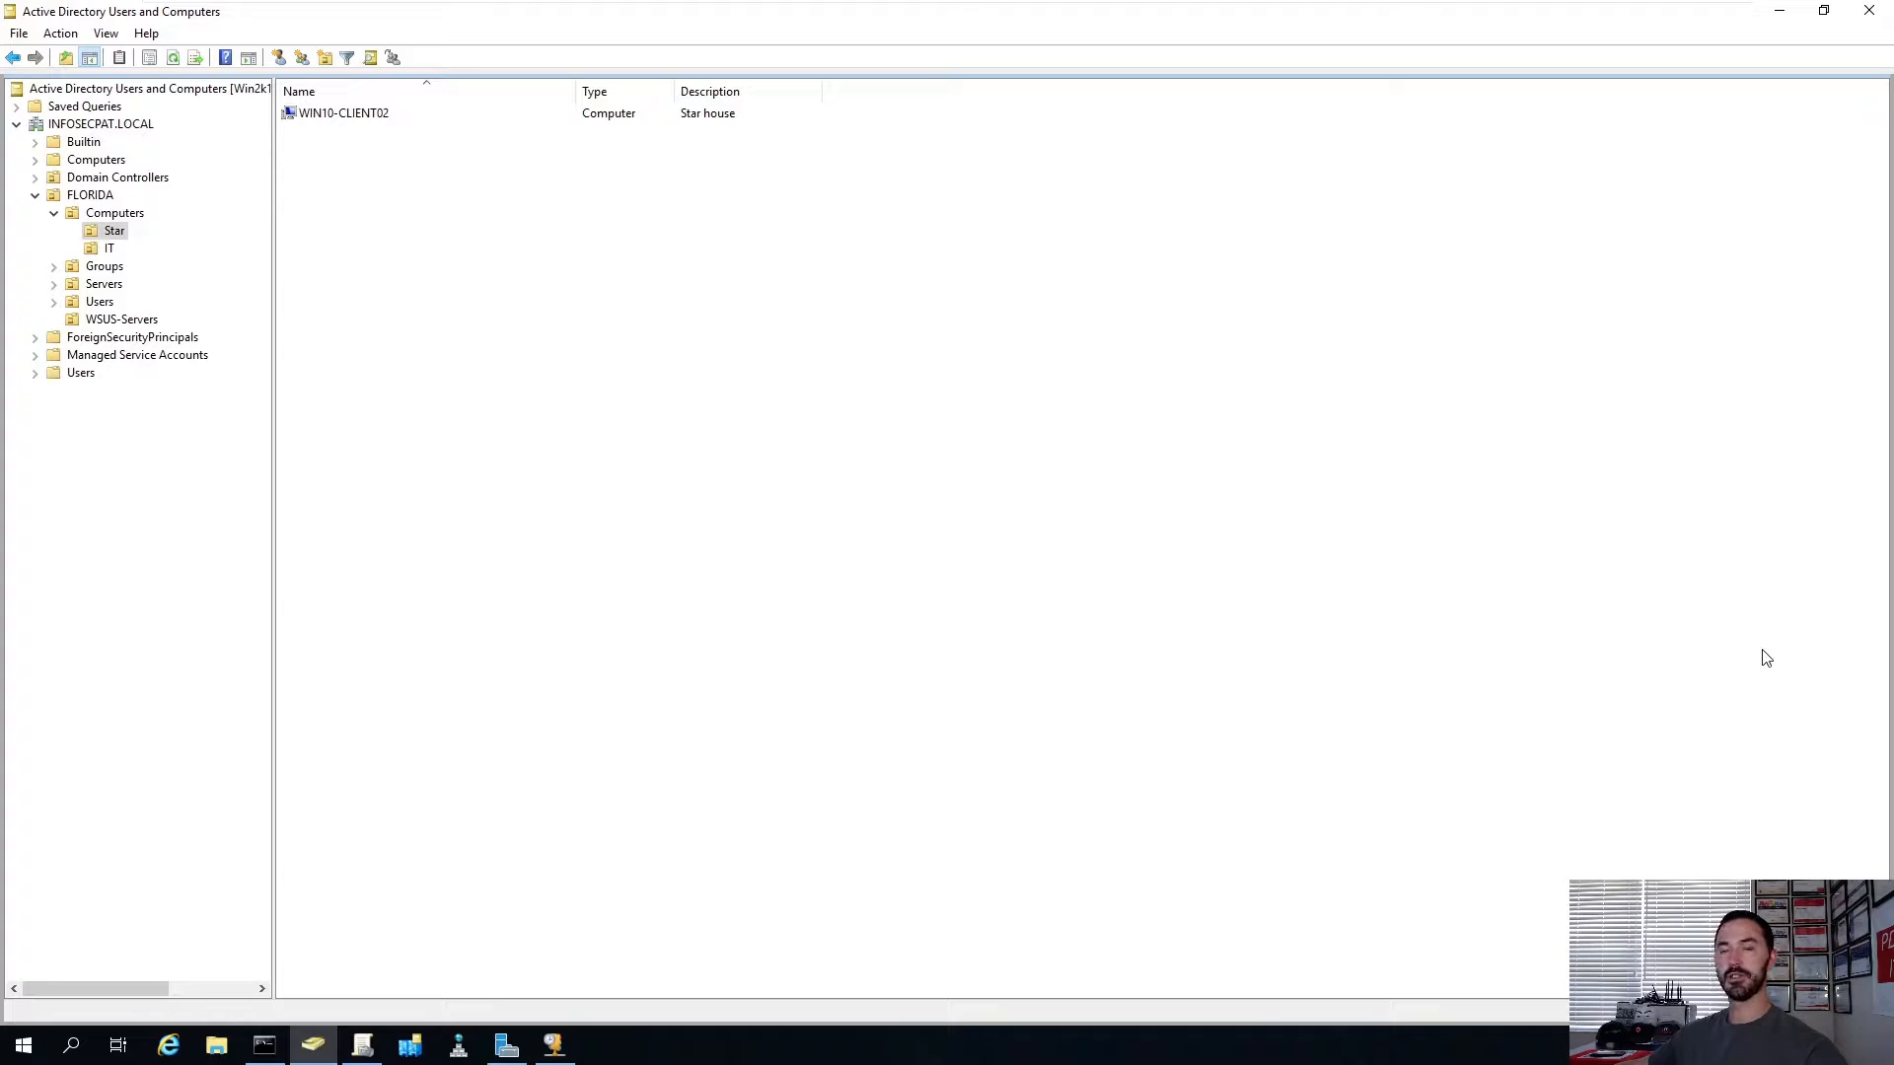
mouse_move(593, 197)
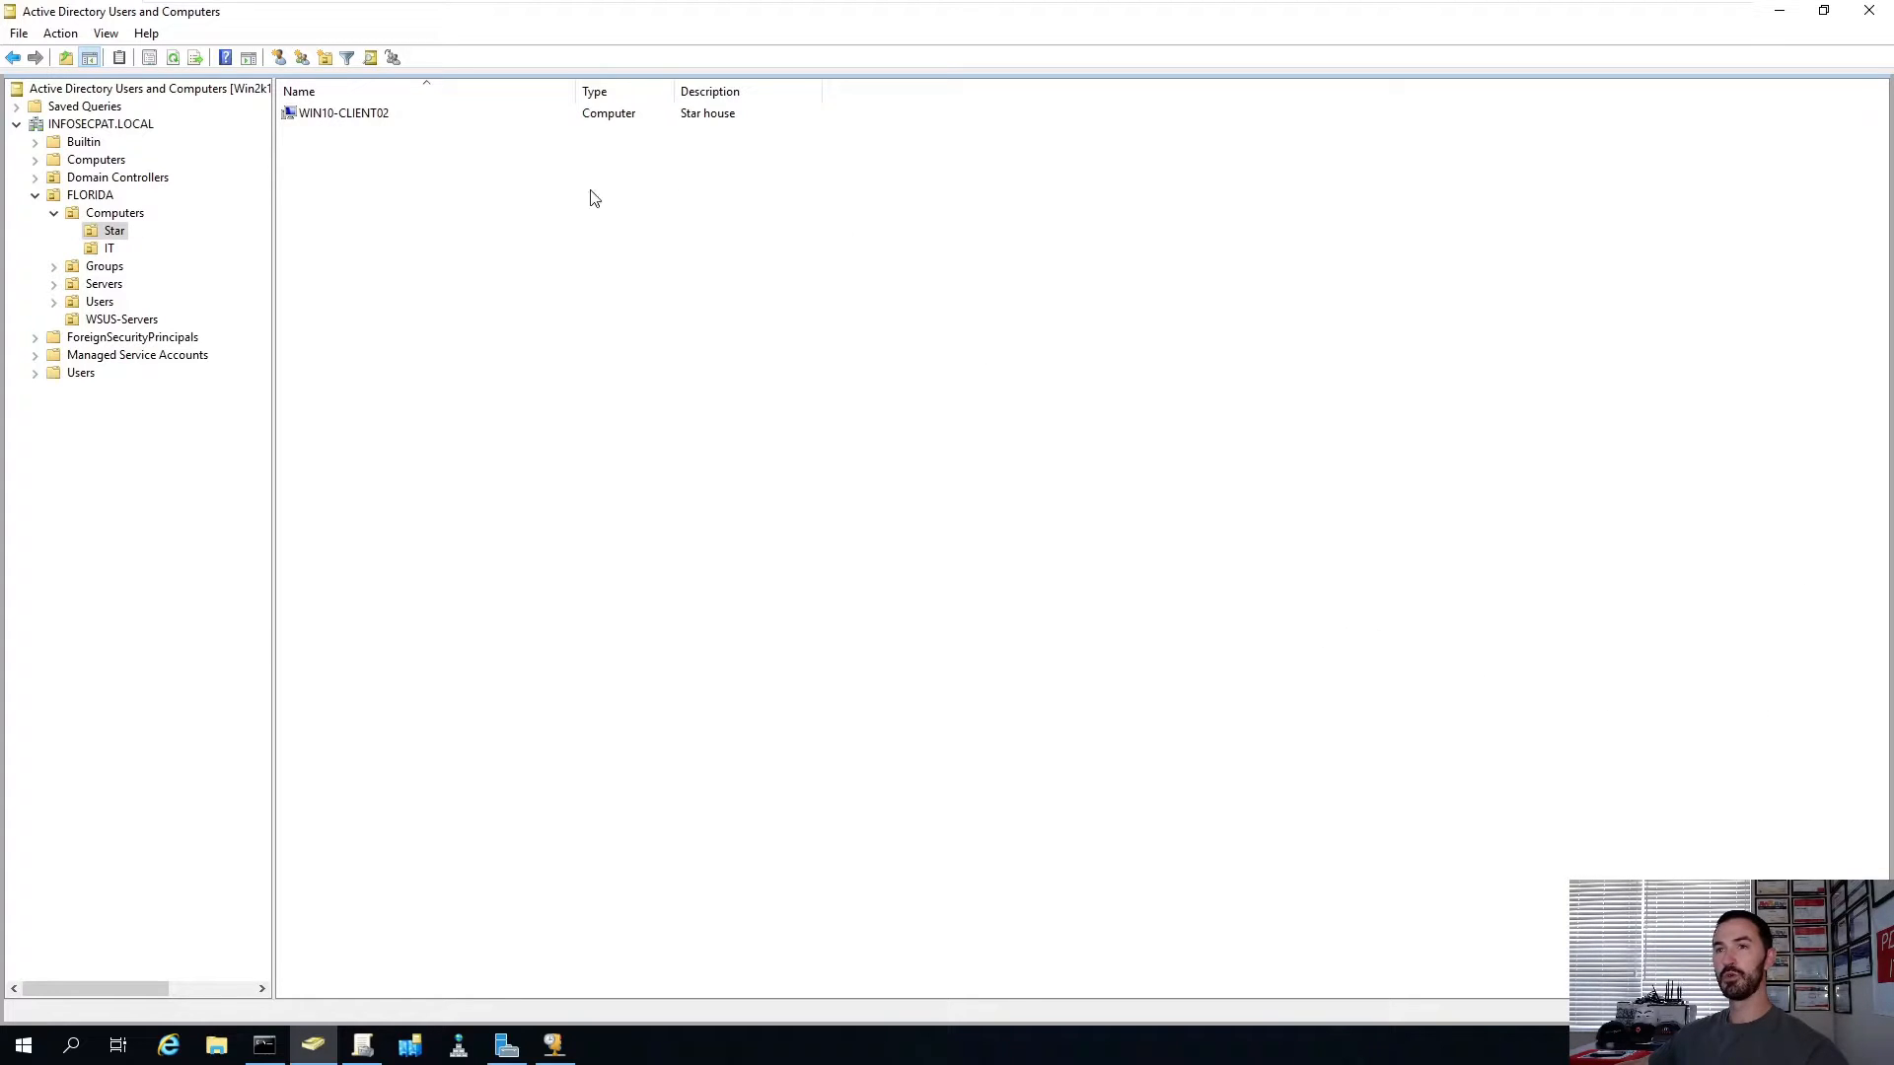
mouse_move(1279, 605)
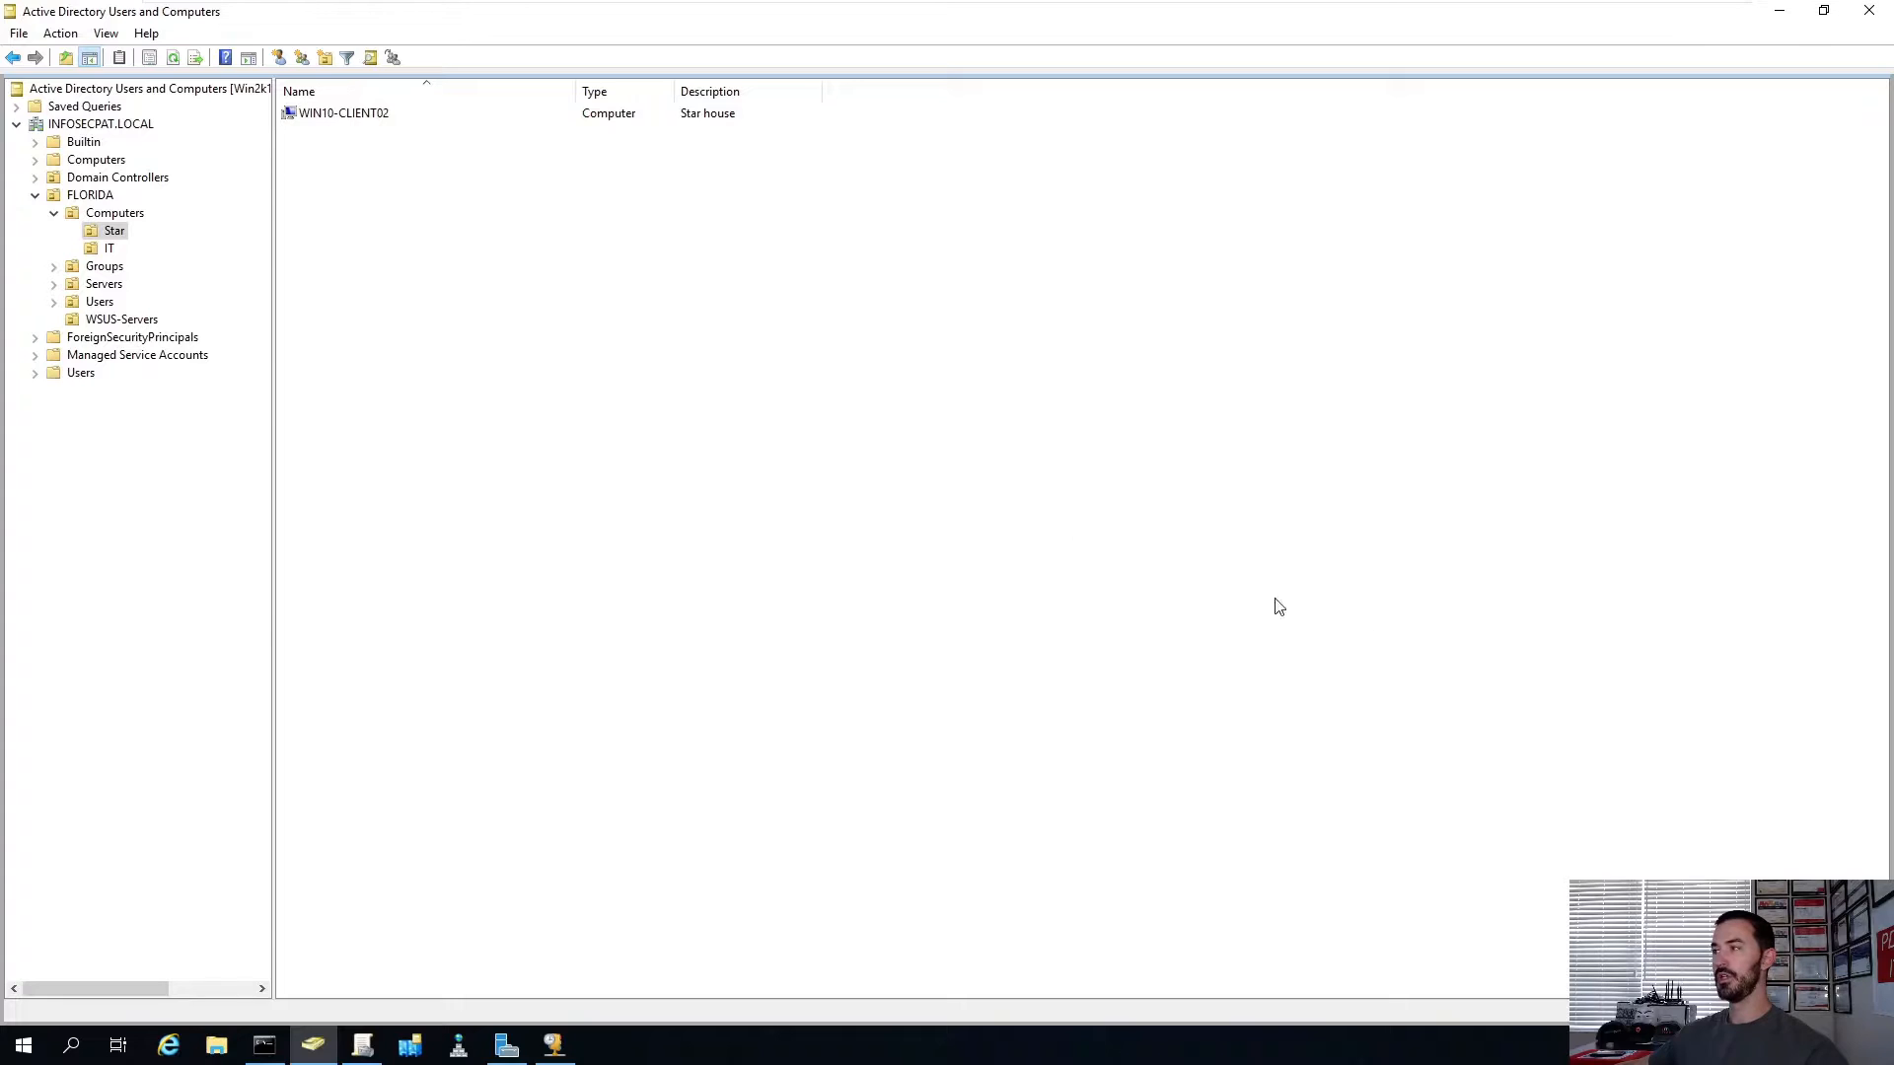
mouse_move(681, 730)
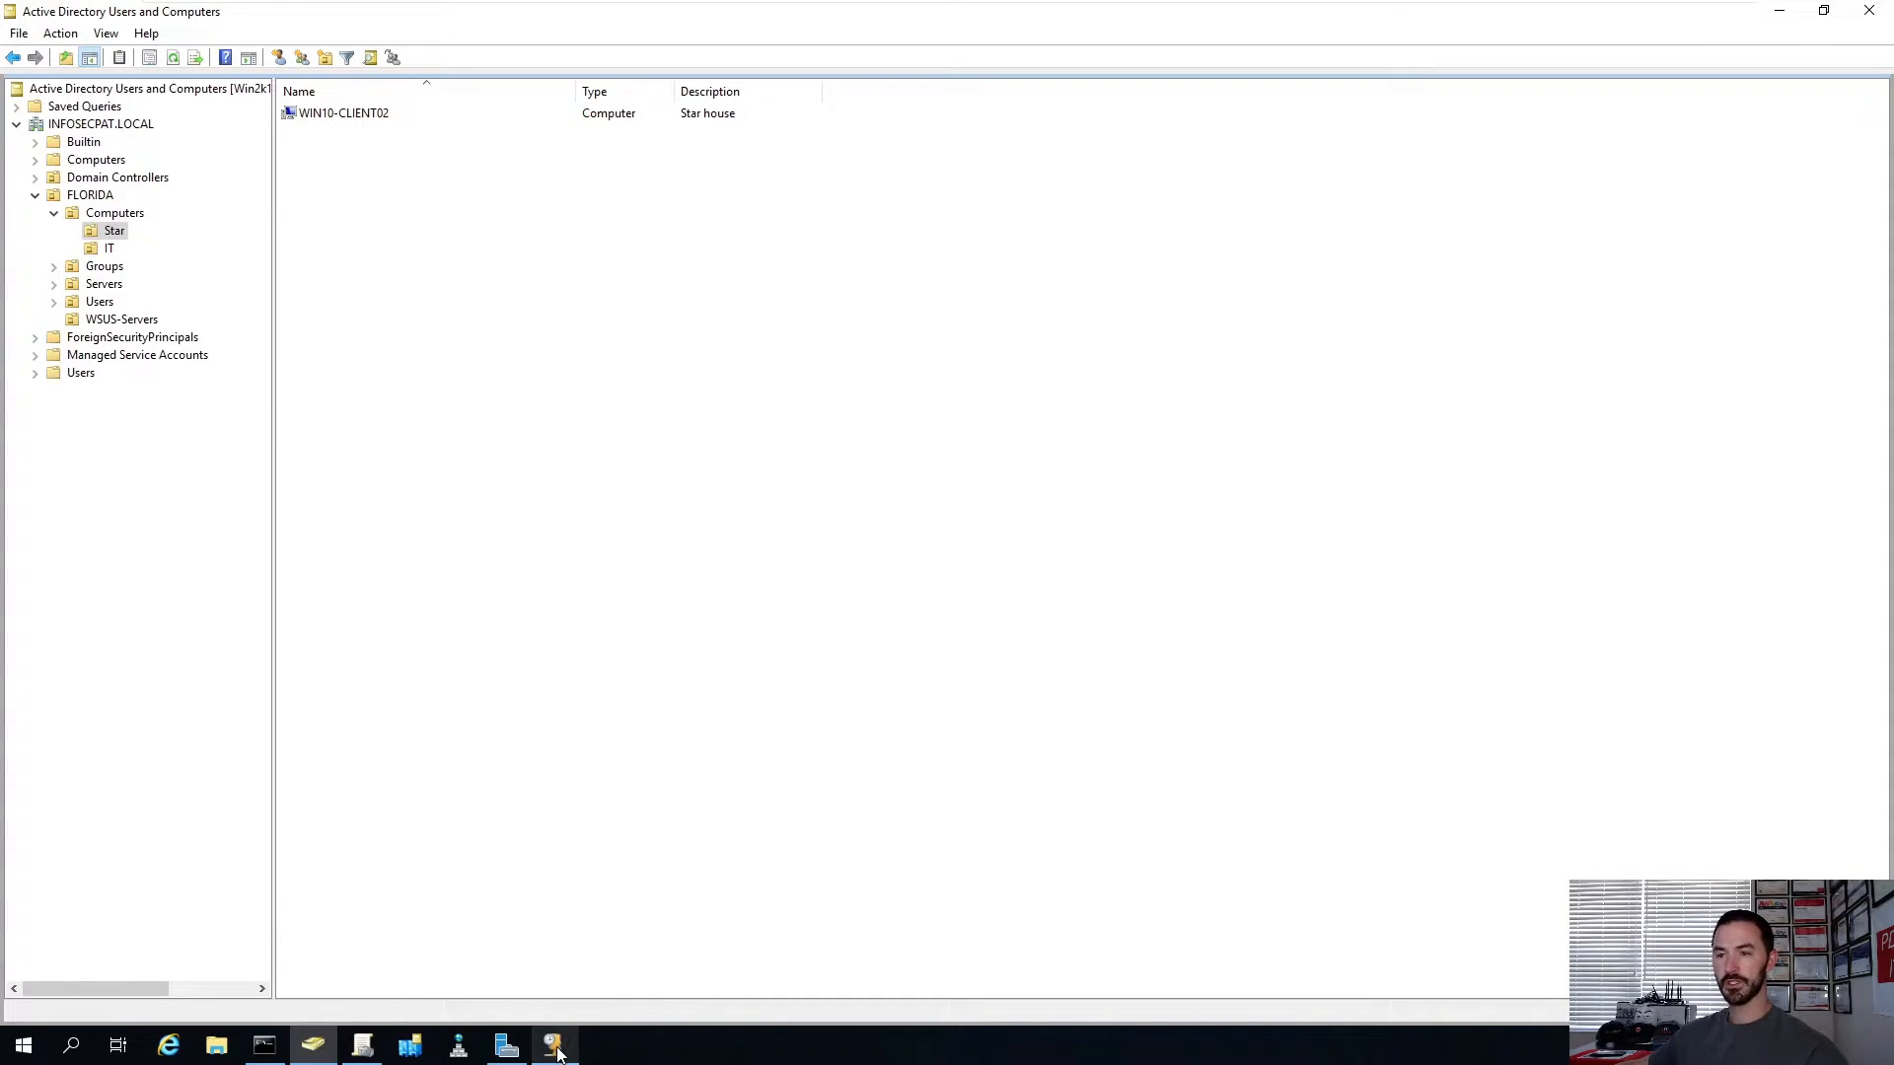
- In Group Policy Management, create a new GPO named IT in INFOSECPAT.LOCAL
left_click(552, 1046)
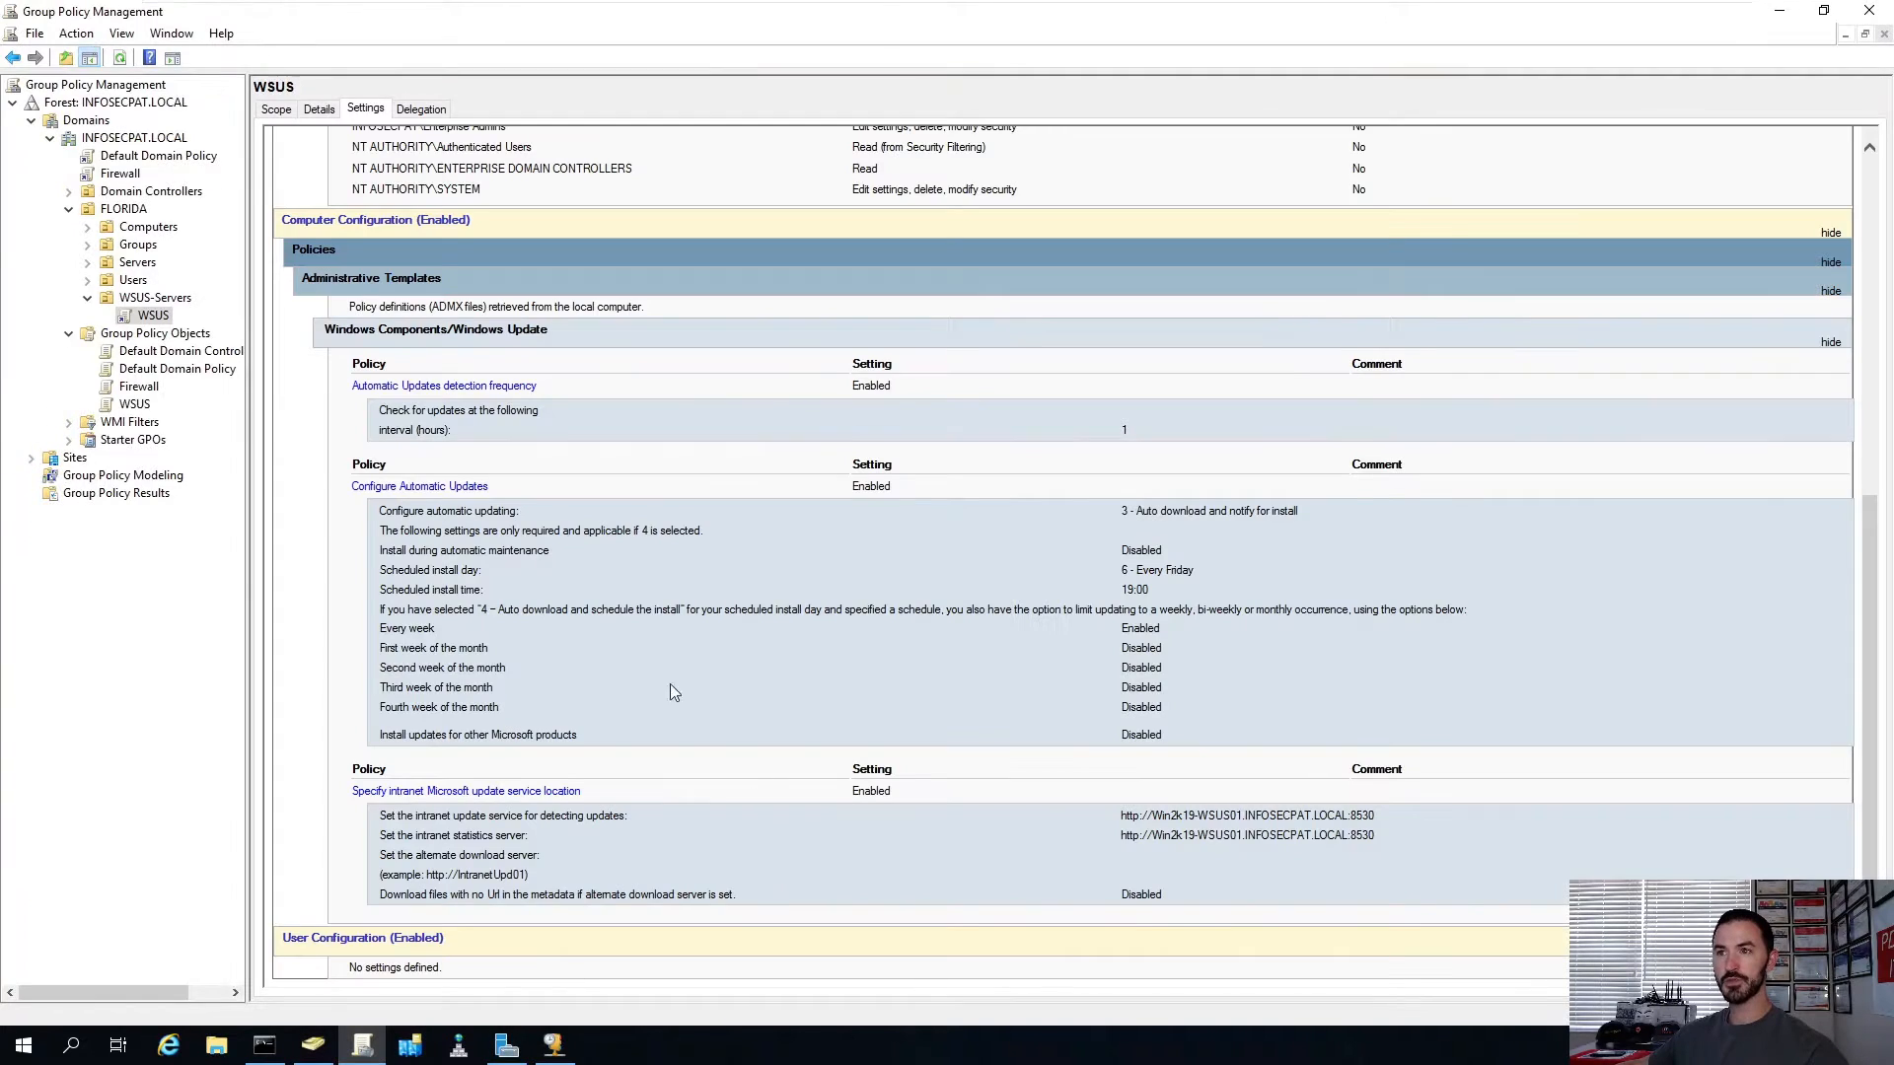
left_click(154, 316)
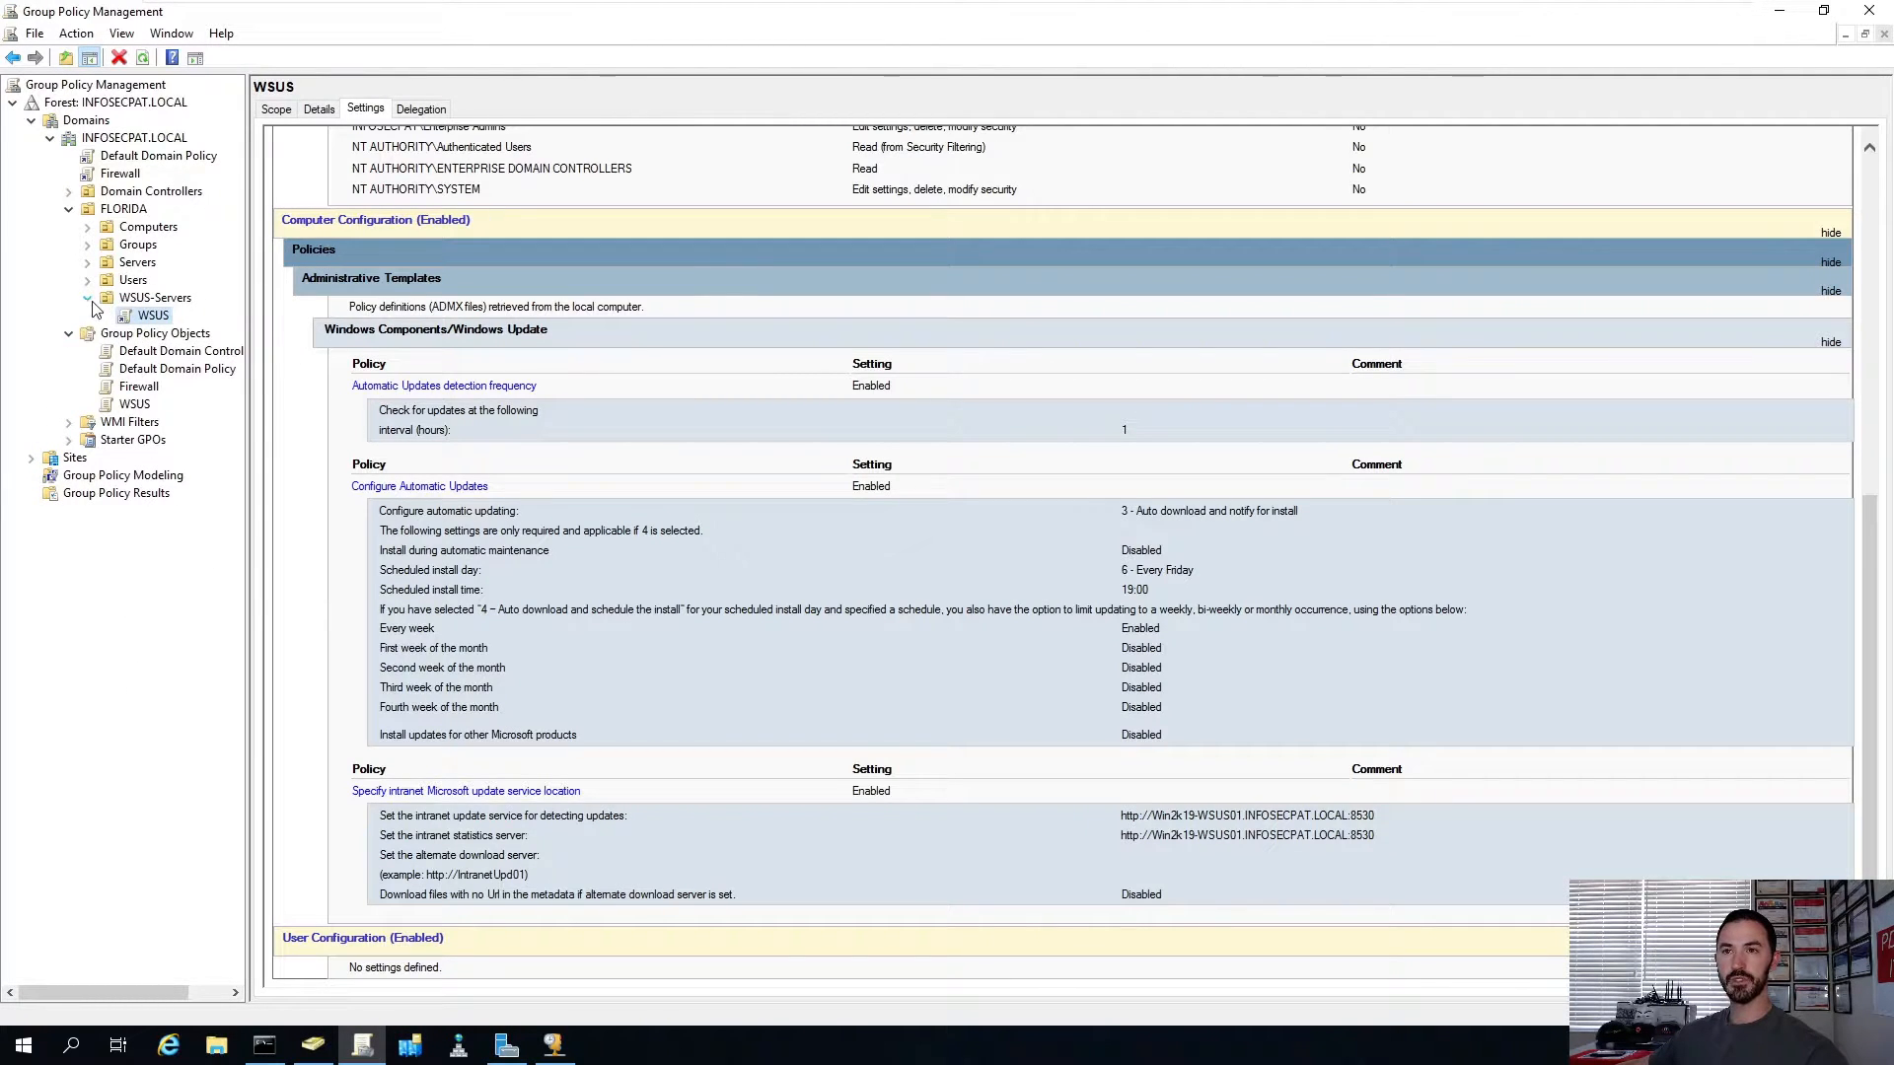
left_click(154, 316)
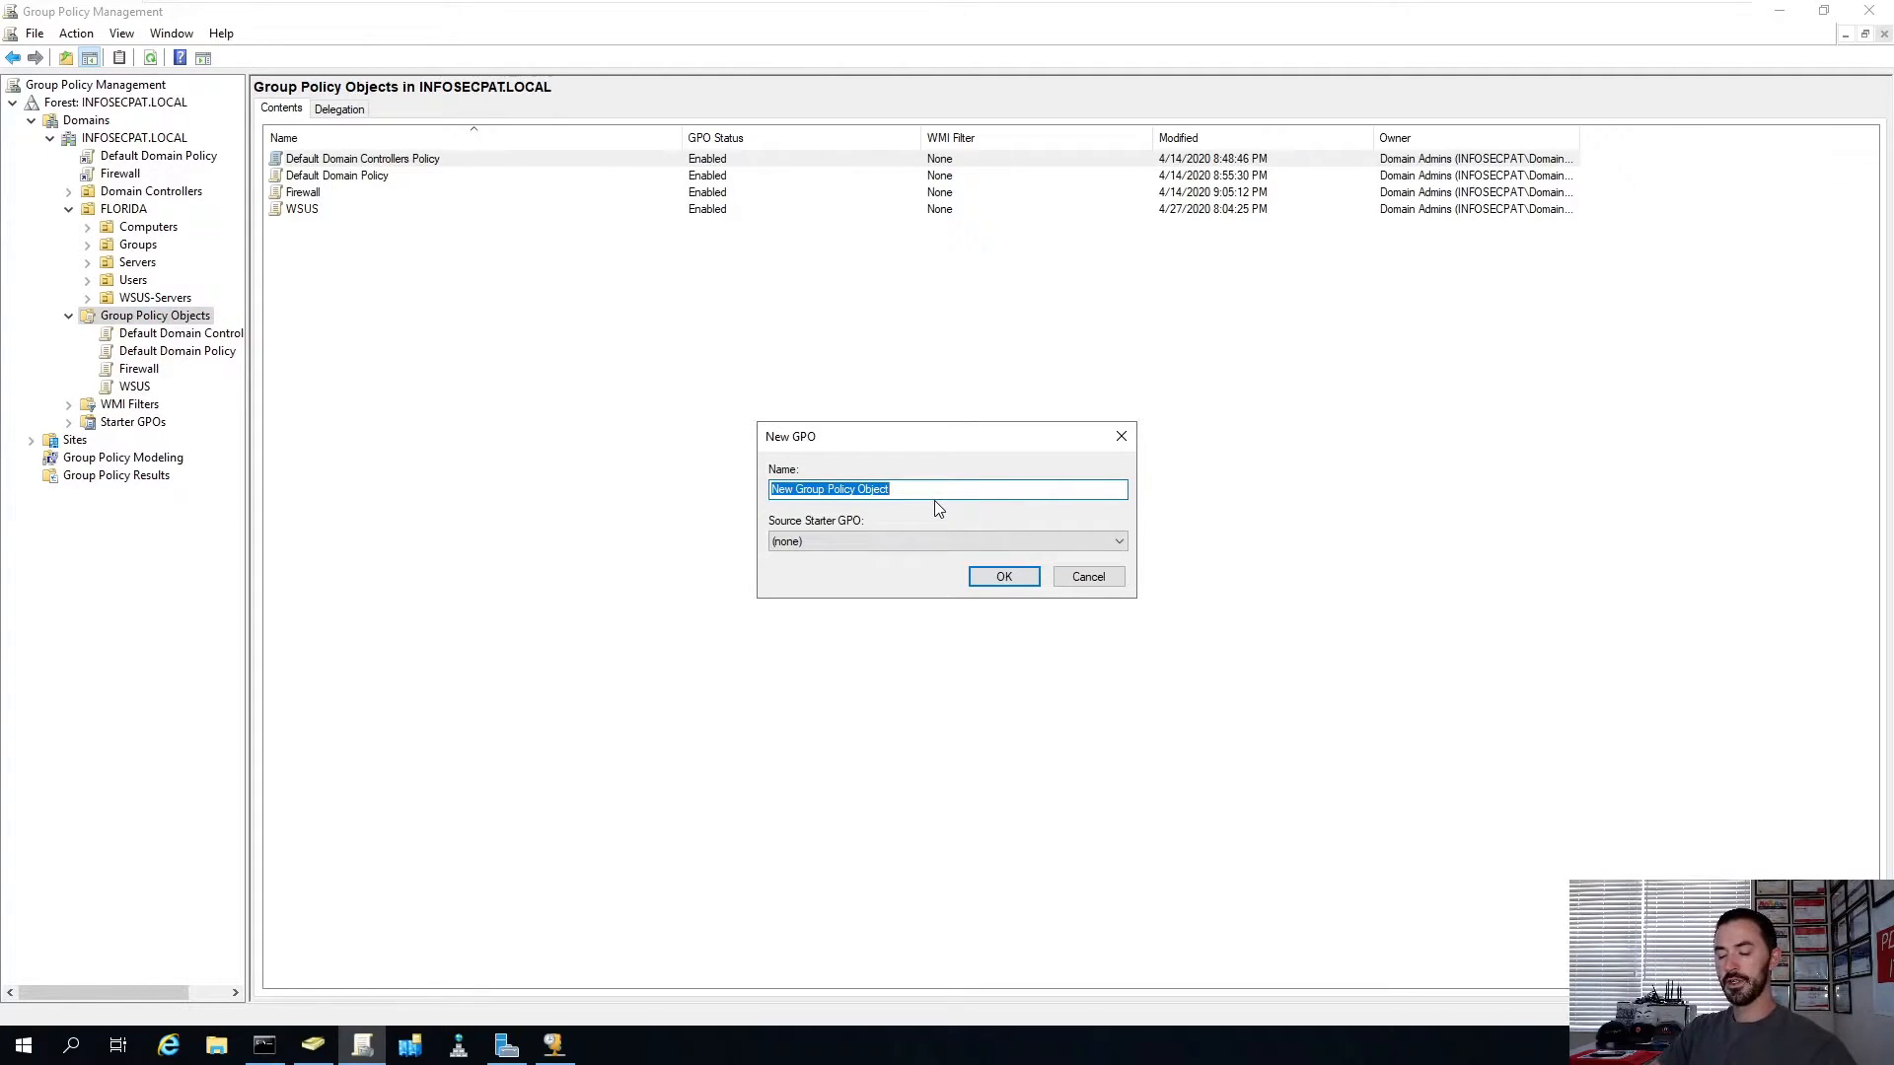
type("IT")
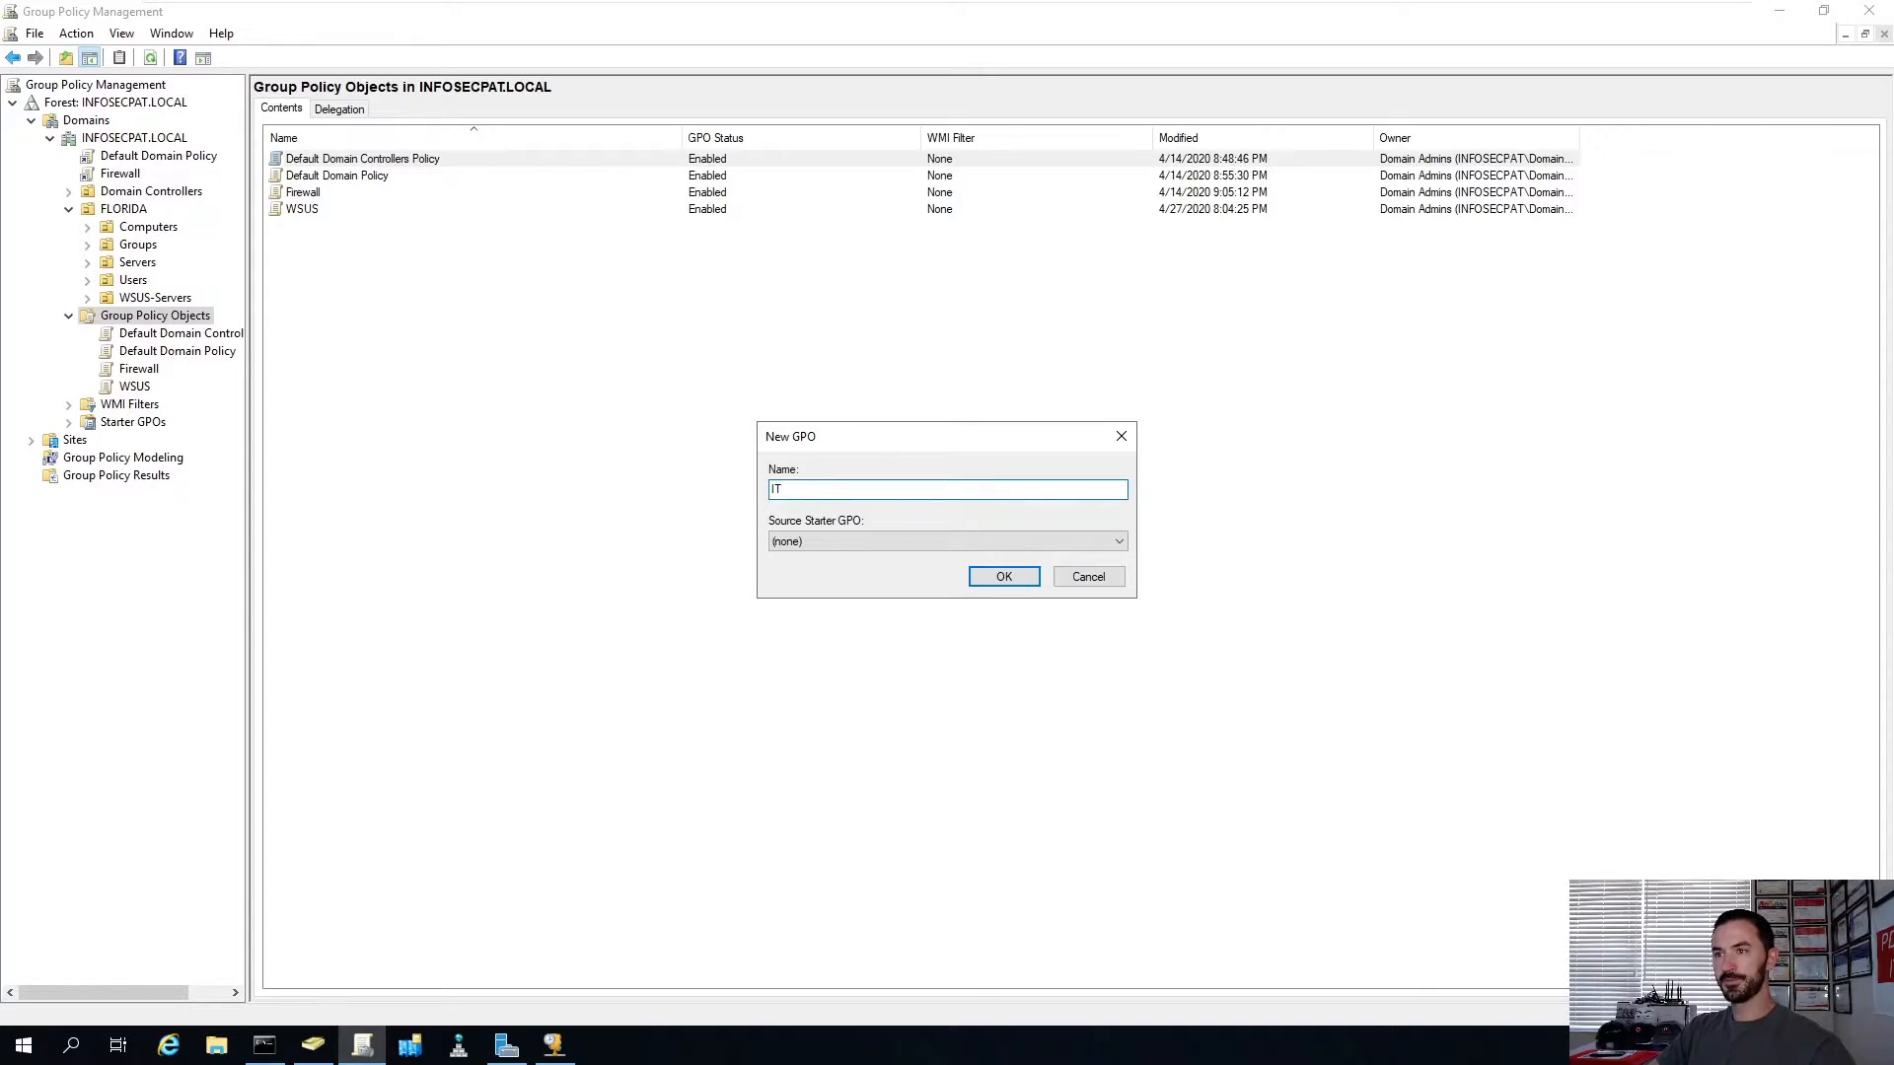
left_click(1002, 576)
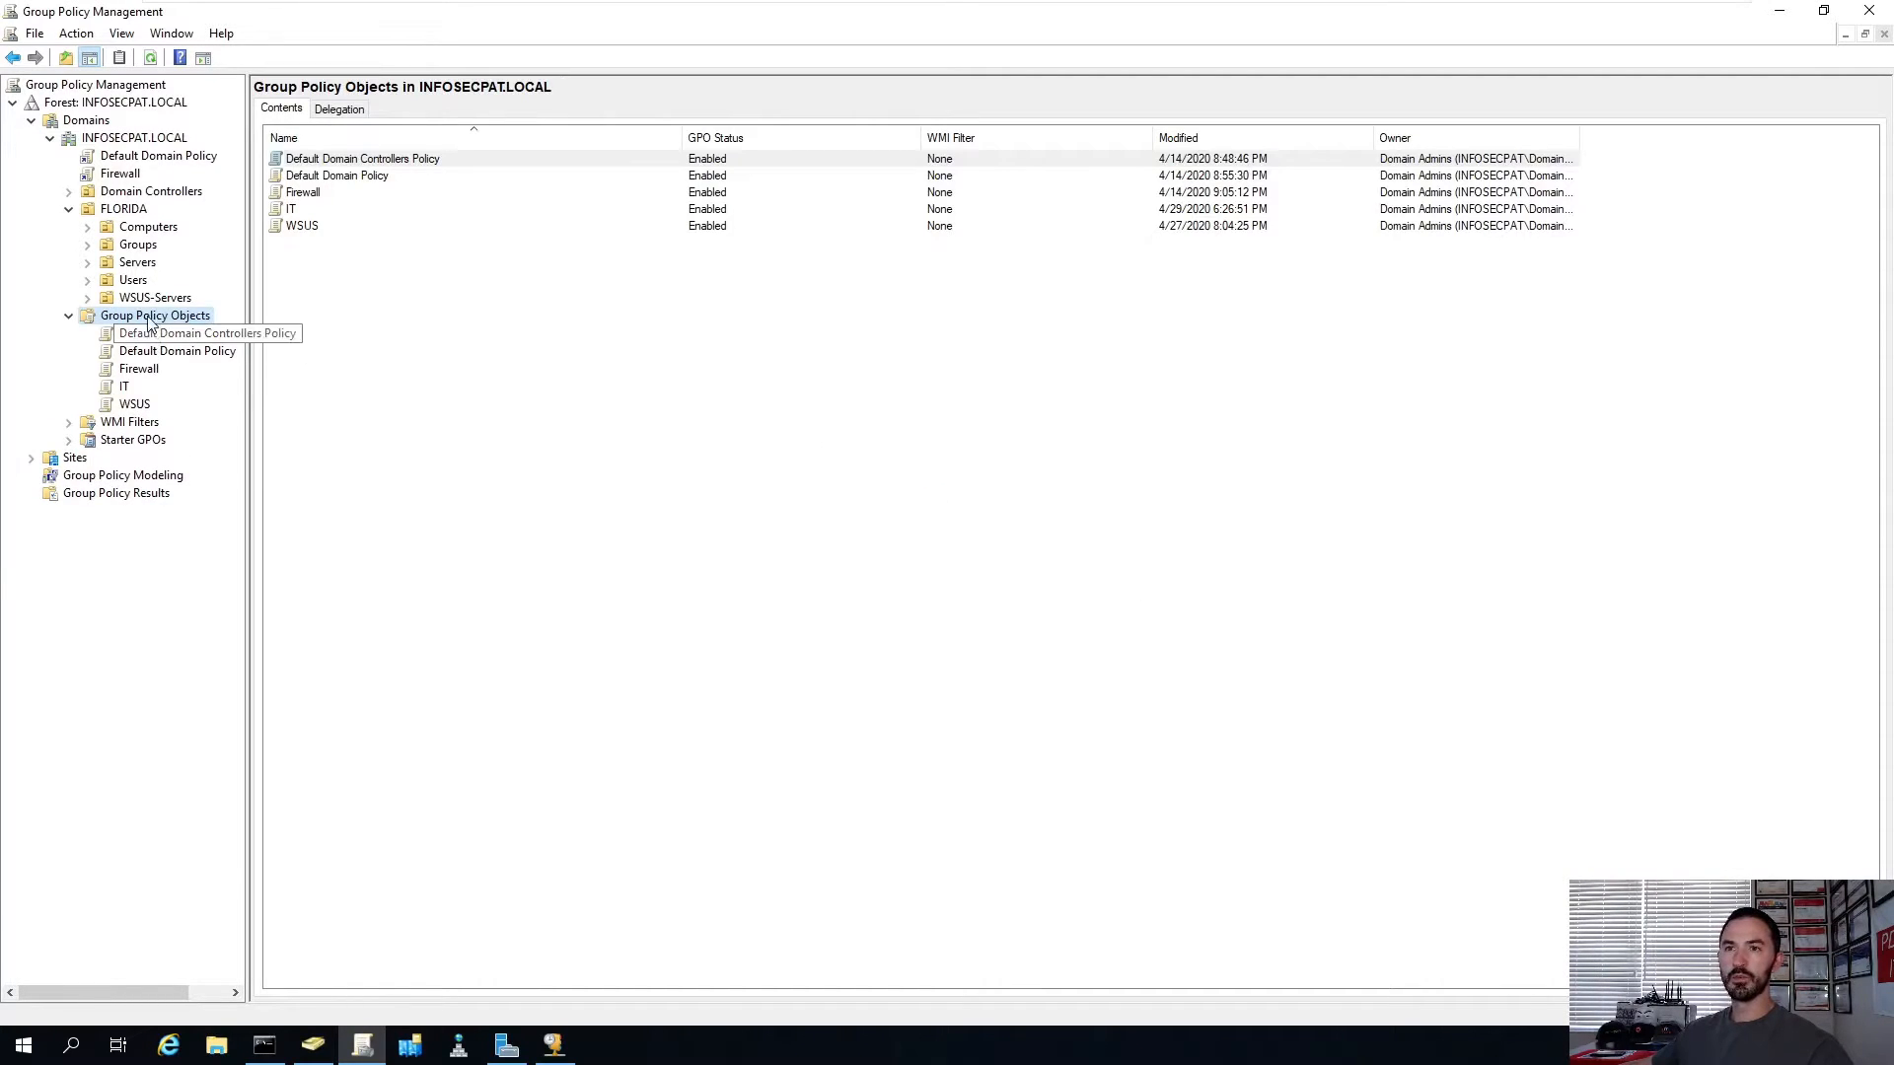
- Create a second GPO named Star and list all GPOs in the domain
left_click(154, 315)
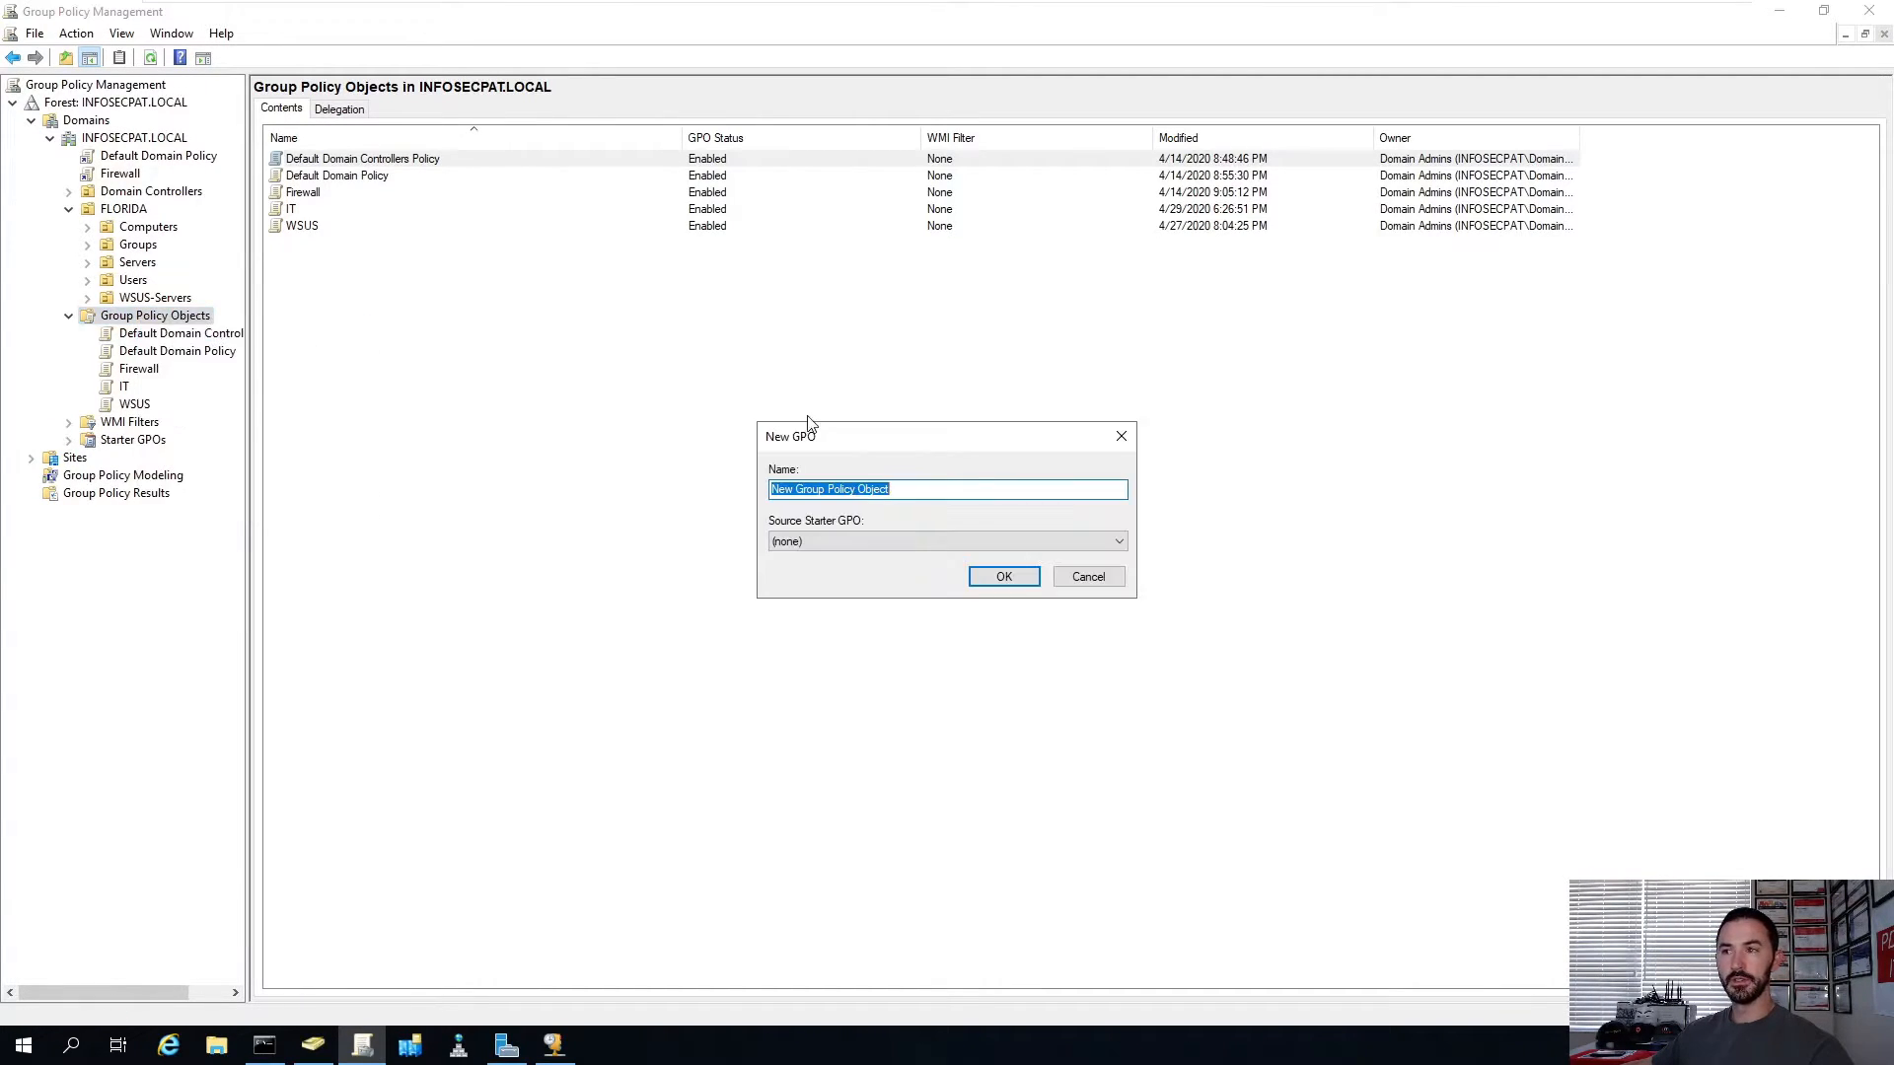
left_click(1002, 576)
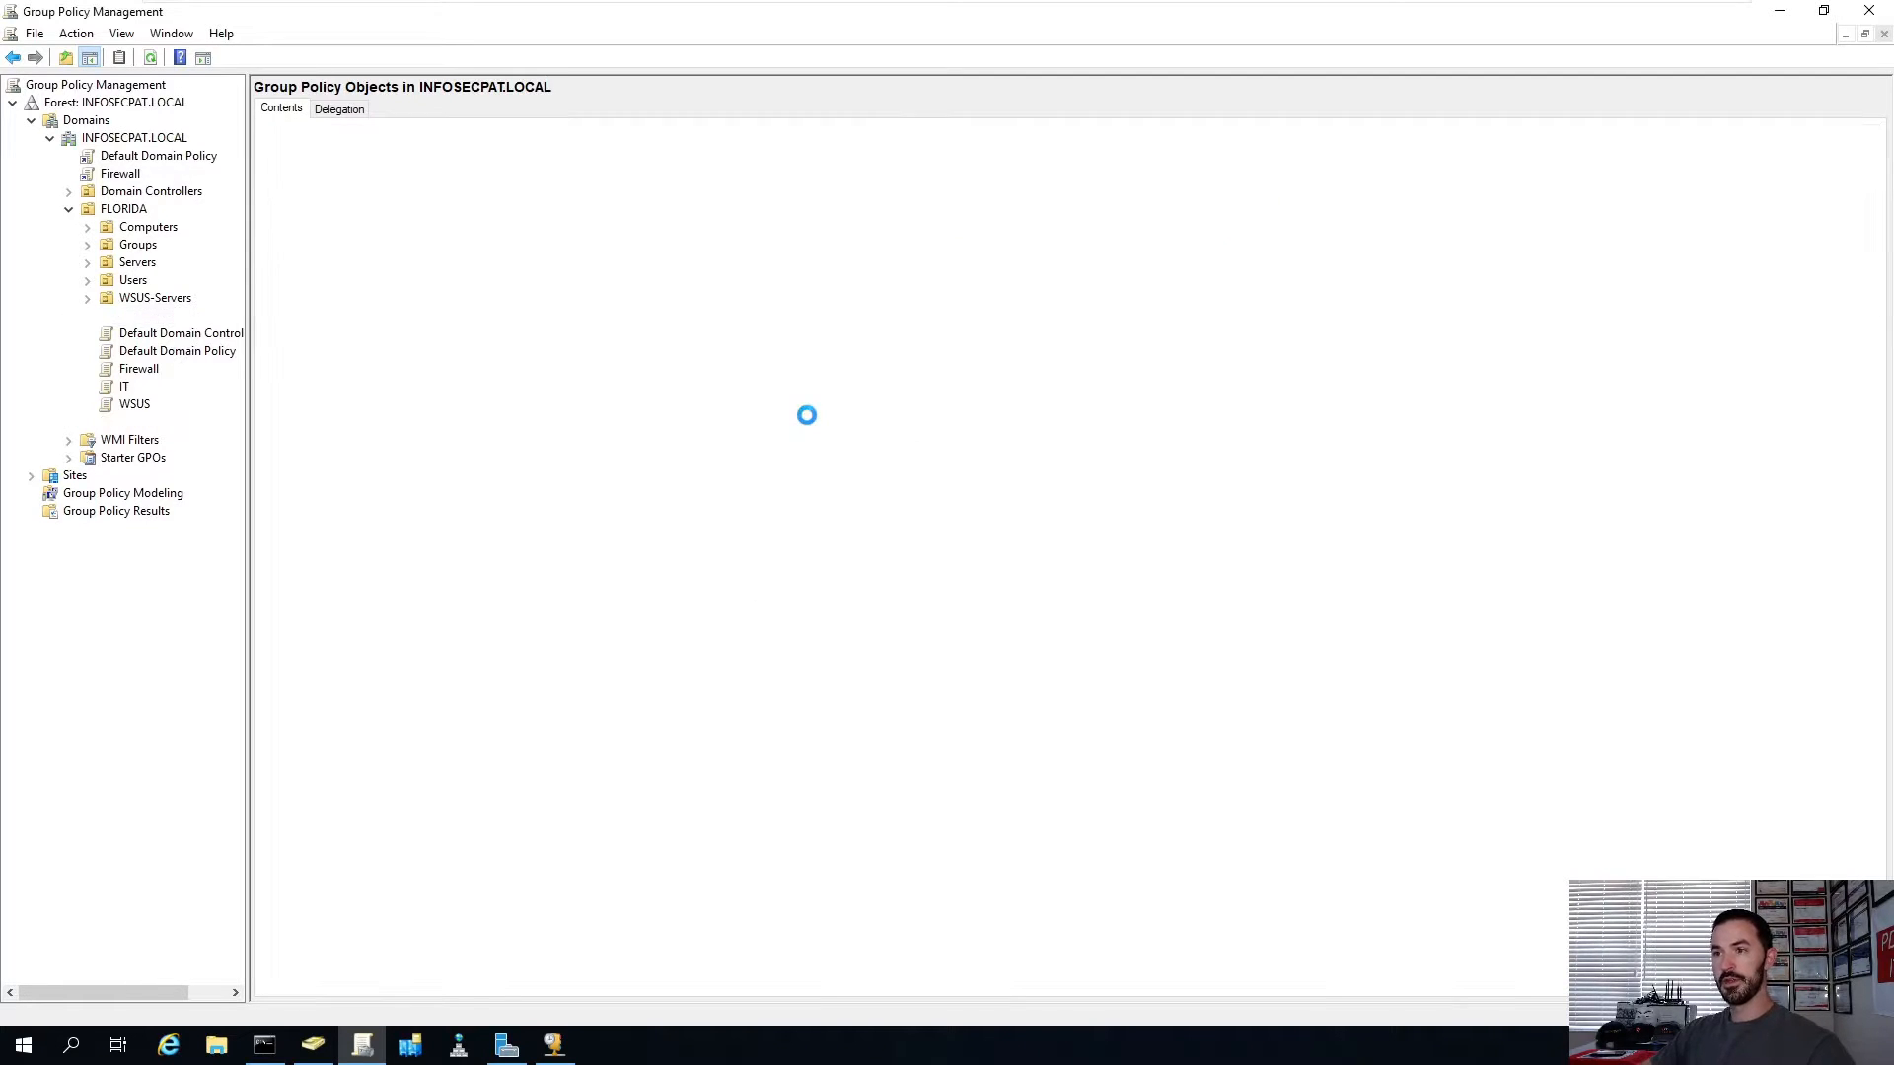
left_click(154, 316)
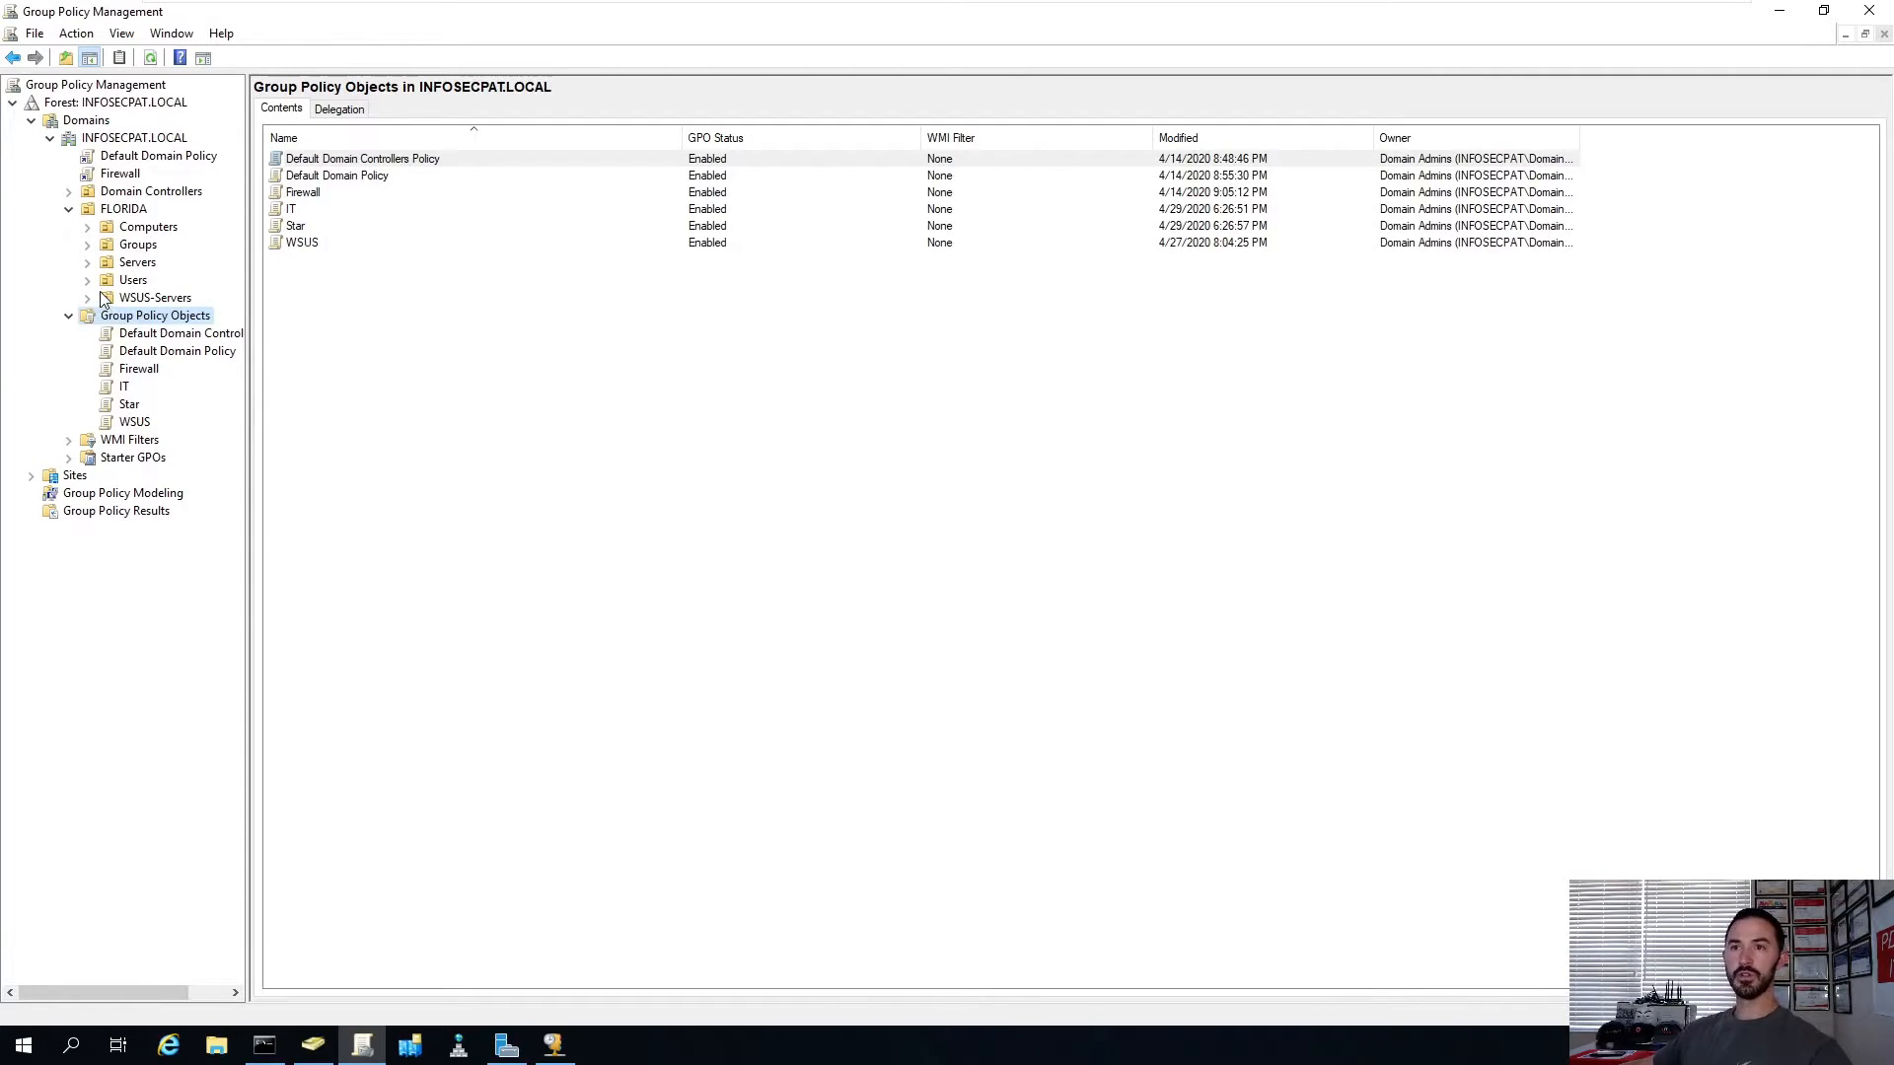
mouse_move(96, 239)
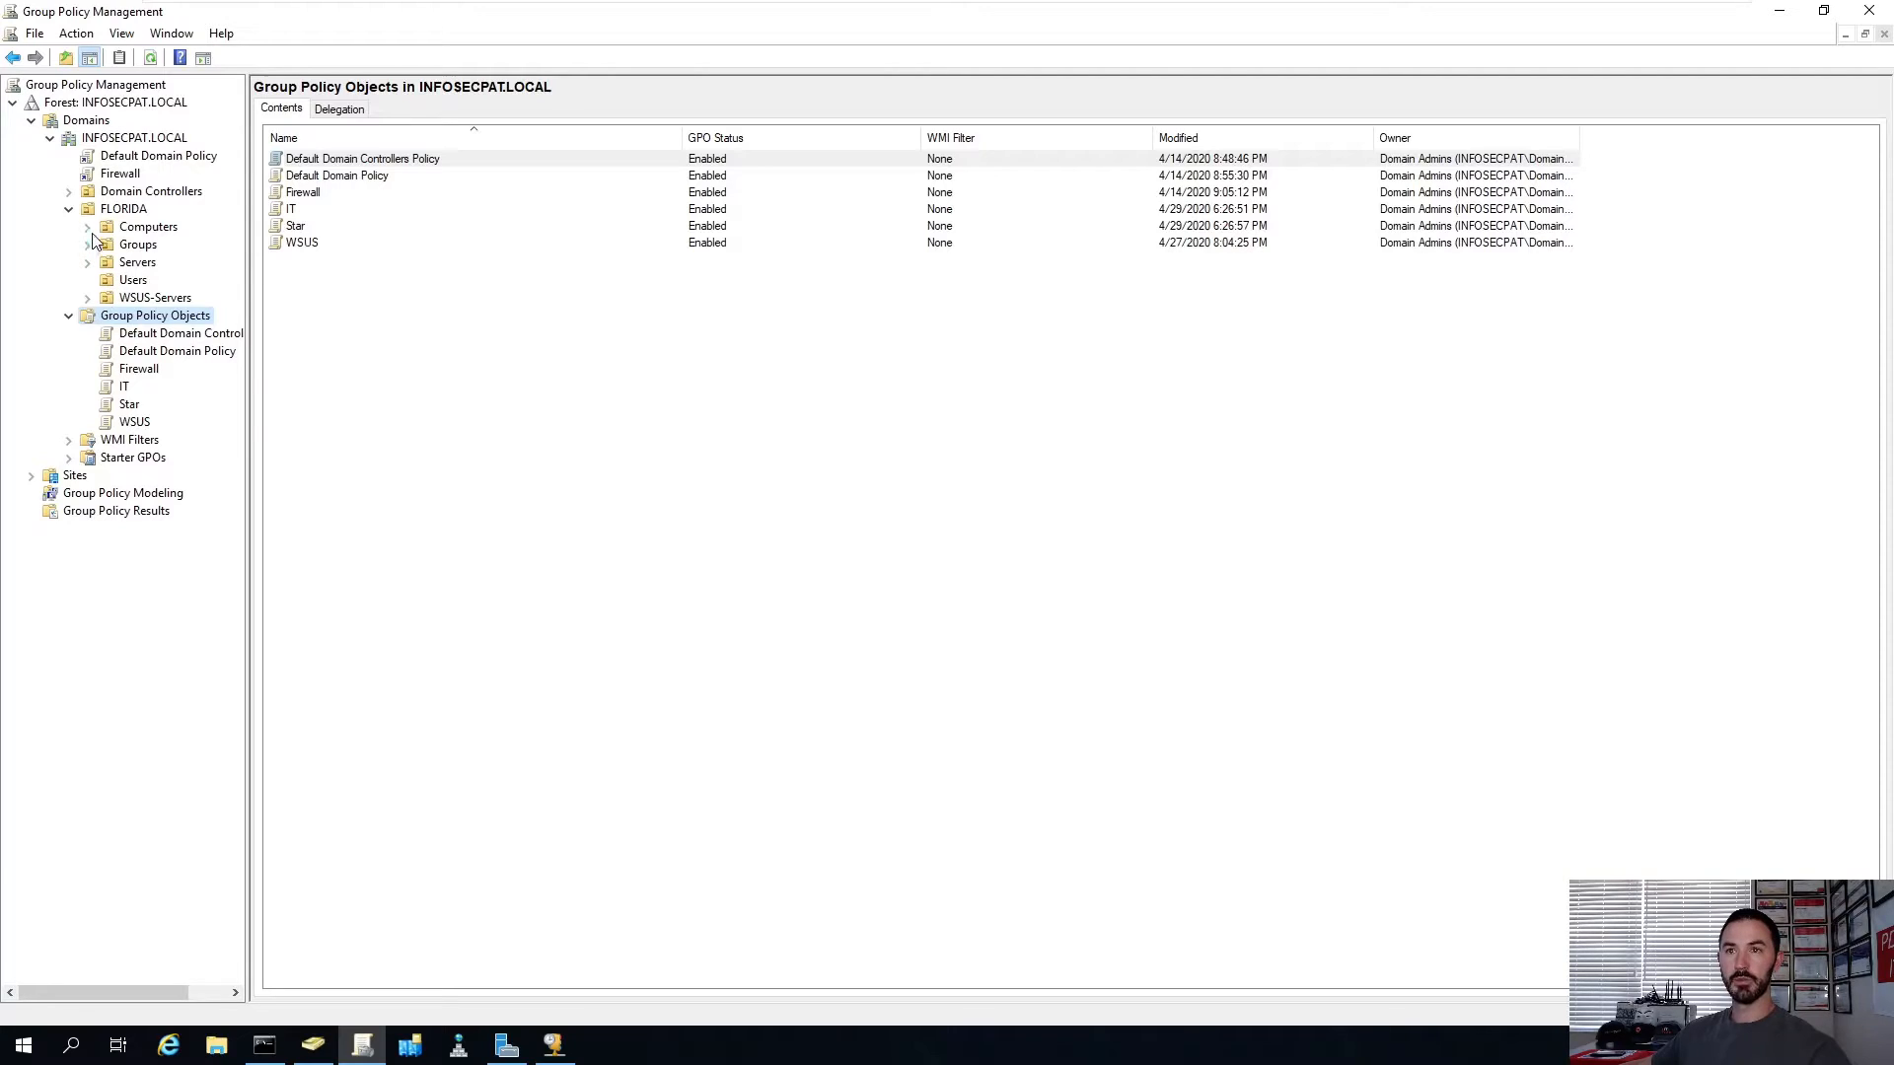
left_click(88, 226)
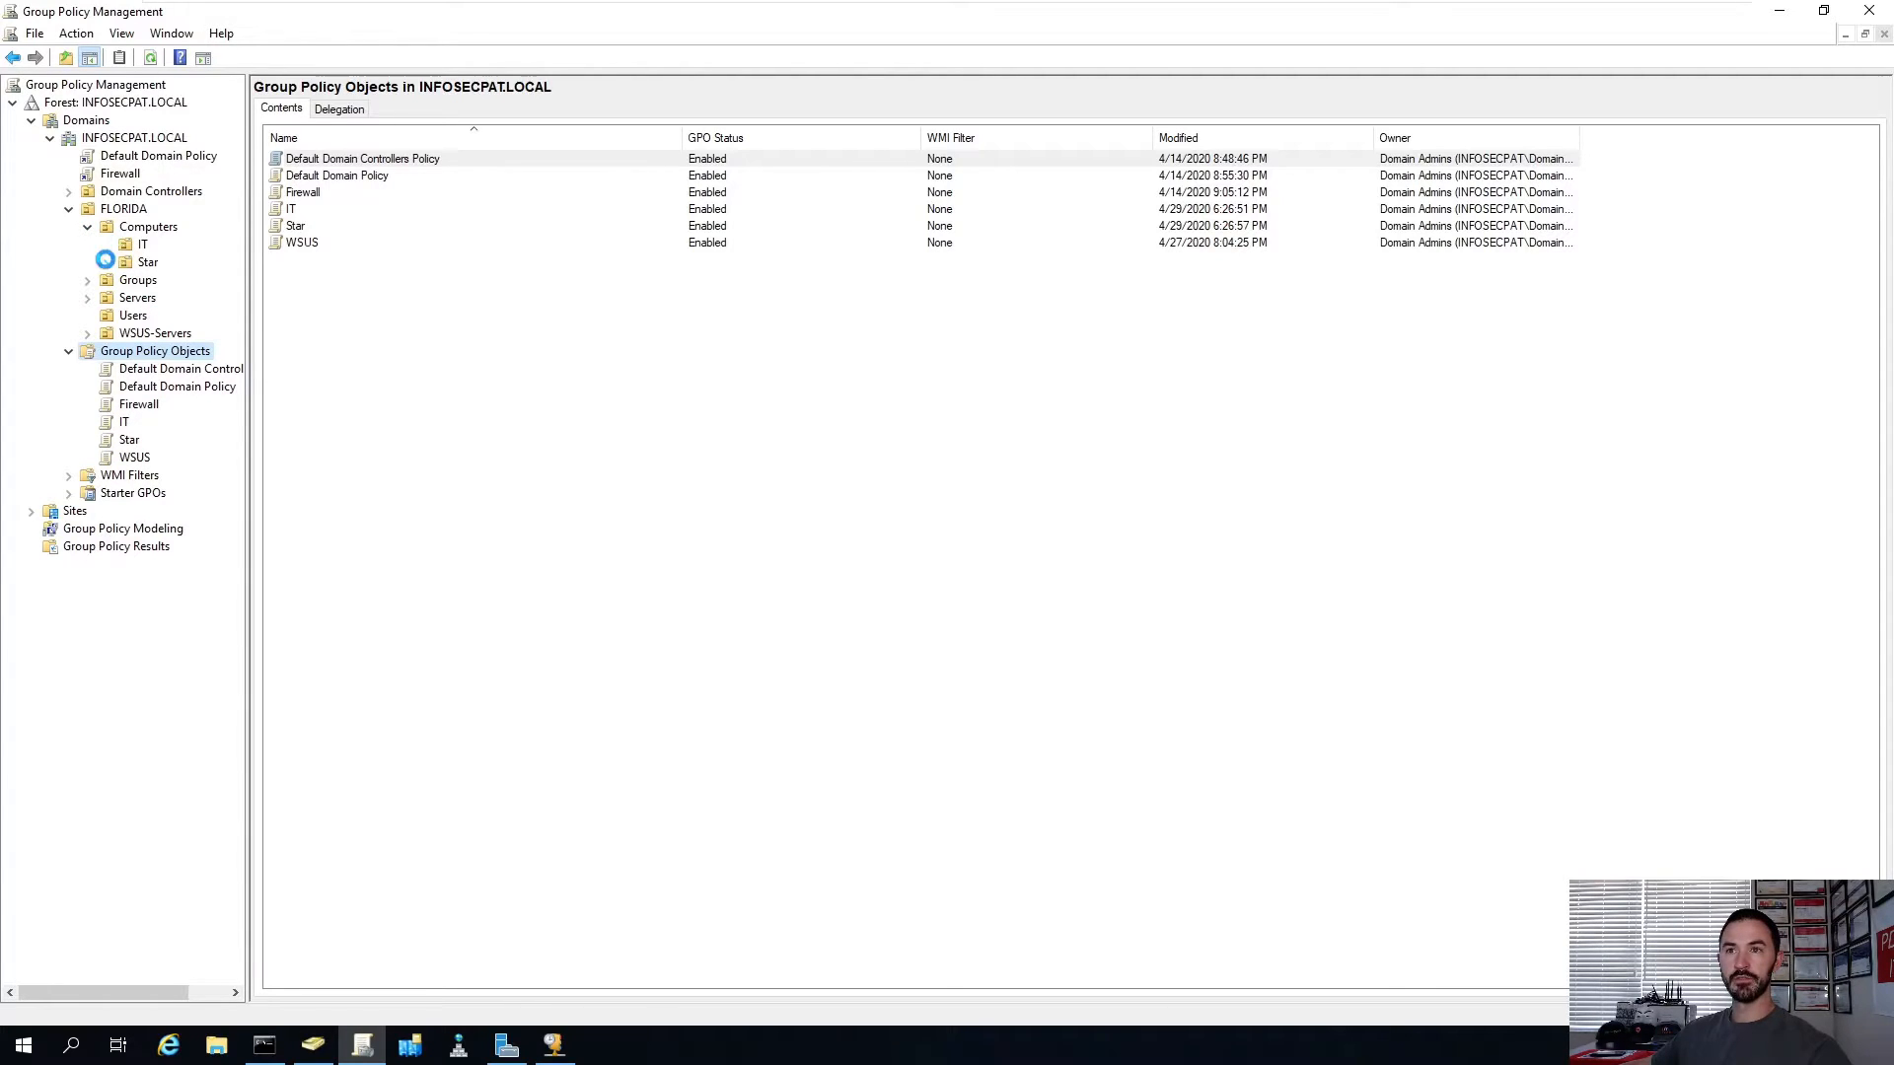
- Link the existing IT GPO to the IT computers OU
left_click(142, 244)
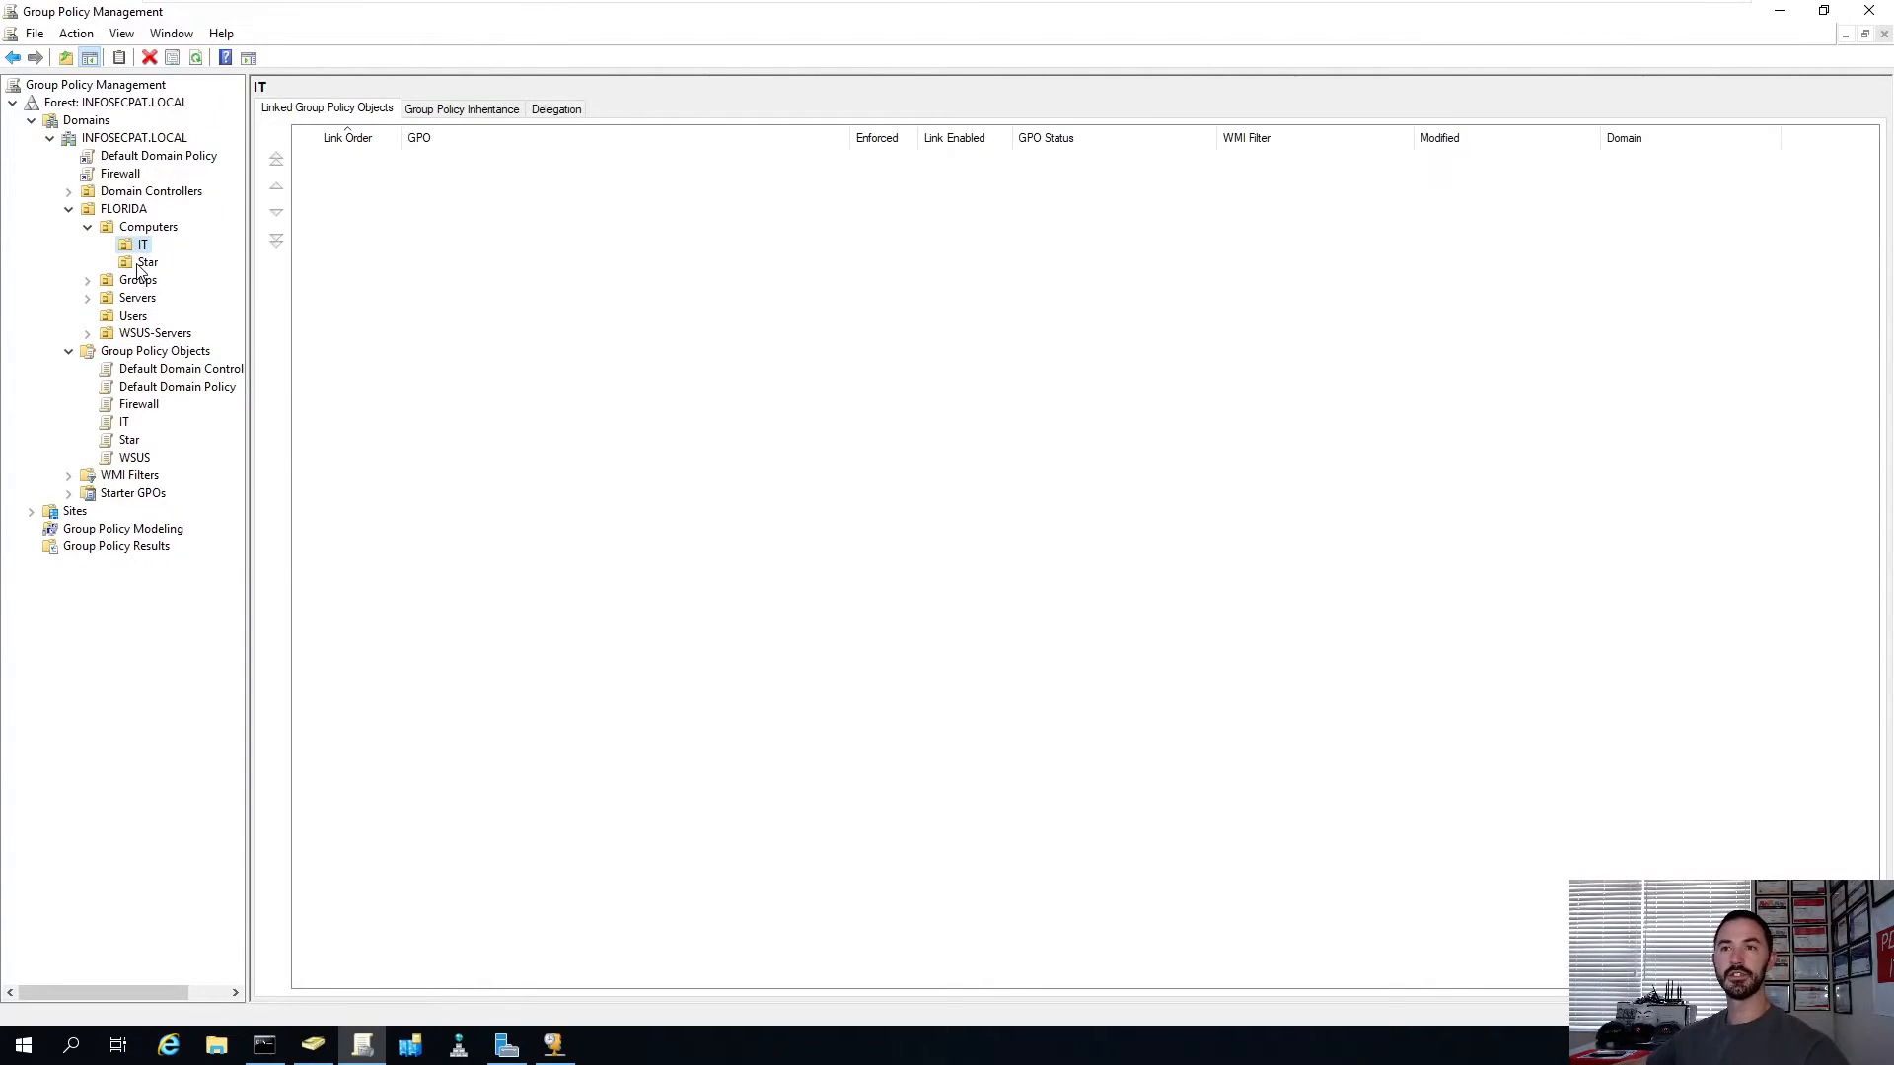
left_click(122, 422)
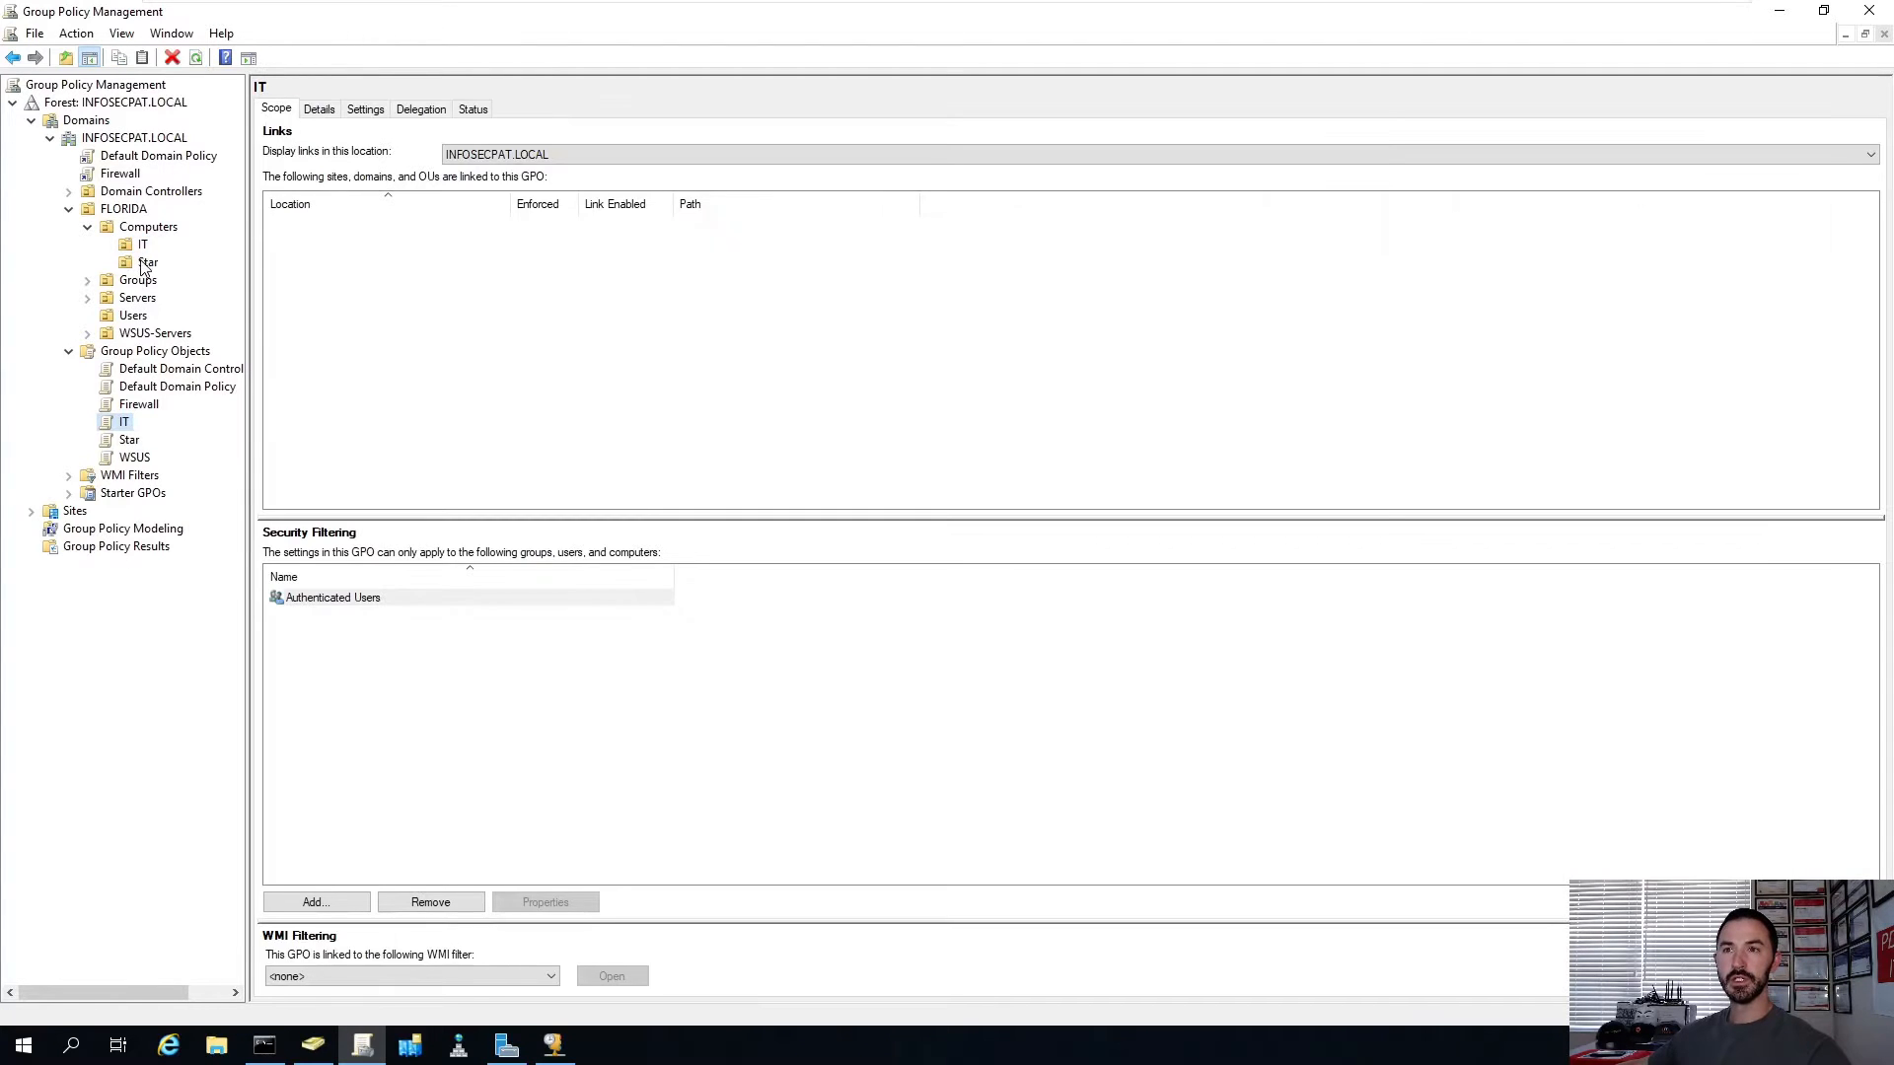
right_click(142, 243)
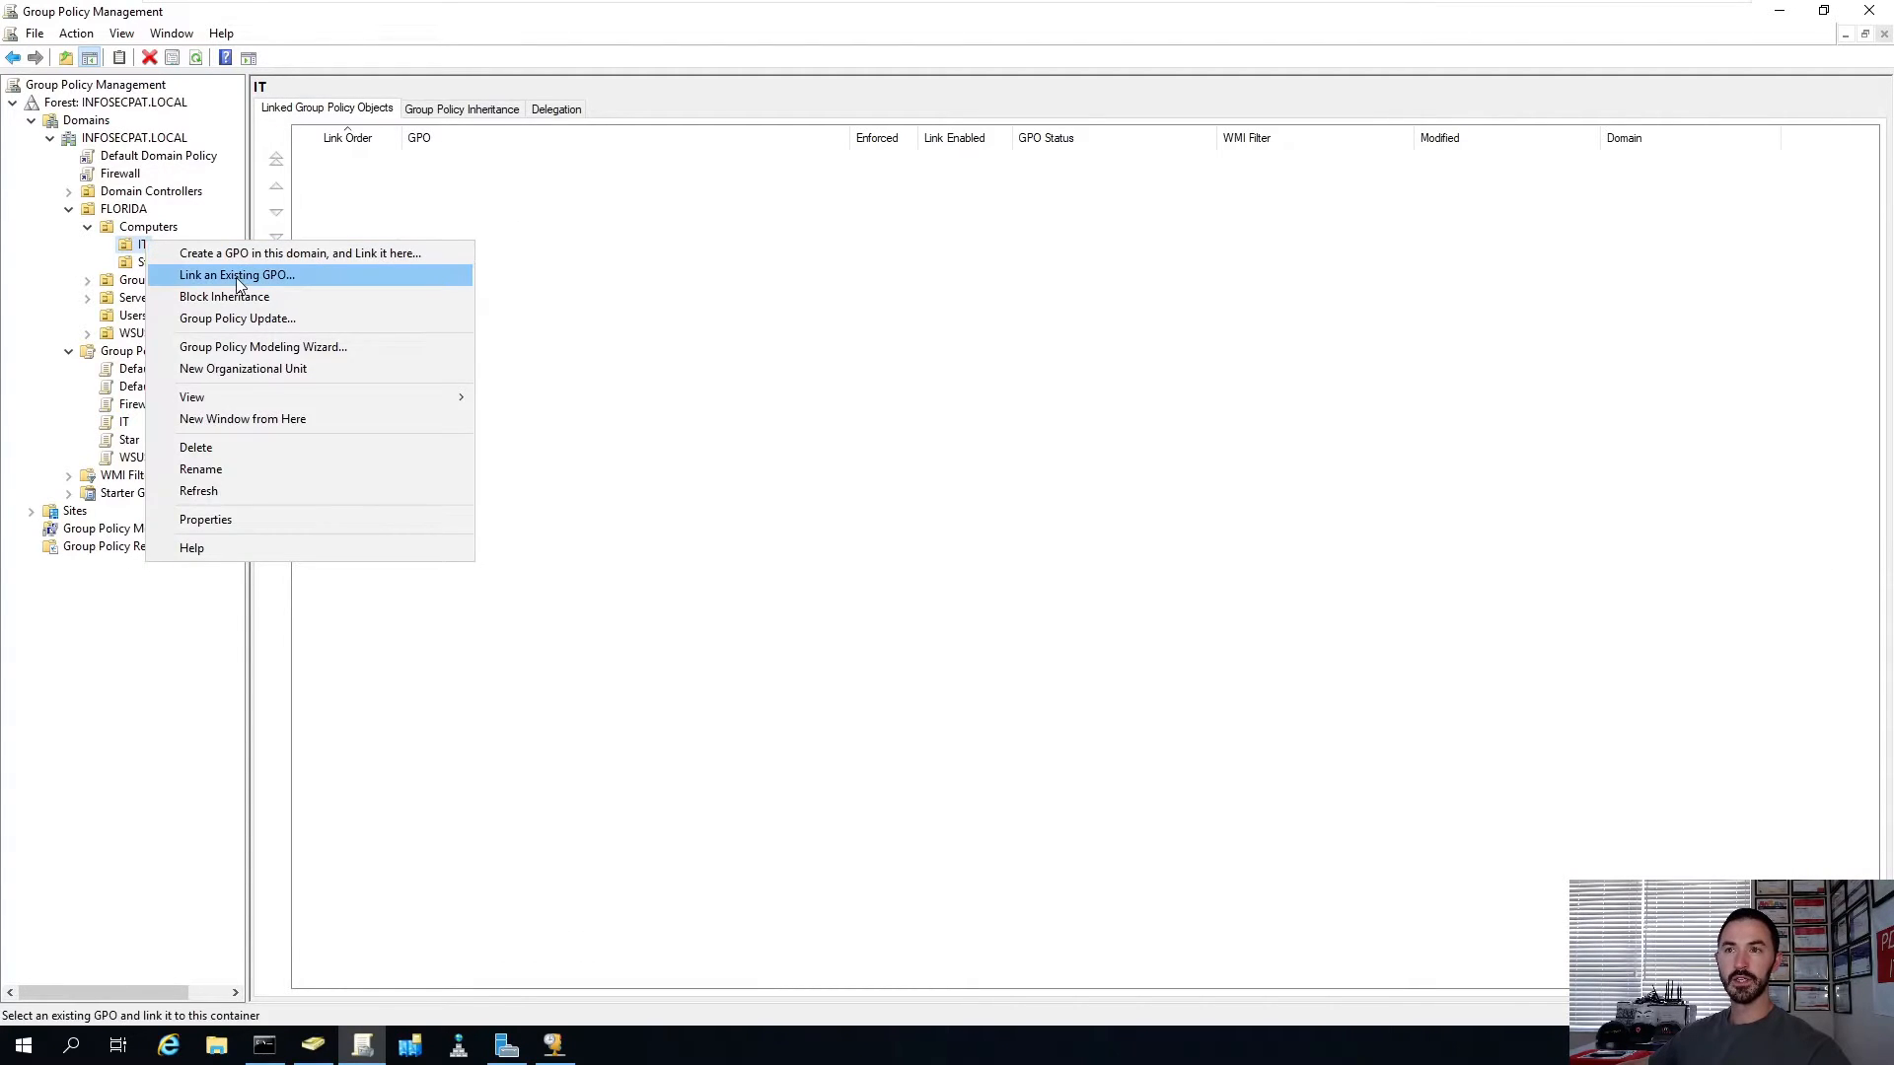
left_click(237, 274)
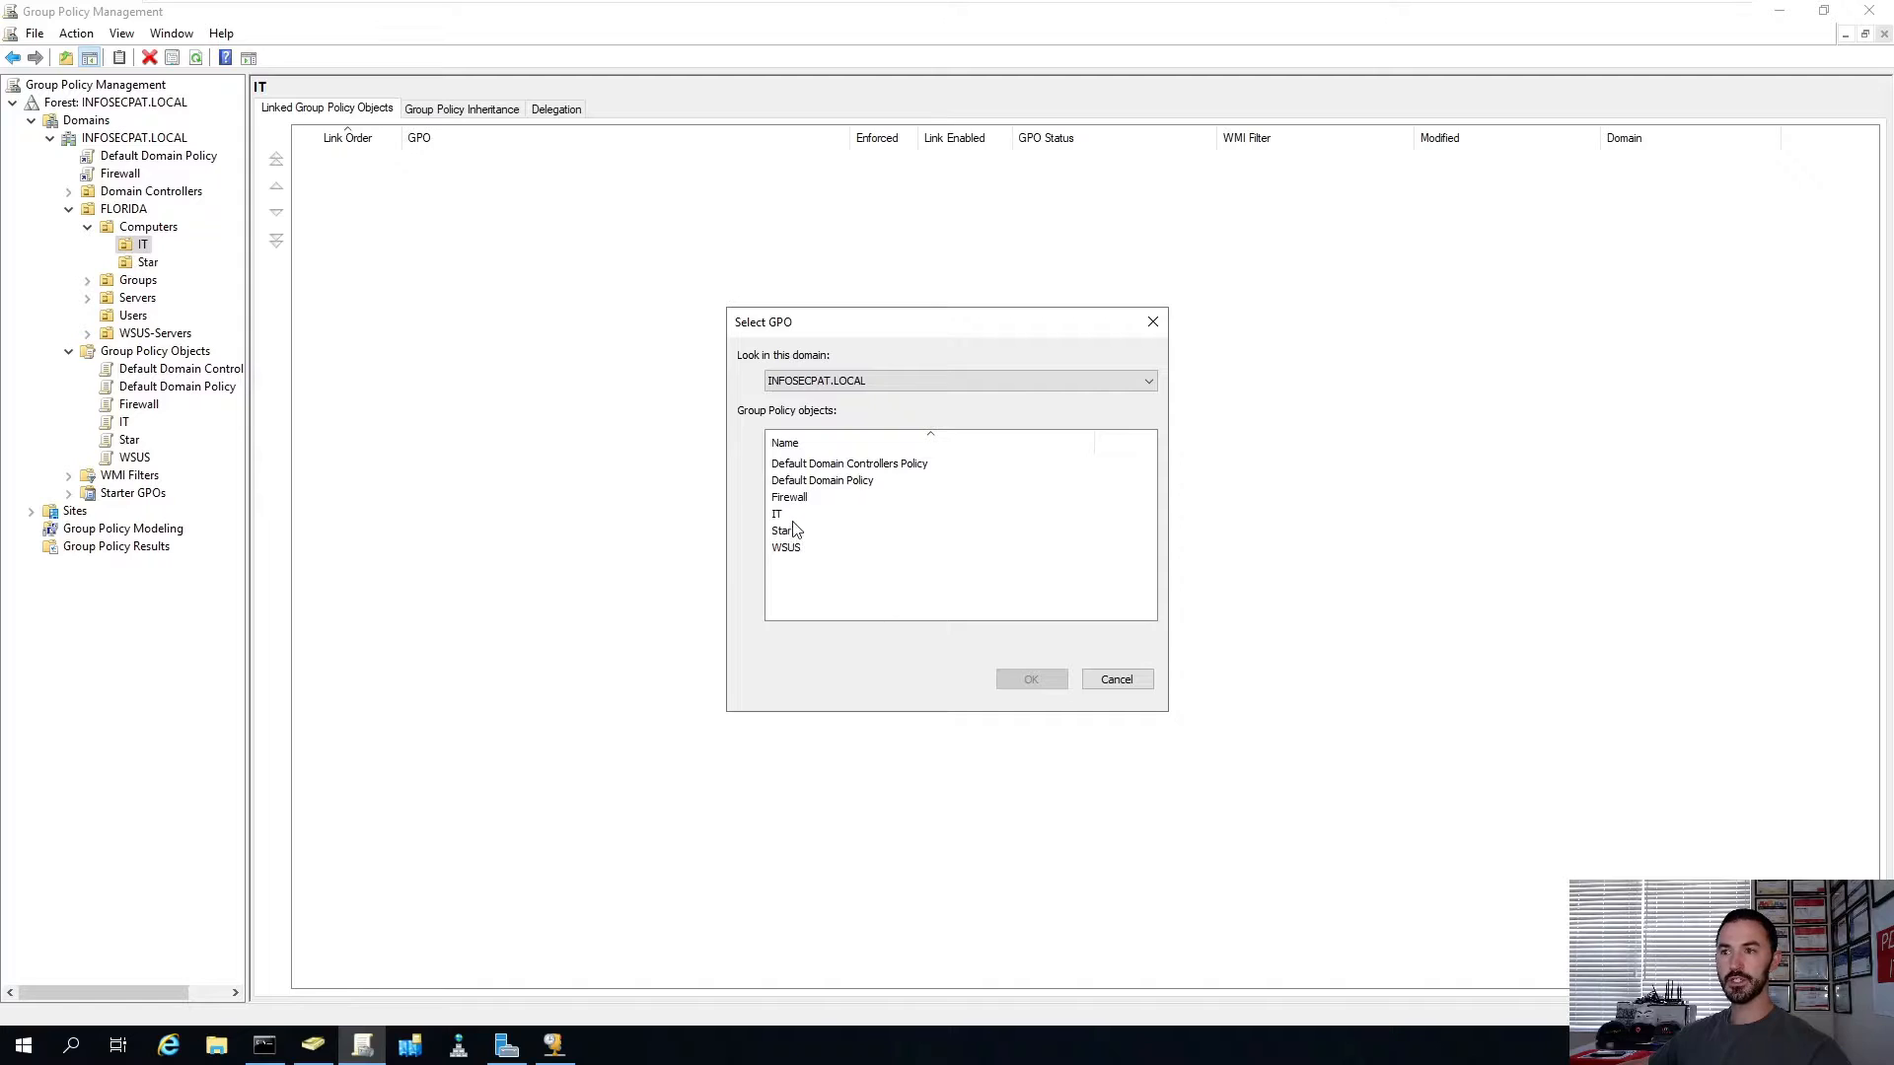
left_click(1030, 679)
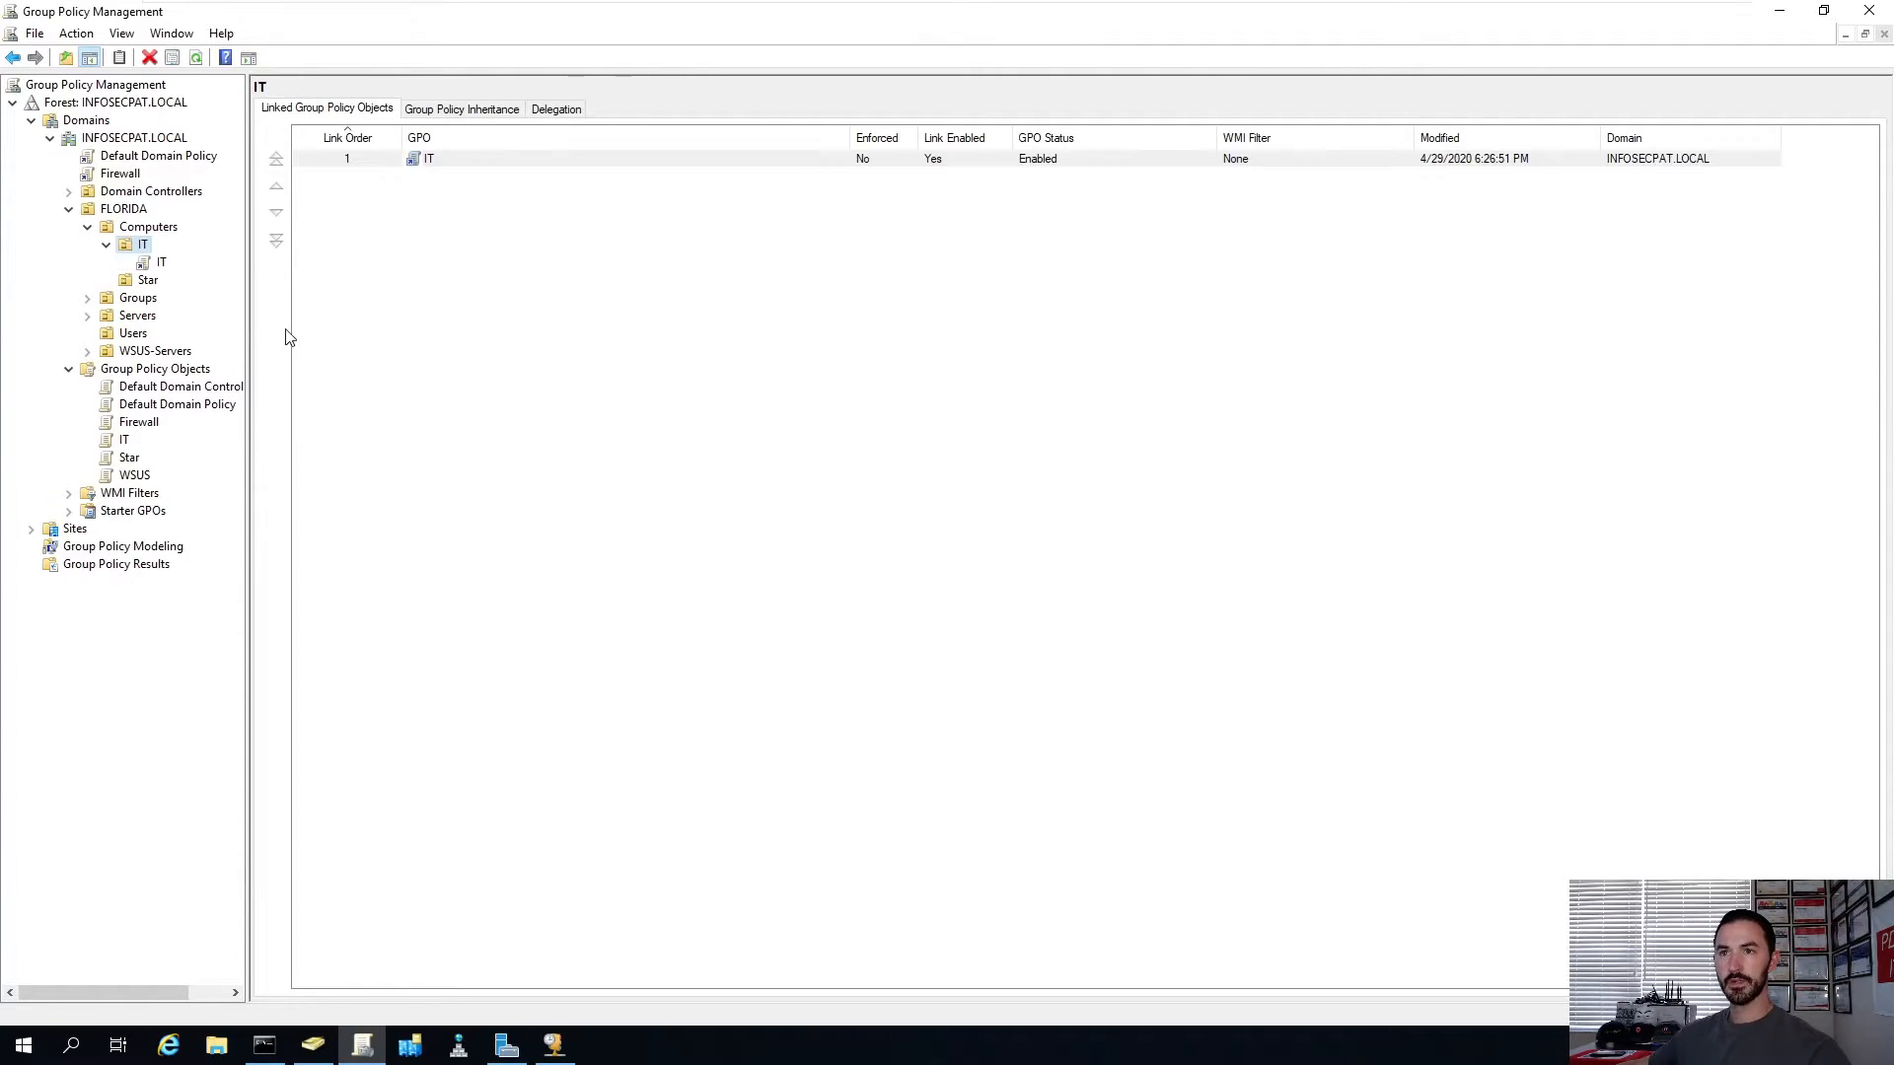
- Confirm the Star GPO link under the Star OU and review both GPOs' settings reports
left_click(148, 278)
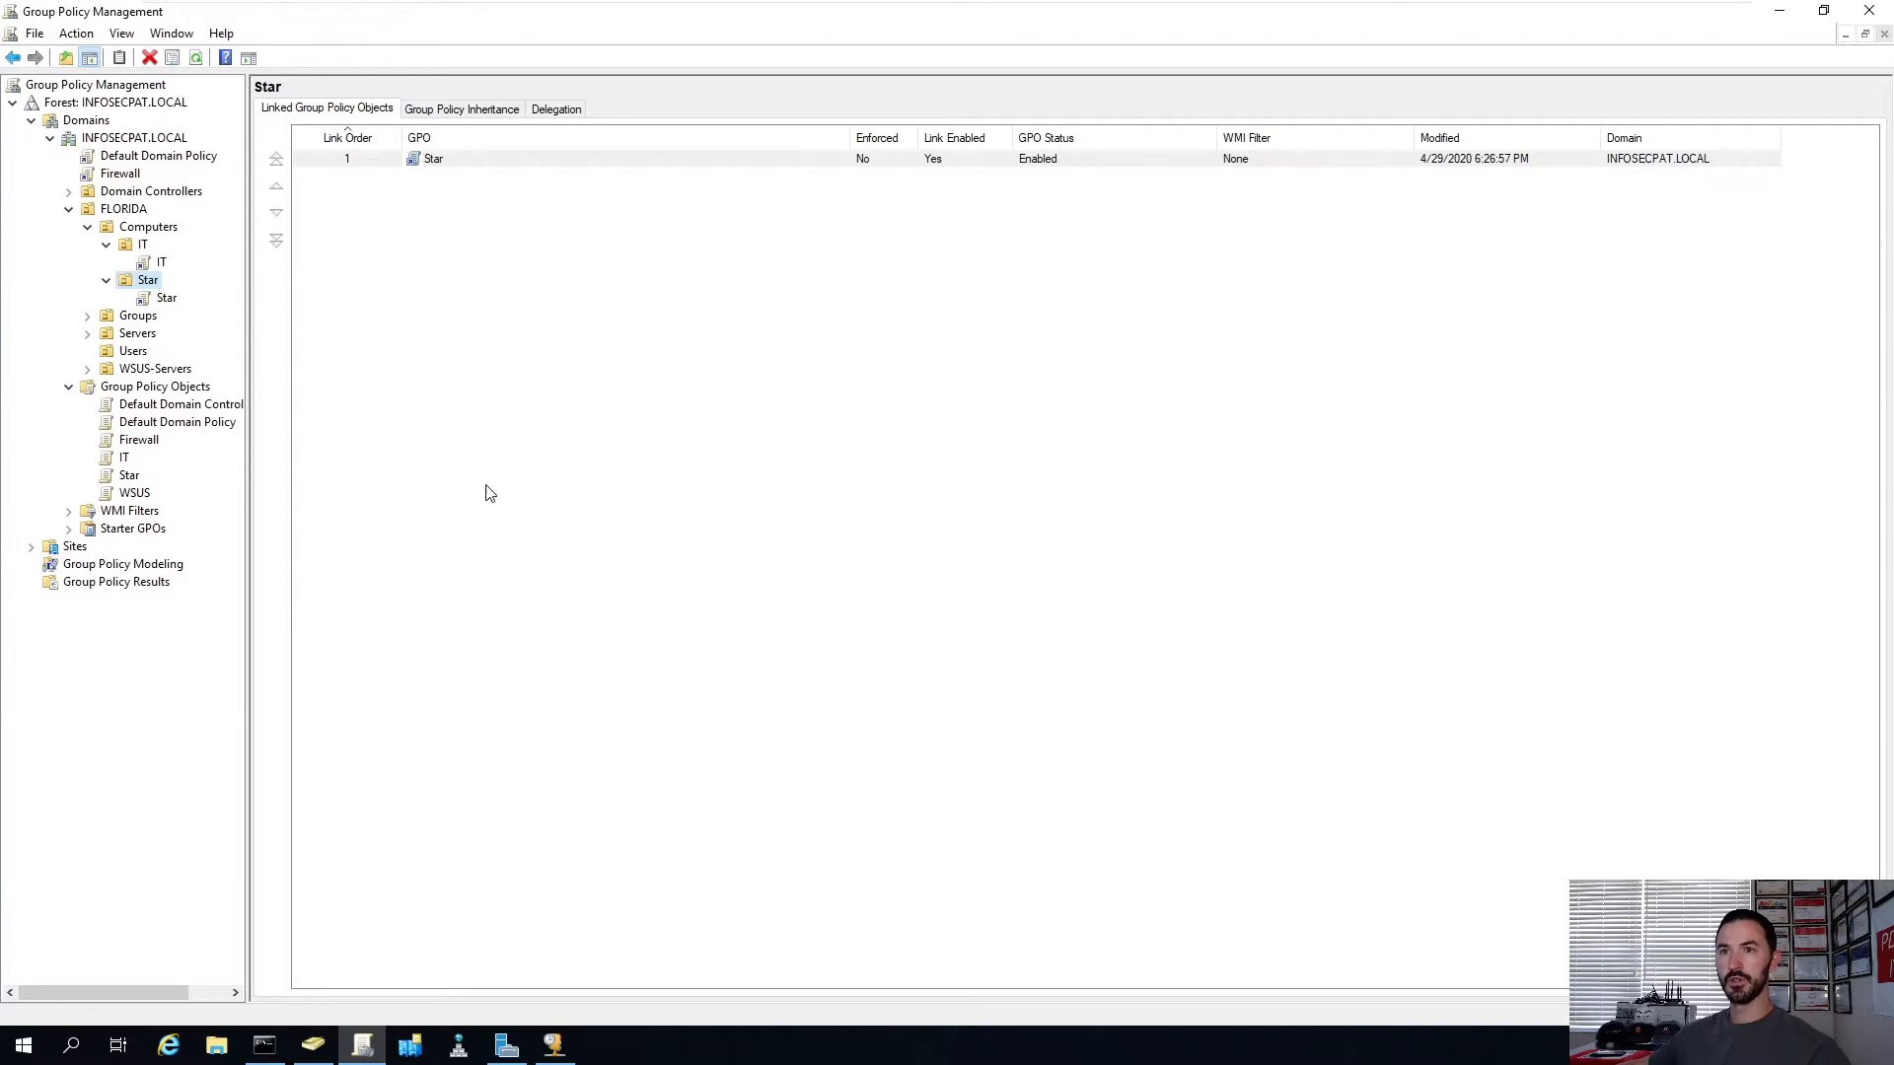
left_click(165, 298)
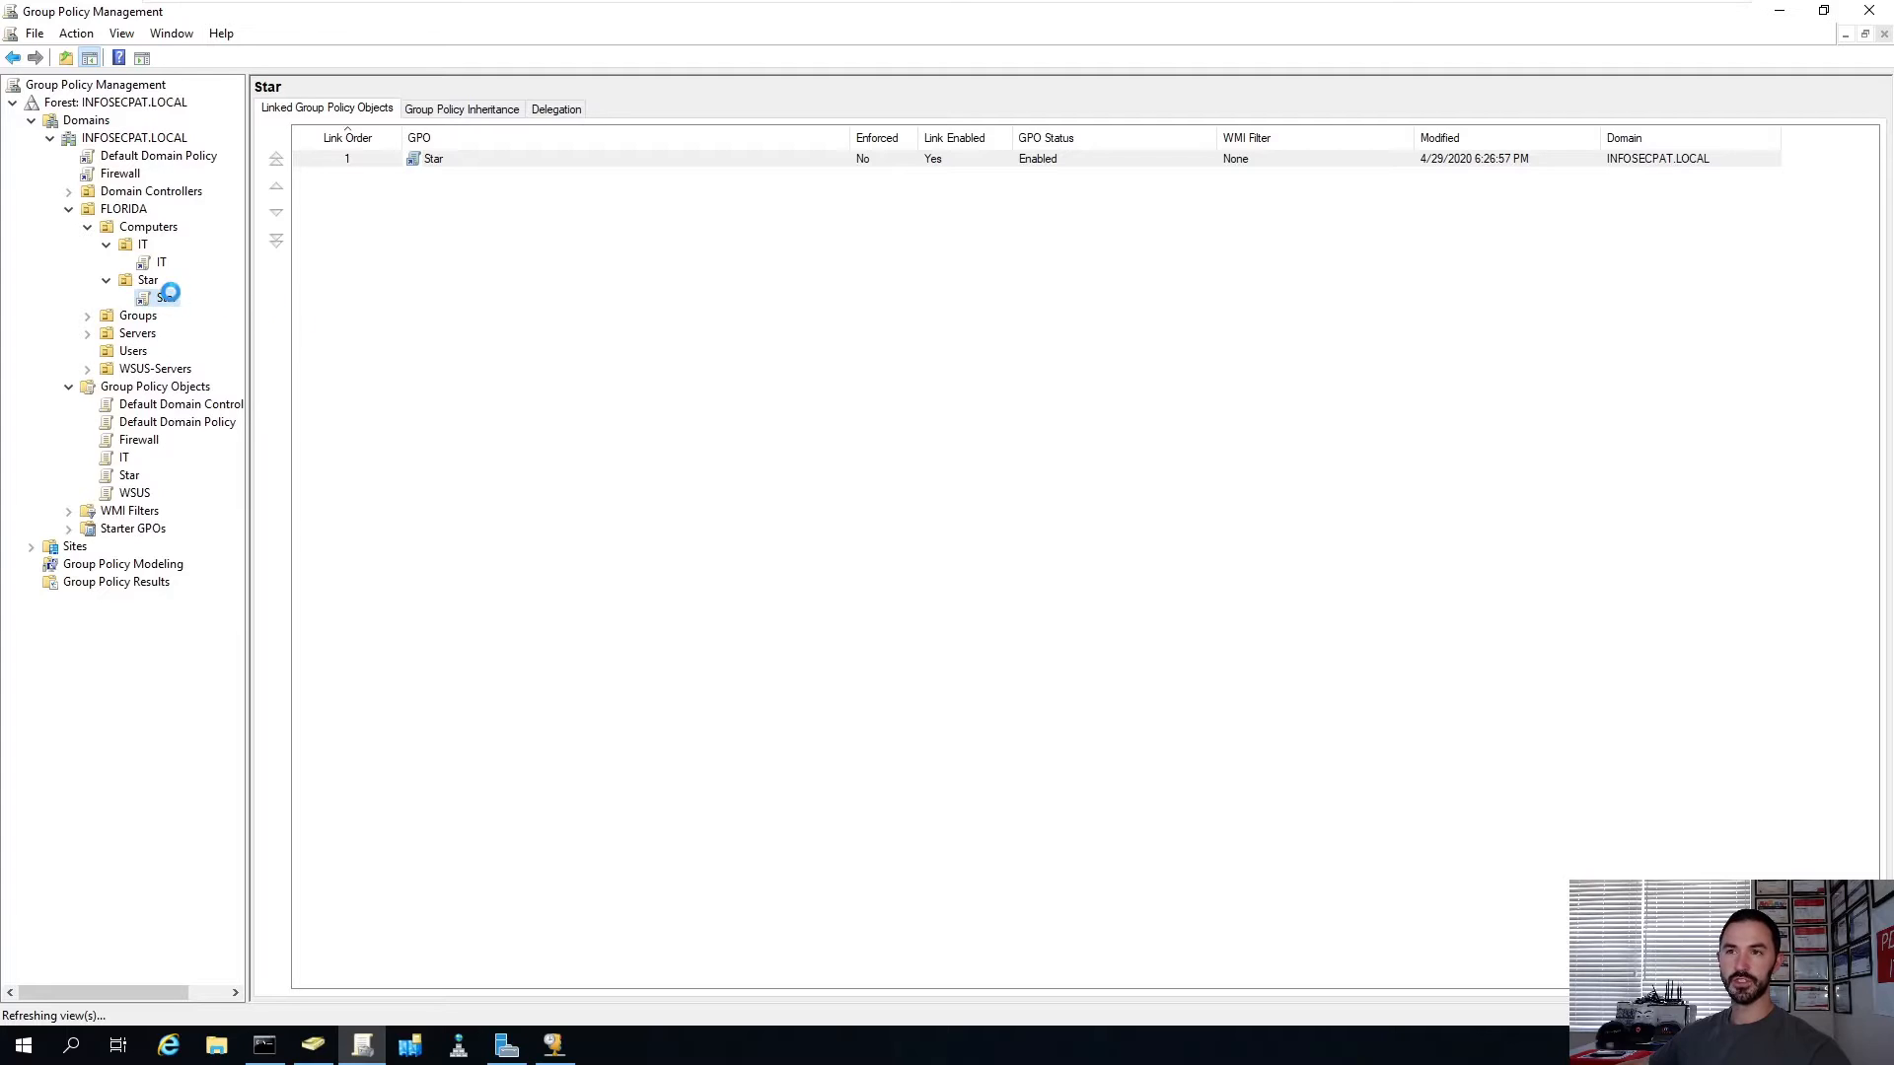
left_click(165, 298)
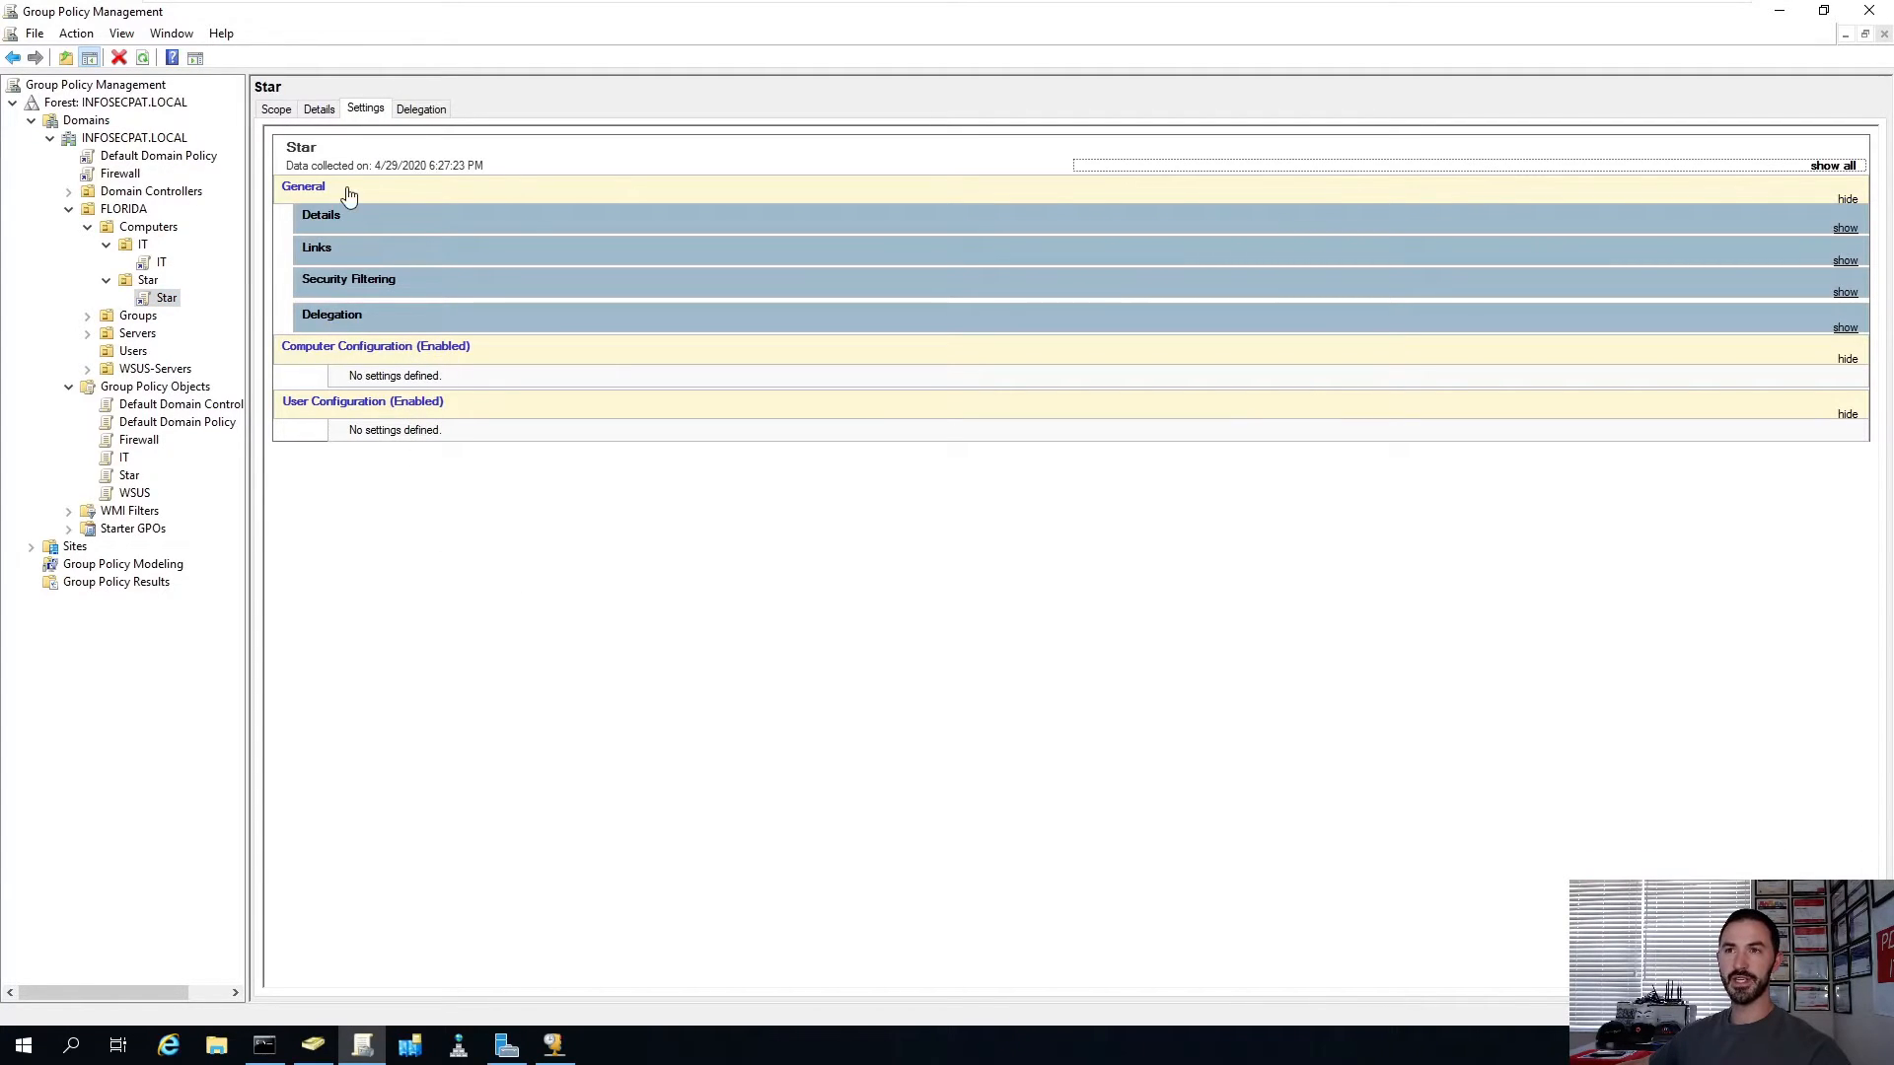
left_click(160, 262)
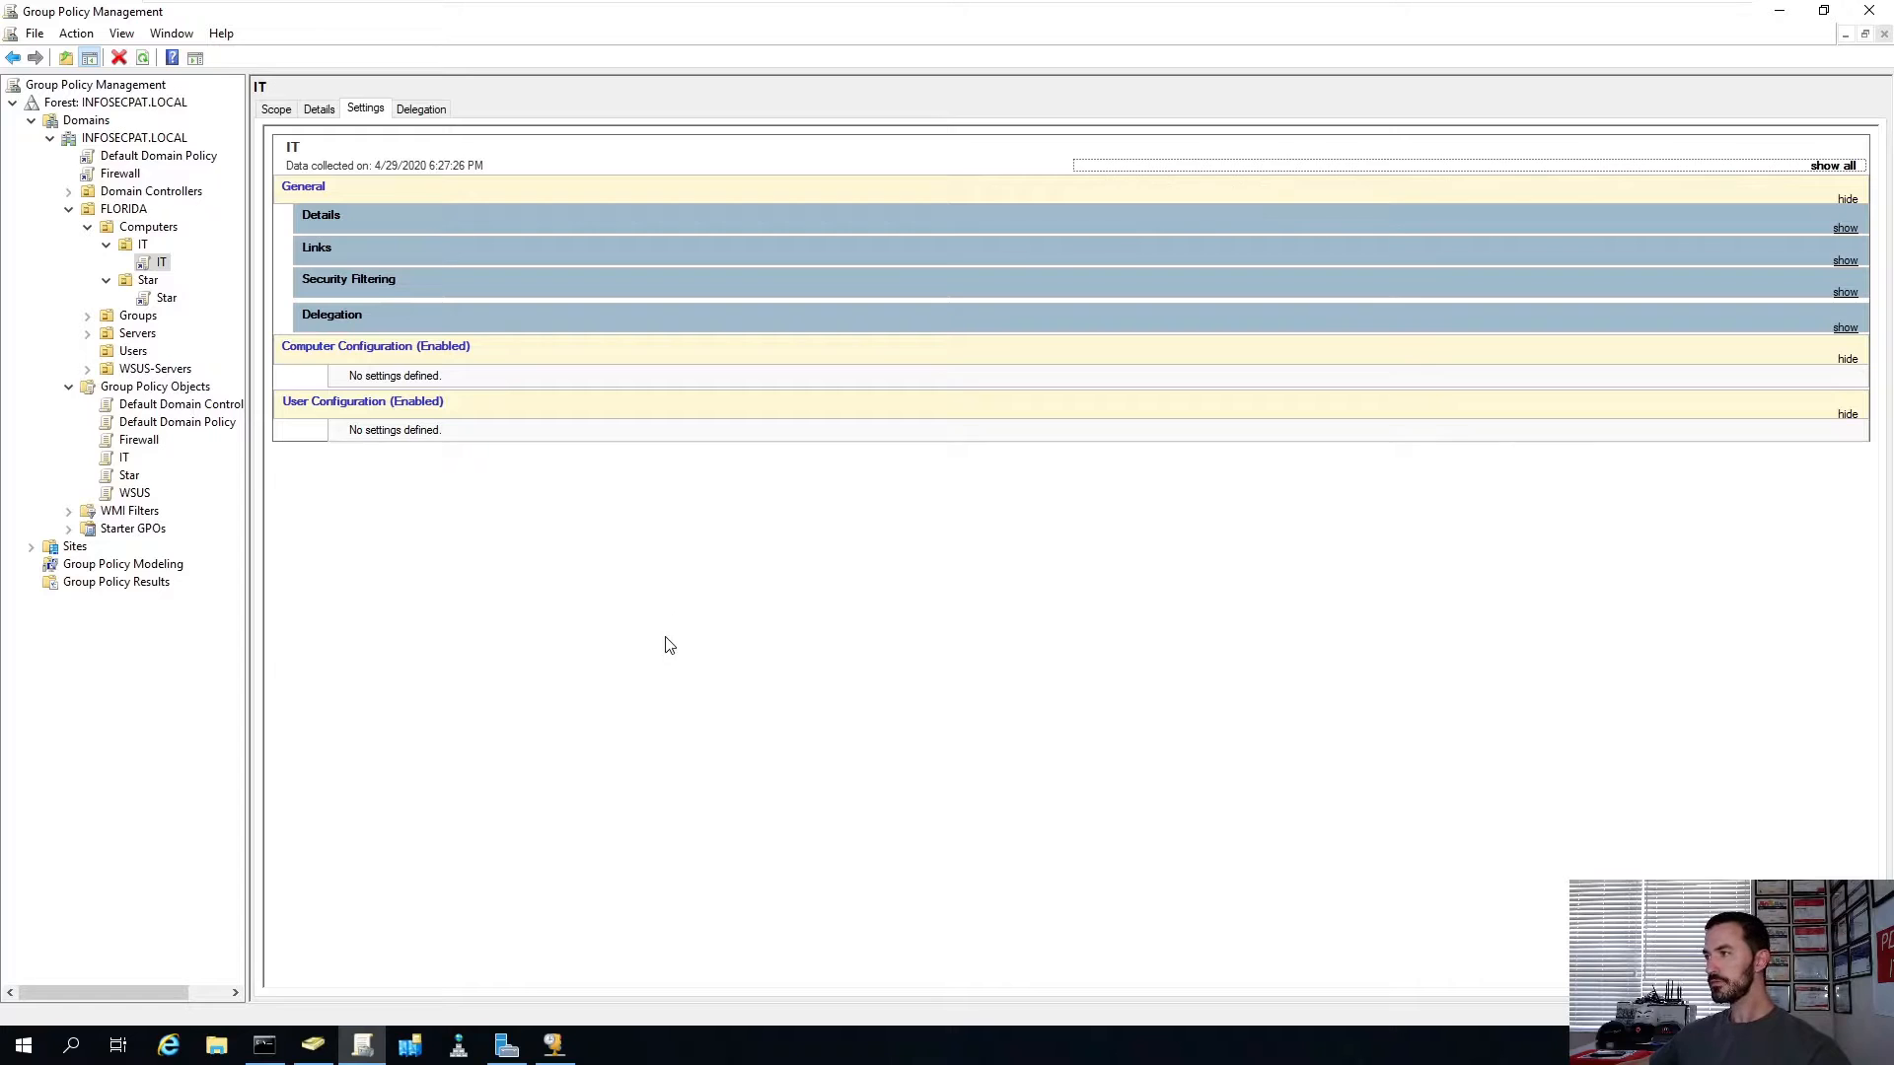
mouse_move(1012, 510)
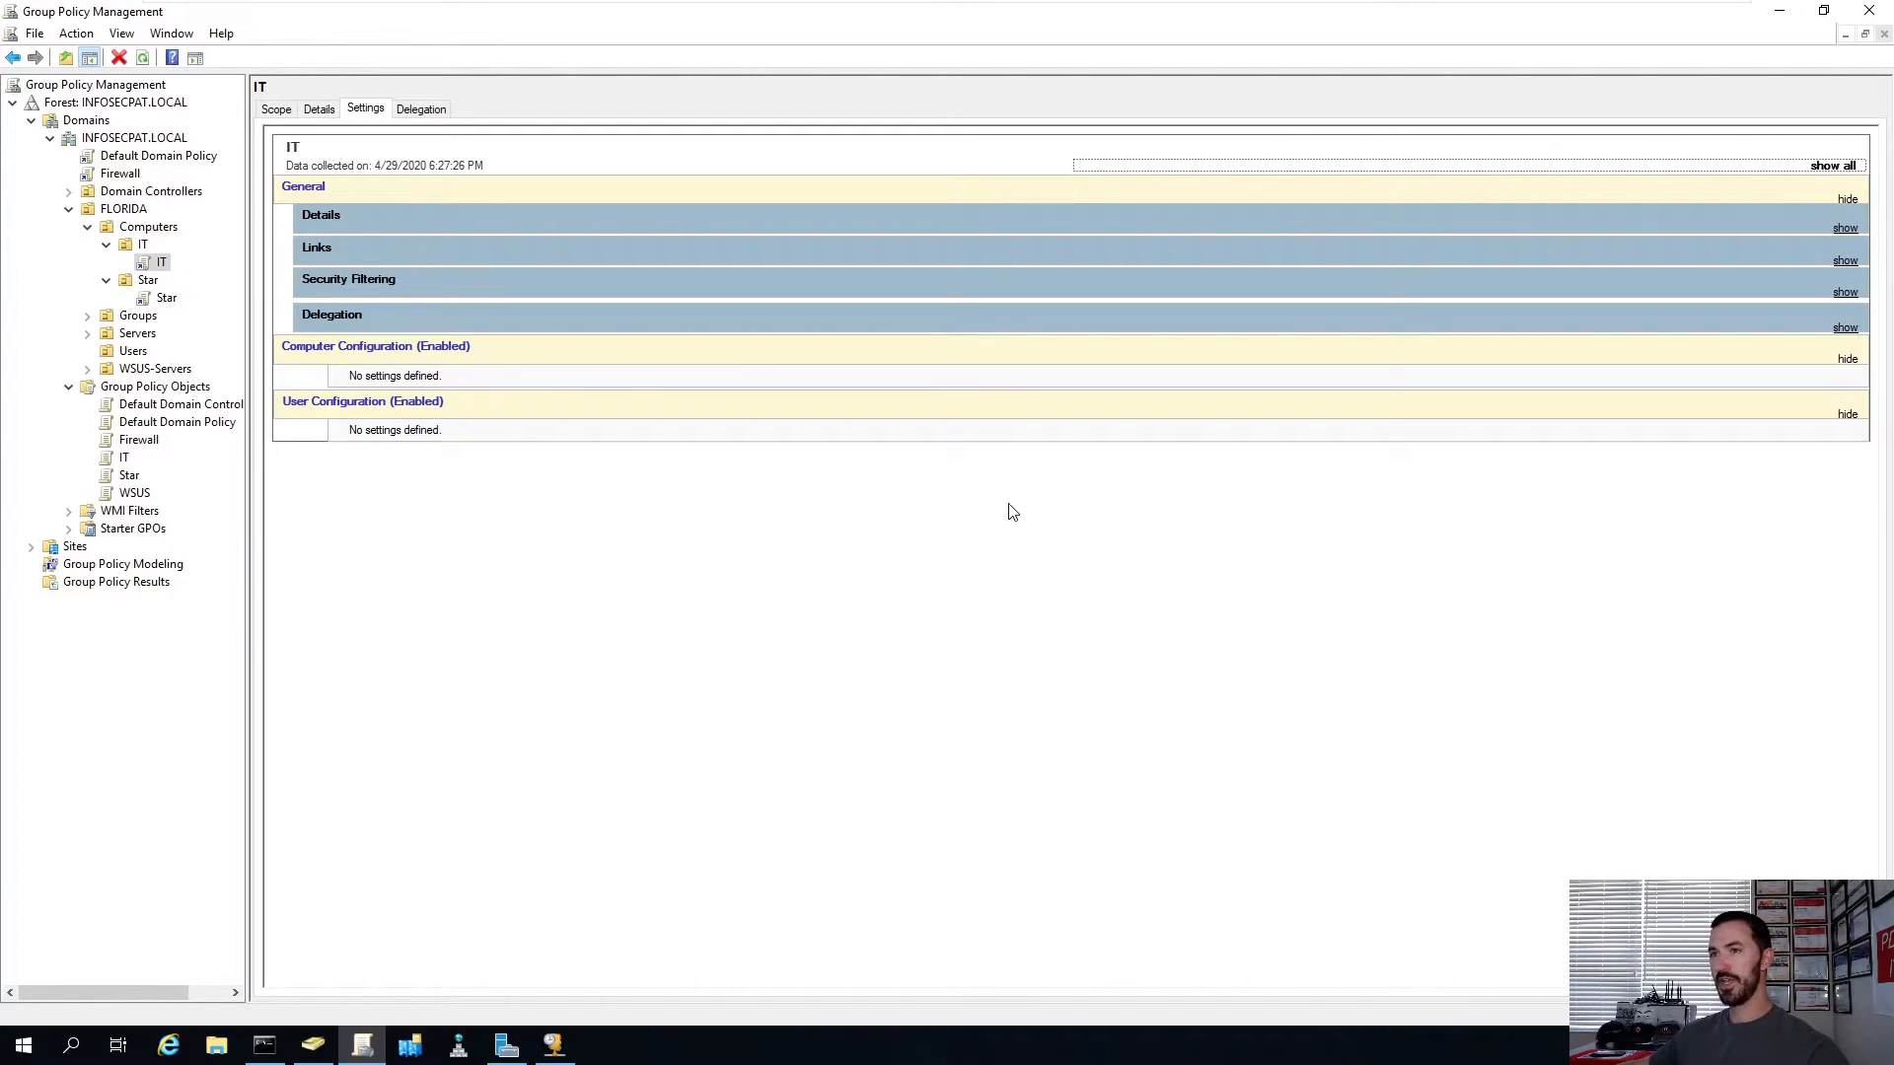
mouse_move(915, 142)
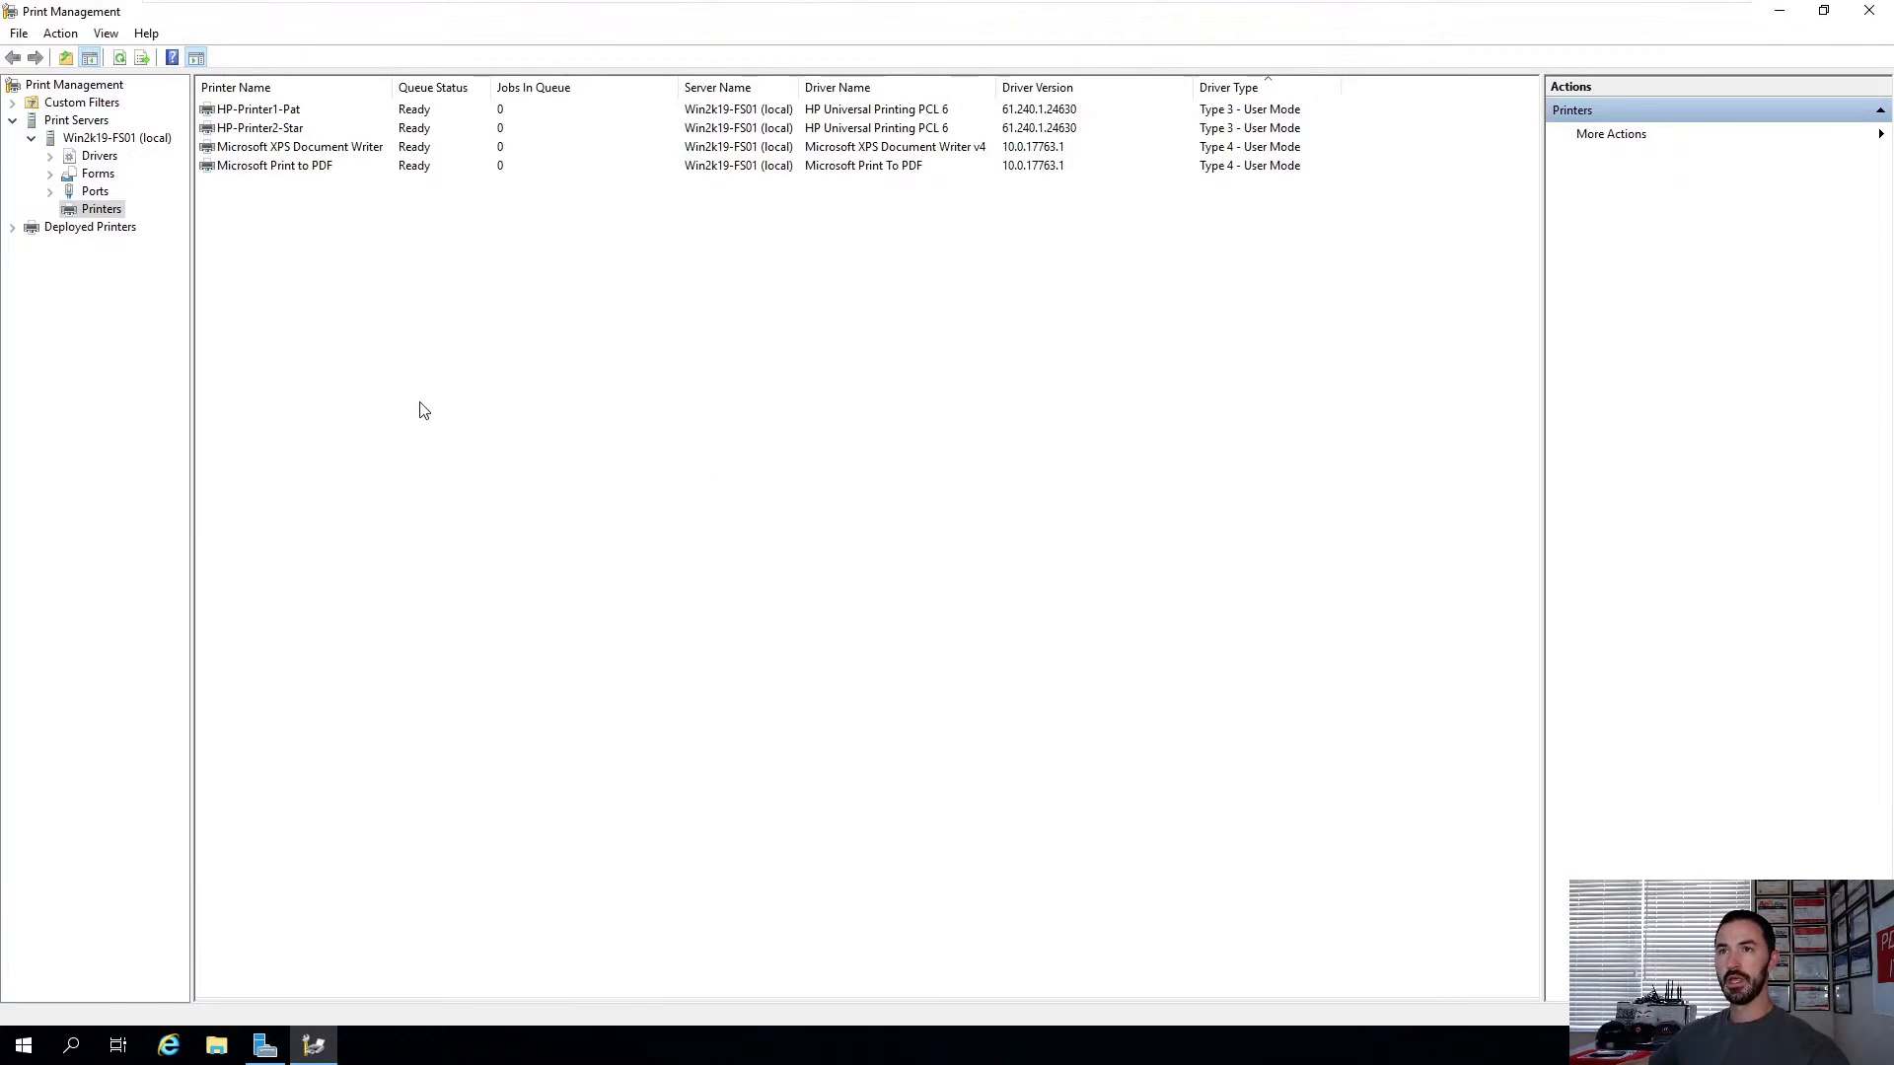
left_click(257, 108)
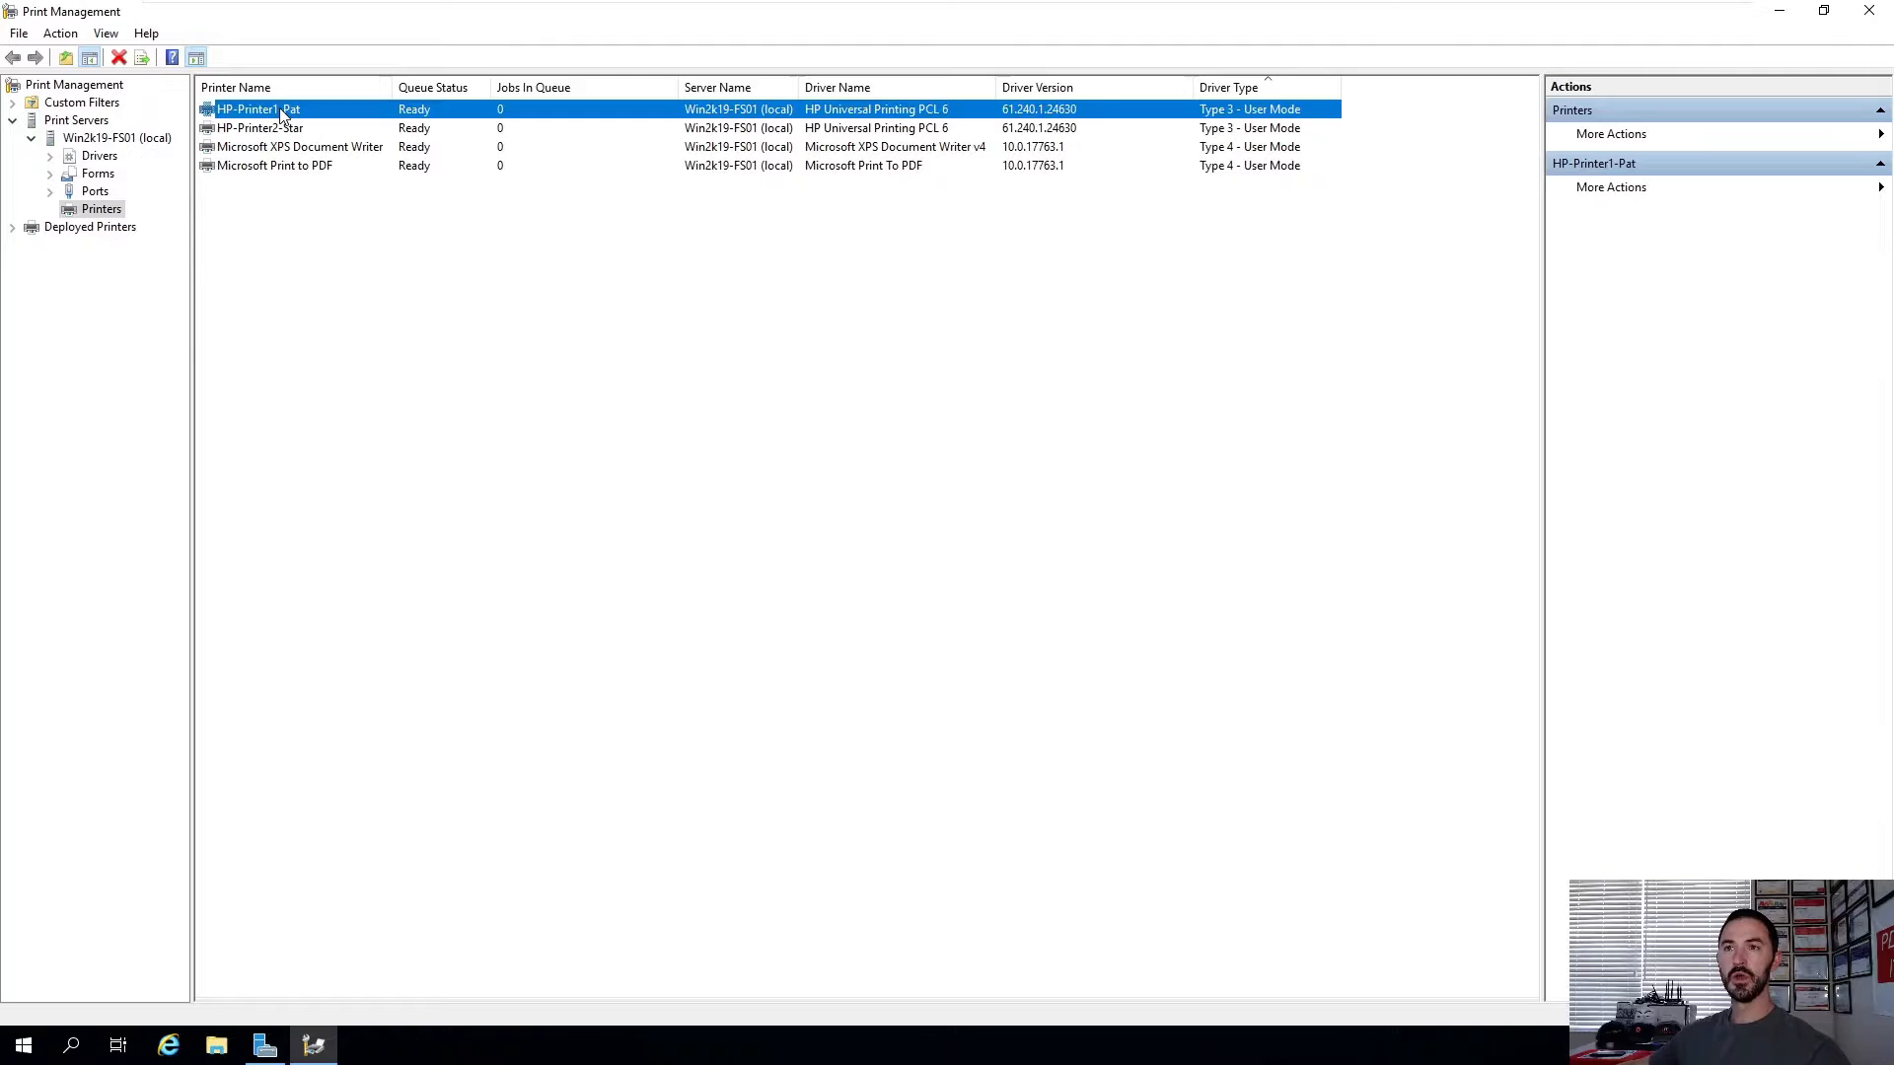
double_click(257, 108)
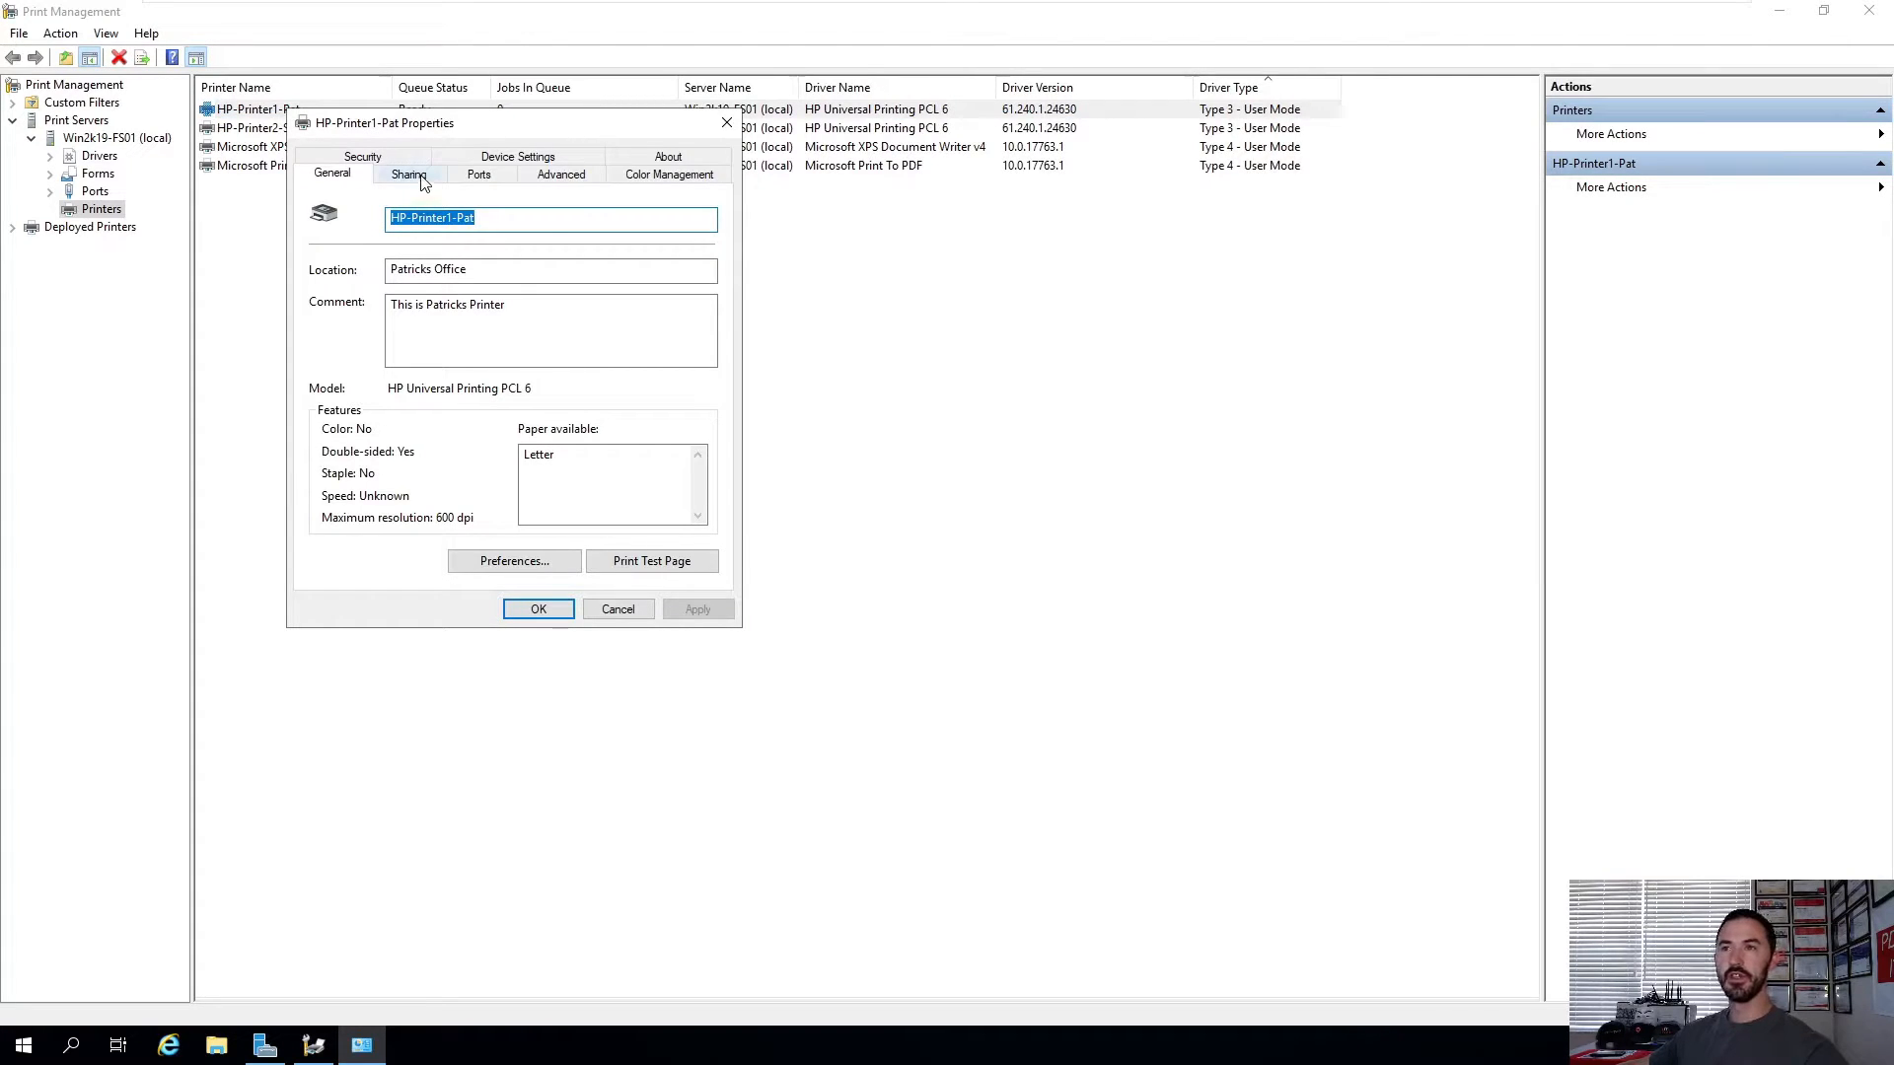
left_click(538, 609)
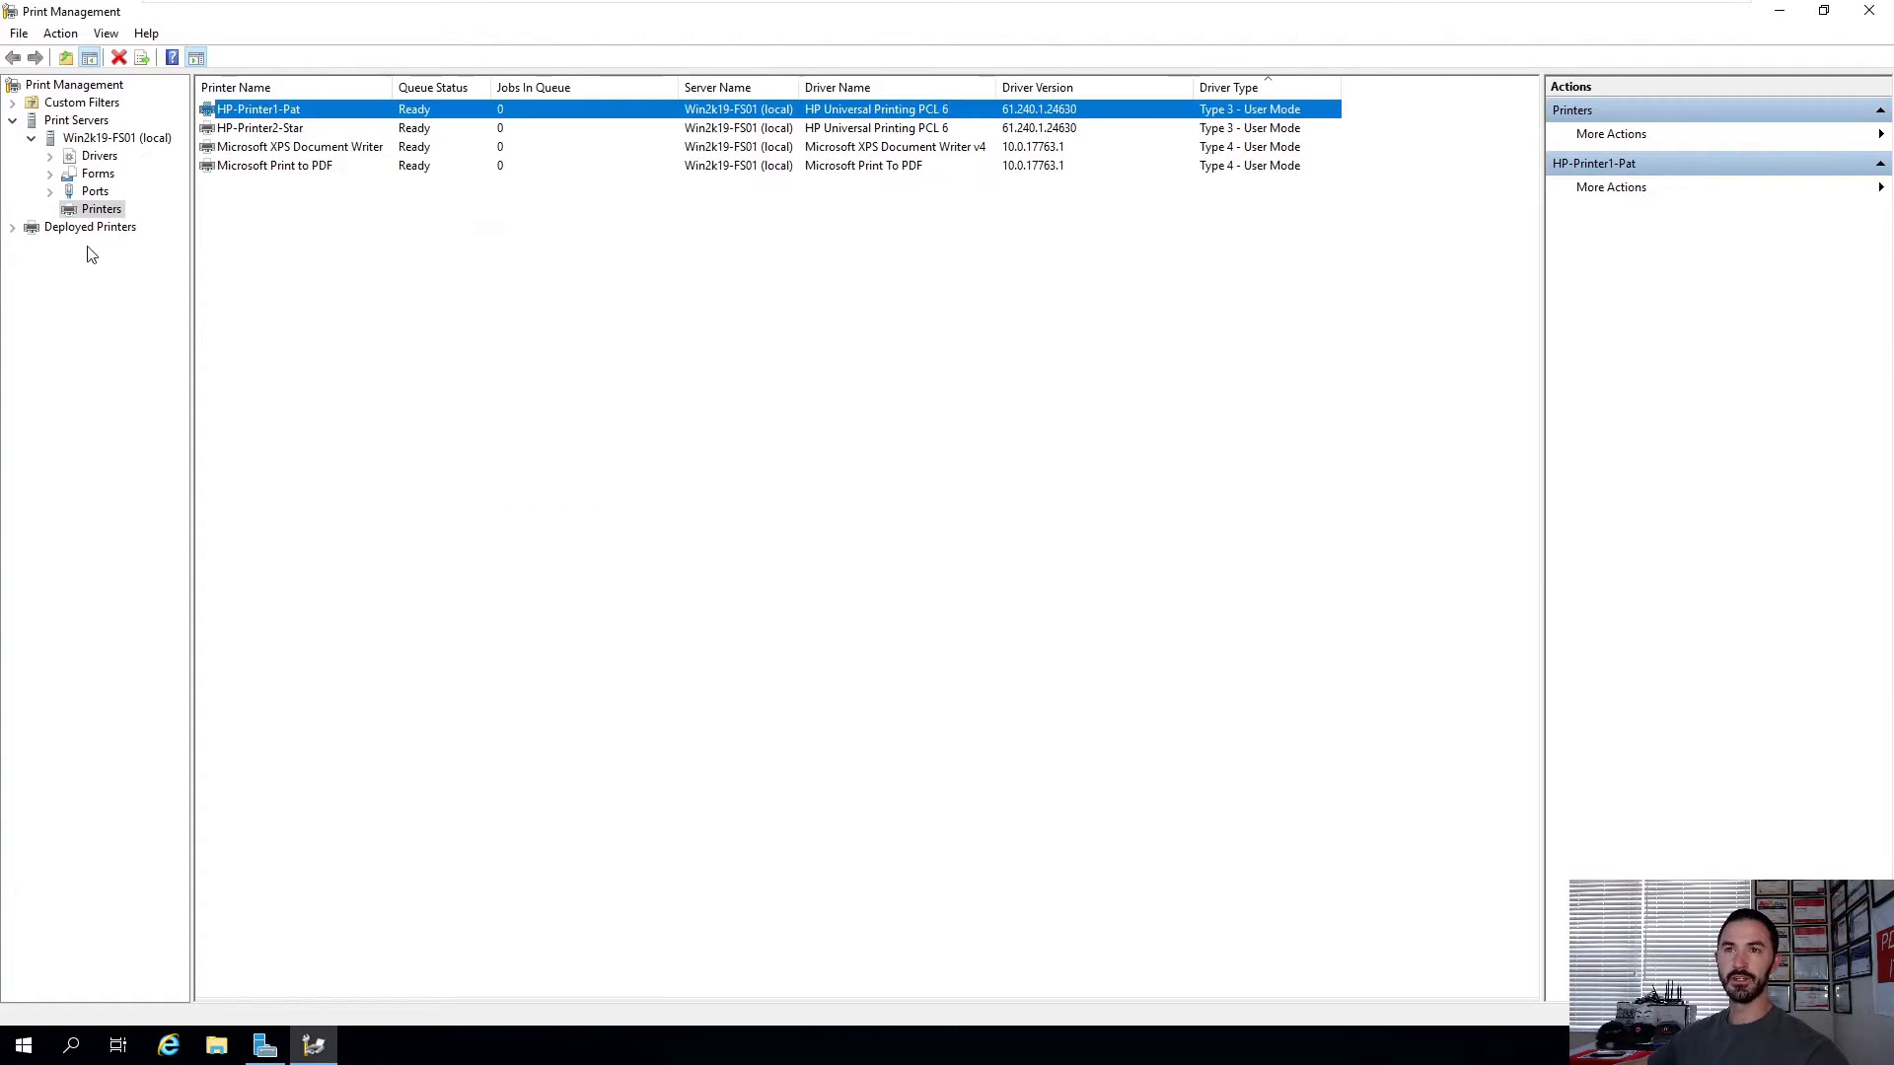
right_click(89, 225)
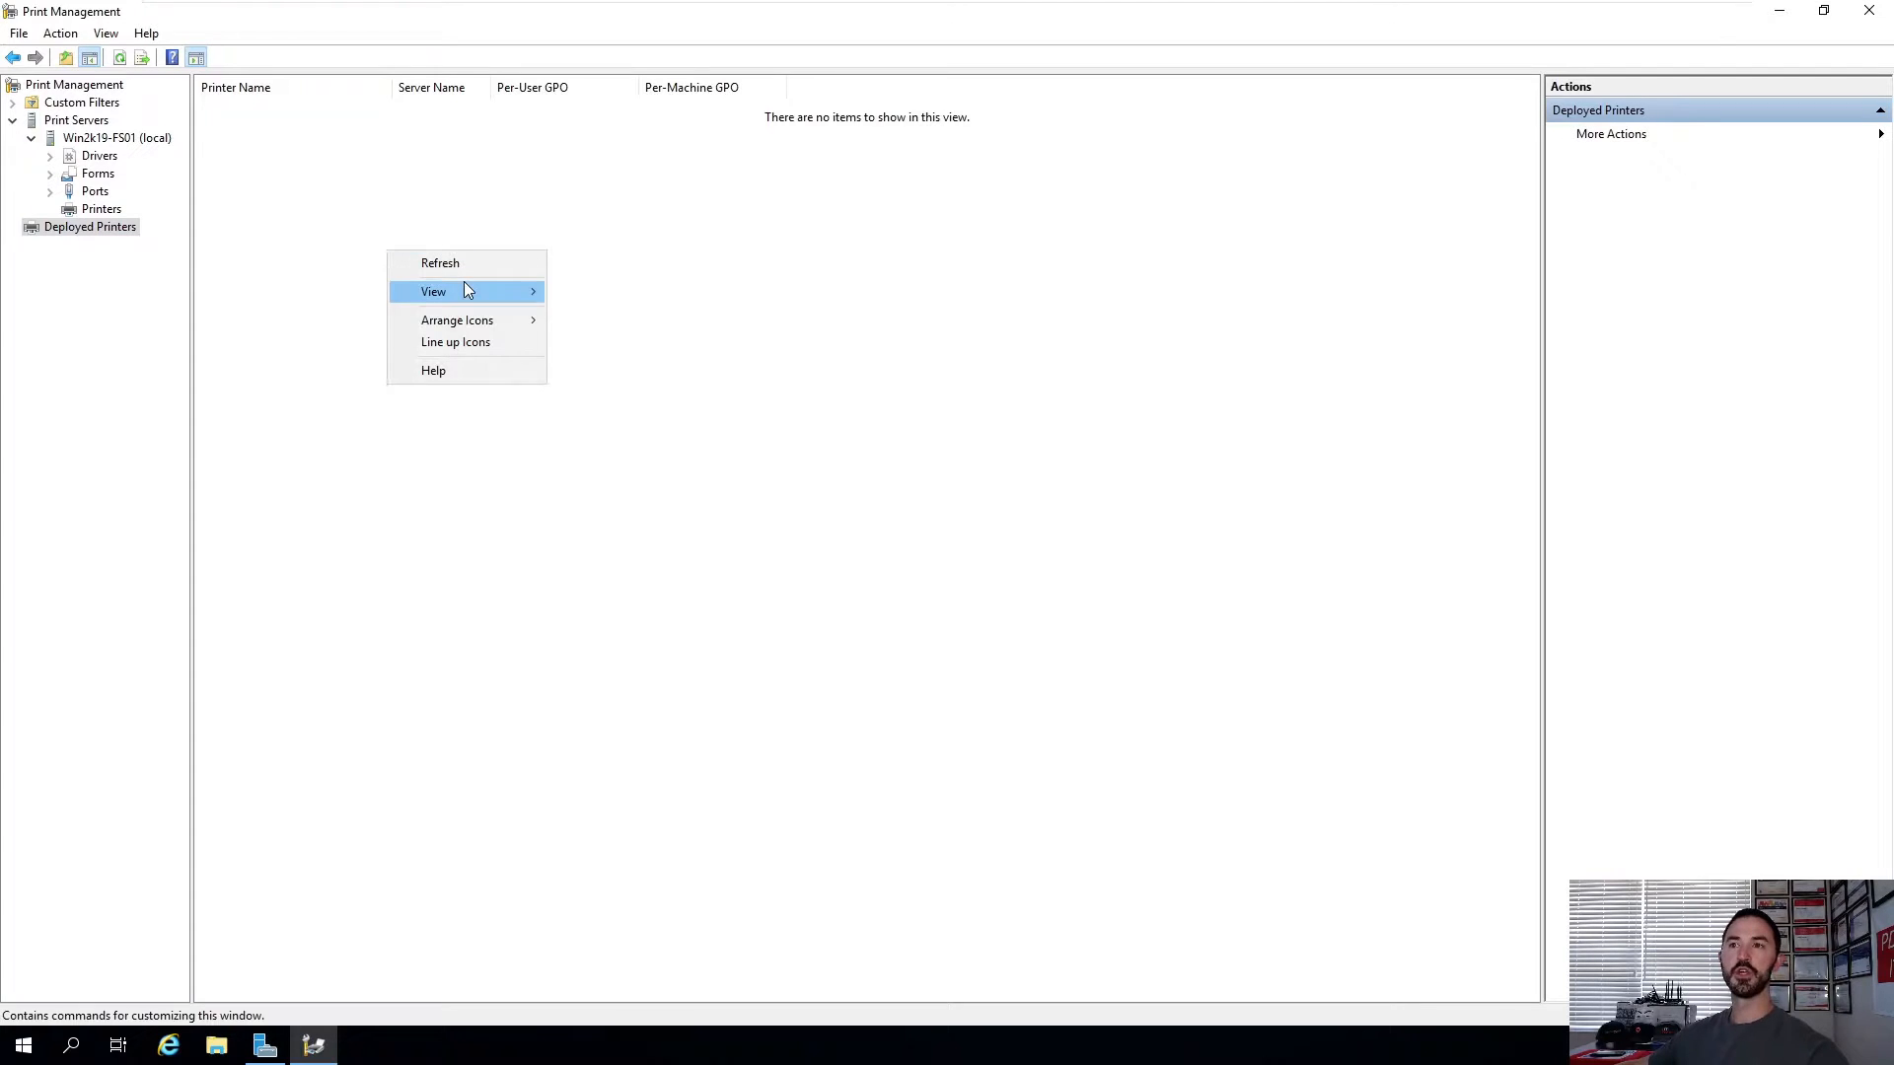
left_click(949, 486)
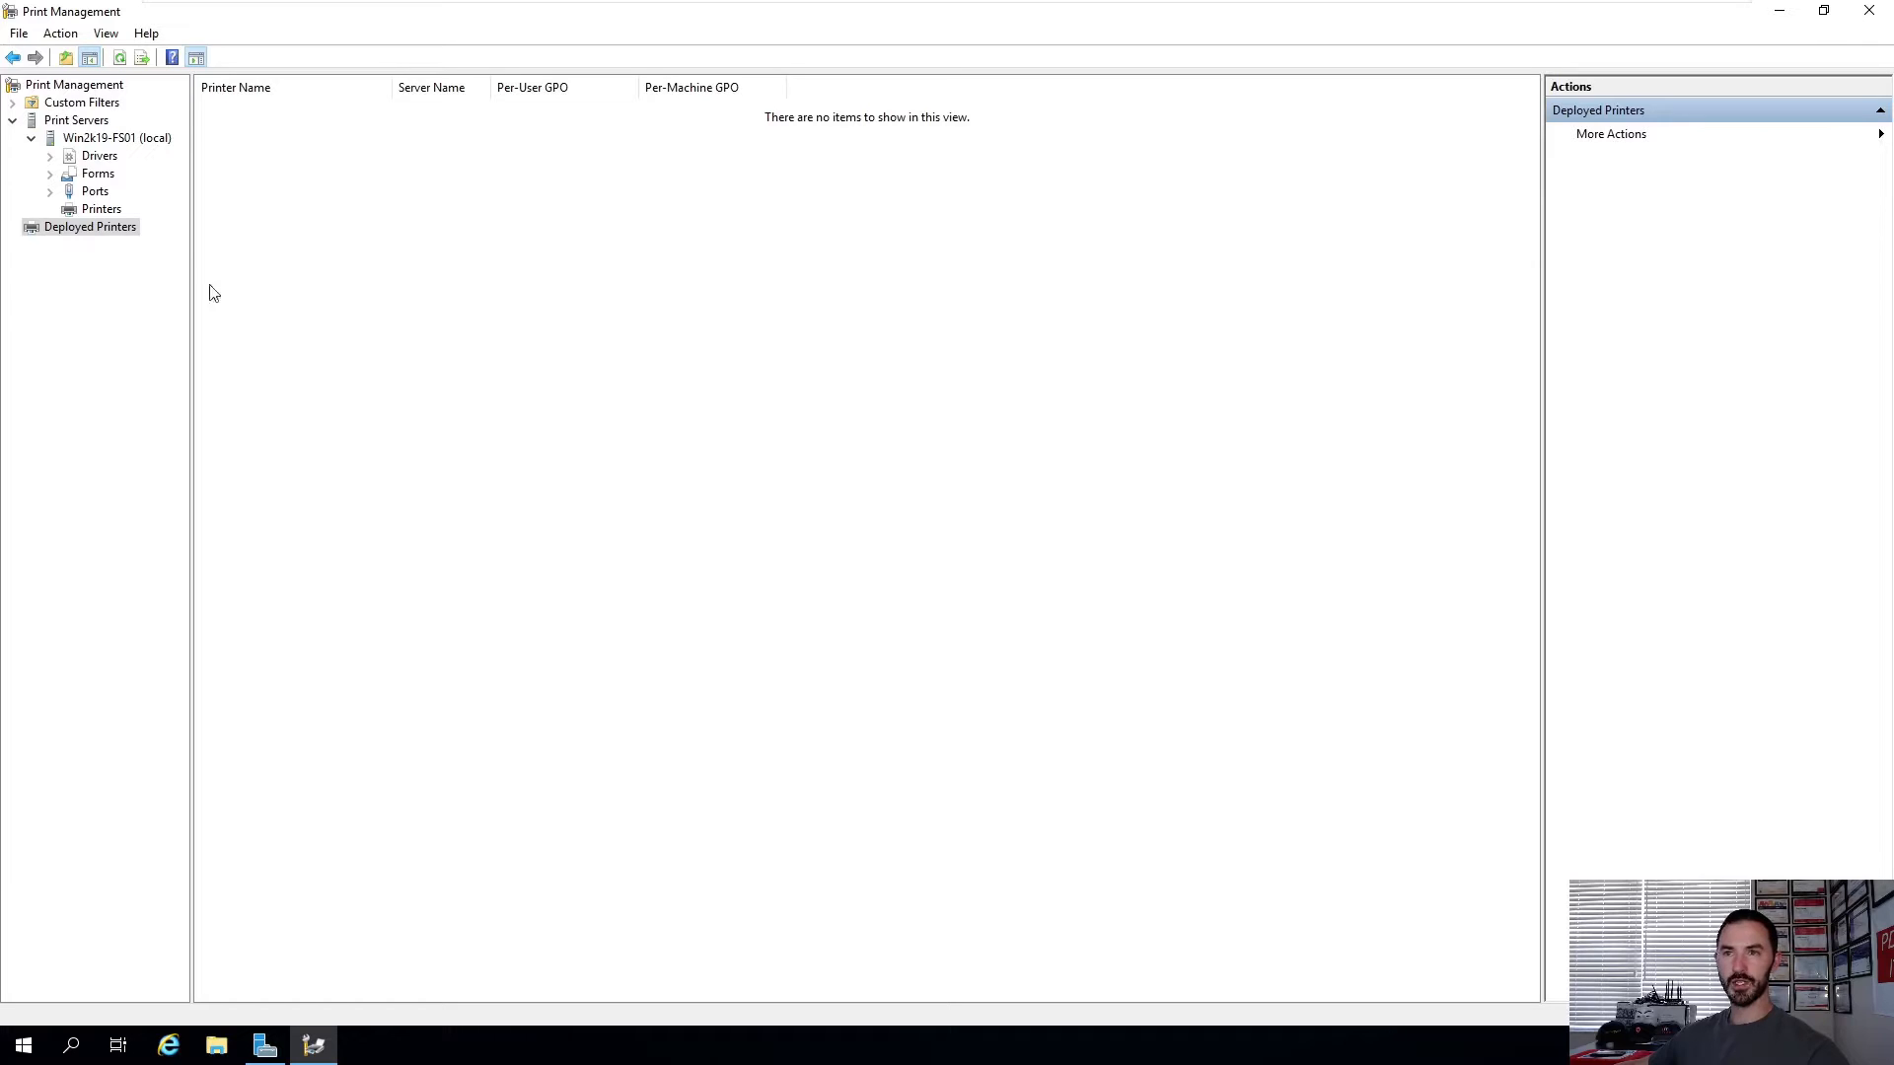
mouse_move(351, 286)
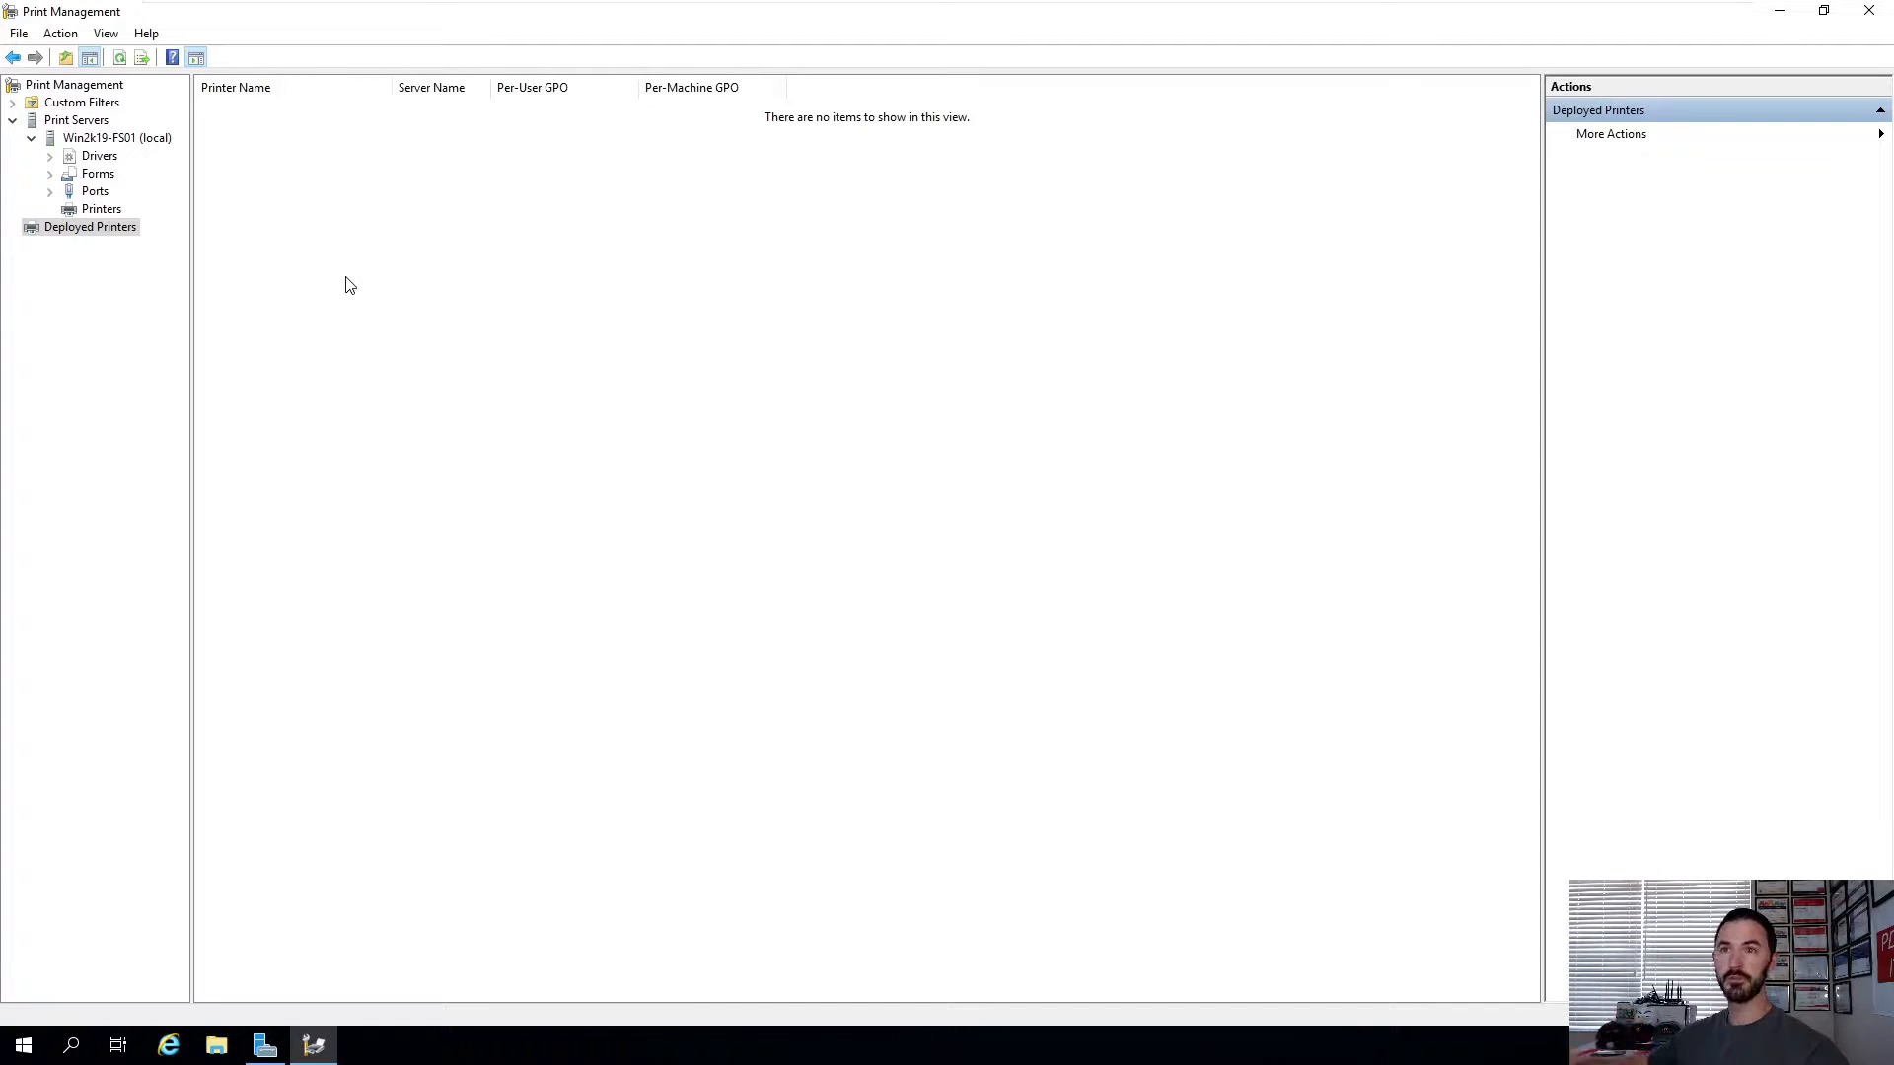
left_click(101, 208)
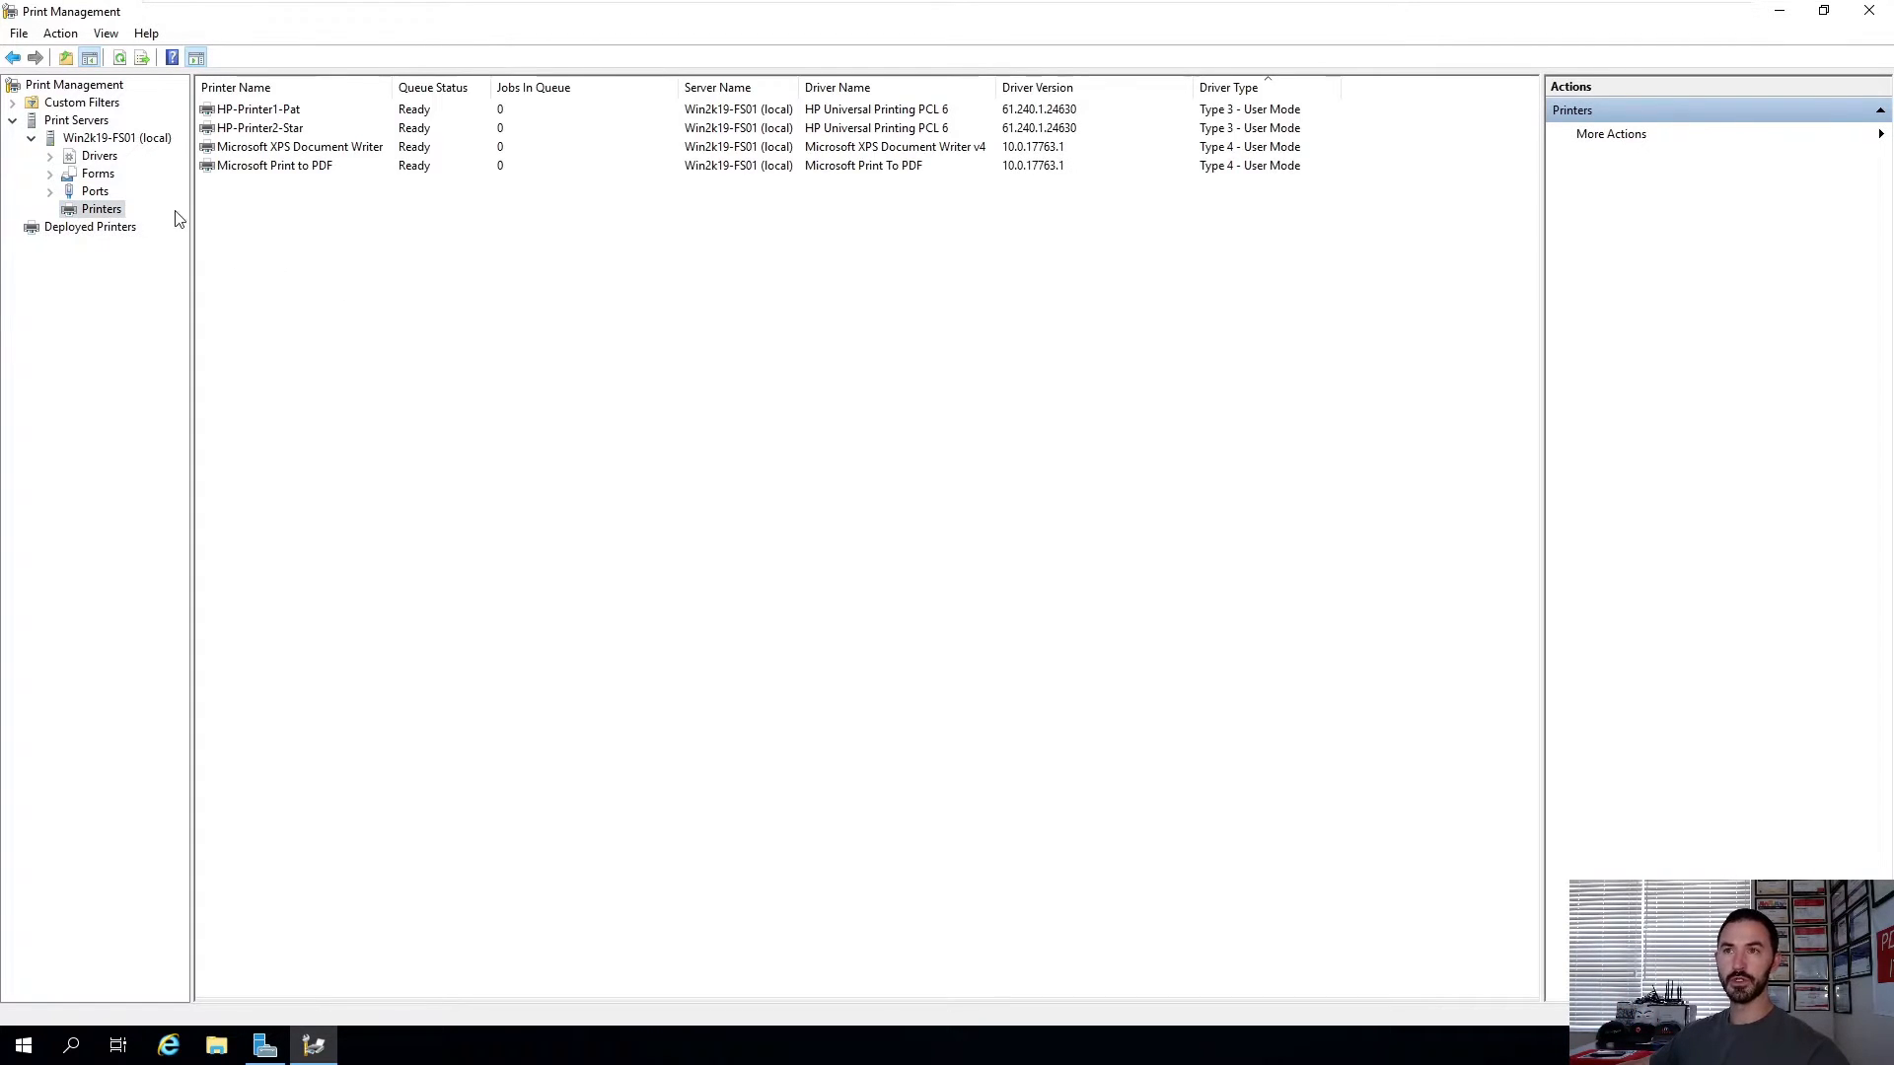
left_click(256, 109)
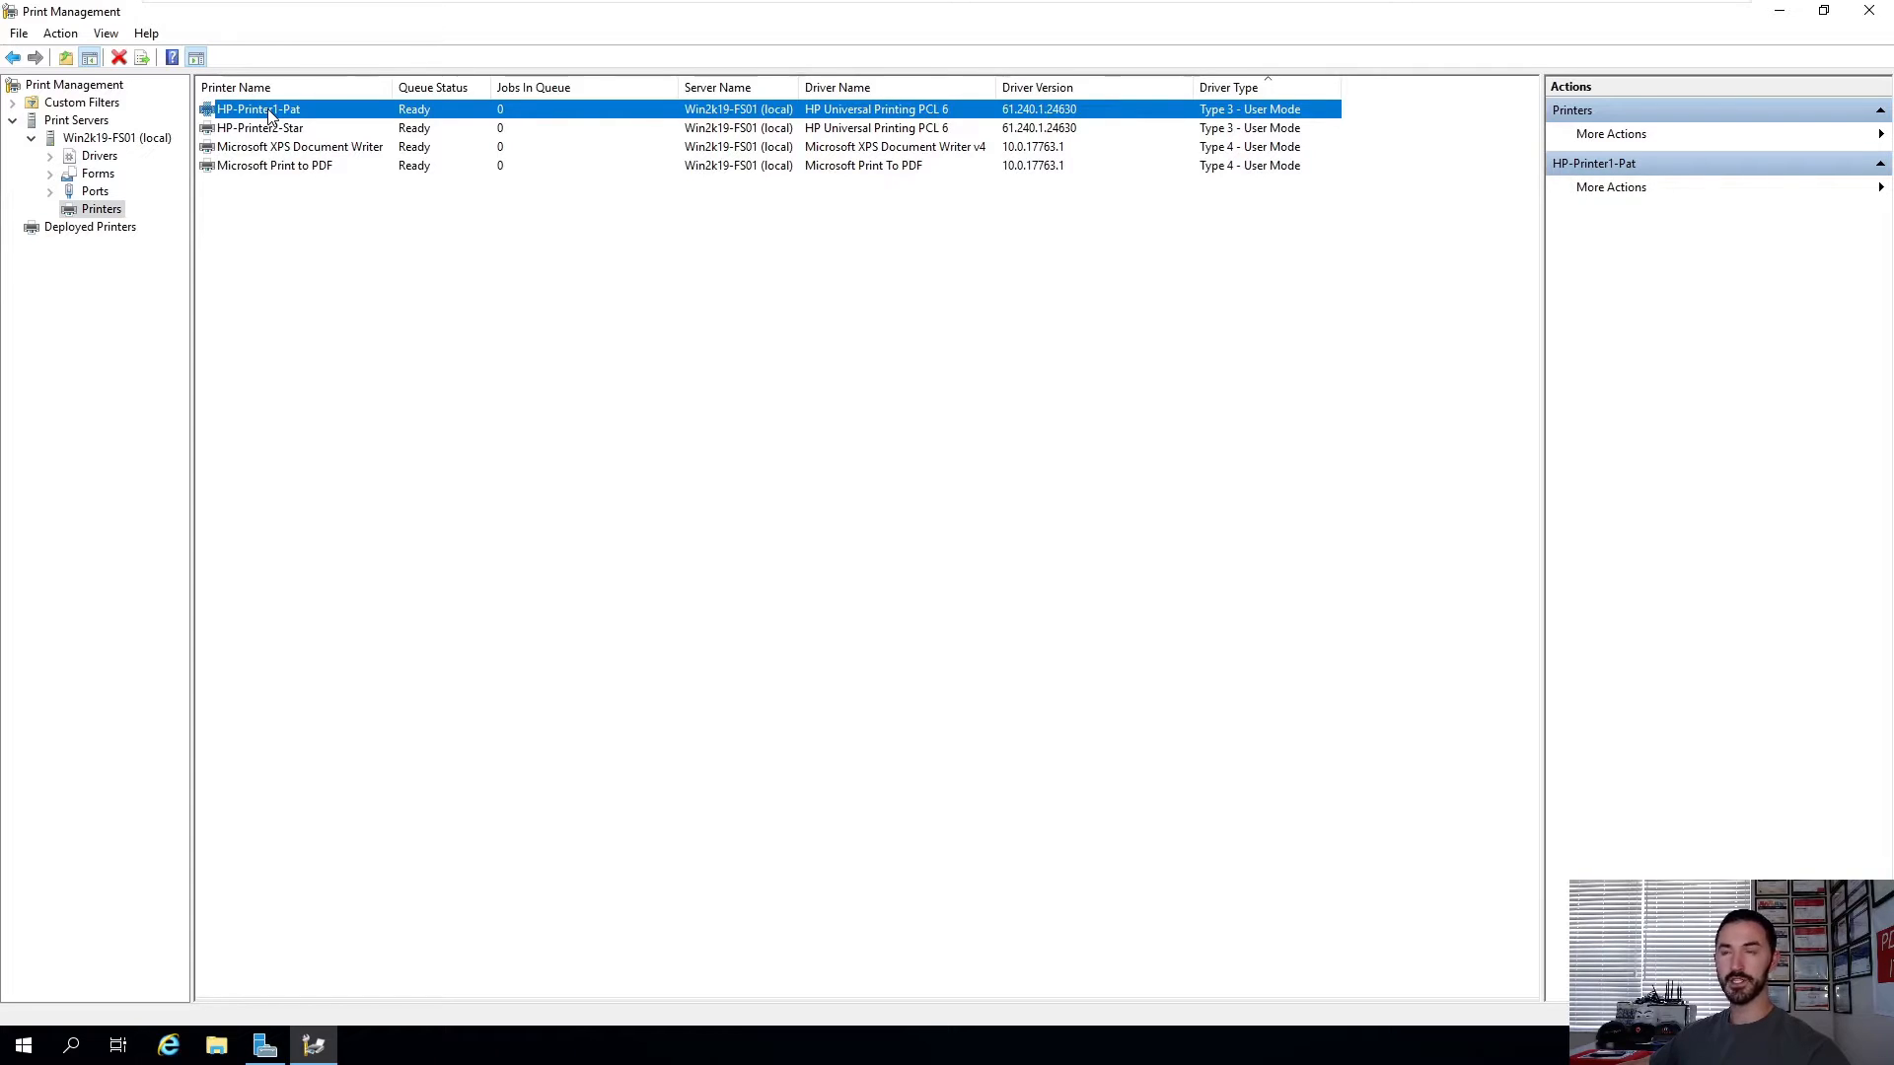
- Start Deploy with Group Policy for HP-Printer1-Pat and select the IT GPO as target
right_click(256, 108)
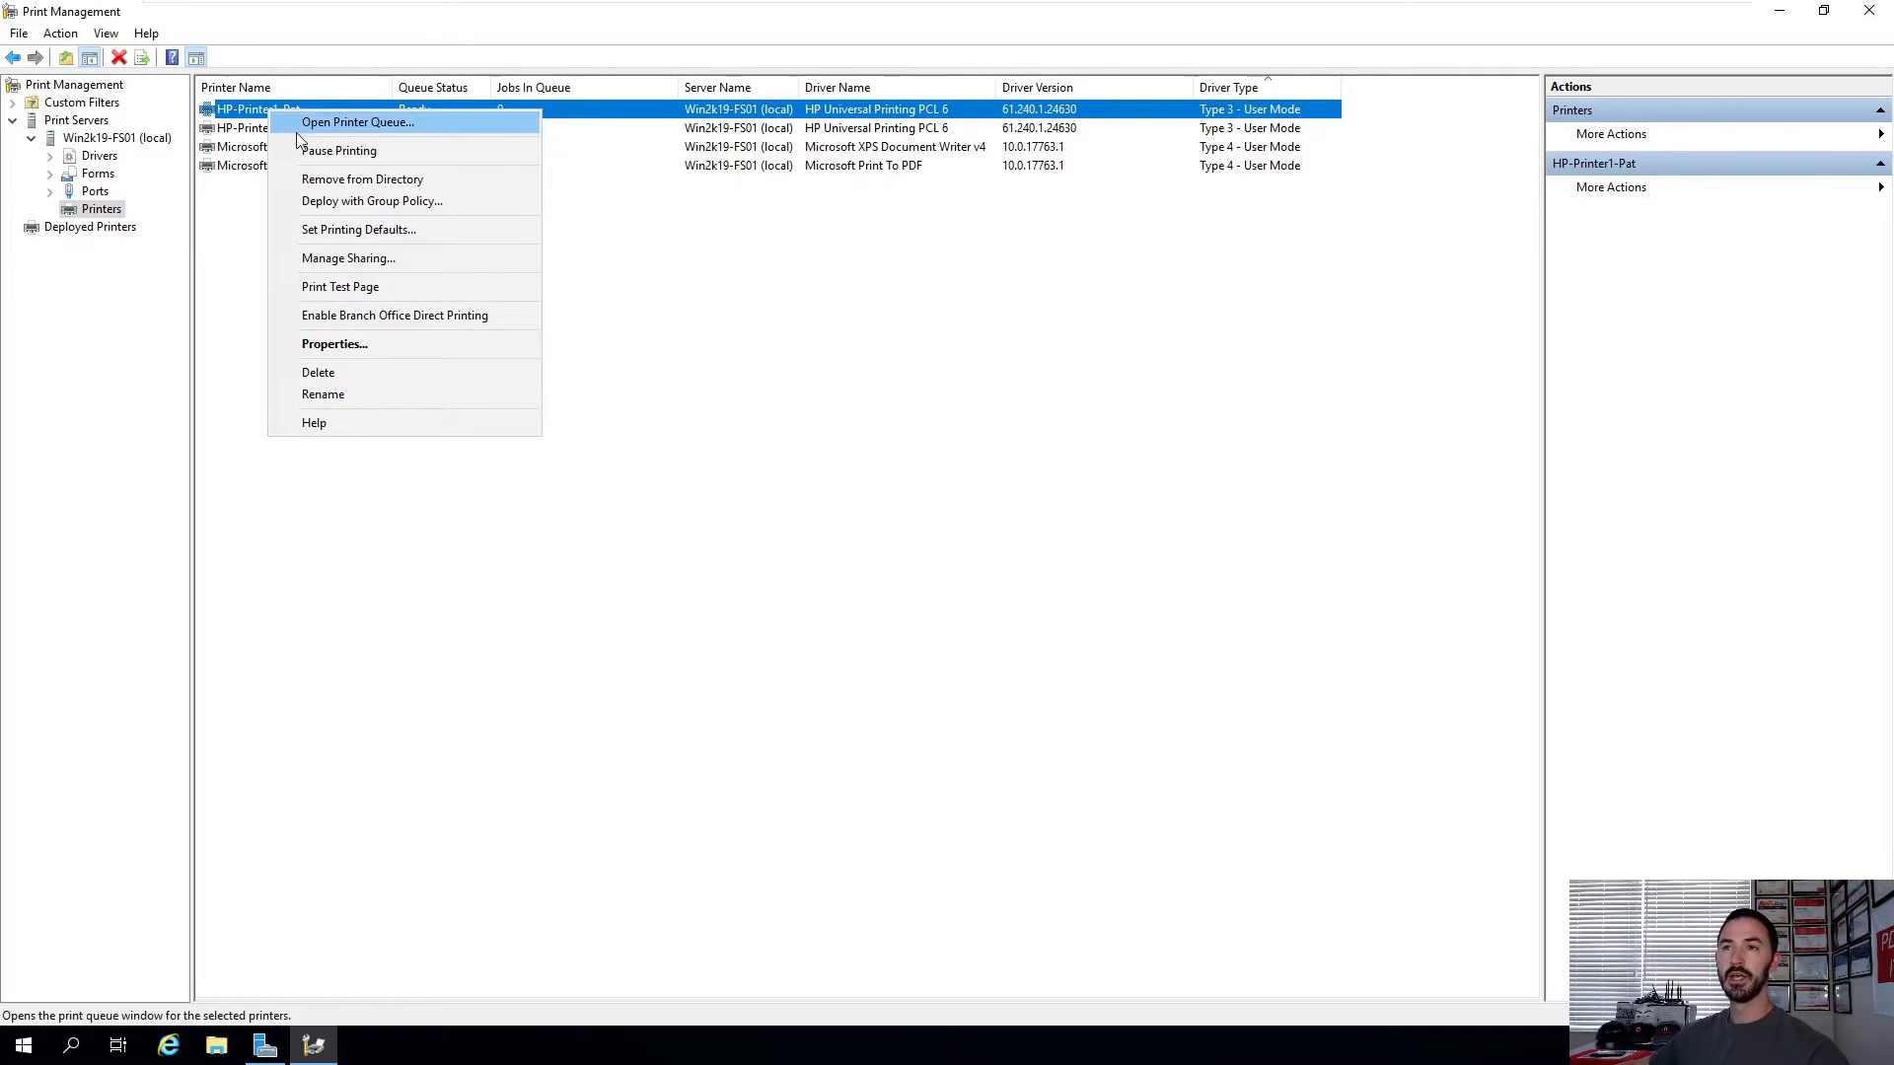
mouse_move(371, 201)
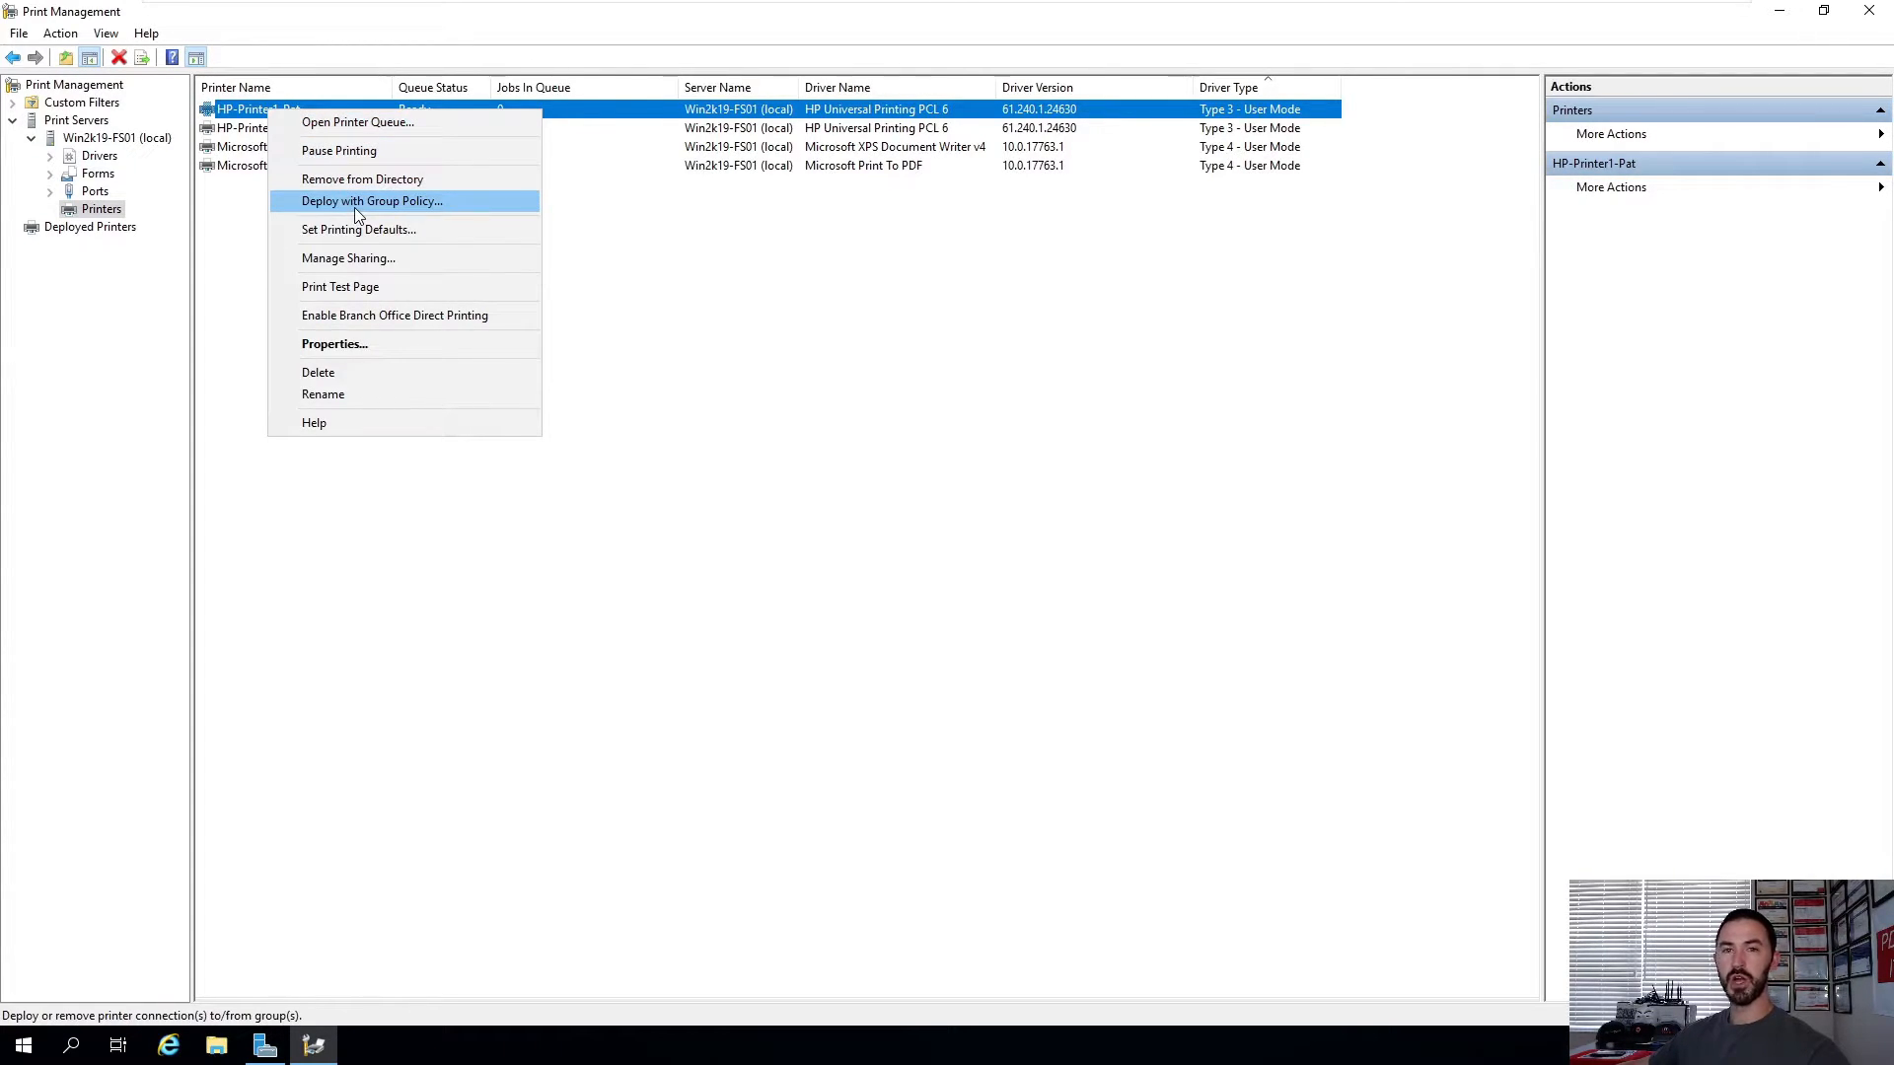
left_click(373, 201)
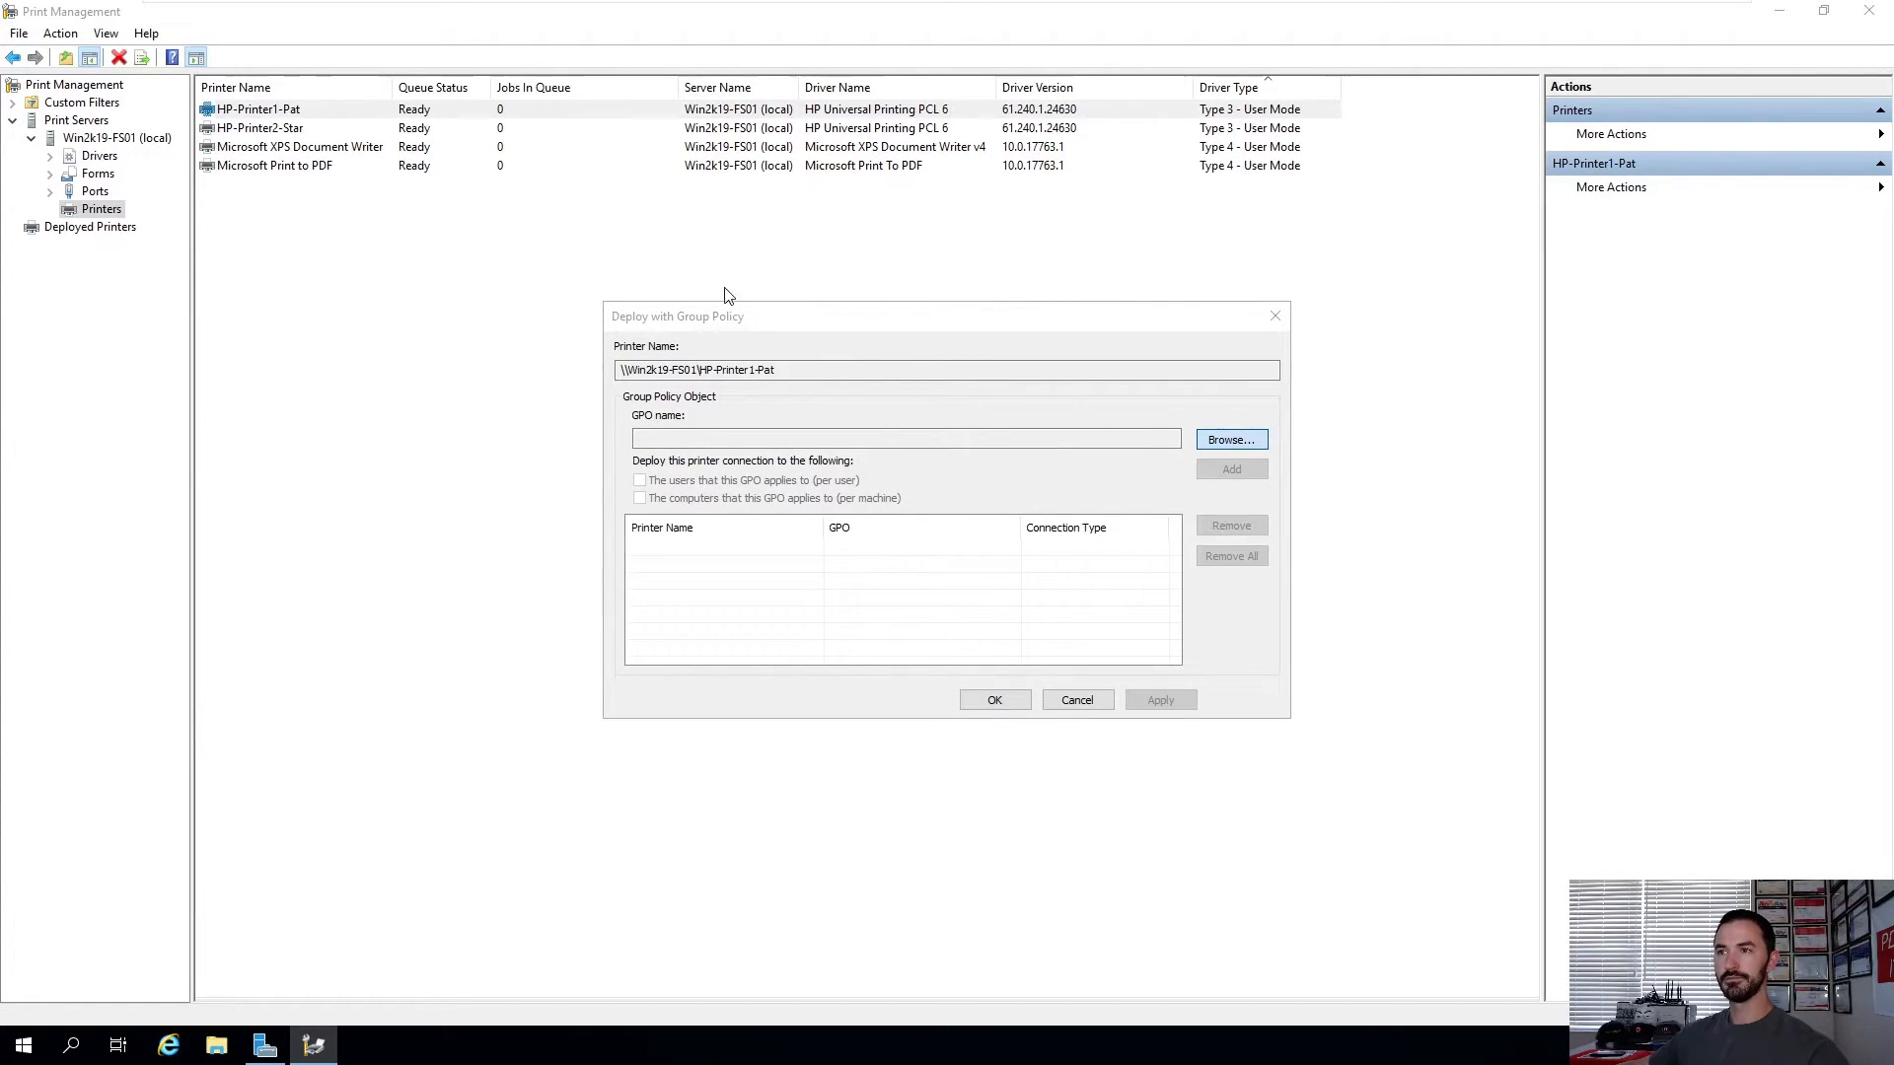
left_click(1229, 438)
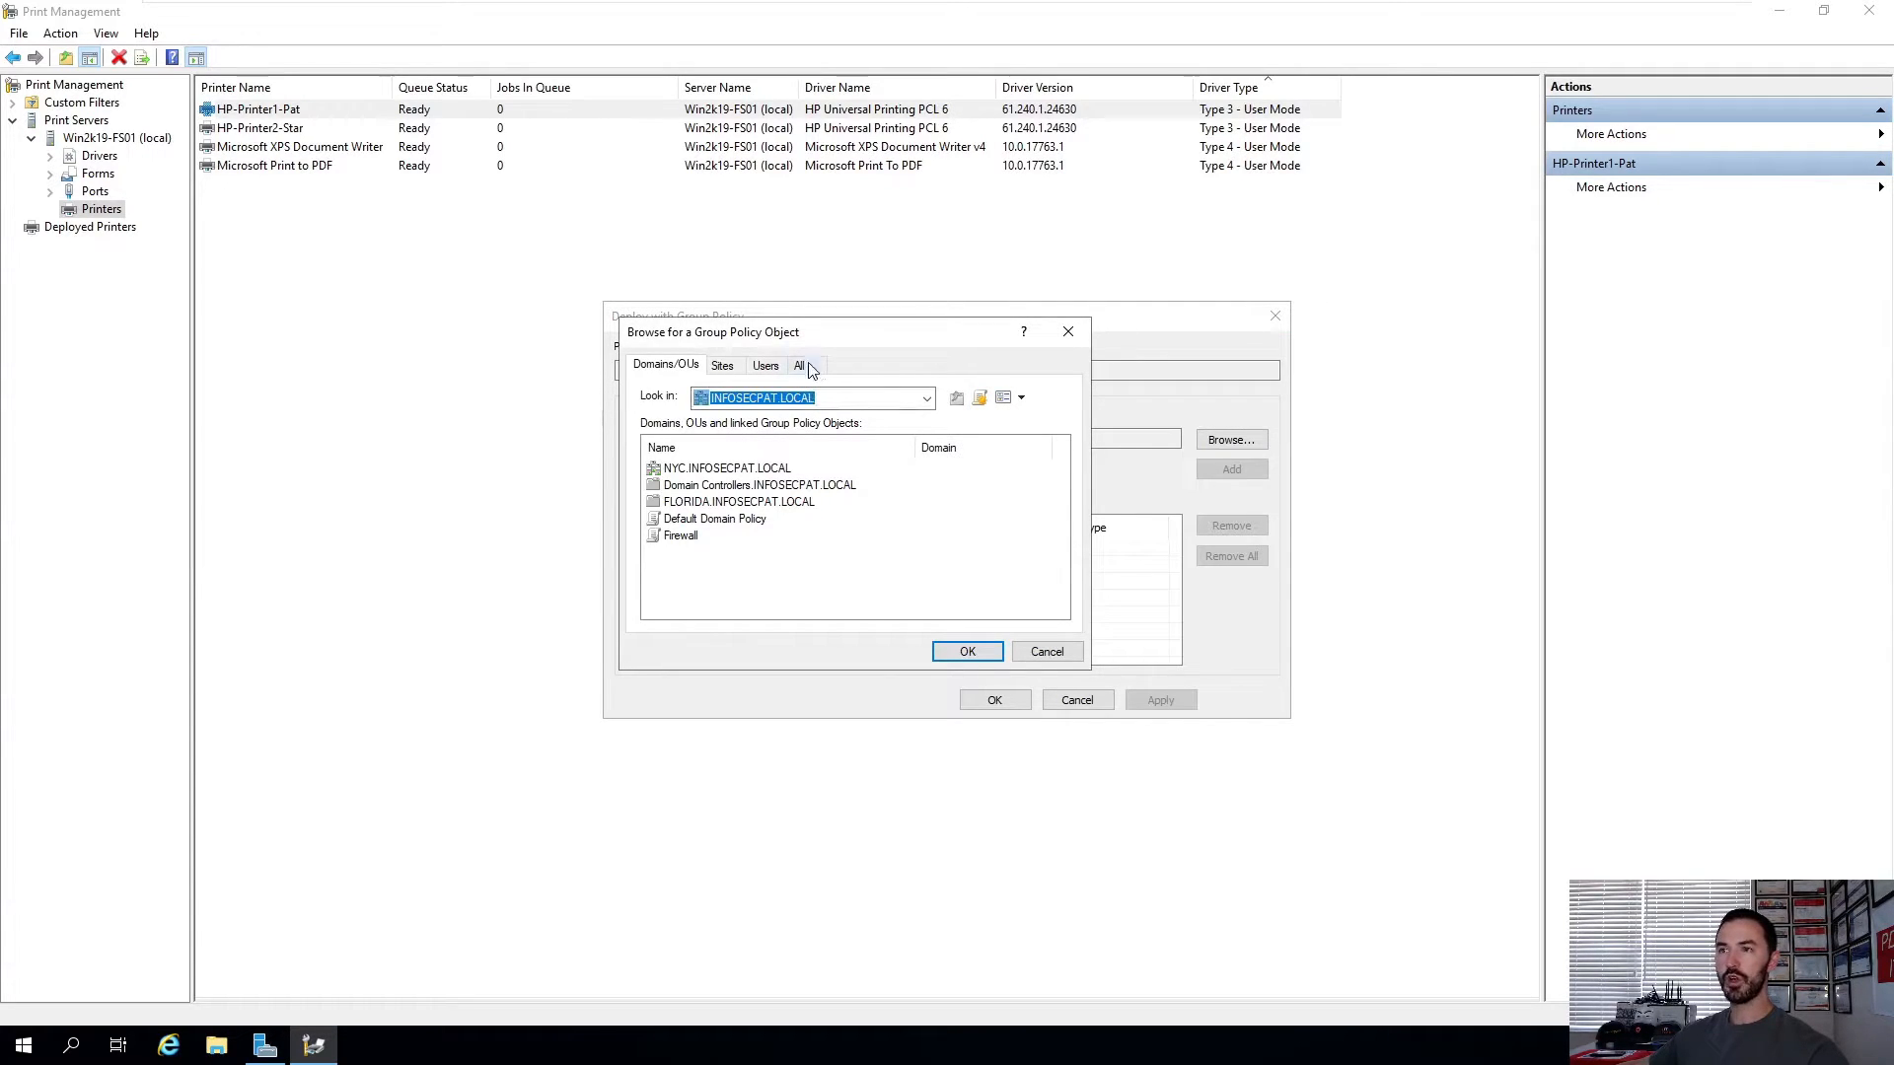
left_click(799, 365)
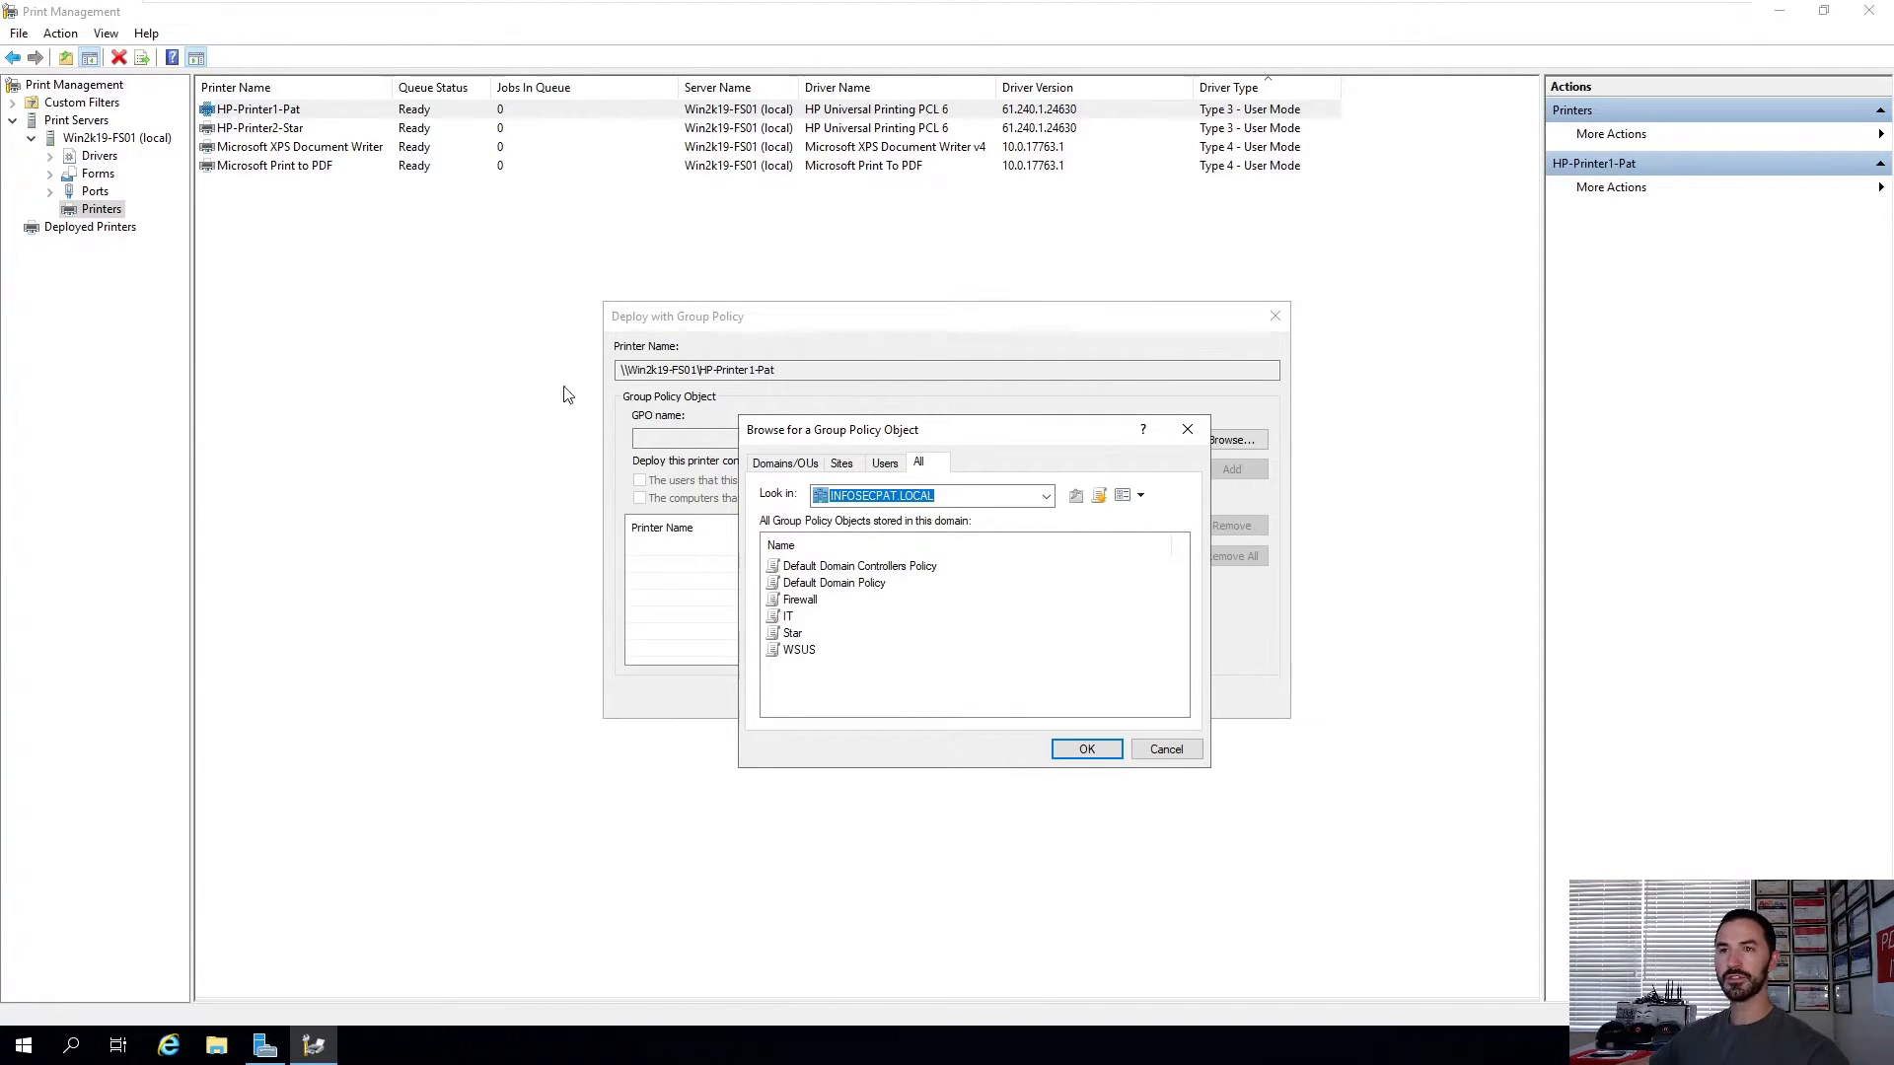
left_click(787, 616)
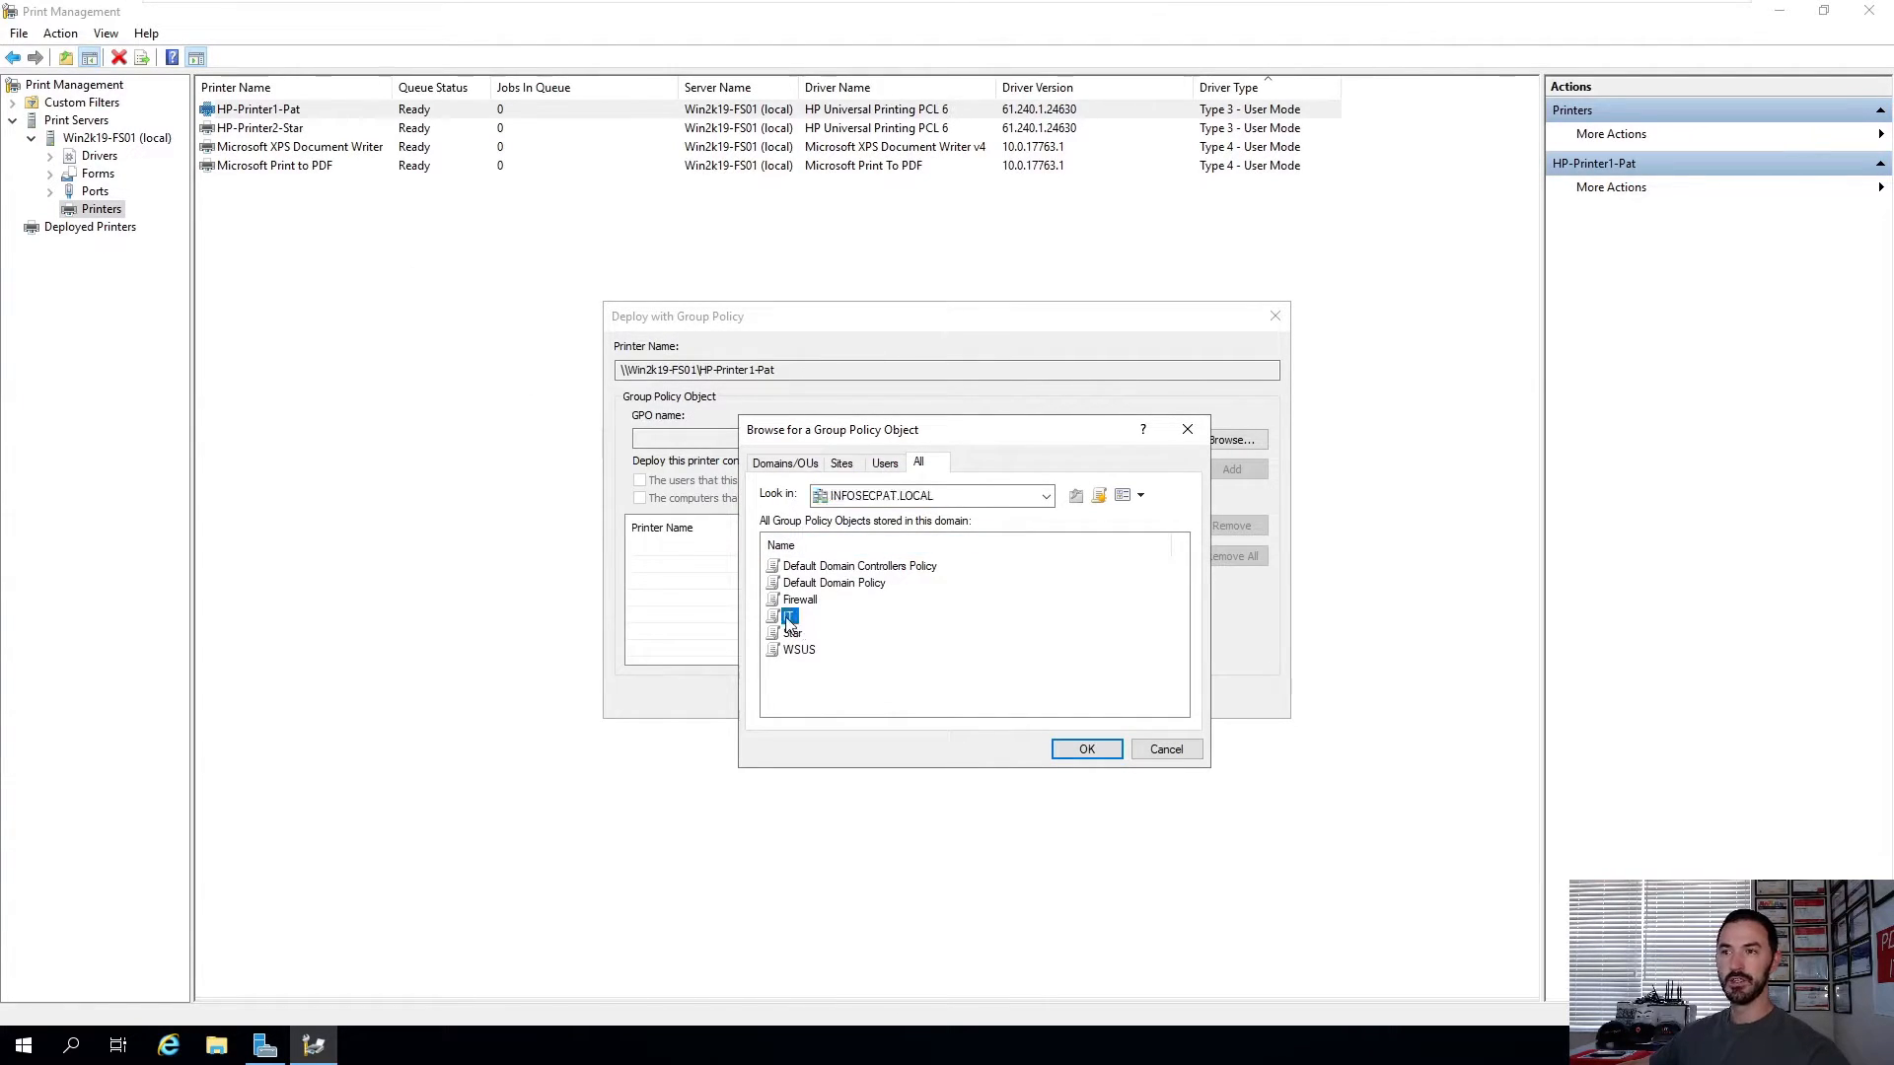
left_click(789, 616)
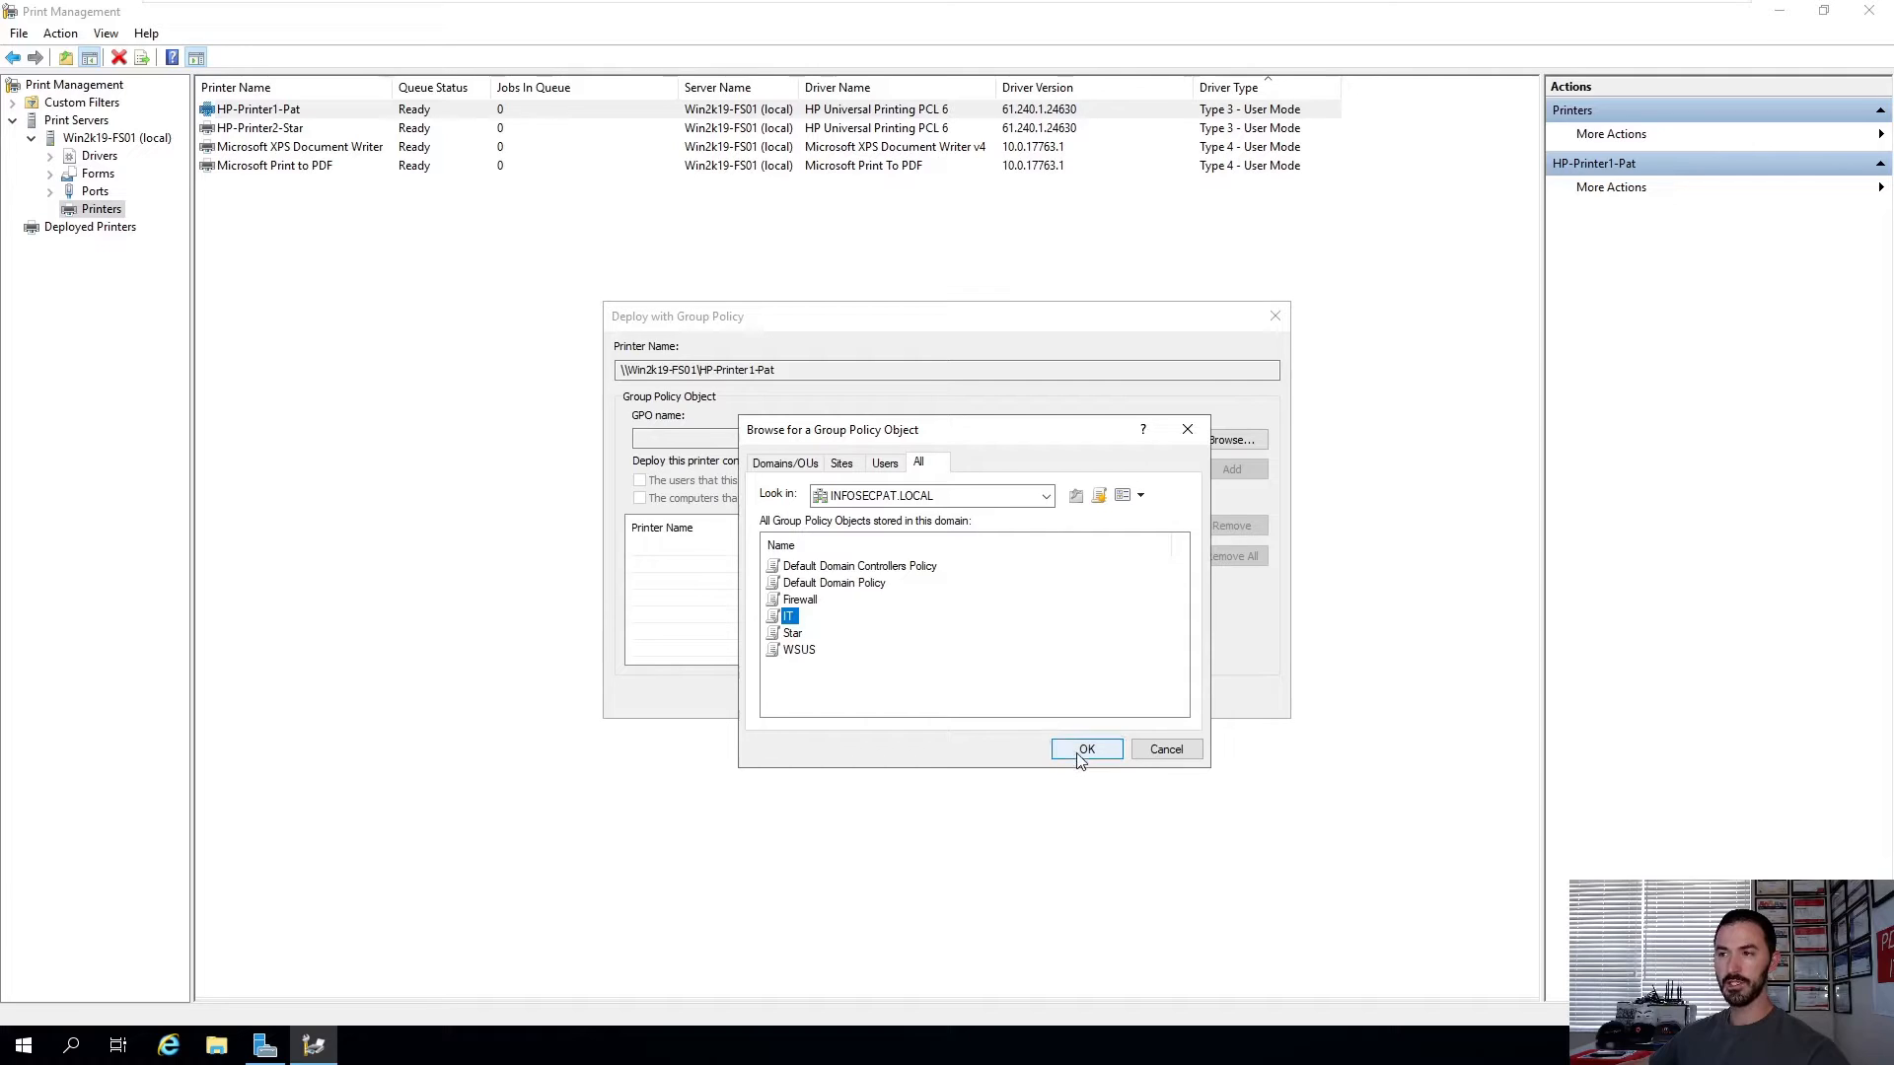
left_click(1085, 750)
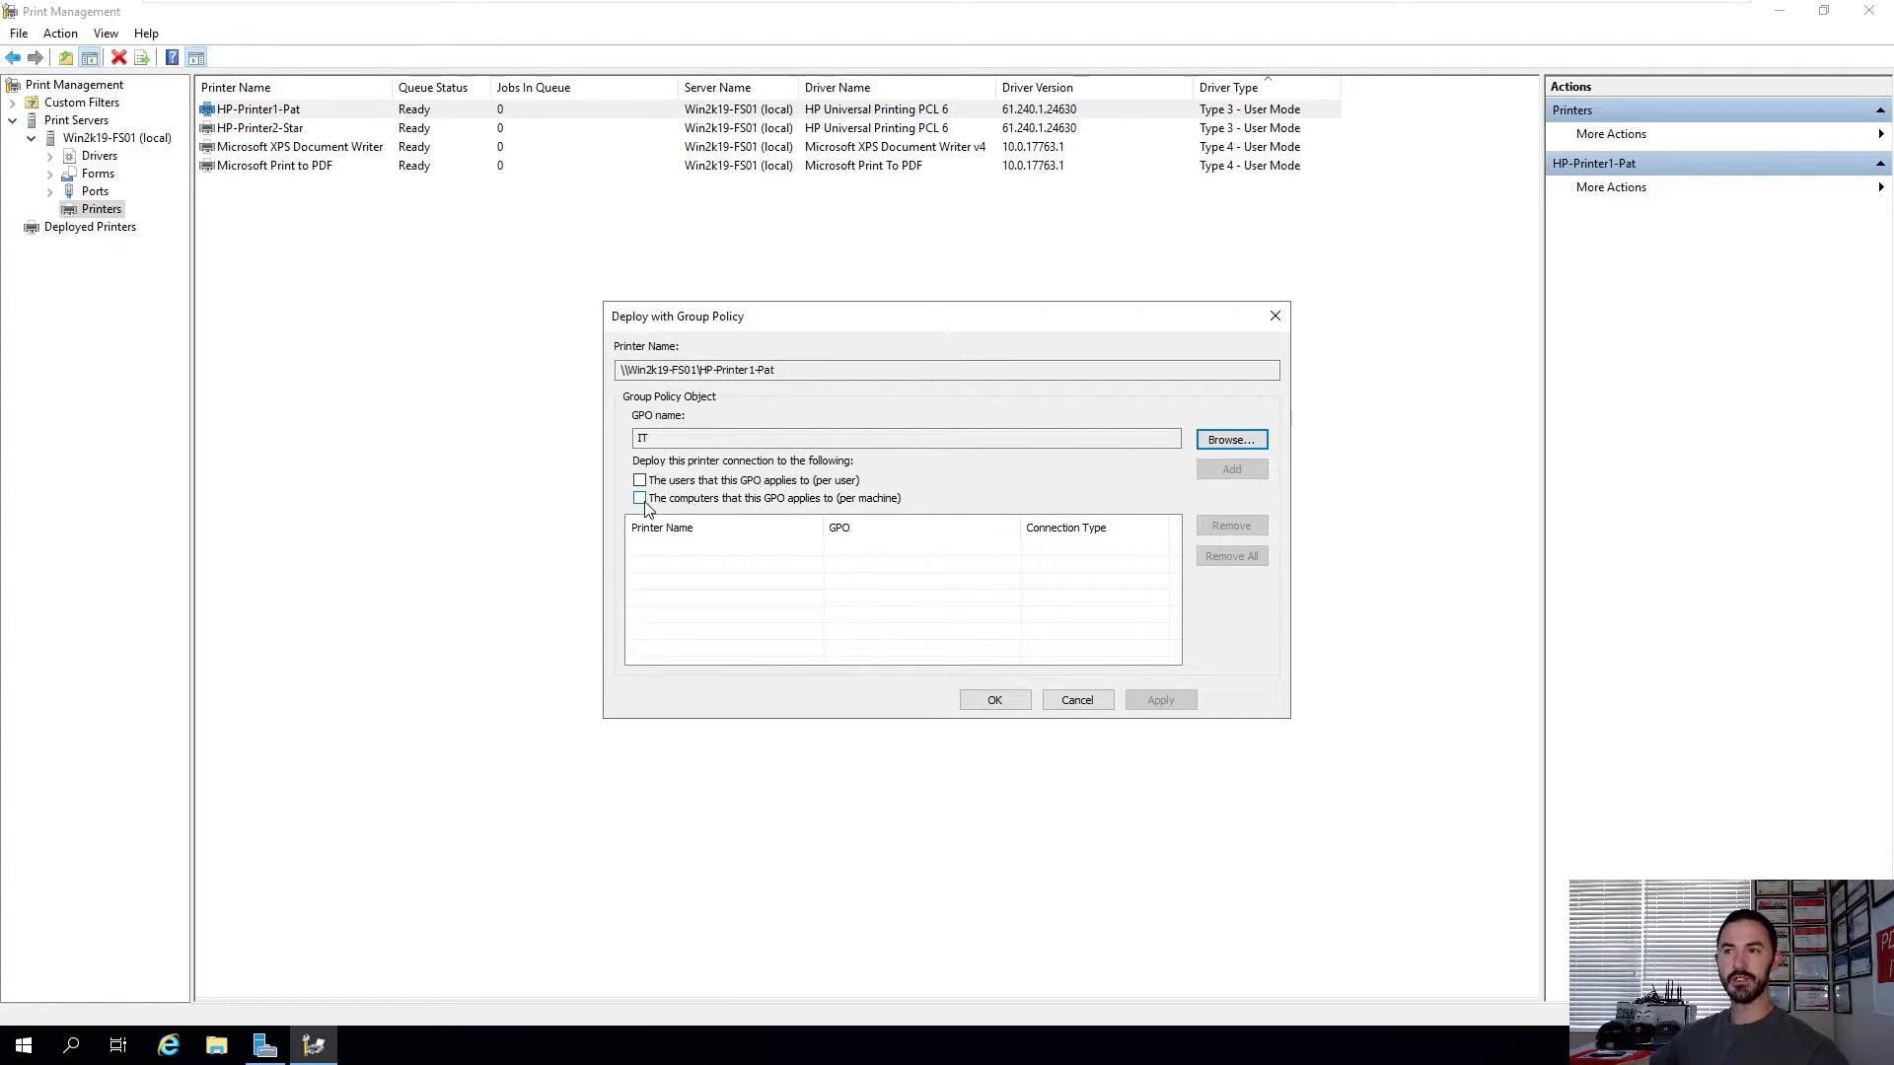
- Add a per-machine deployment to the IT GPO, apply it and confirm success
left_click(639, 497)
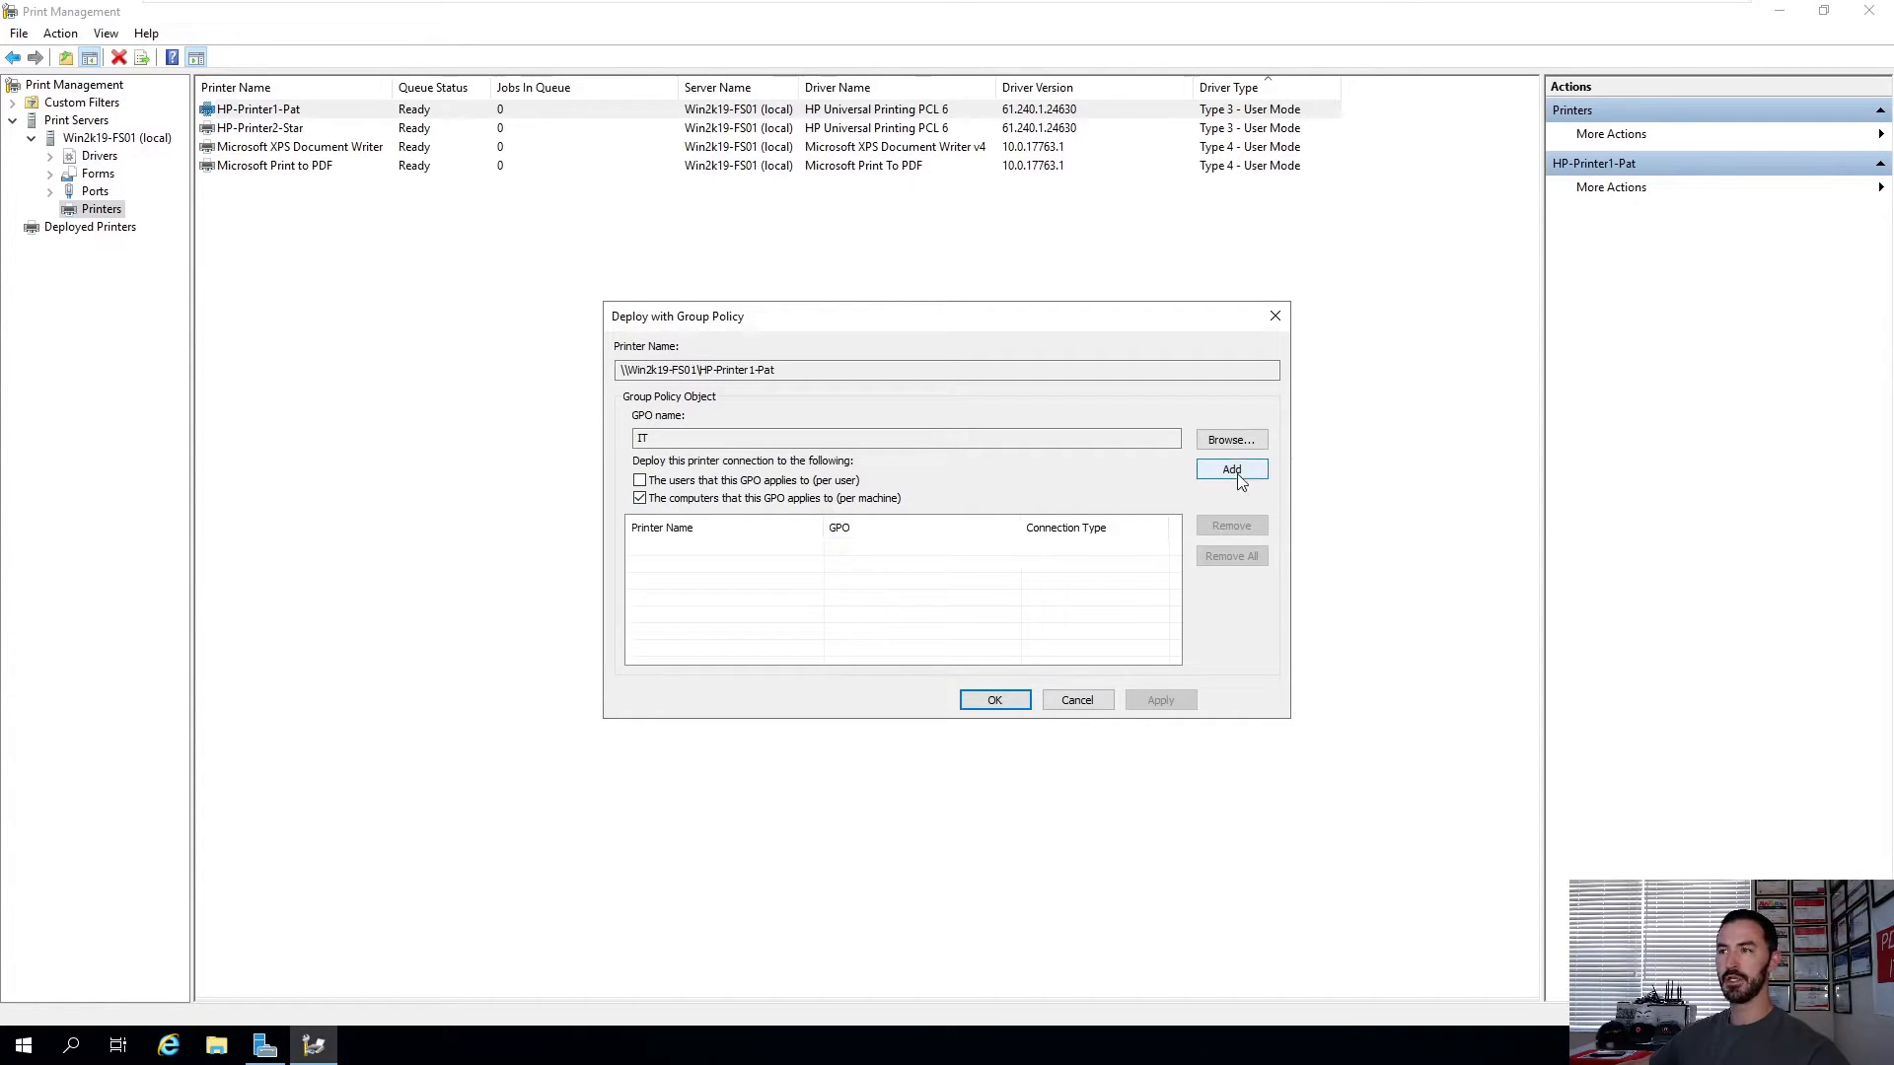
left_click(1231, 470)
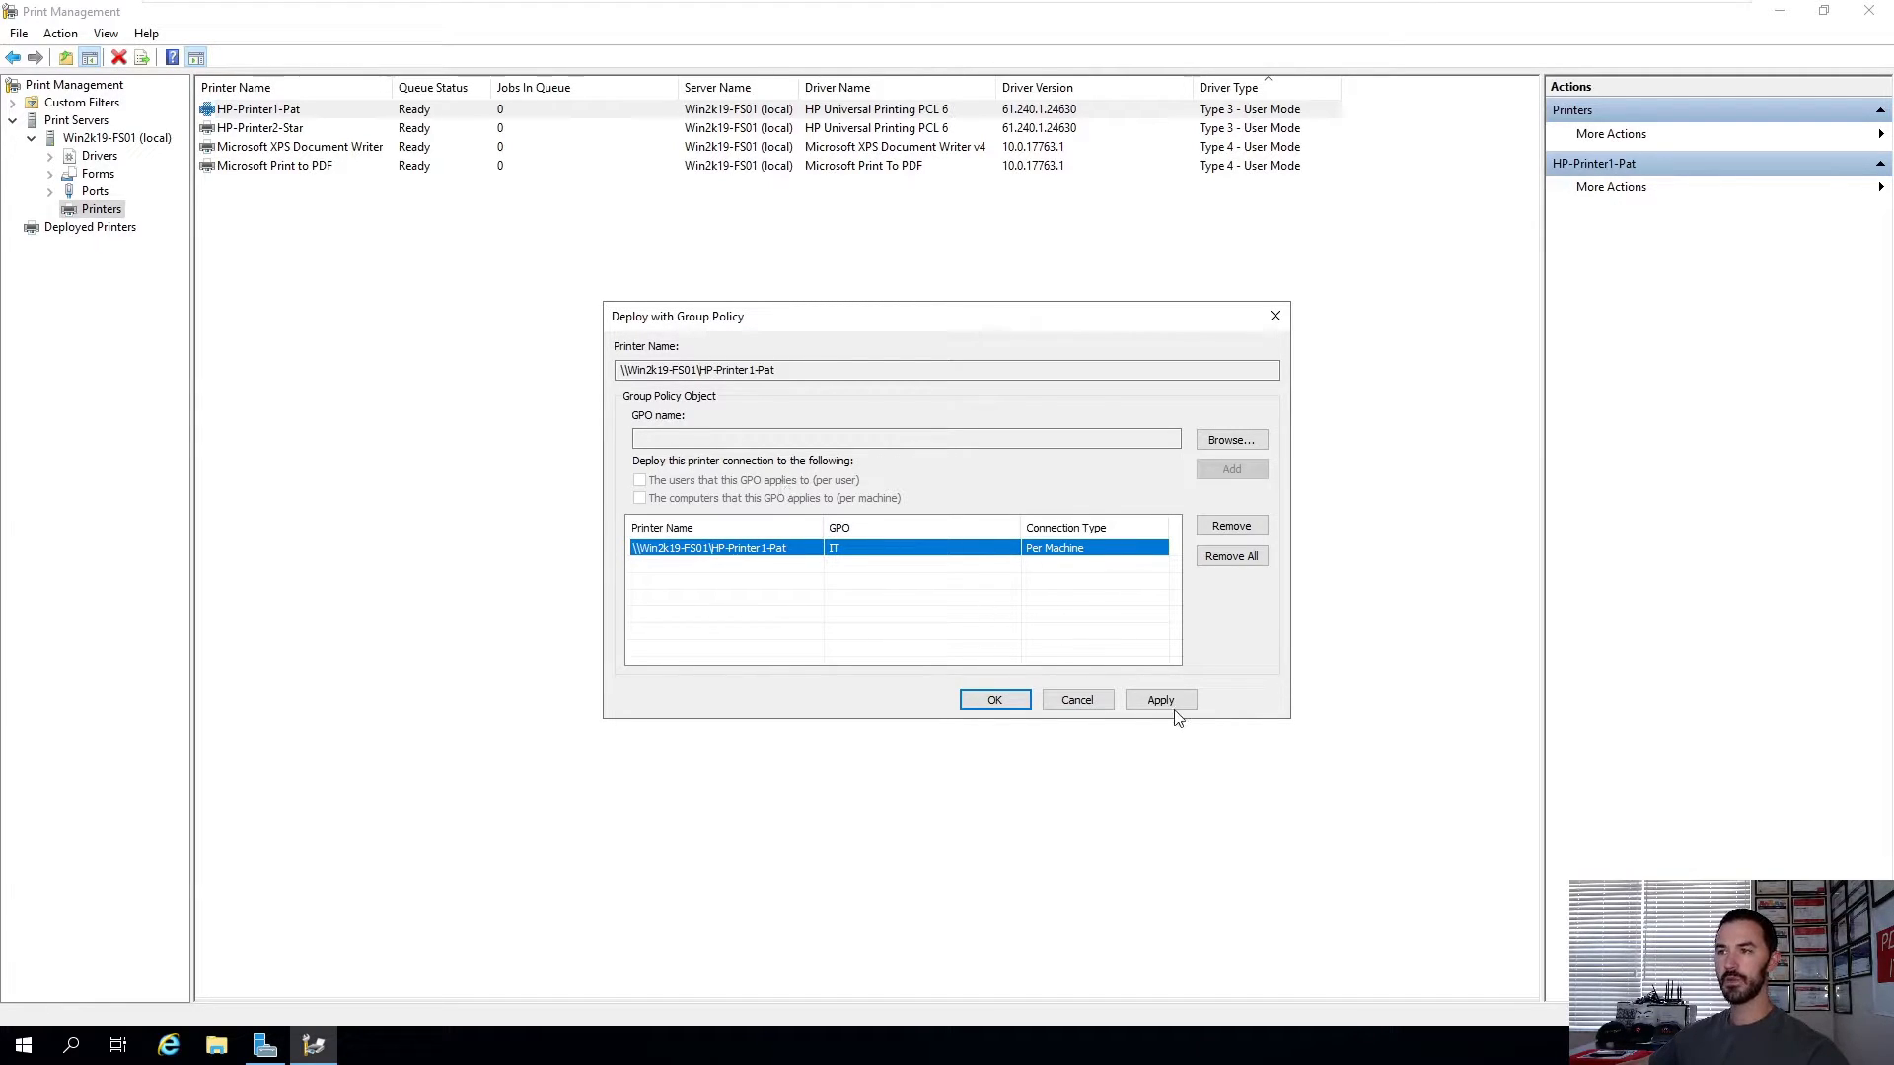
left_click(1158, 699)
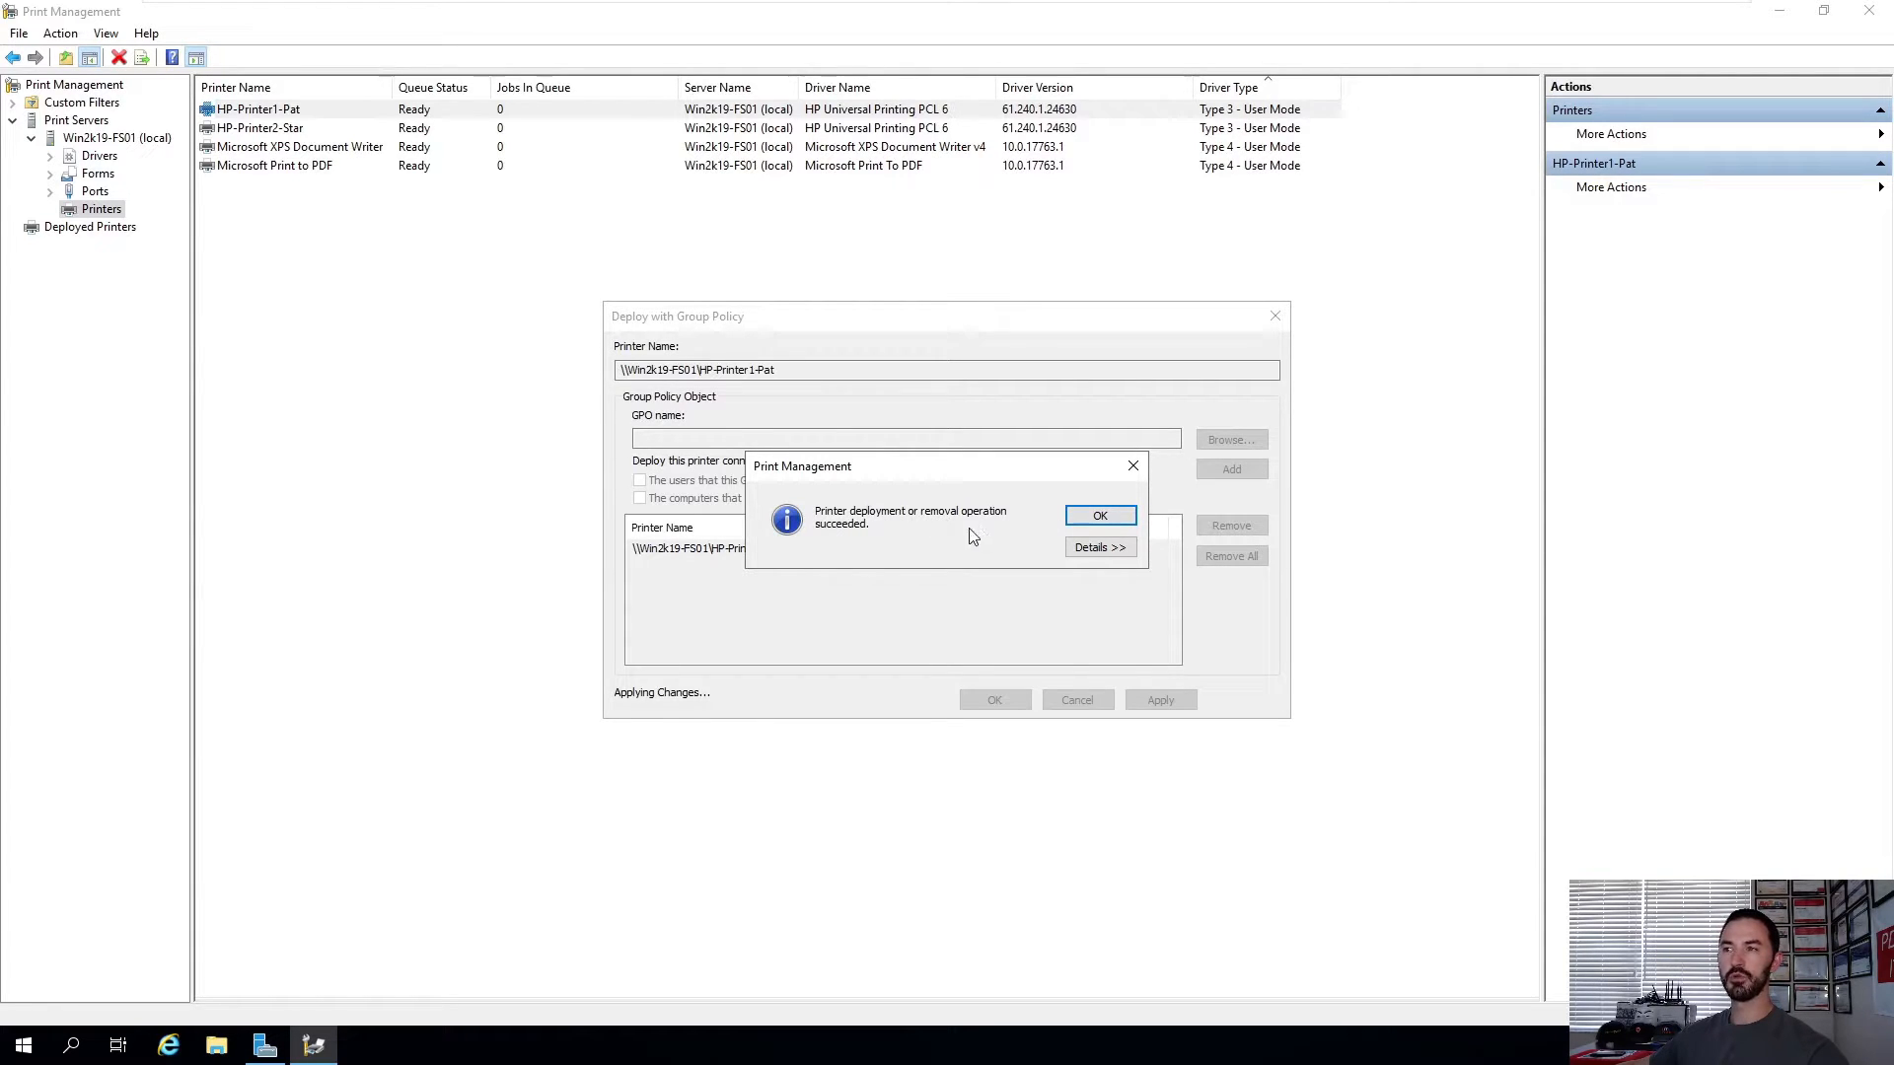
left_click(1099, 547)
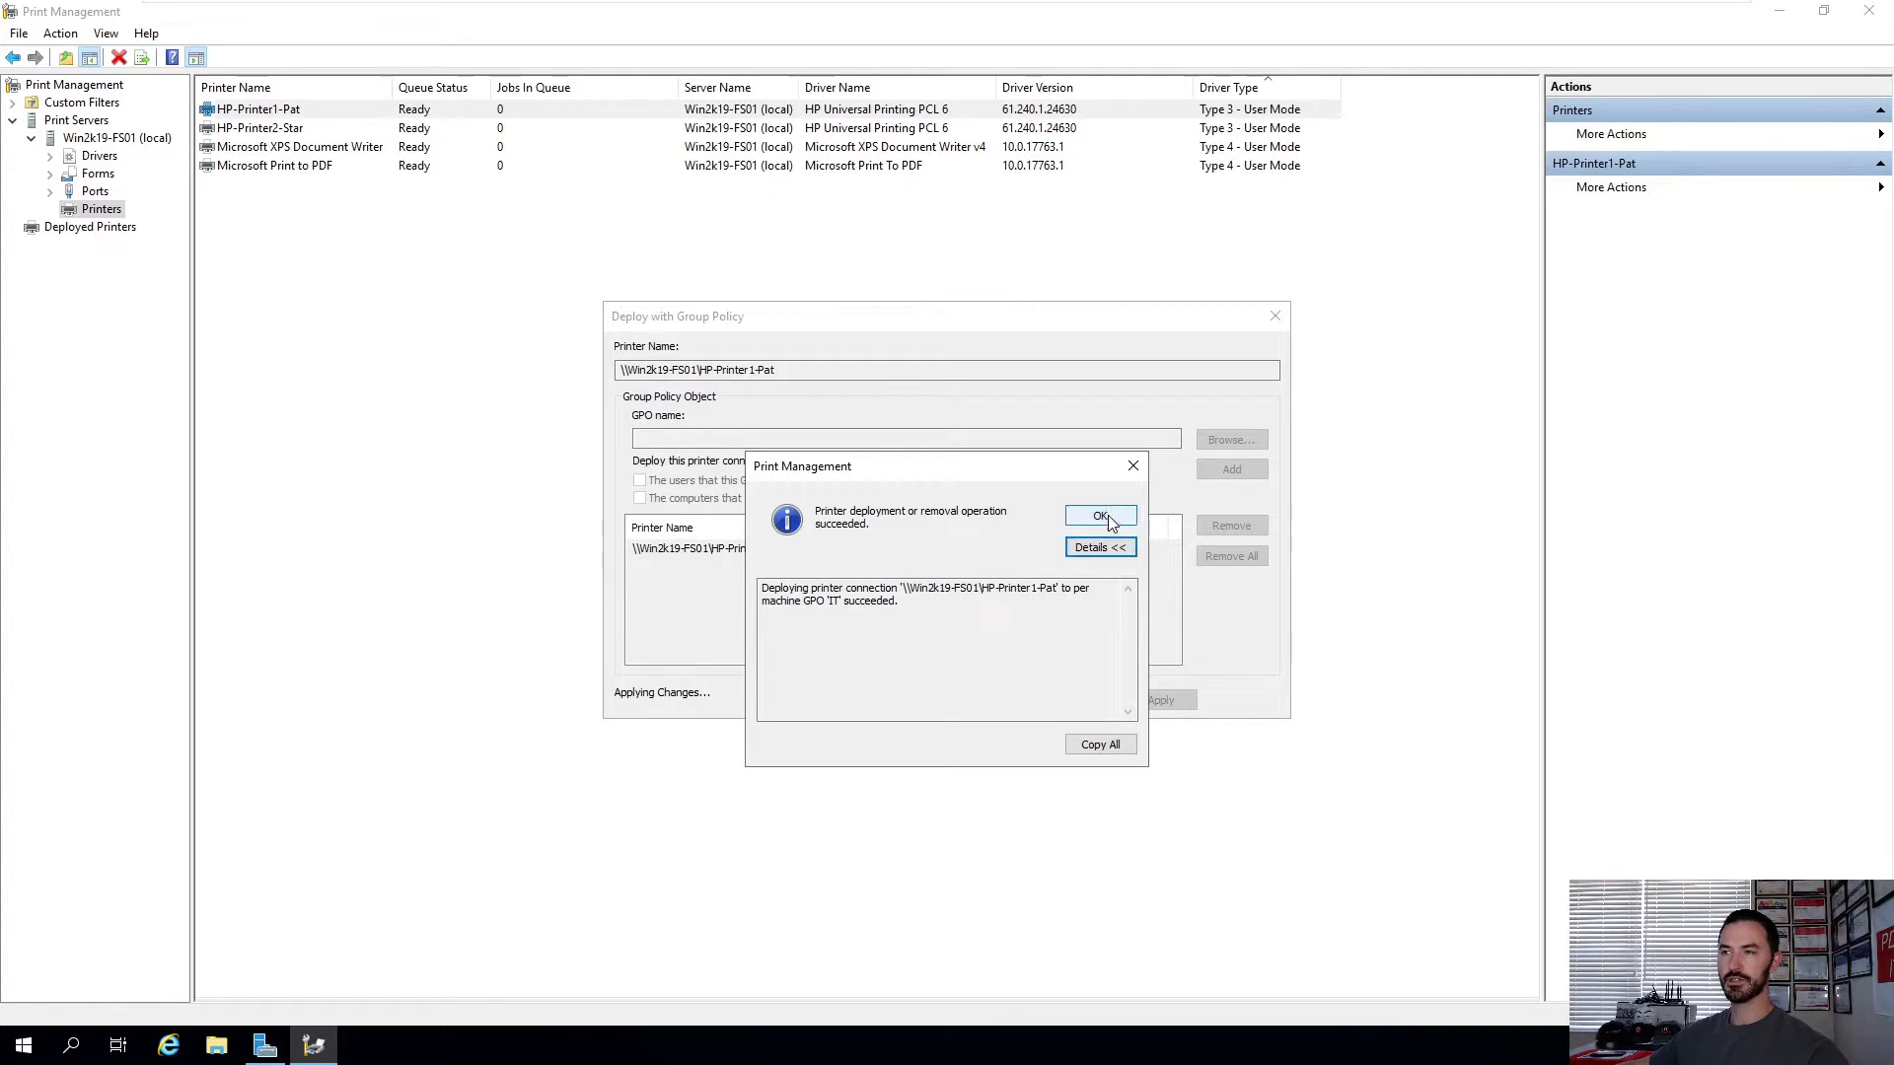
left_click(1099, 515)
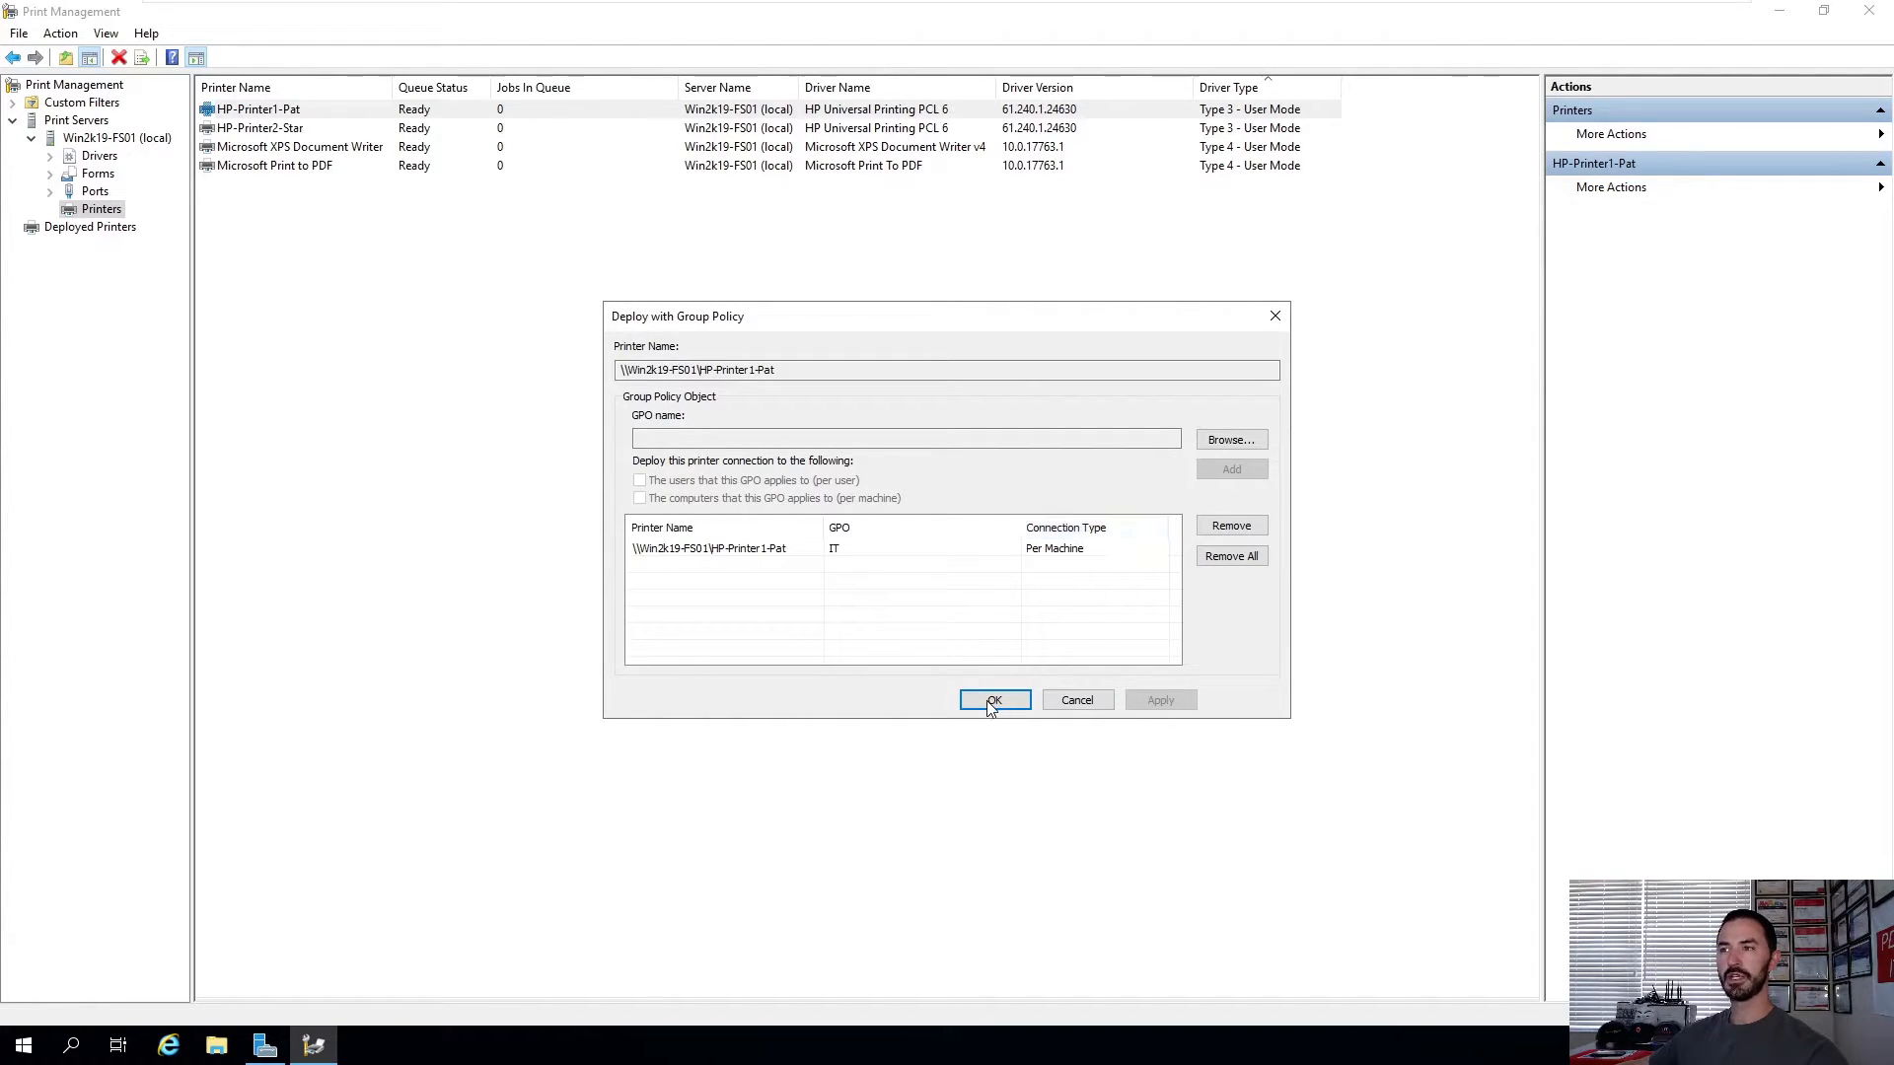
left_click(992, 698)
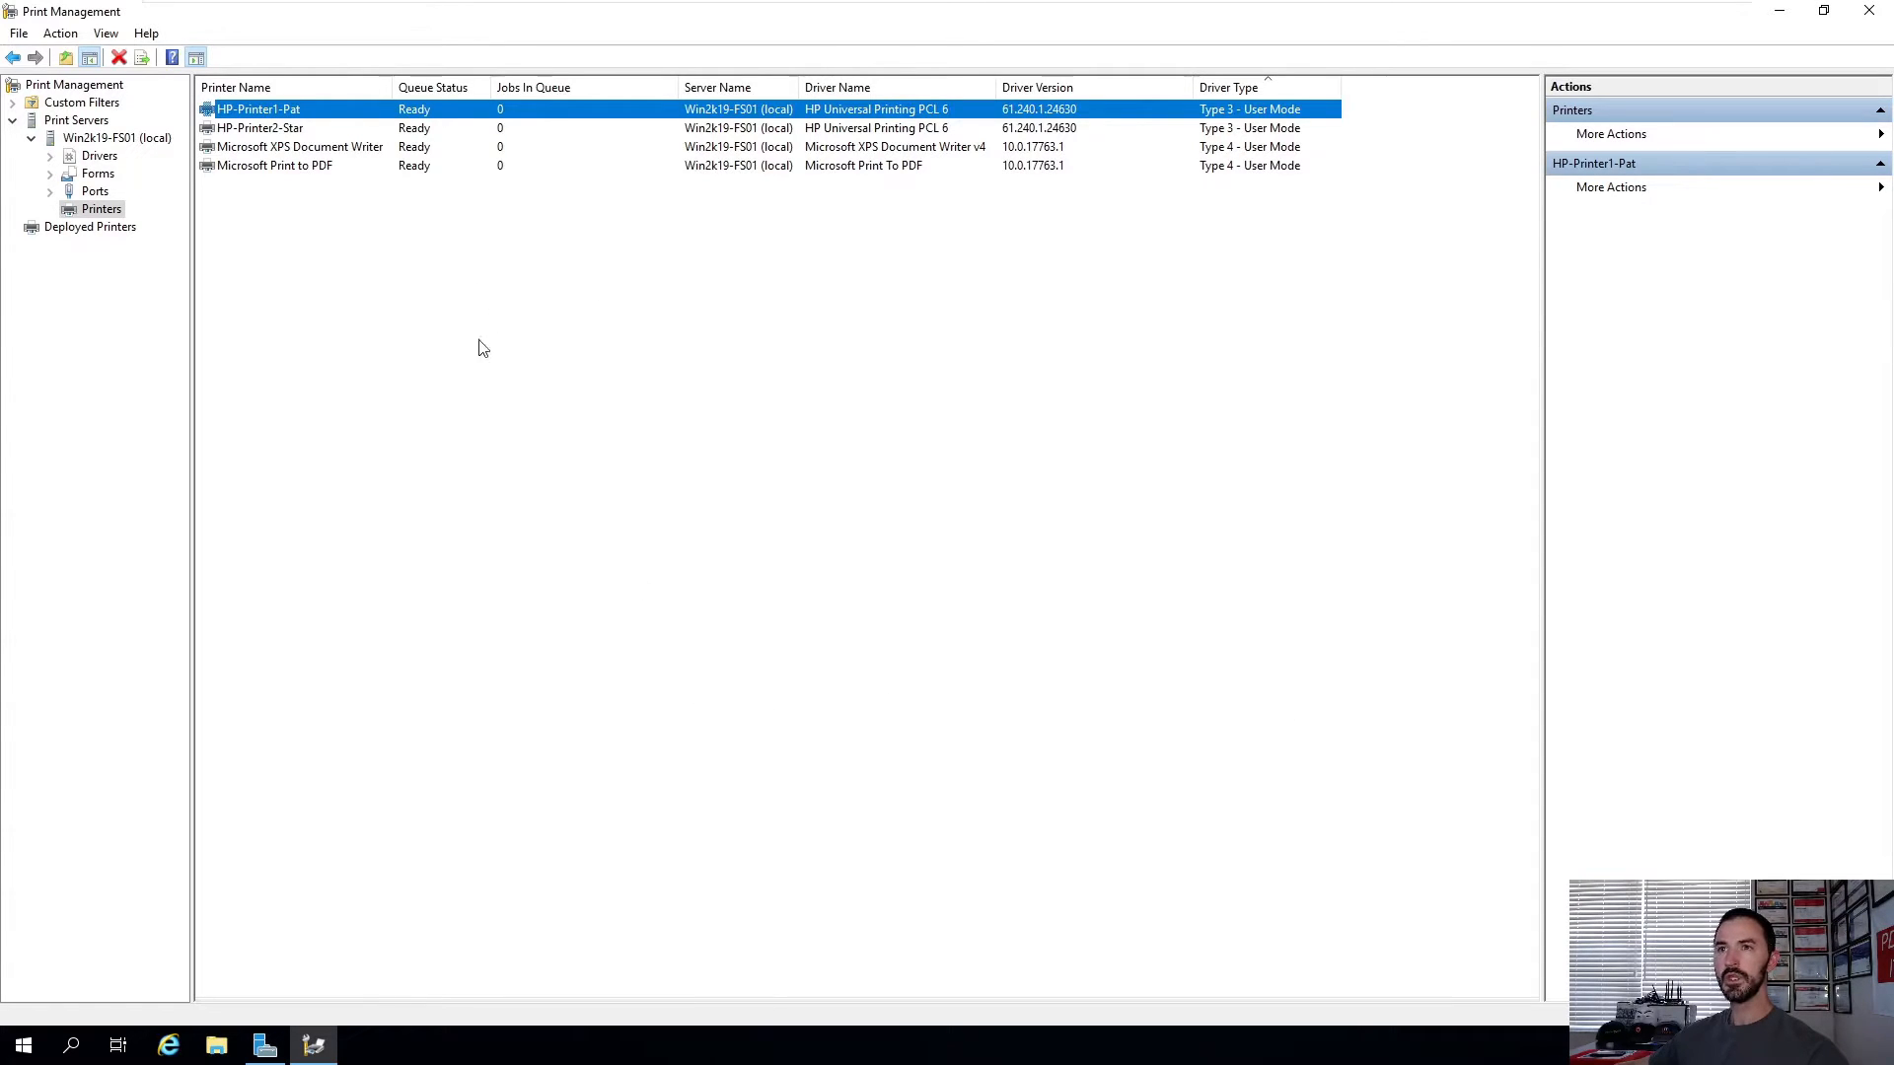
- Start deploying HP-Printer2-Star with Group Policy; browsing for GPOs fails with referral errors
right_click(258, 128)
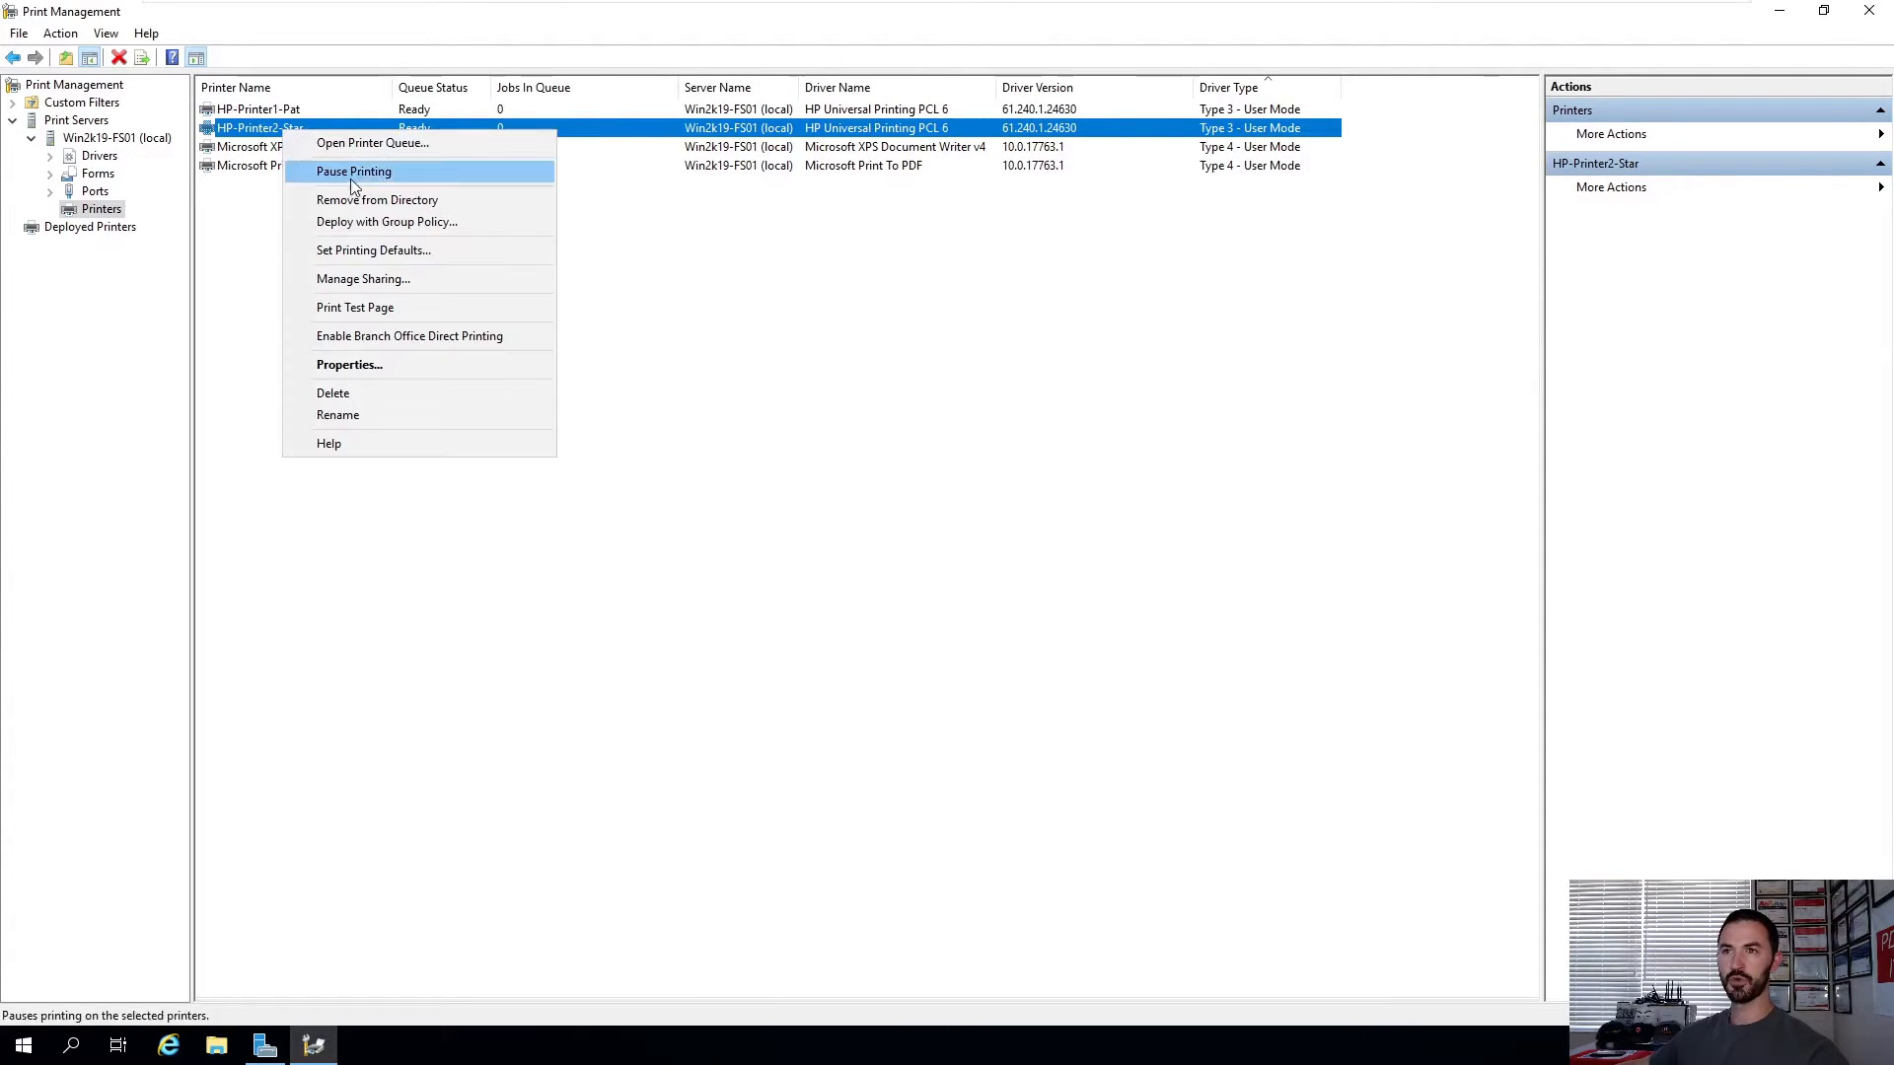
mouse_move(386, 221)
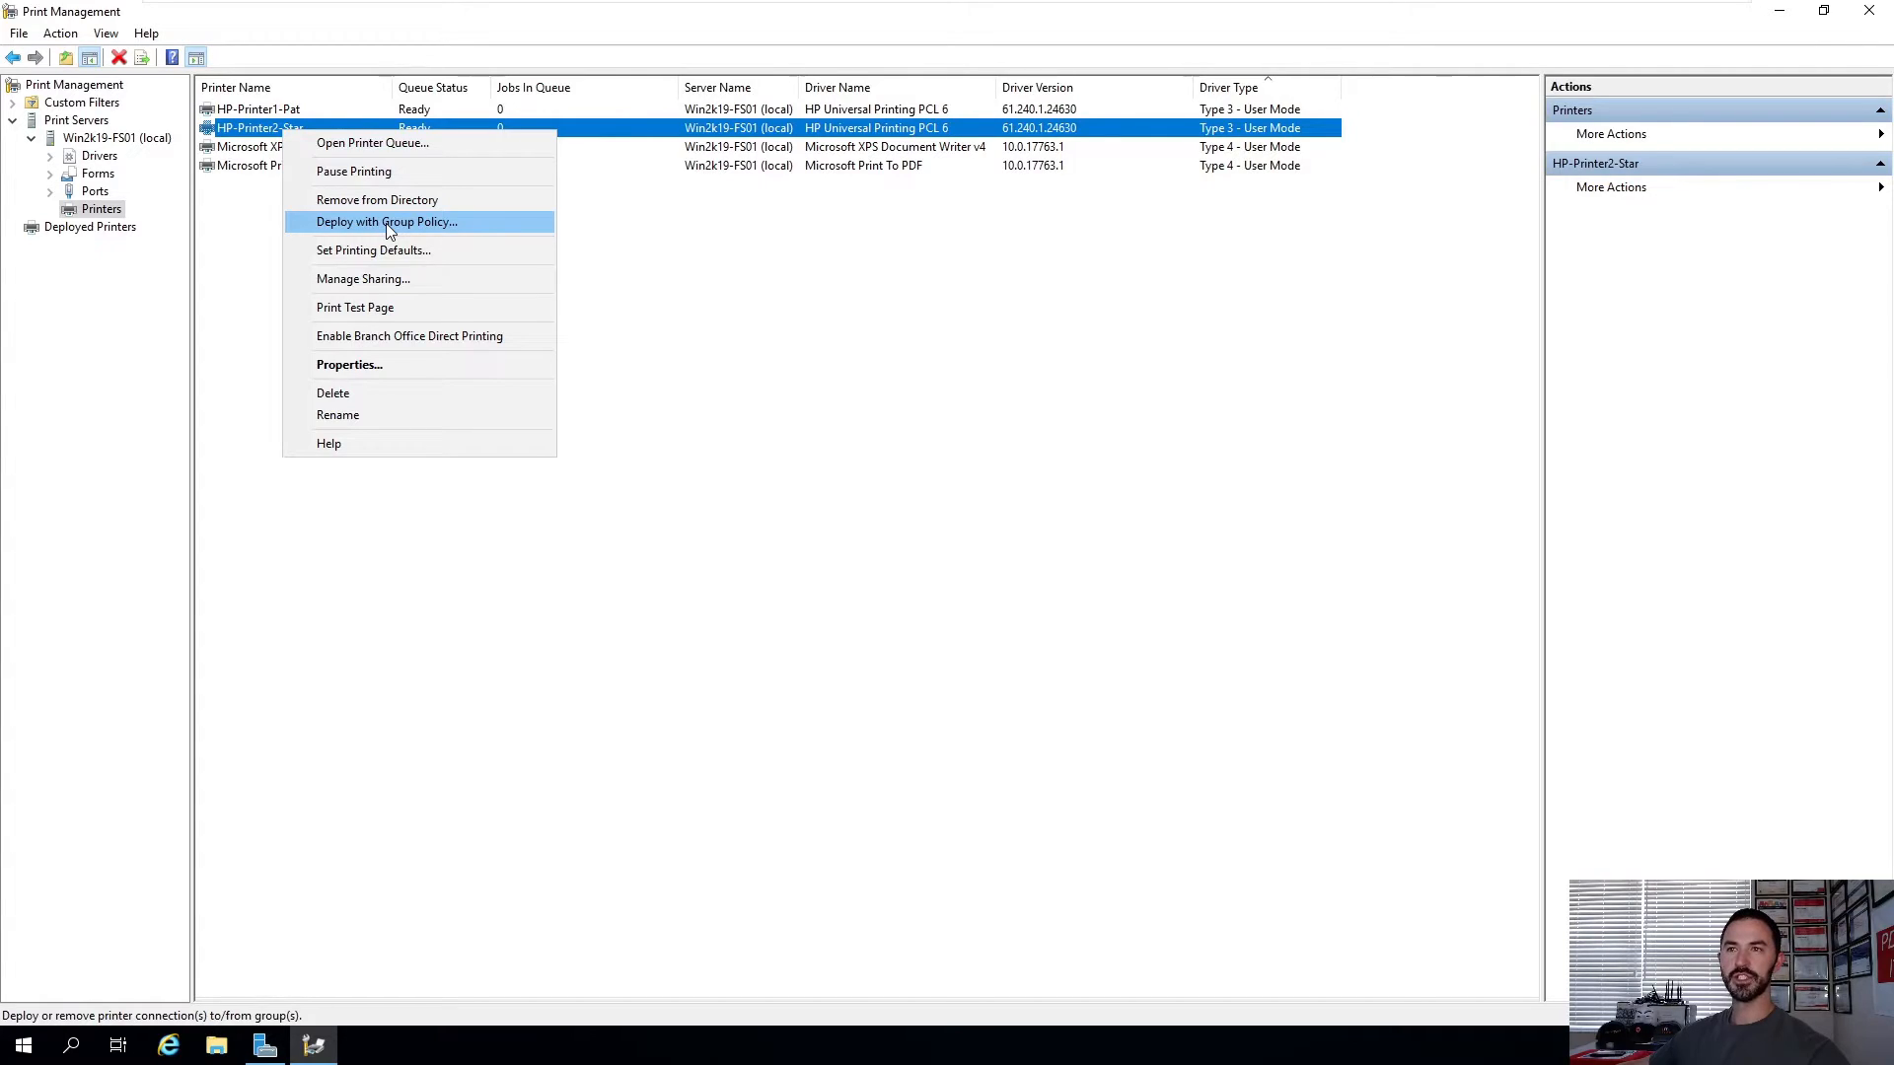
left_click(386, 220)
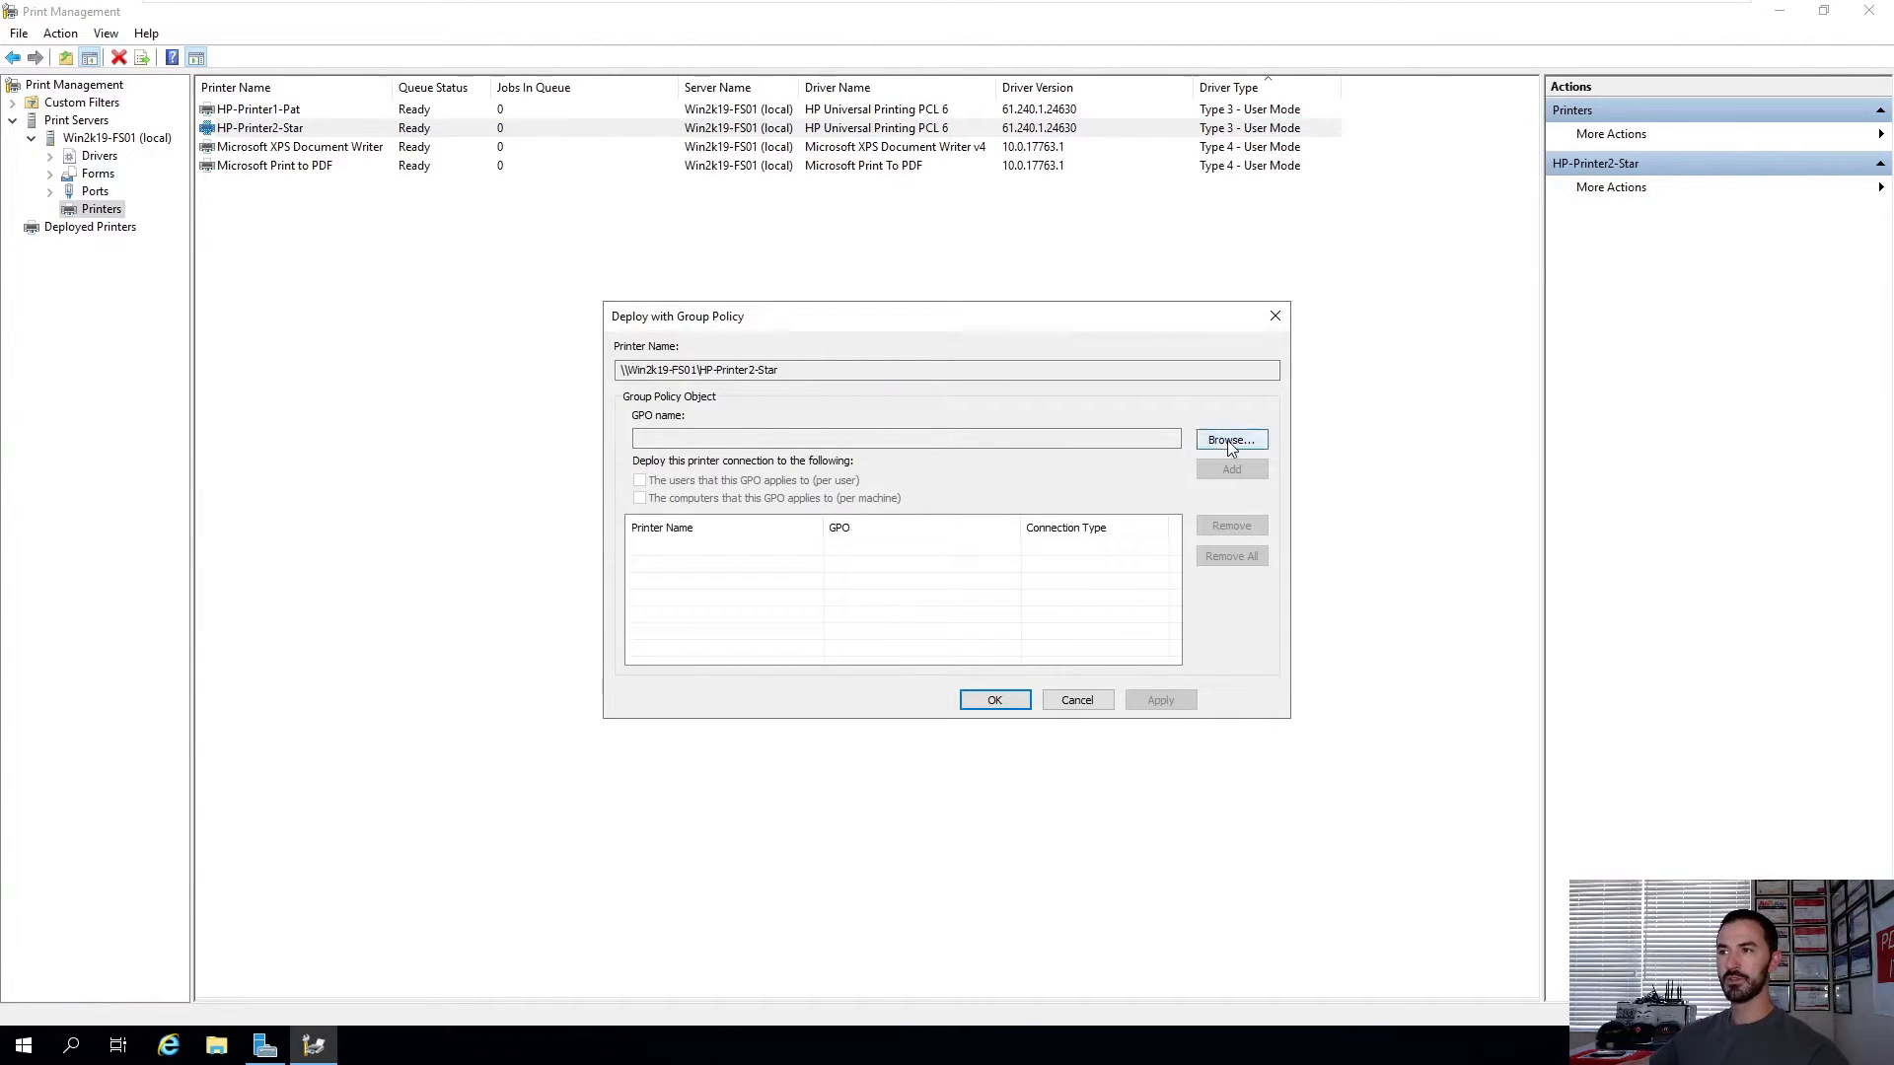
left_click(1229, 440)
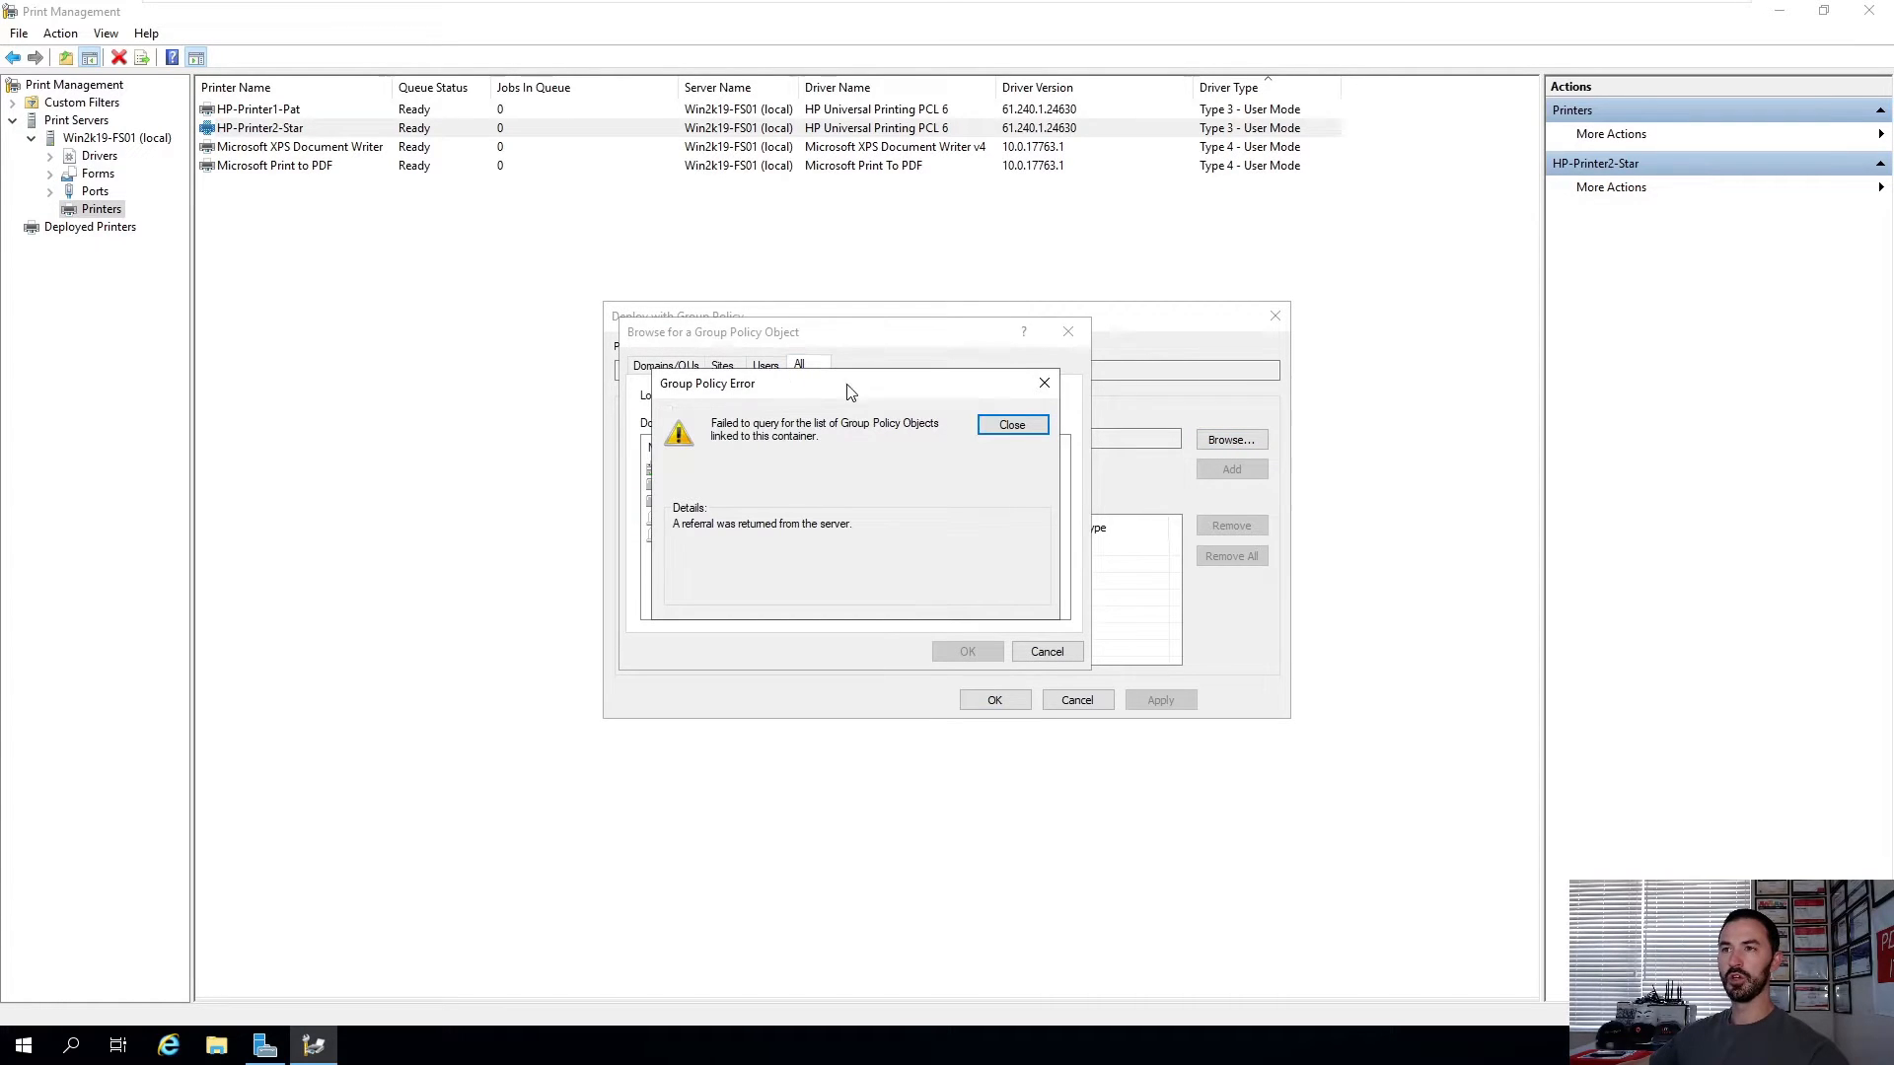
left_click(1012, 424)
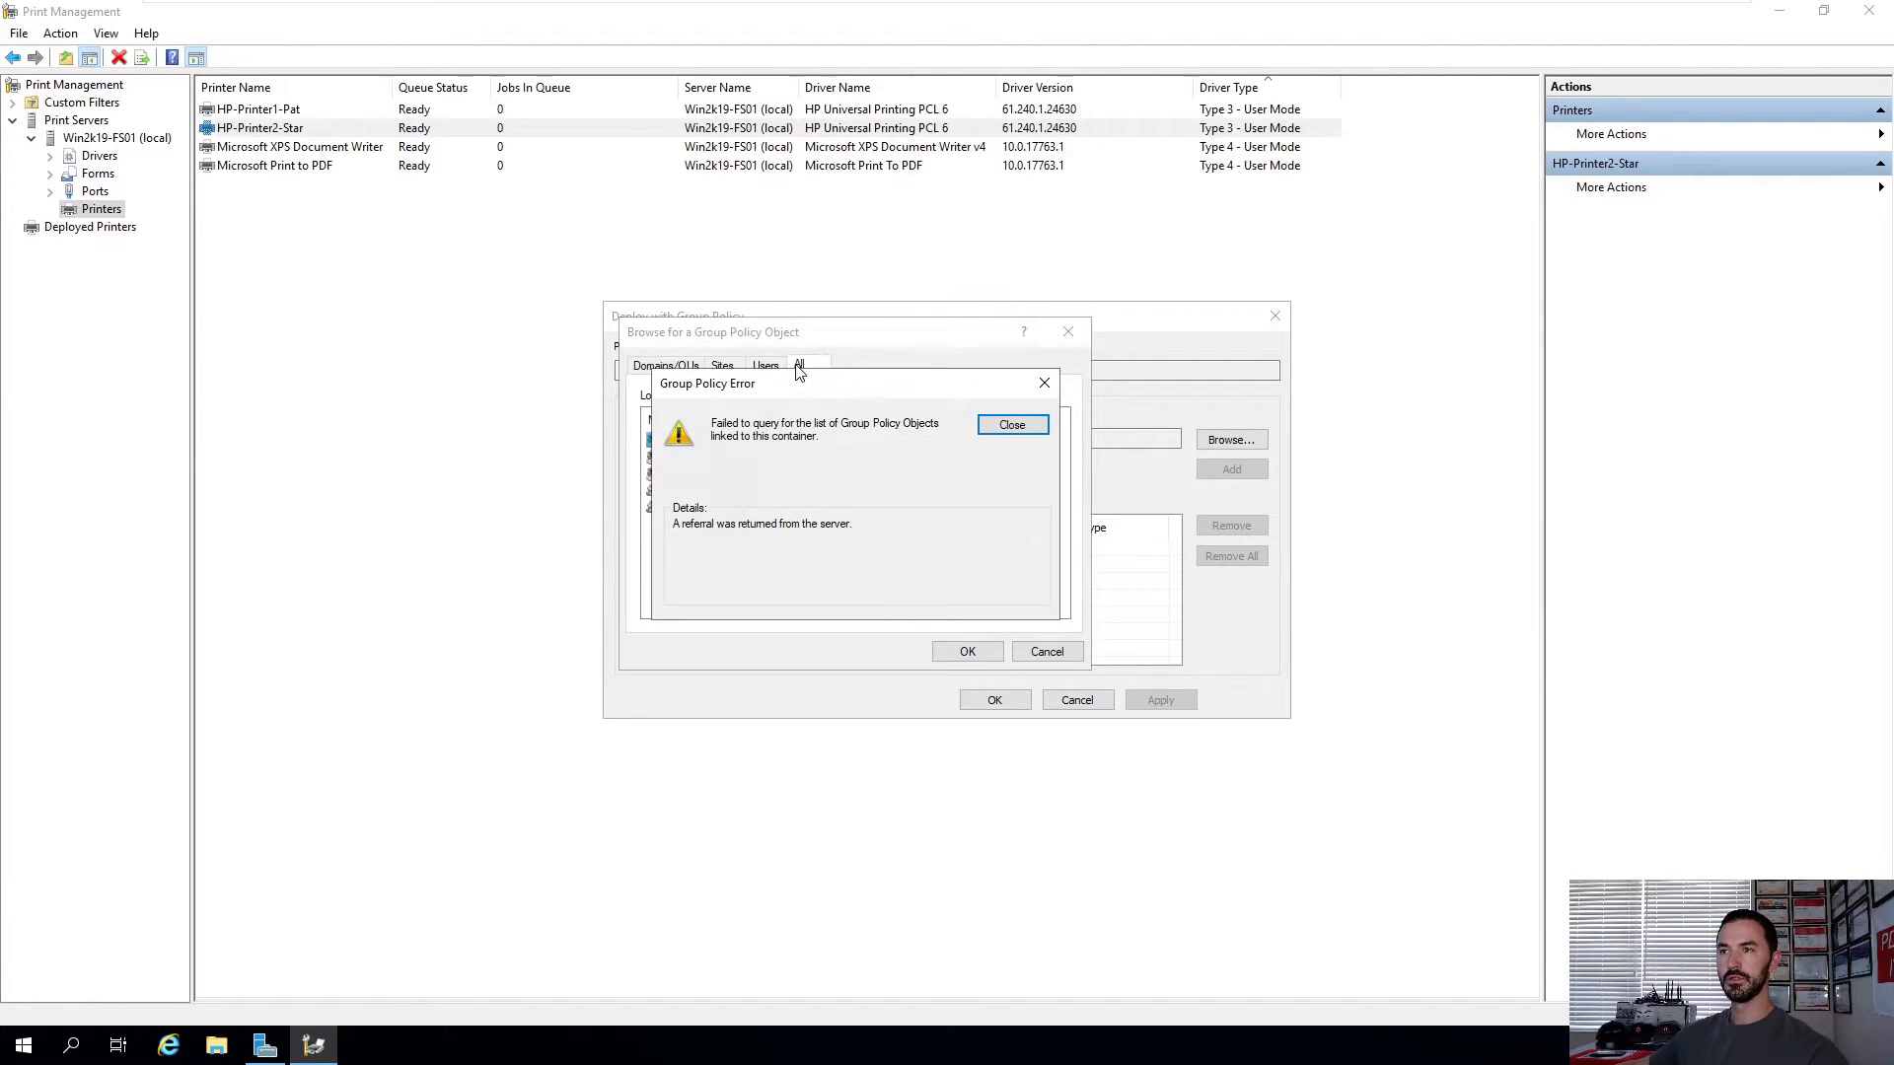
mouse_move(724, 464)
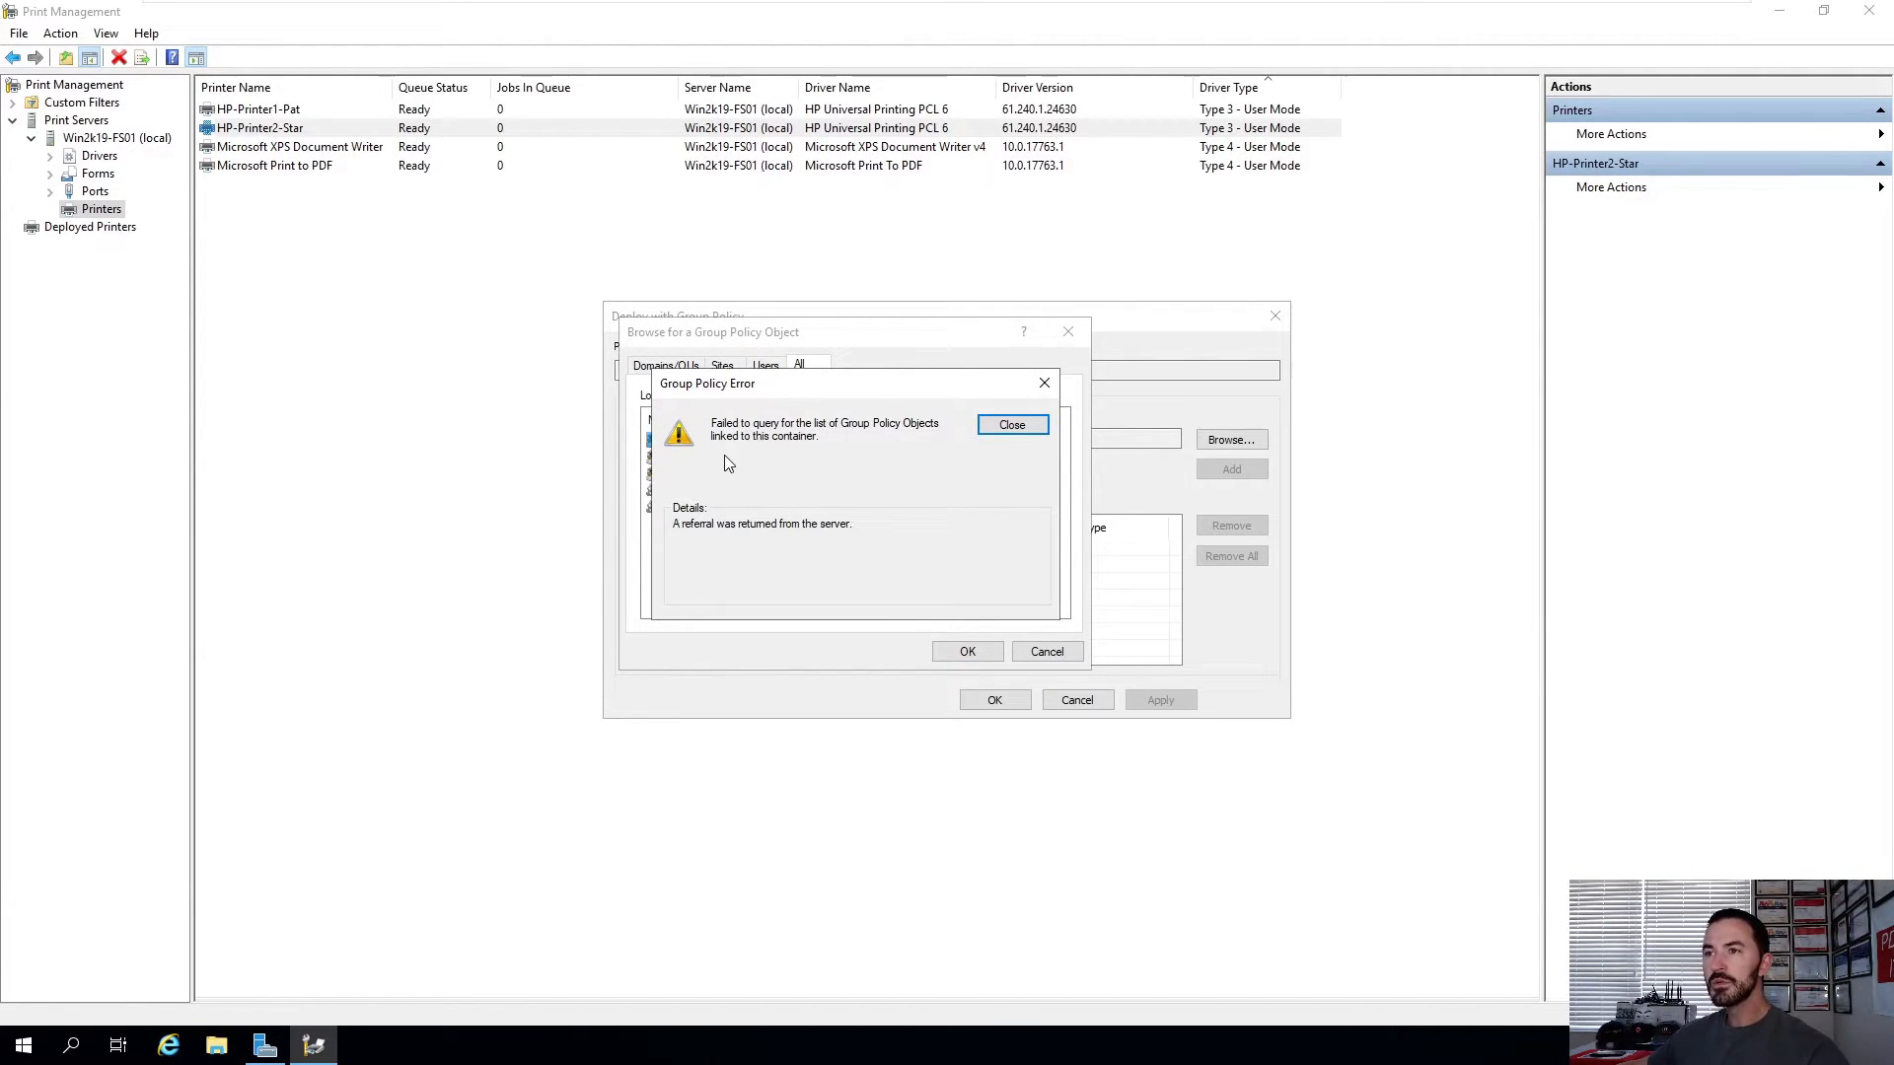
mouse_move(746, 543)
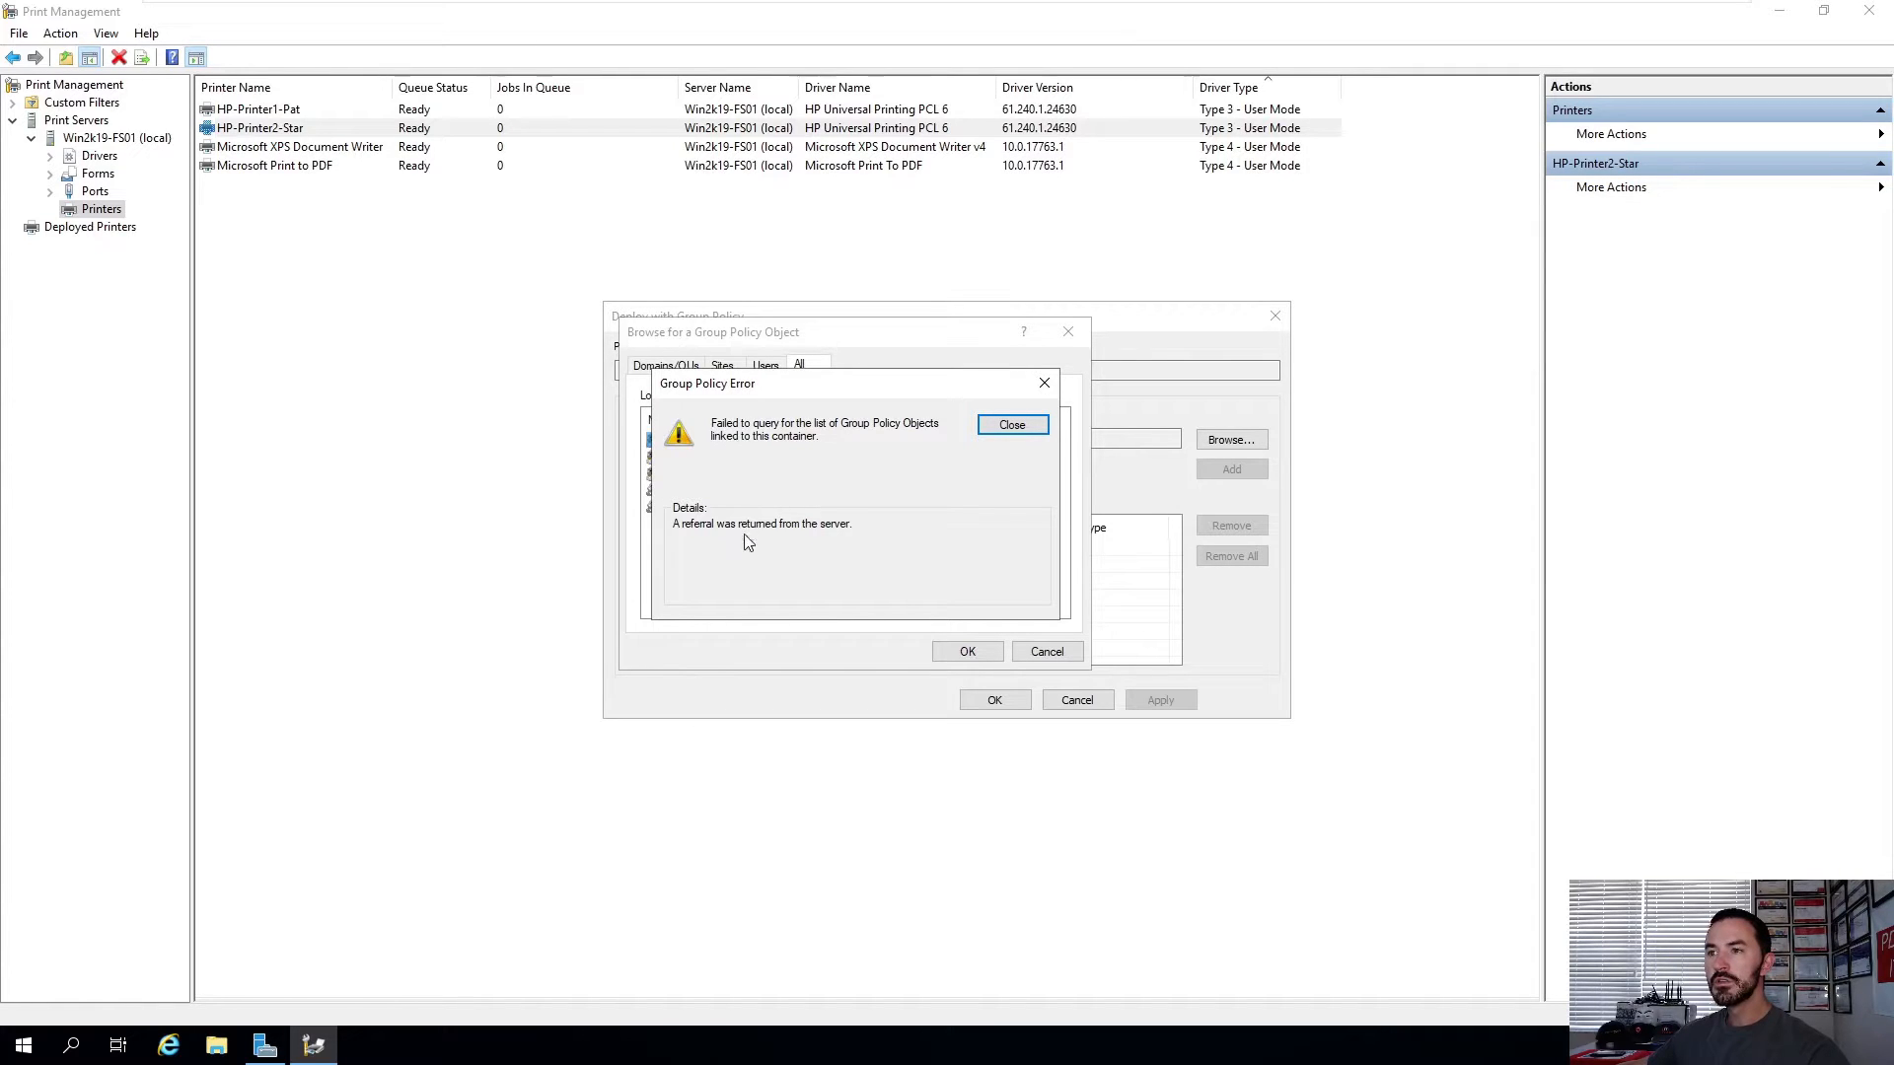
left_click(1010, 424)
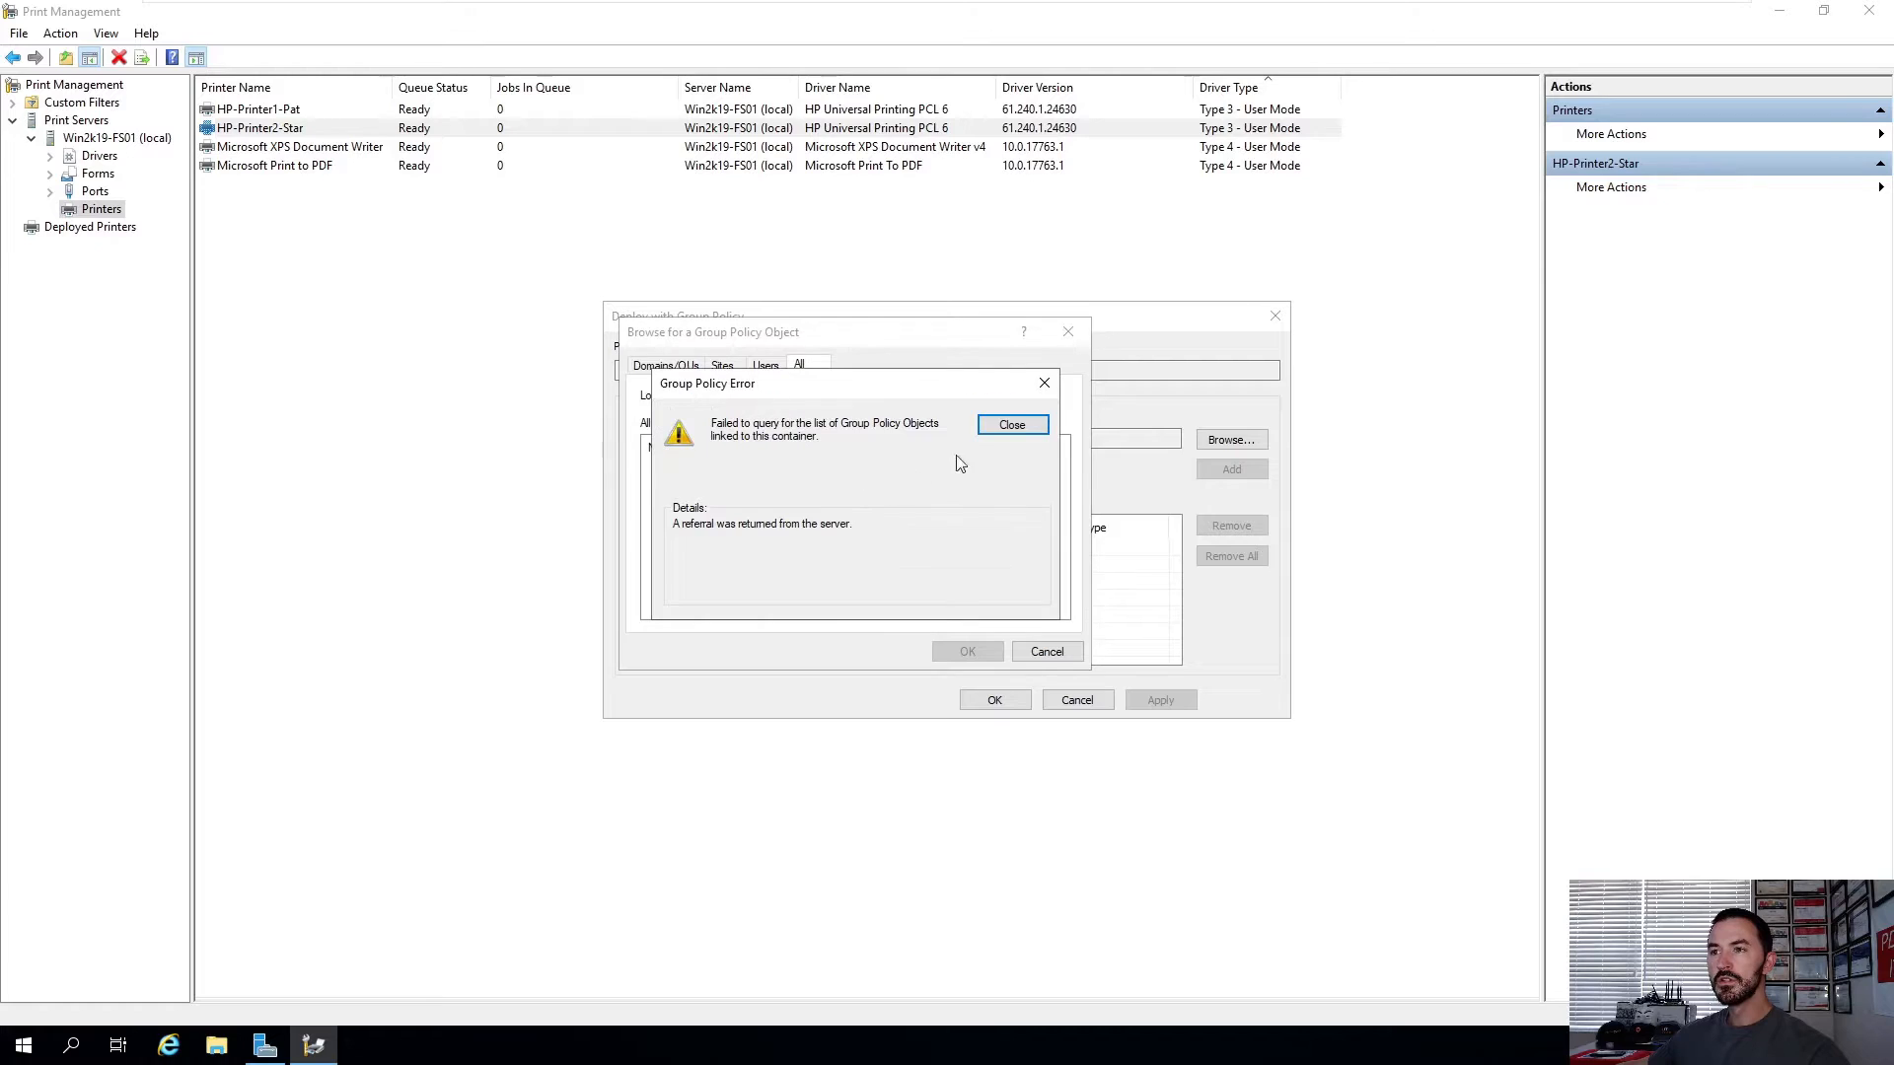
left_click(1010, 424)
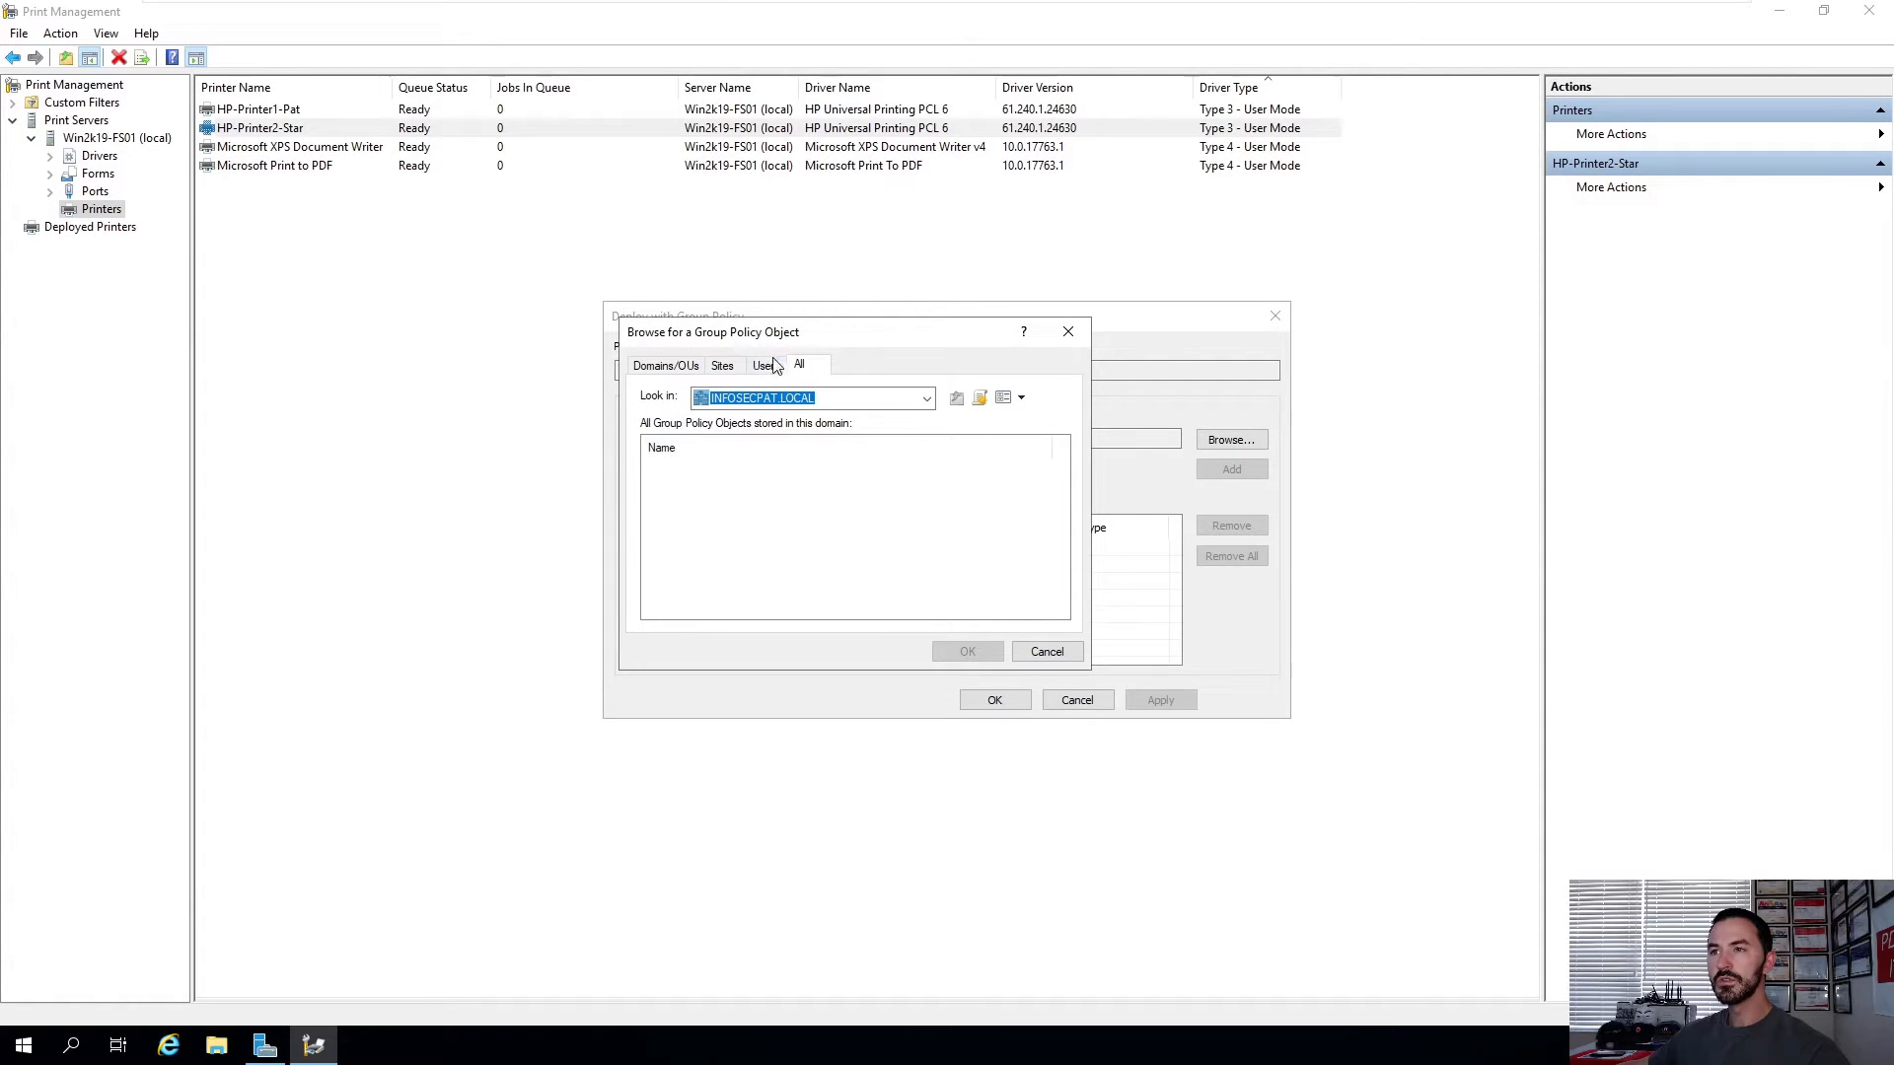
- Try the Domains/OUs and All views, hit the same GPO error, and cancel the lookup
left_click(665, 365)
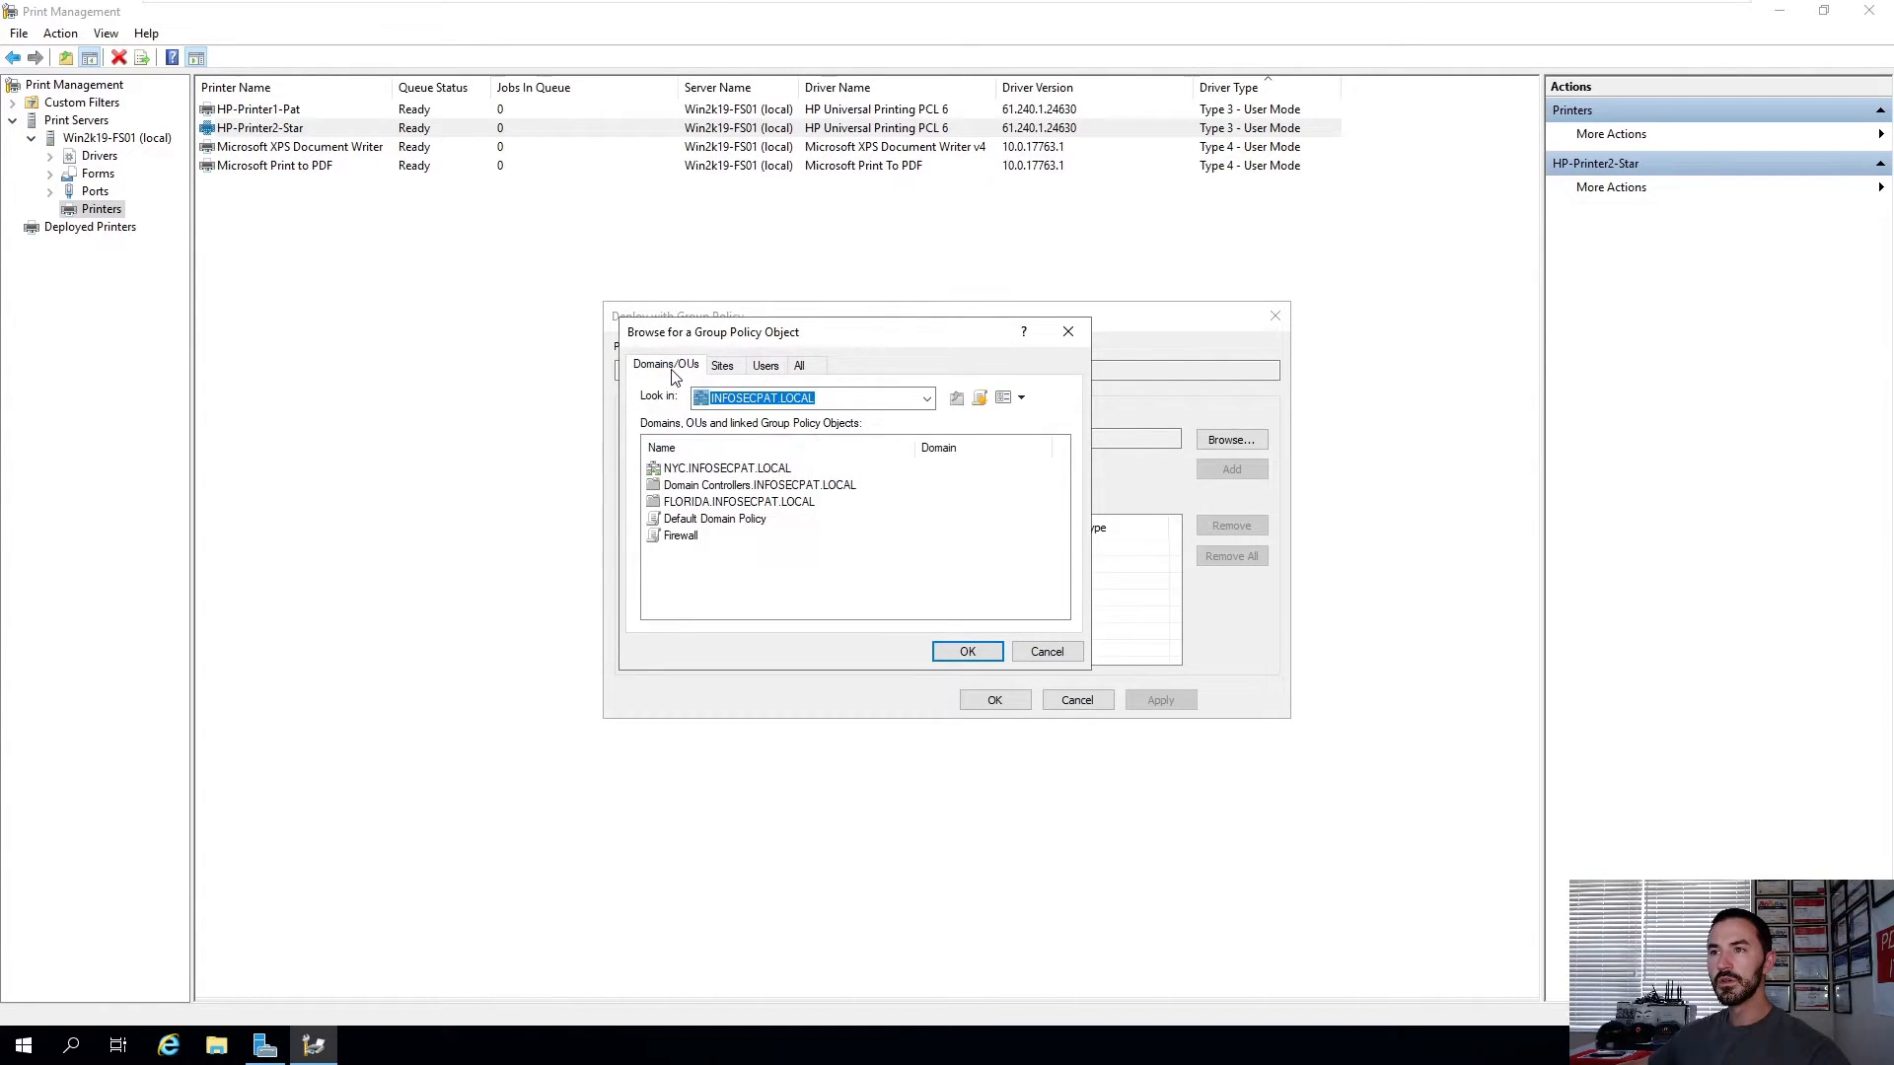
left_click(799, 365)
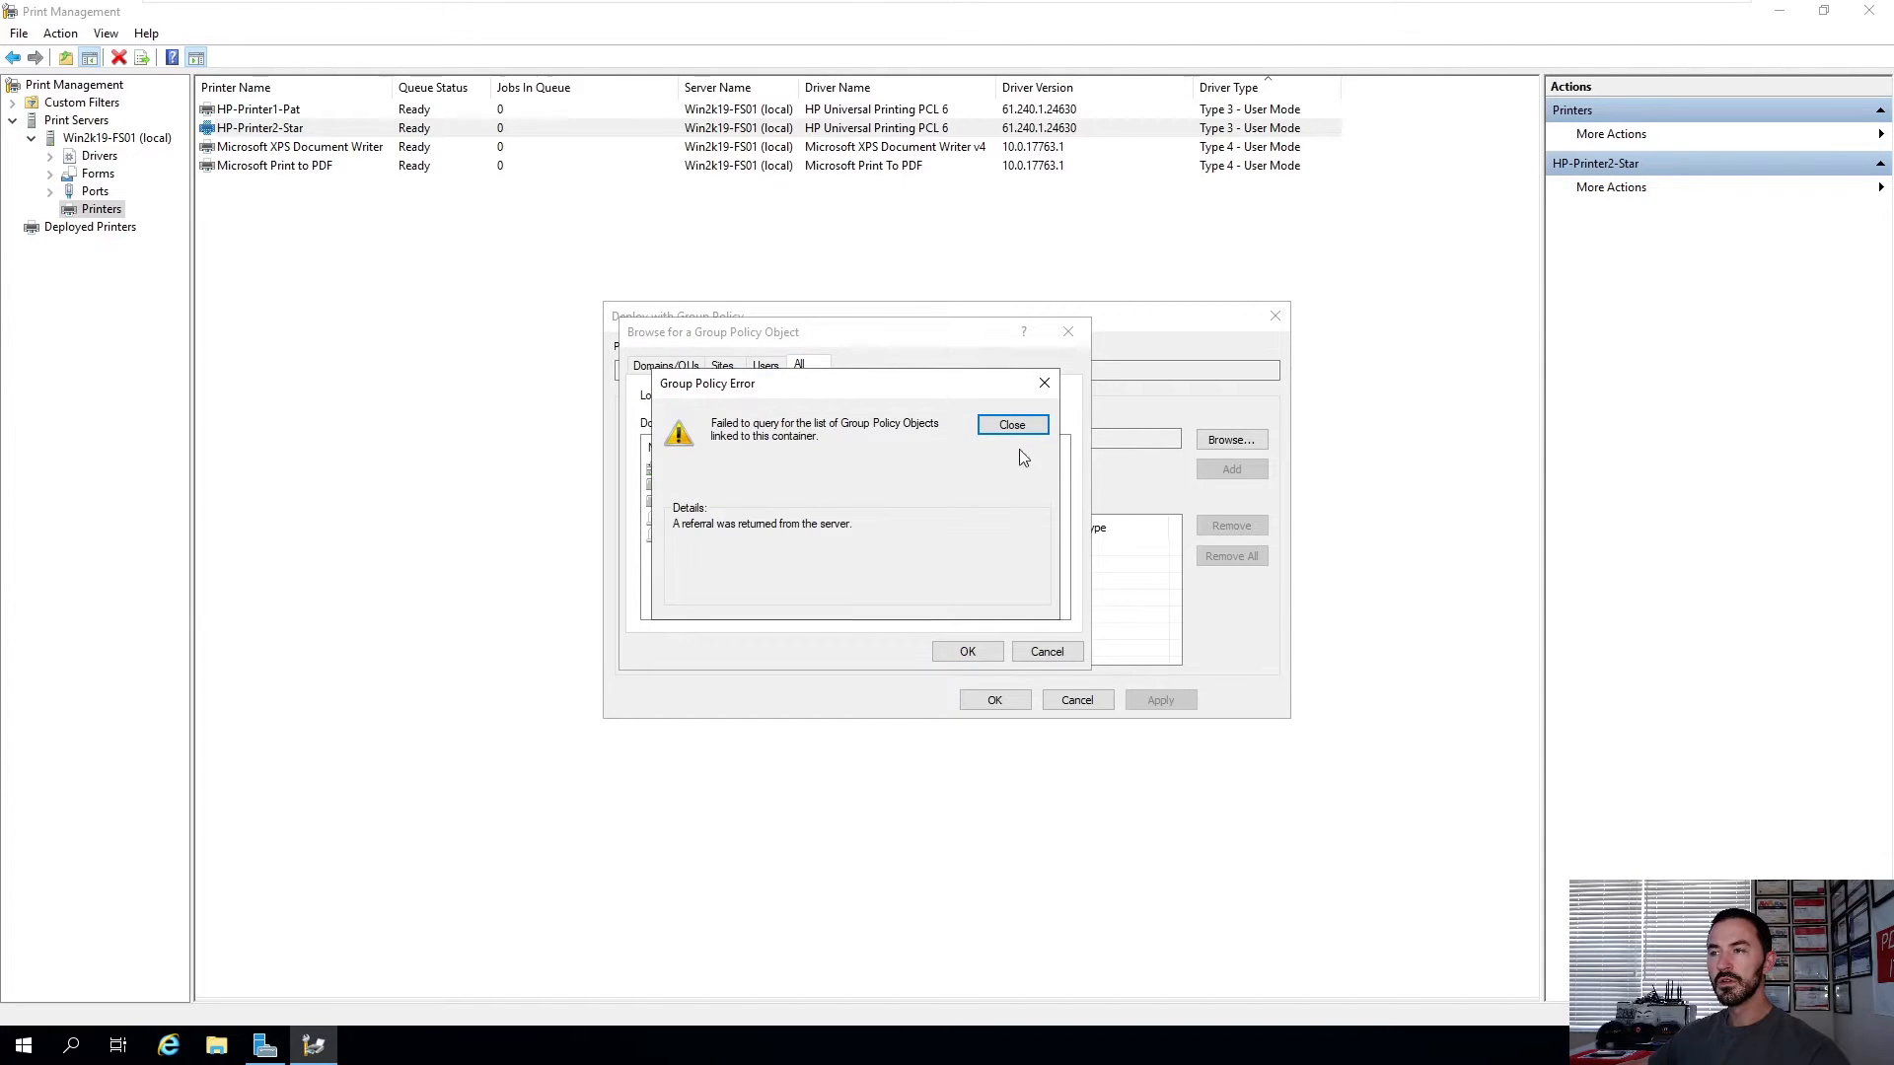
left_click(1012, 424)
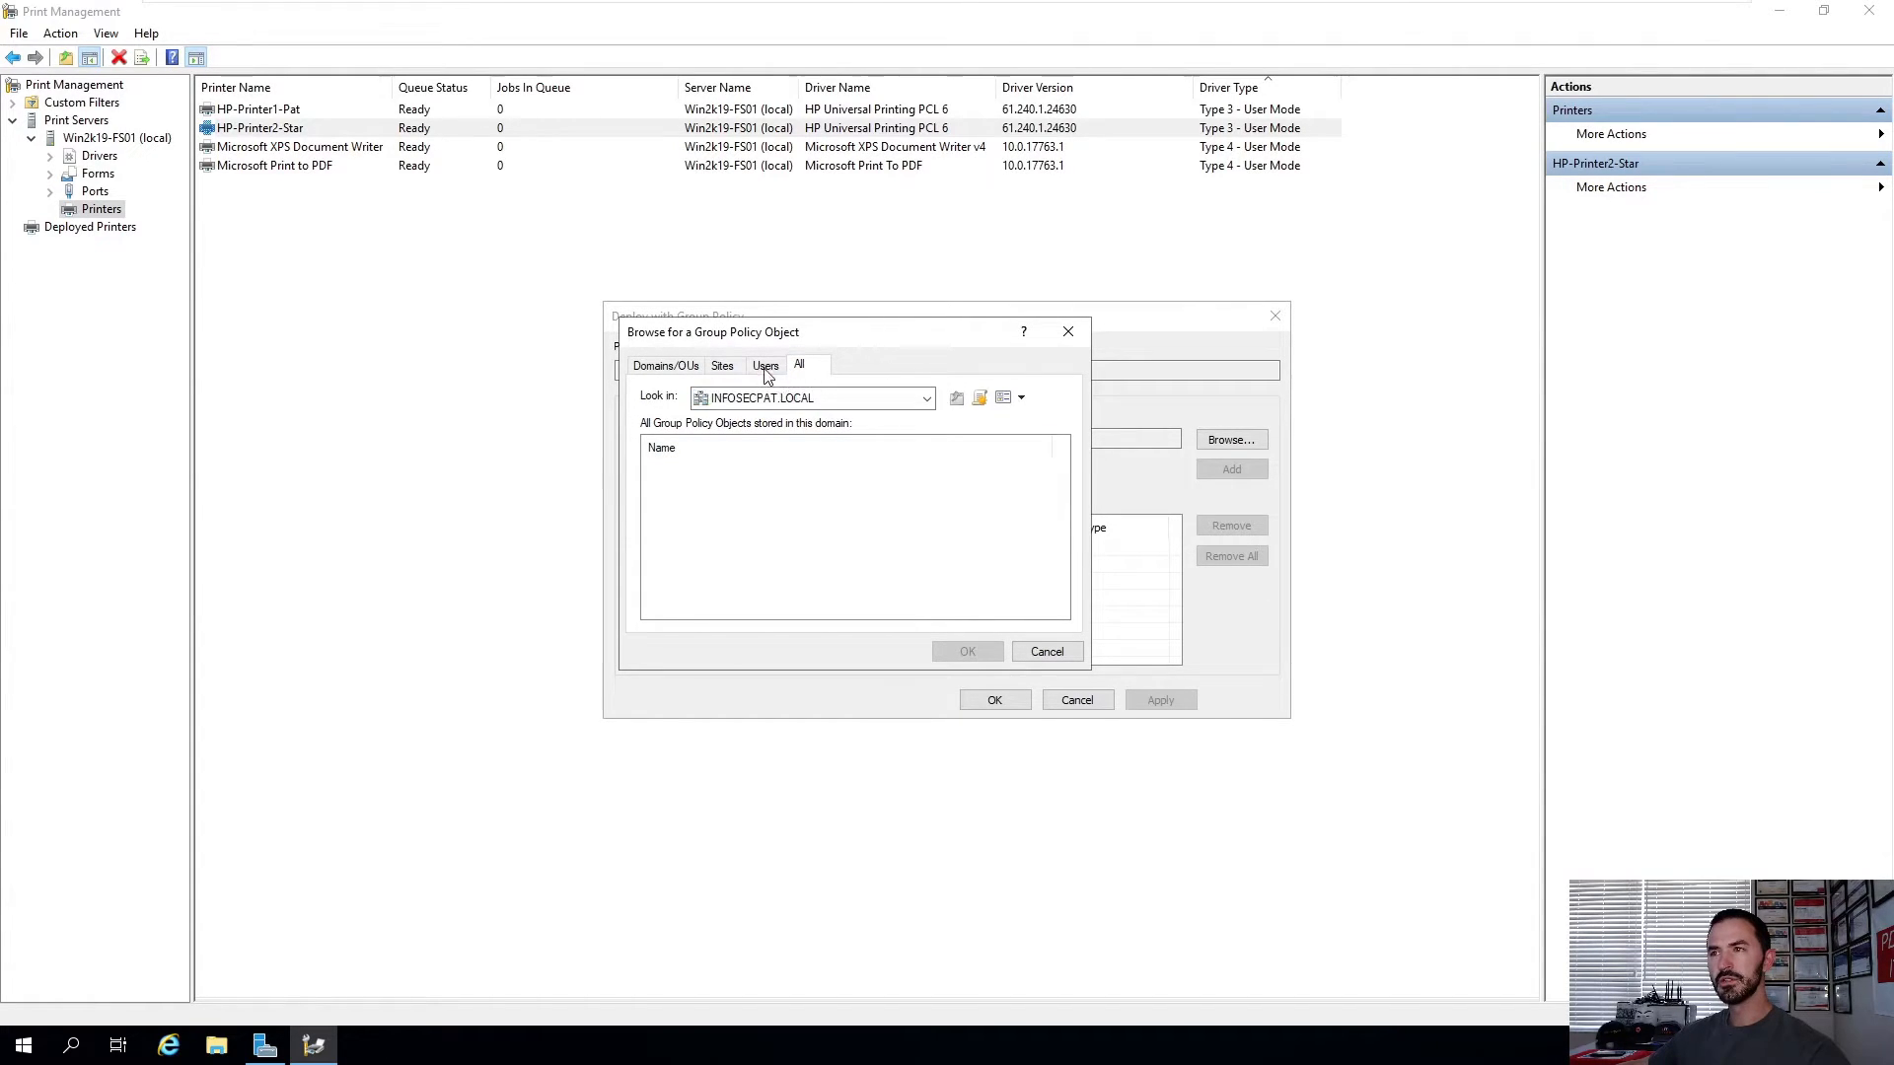
left_click(765, 365)
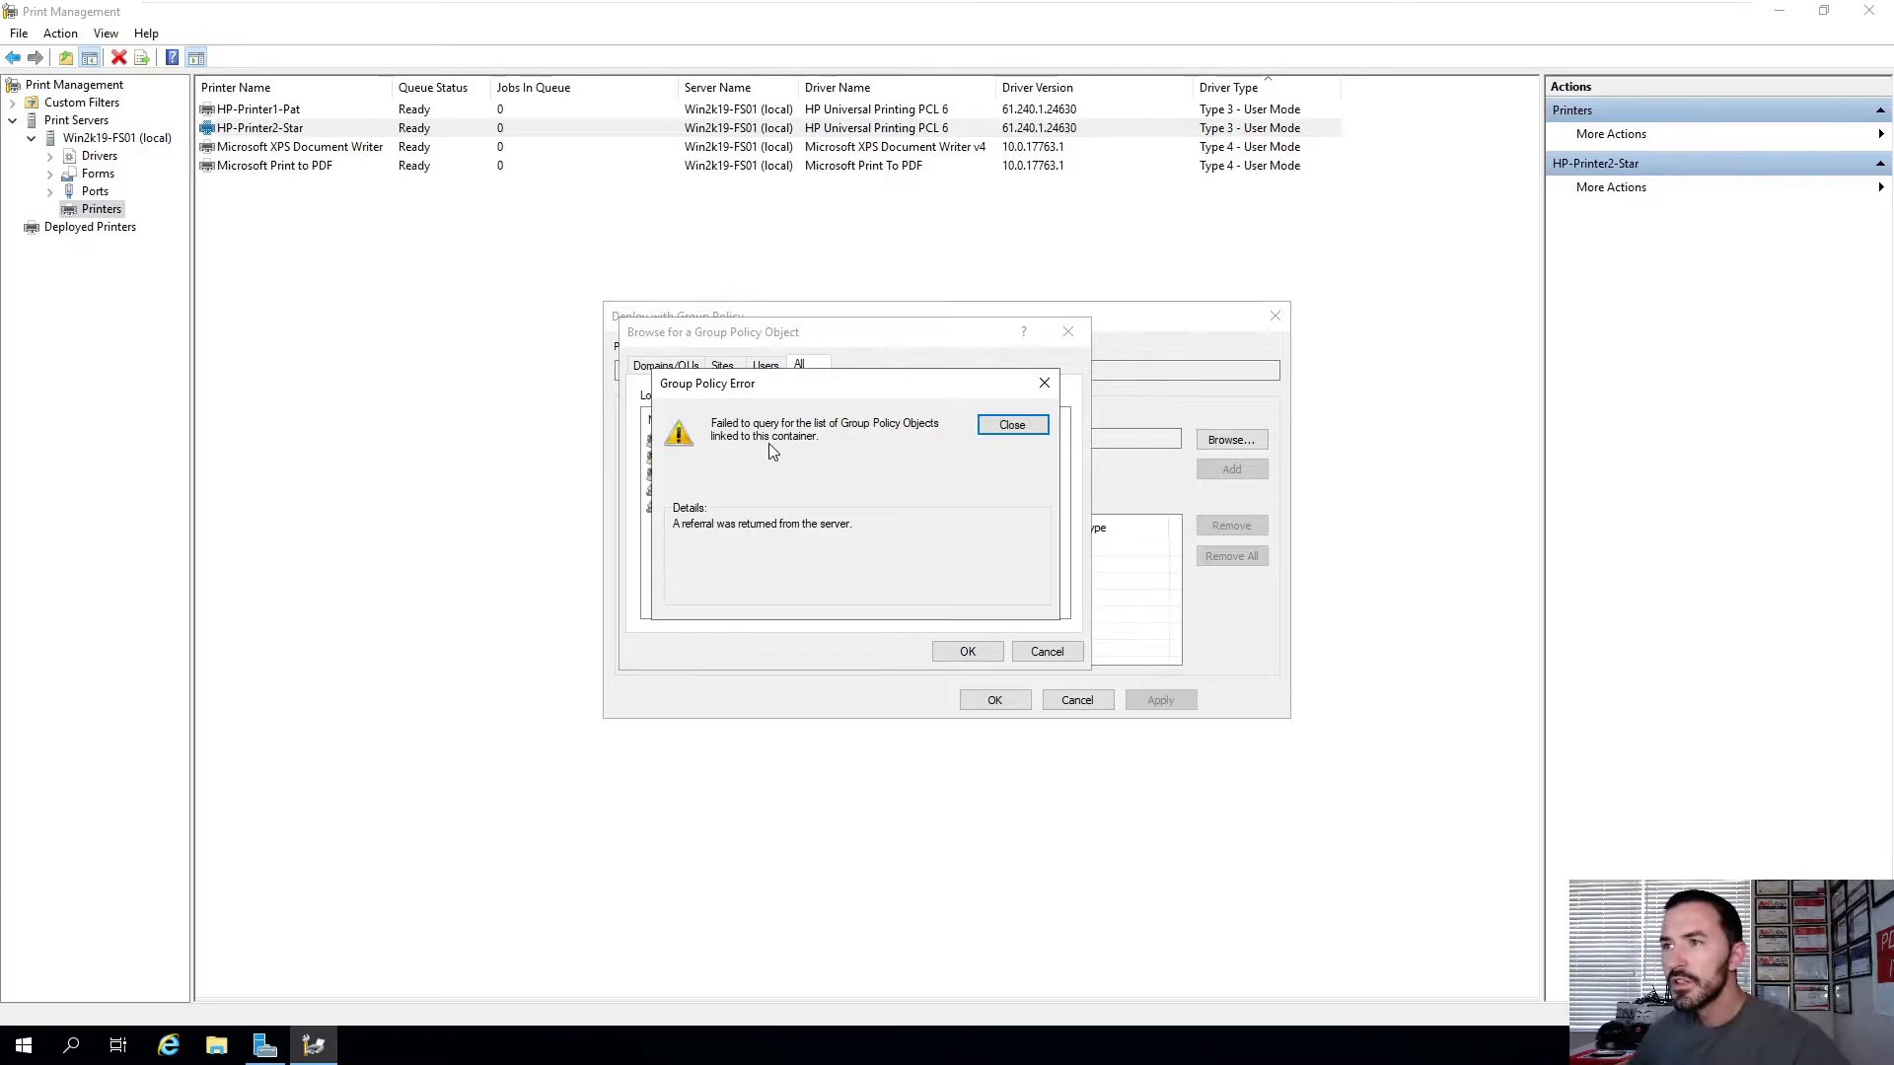
mouse_move(811, 447)
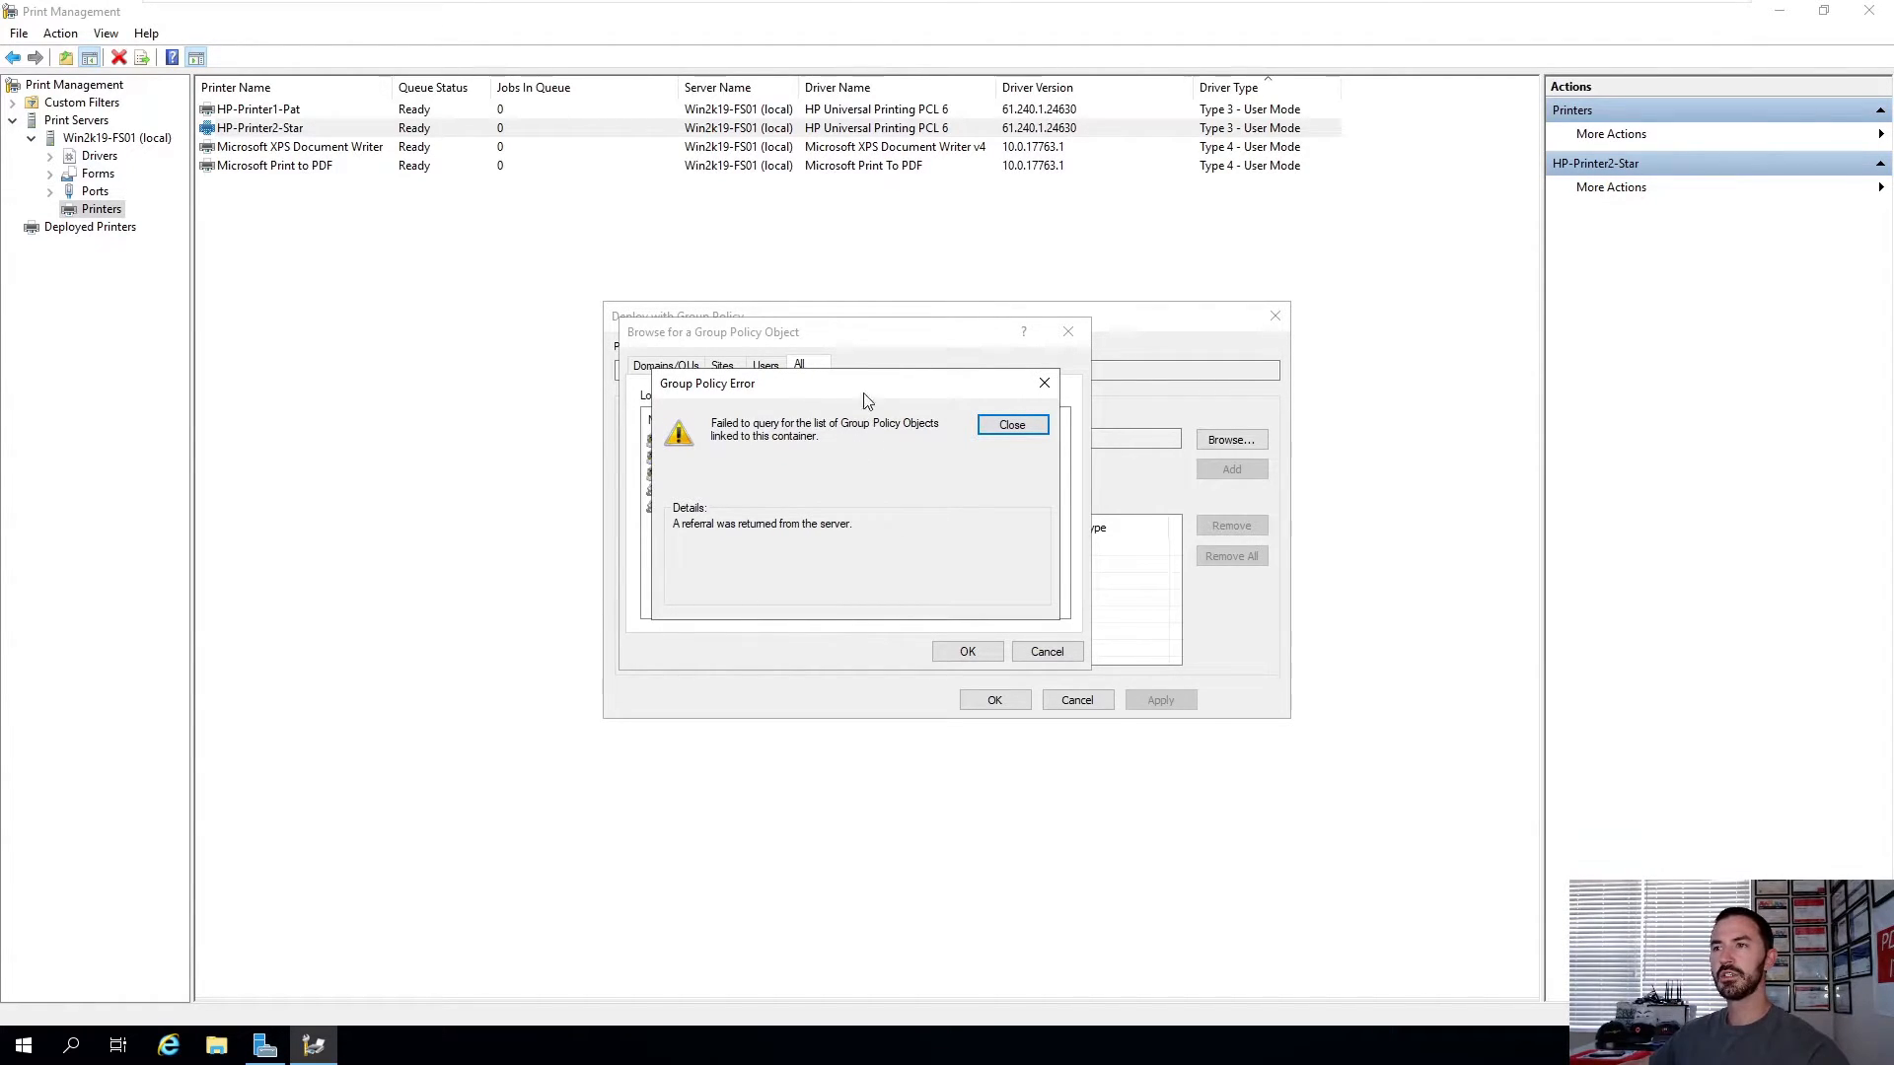
mouse_move(1048, 614)
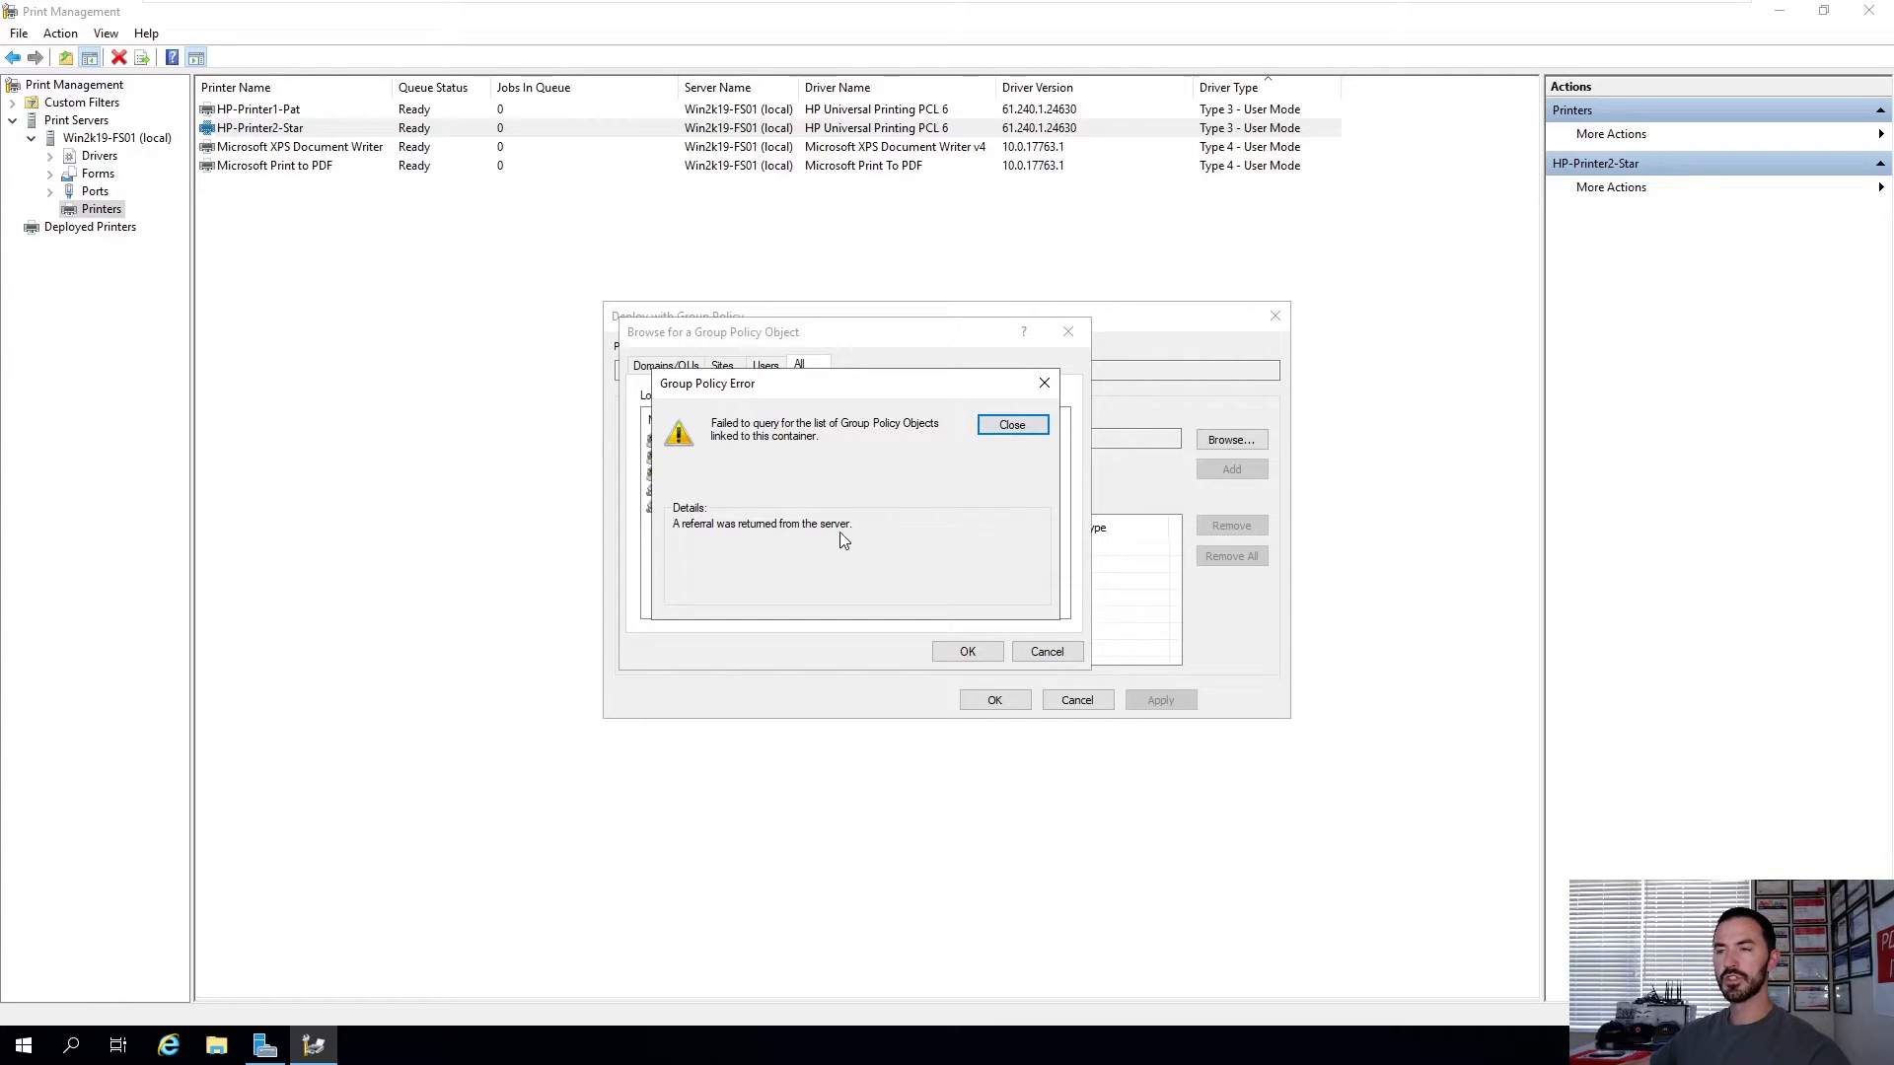
left_click(1010, 424)
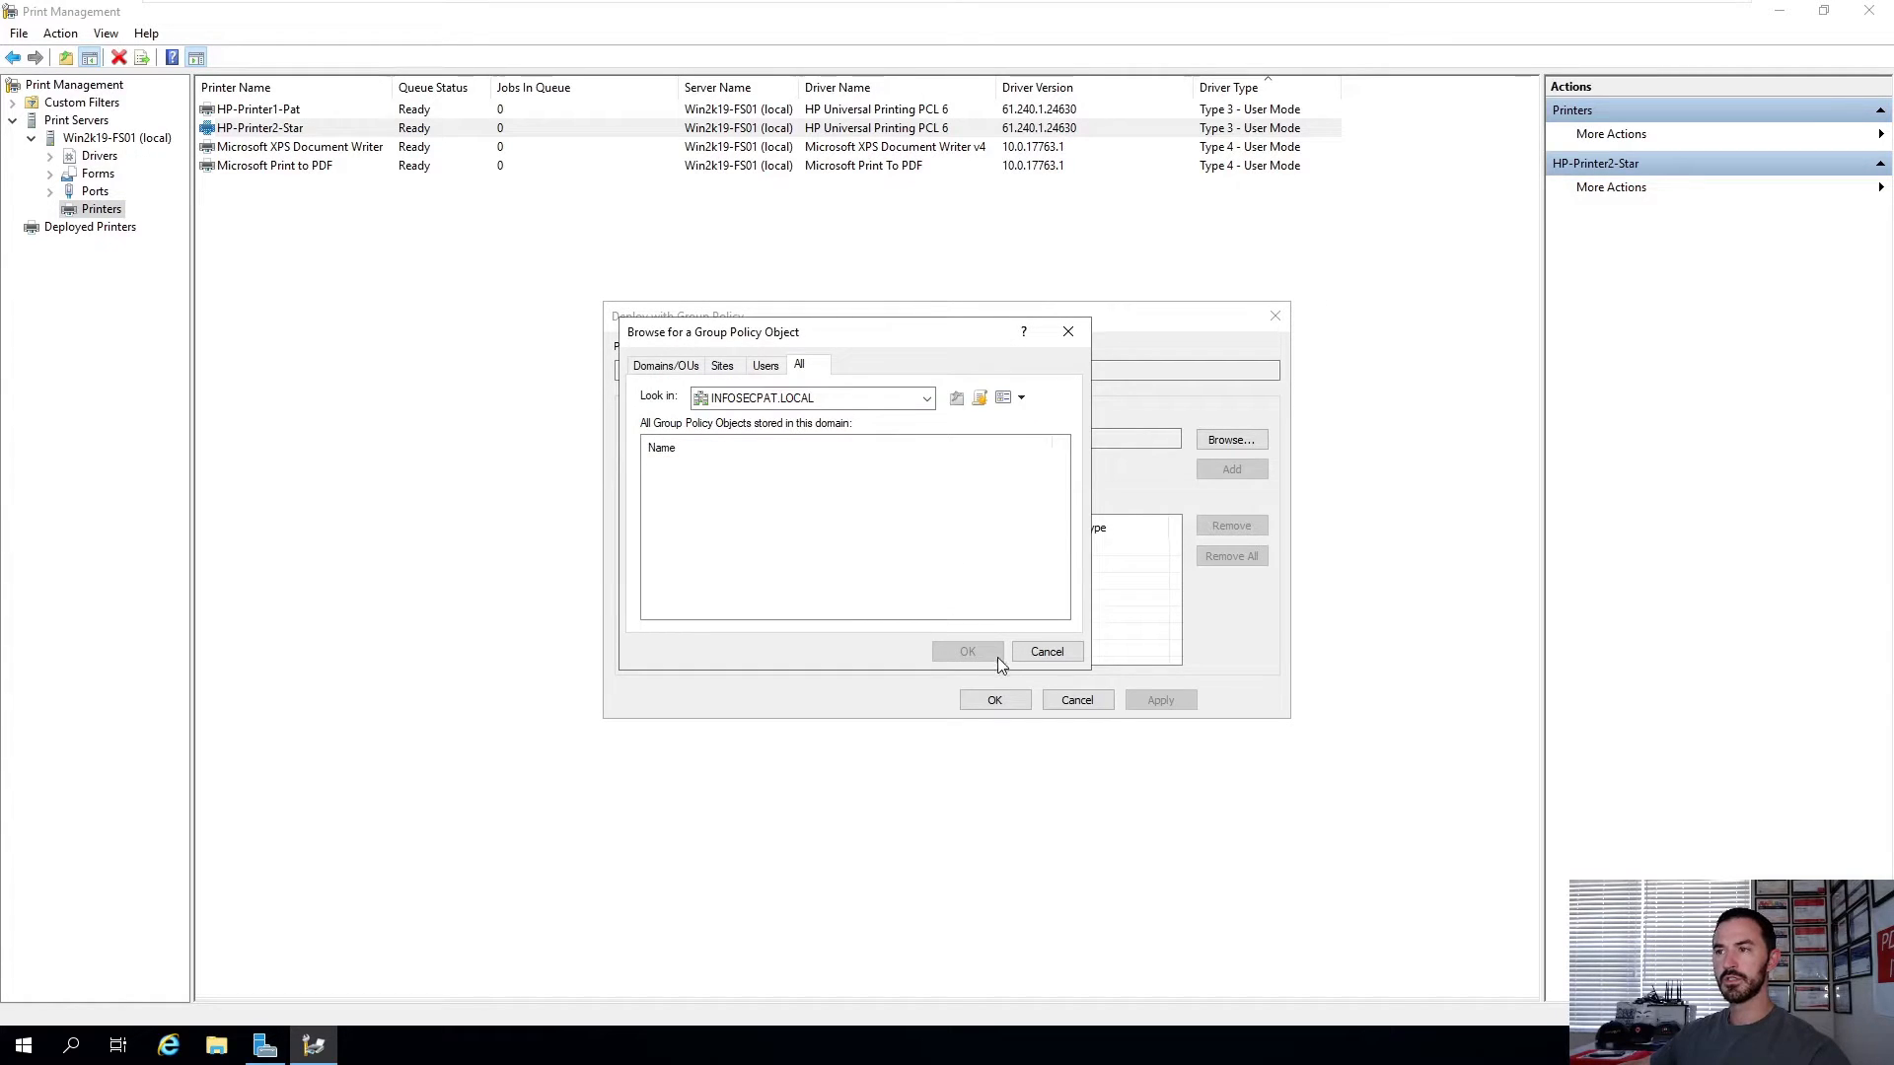
left_click(1046, 651)
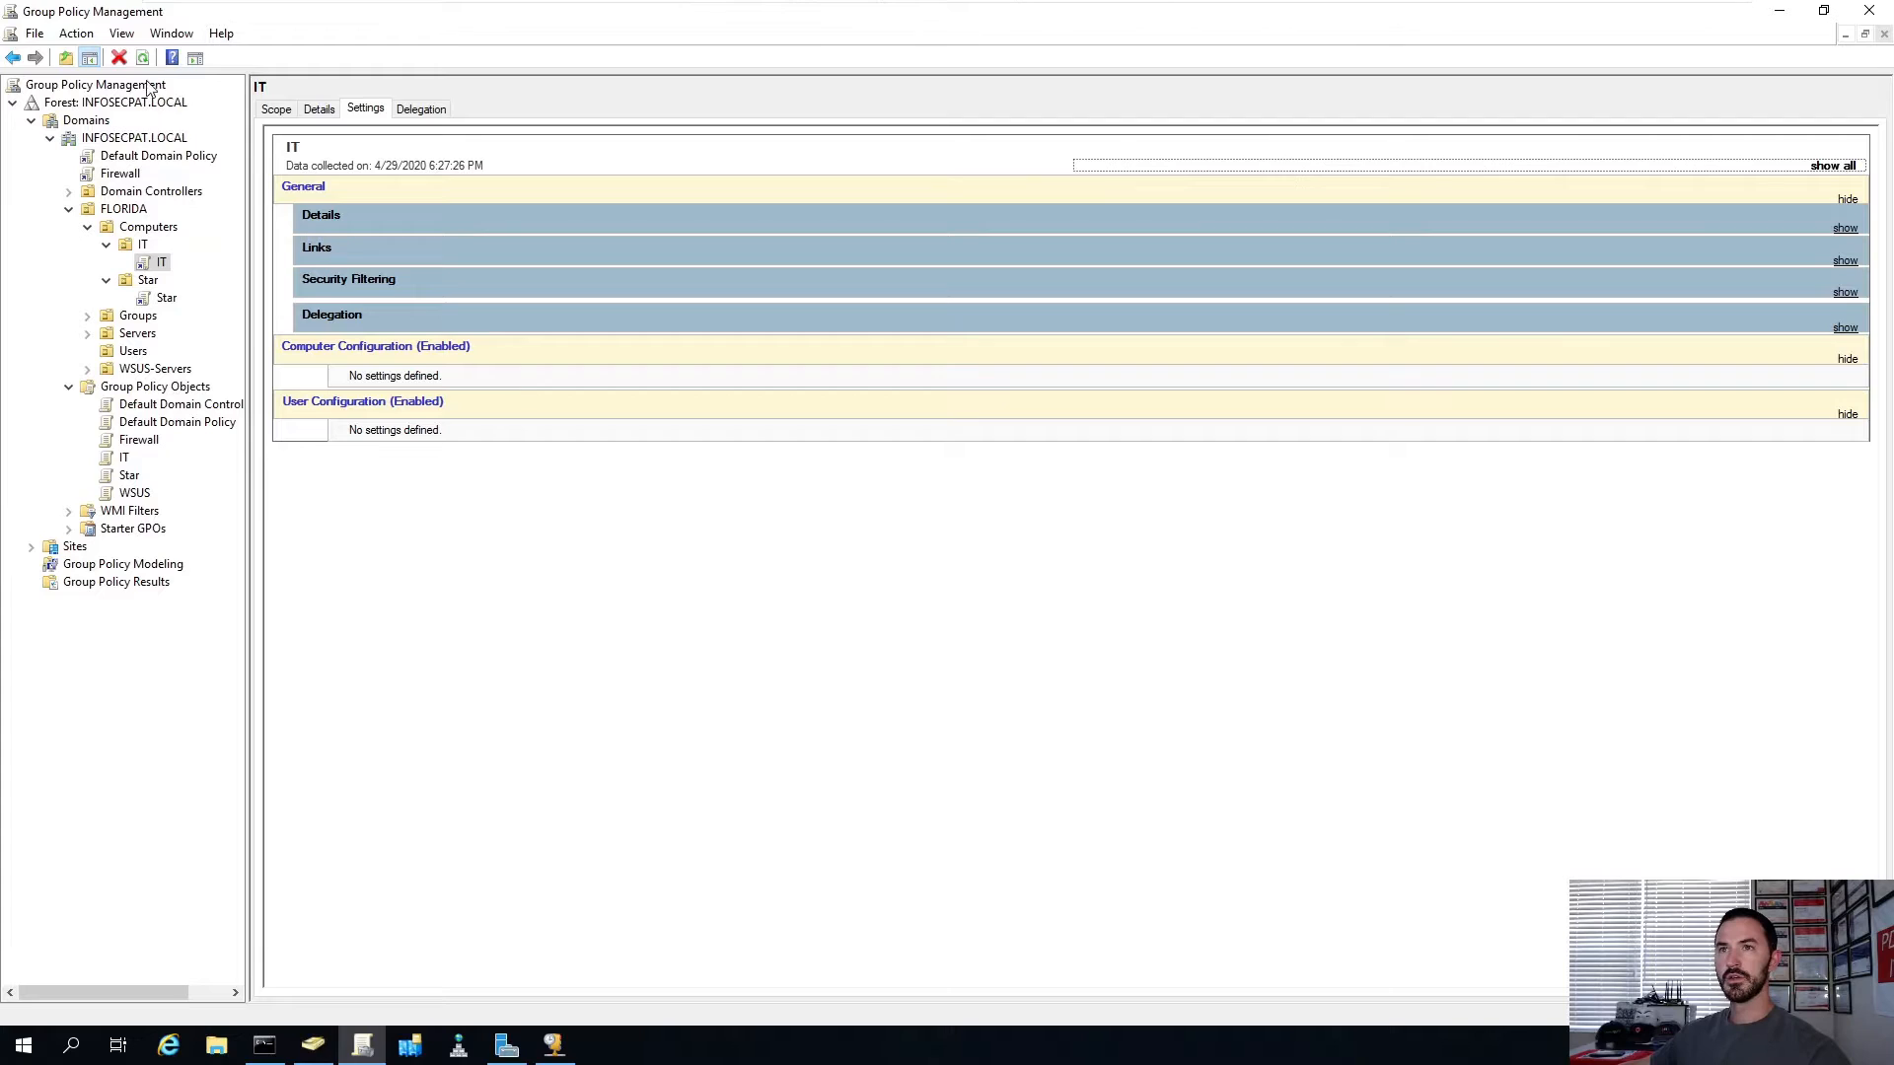
- Refresh the IT GPO report to show the HP-Printer1-Pat connection, then view Star's empty settings
left_click(160, 262)
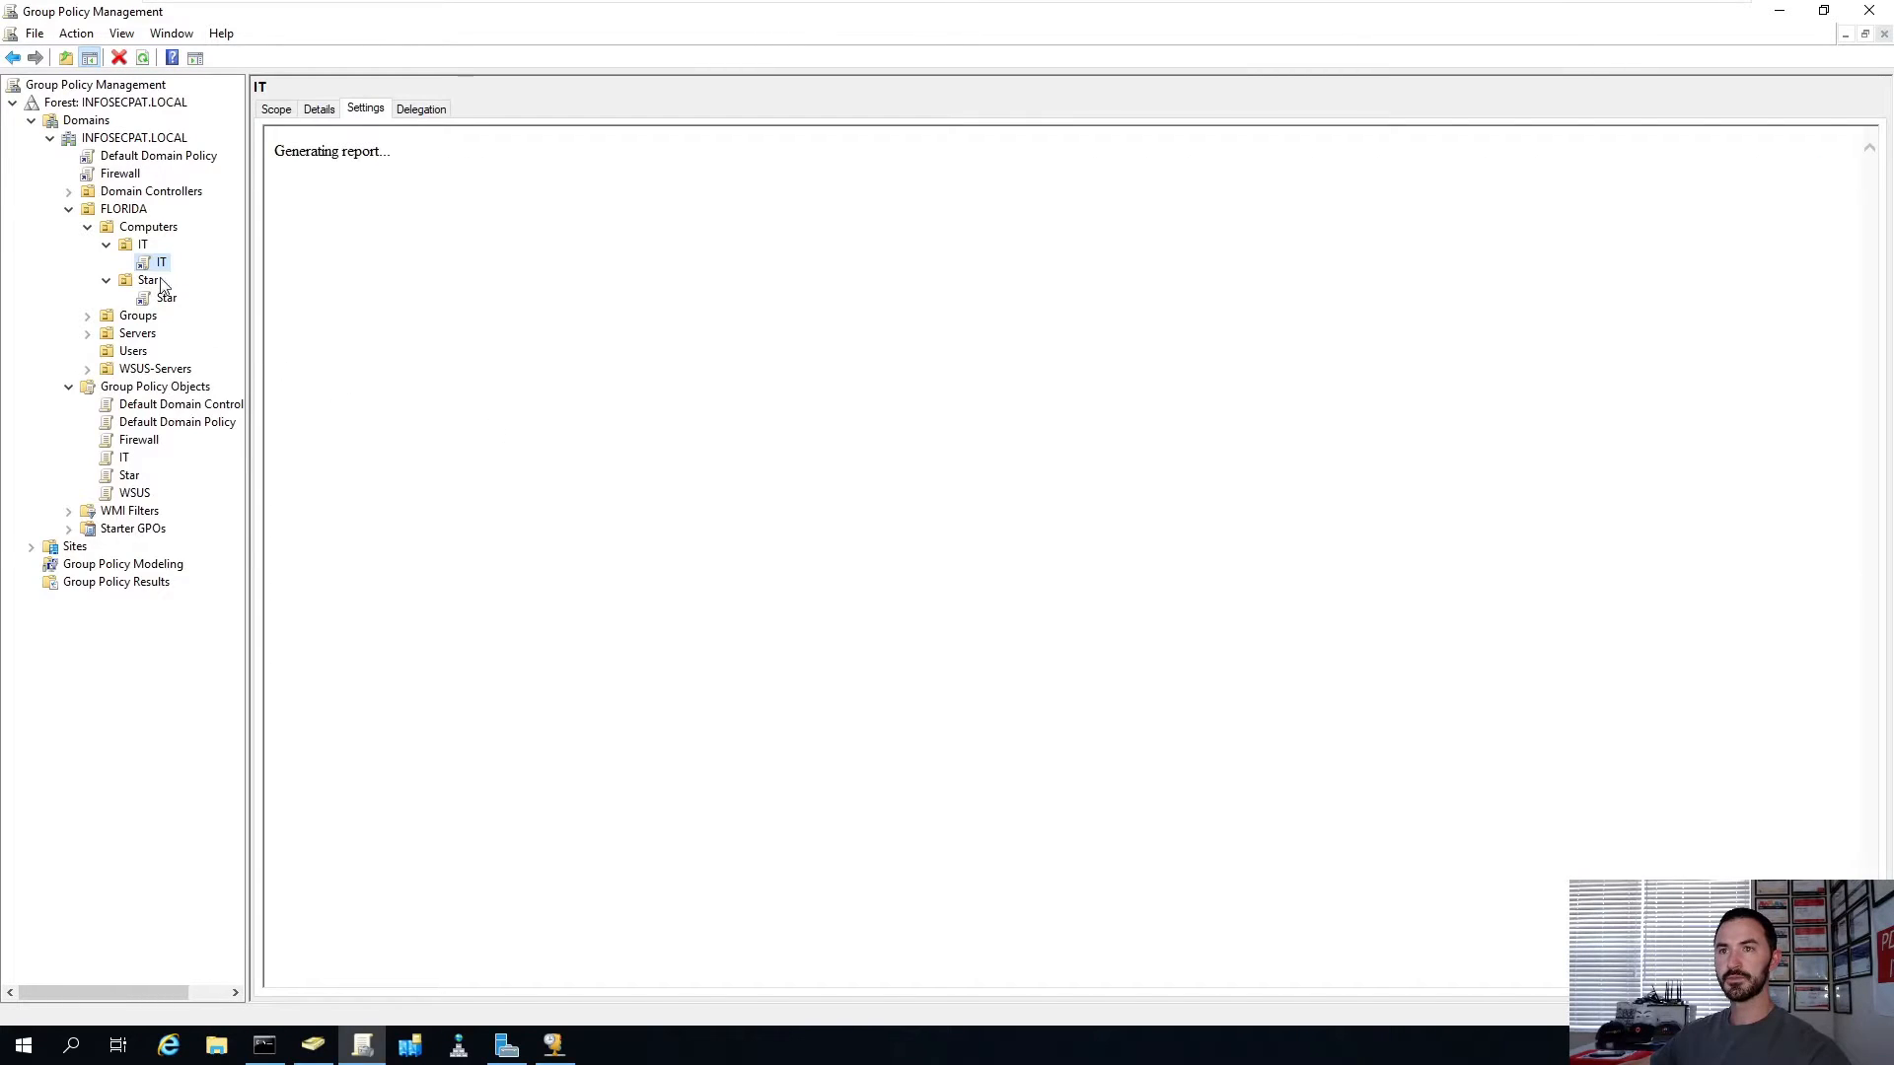
mouse_move(471, 365)
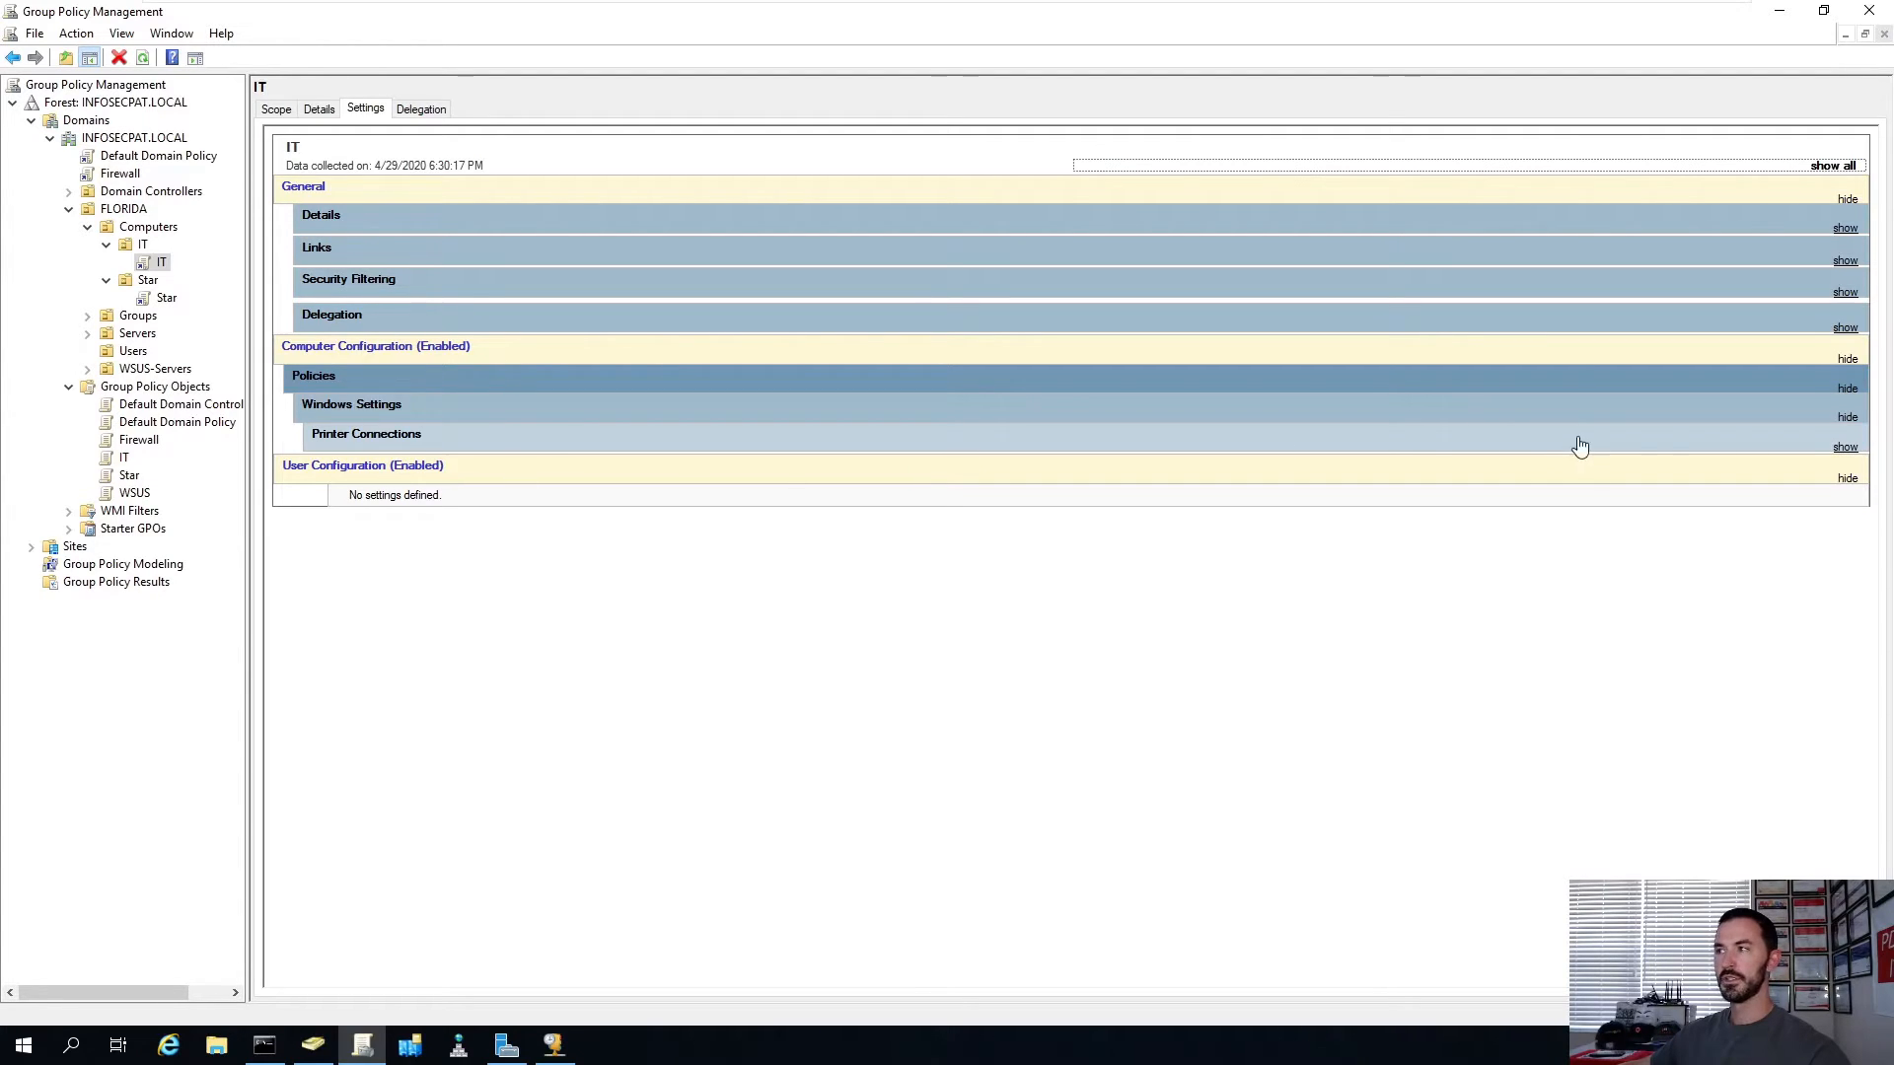
left_click(1845, 325)
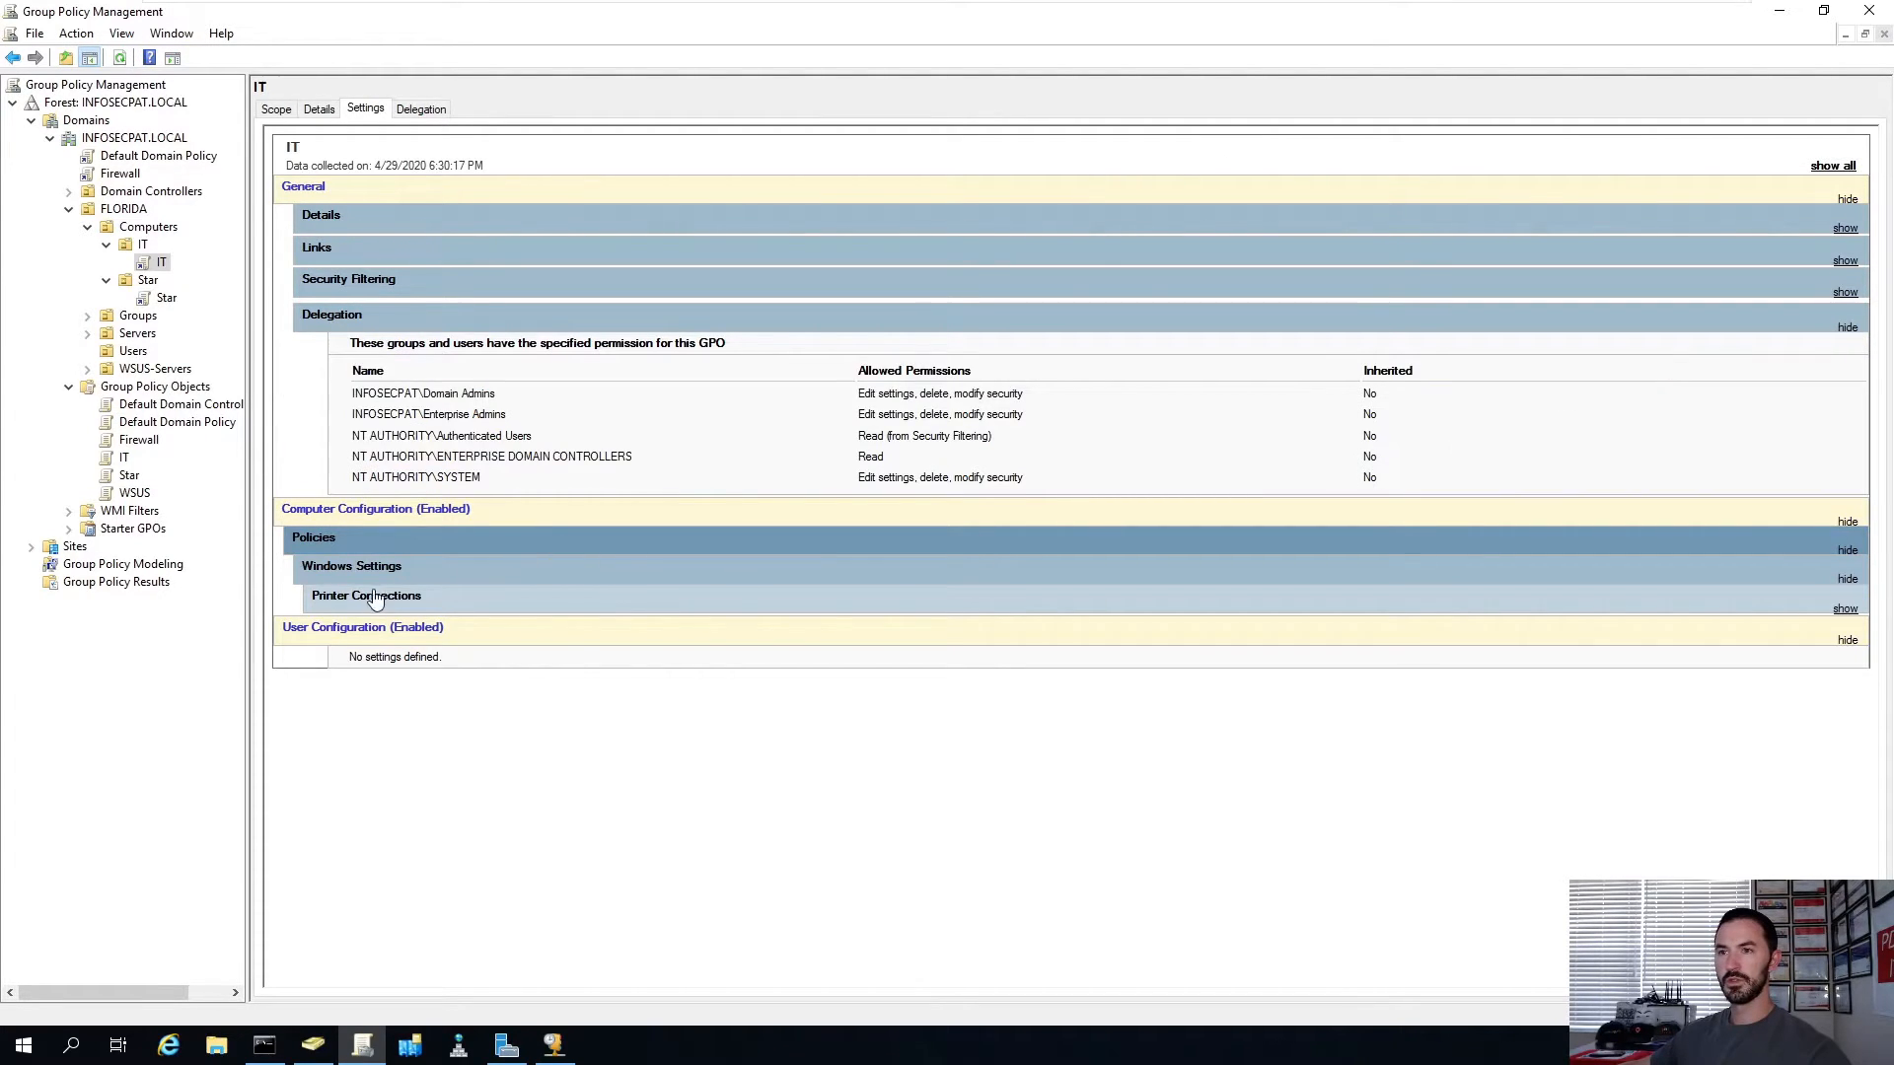
left_click(1844, 608)
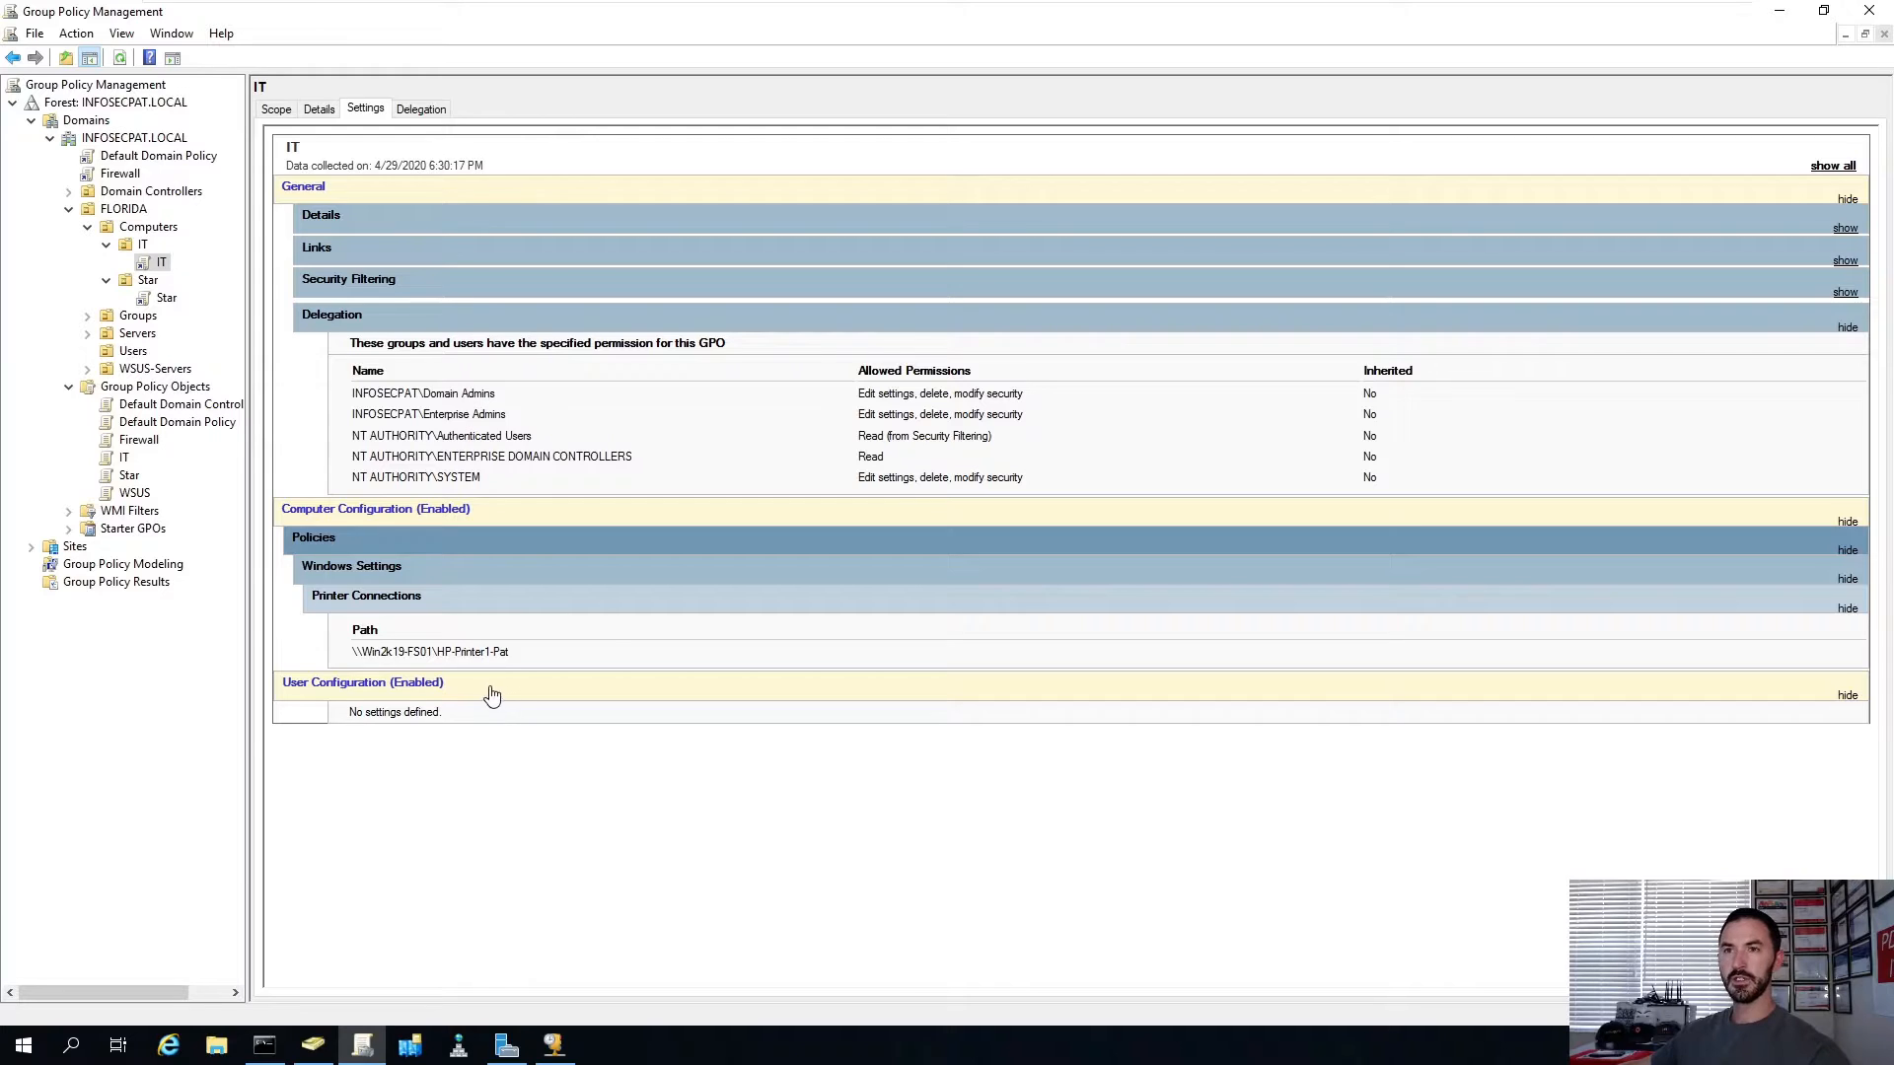
left_click(165, 298)
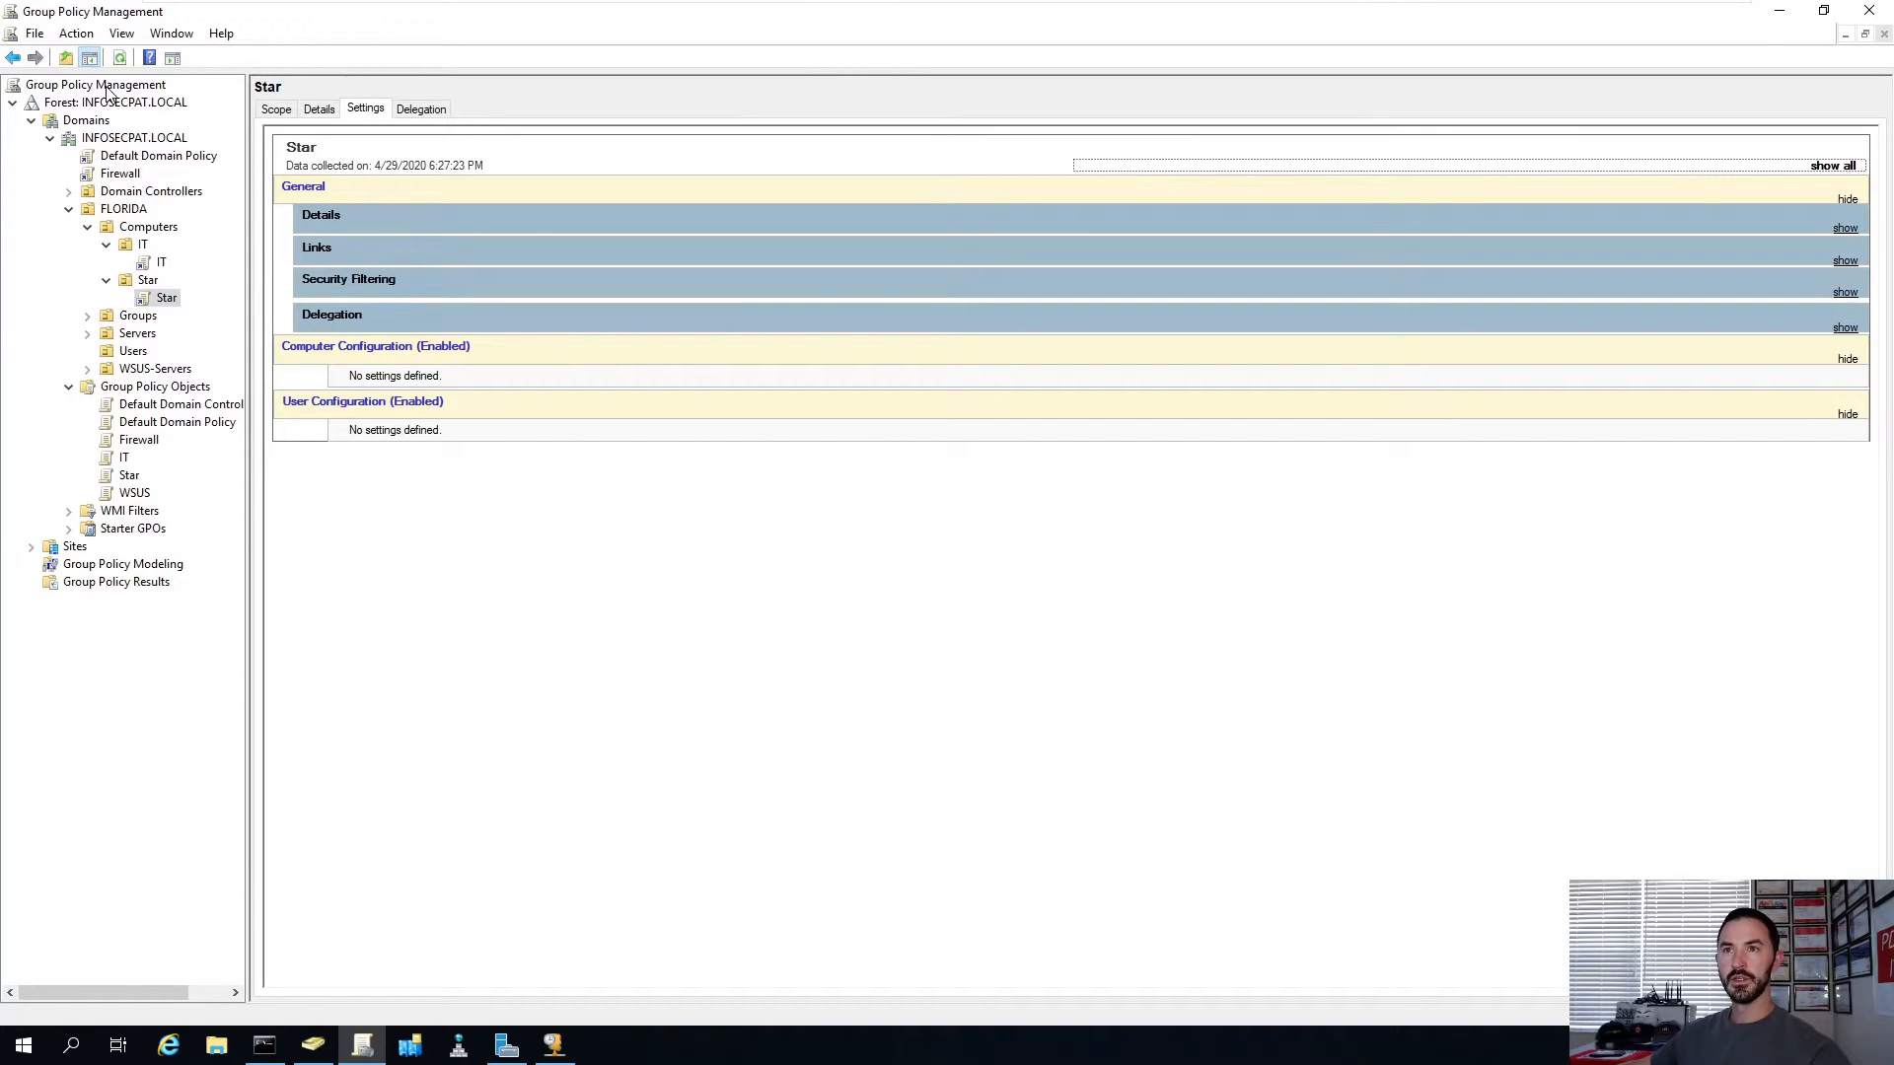
right_click(73, 100)
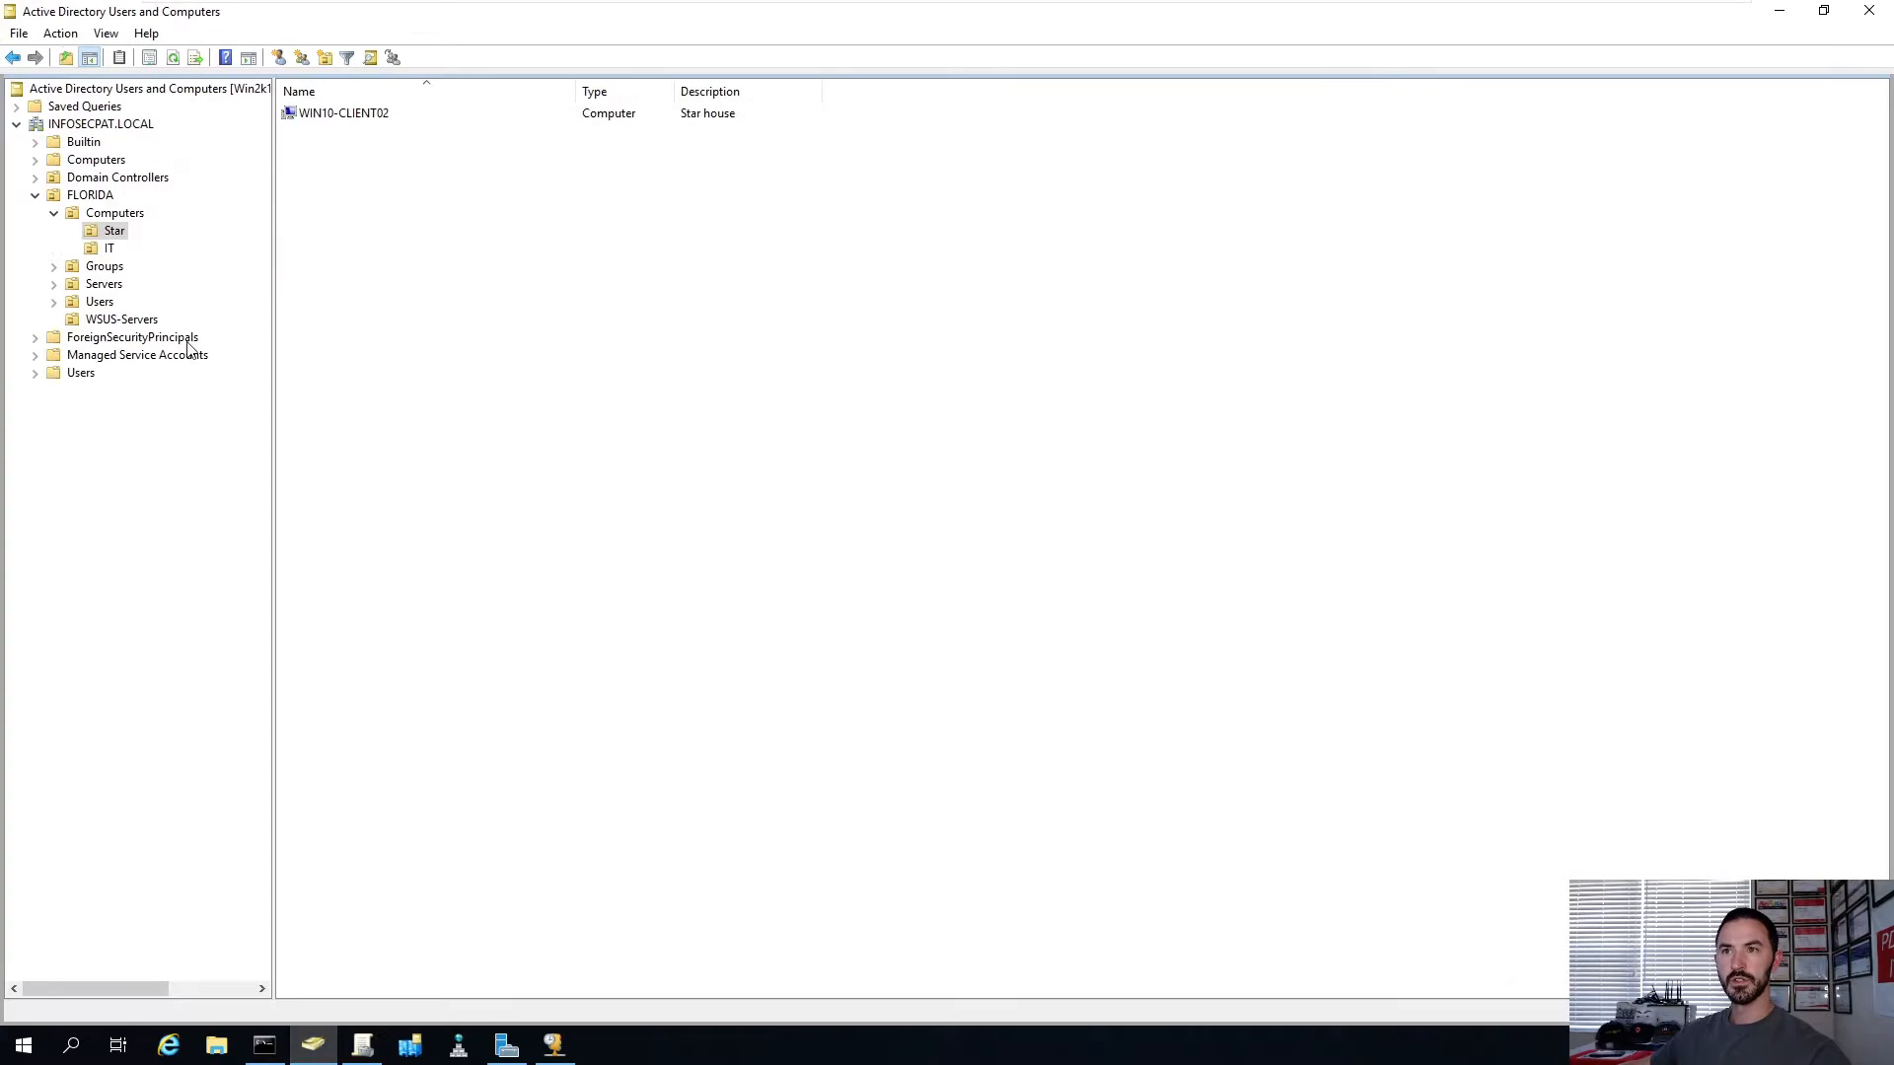
- Select the INFOSECPAT.LOCAL domain, then refresh Print Management's printer list
left_click(101, 122)
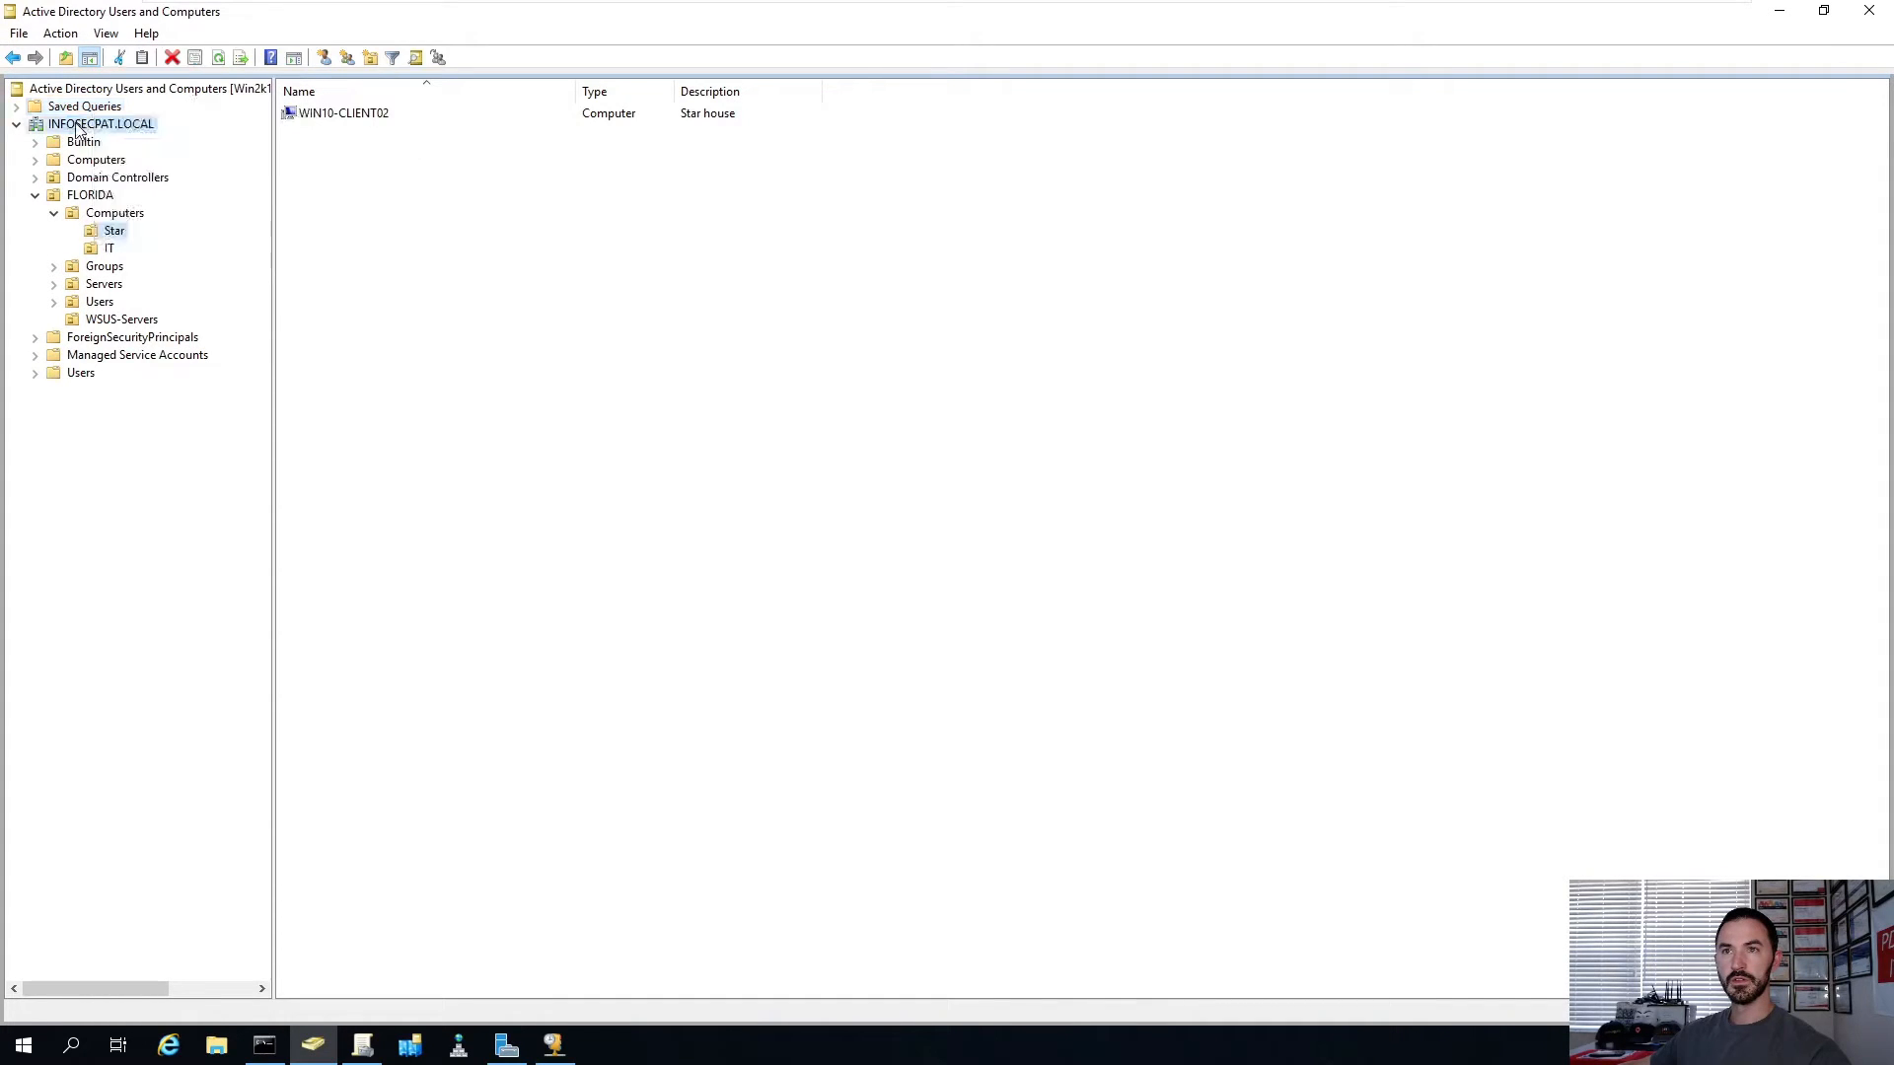
right_click(98, 123)
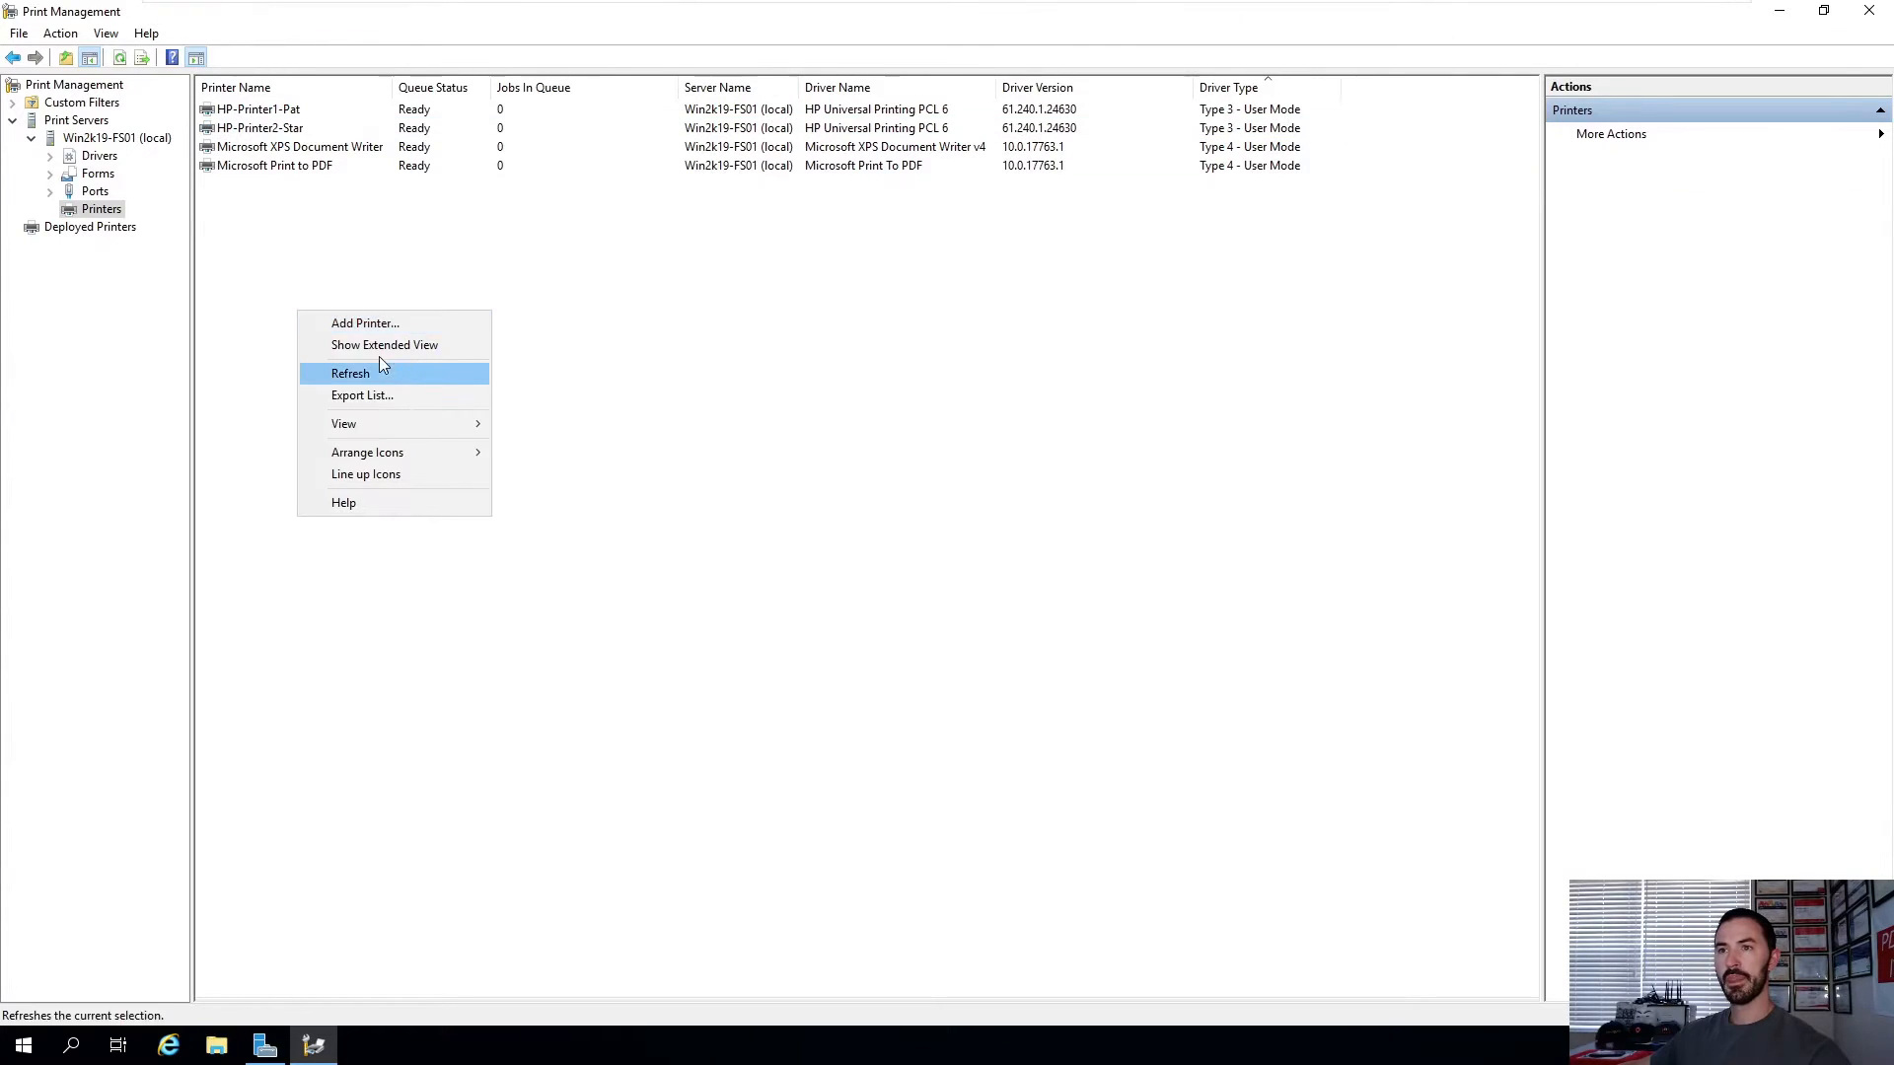
left_click(351, 373)
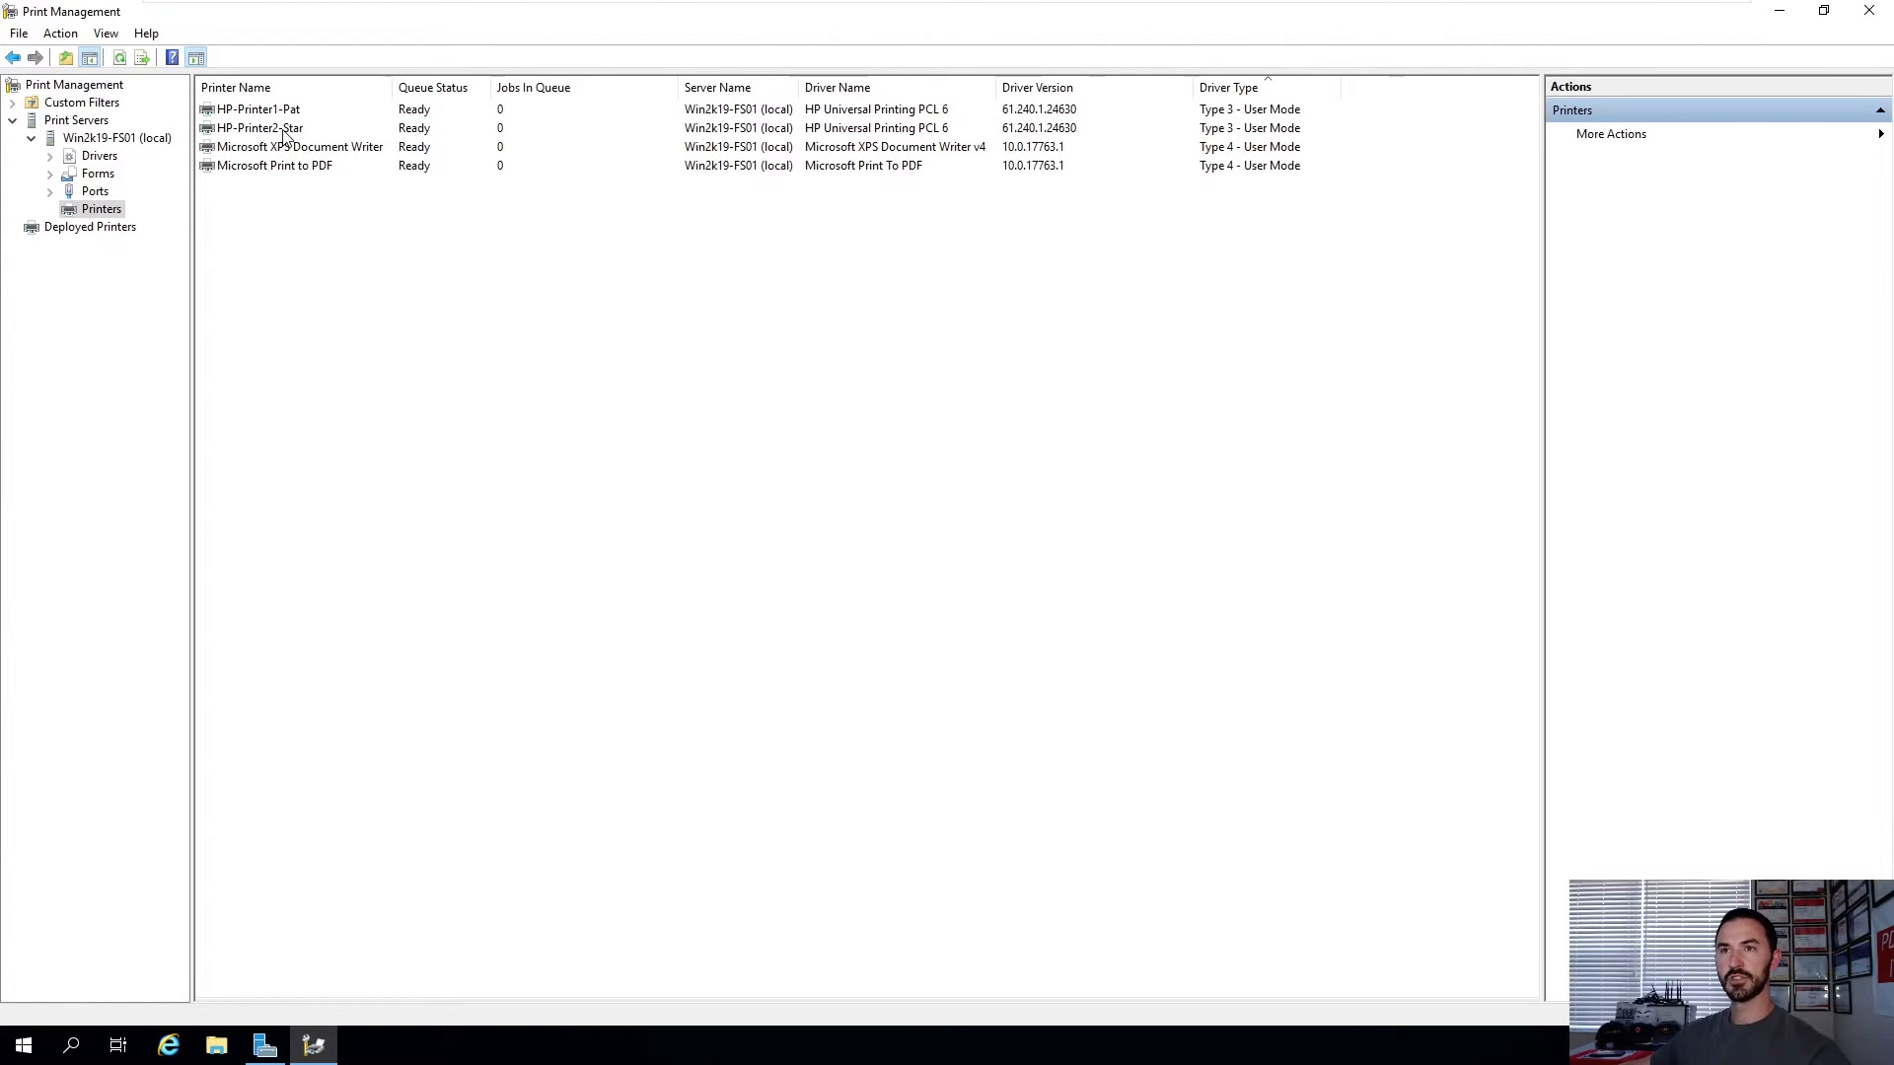
- Start Deploy with Group Policy for HP-Printer2-Star and select the Star GPO as target
right_click(260, 129)
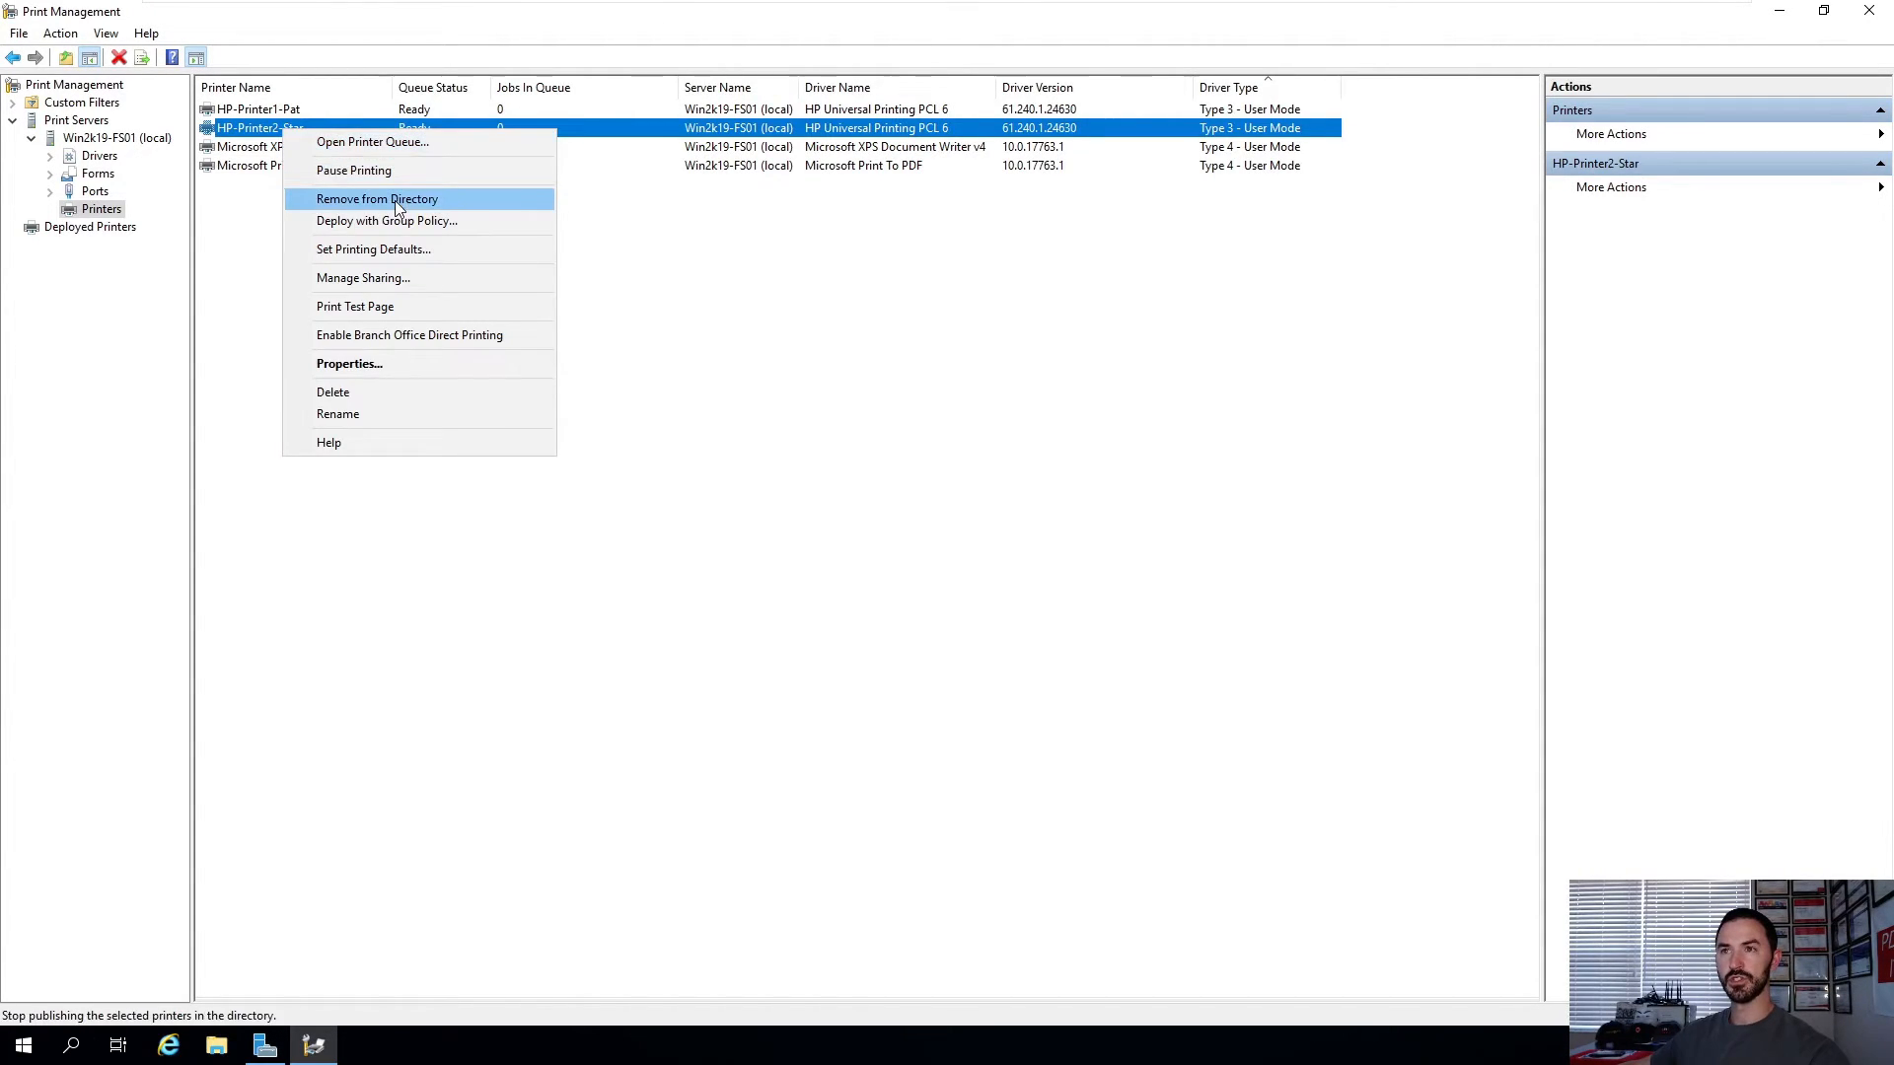
left_click(387, 219)
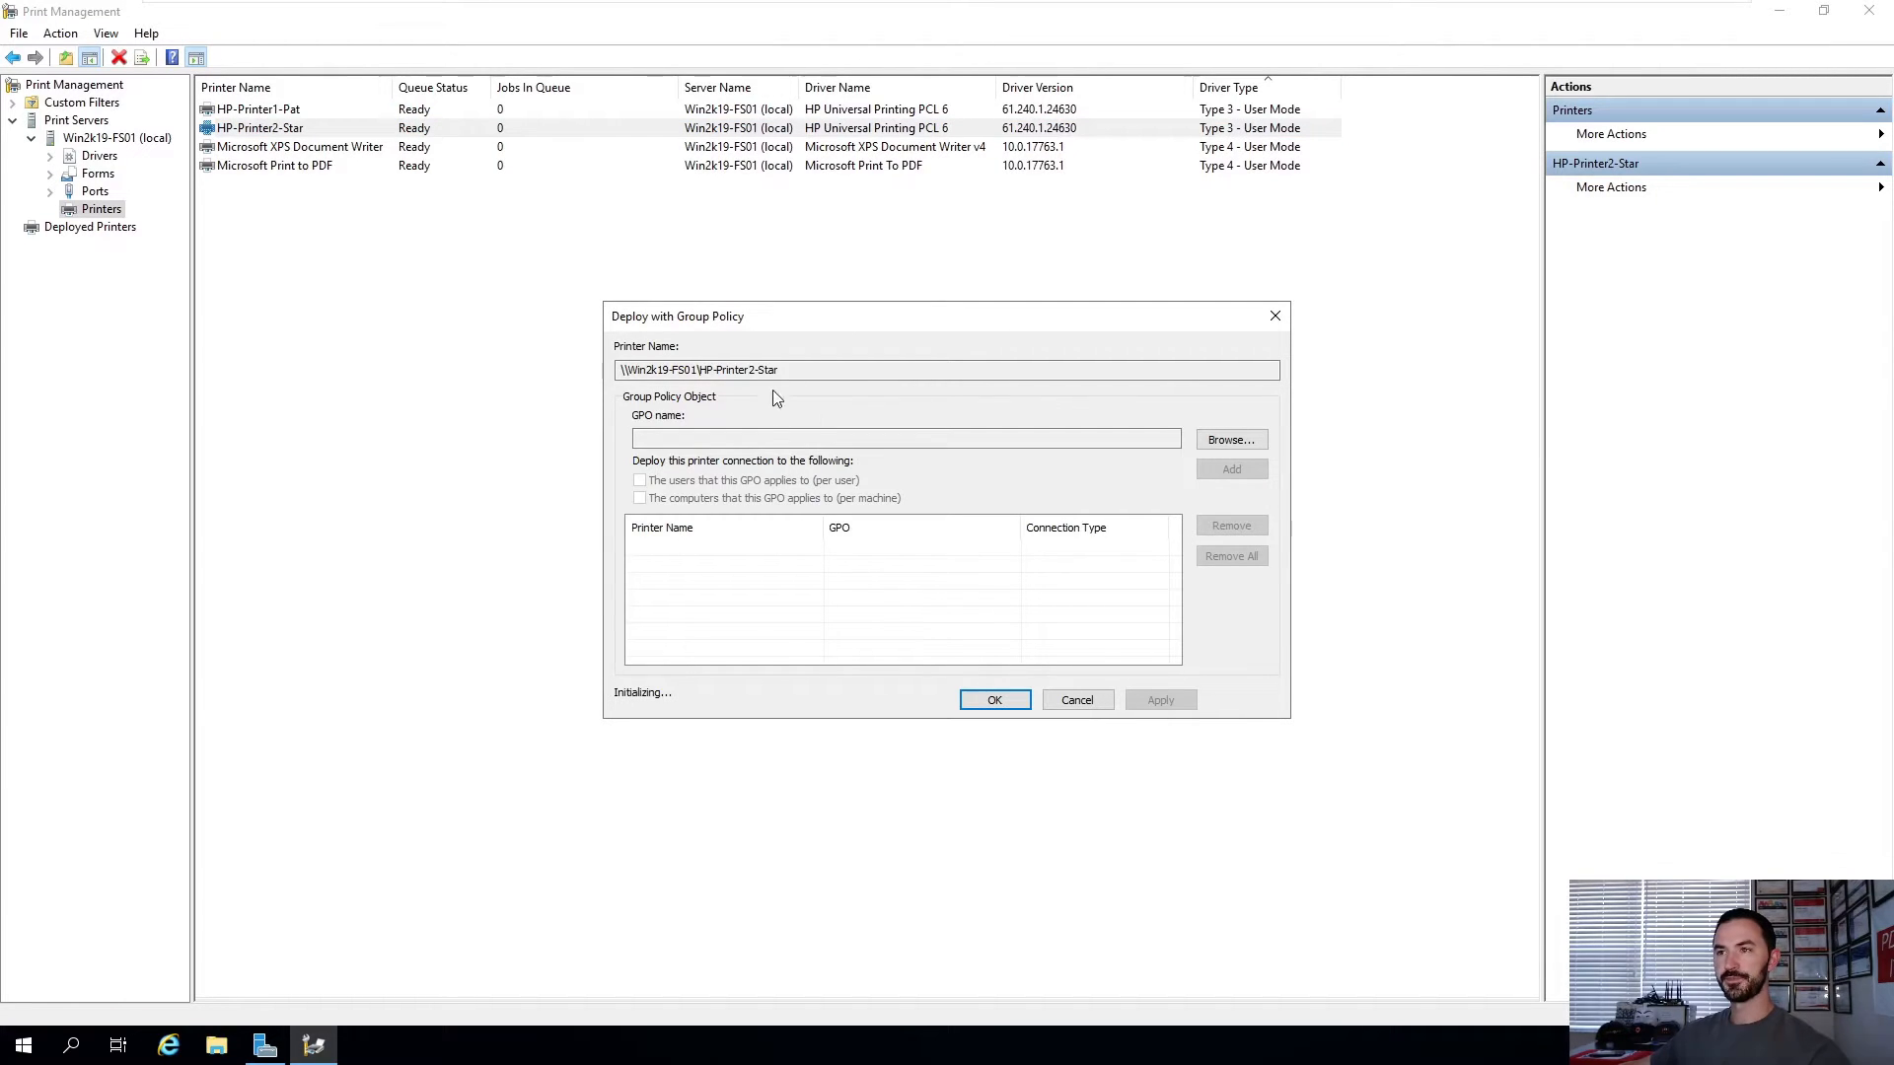
left_click(1229, 438)
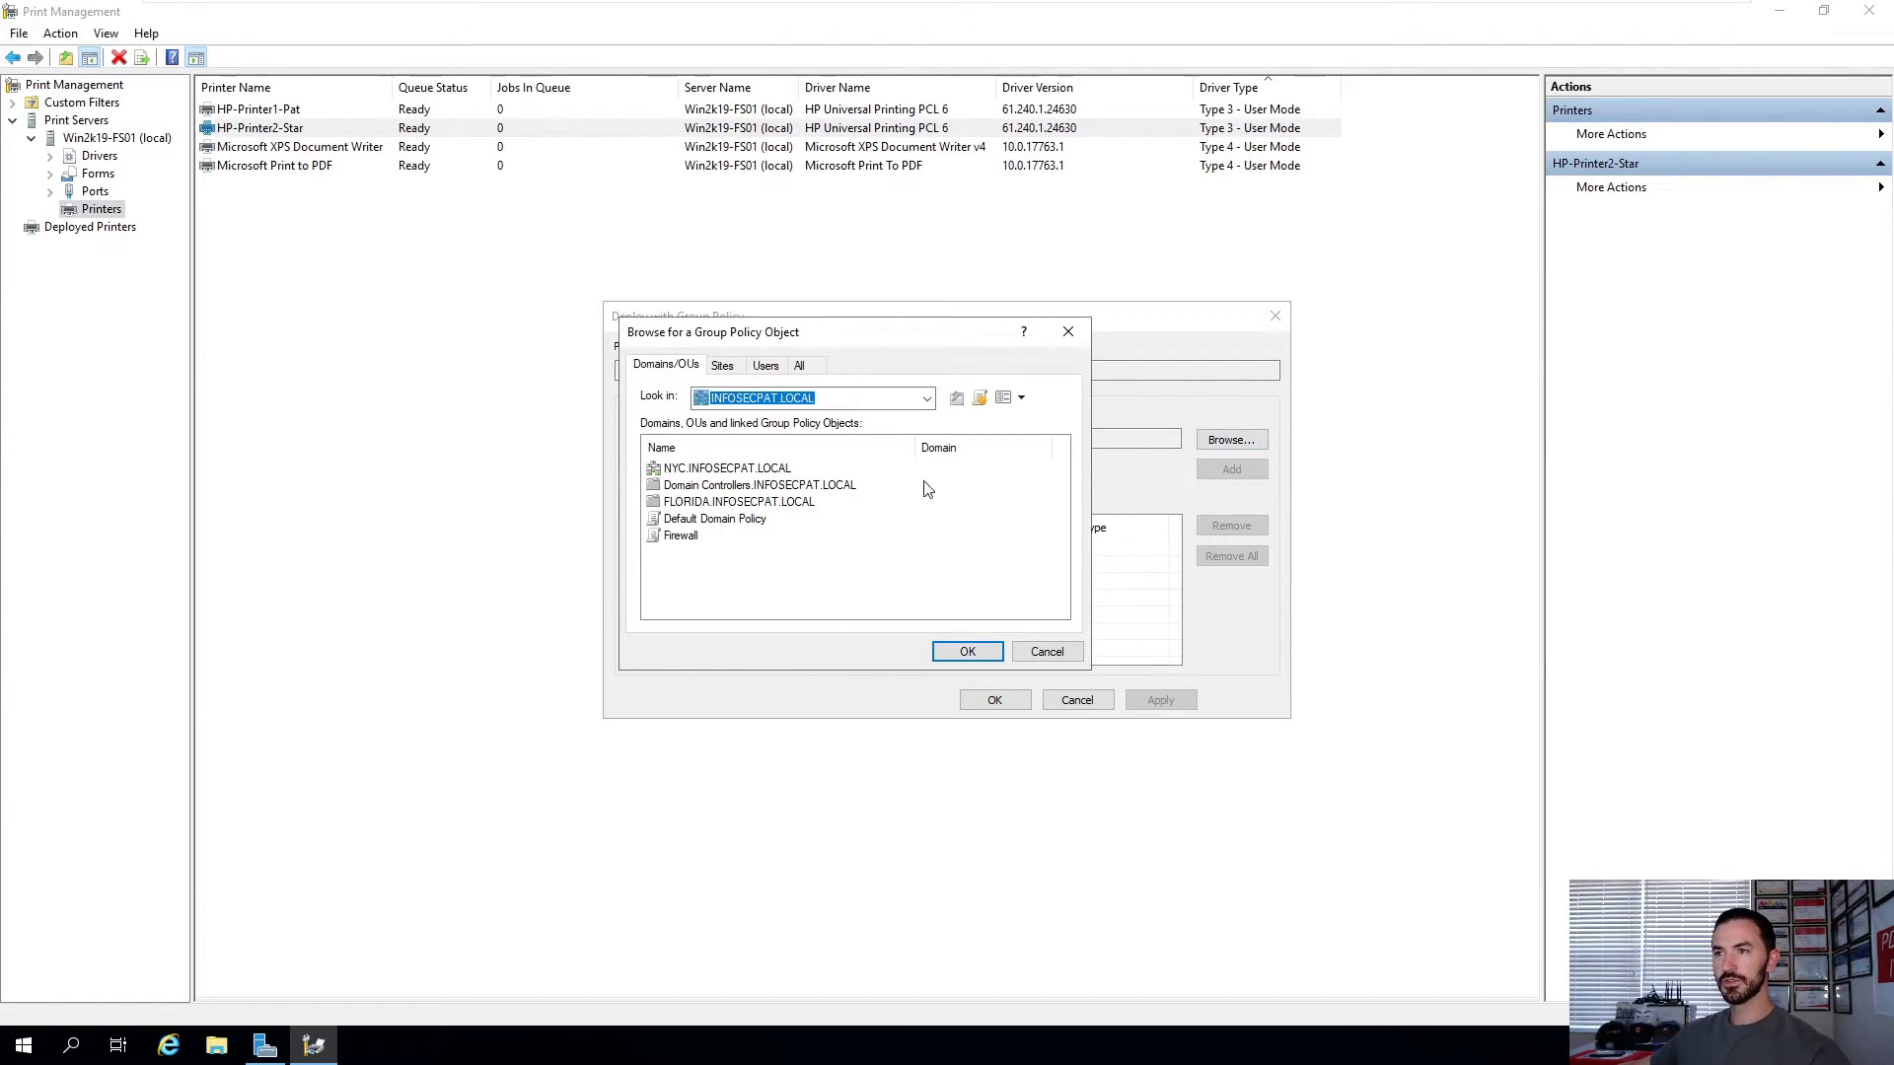
left_click(799, 365)
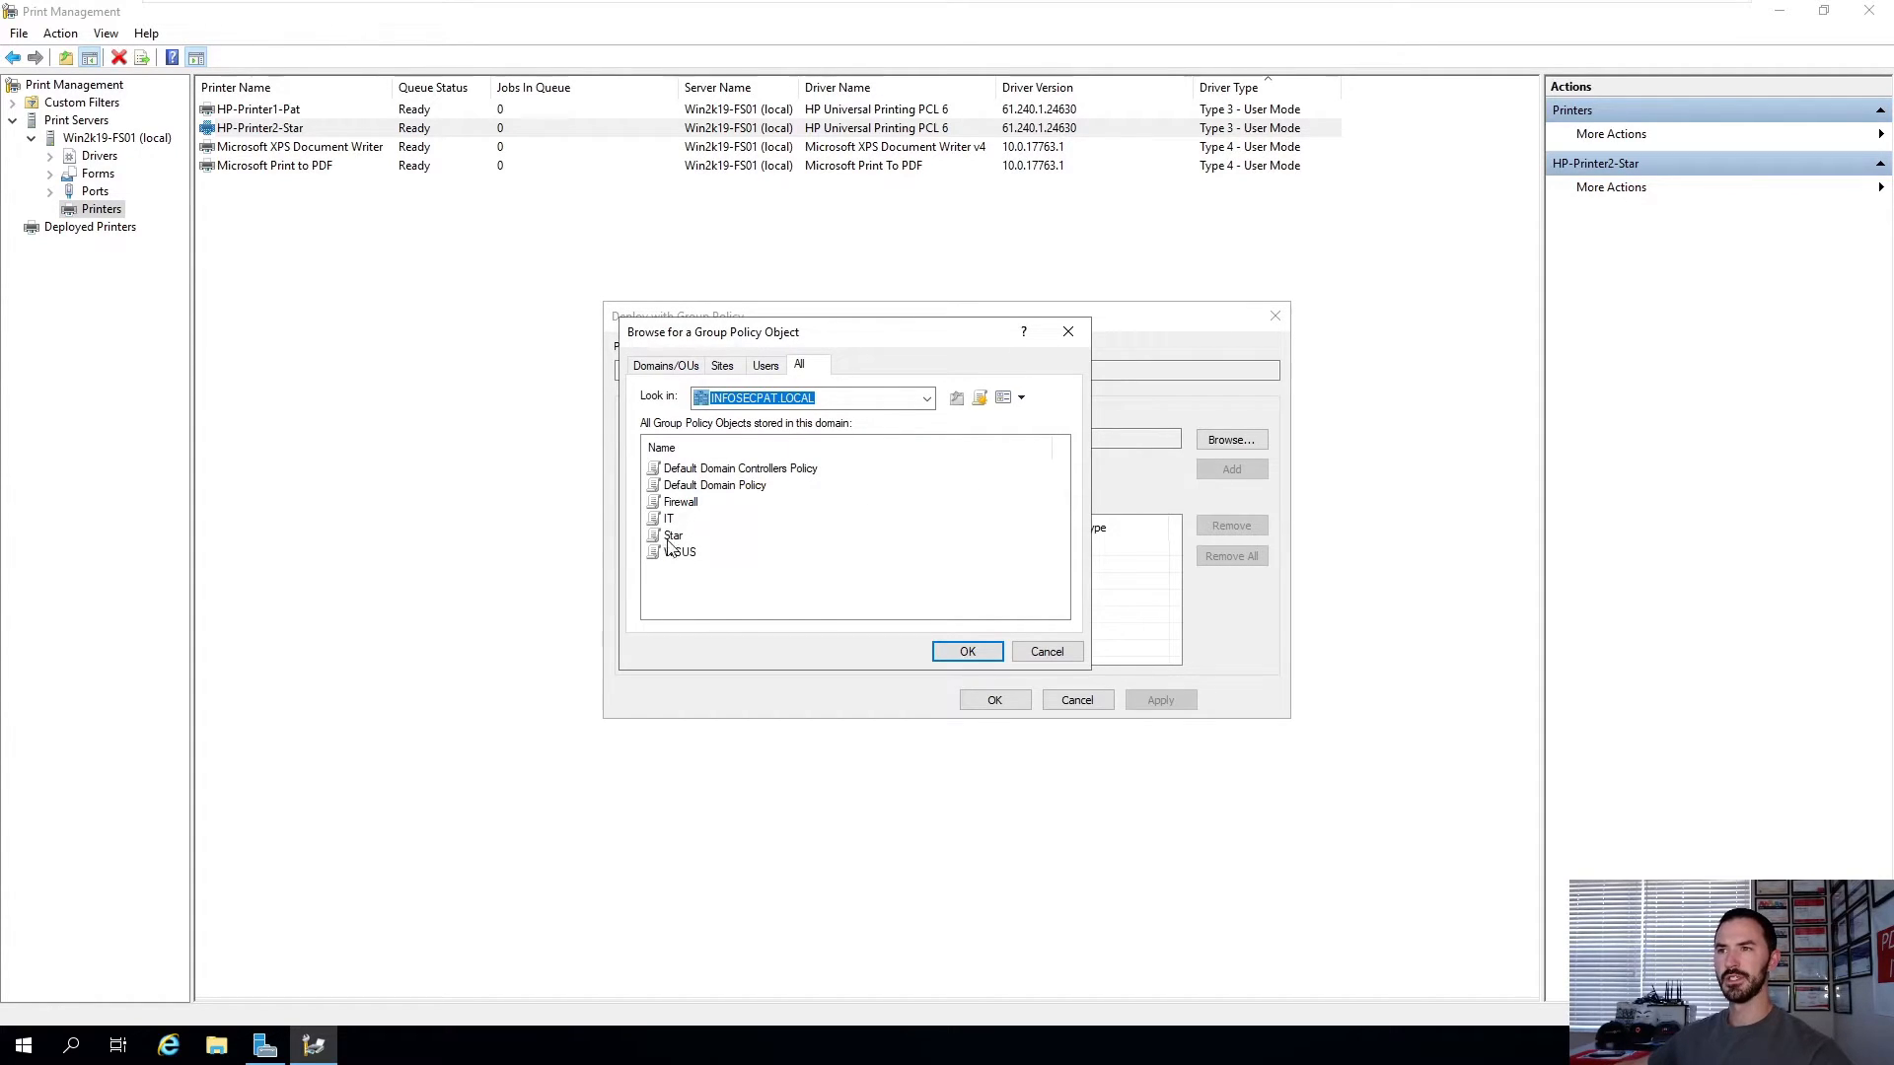
left_click(673, 535)
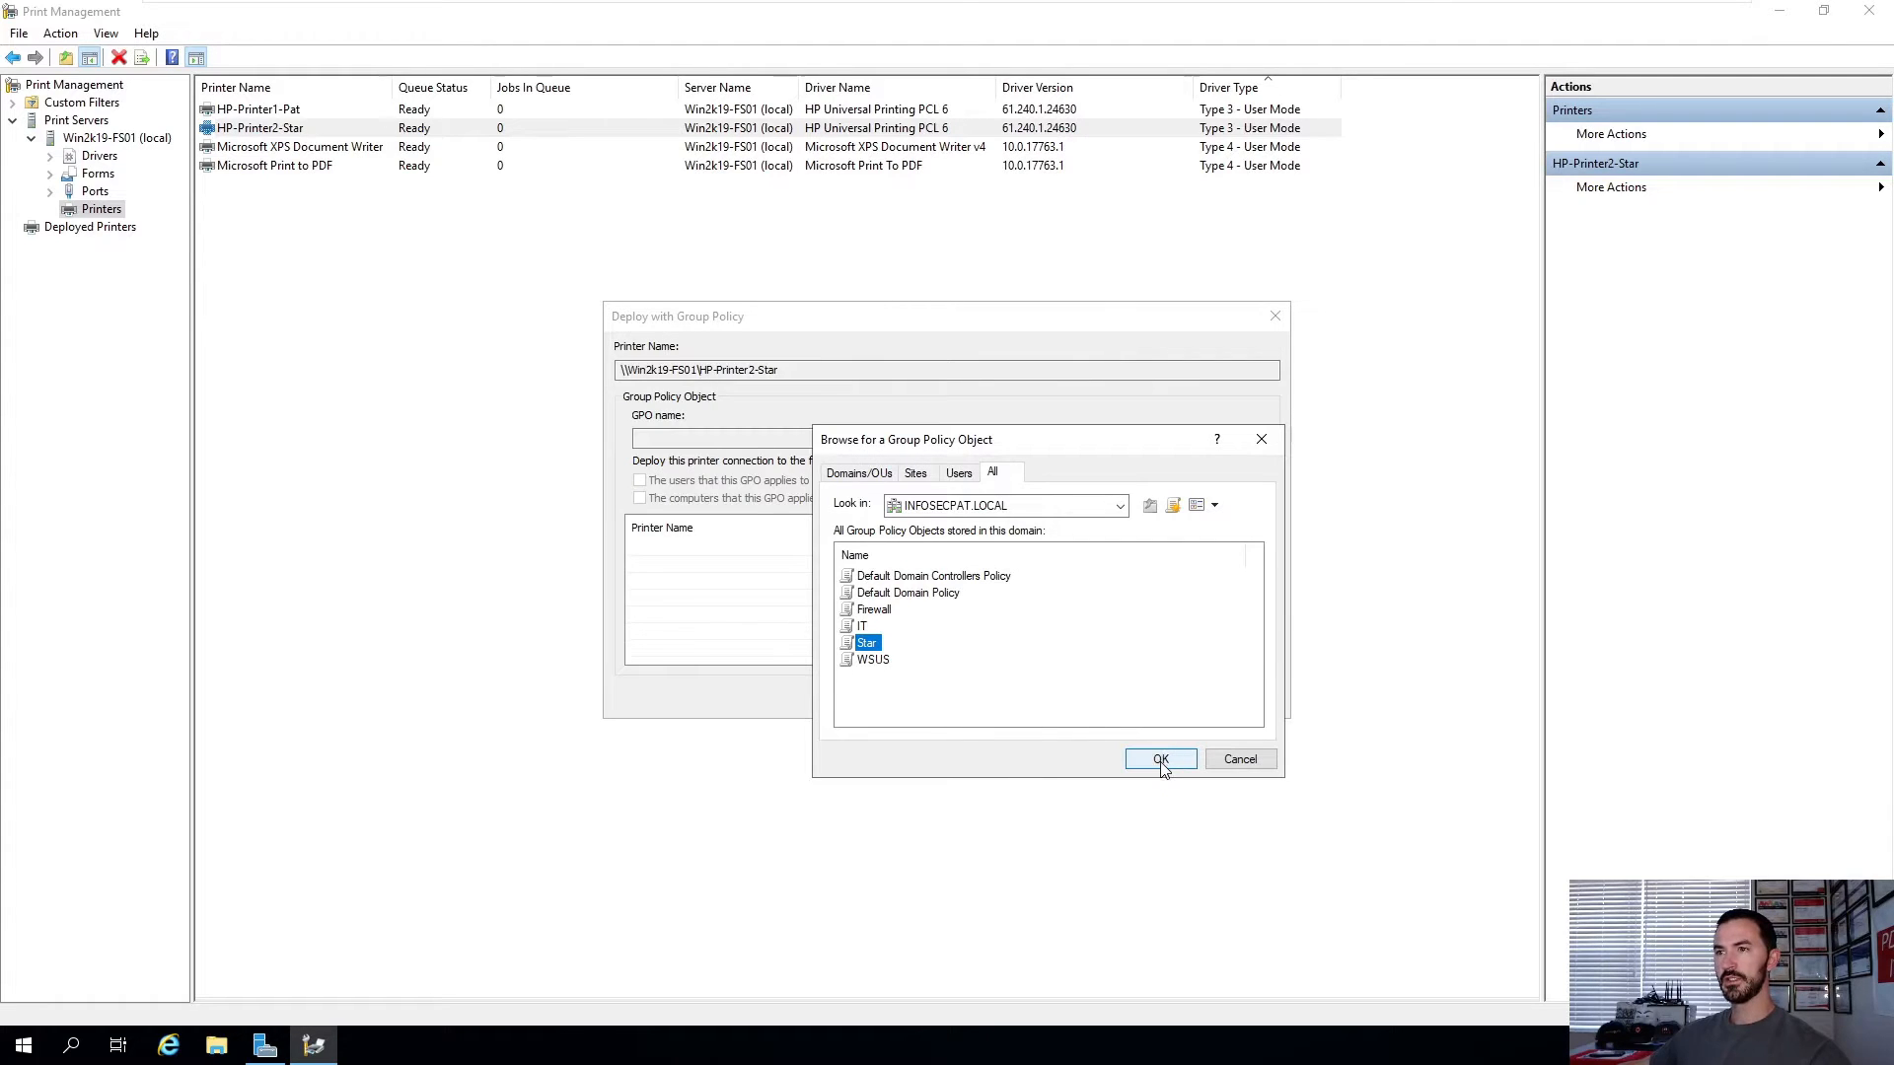
left_click(1158, 758)
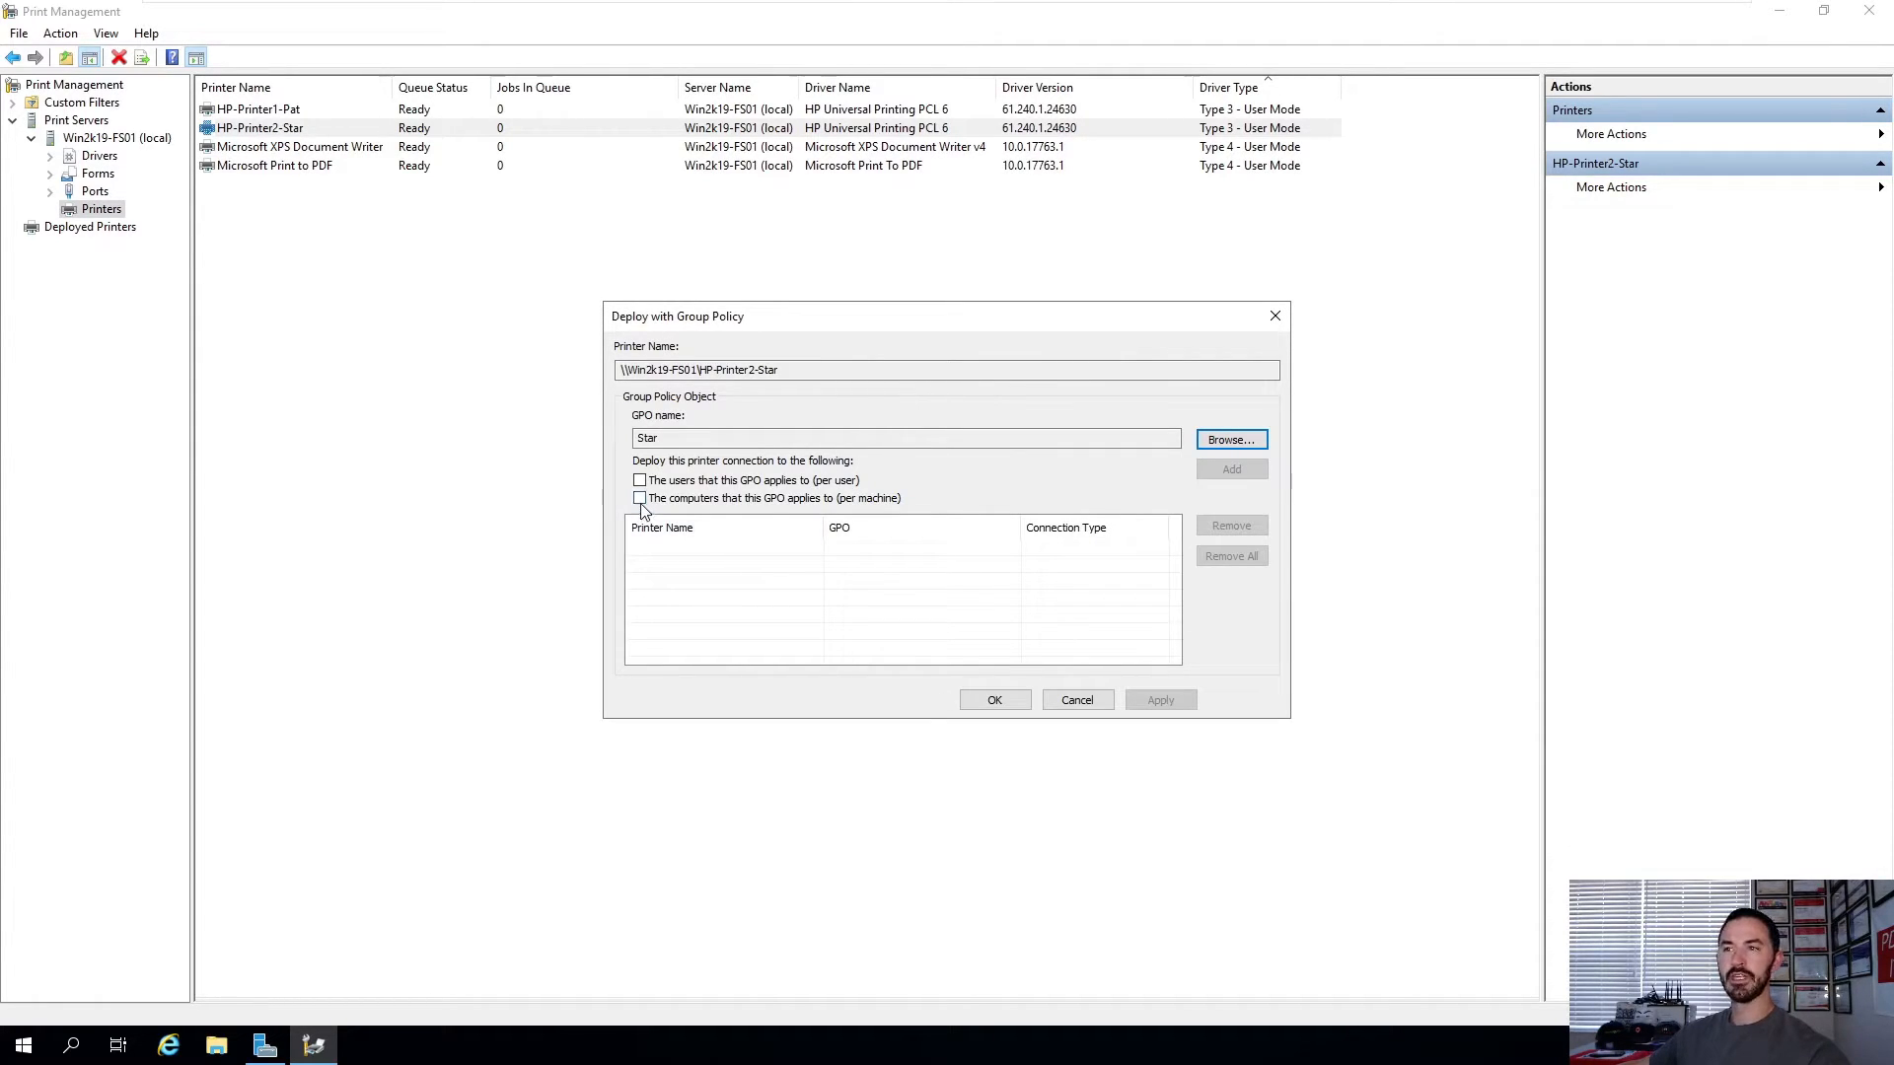
- Add a per-machine connection for the Star GPO and apply the deployment
left_click(639, 497)
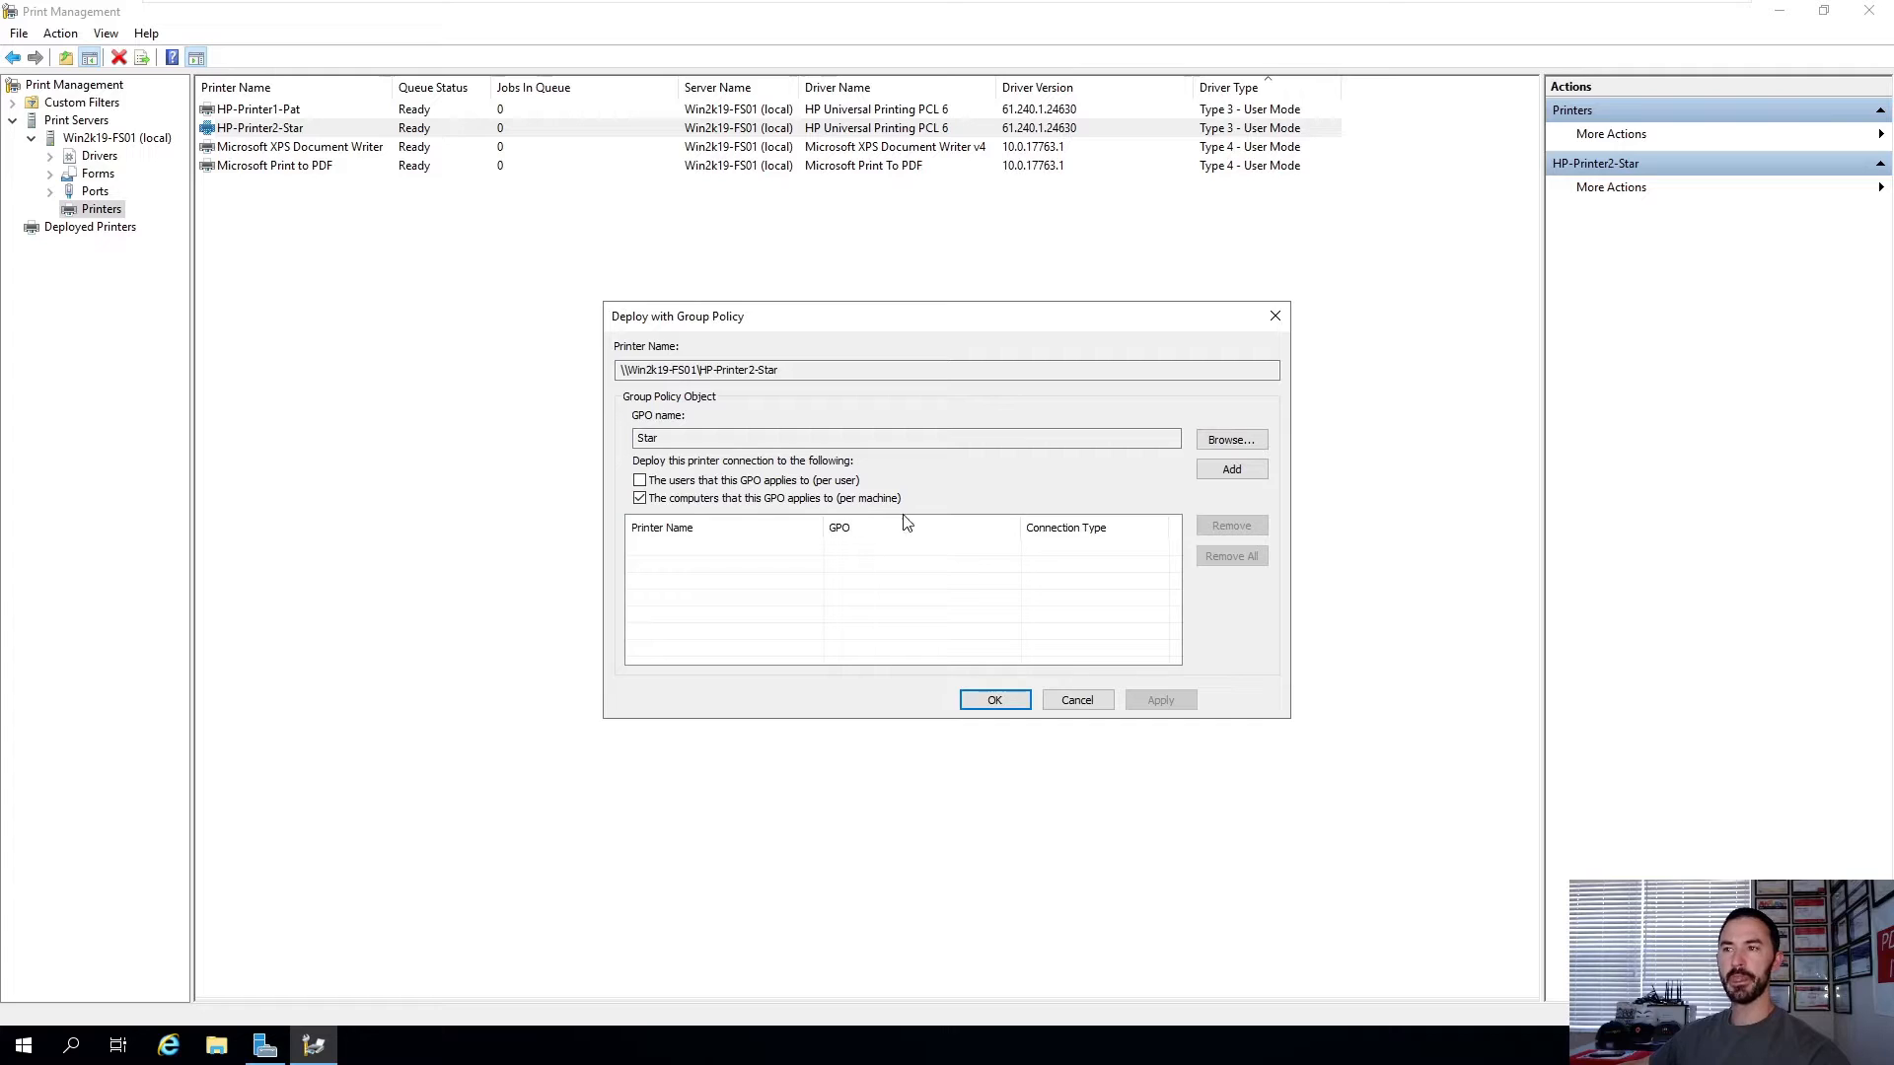
left_click(1231, 469)
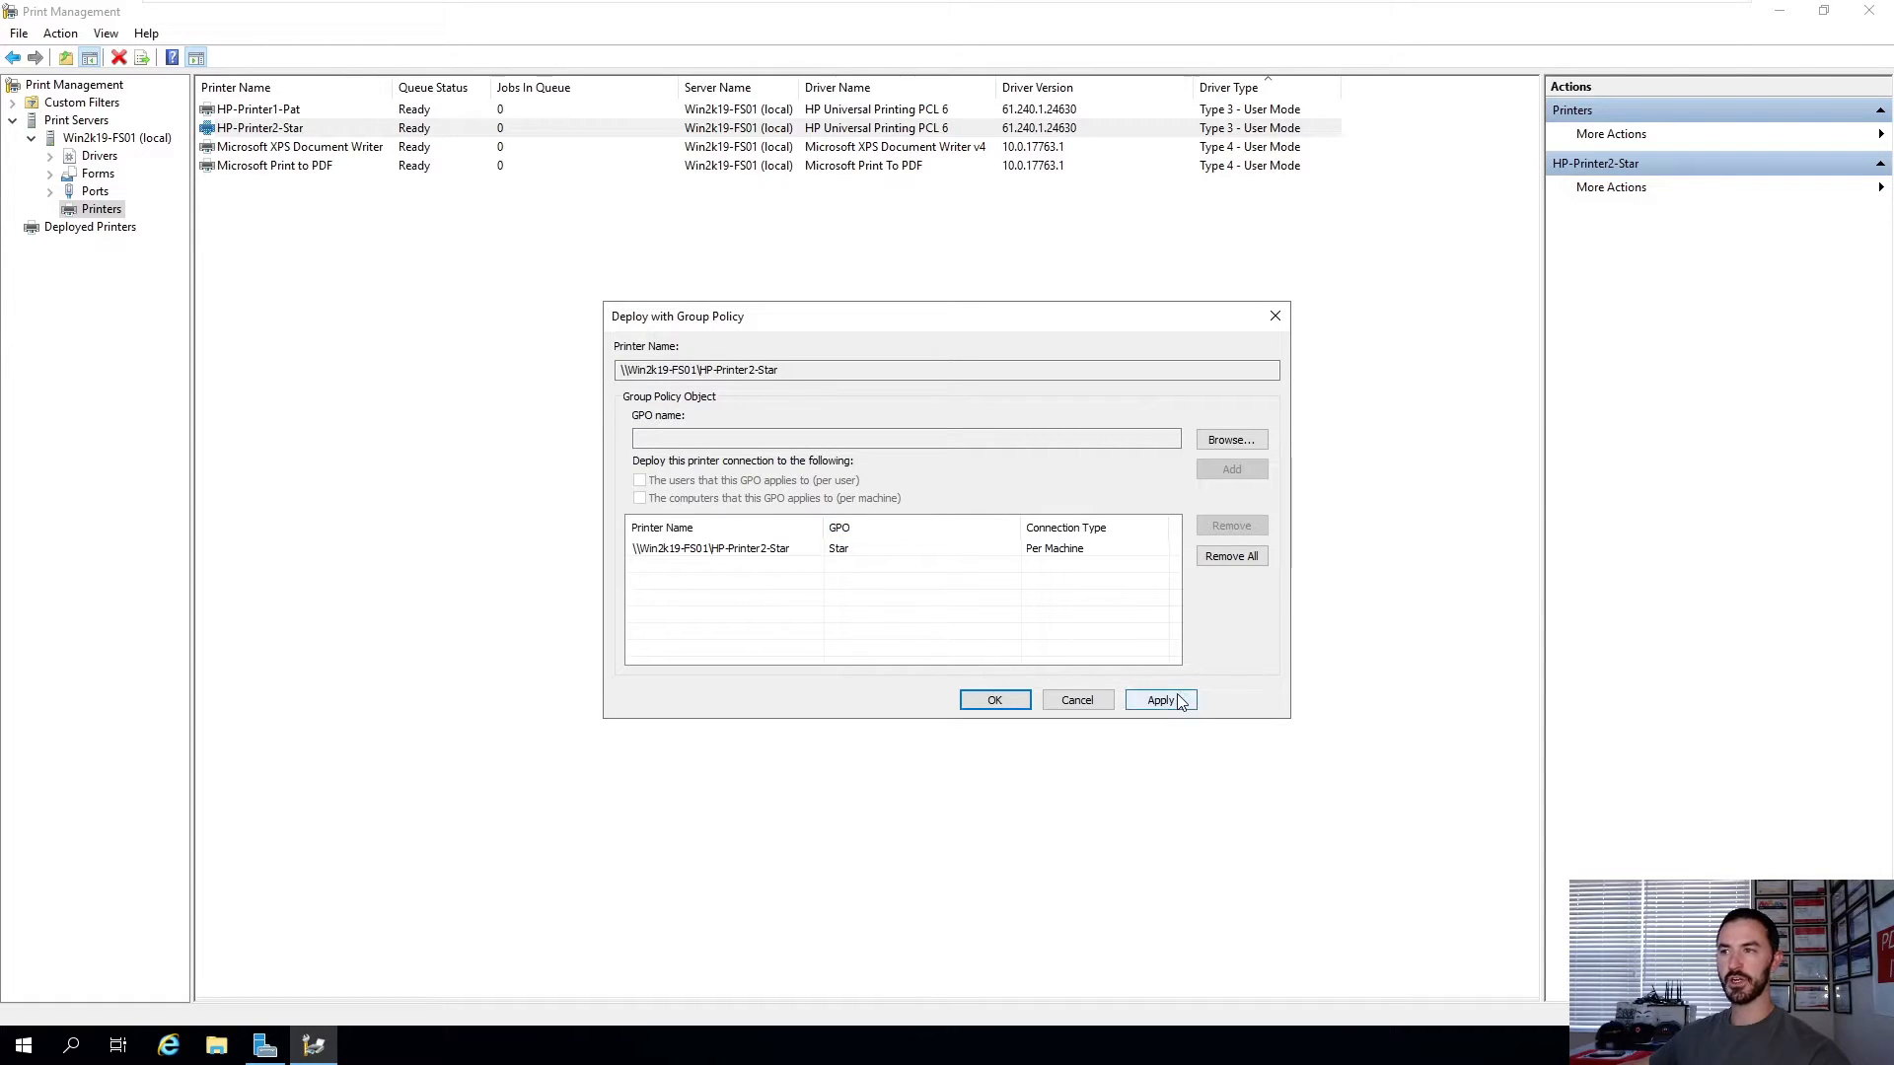
left_click(1158, 700)
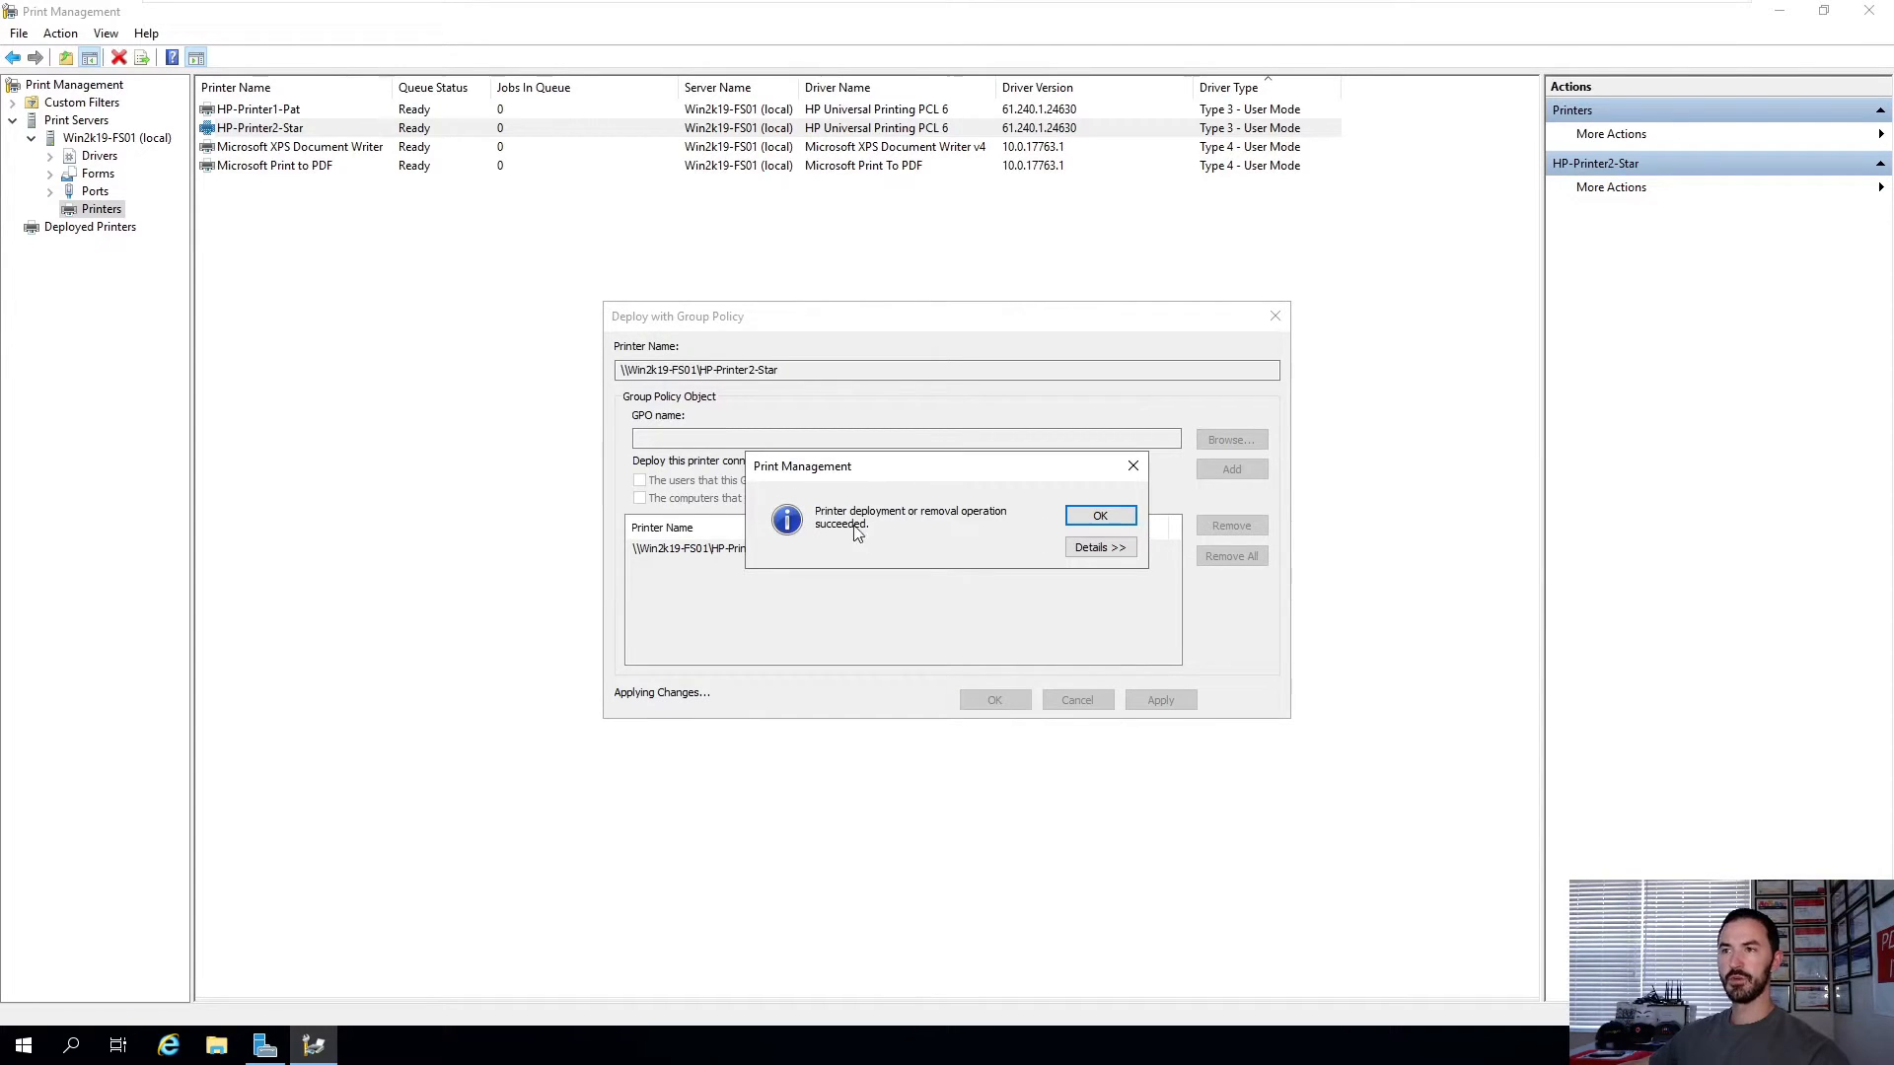
- View the Star GPO's Printer Connections settings under FLORIDA > Computers > Star, showing HP-Printer2-Star
left_click(1099, 515)
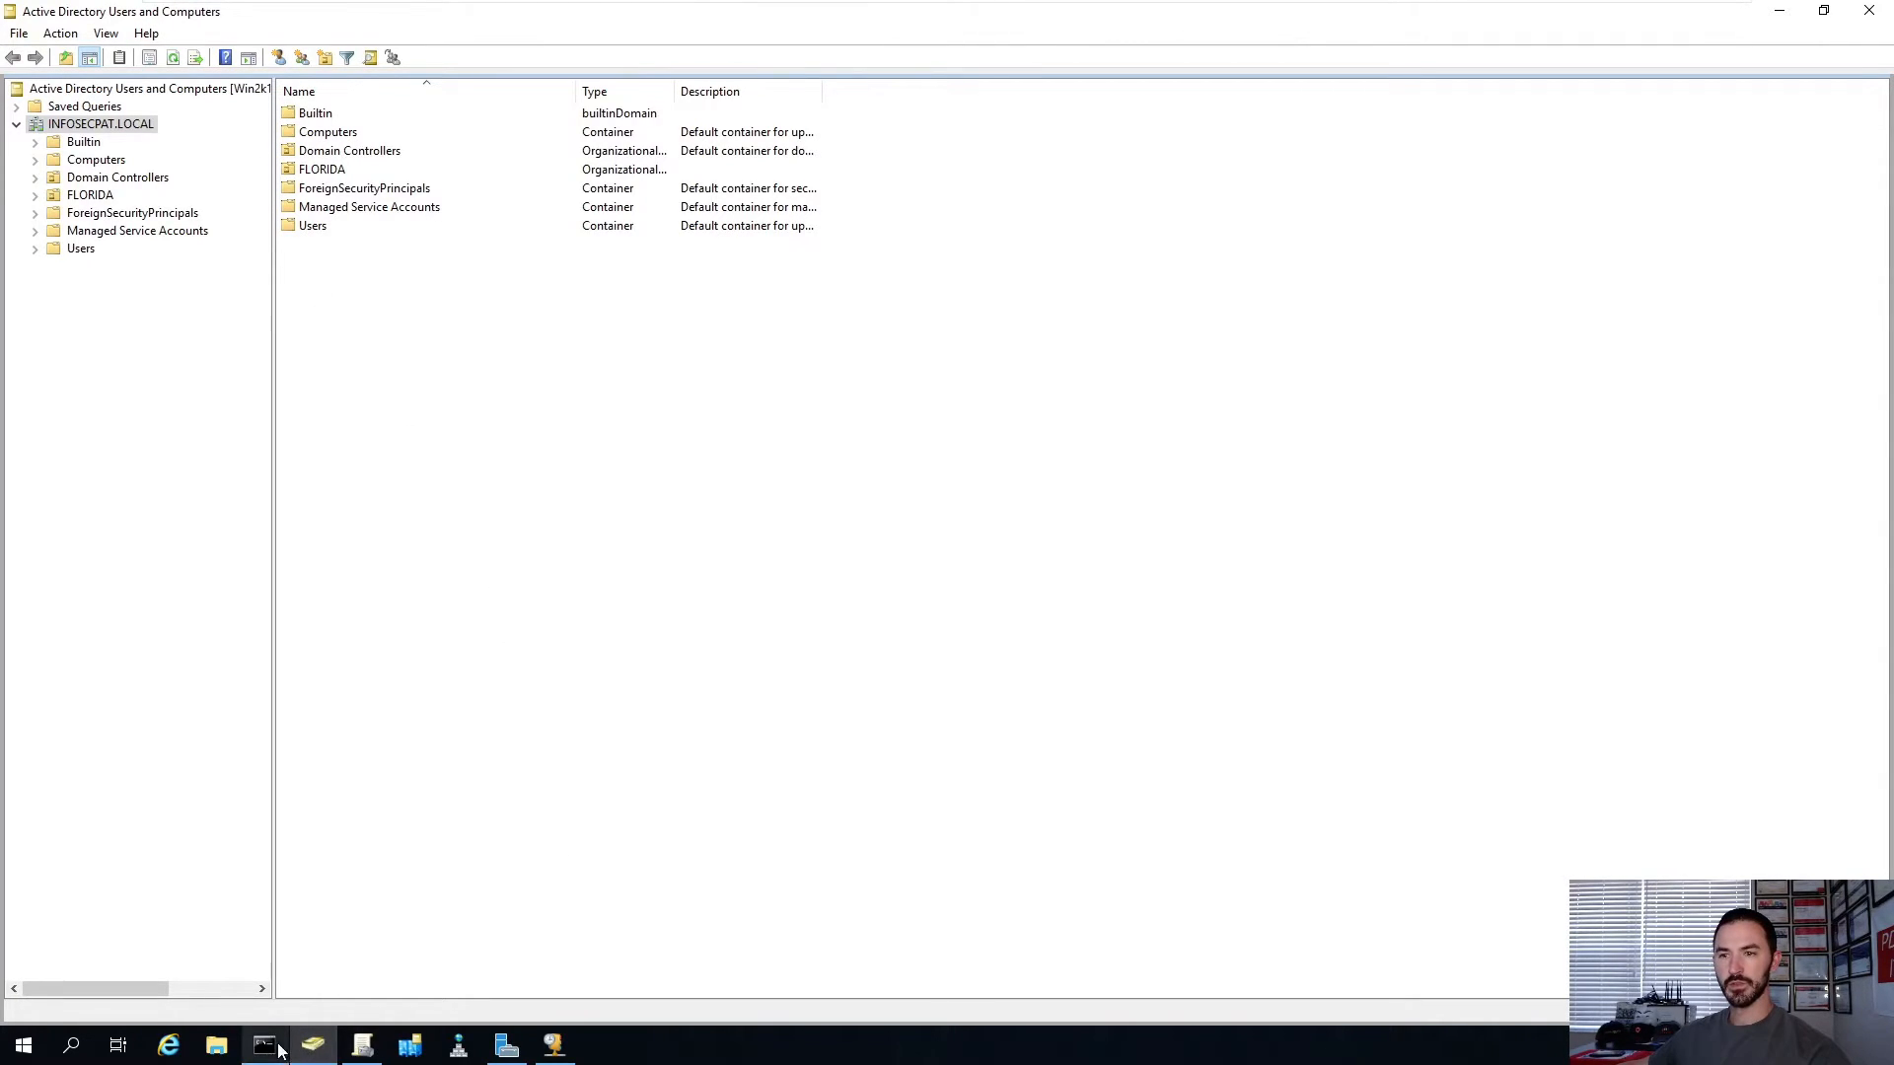
left_click(361, 1045)
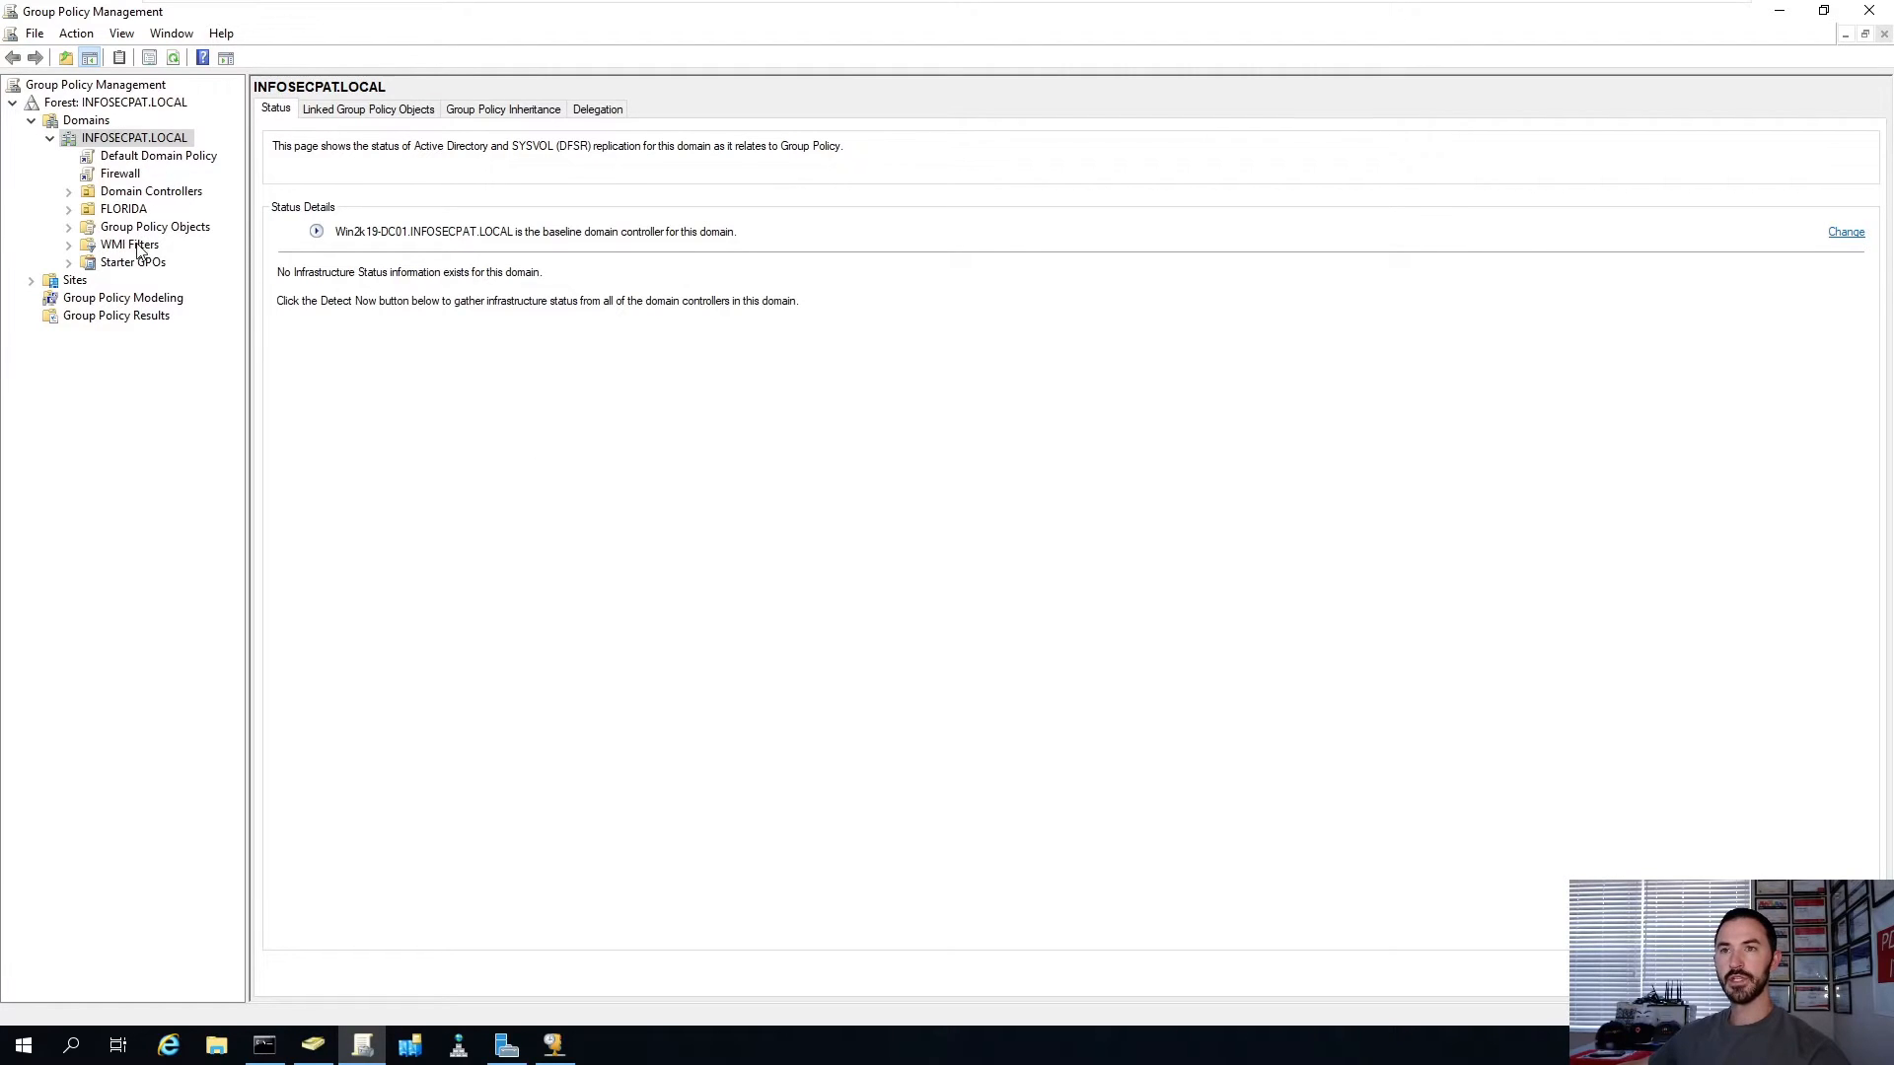
left_click(151, 192)
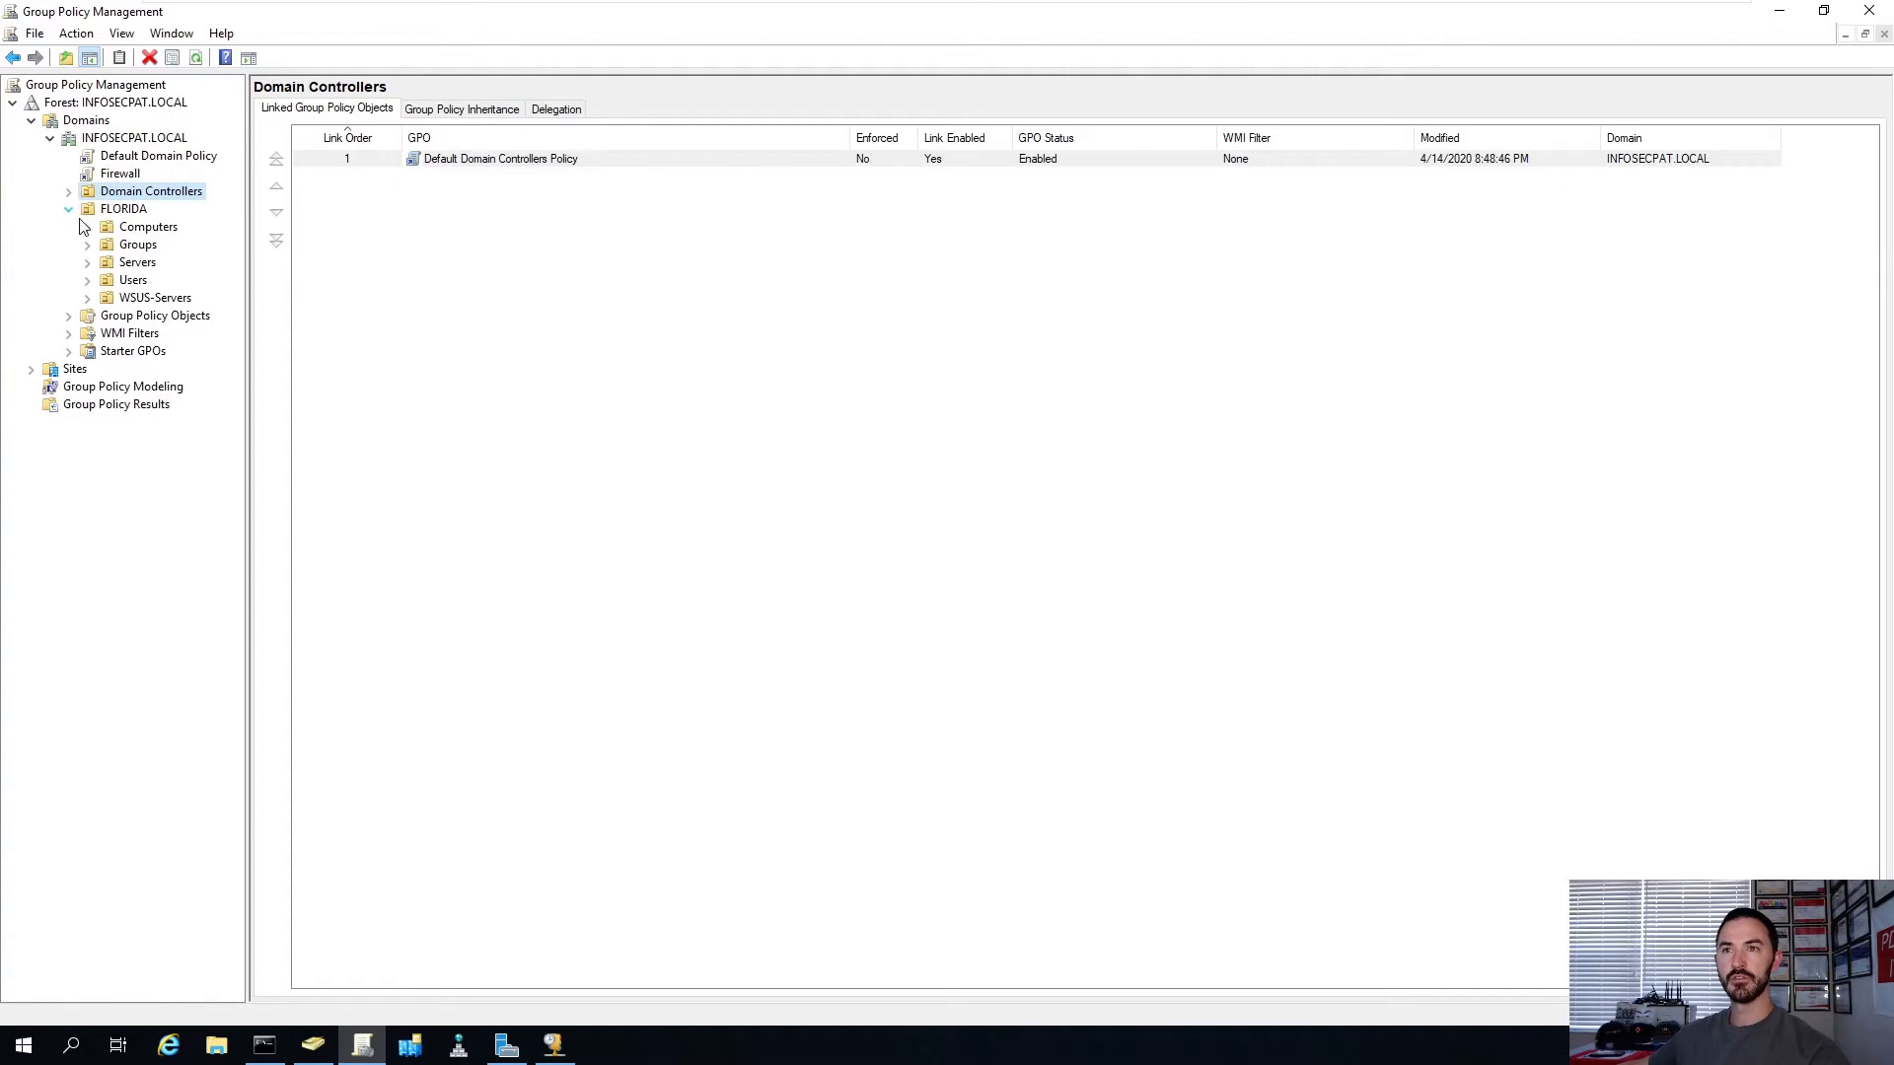
left_click(89, 227)
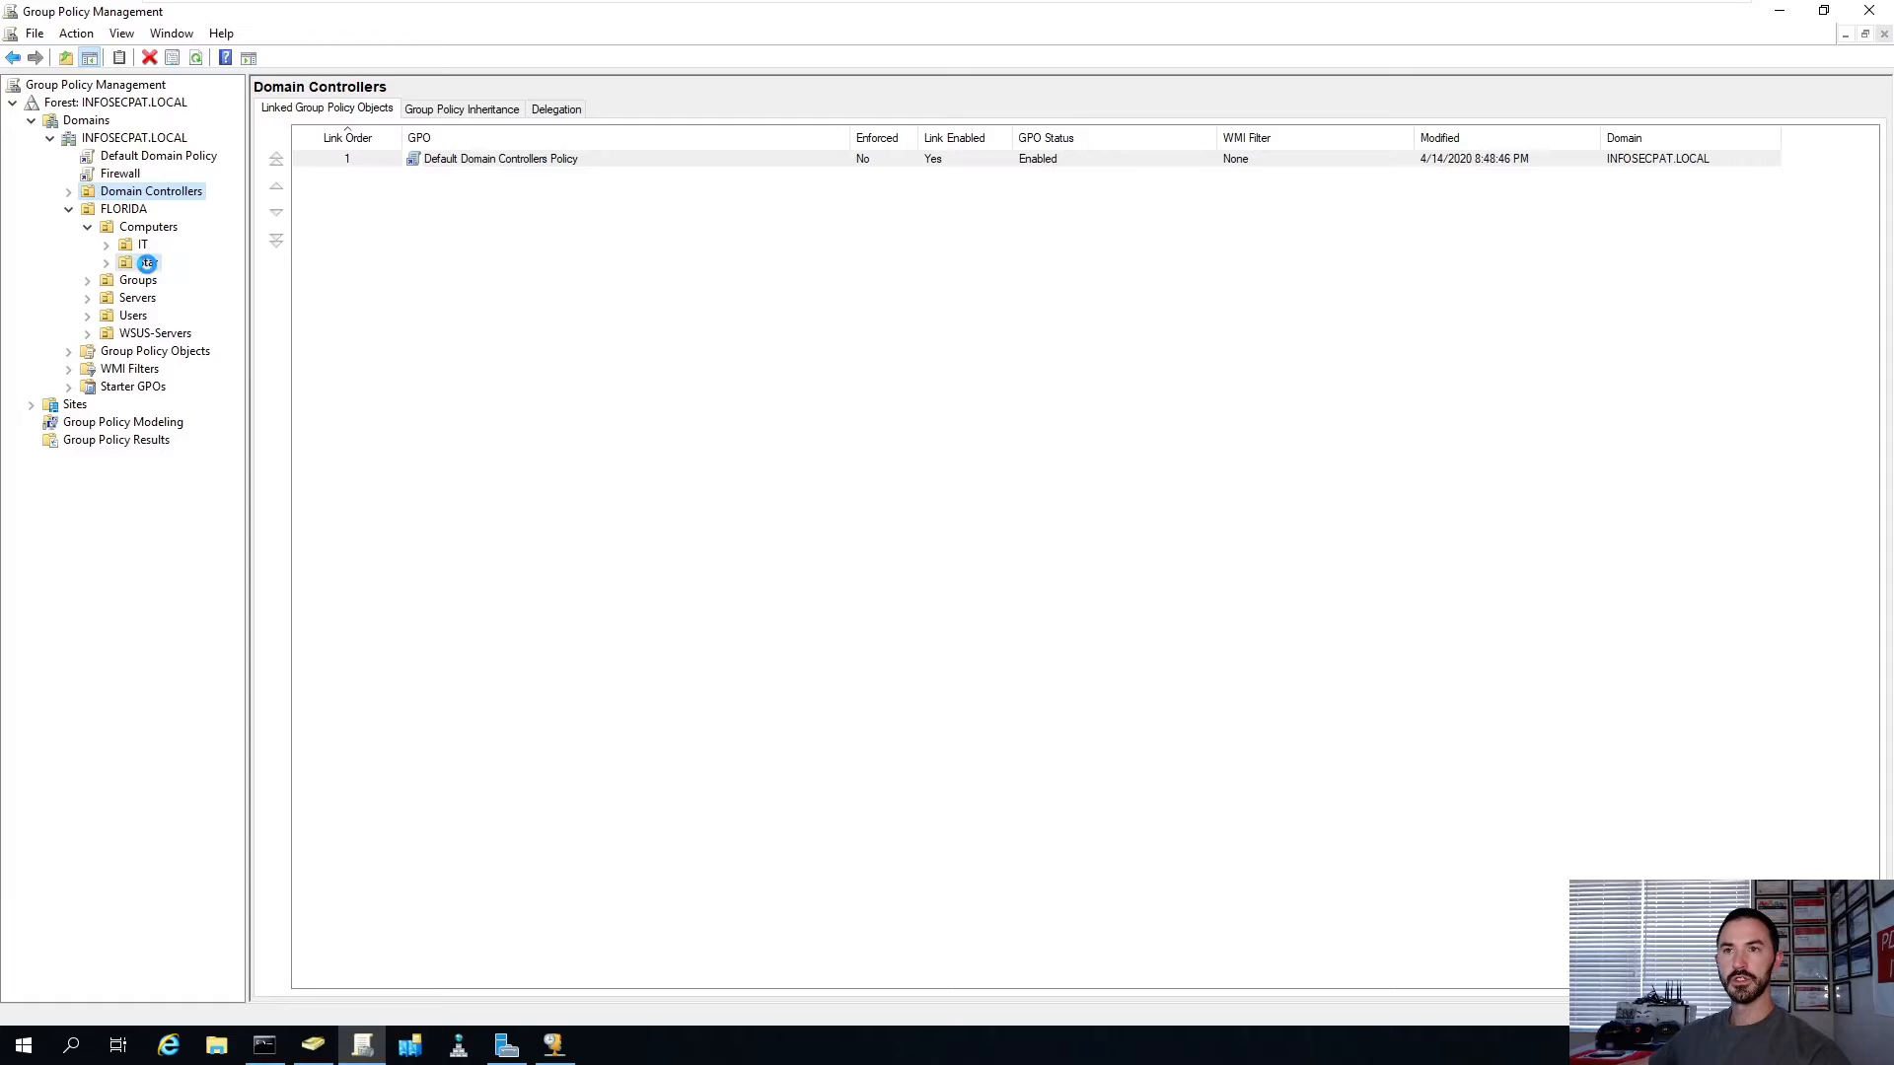
left_click(142, 245)
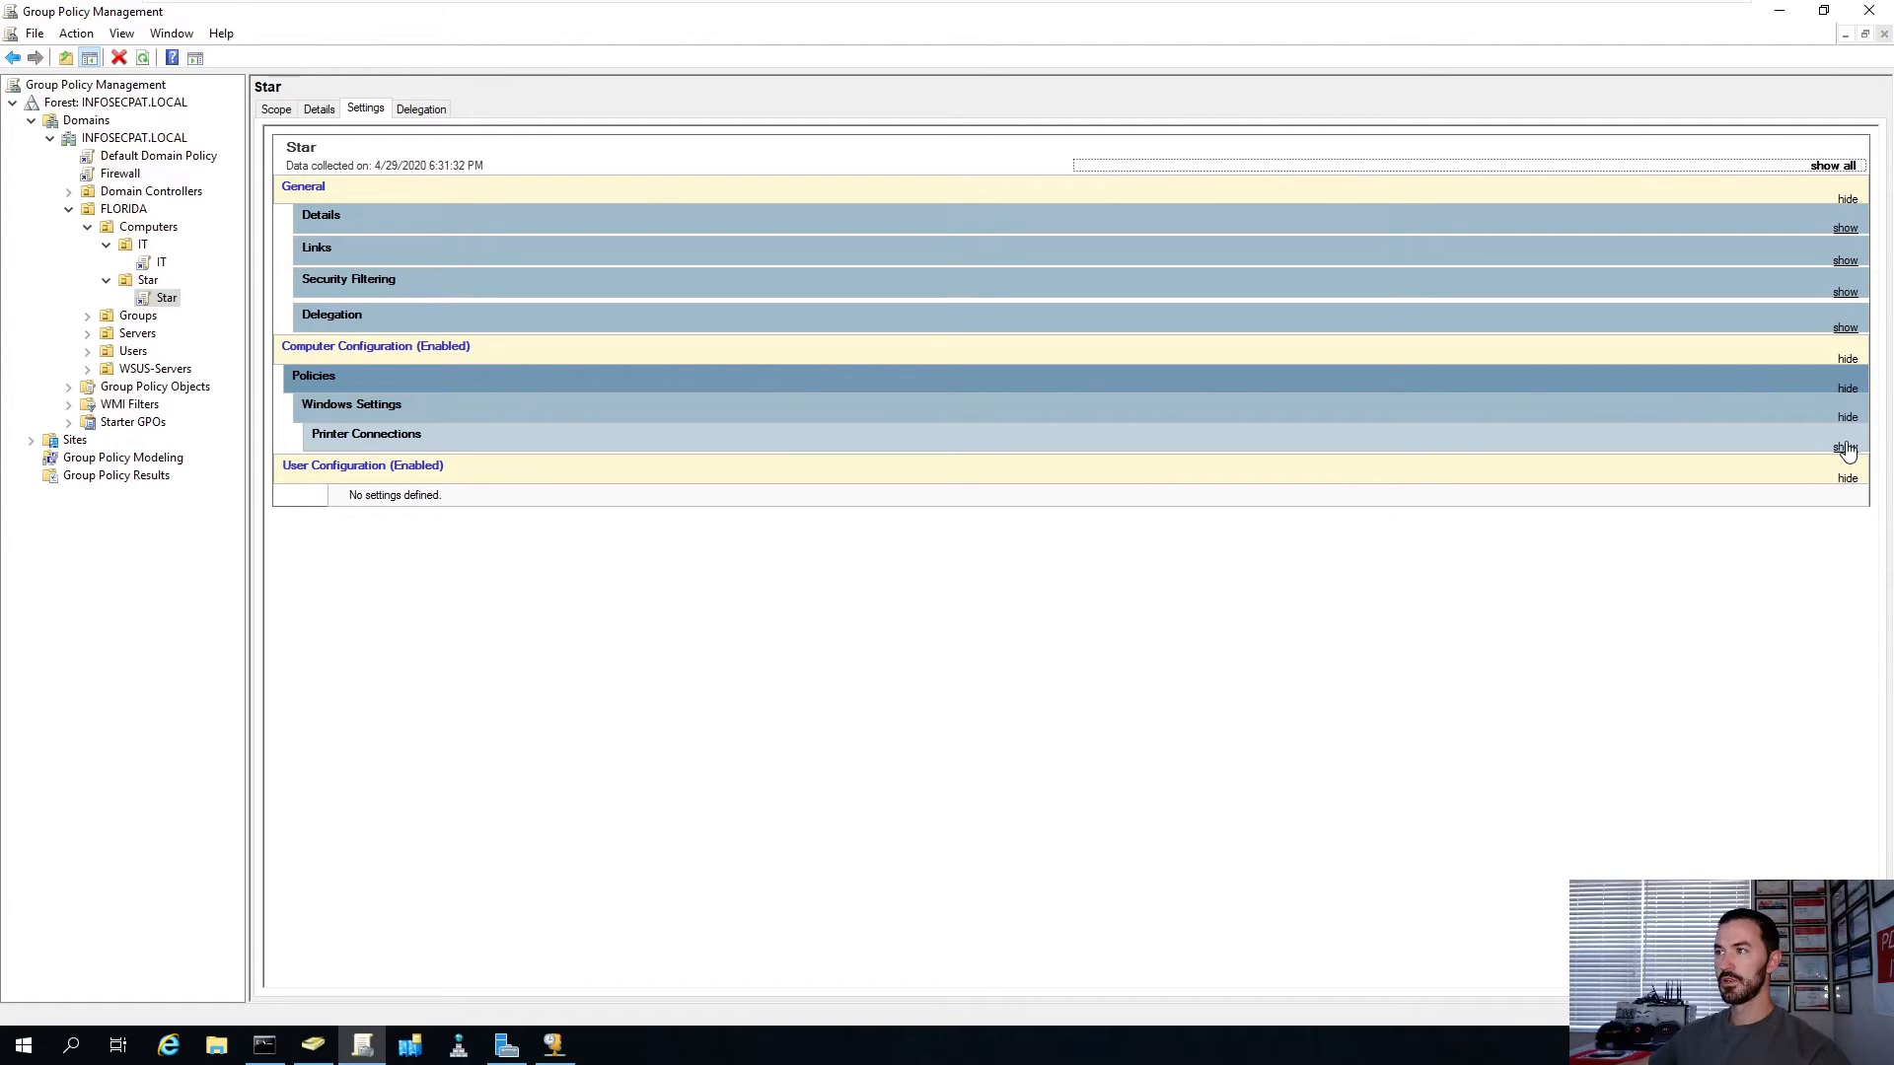
left_click(1846, 449)
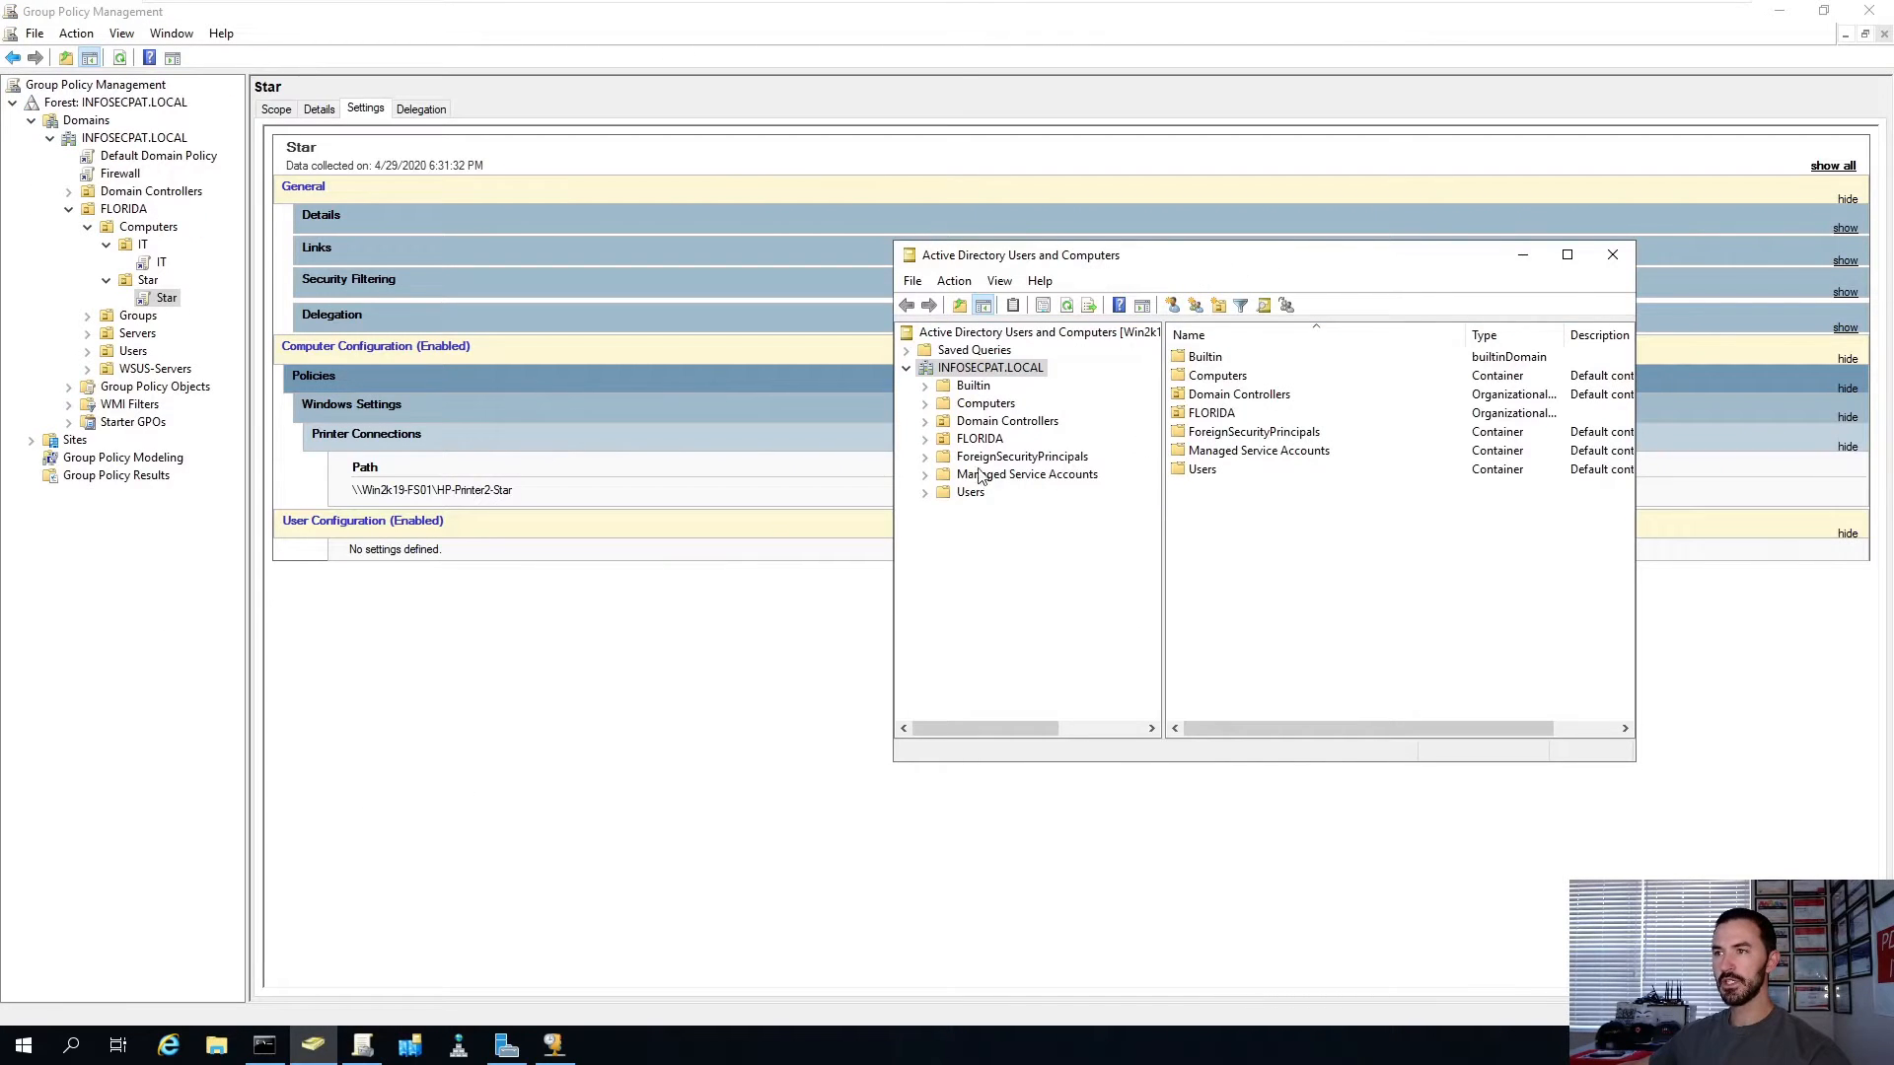
- Expand FLORIDA > Computers in Active Directory to reach the Star OU containing WIN10-CLIENT02
left_click(980, 438)
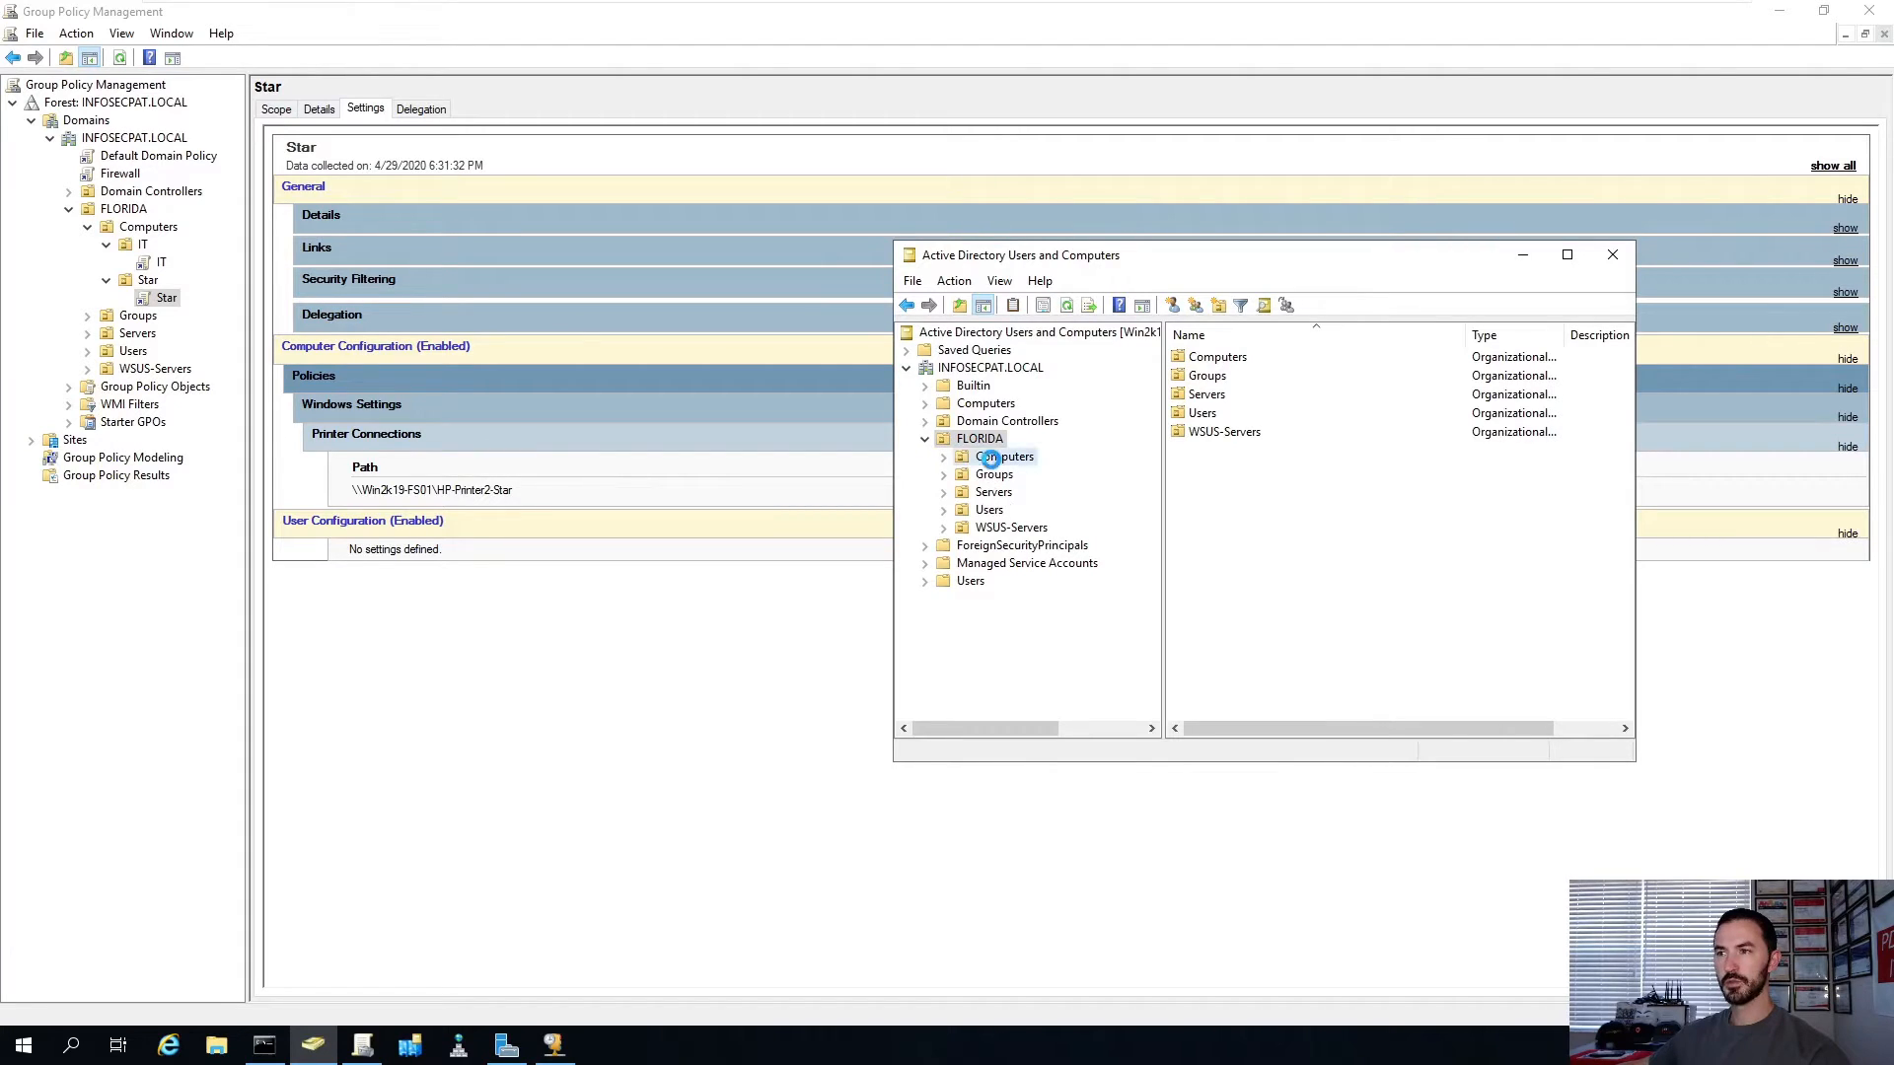
left_click(944, 456)
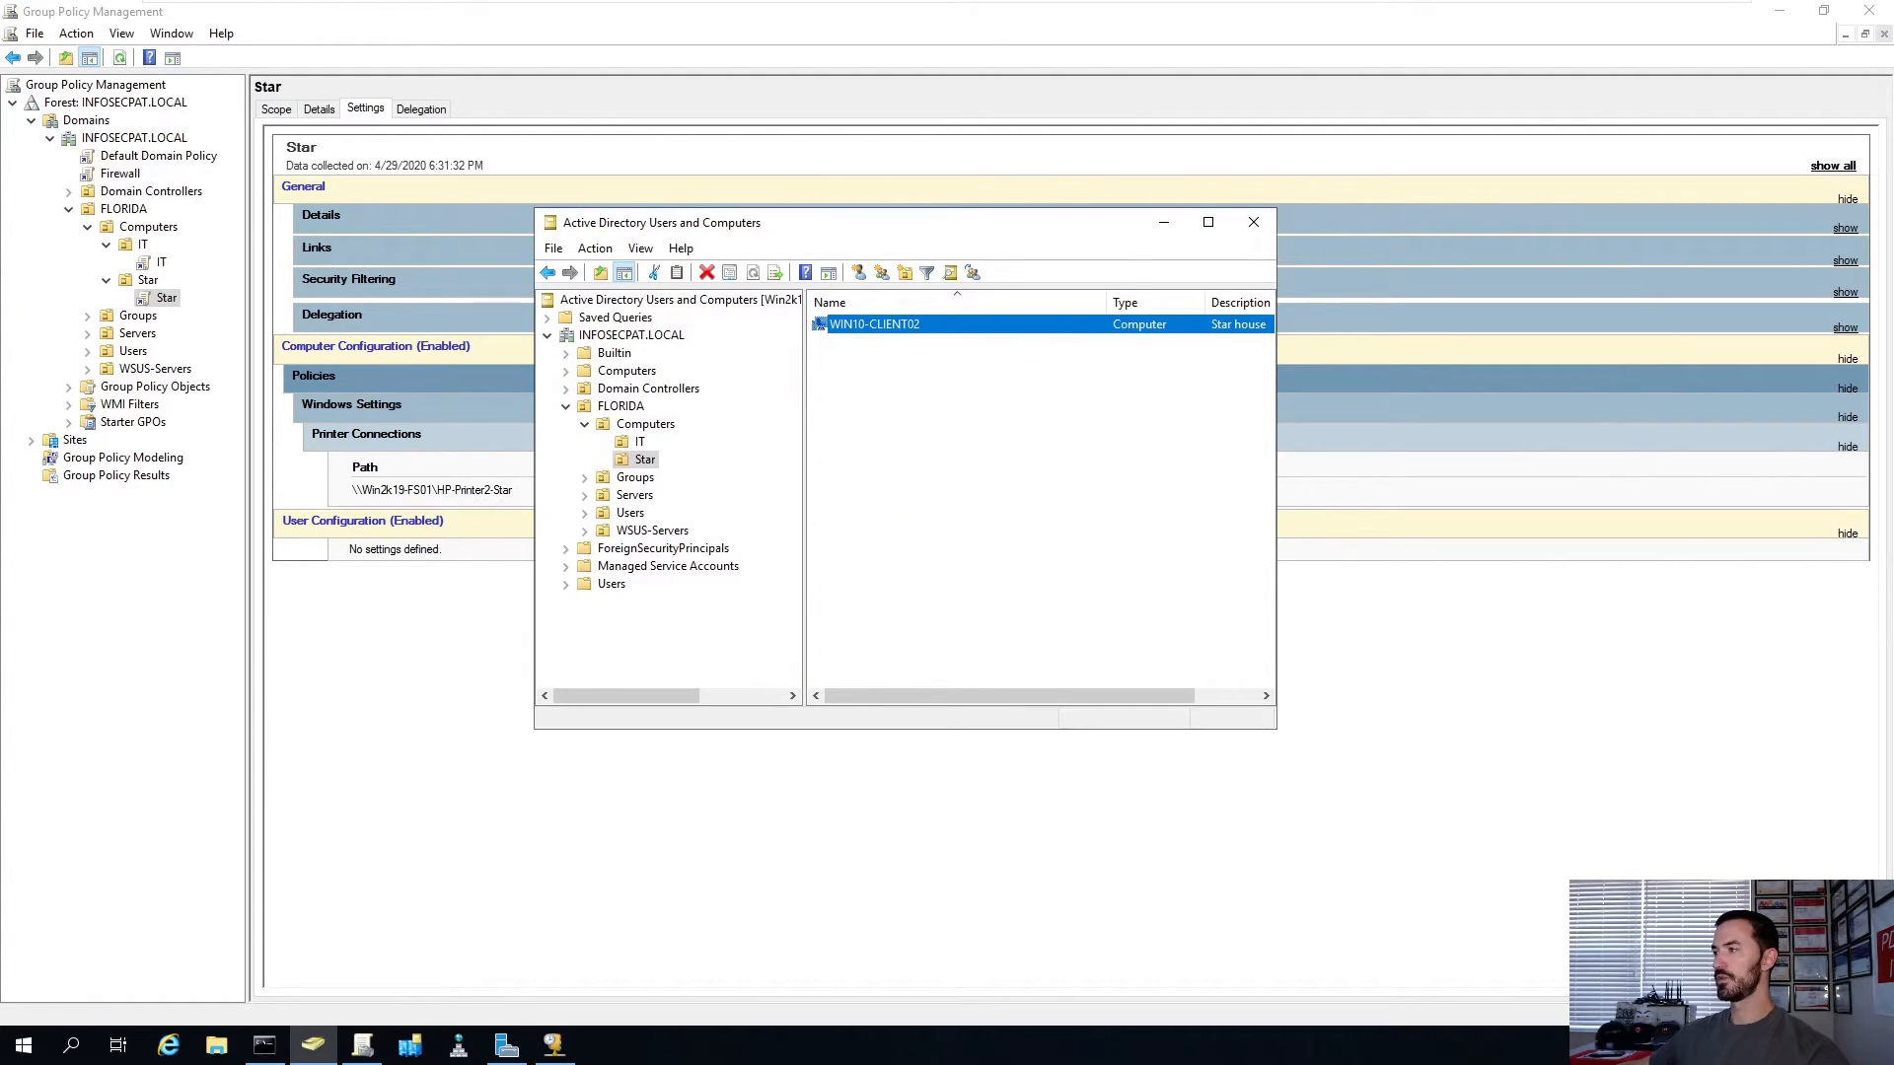
mouse_move(1353, 485)
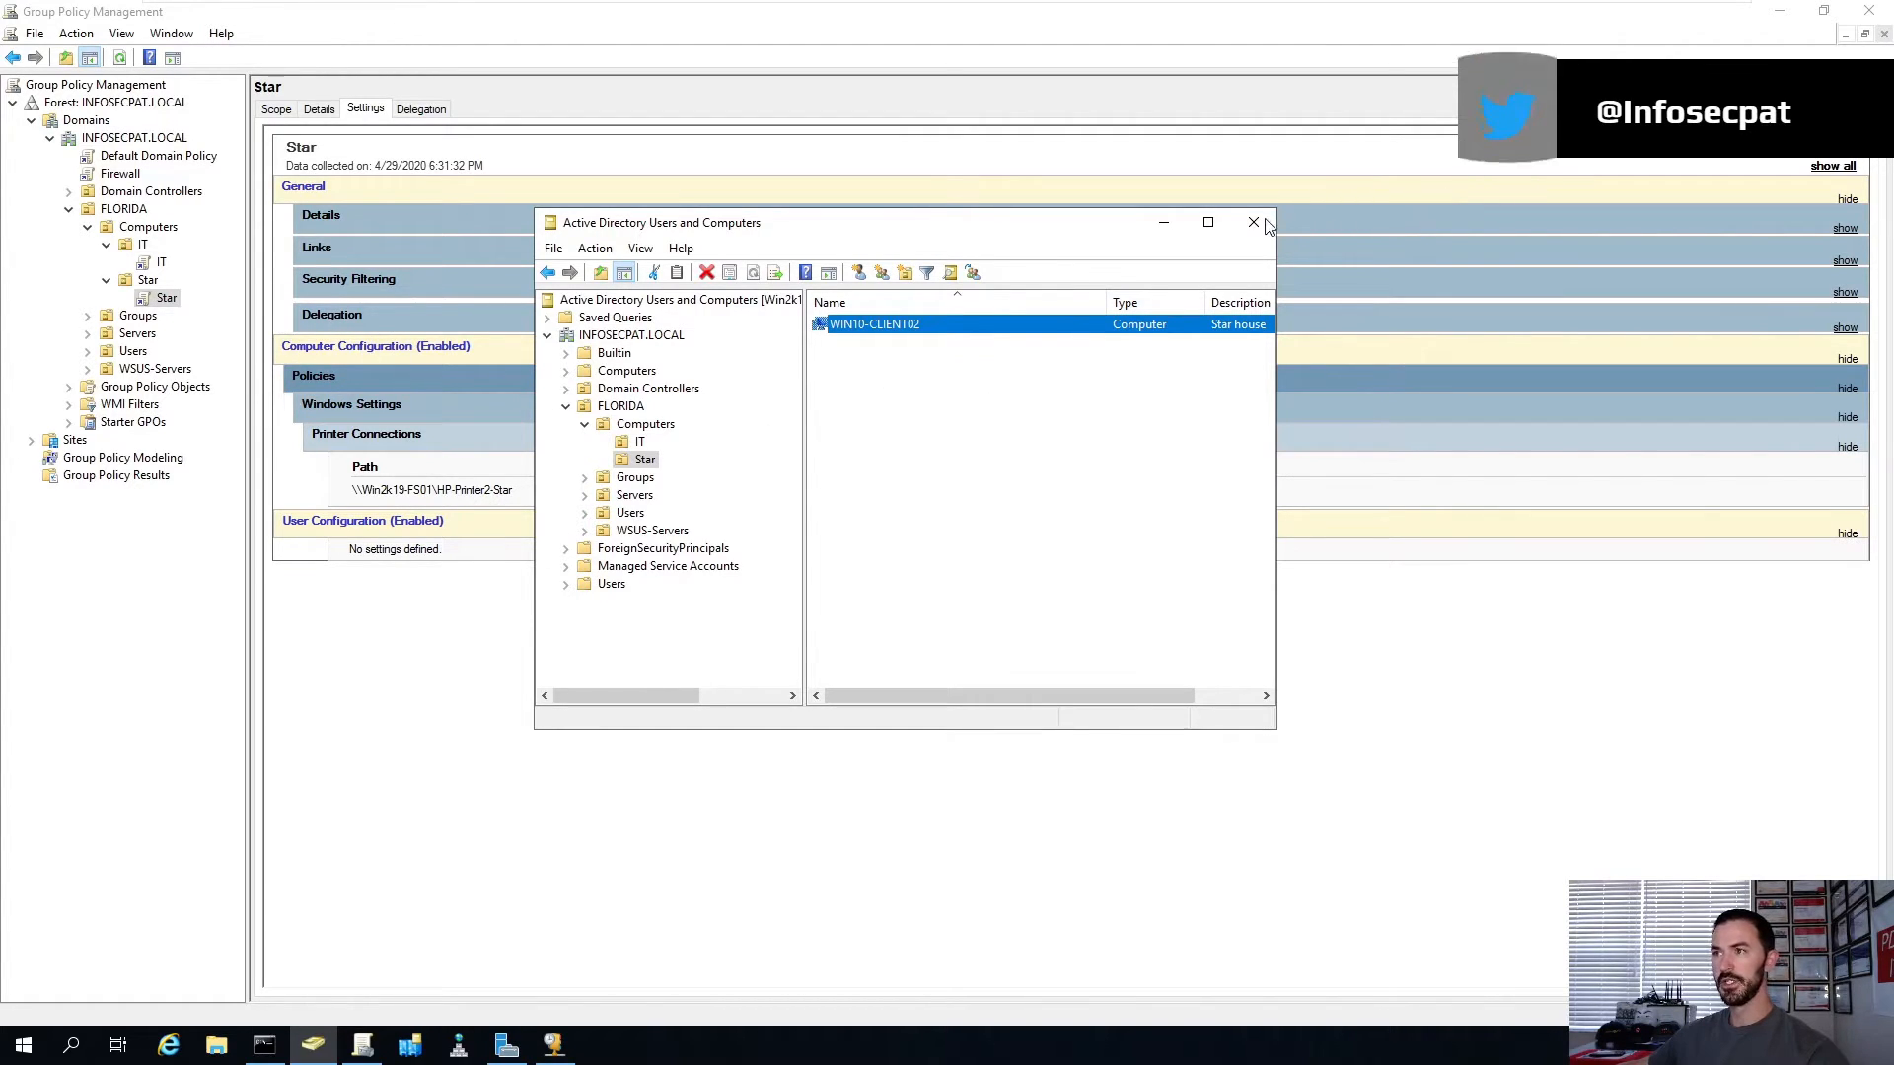
- Close ADUC, sign out of the client VM via the Start quick menu and sign back in
left_click(1253, 223)
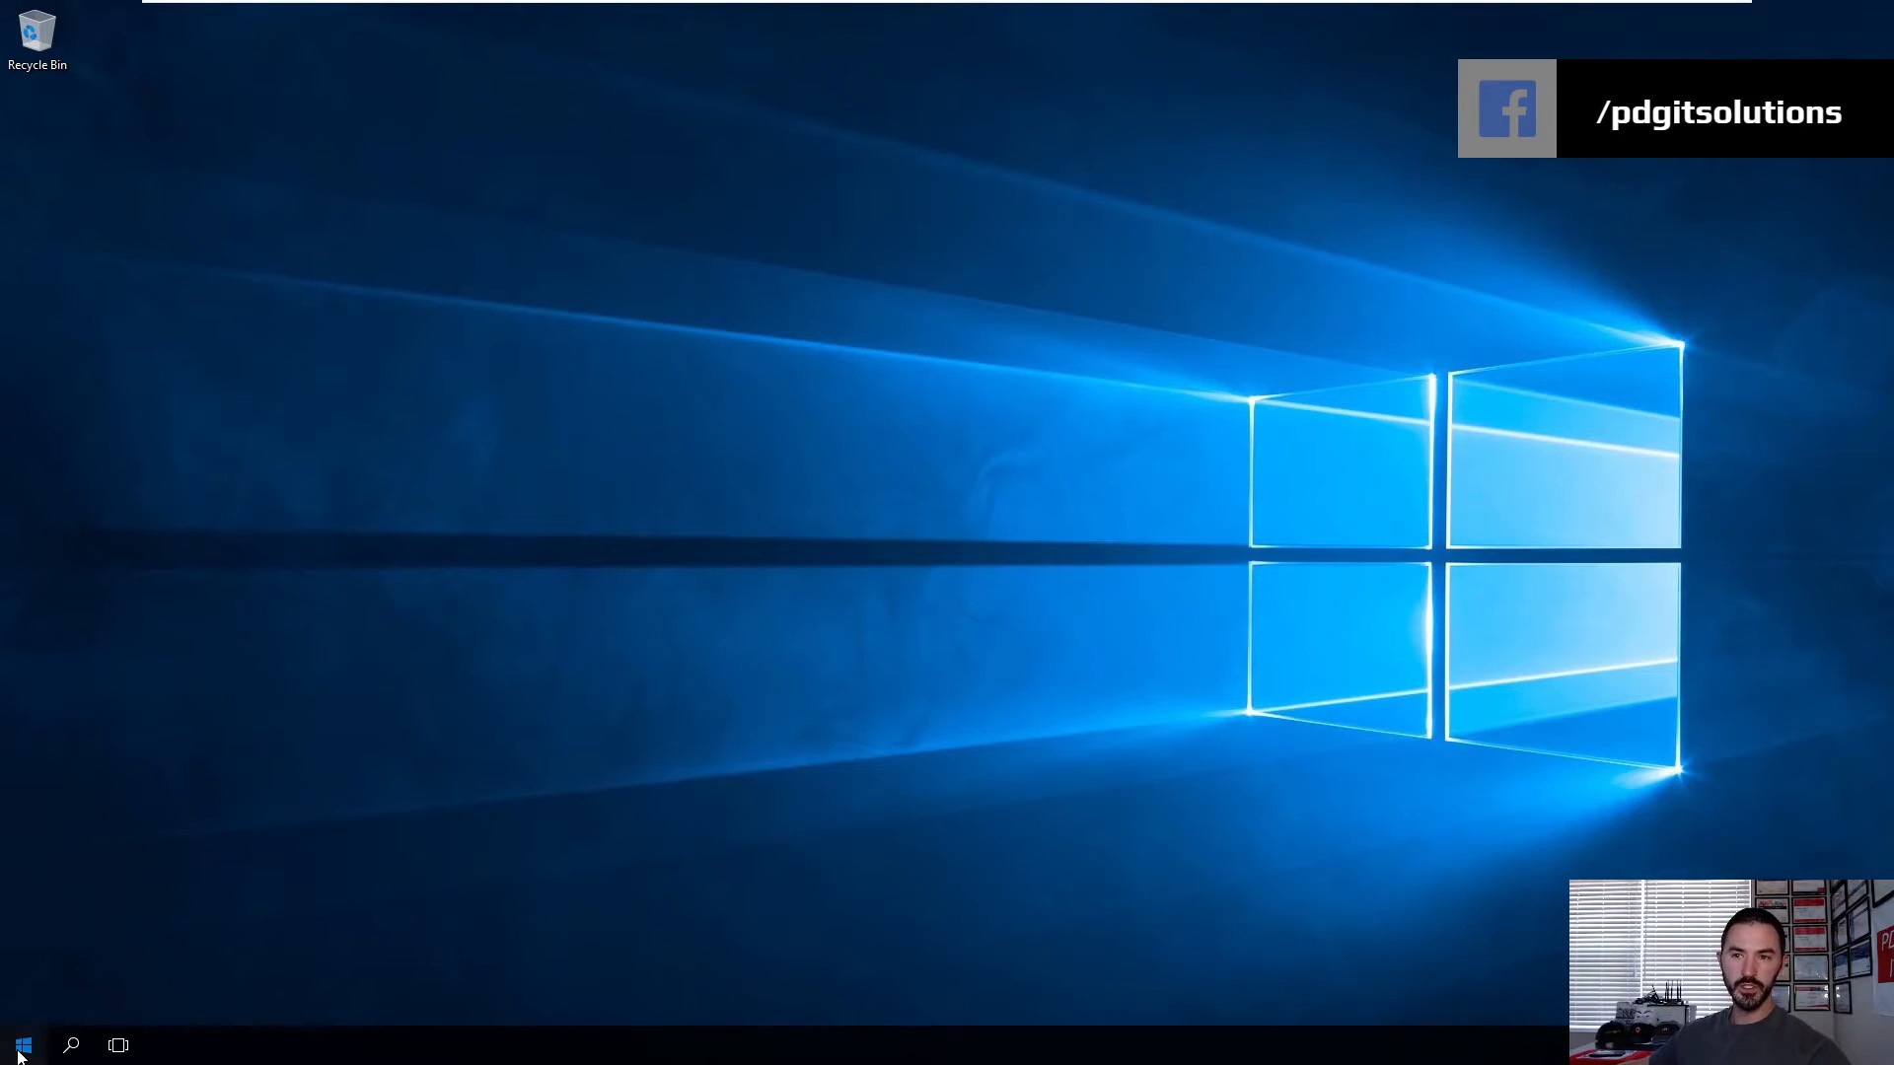
right_click(20, 1046)
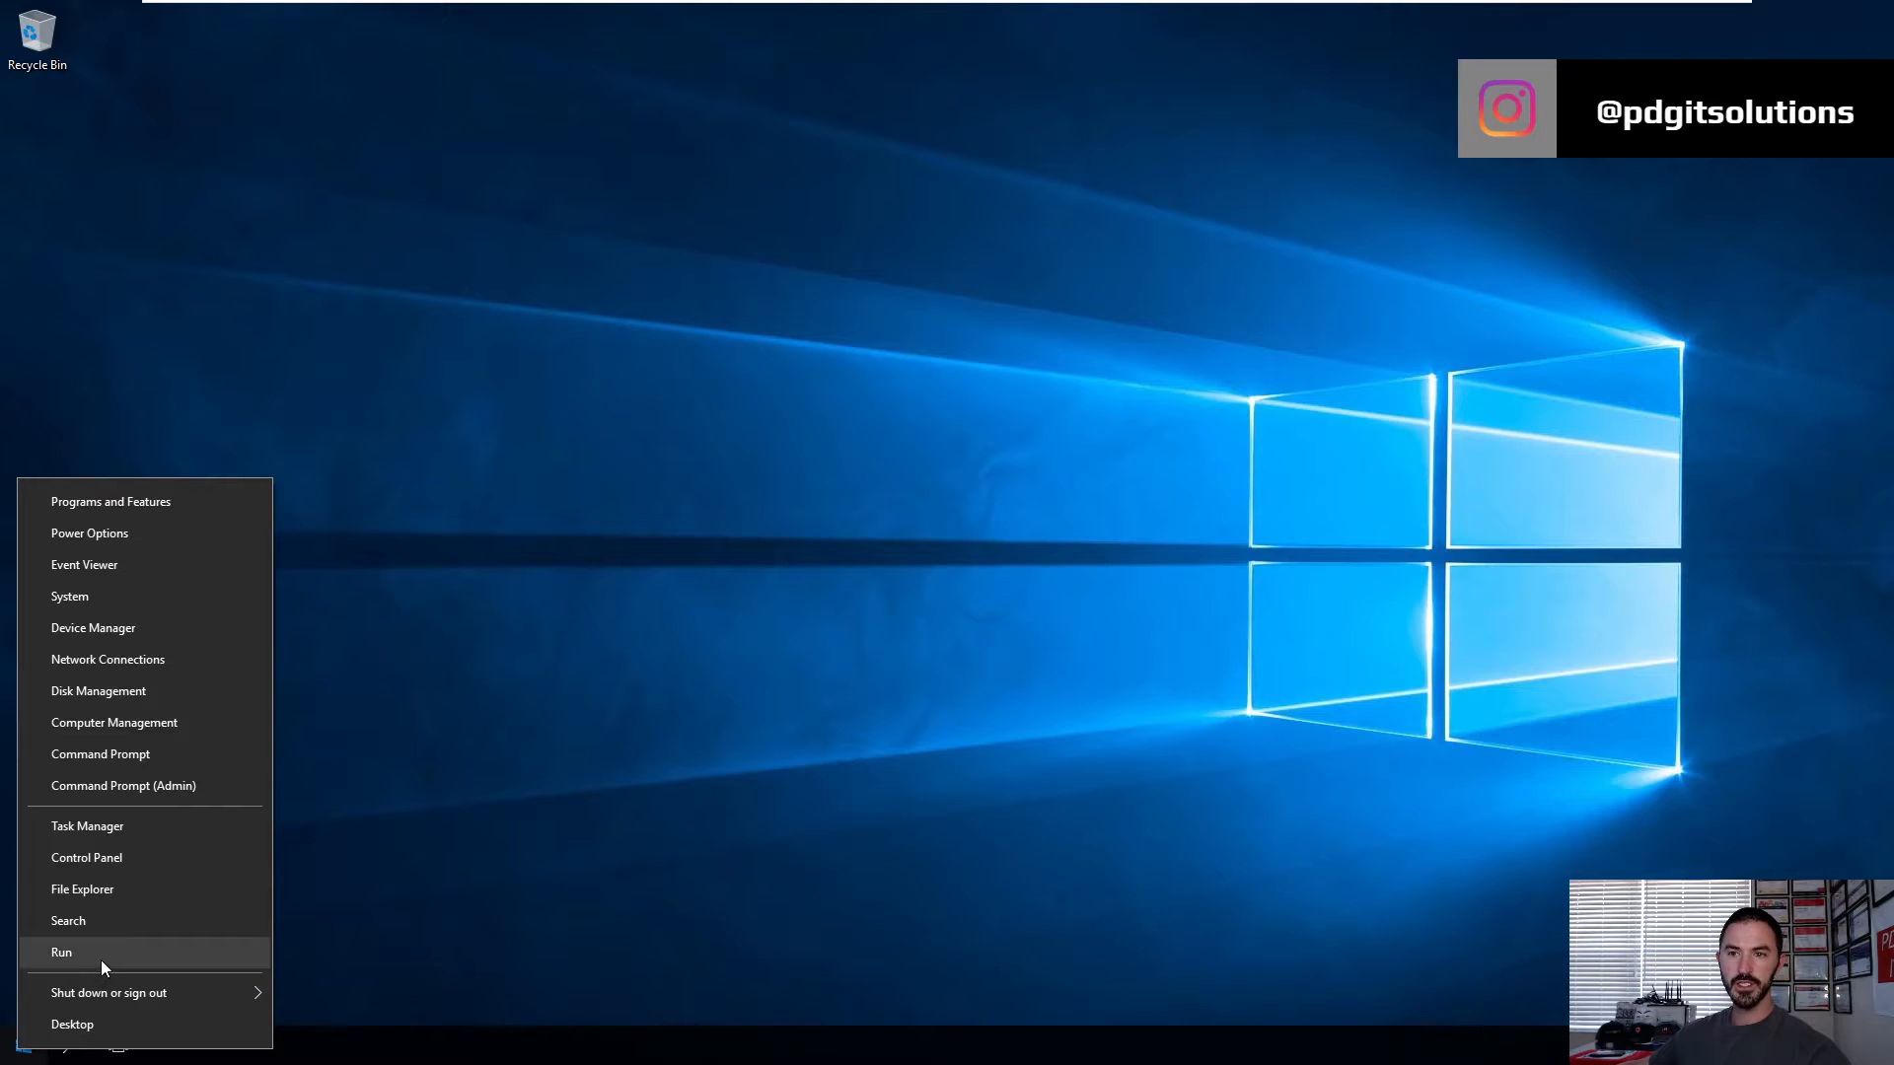
left_click(61, 950)
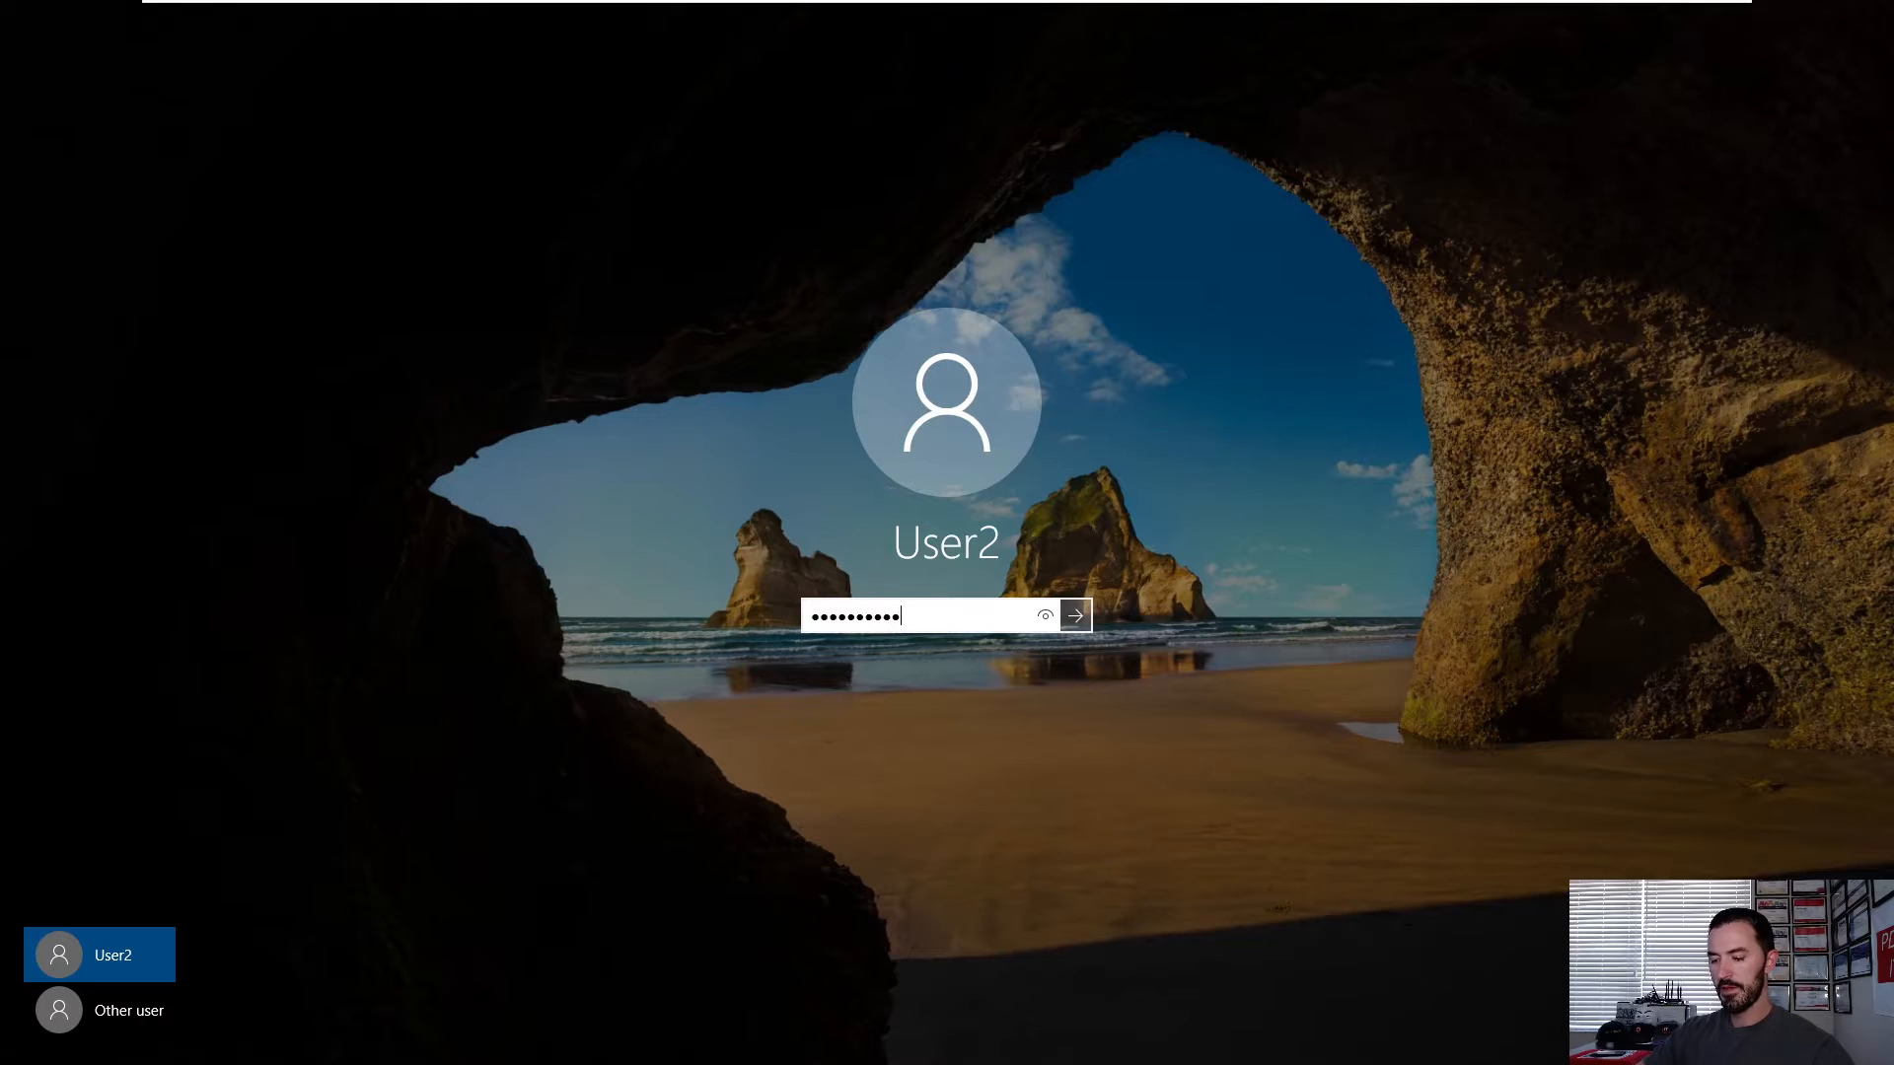
left_click(1071, 615)
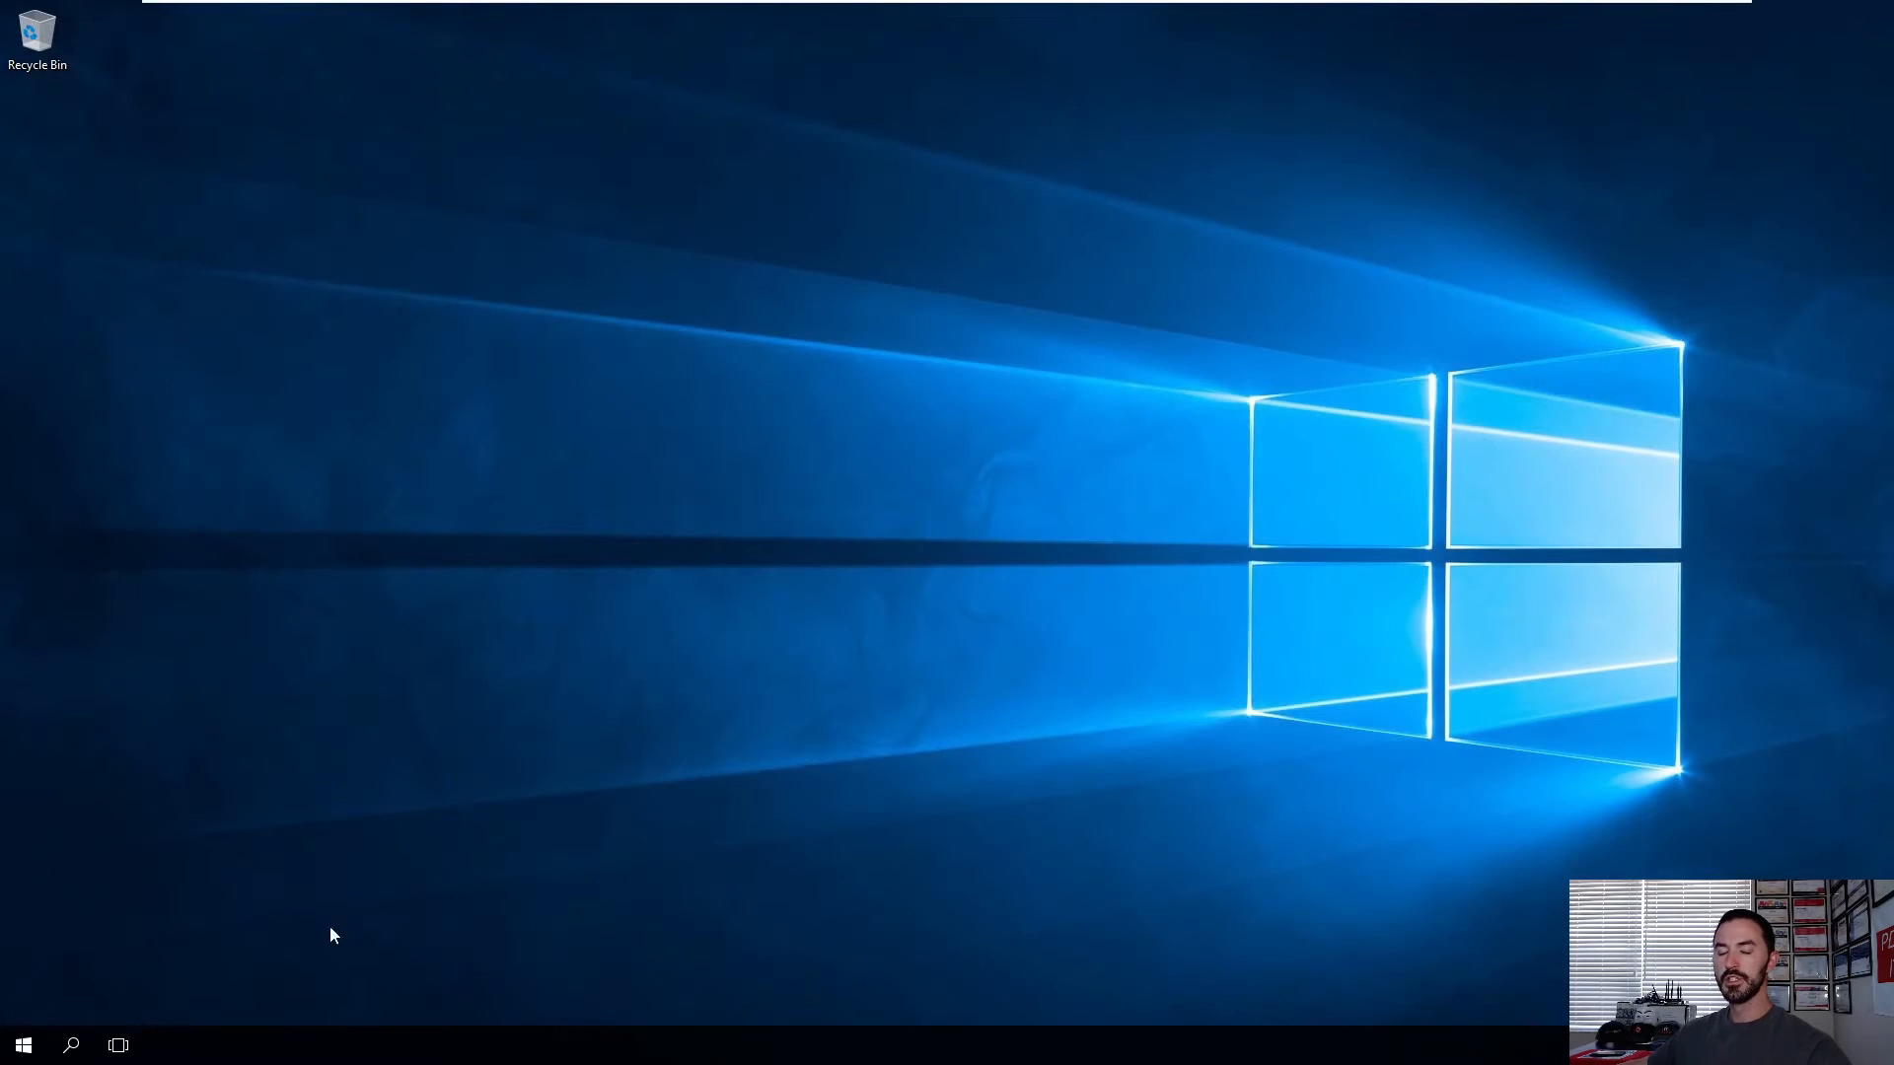
- Launch Command Prompt as administrator from Start search, approving UAC with infosec administrator credentials
right_click(22, 1045)
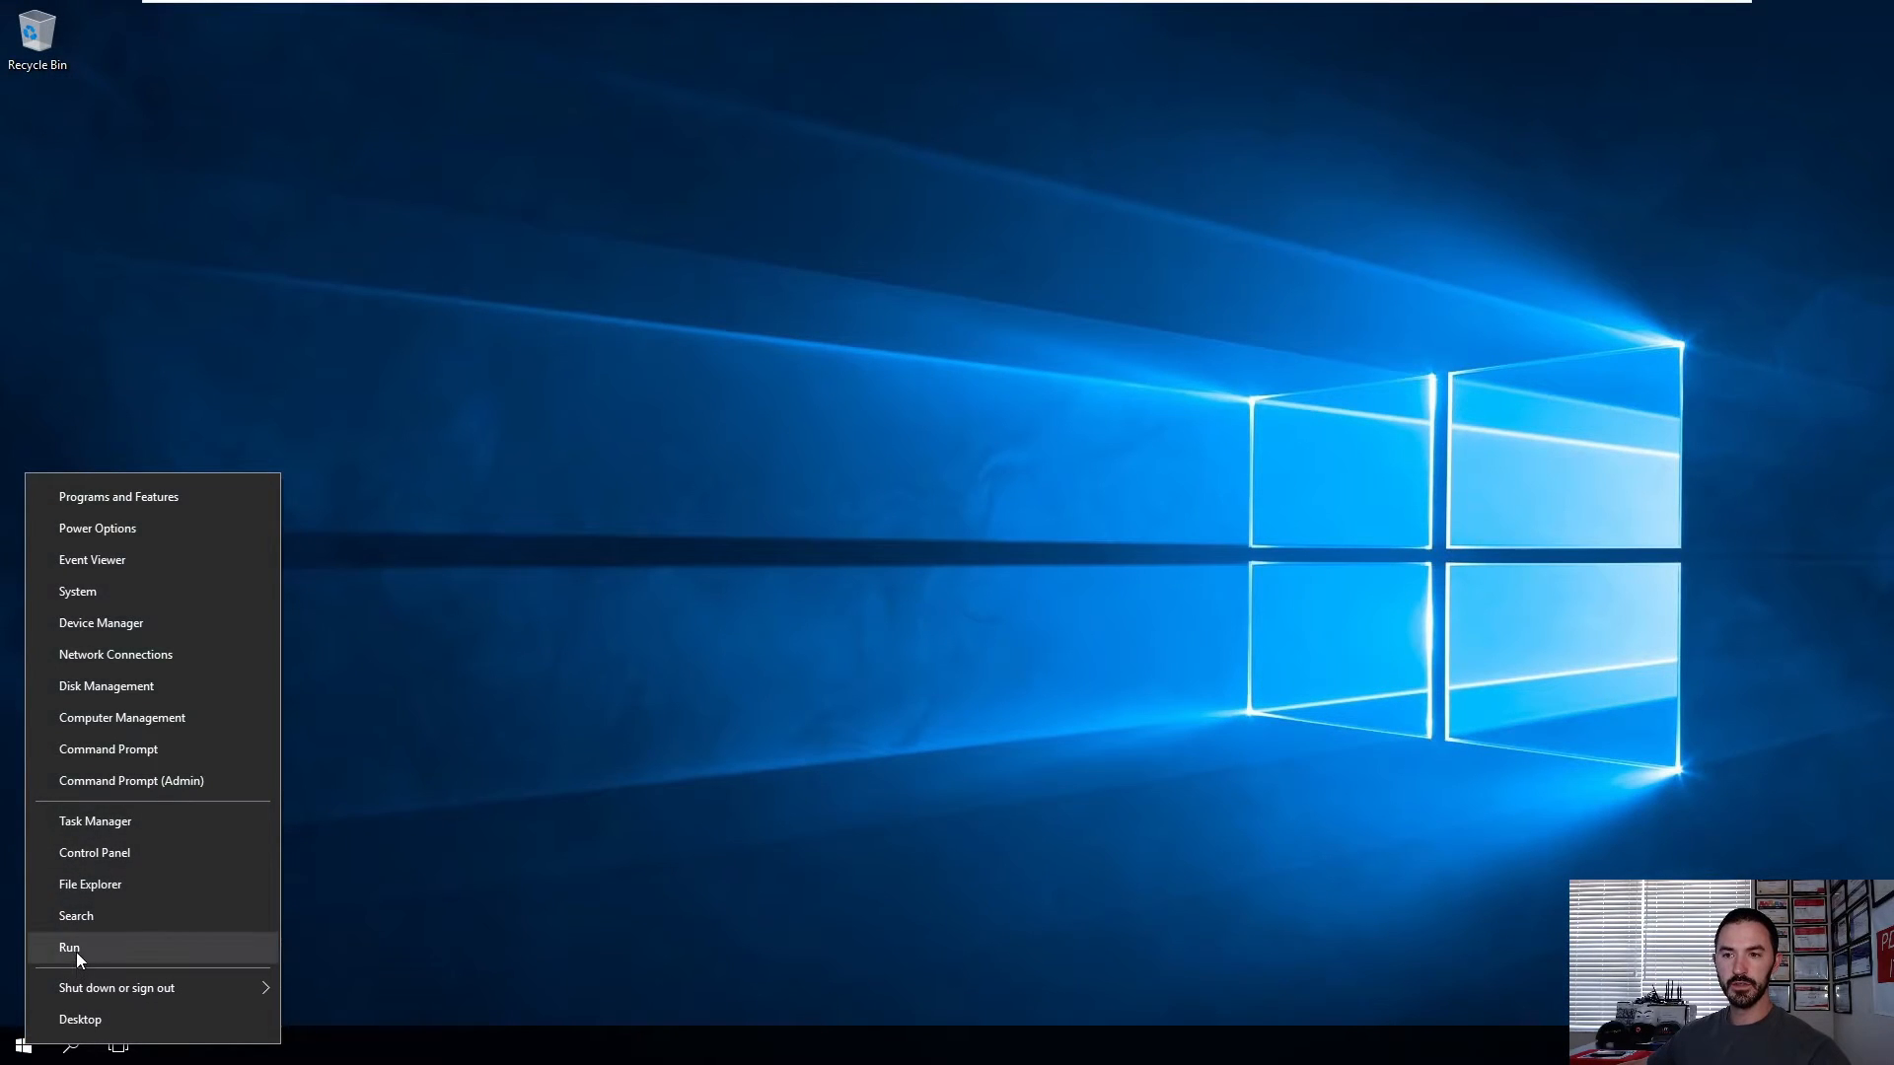
left_click(20, 1046)
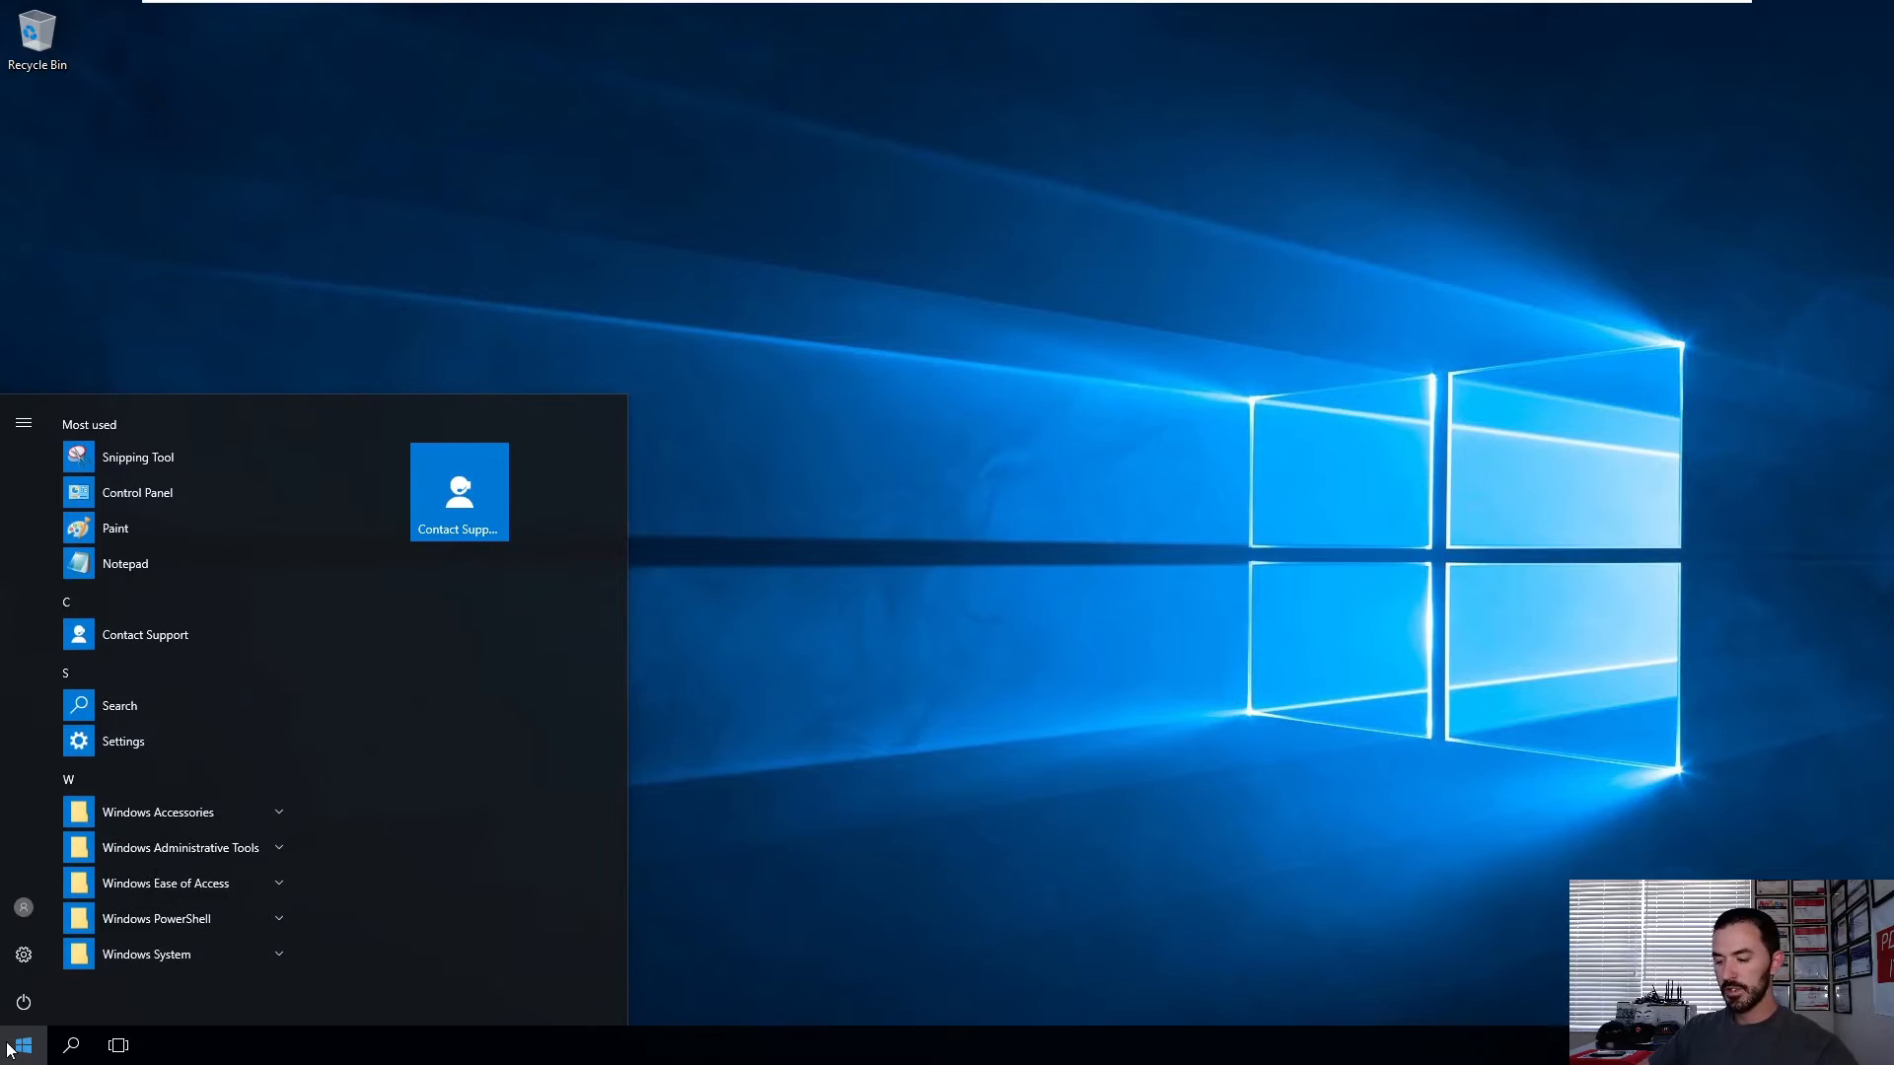
type("comm")
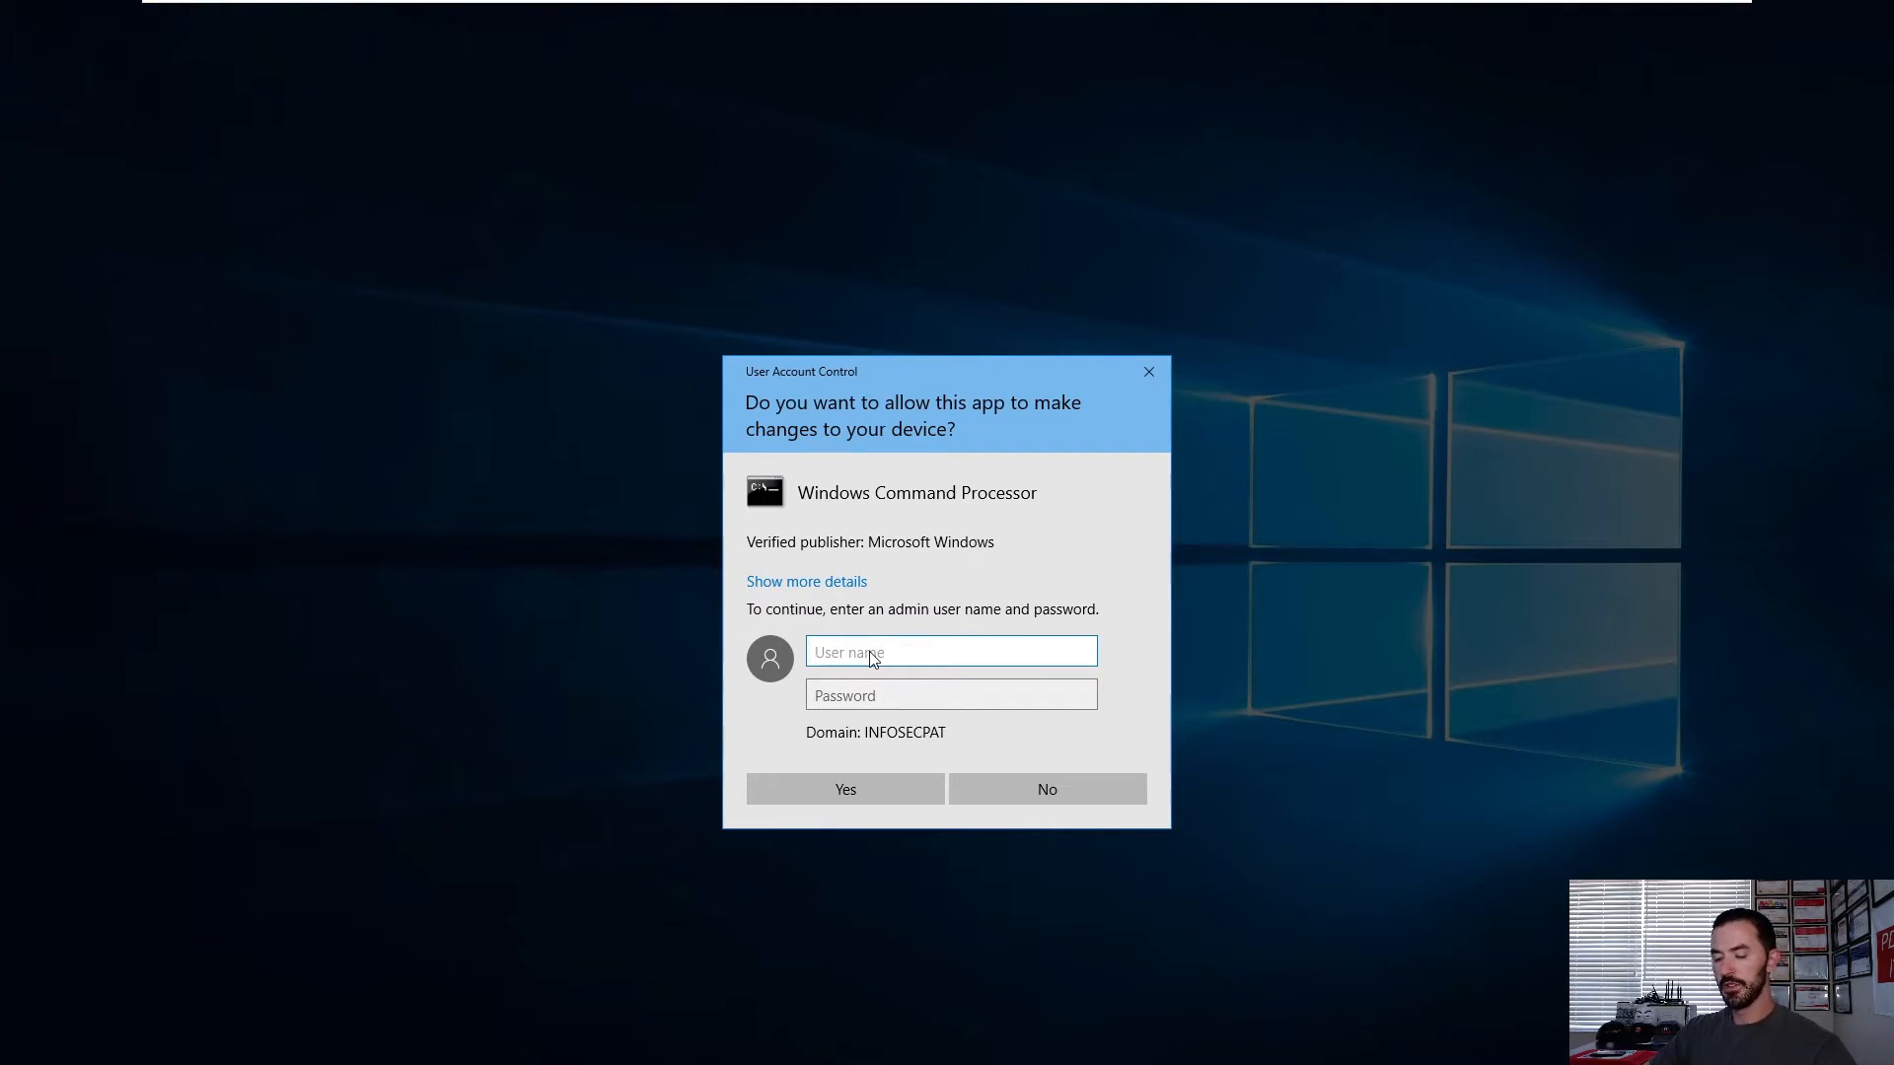
type("infosecpat\\")
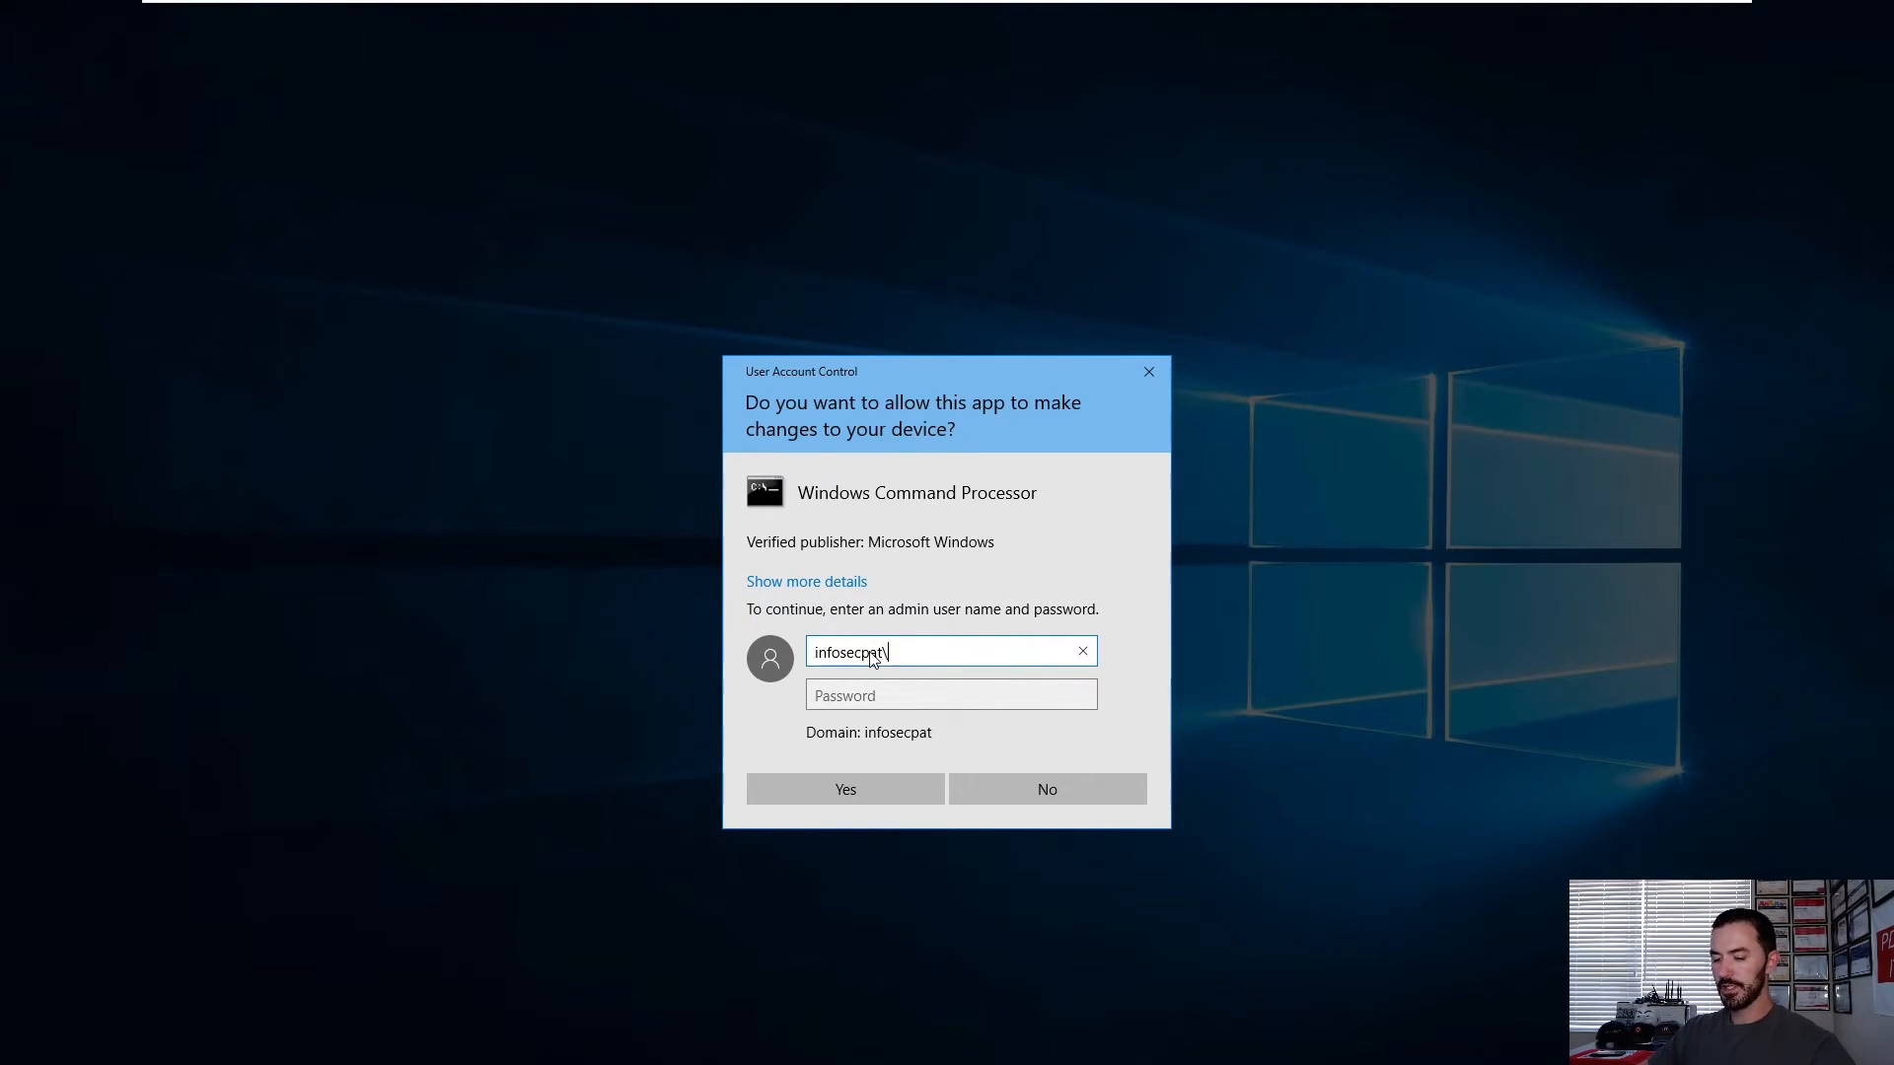
type("administr")
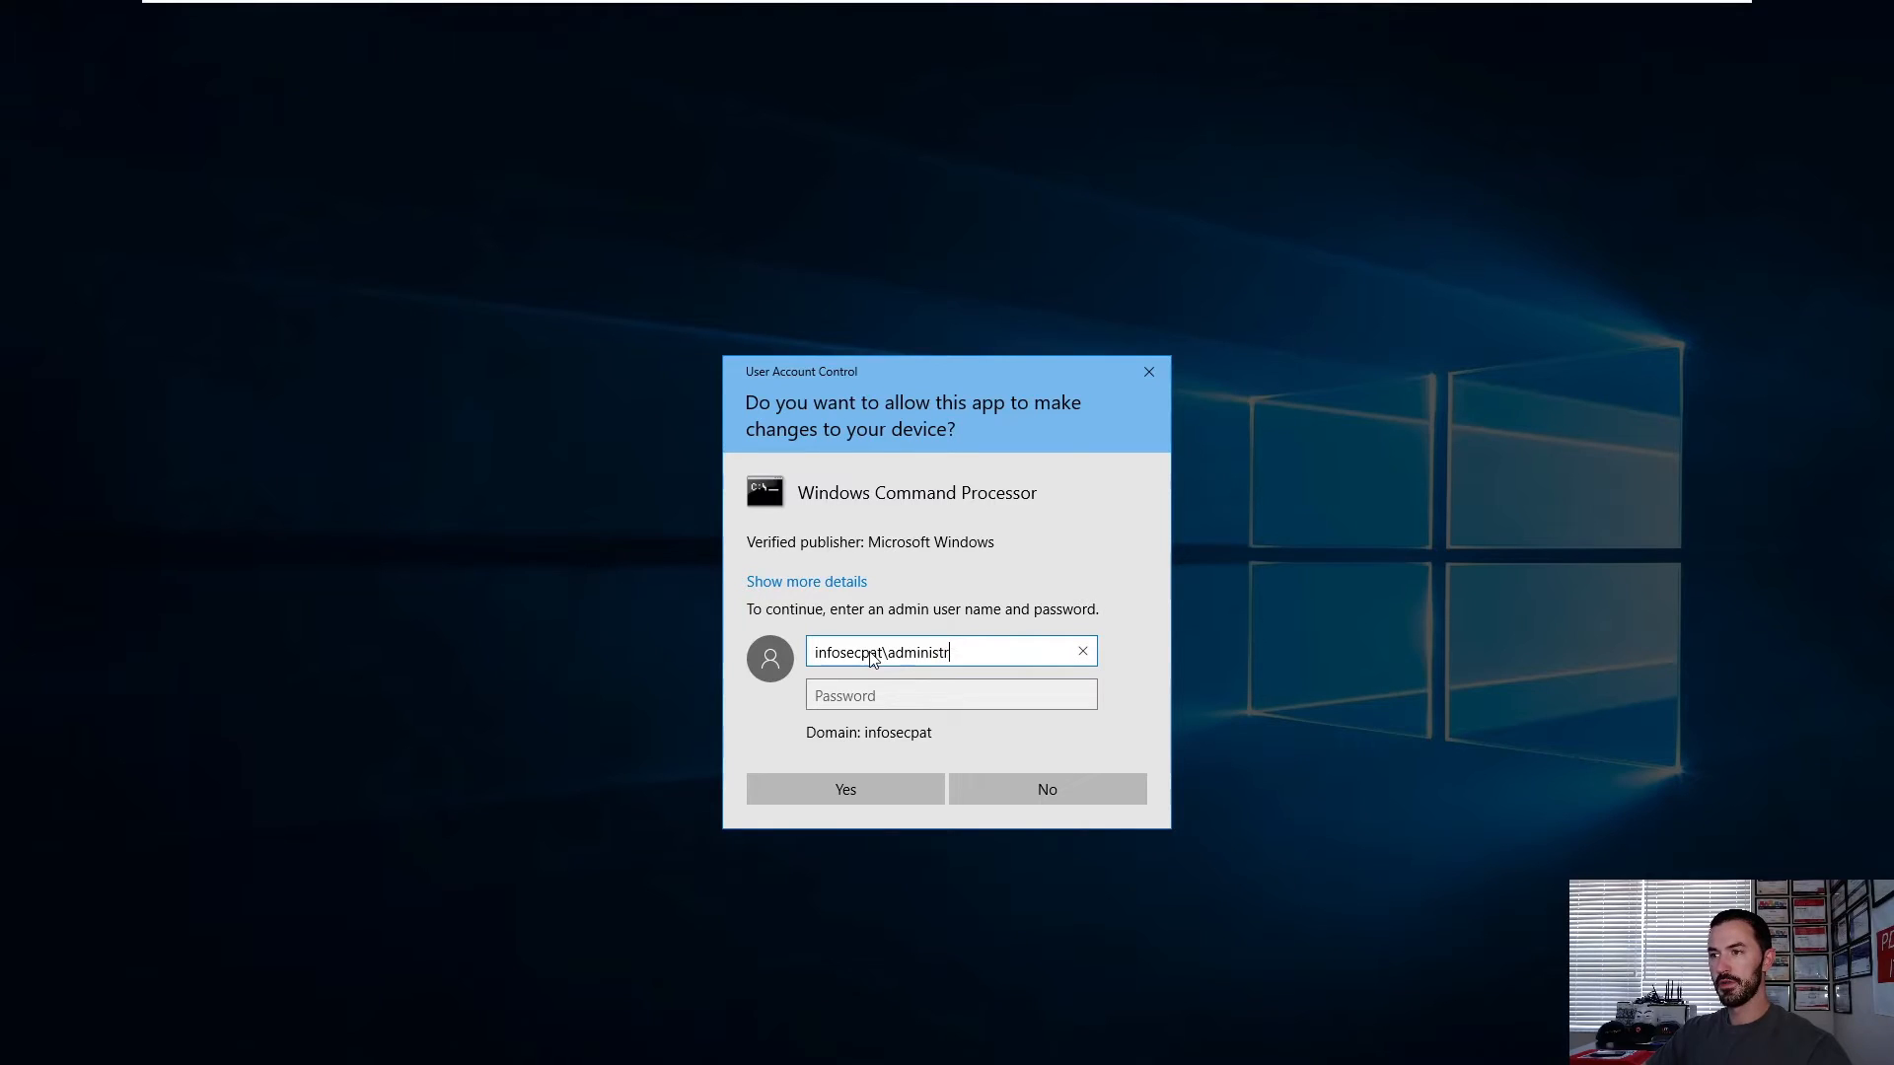
type("ator")
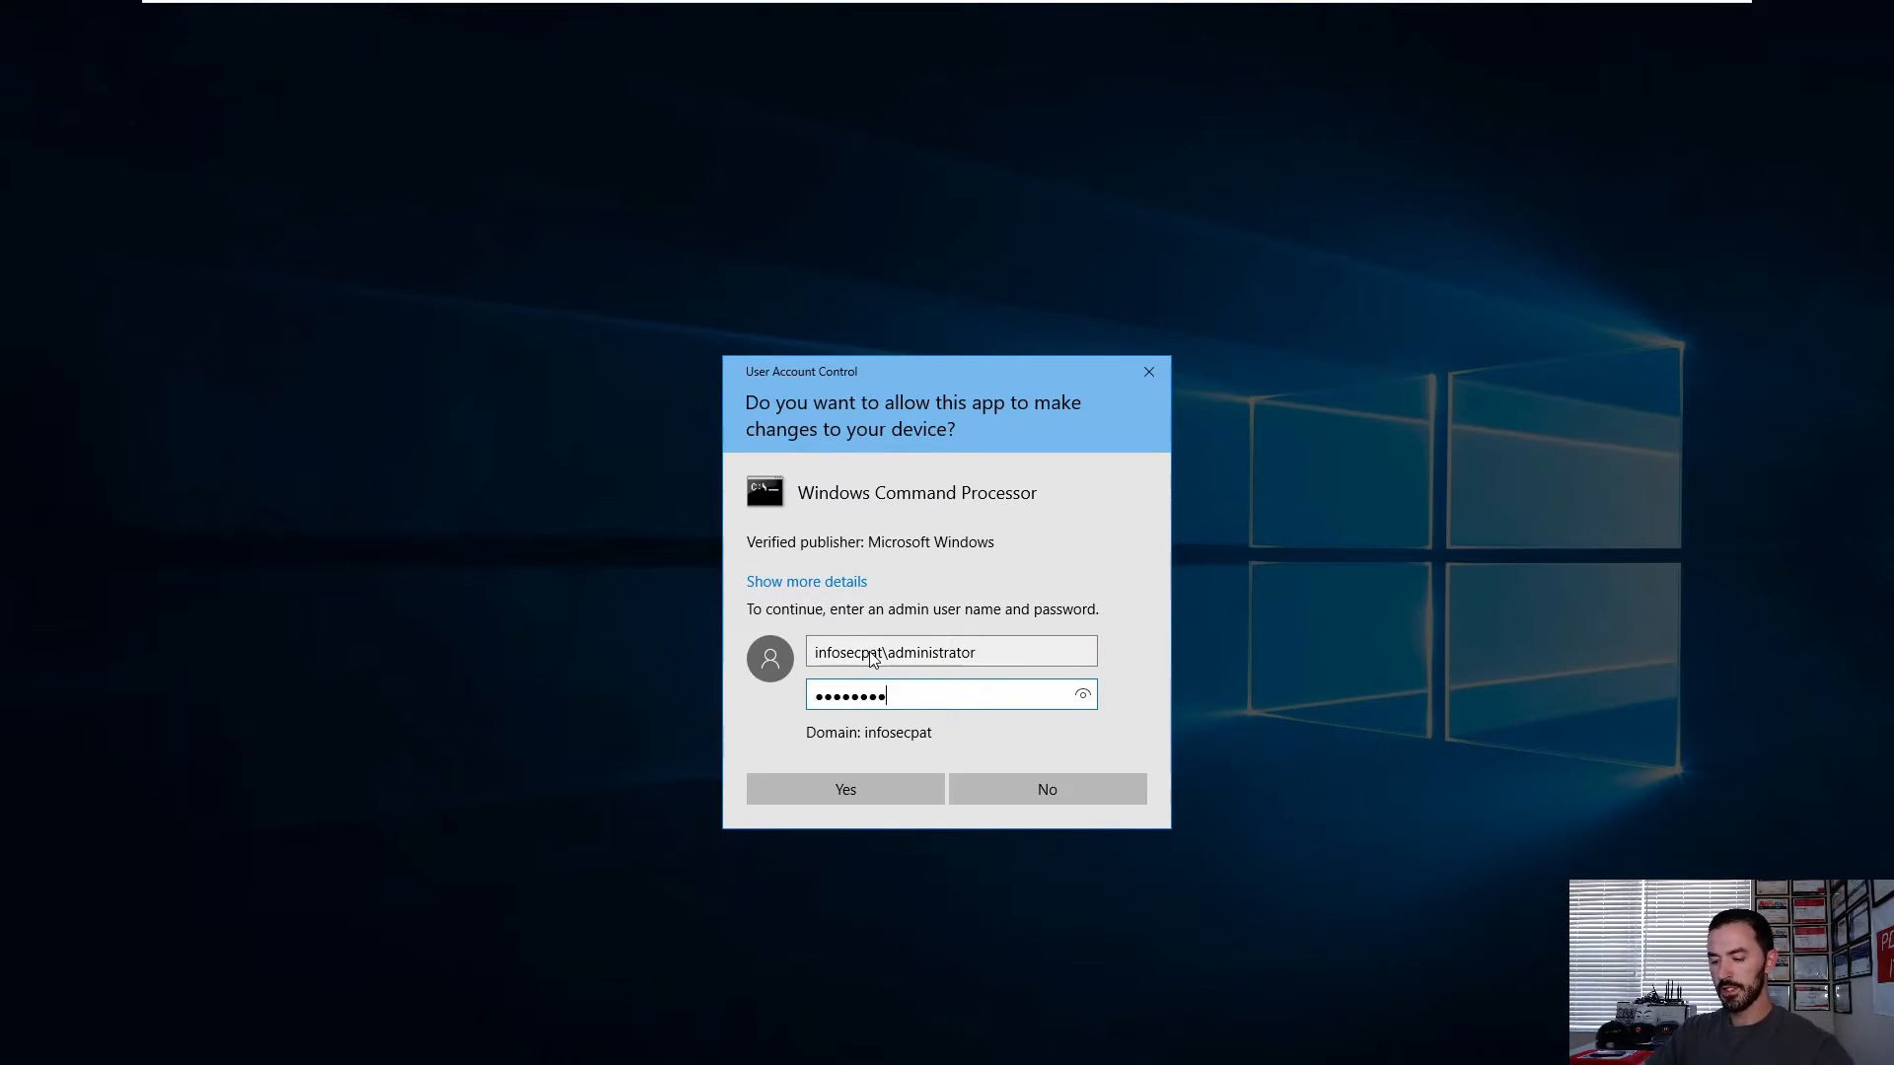
left_click(845, 789)
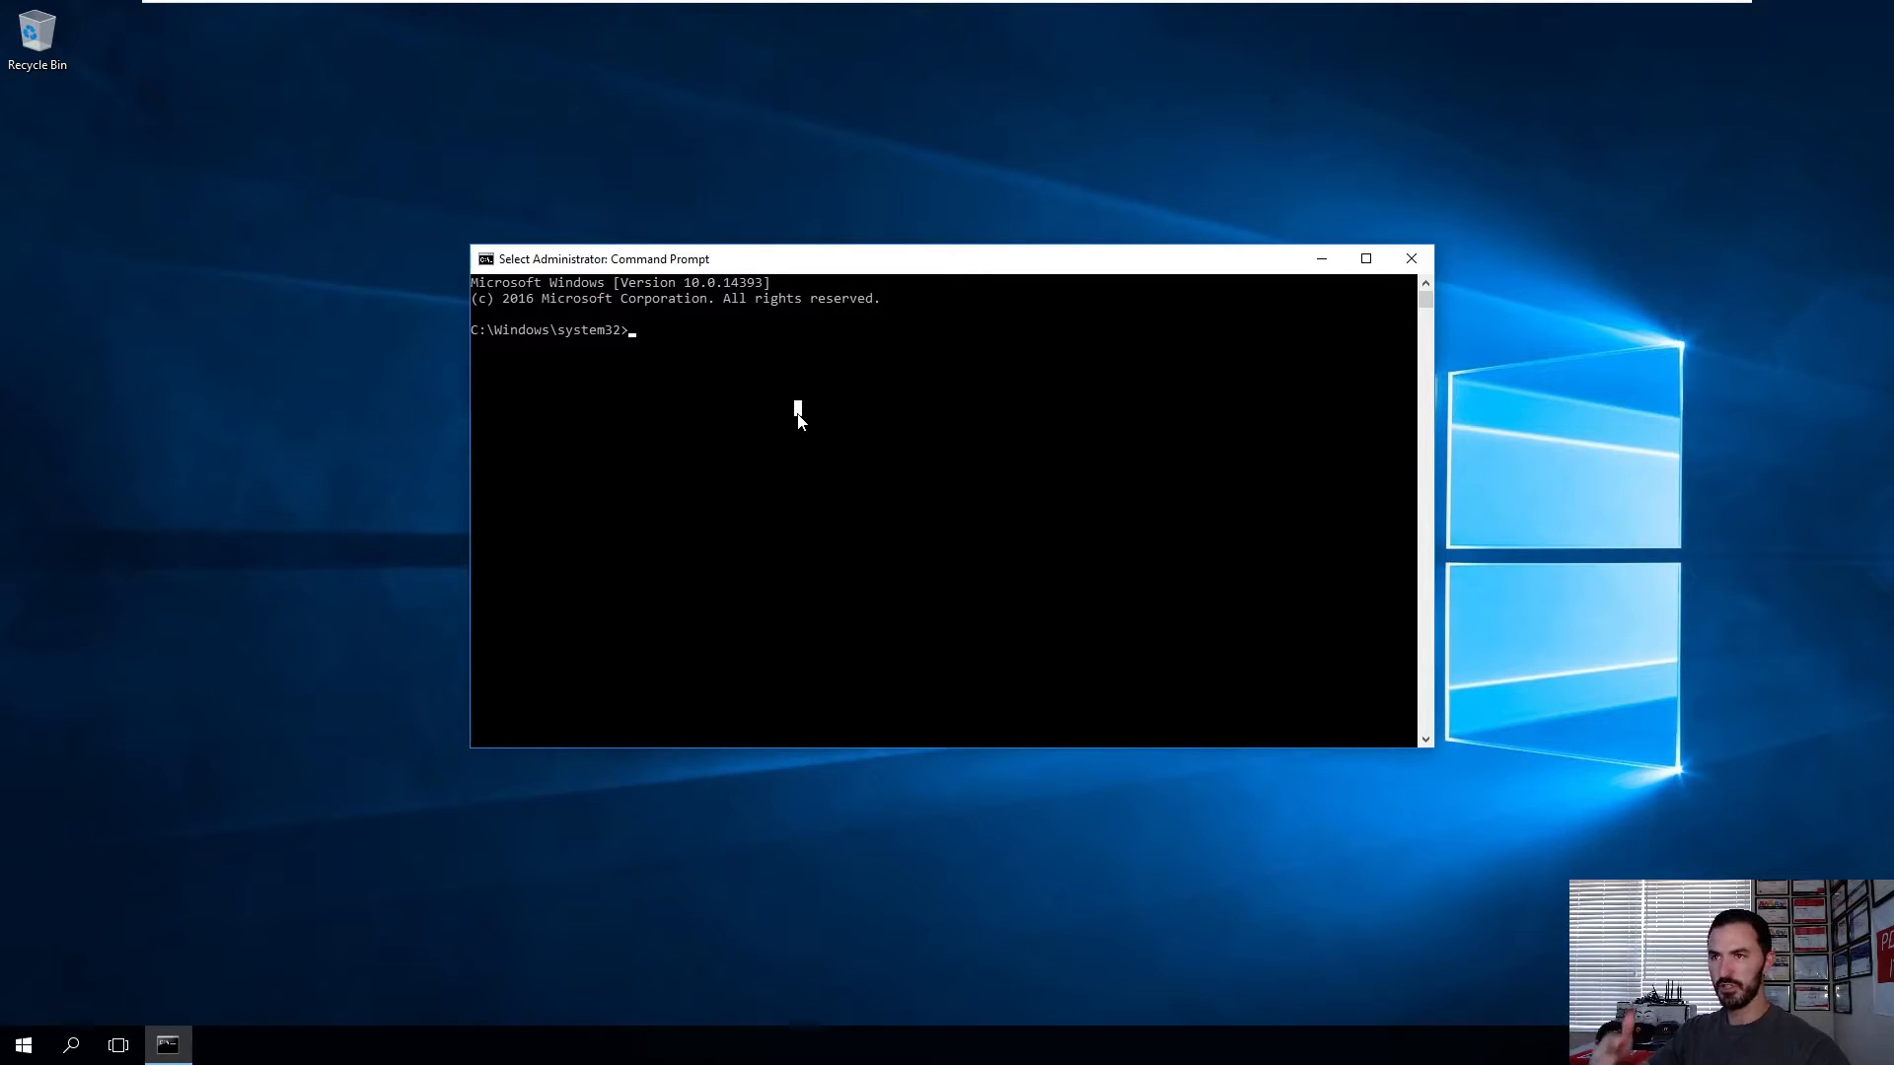
- Start gpupdate /force, then switch to Win10-Client01 and search Start for Command Prompt
type("g")
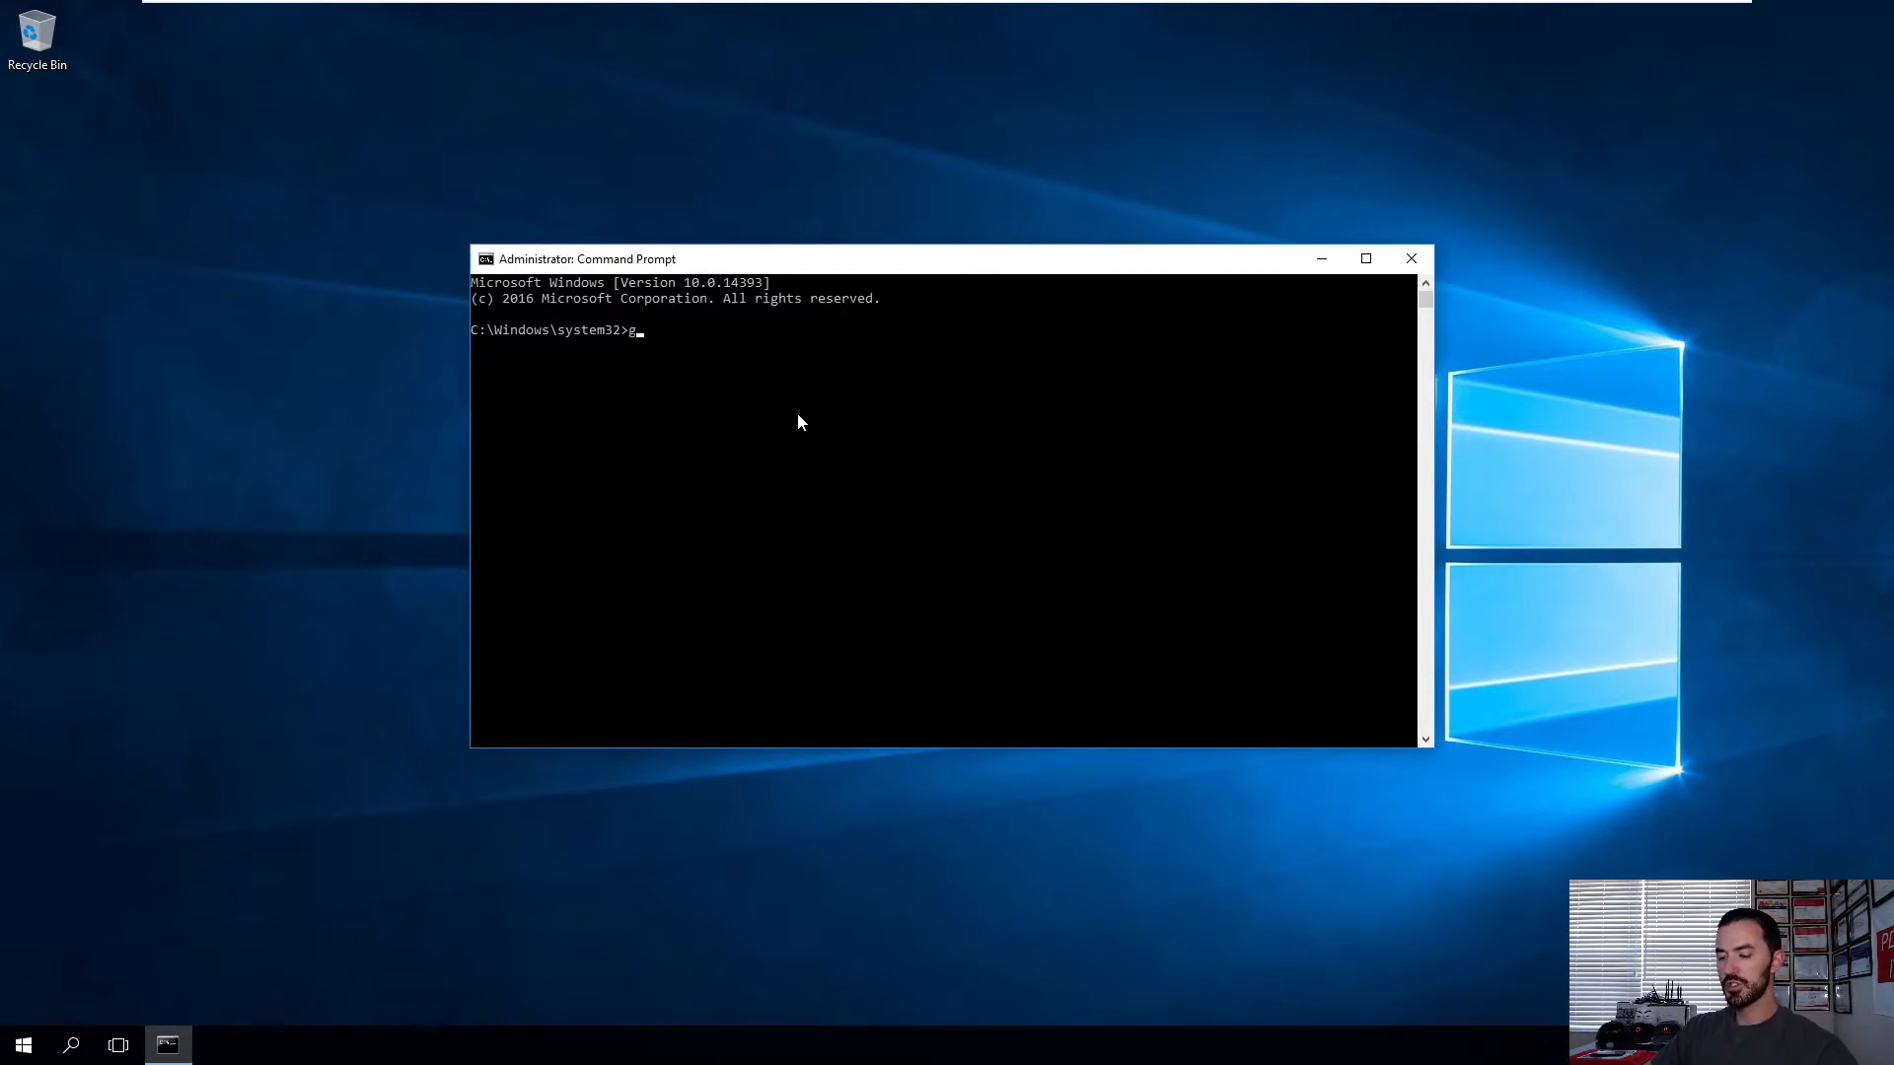
type("pupdate /force")
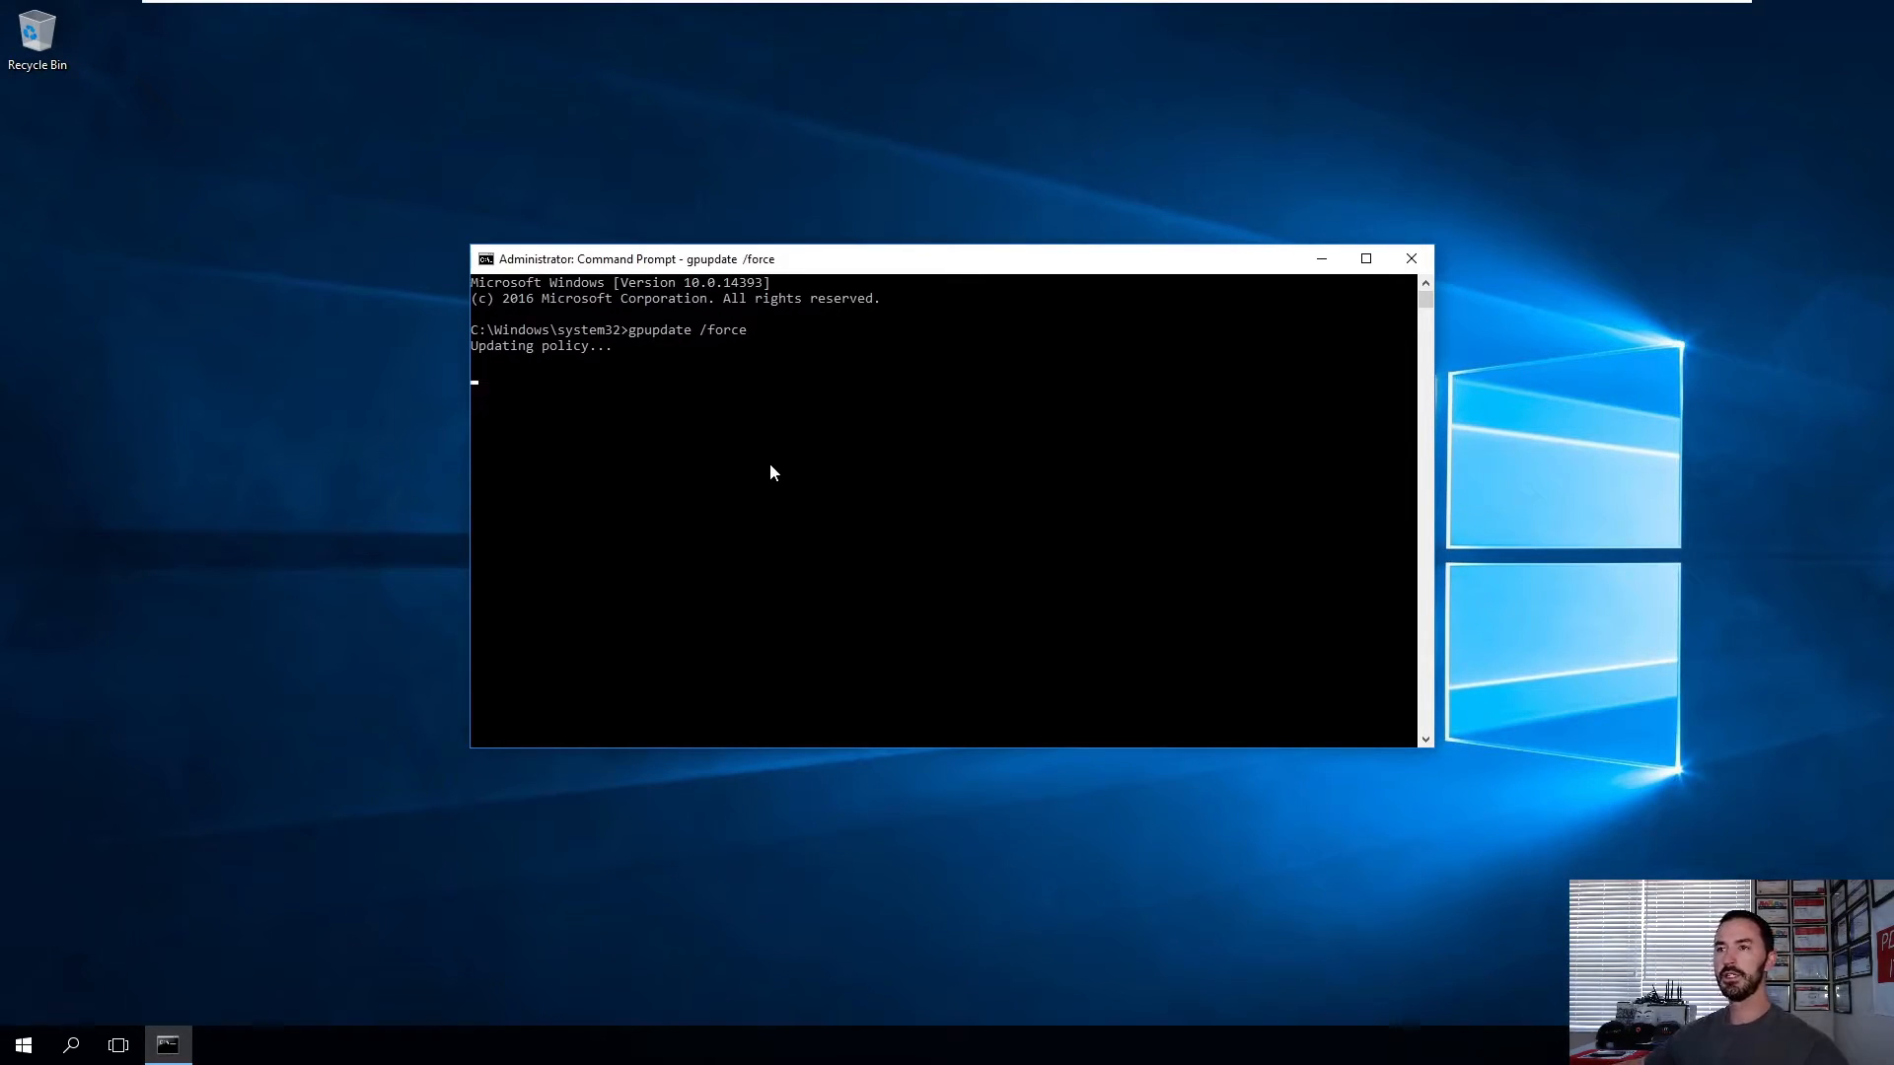
mouse_move(749, 417)
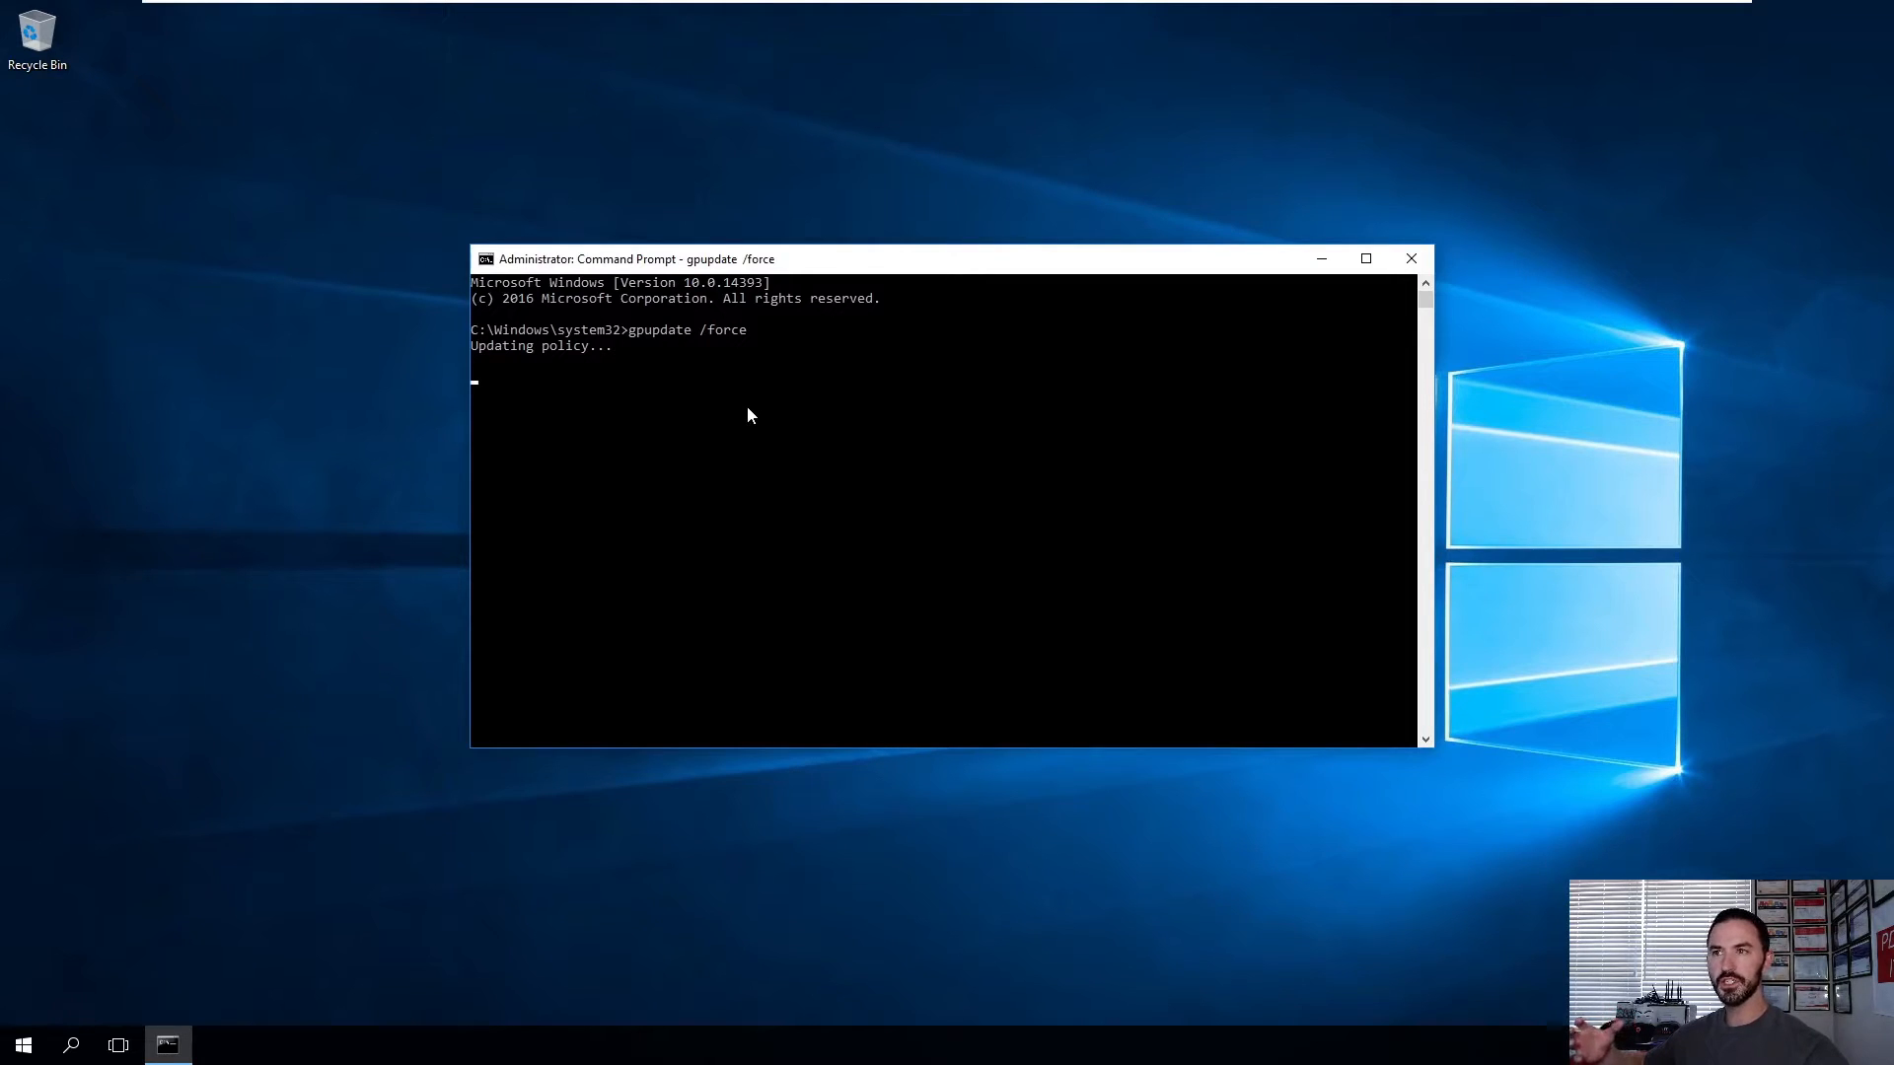
mouse_move(773, 436)
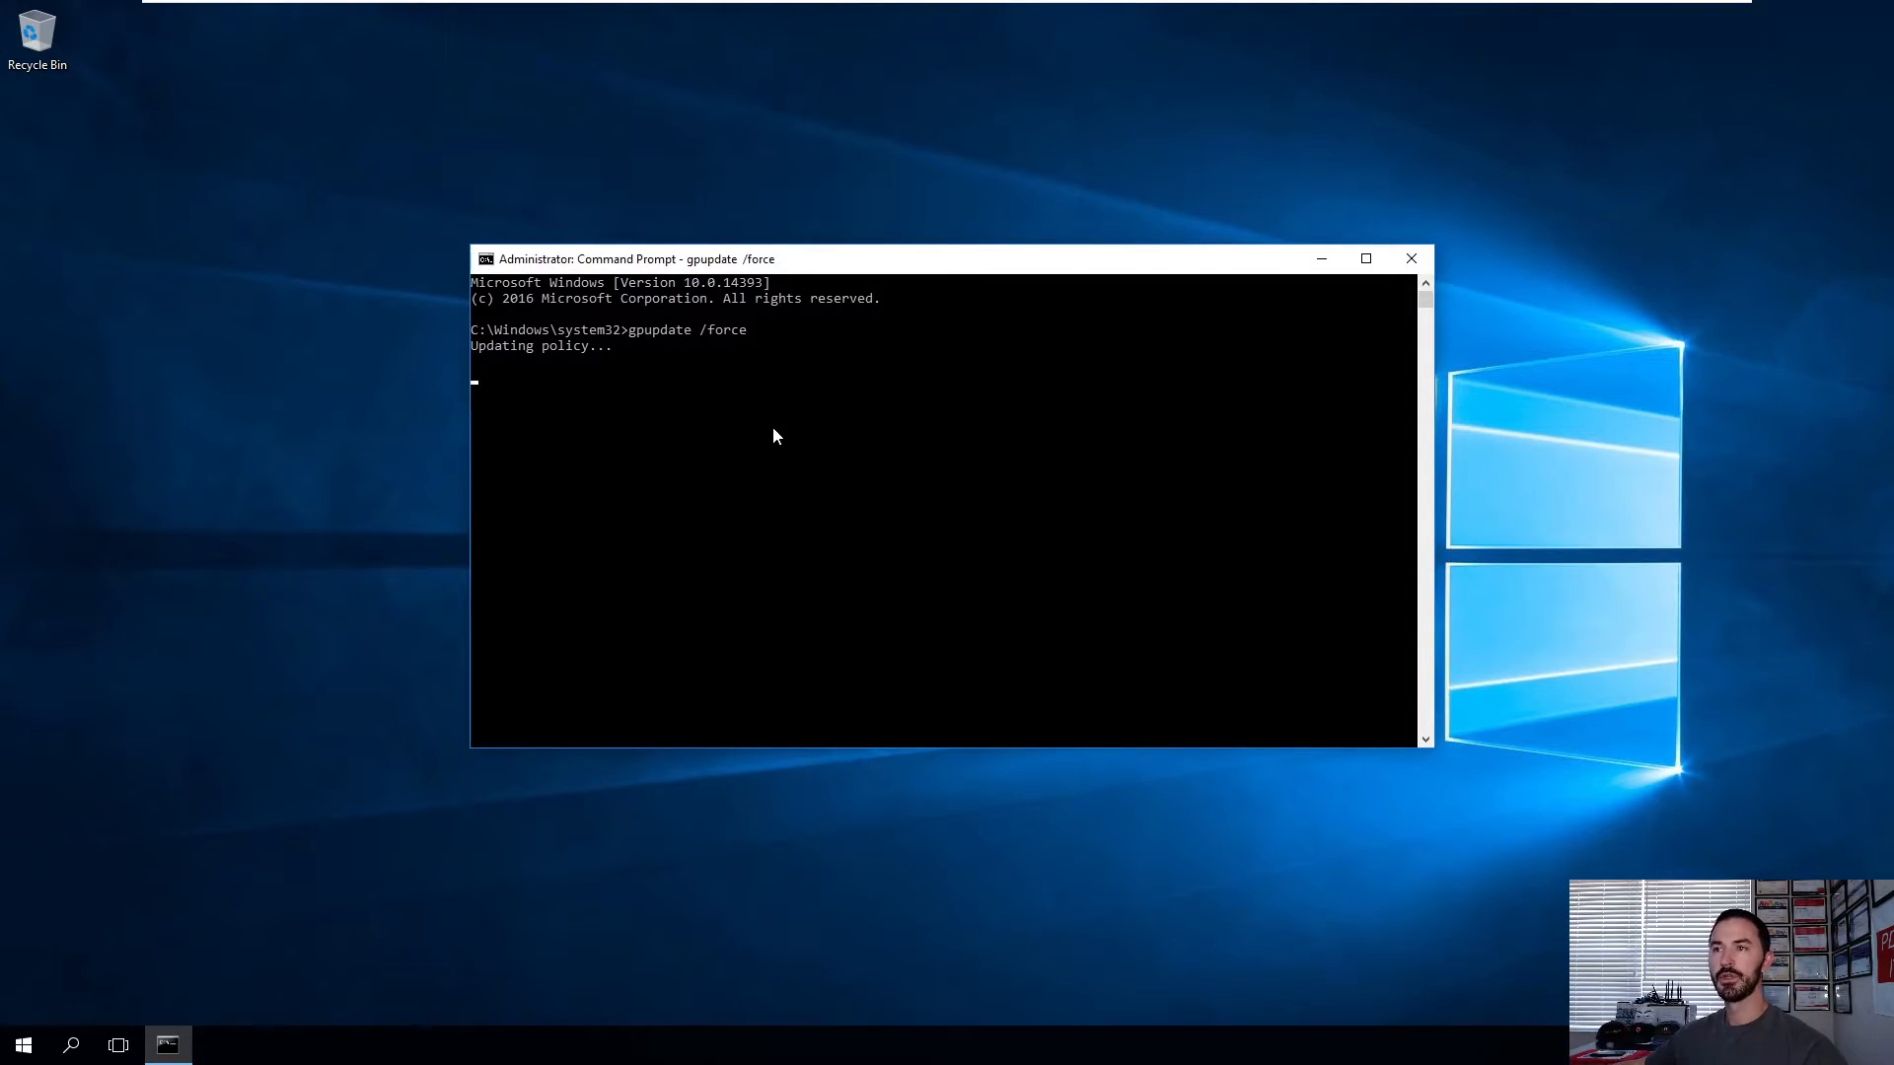
mouse_move(779, 470)
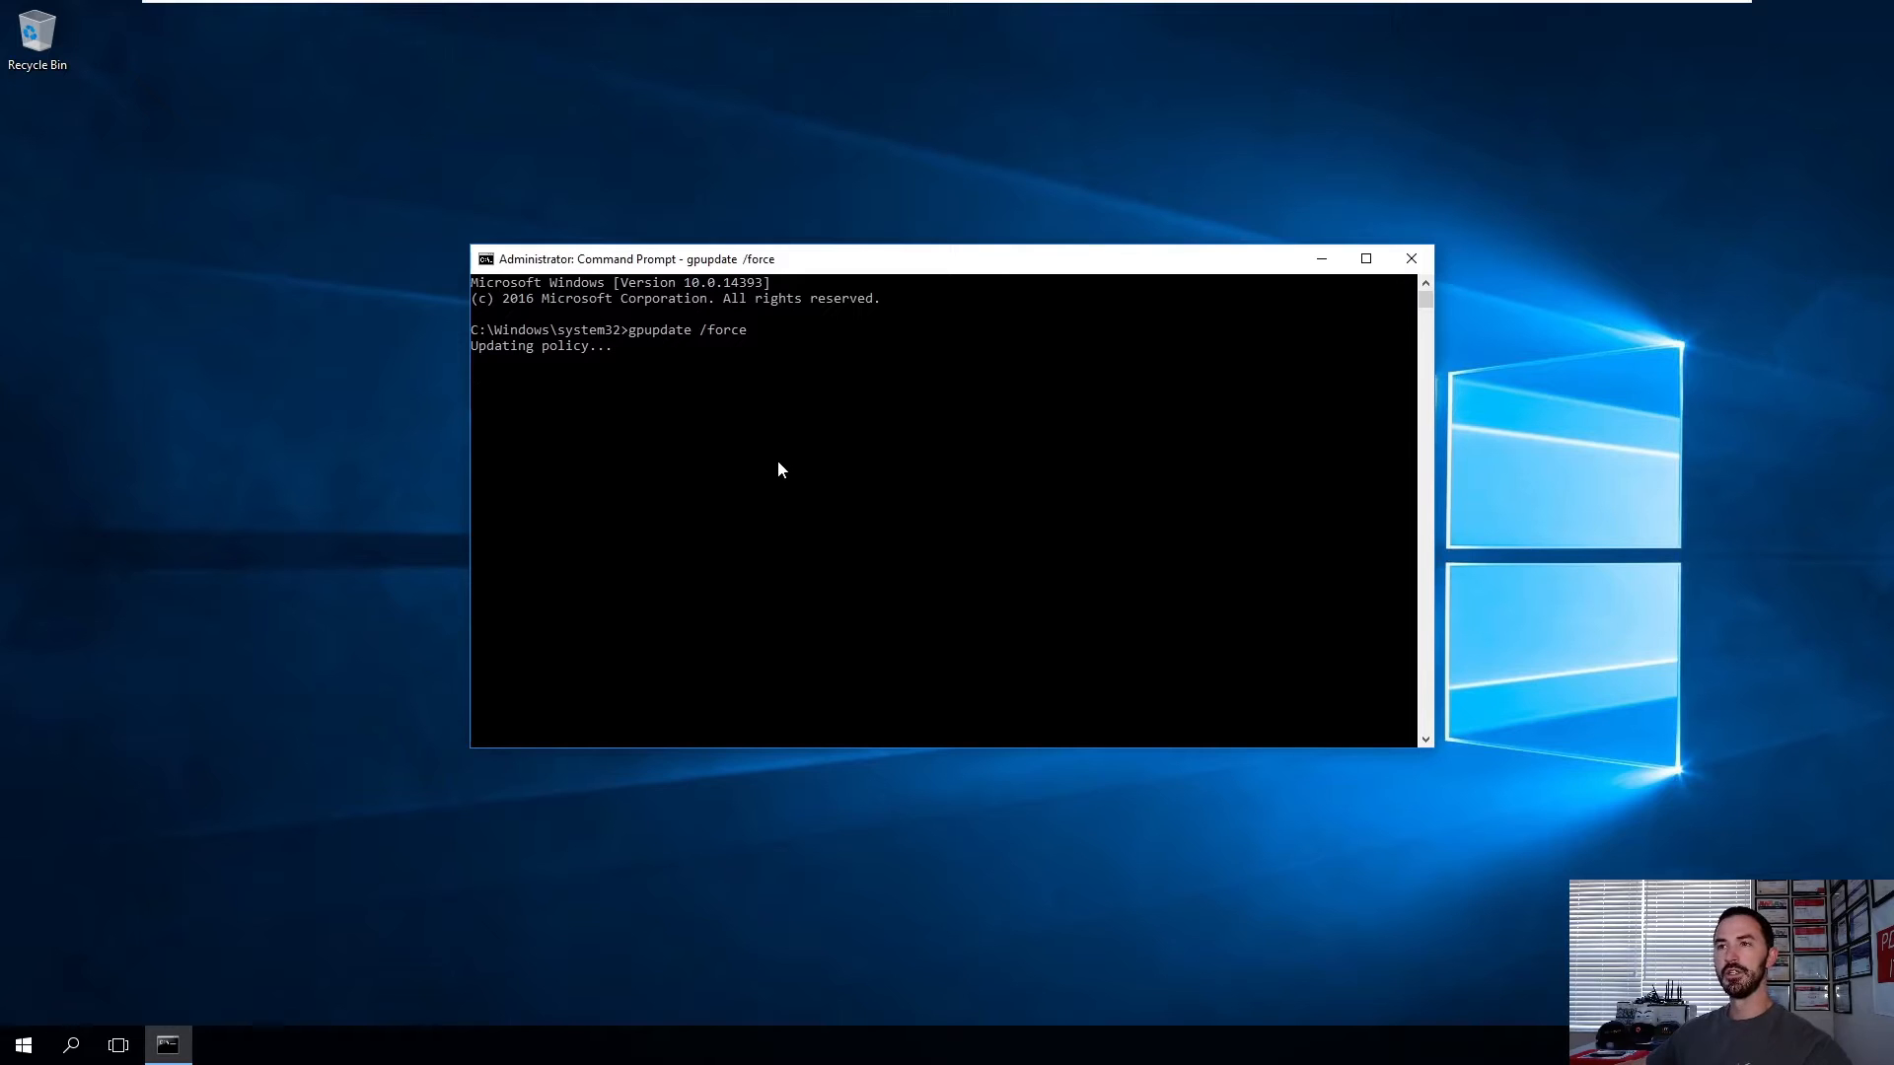
mouse_move(933, 213)
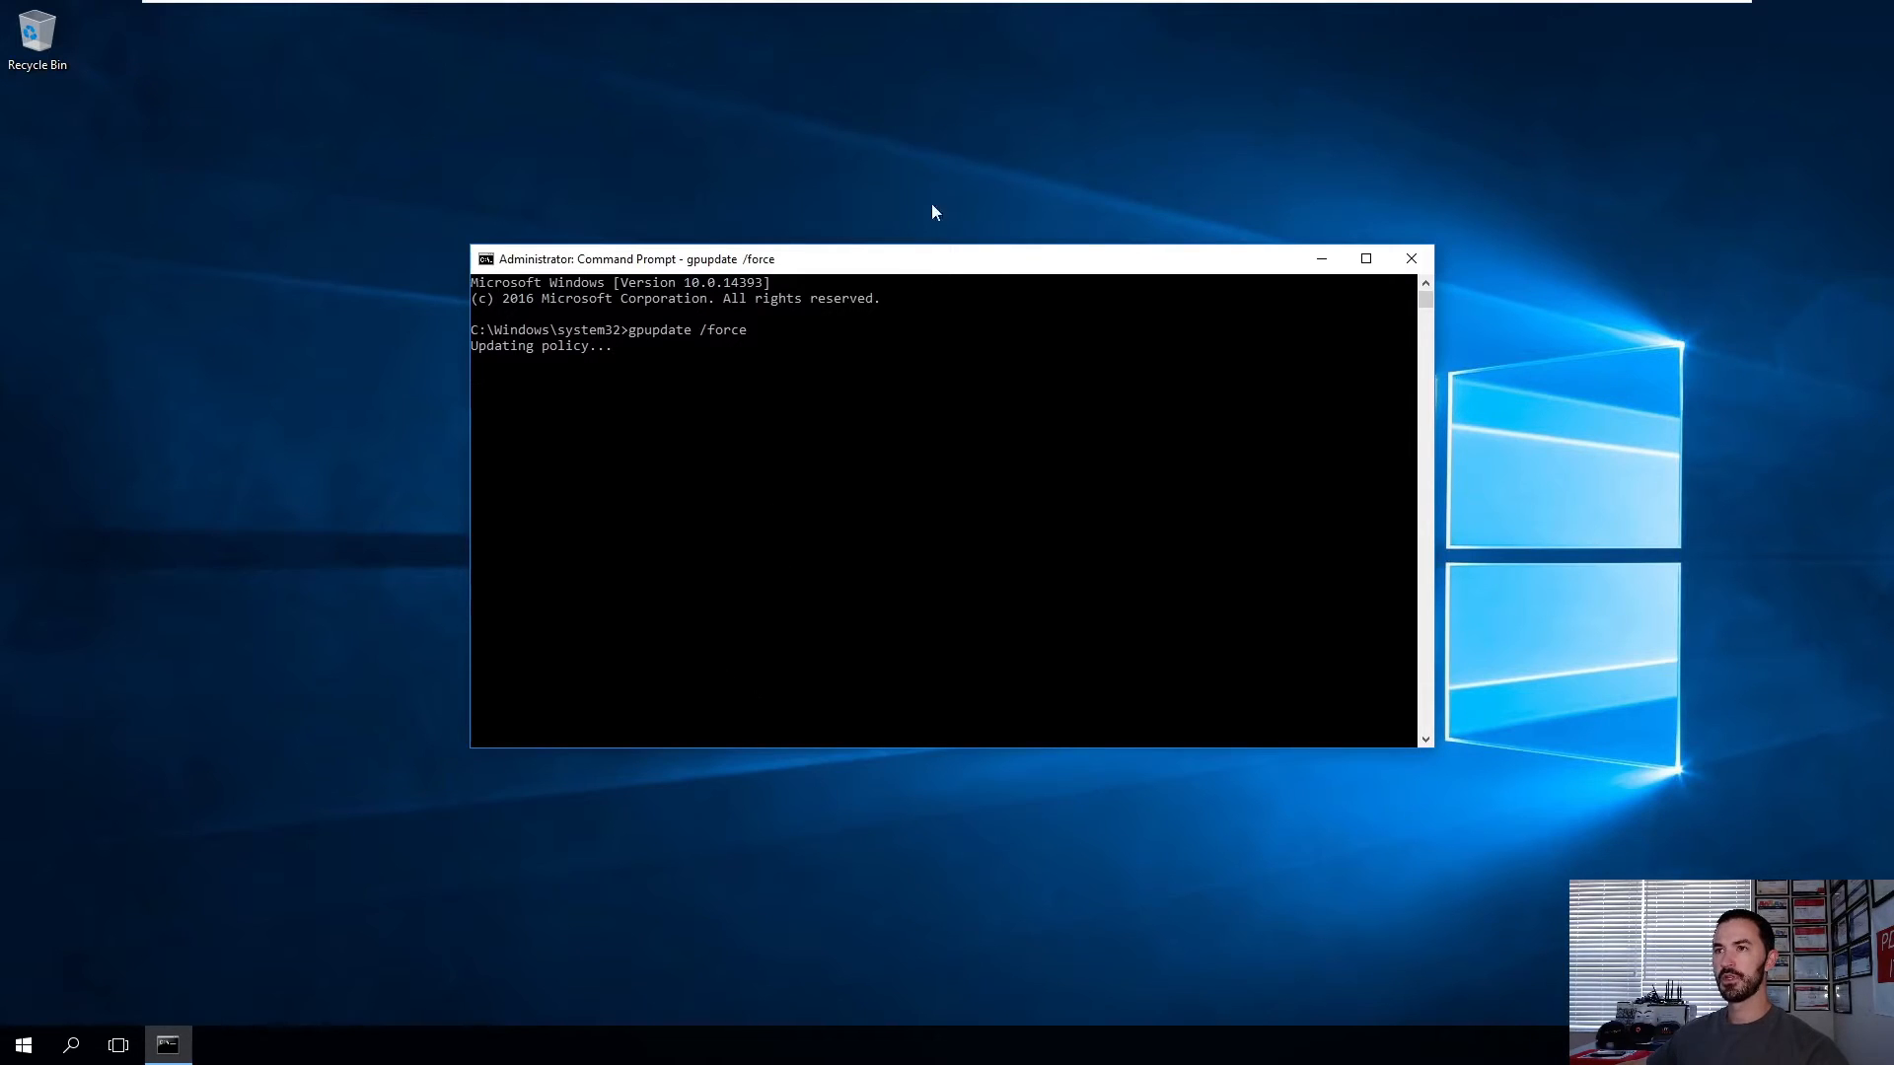
left_click(21, 1044)
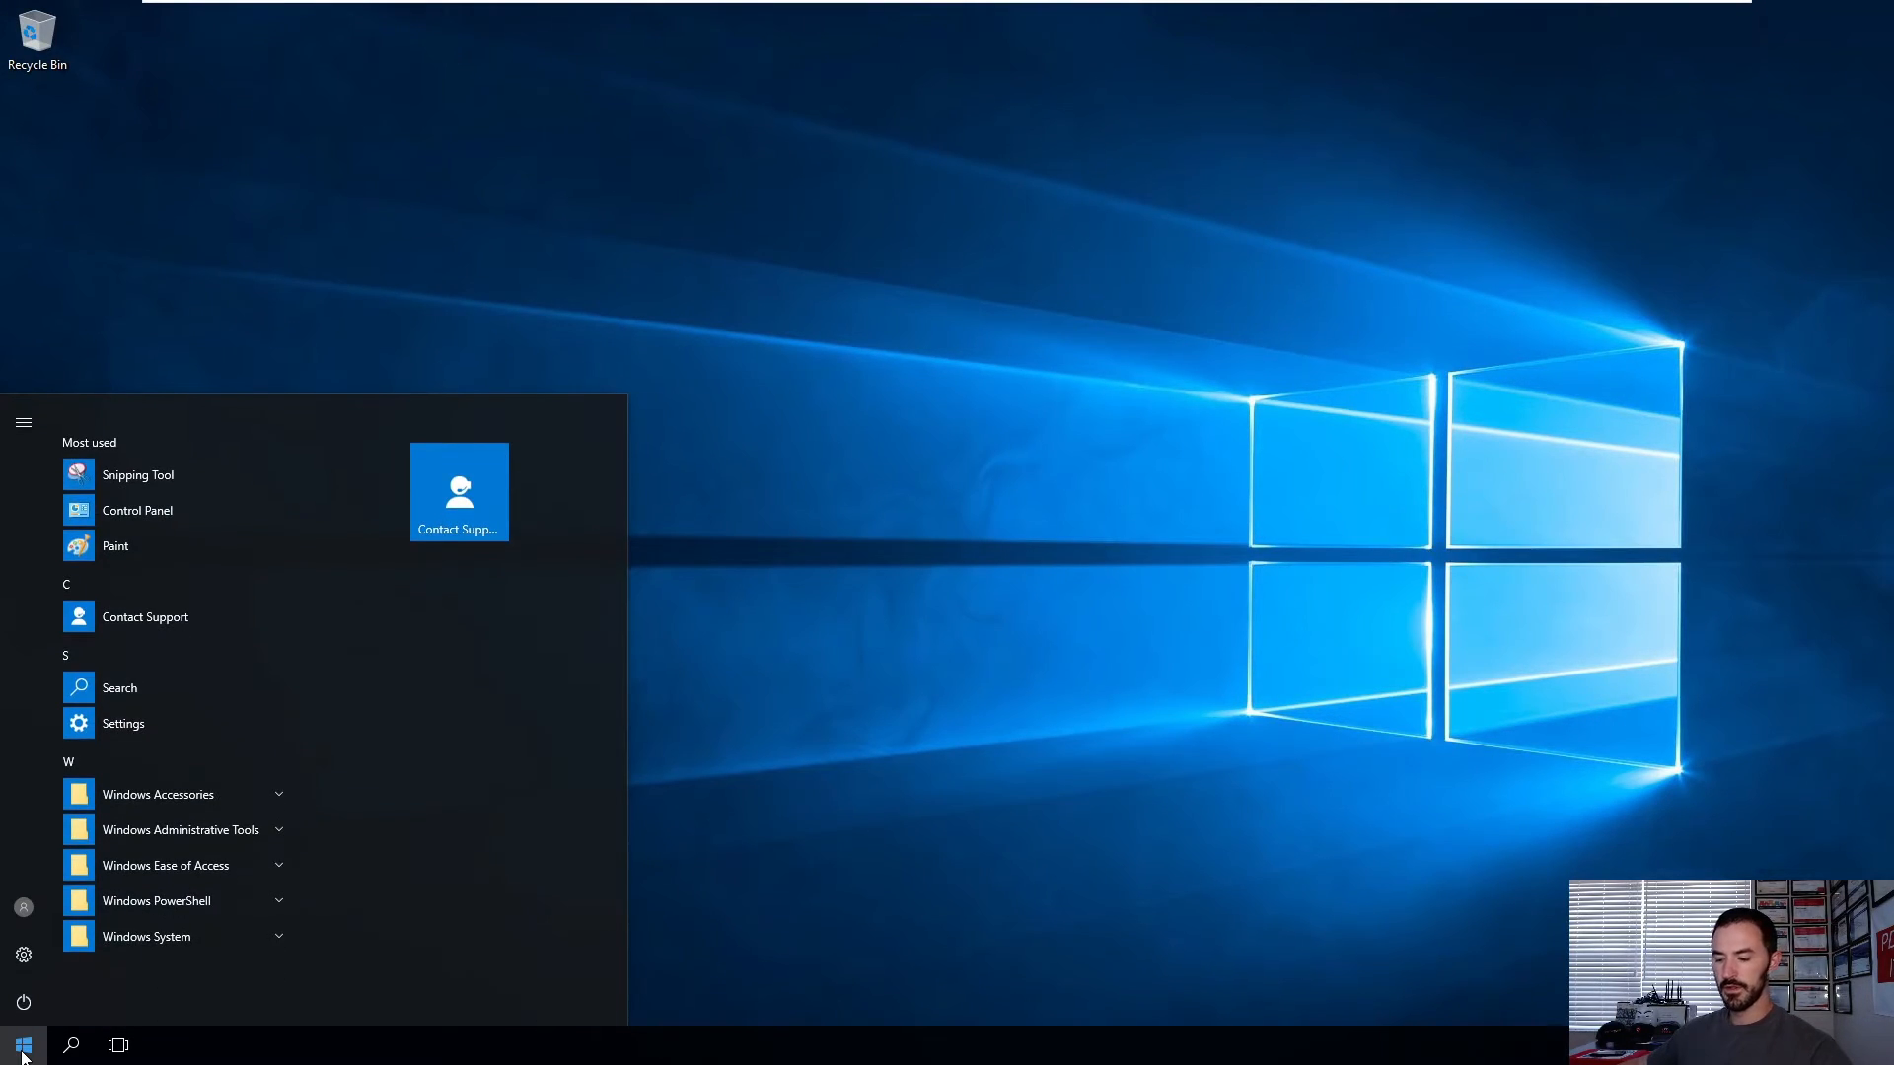
left_click(22, 1046)
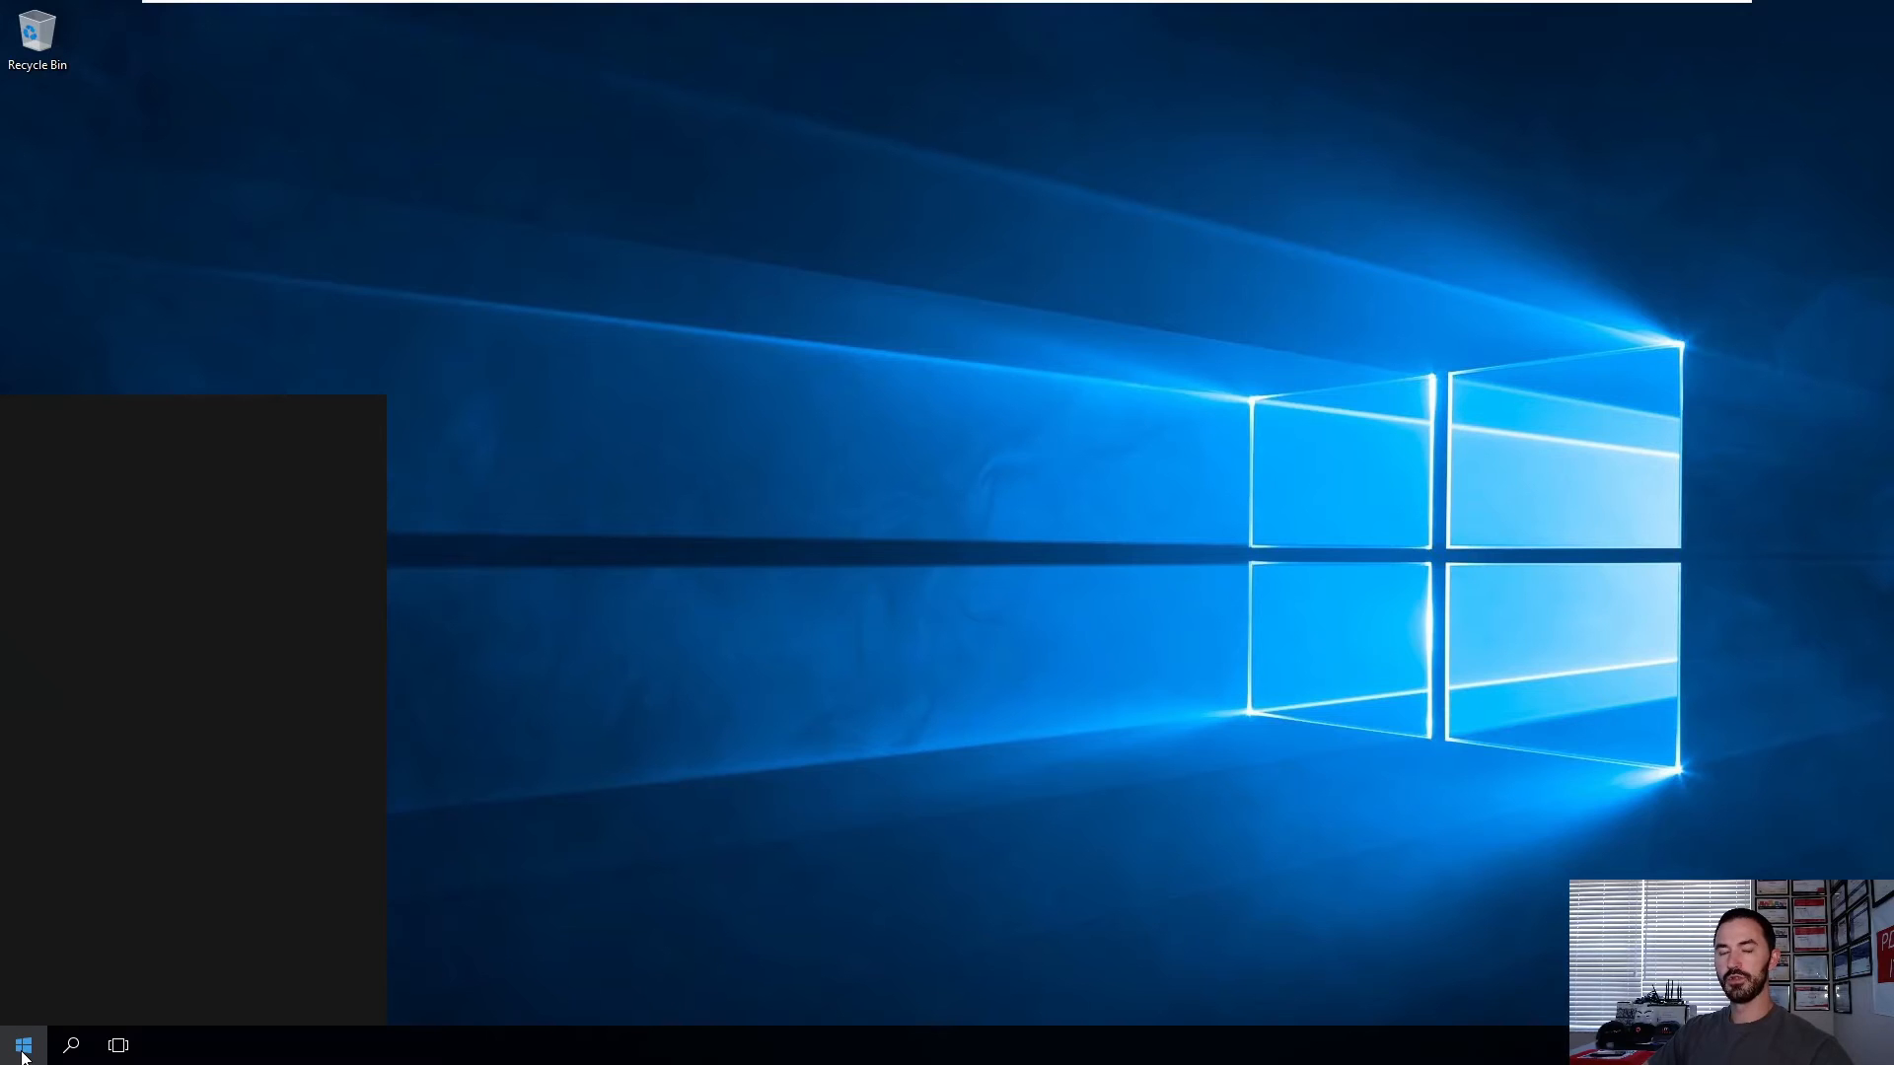
type("comm")
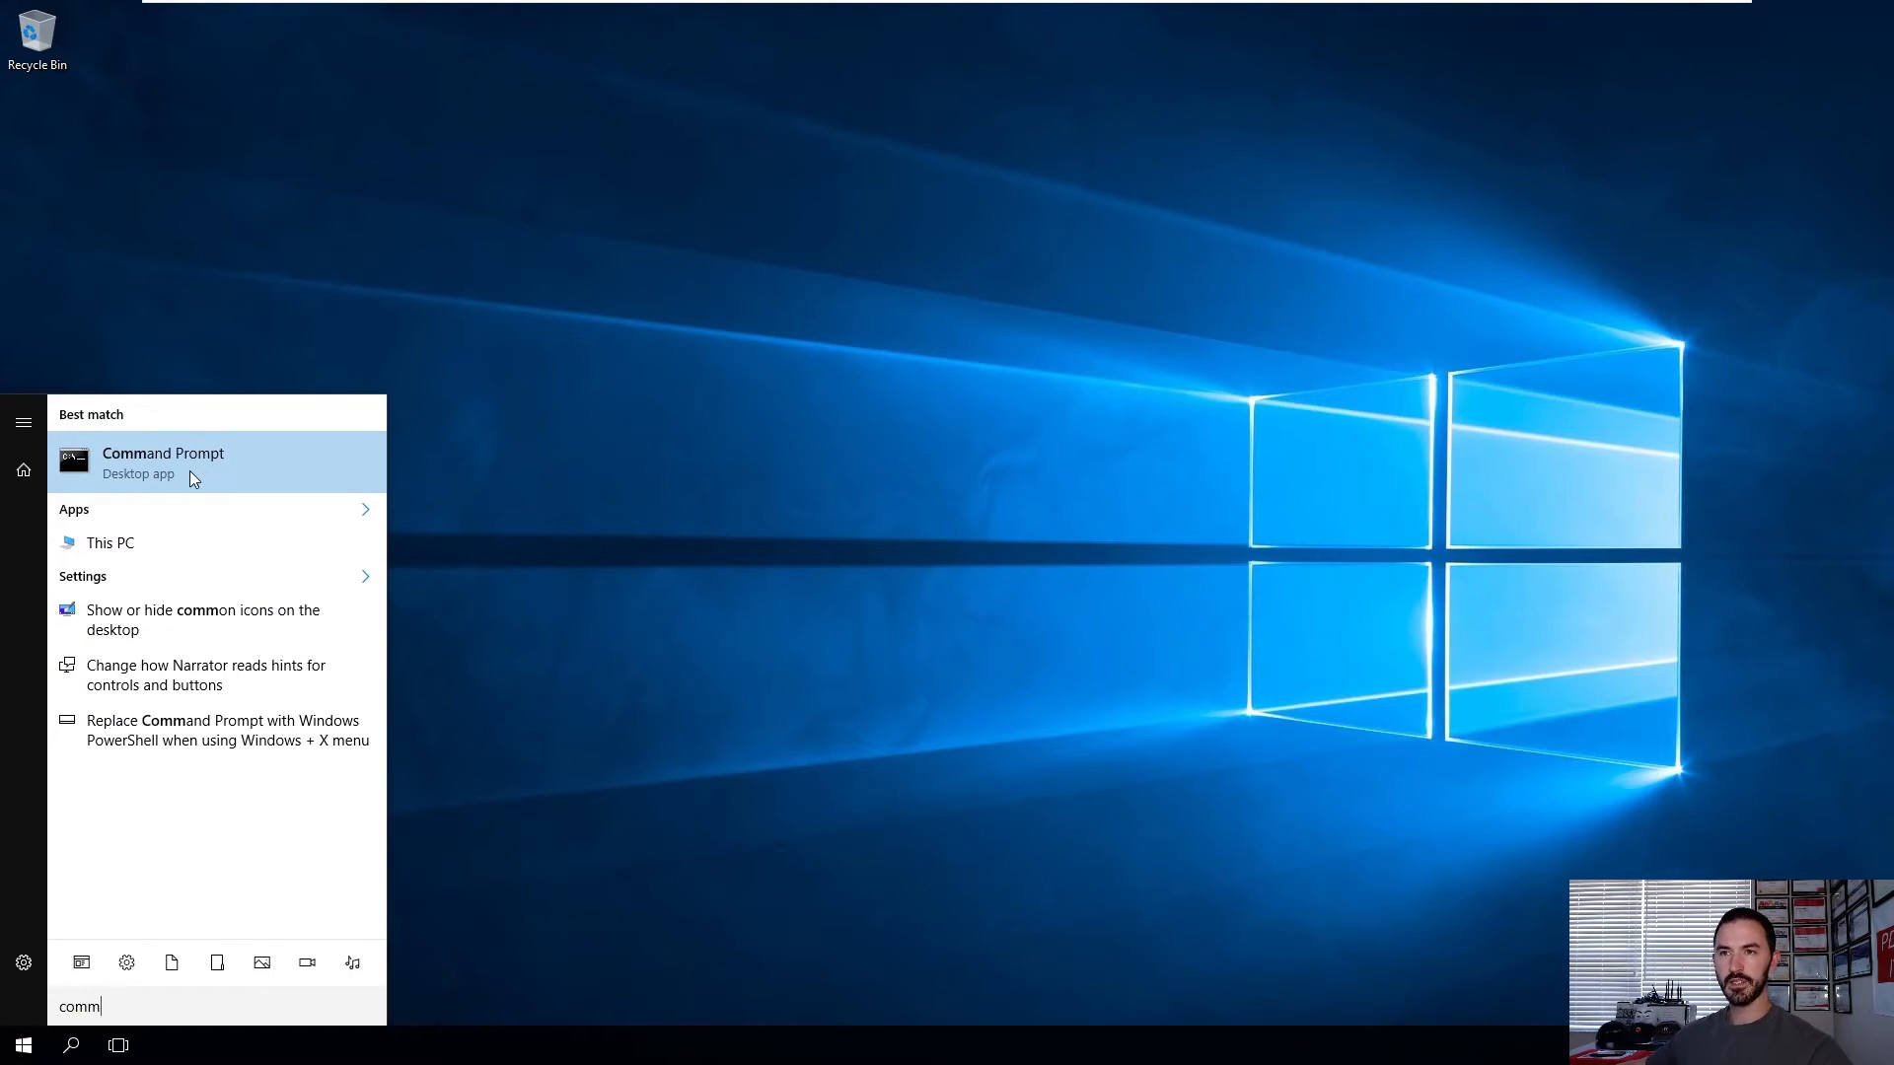
mouse_move(157, 472)
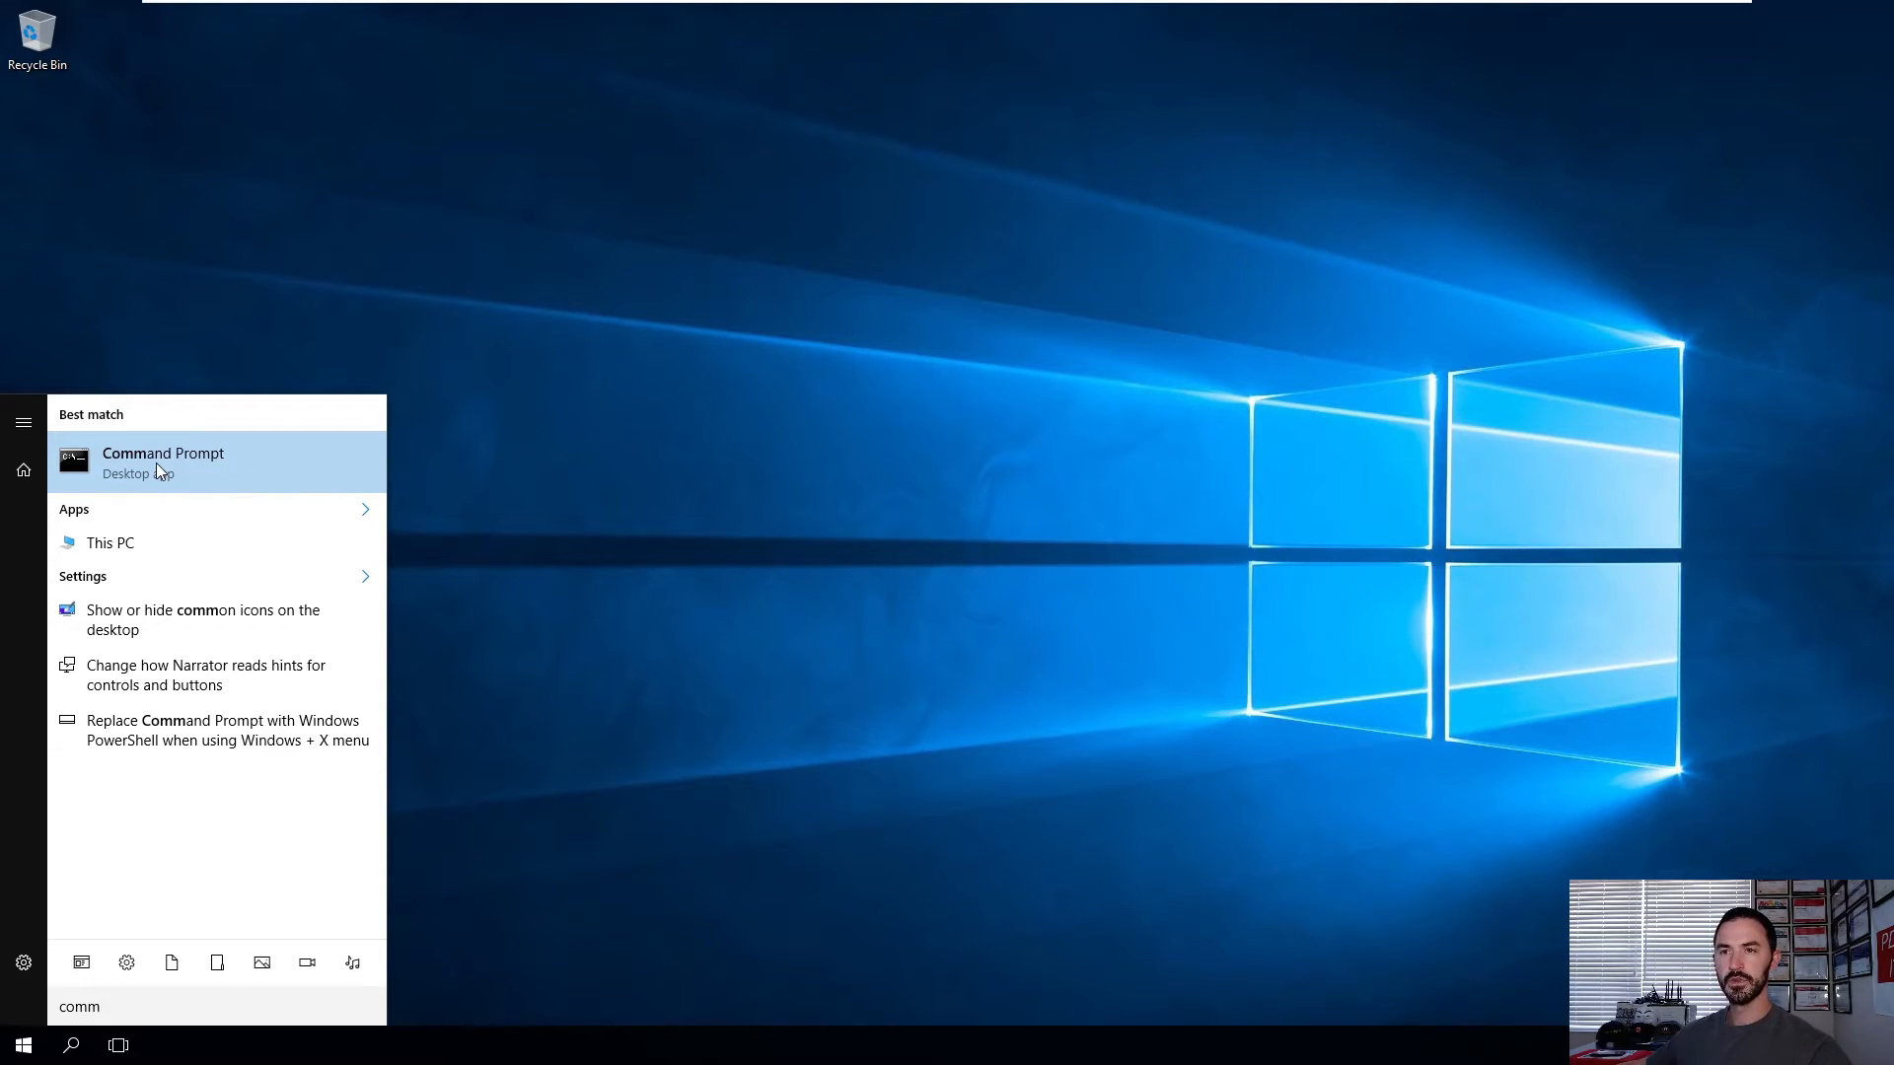
mouse_move(126, 444)
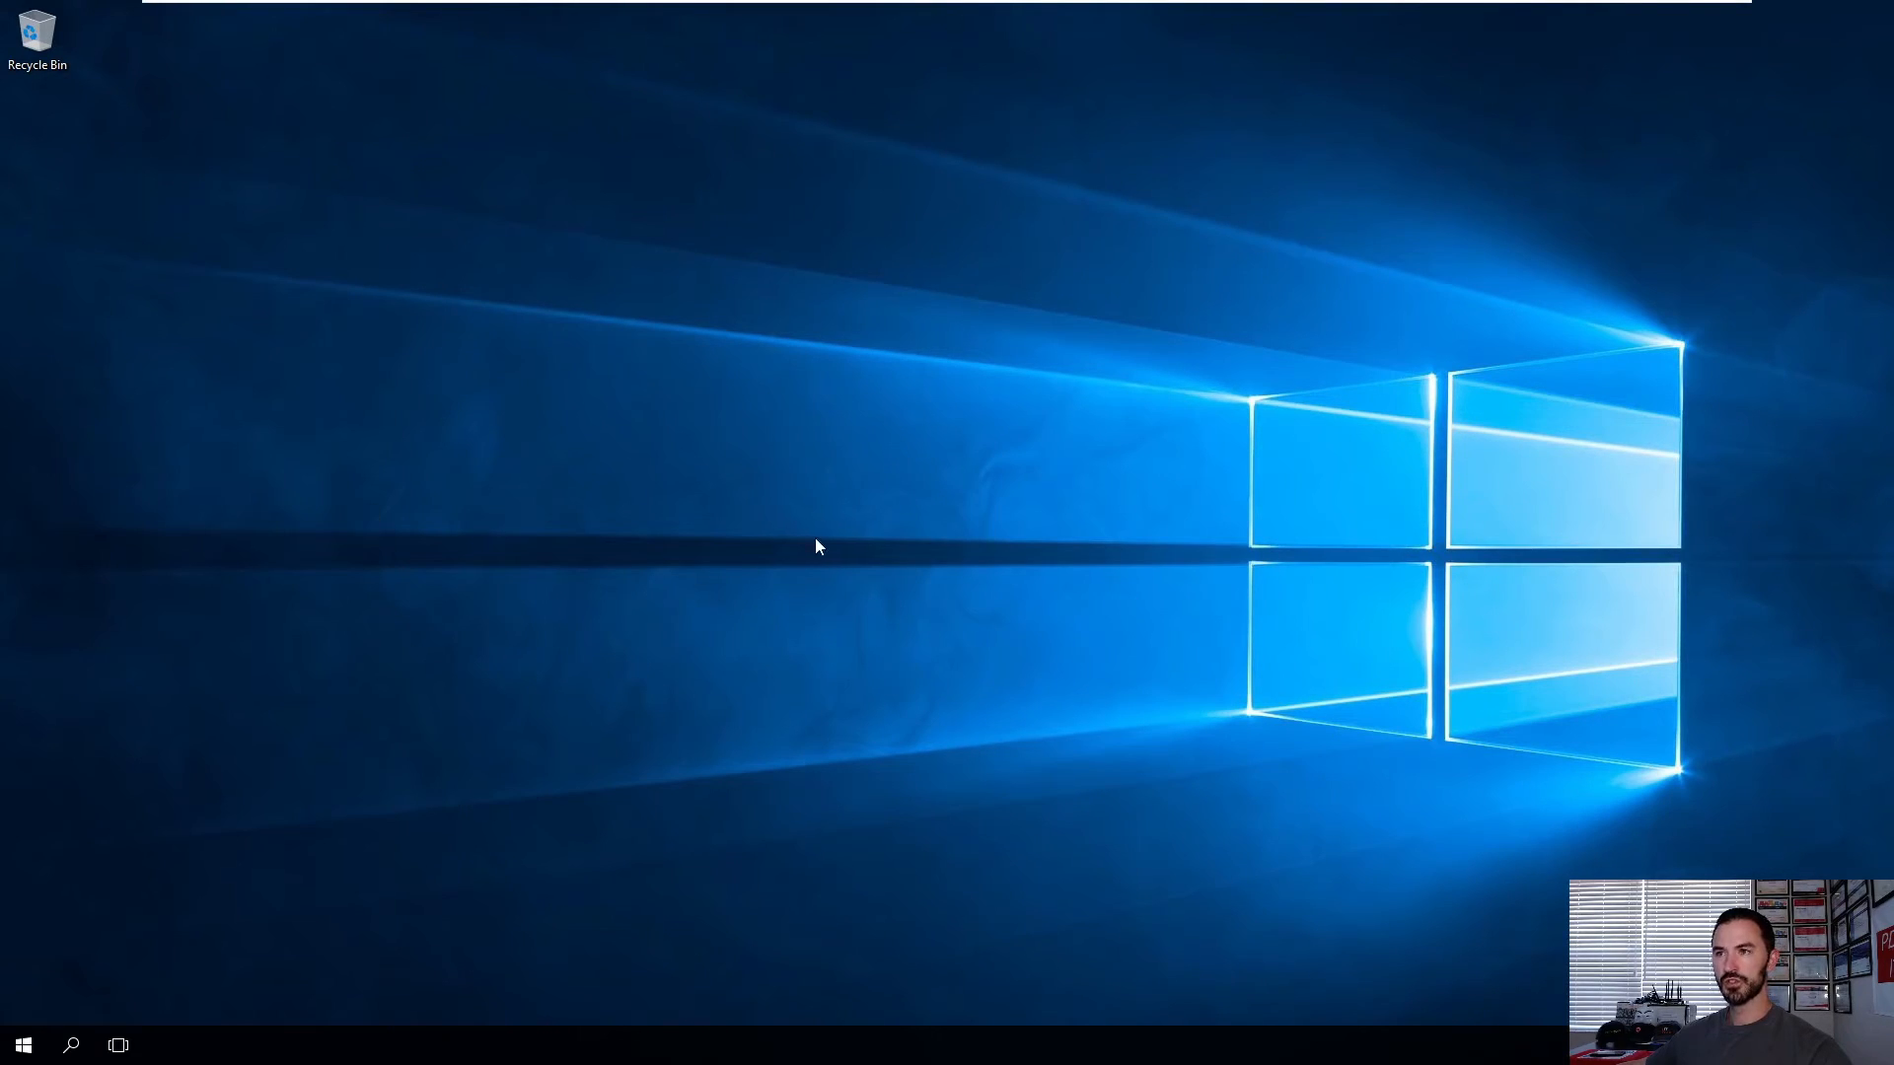
mouse_move(1091, 8)
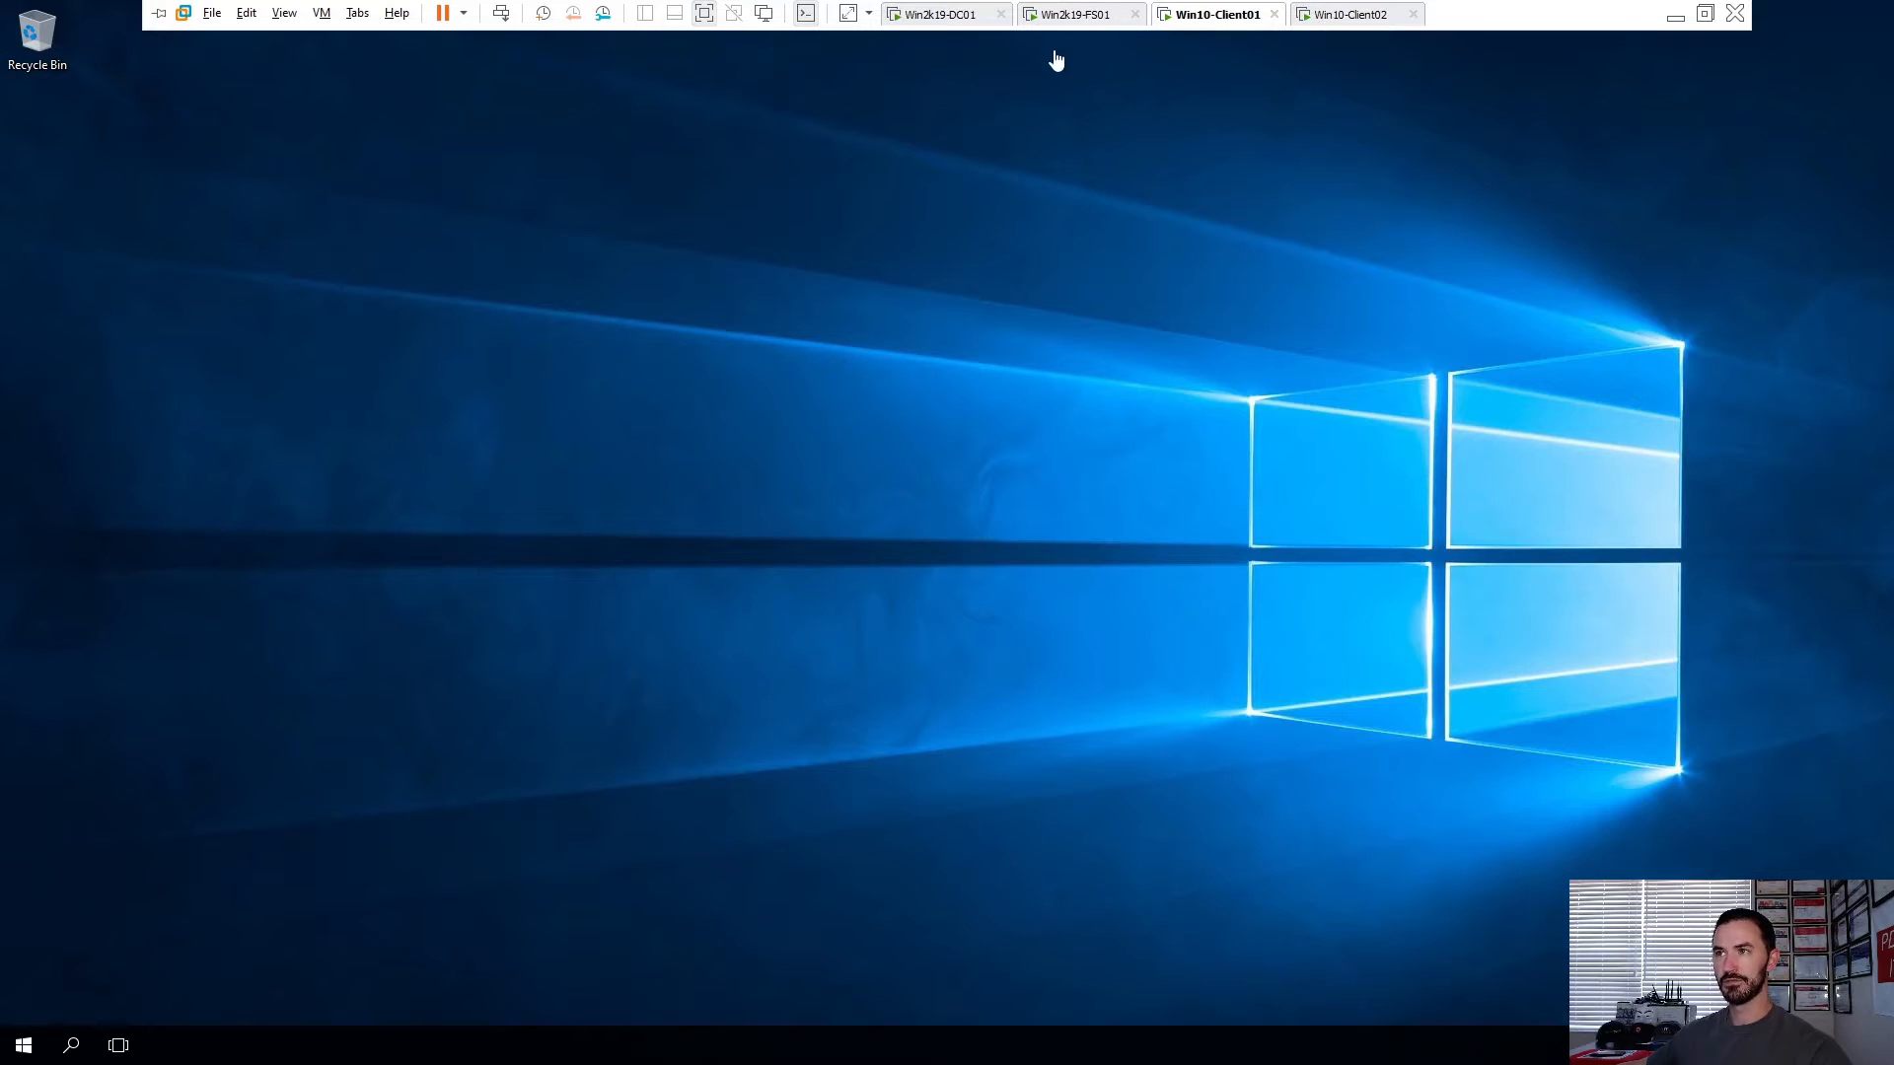
- Back on Win10-Client02, run gpresult /r and review the Applied Group Policy Objects showing the Star GPO
left_click(1347, 13)
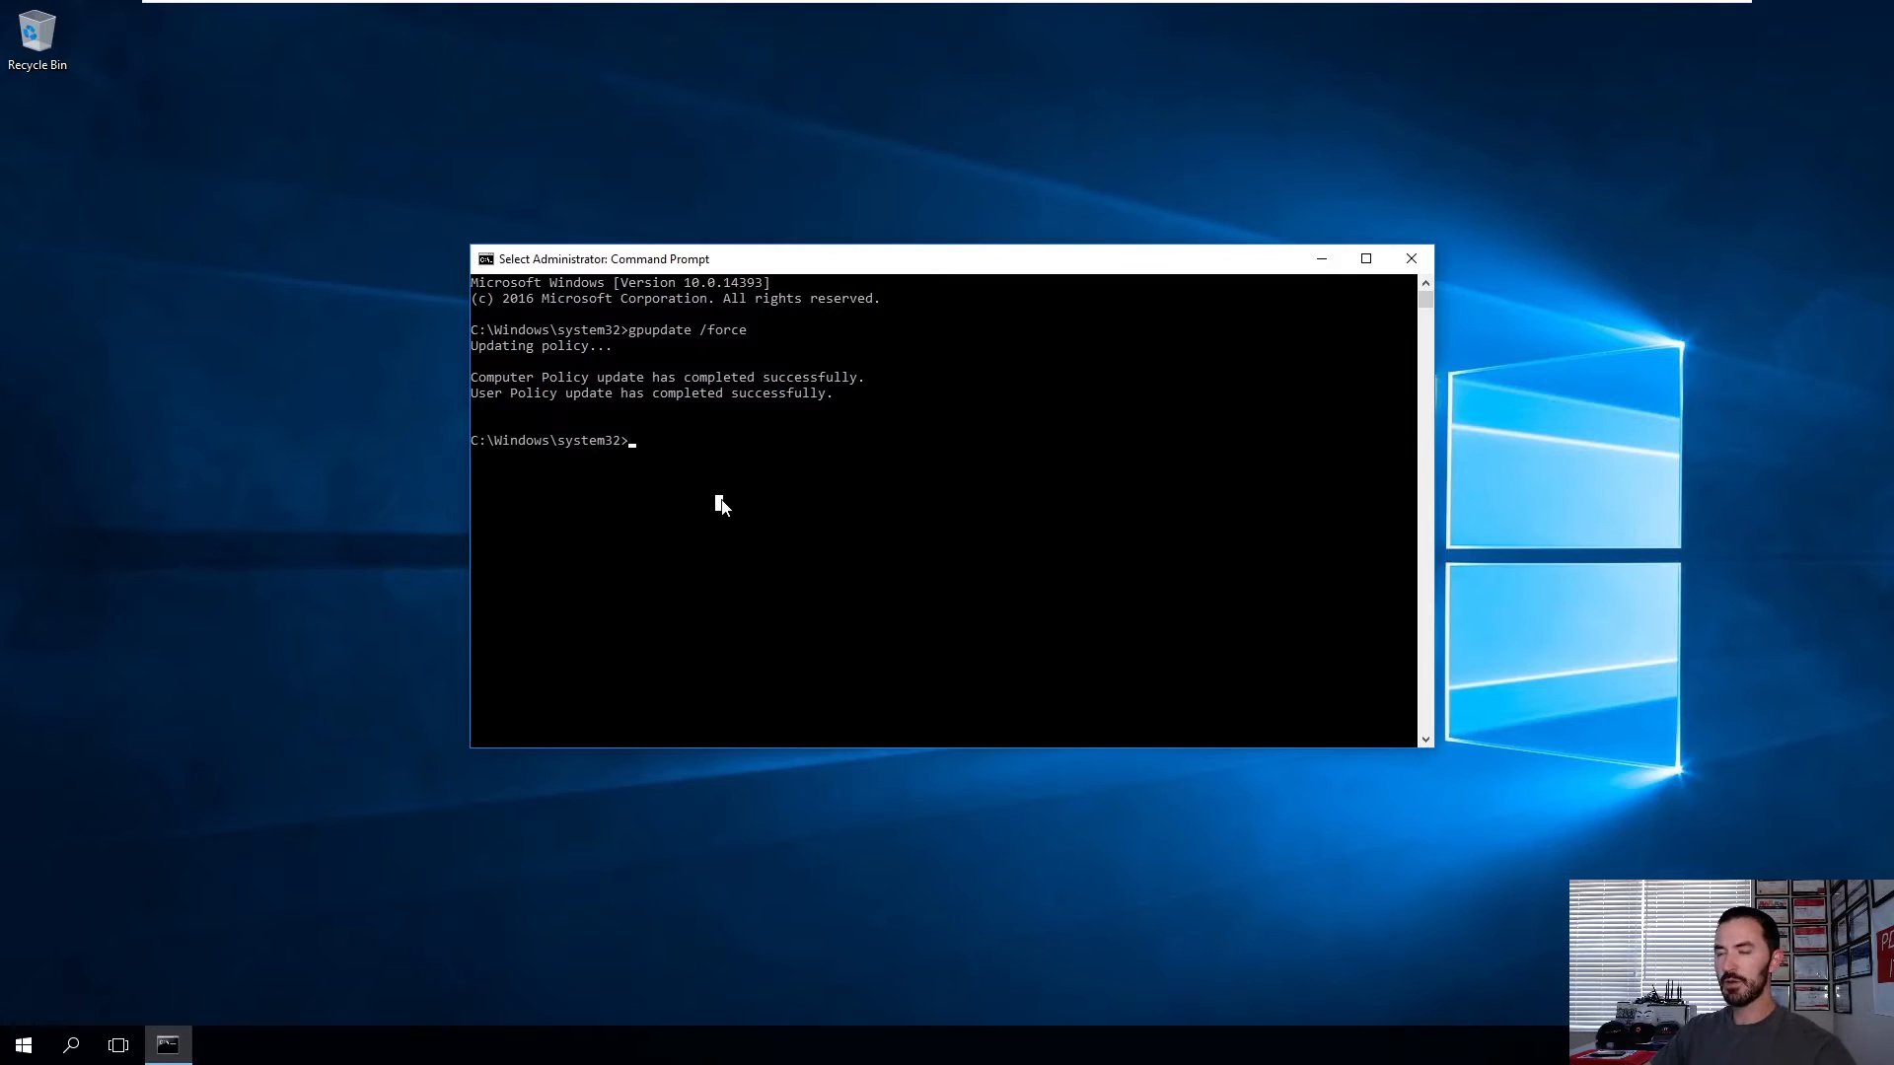
type("gp")
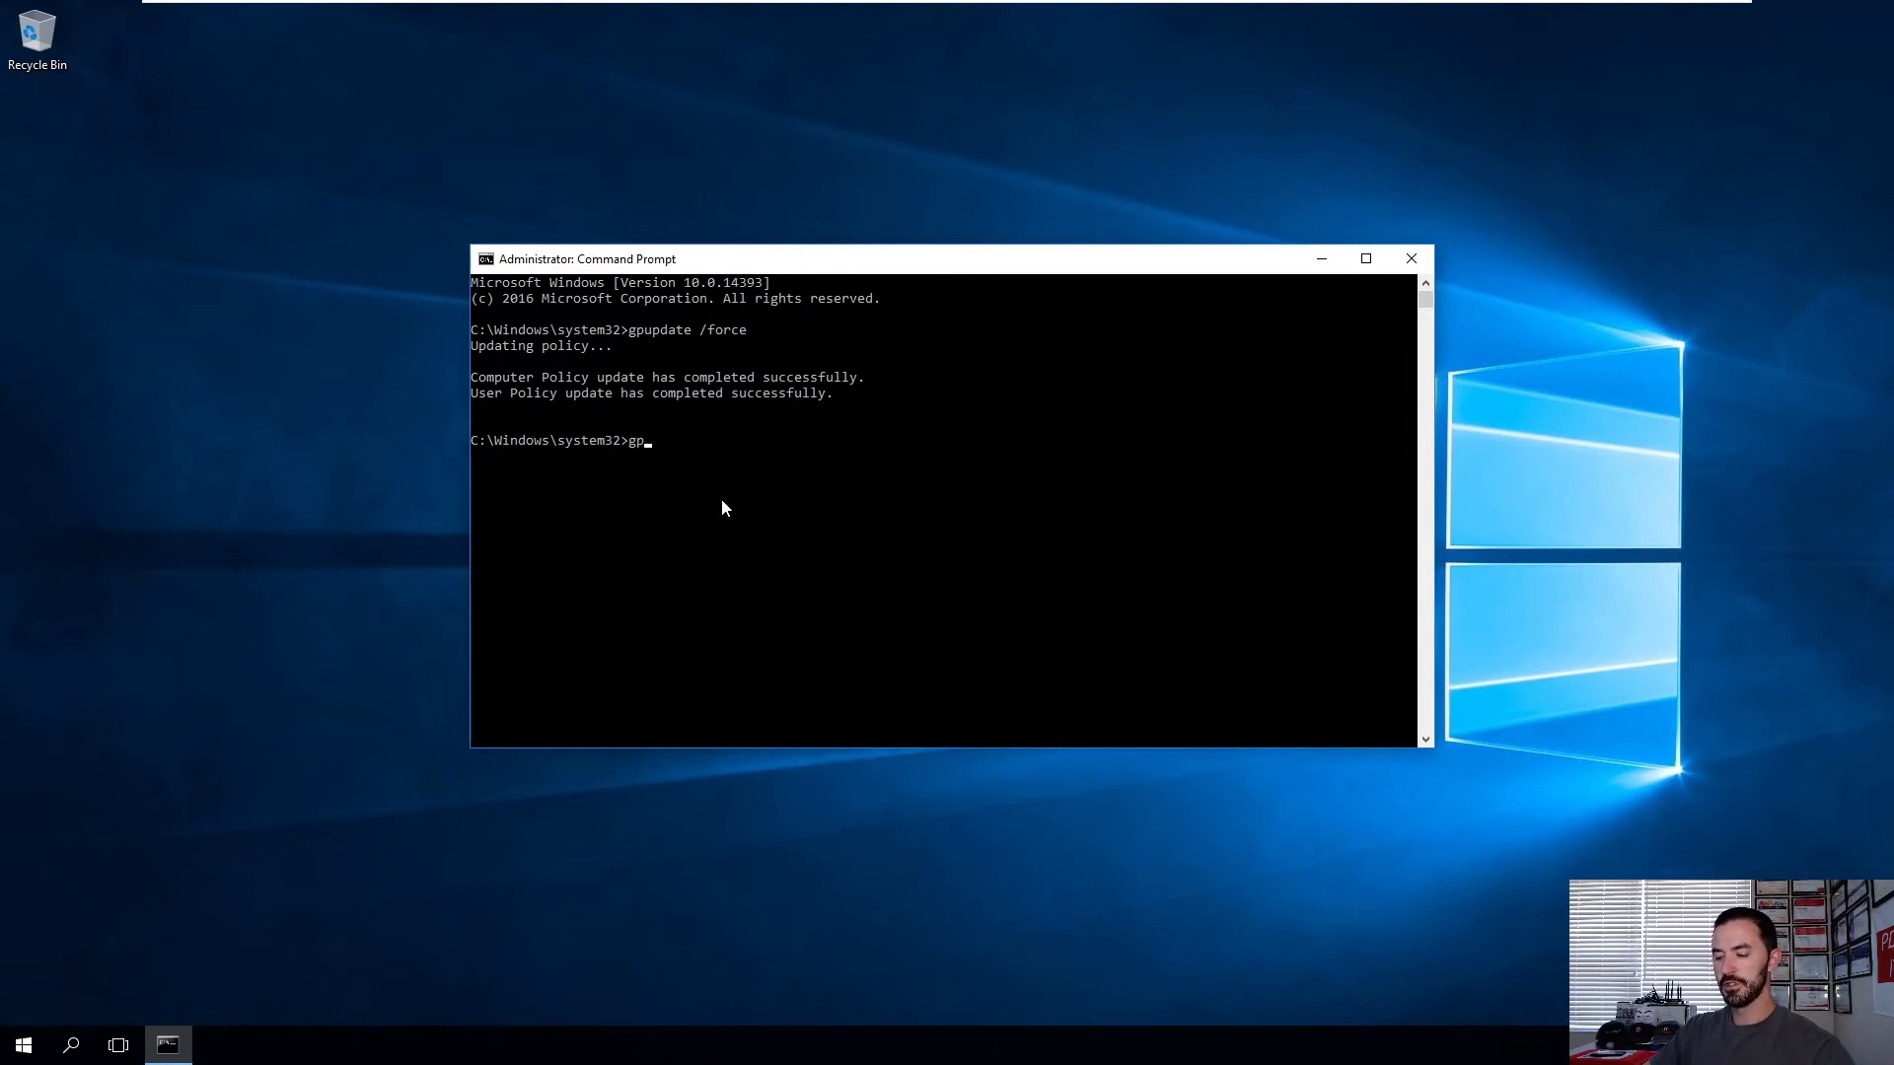
type("result /r")
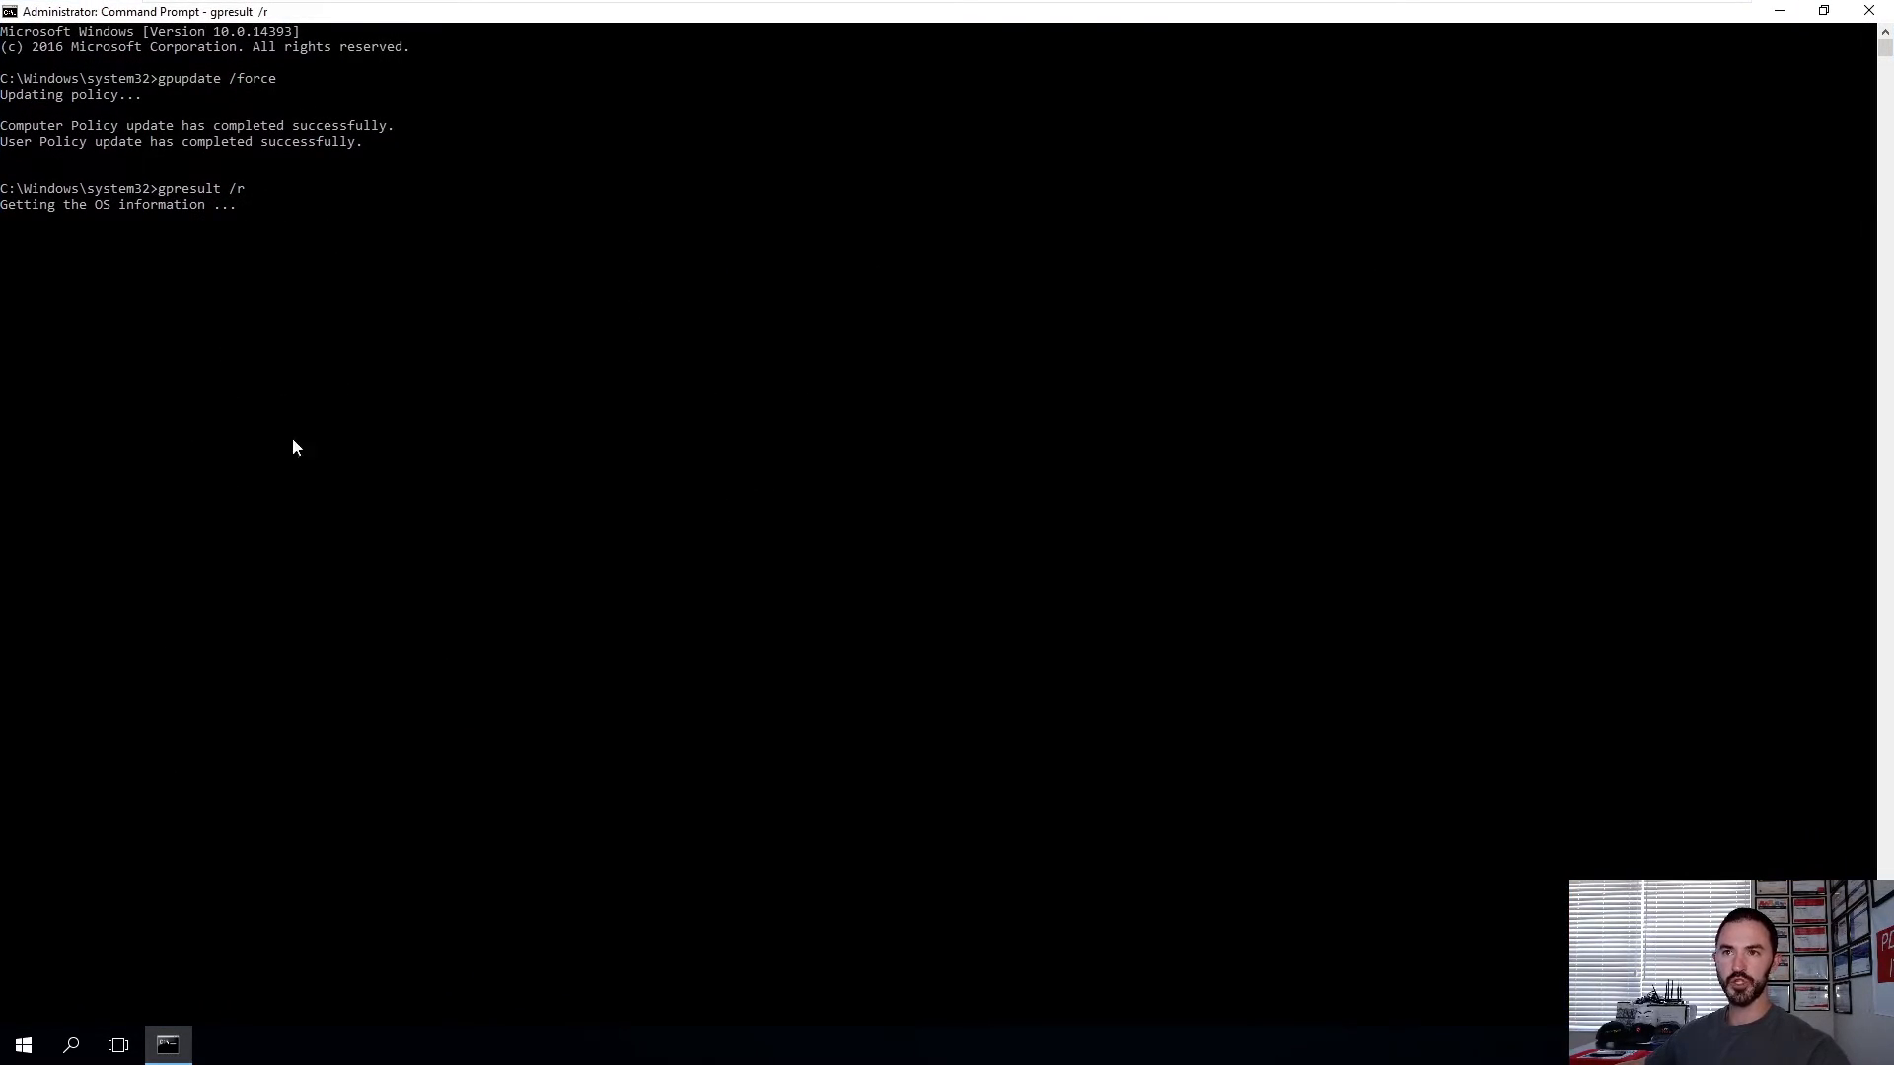
mouse_move(290, 755)
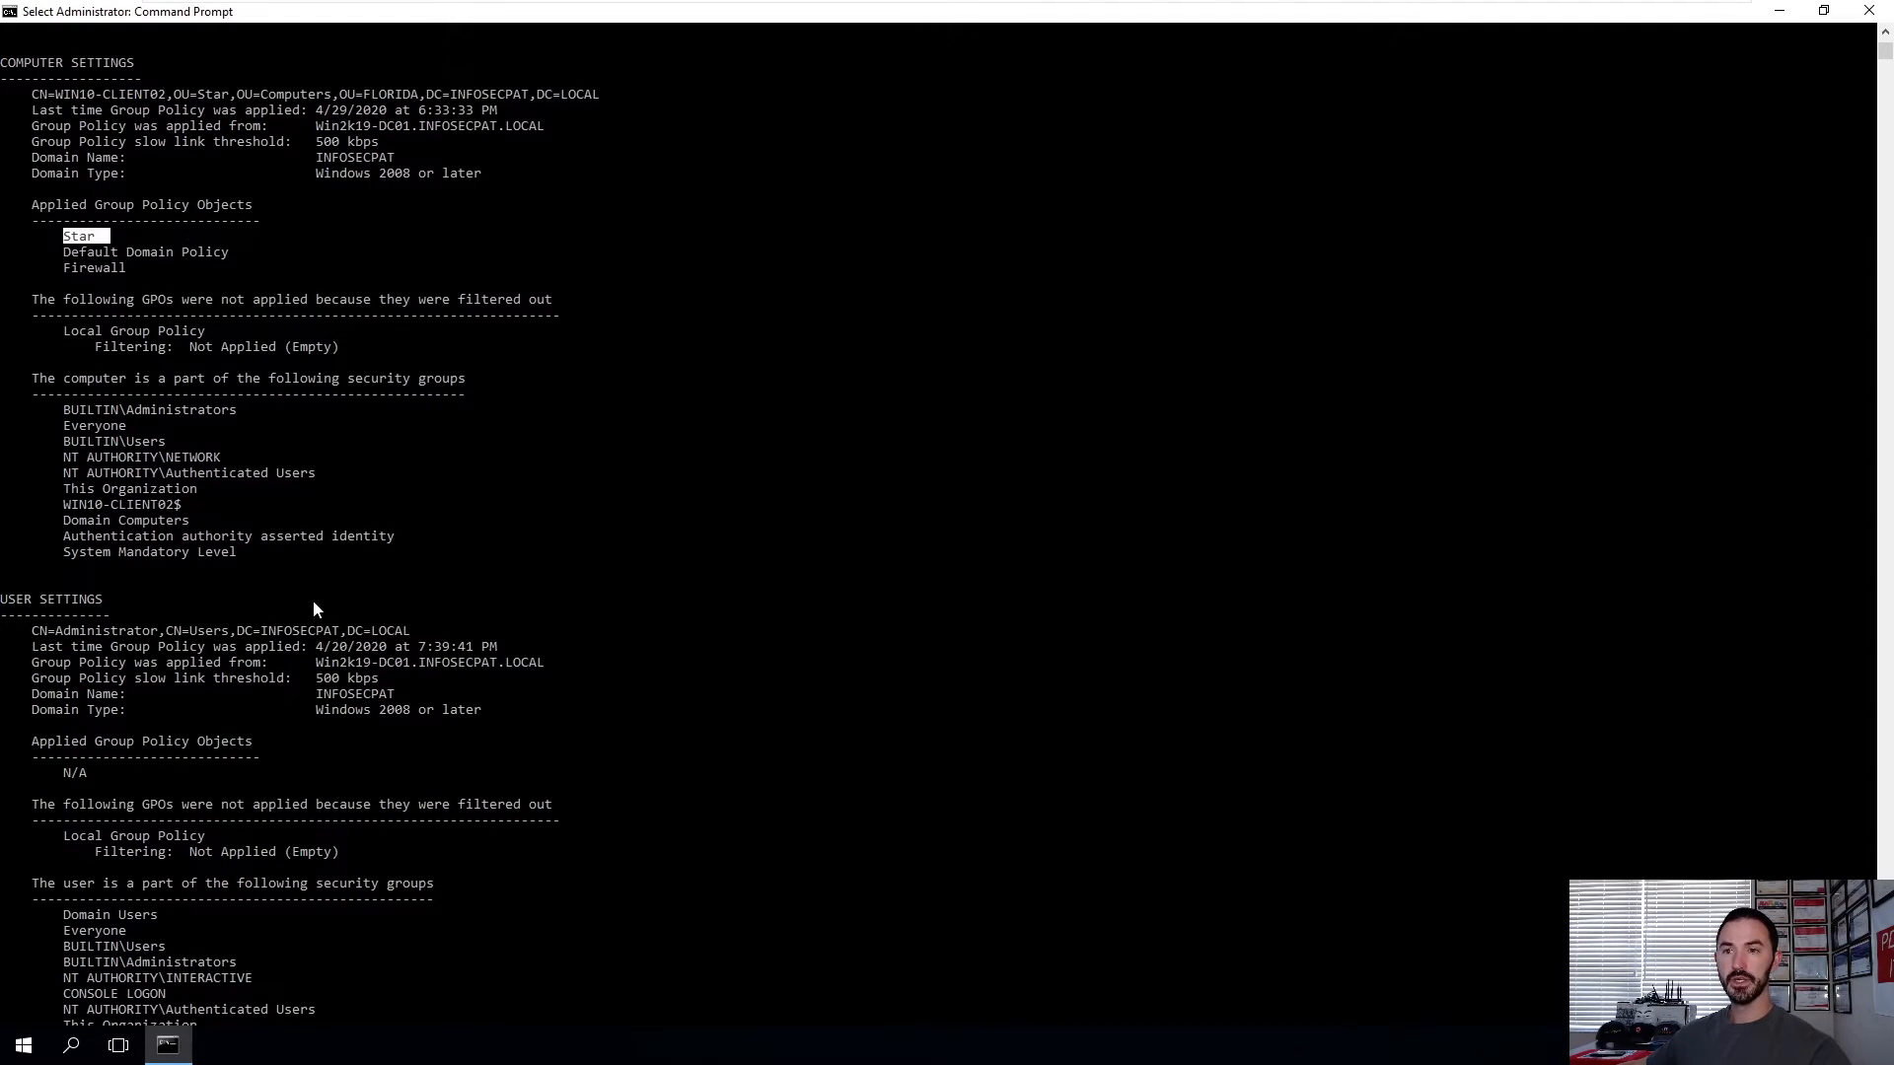
scroll("down", 3)
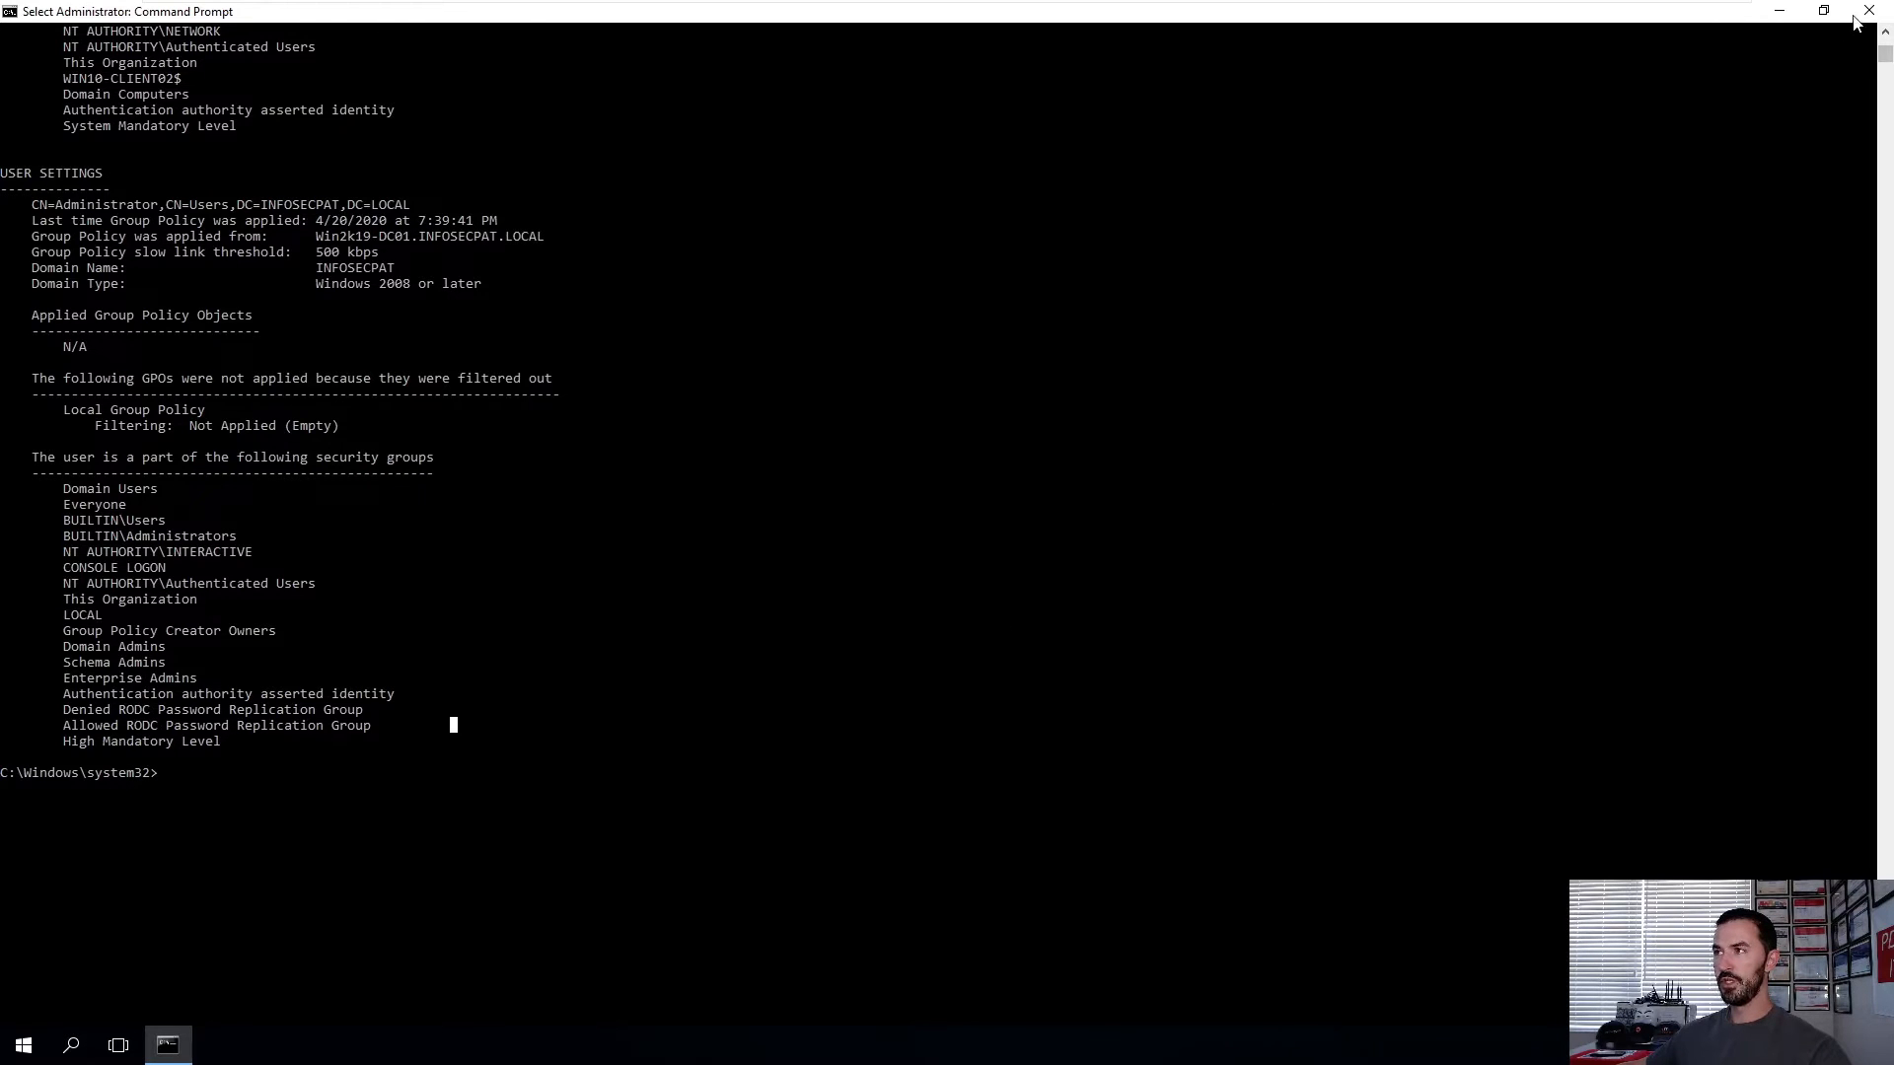
- Minimize Command Prompt and open Control Panel's Devices and Printers, listing only Fax, PDF and XPS printers
left_click(1868, 12)
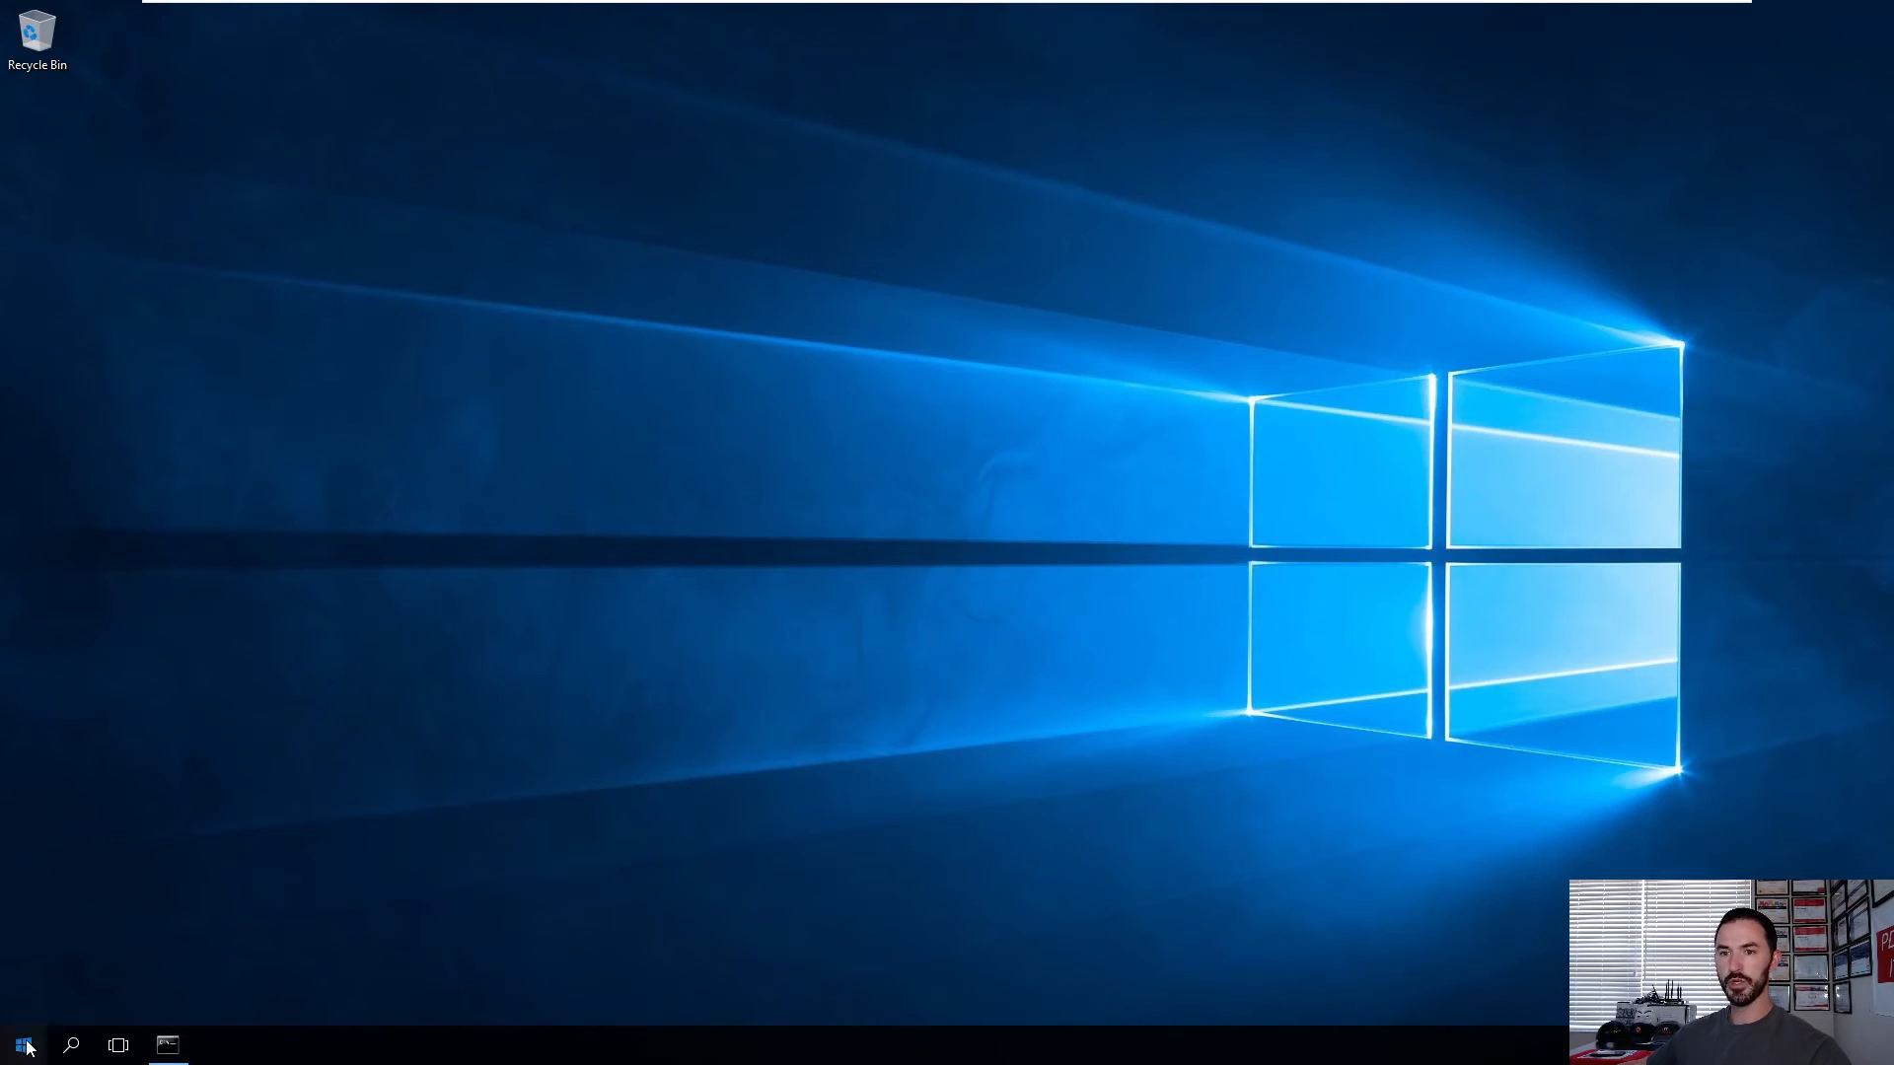
type("con")
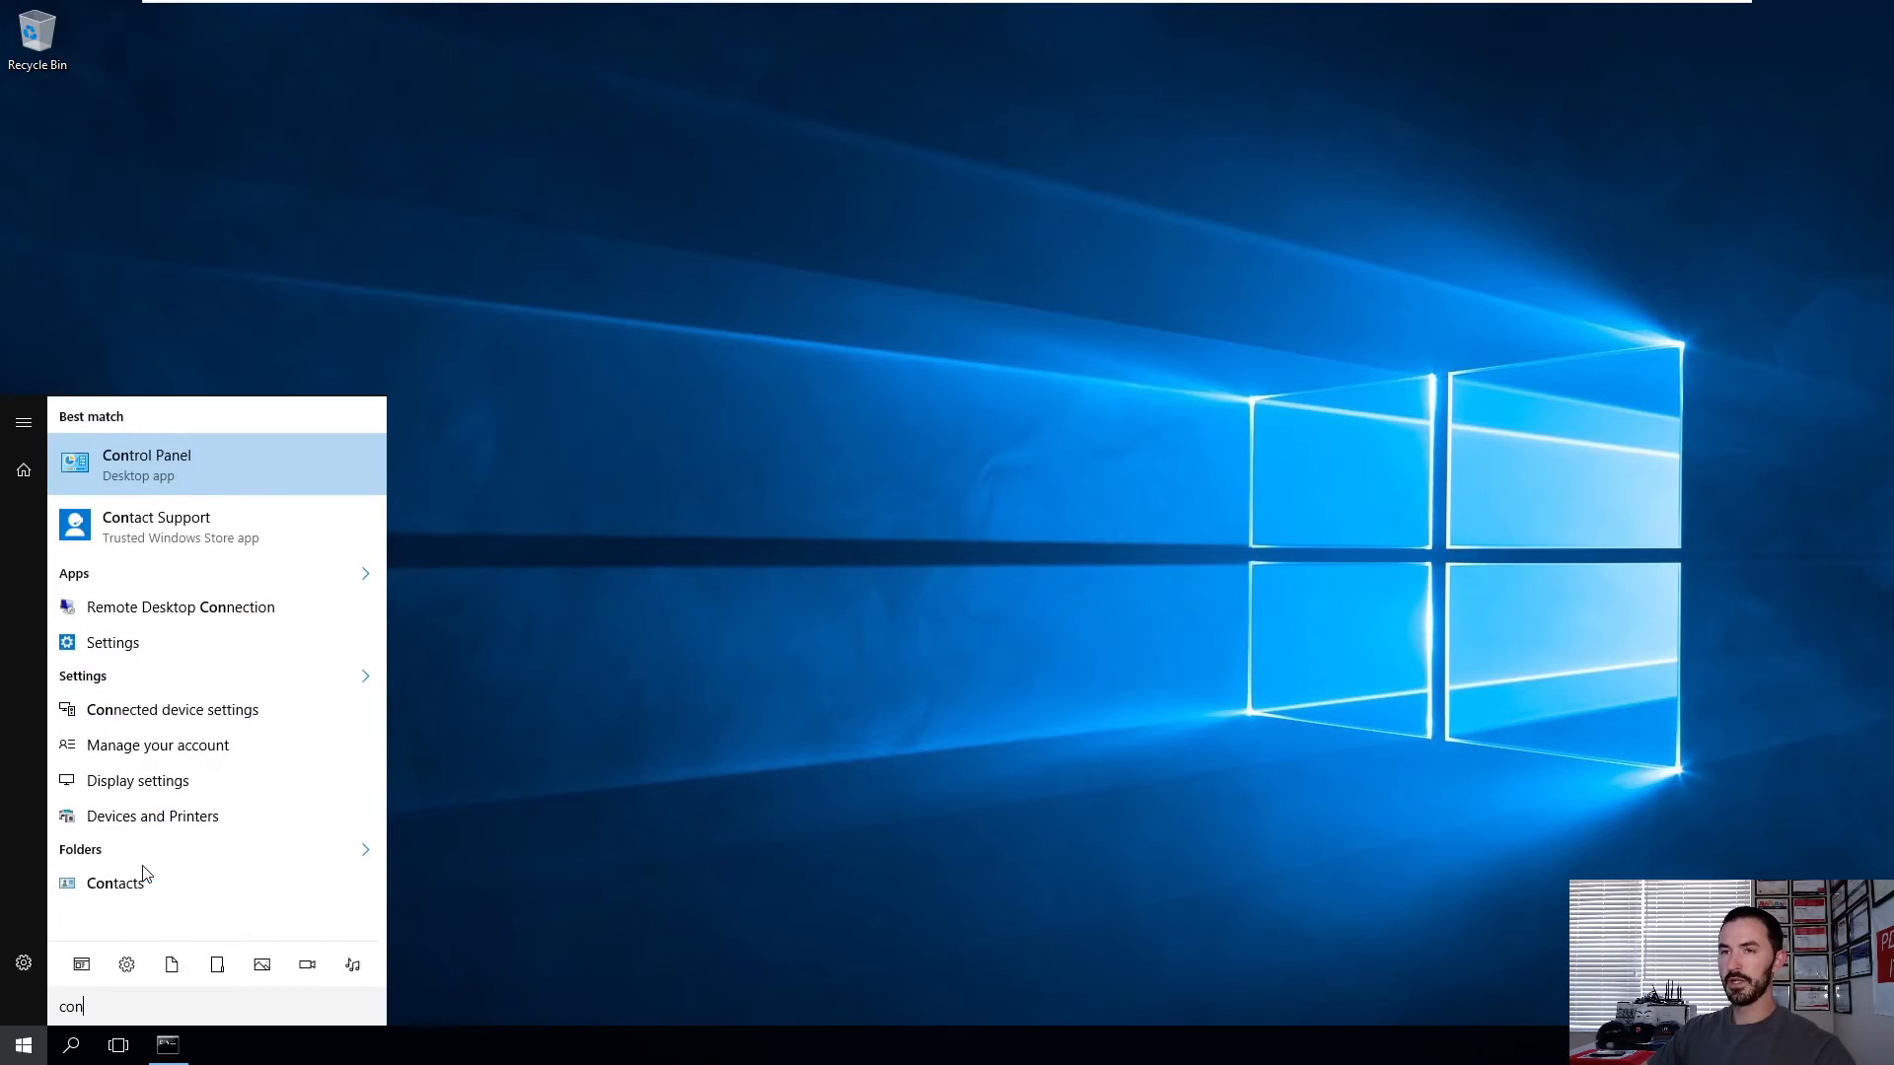
left_click(146, 463)
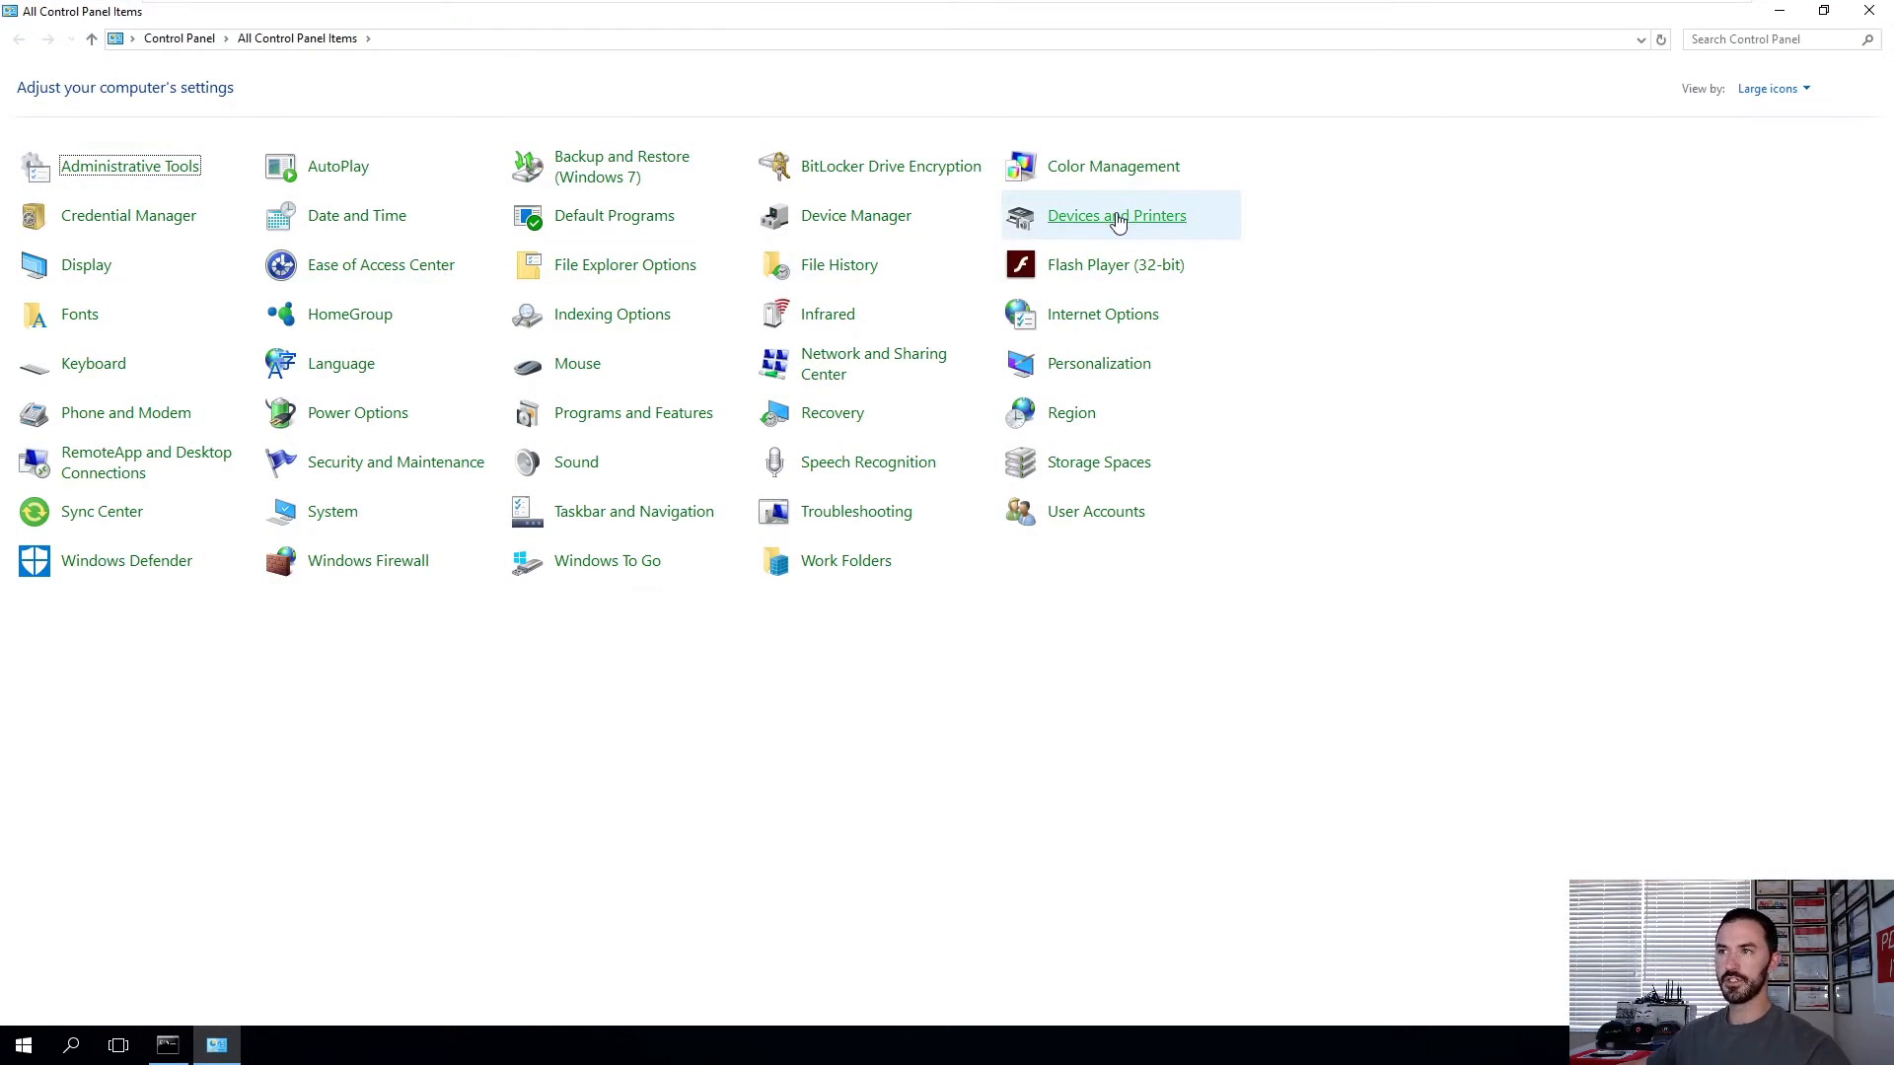
left_click(1115, 215)
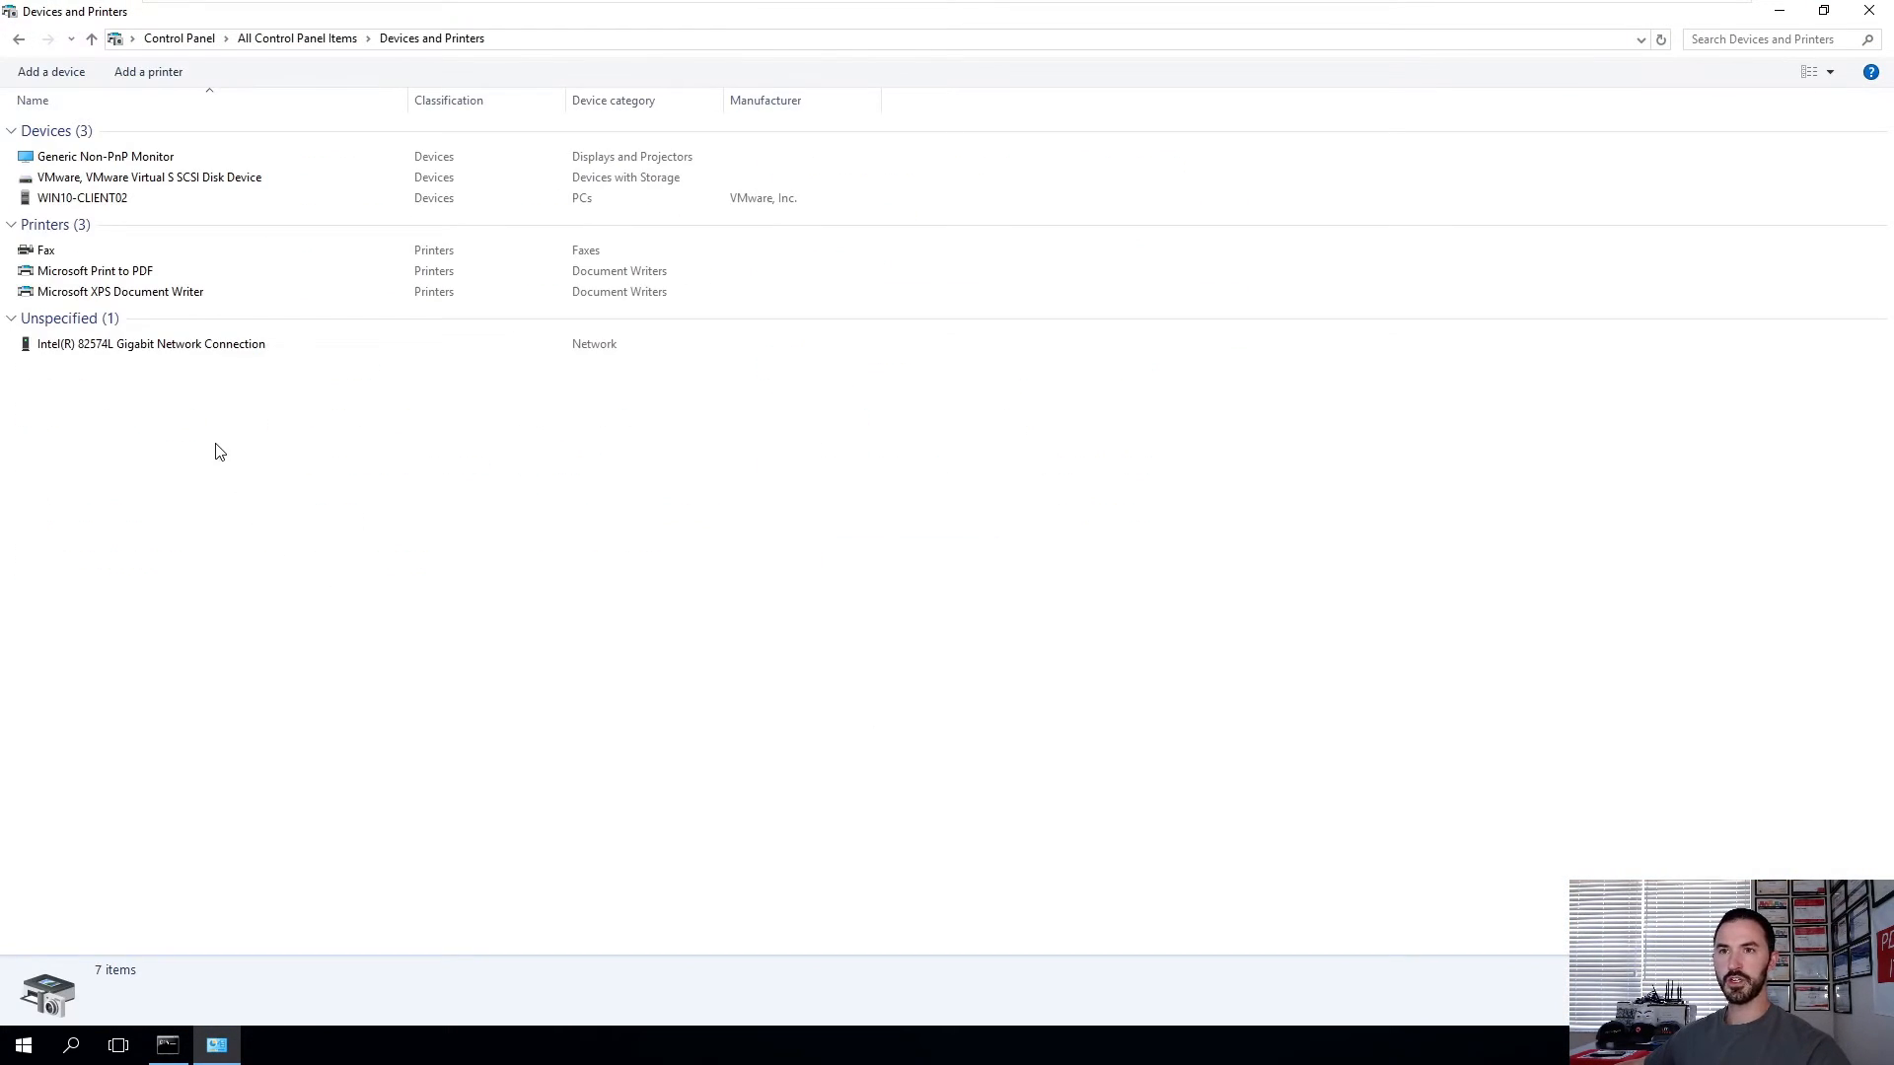
right_click(219, 452)
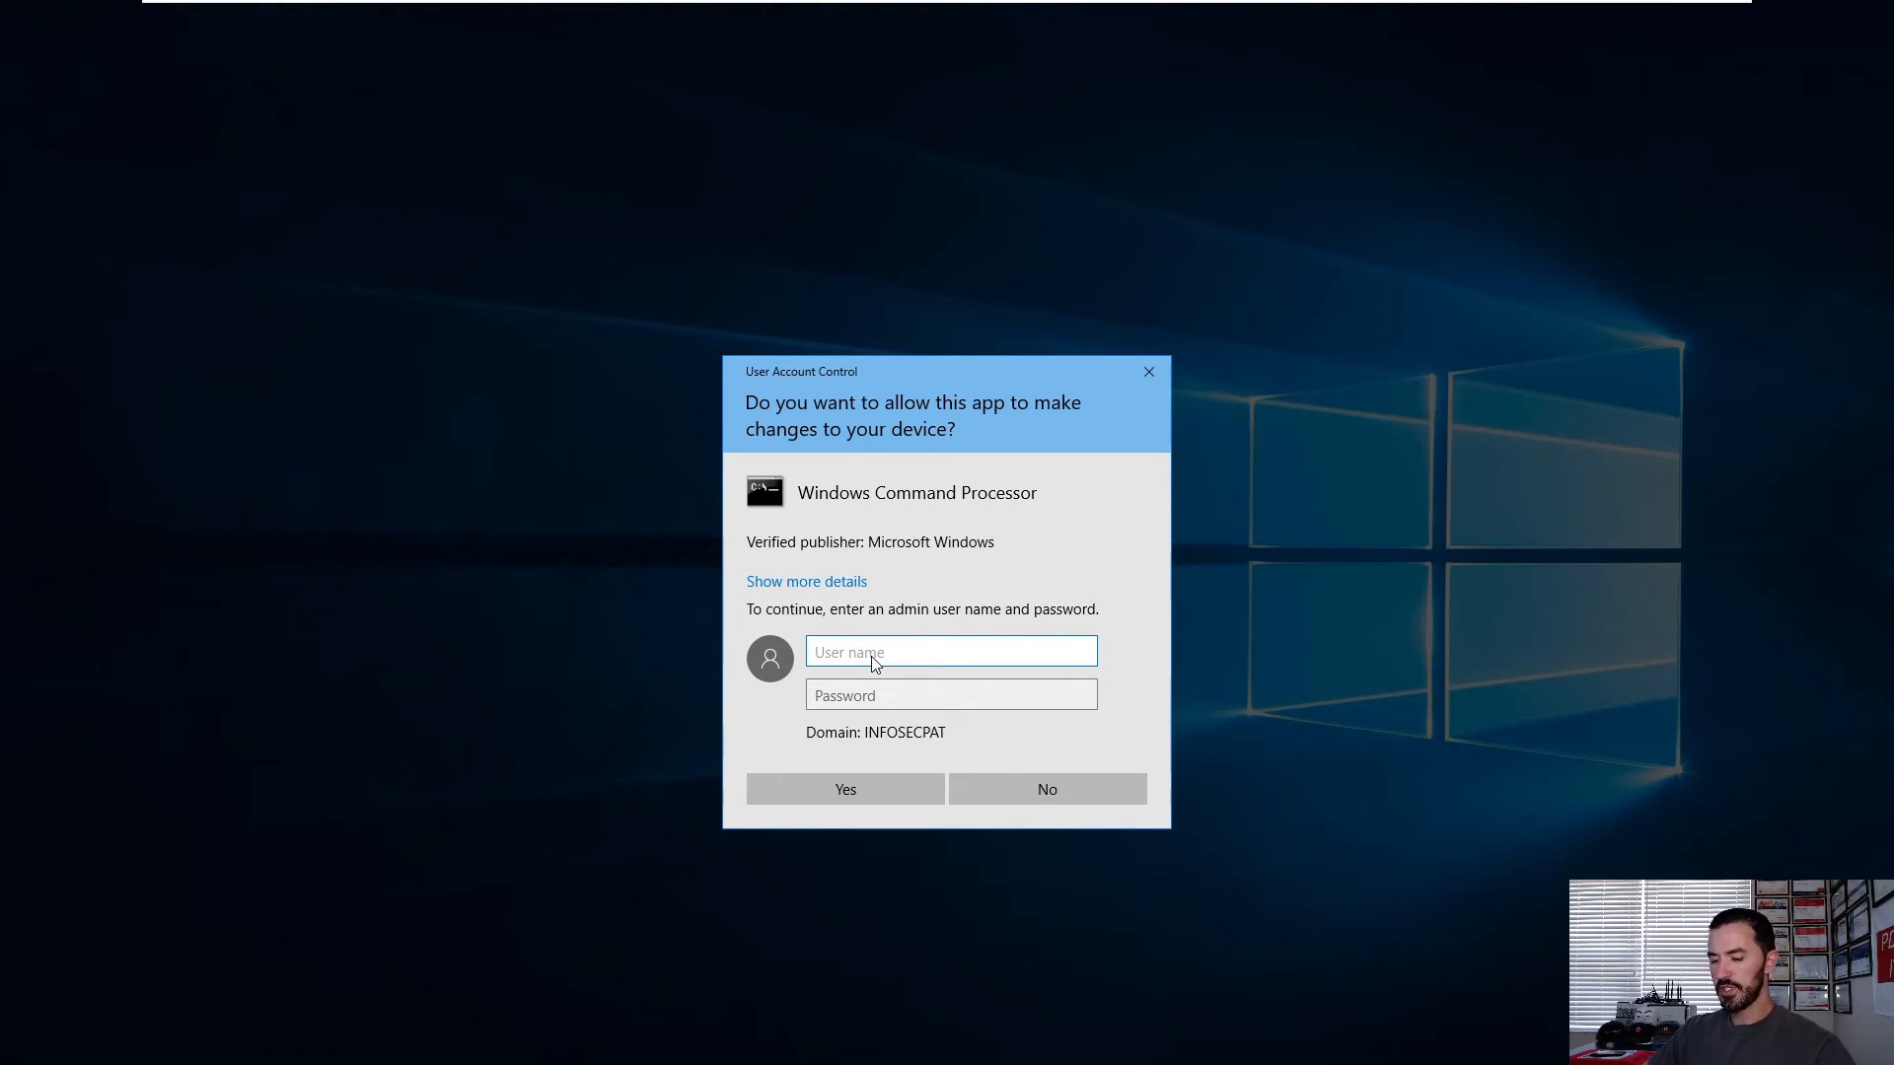
- Approve the elevated Command Prompt with infosecpat\administrator domain credentials in UAC
type("infosecpat")
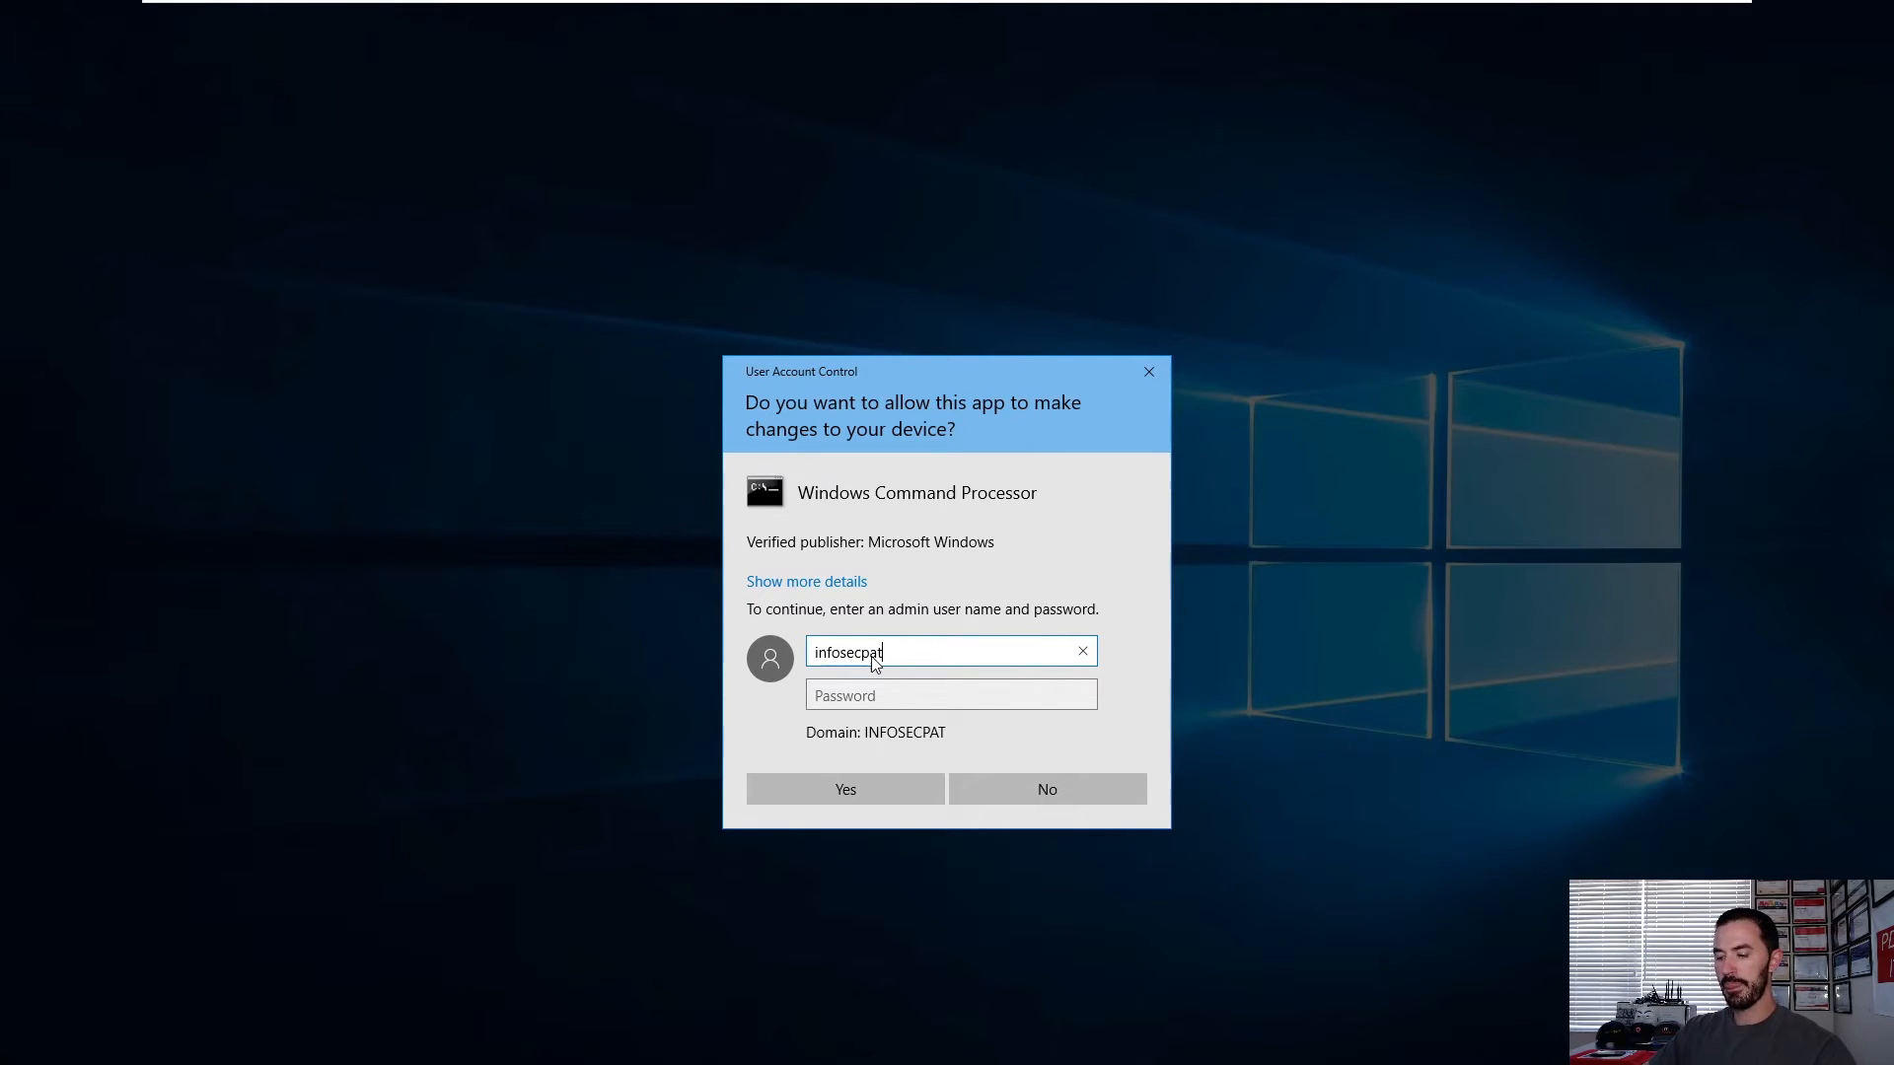
type("\\administrator")
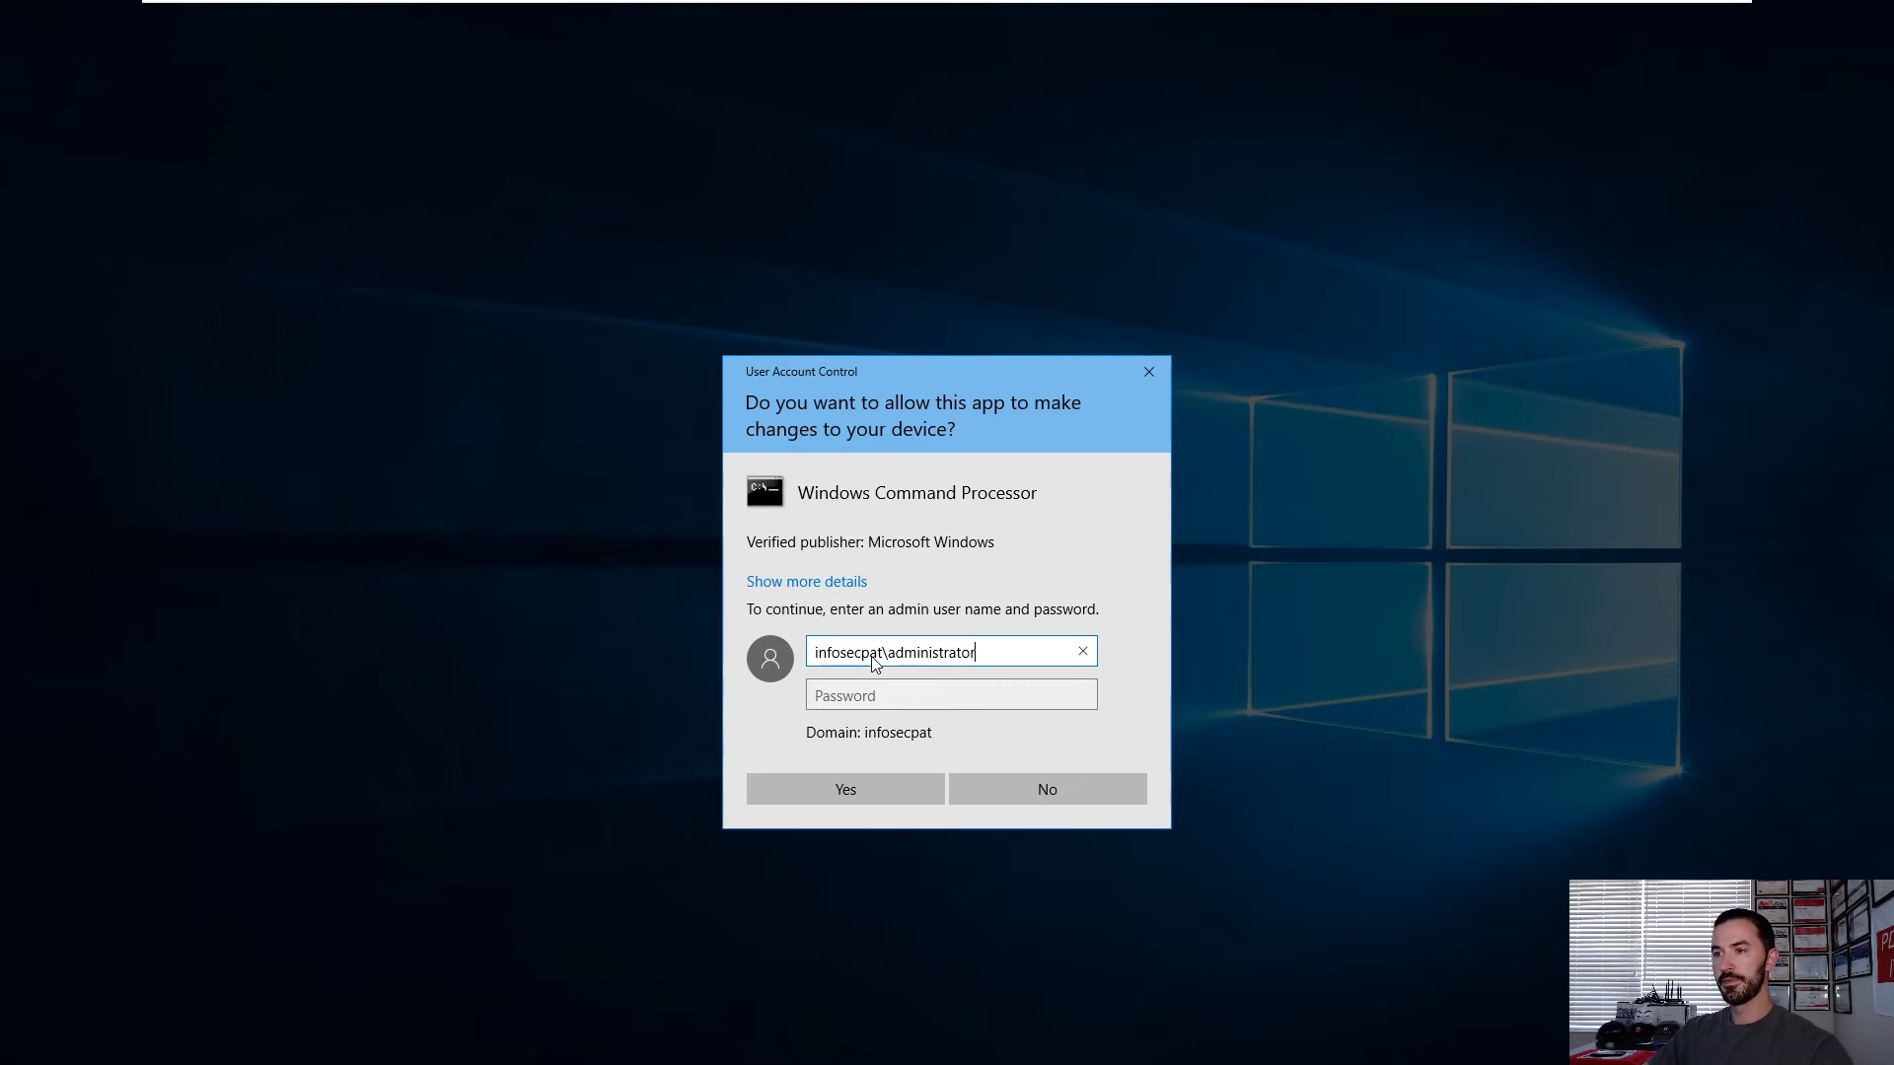
type("password")
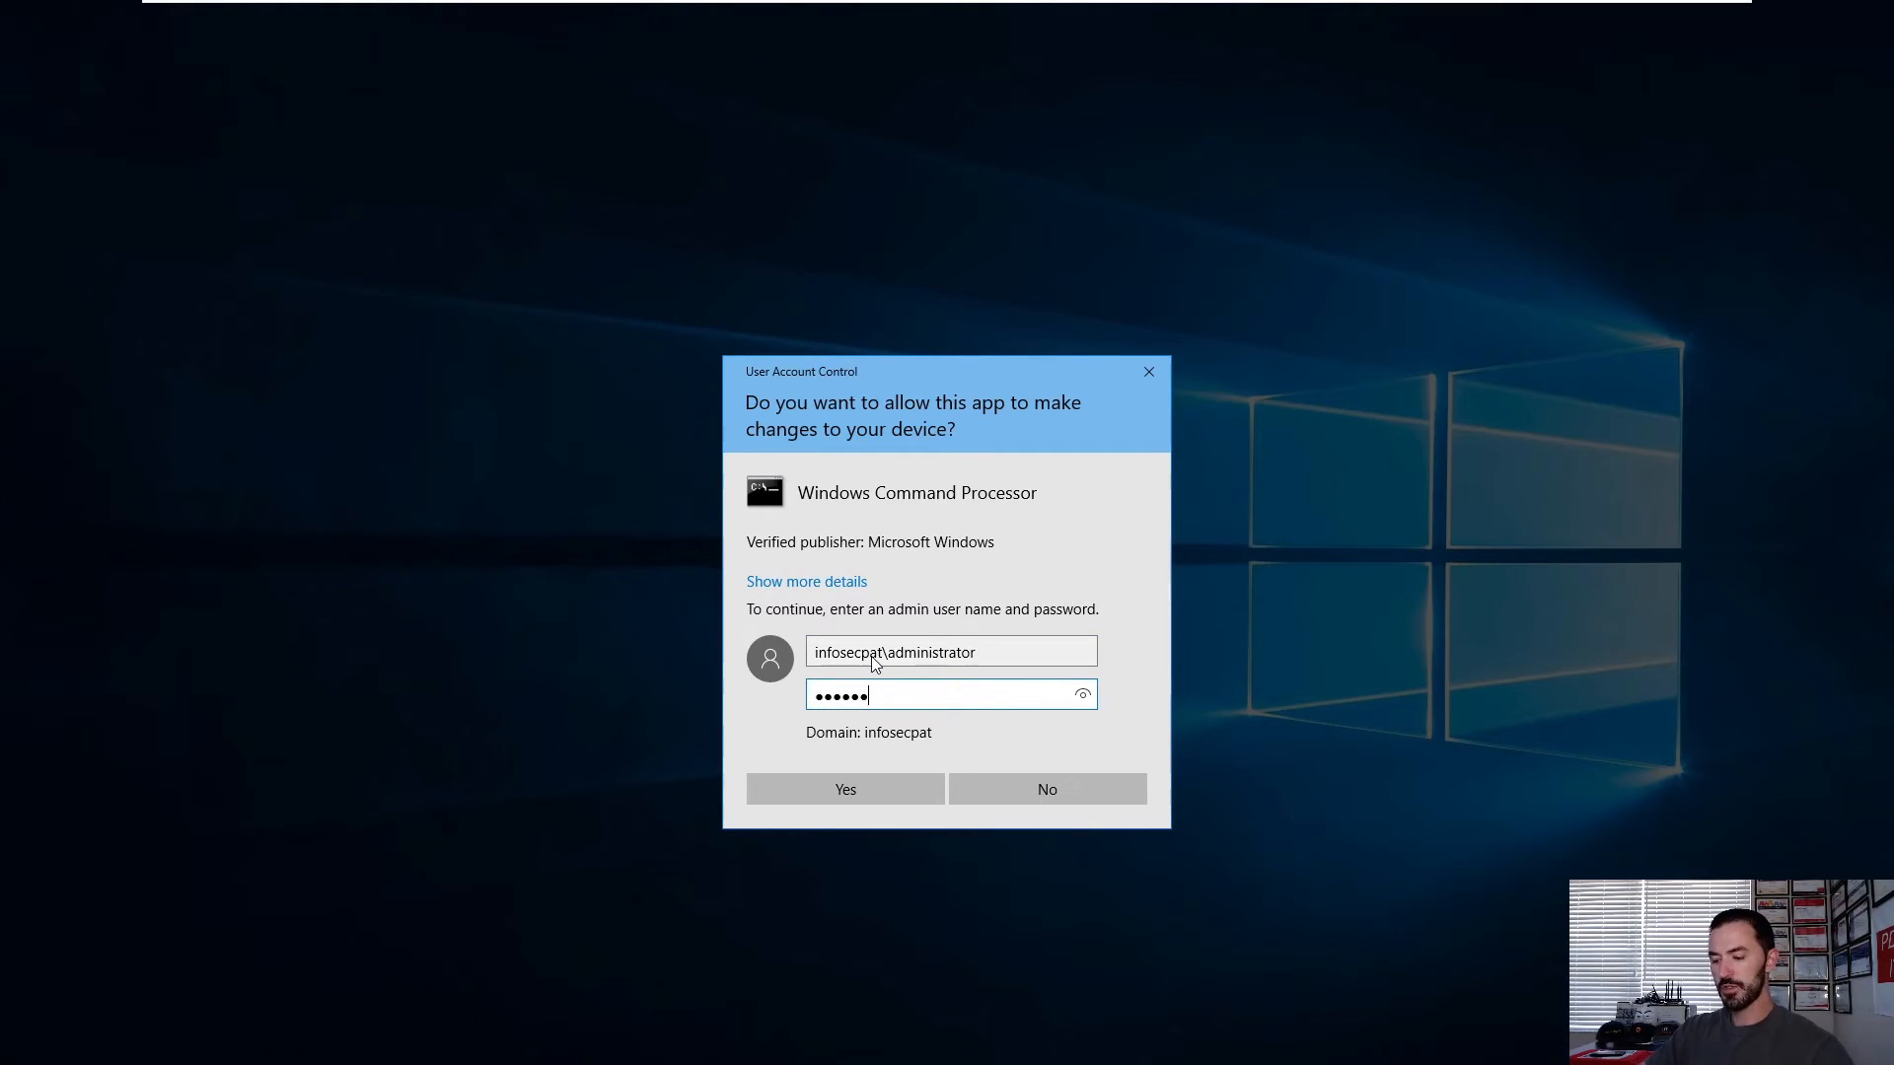
left_click(844, 789)
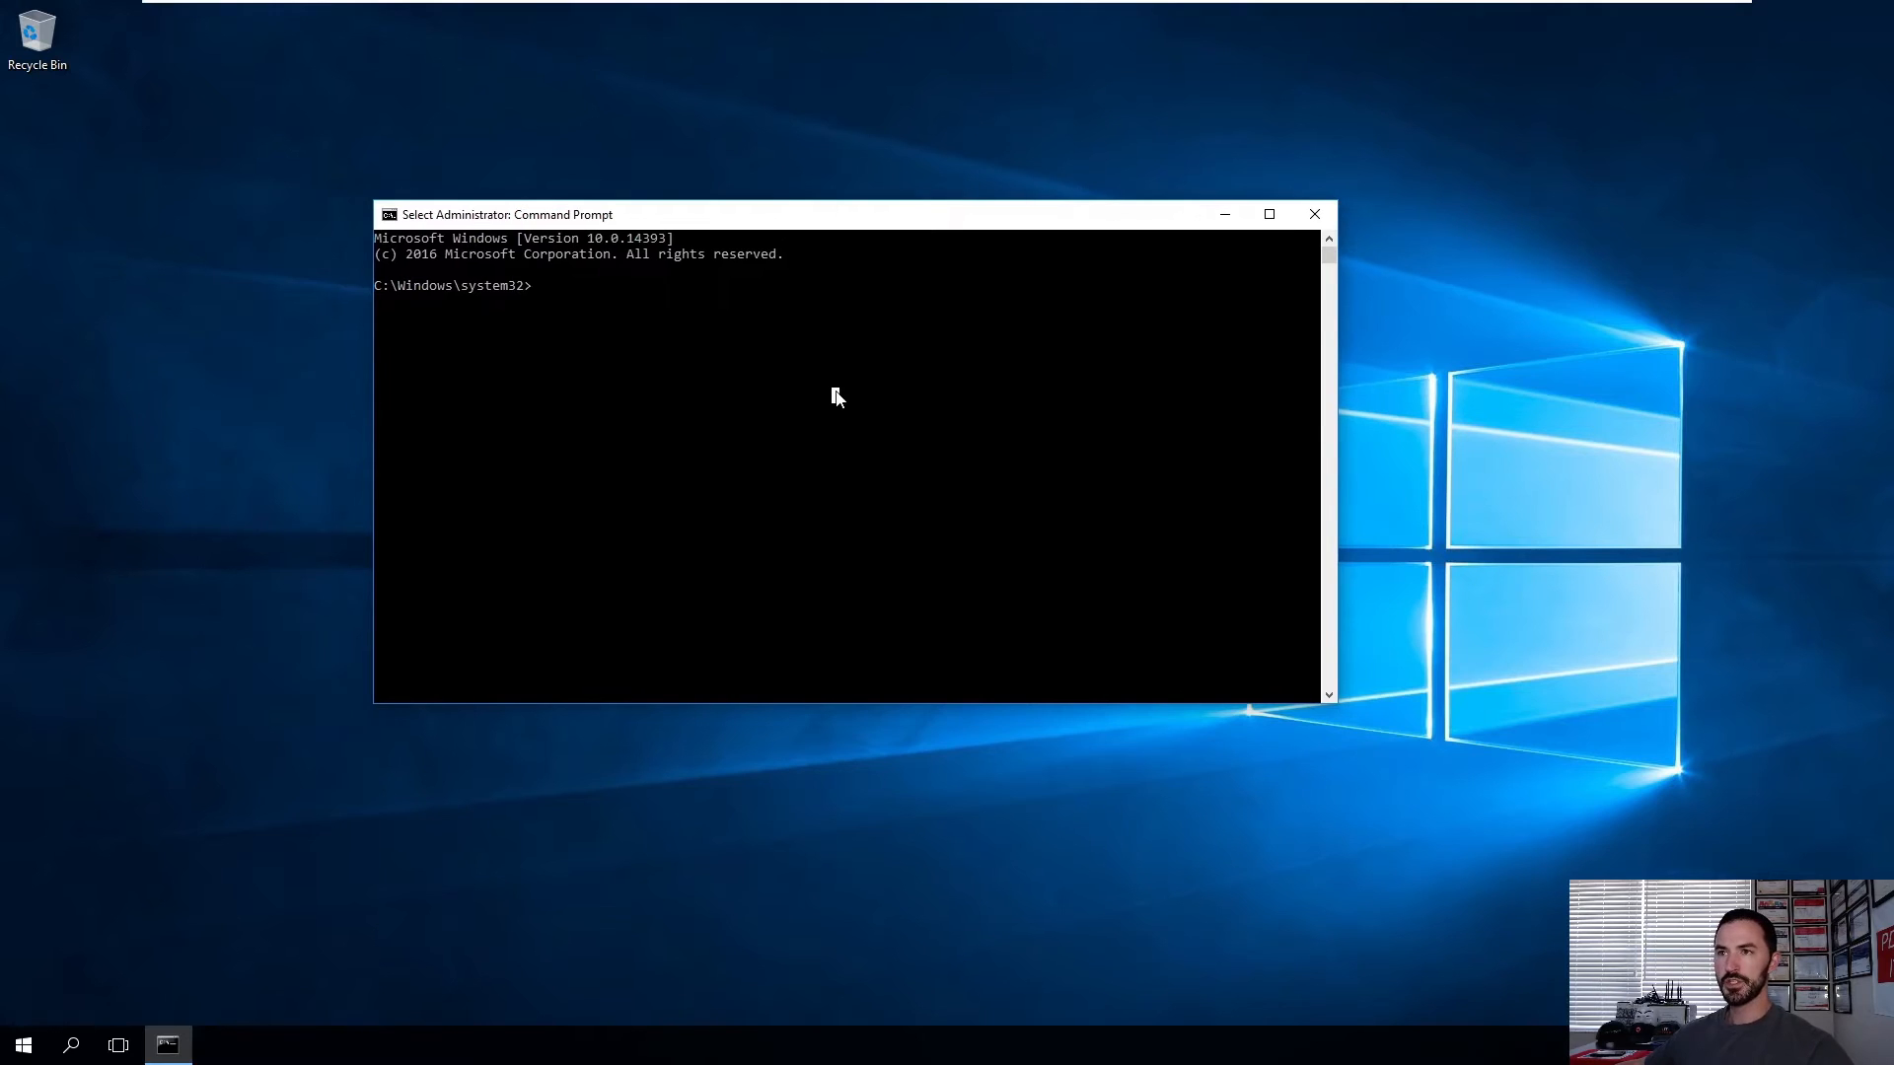
- Run gpupdate /force in the elevated prompt to refresh Group Policy
type("up")
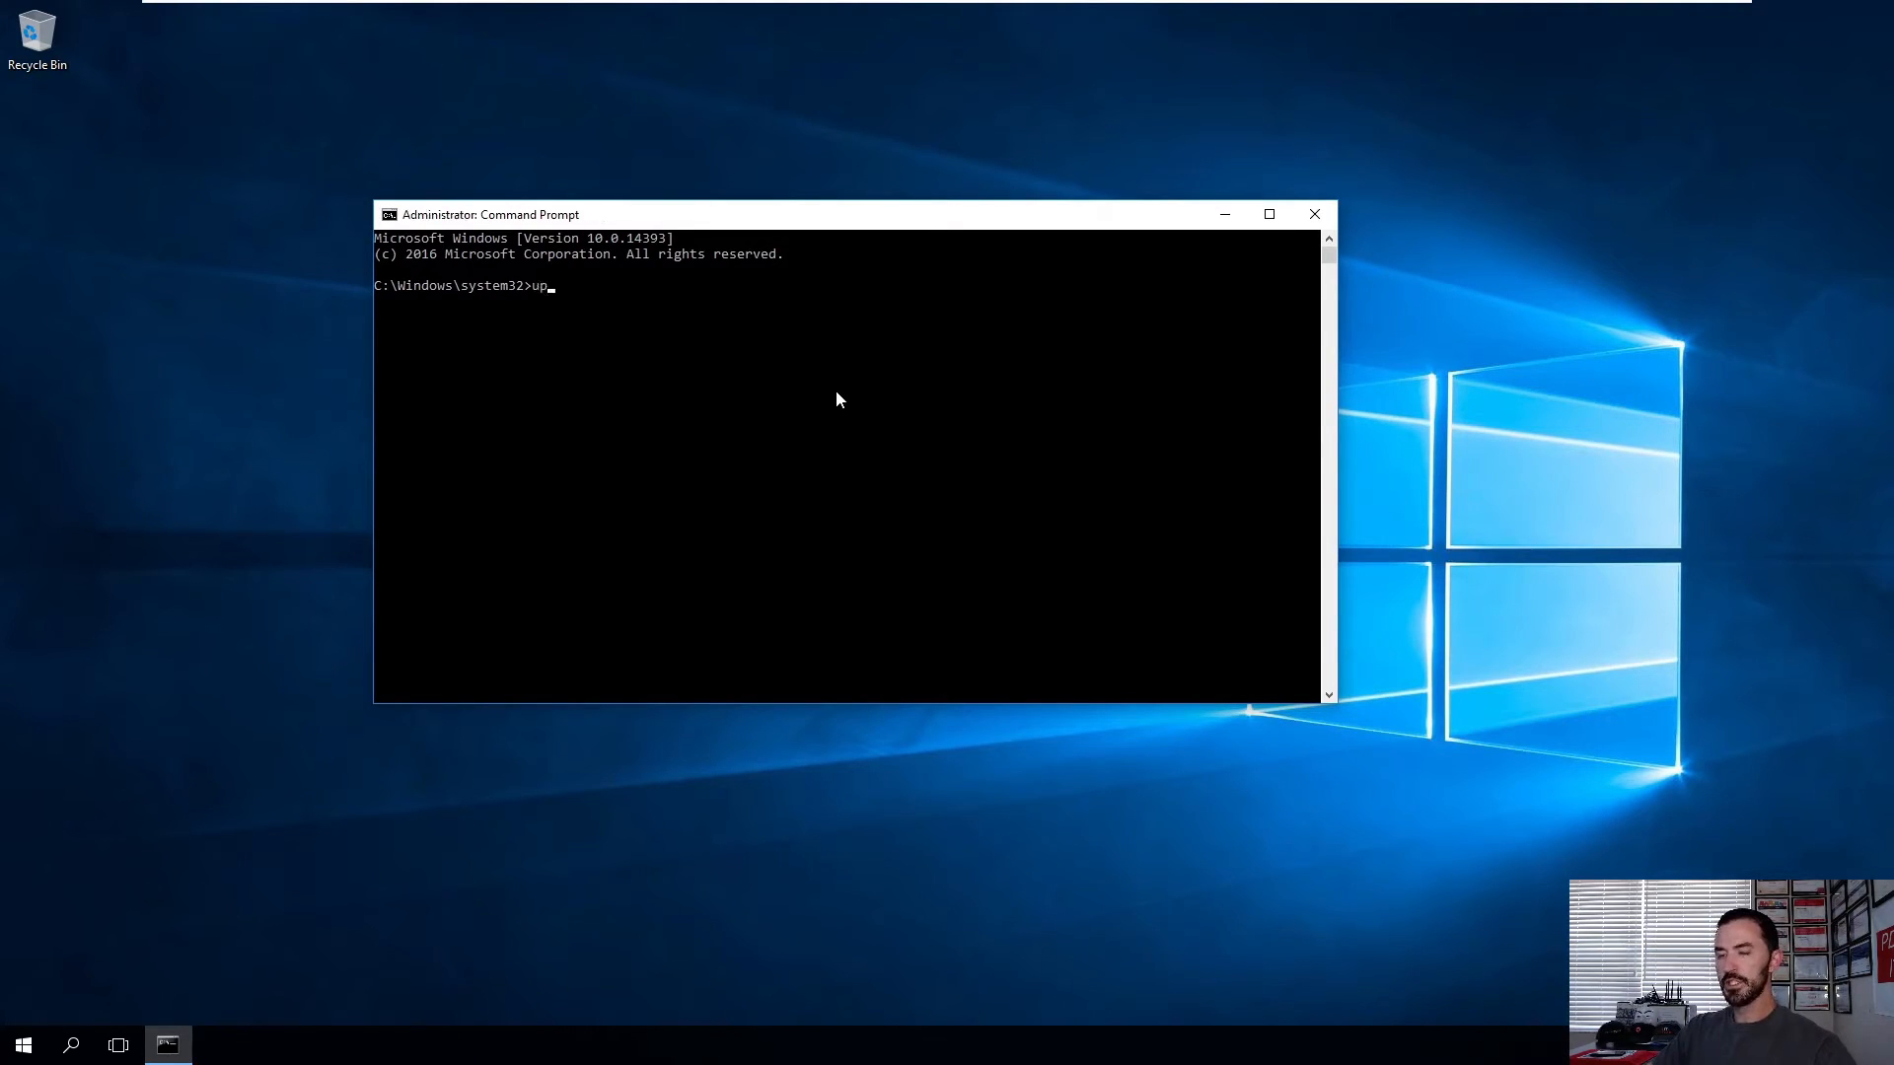
type("gpupda")
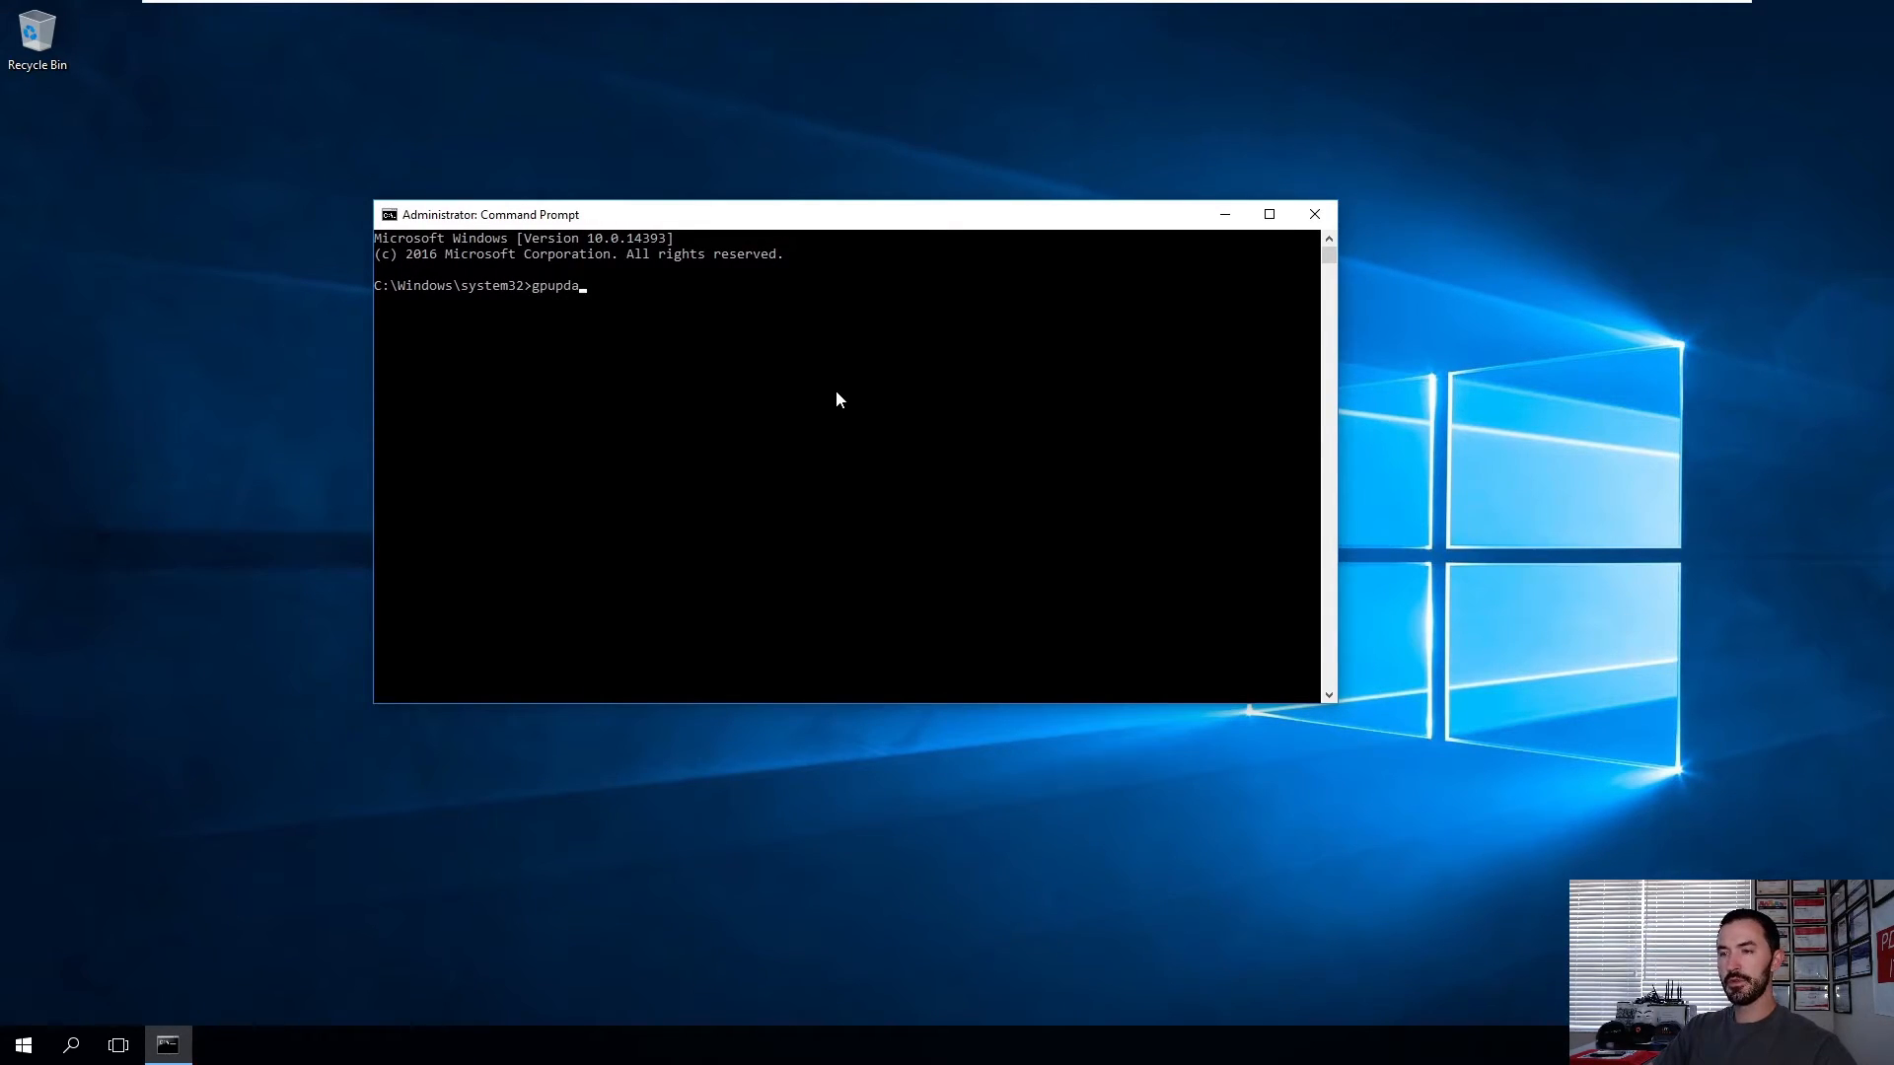
key("enter")
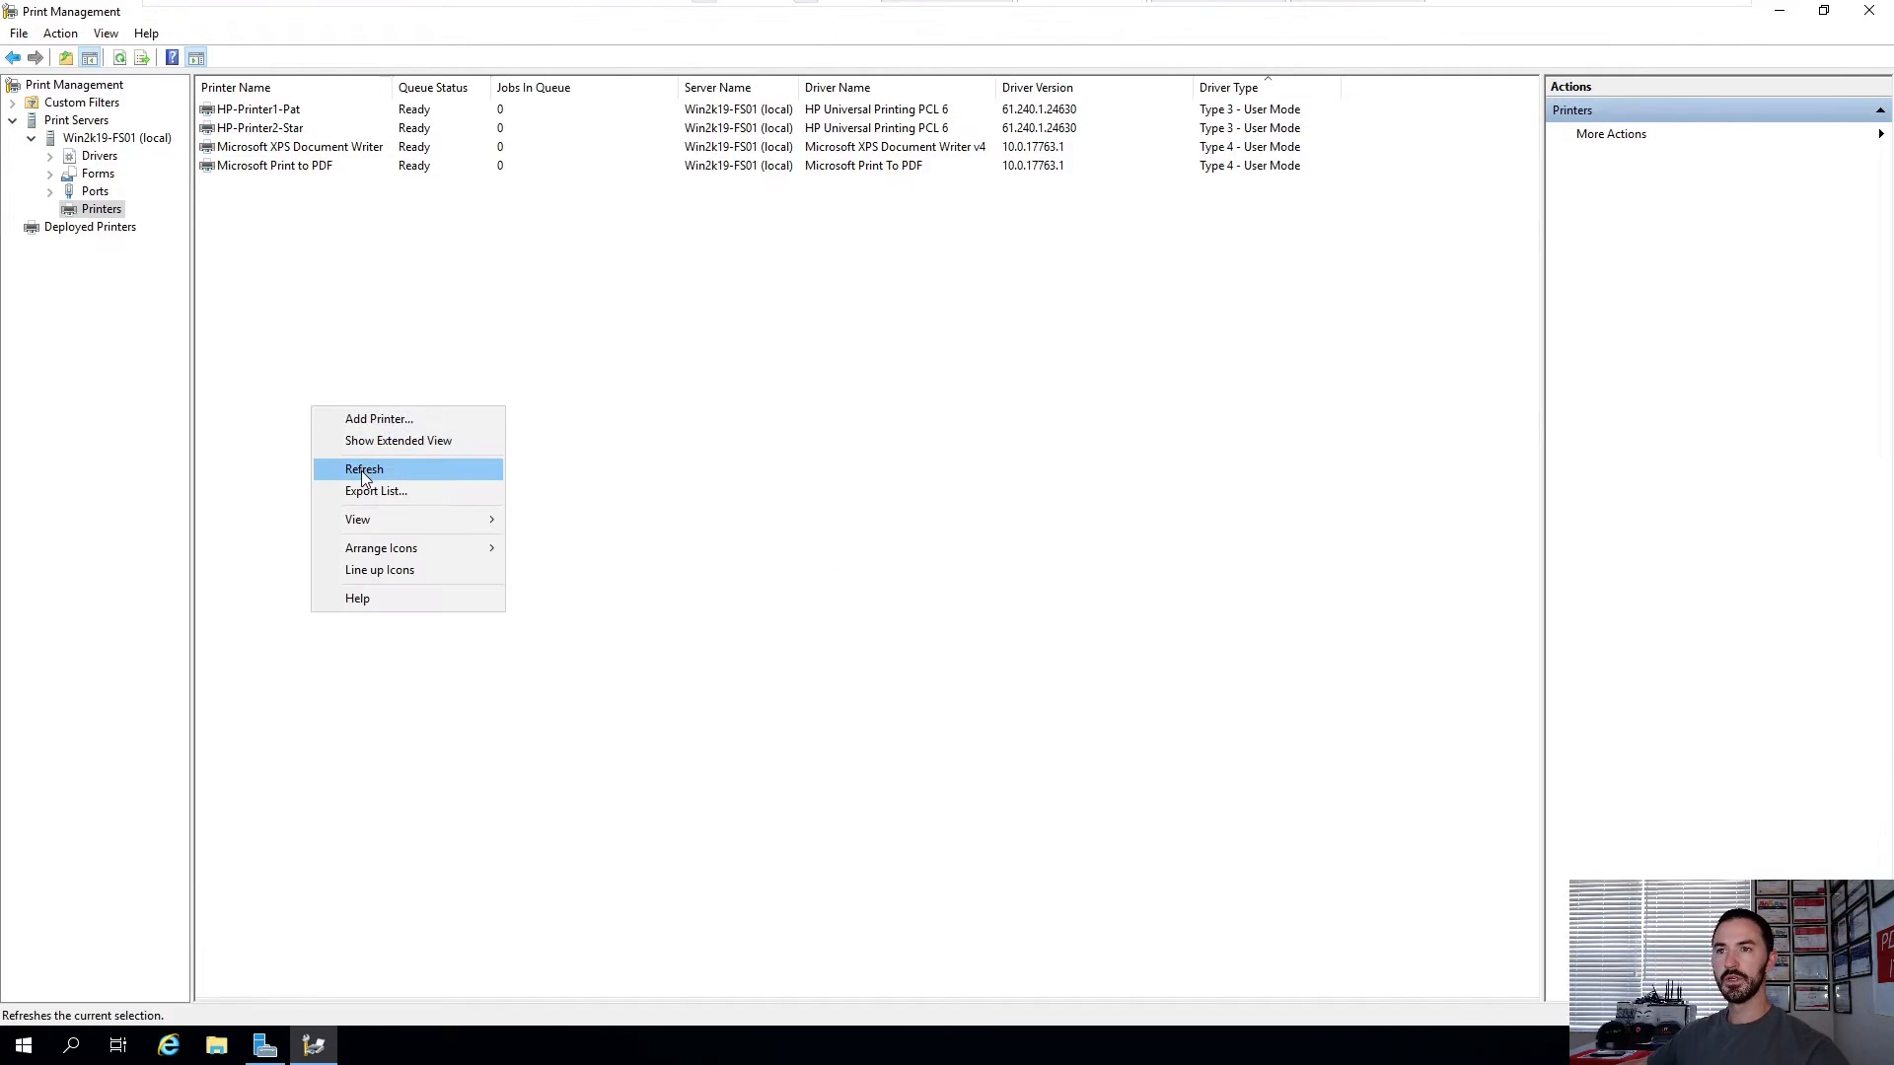
- Refresh the print server's printer list and leave Print Management for the server desktop
left_click(363, 469)
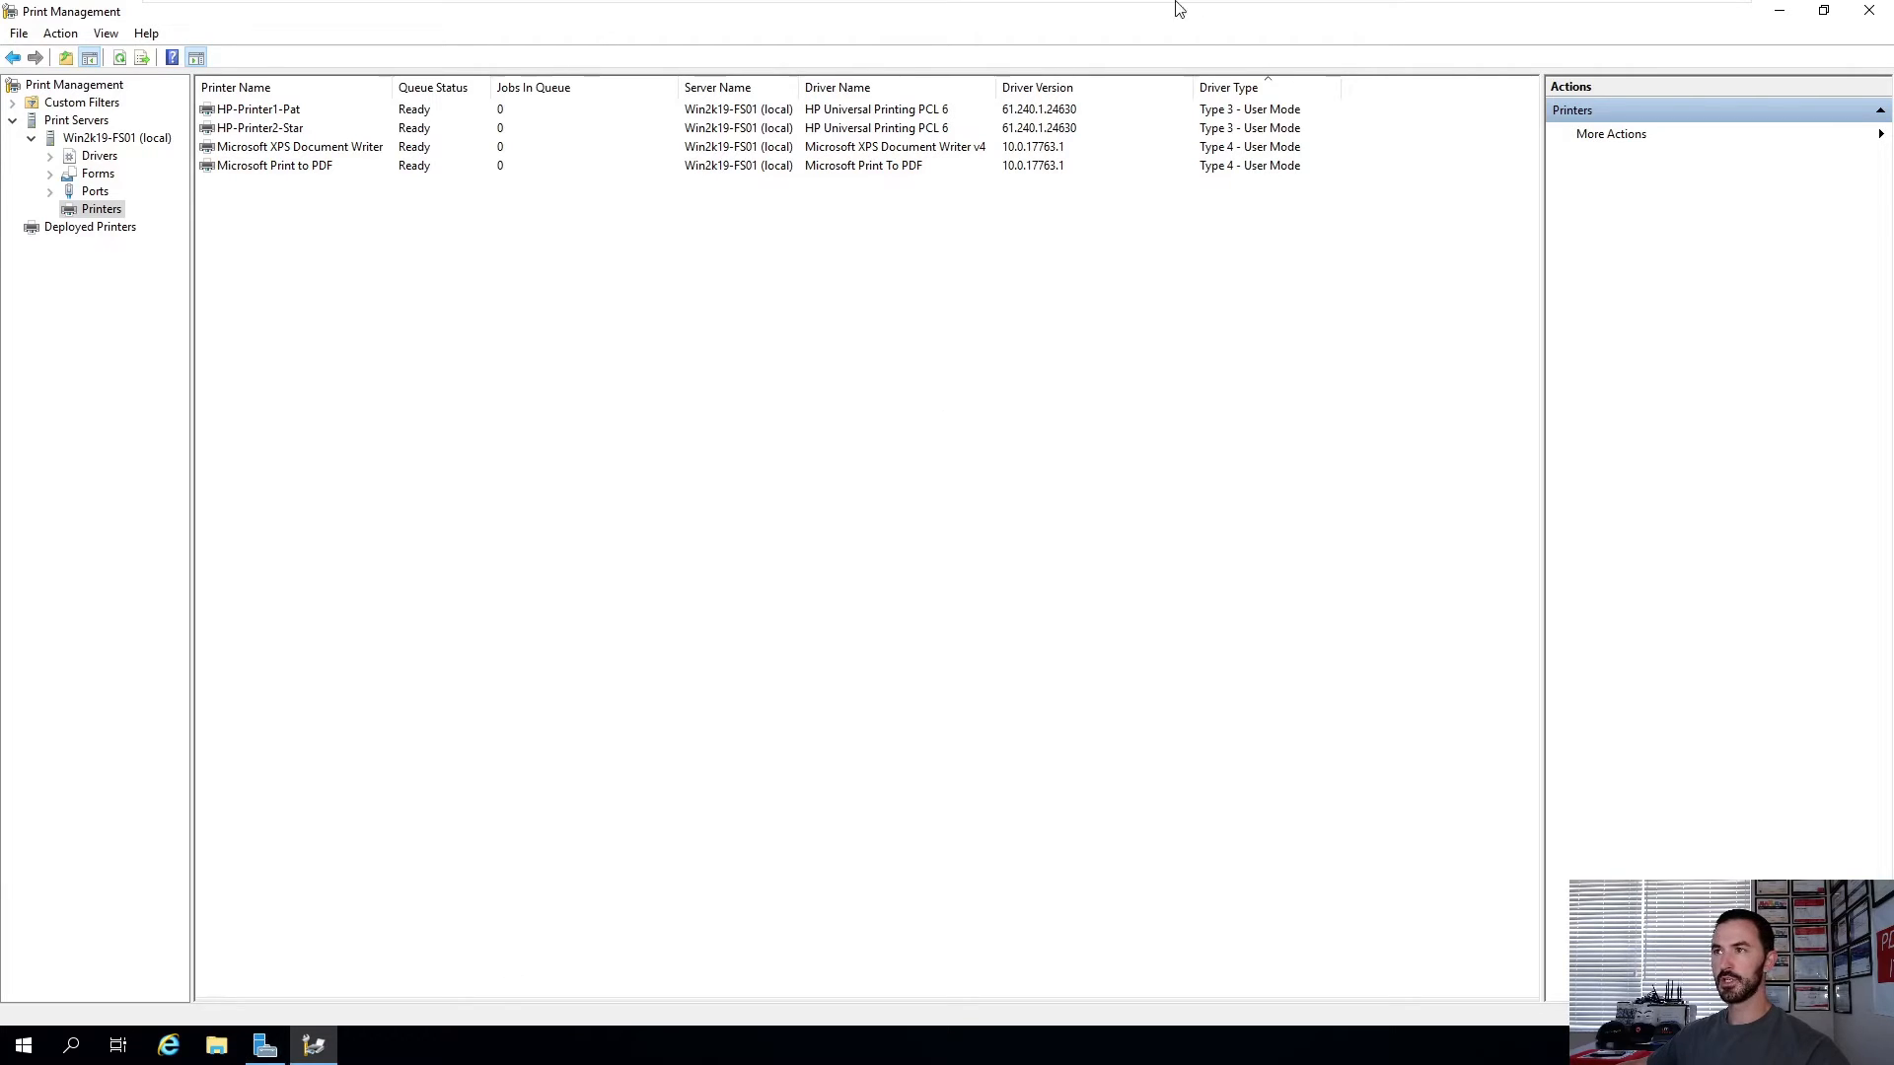
left_click(943, 13)
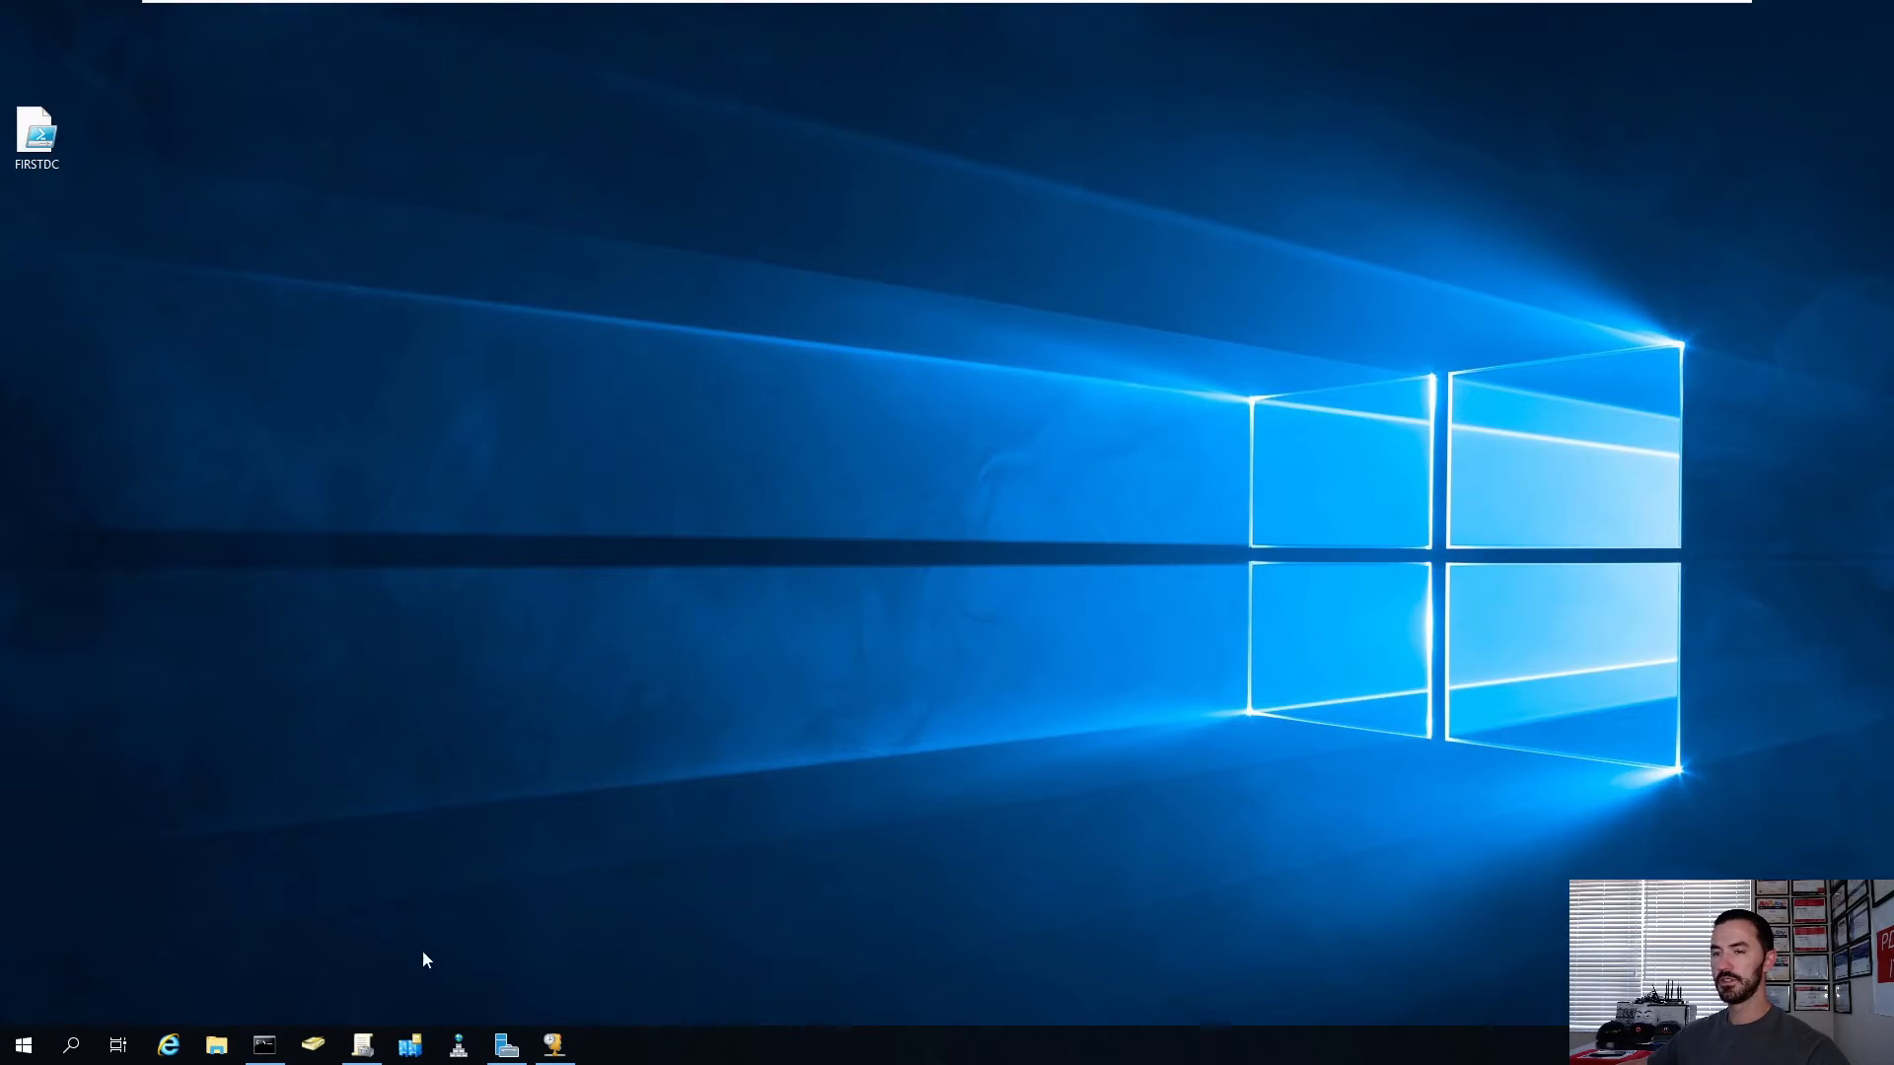
left_click(263, 1045)
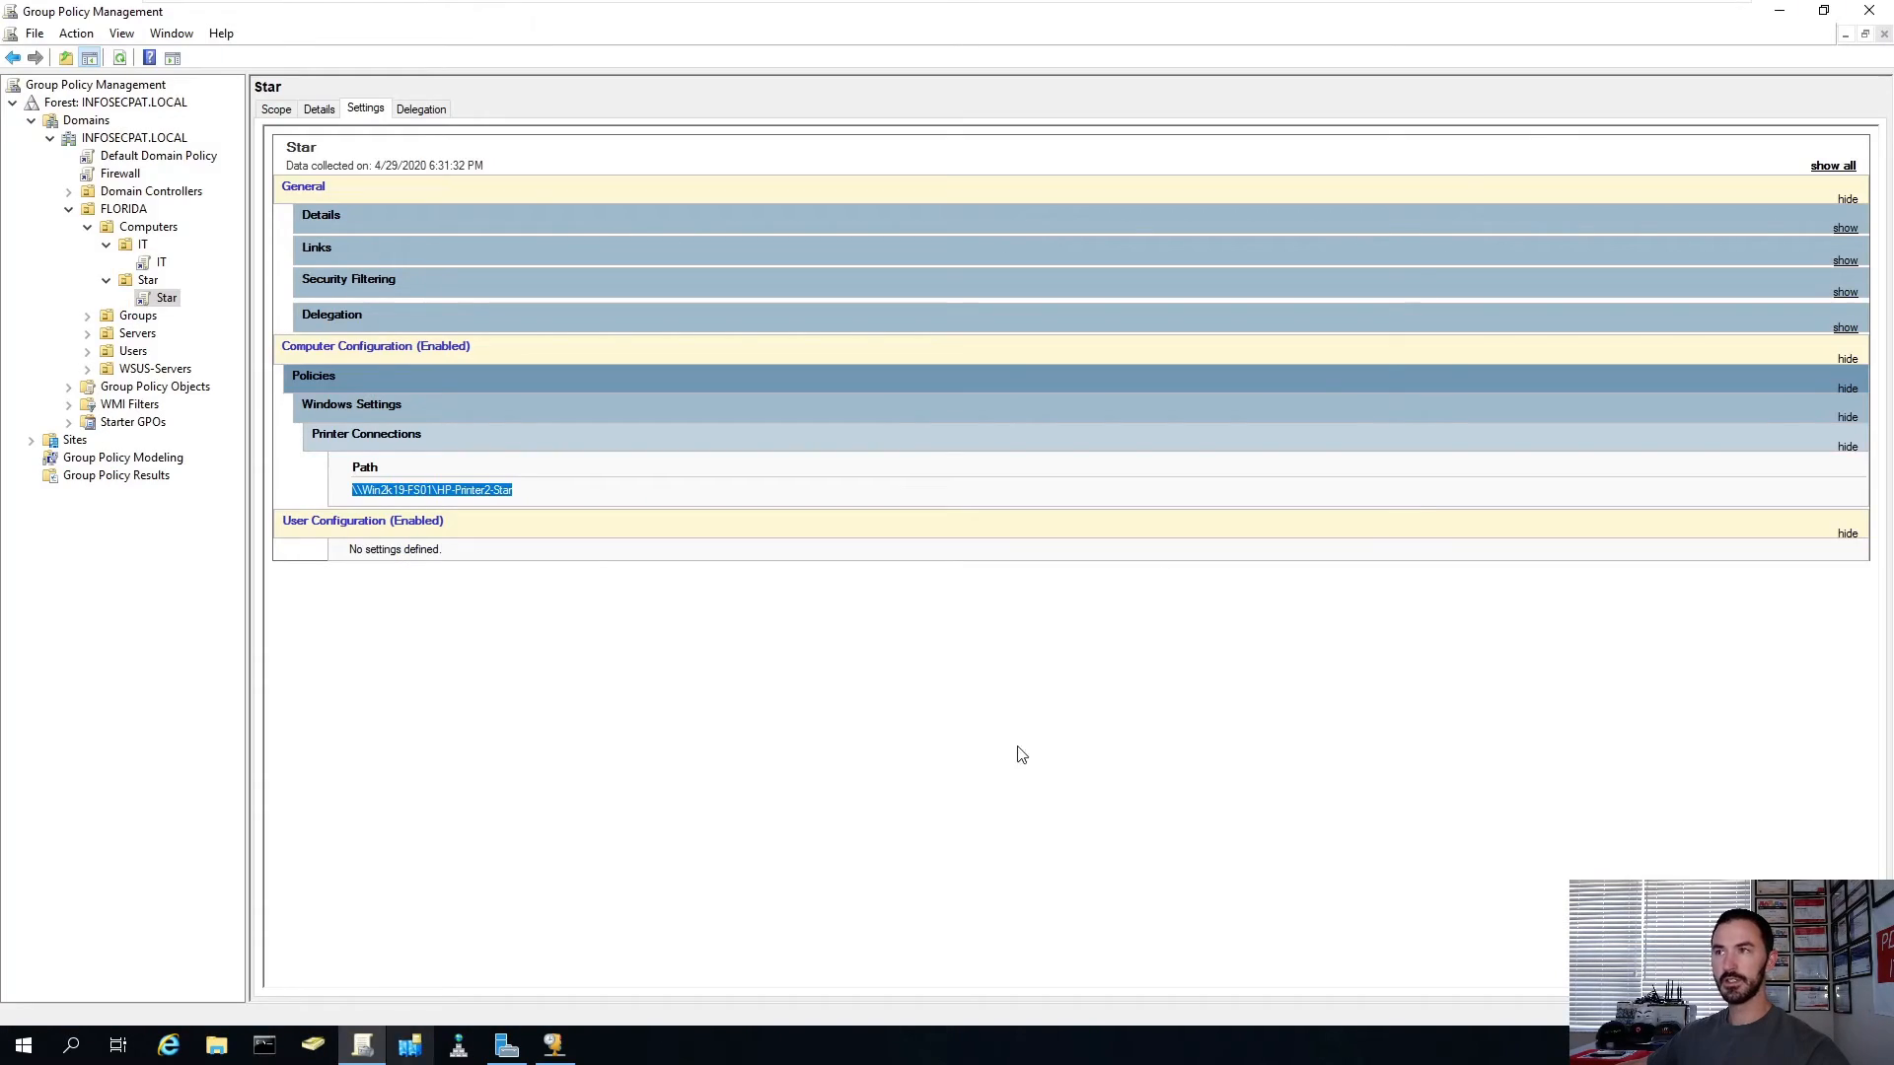
- Close Group Policy Management, Server Manager and the DHCP console
left_click(505, 1046)
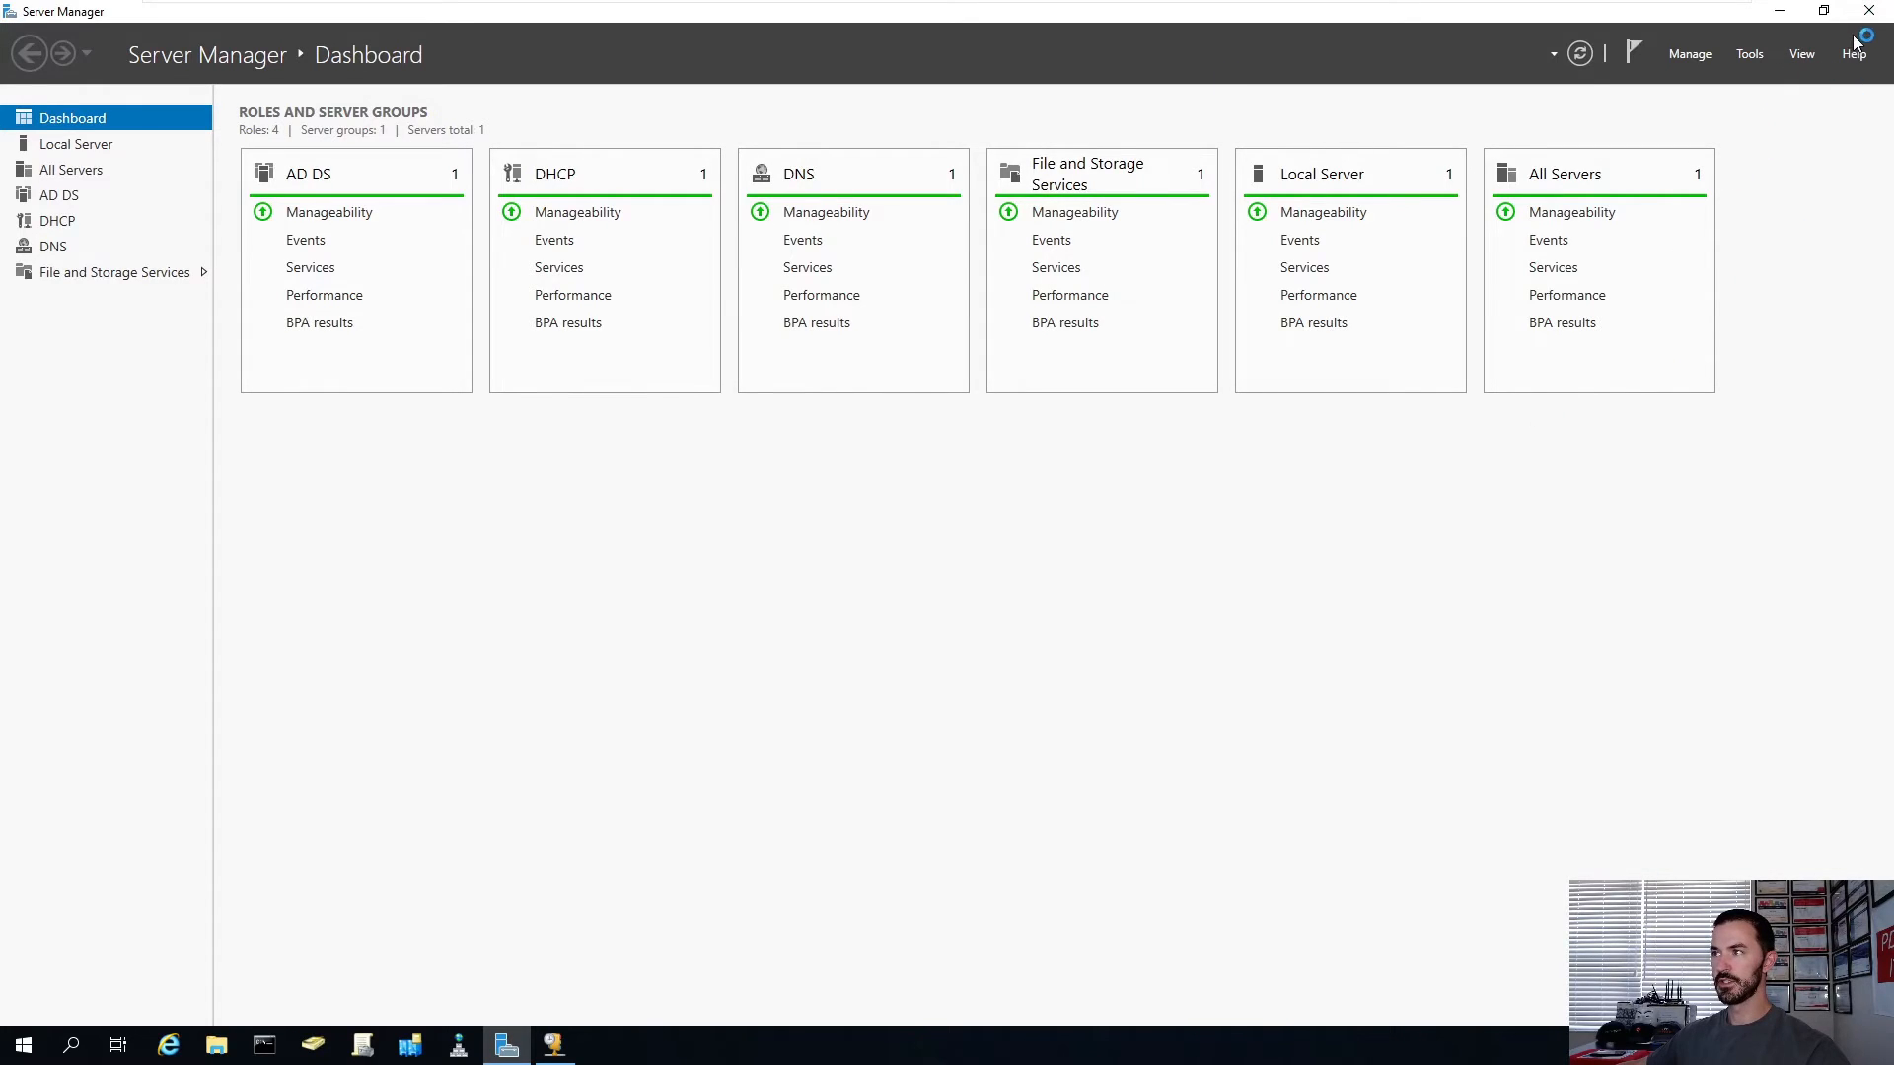
left_click(553, 1045)
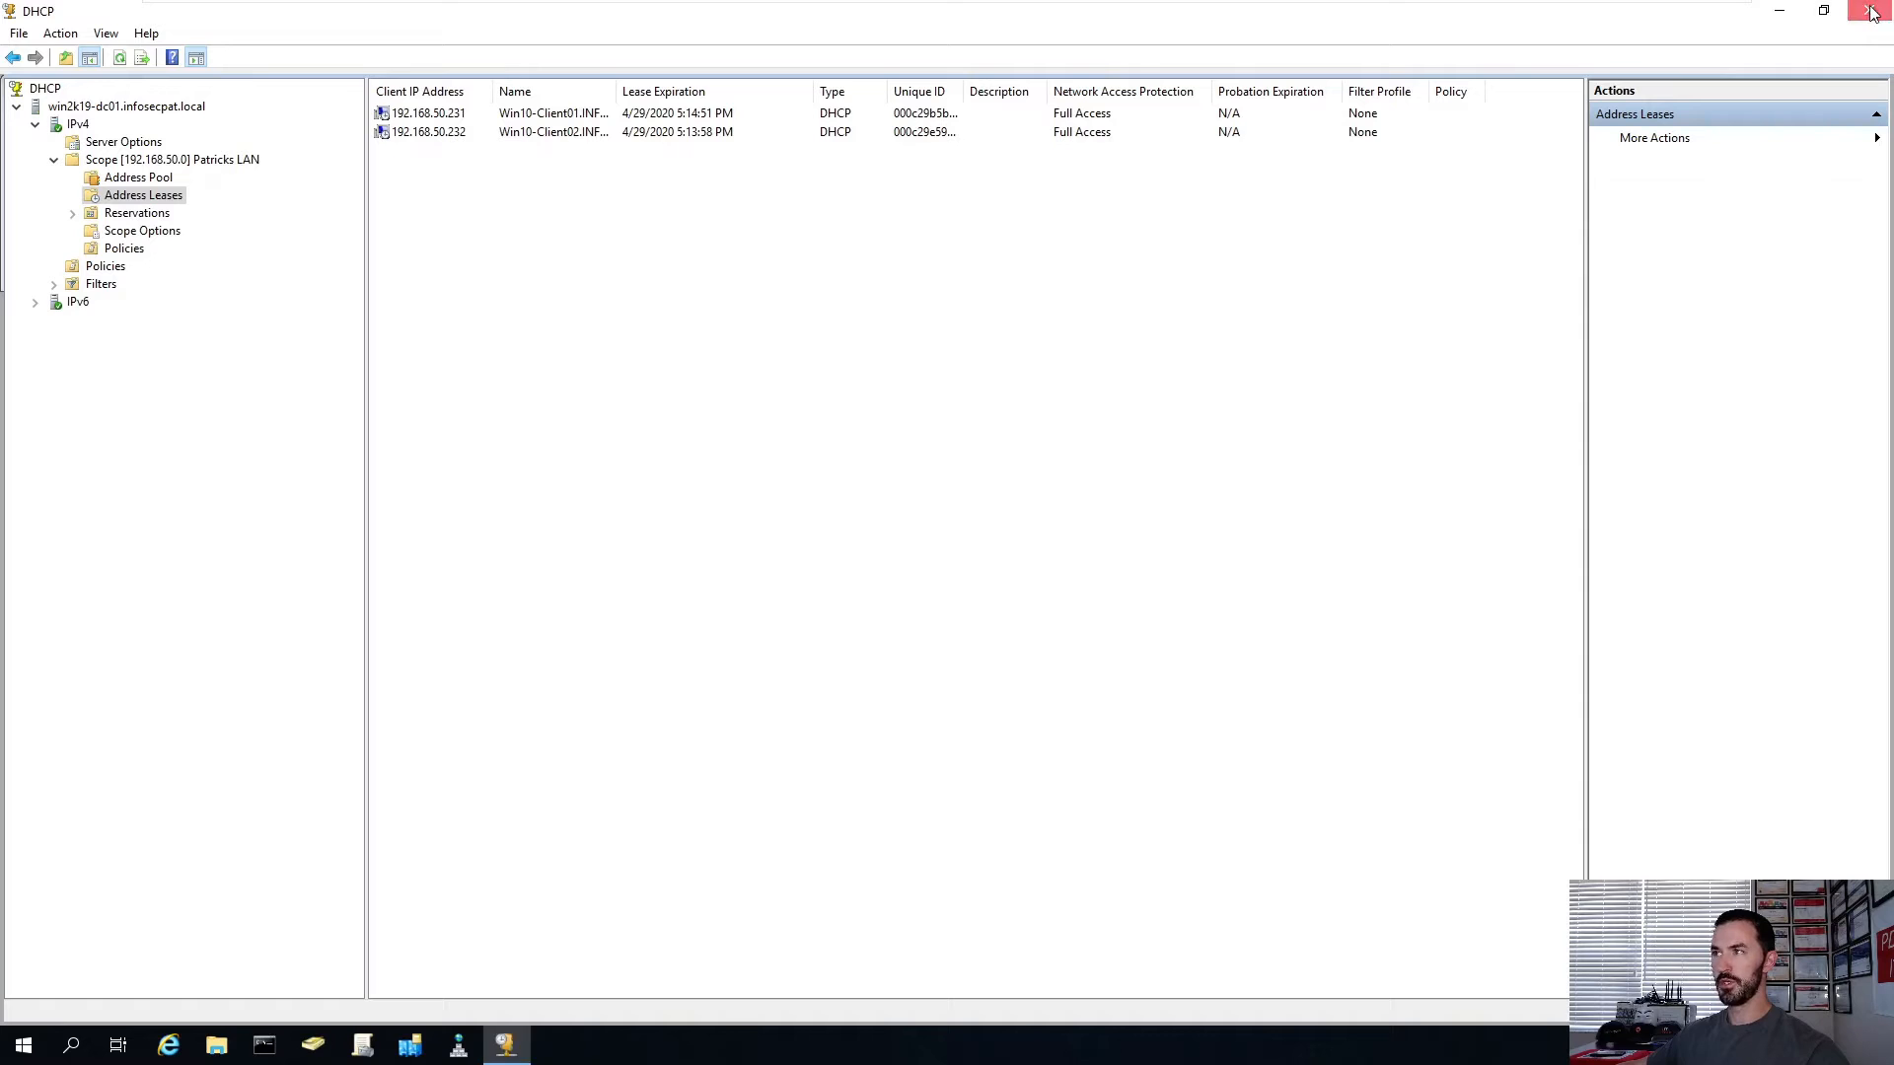
left_click(1874, 12)
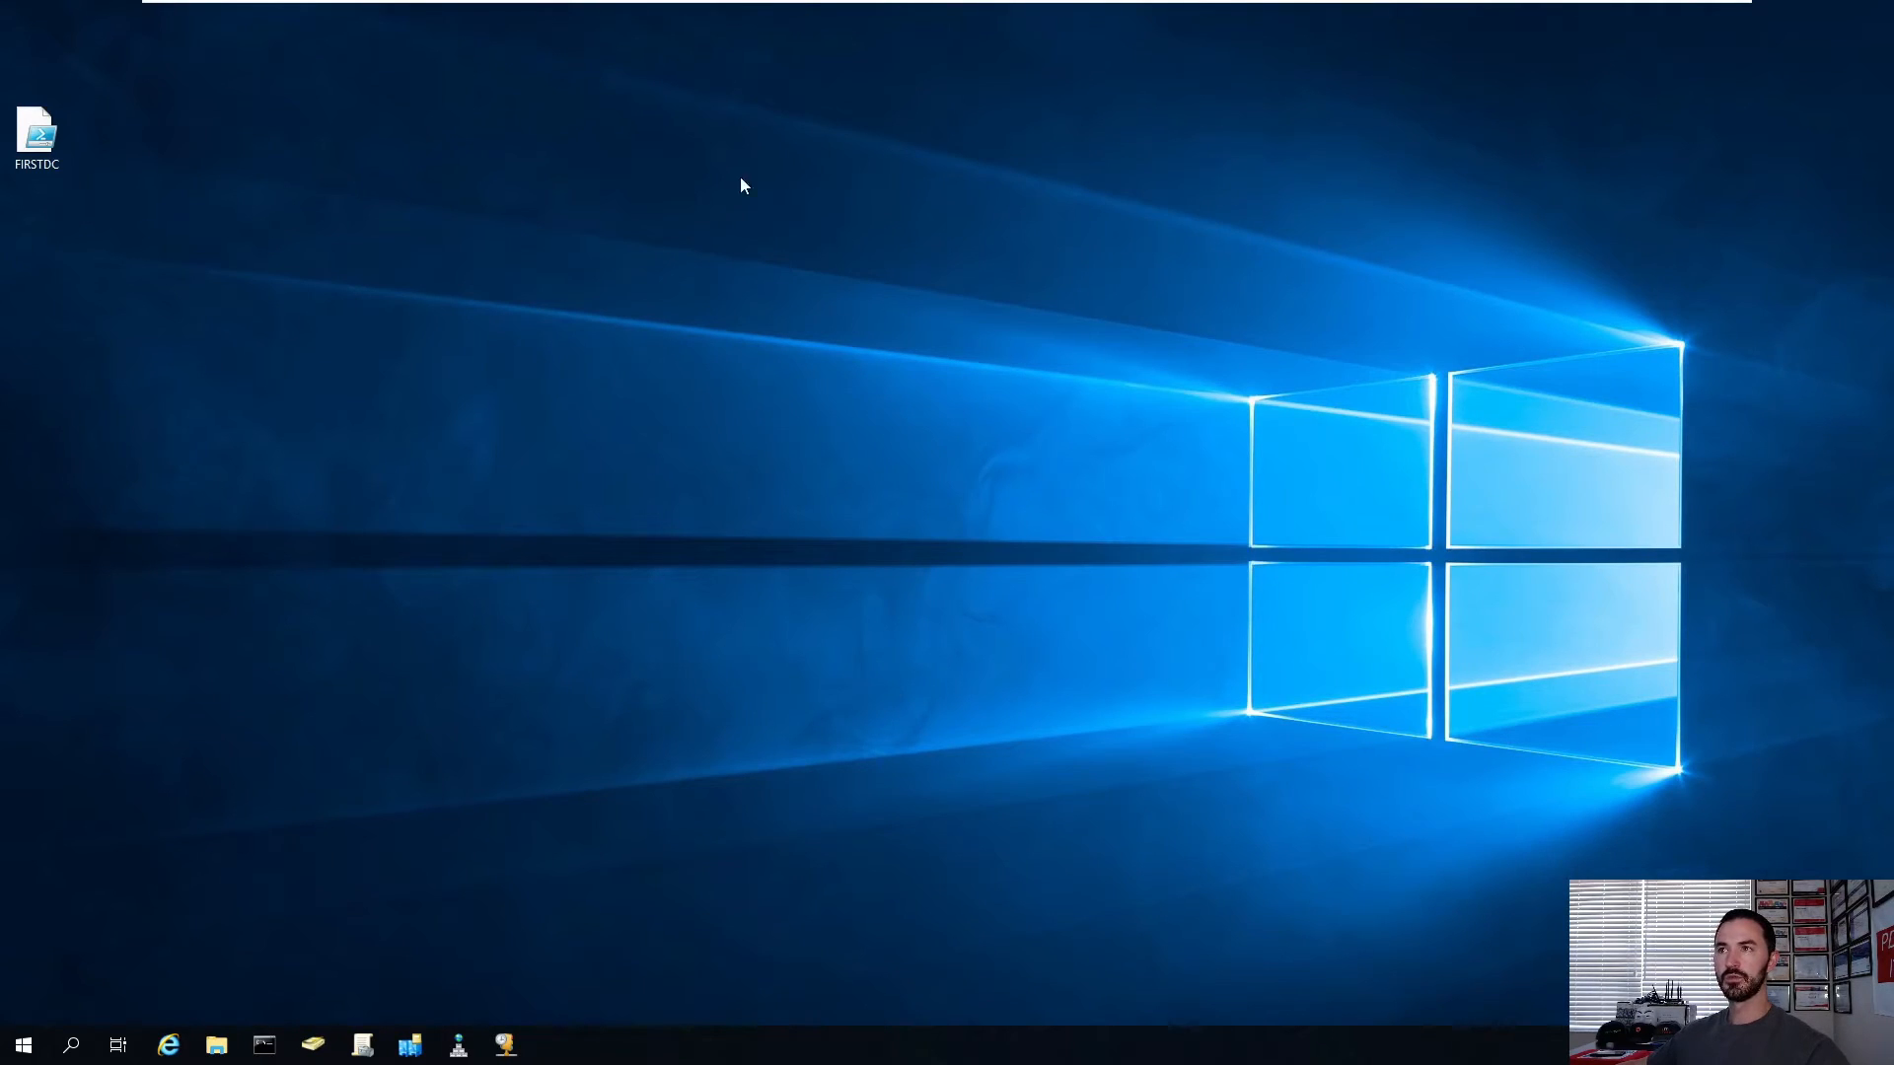
mouse_move(779, 460)
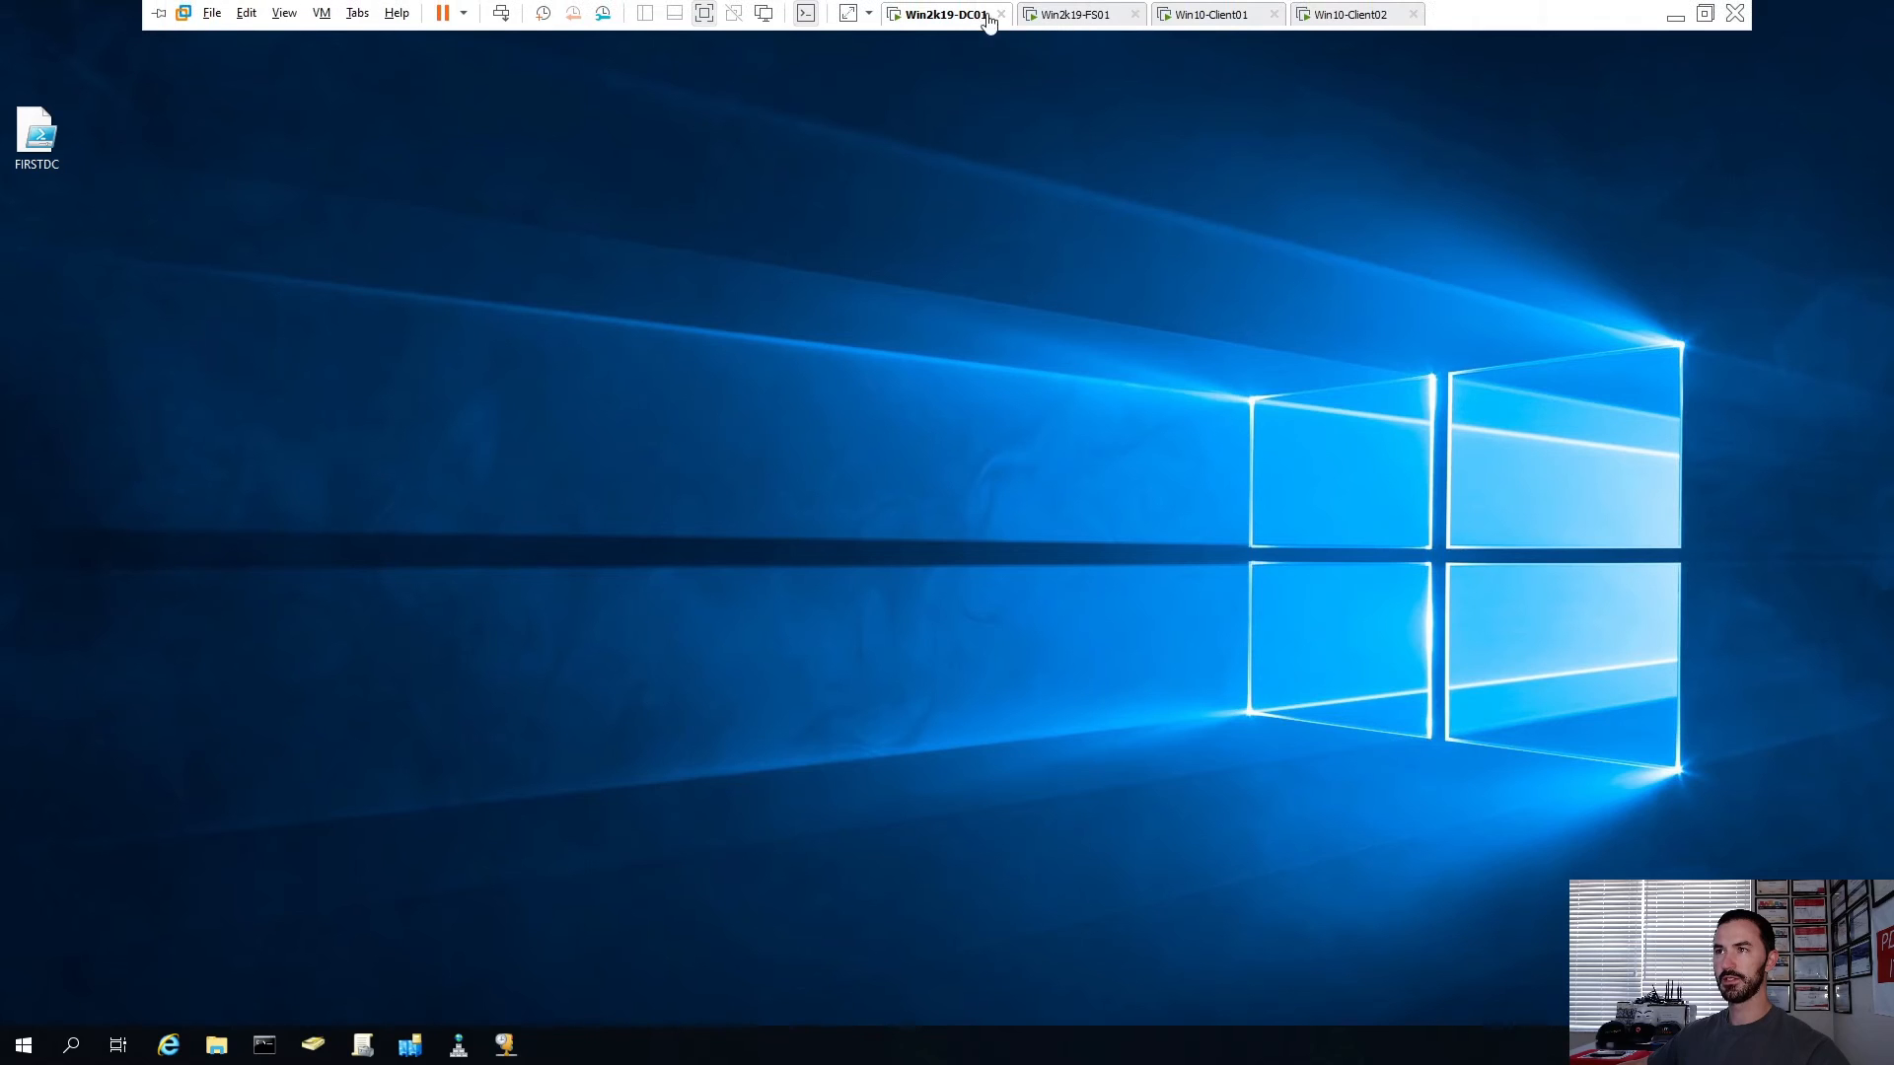
right_click(943, 14)
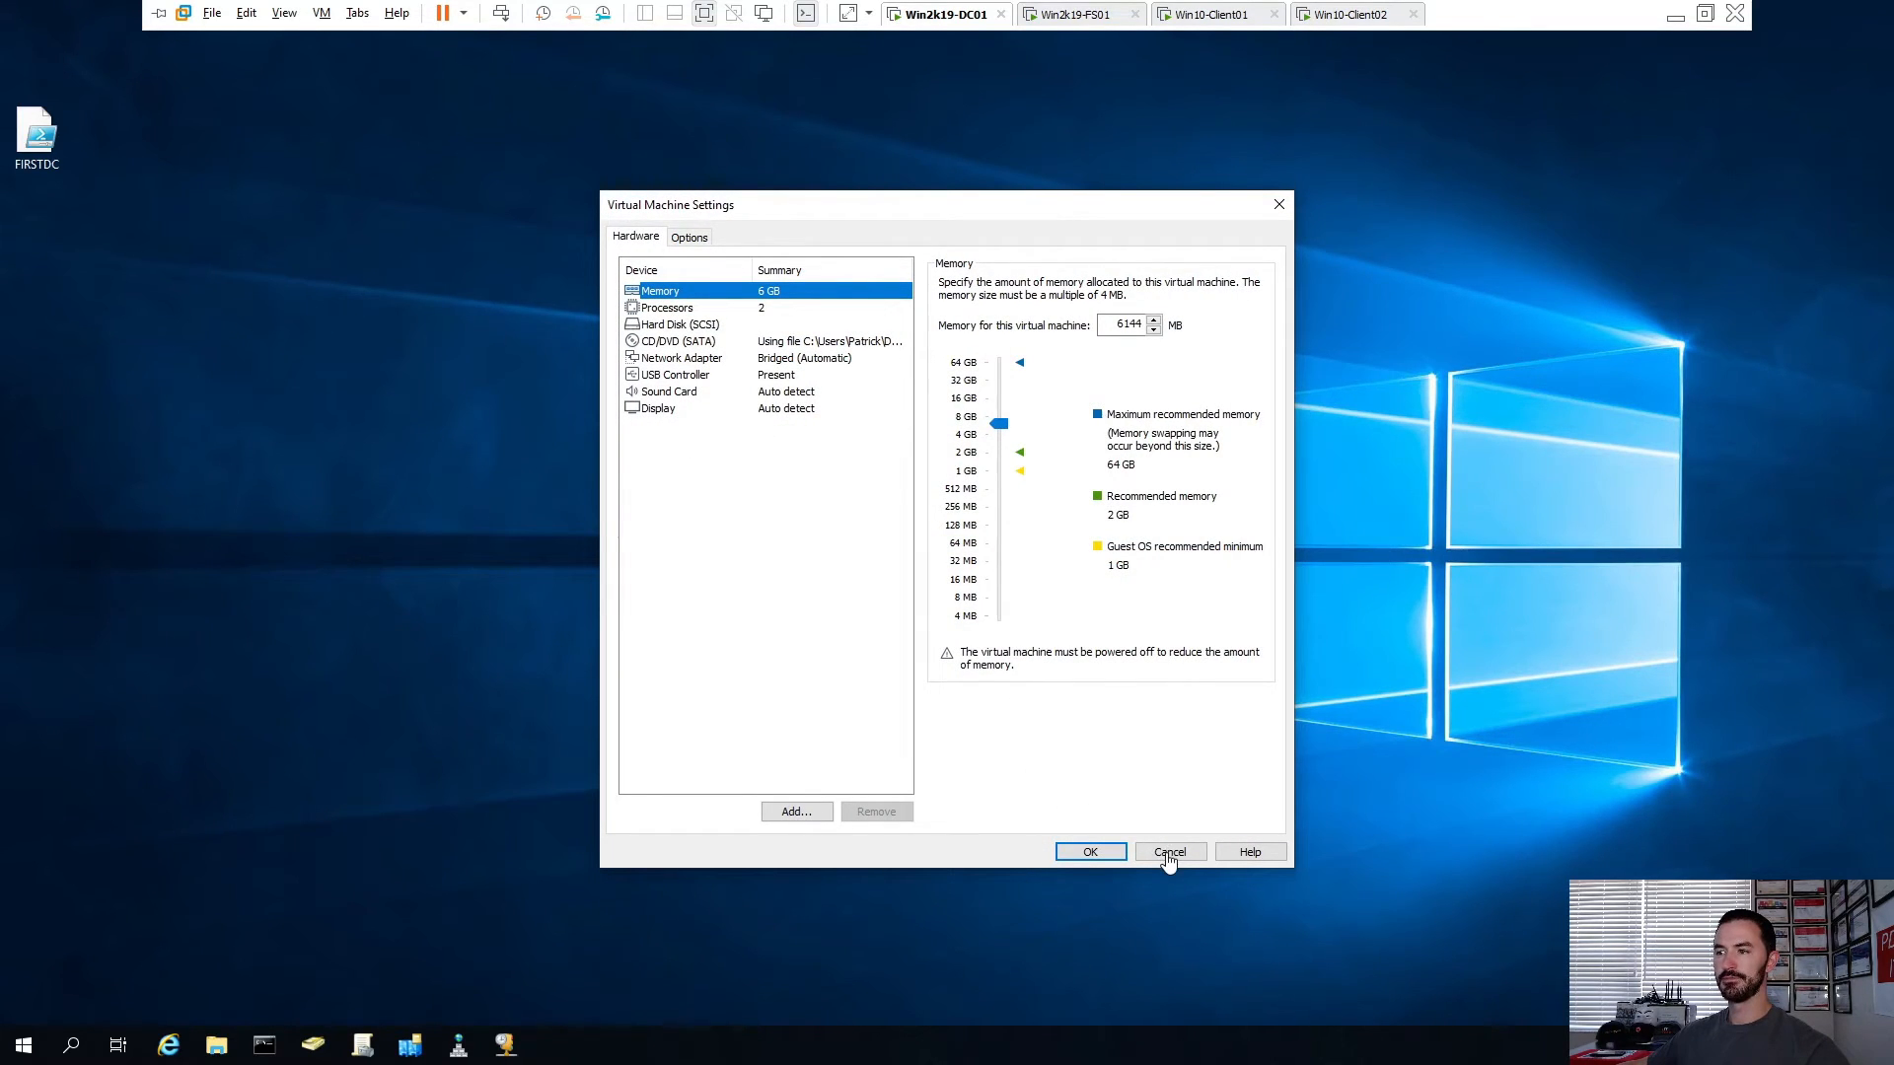
left_click(1168, 853)
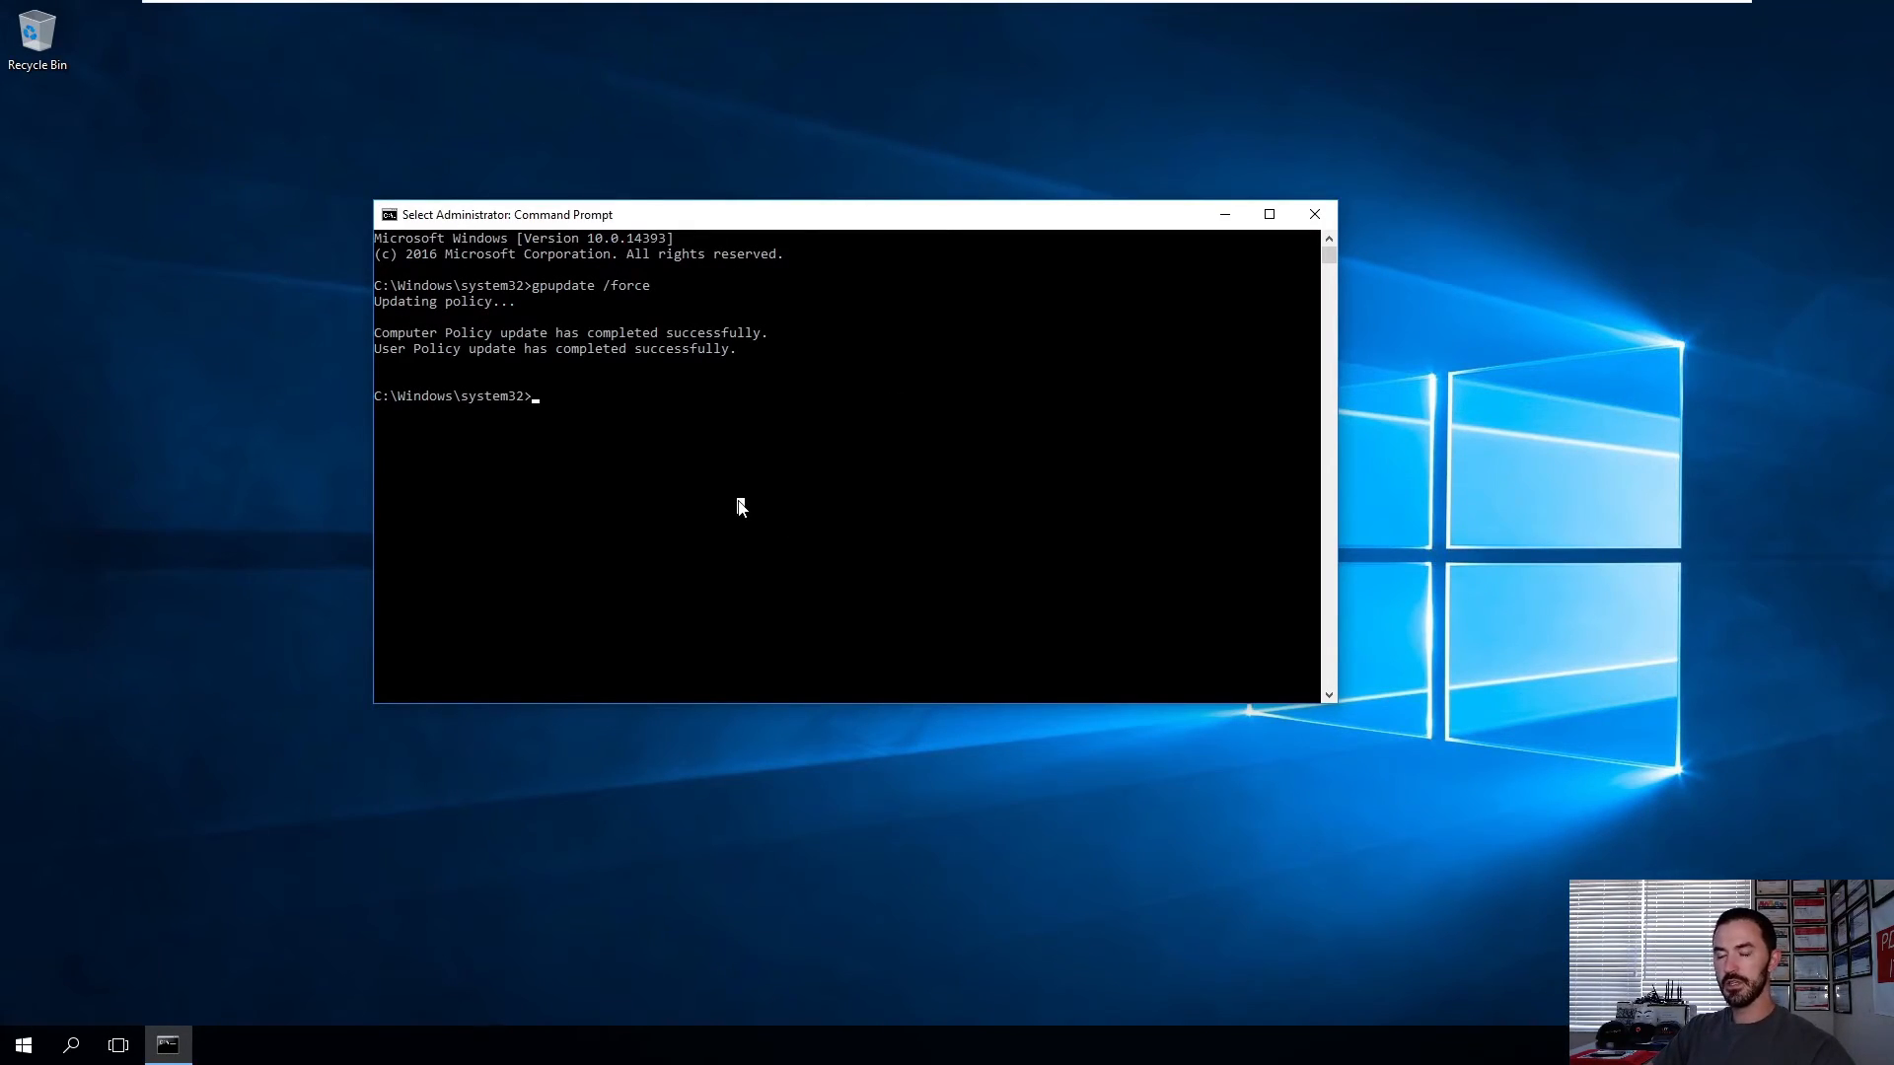
- Run gpresult /r to report the client's applied GPOs, then close the window
type("gpresult /r")
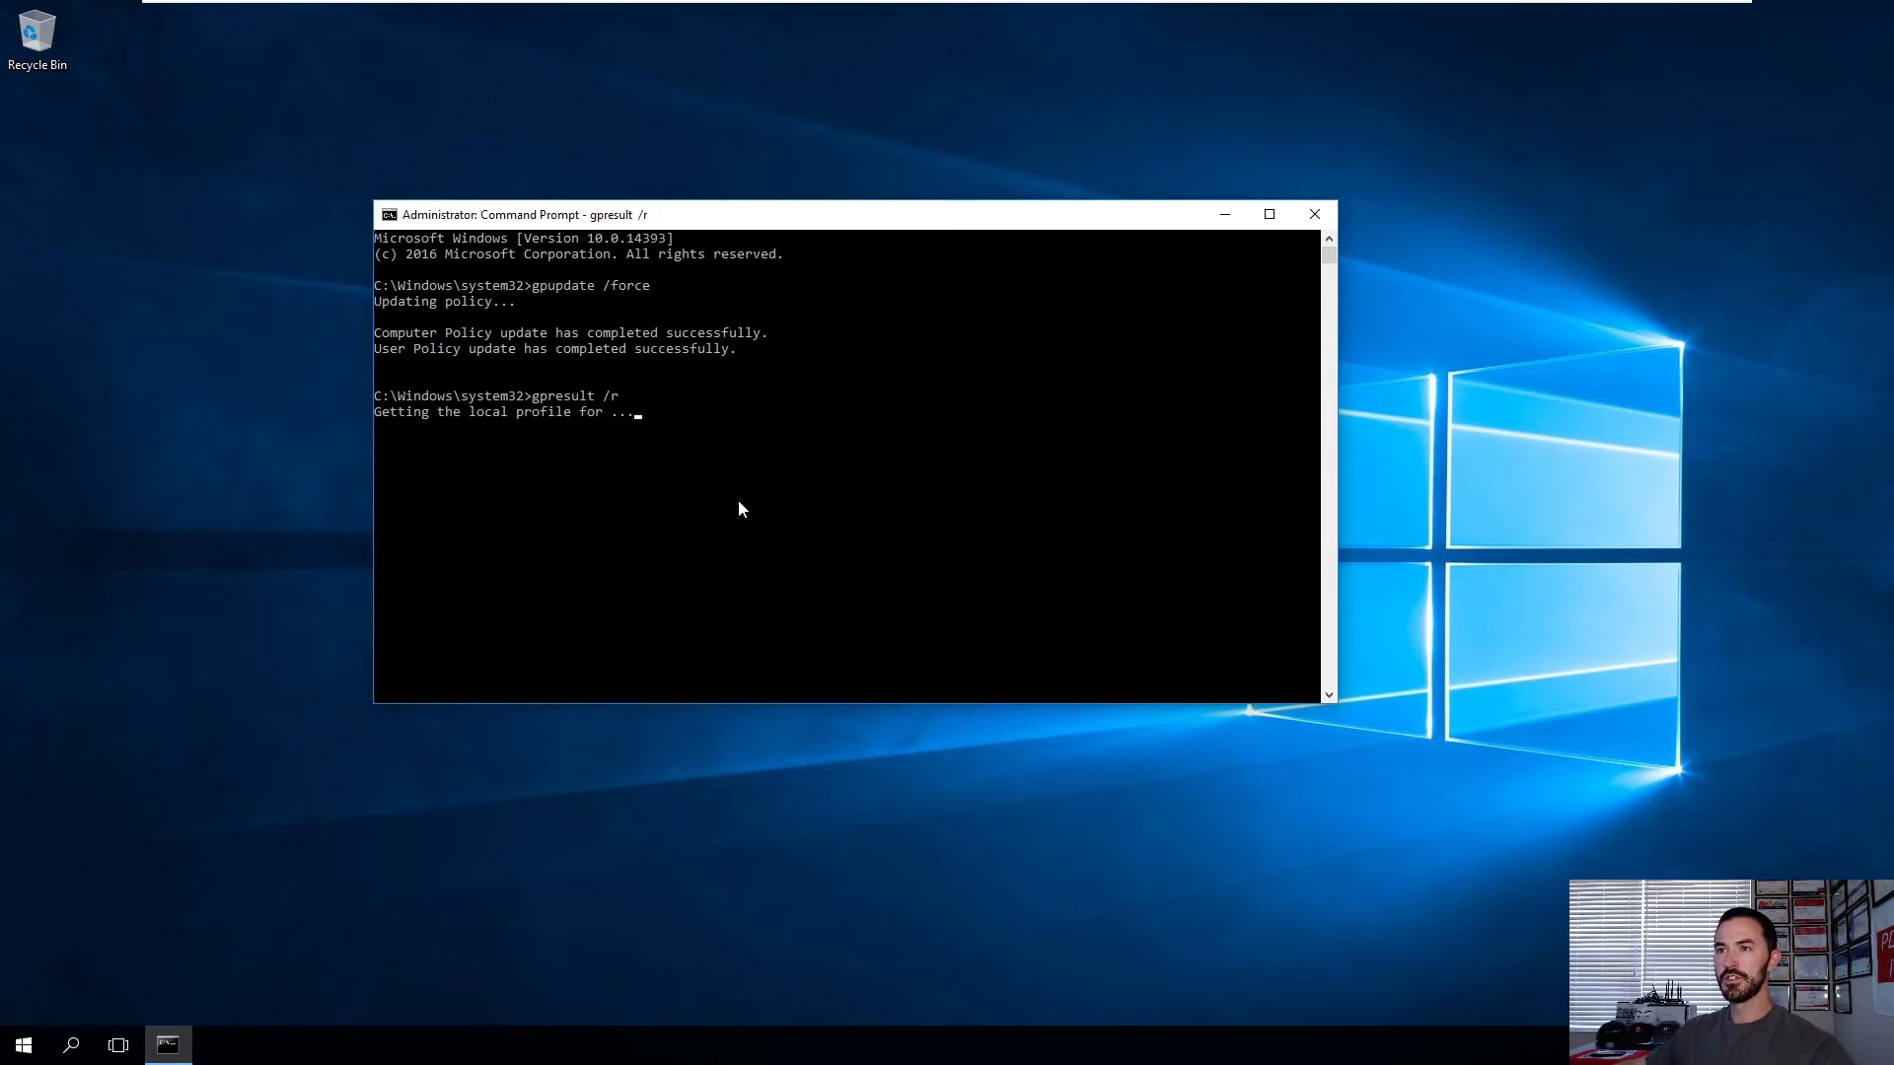
mouse_move(625, 314)
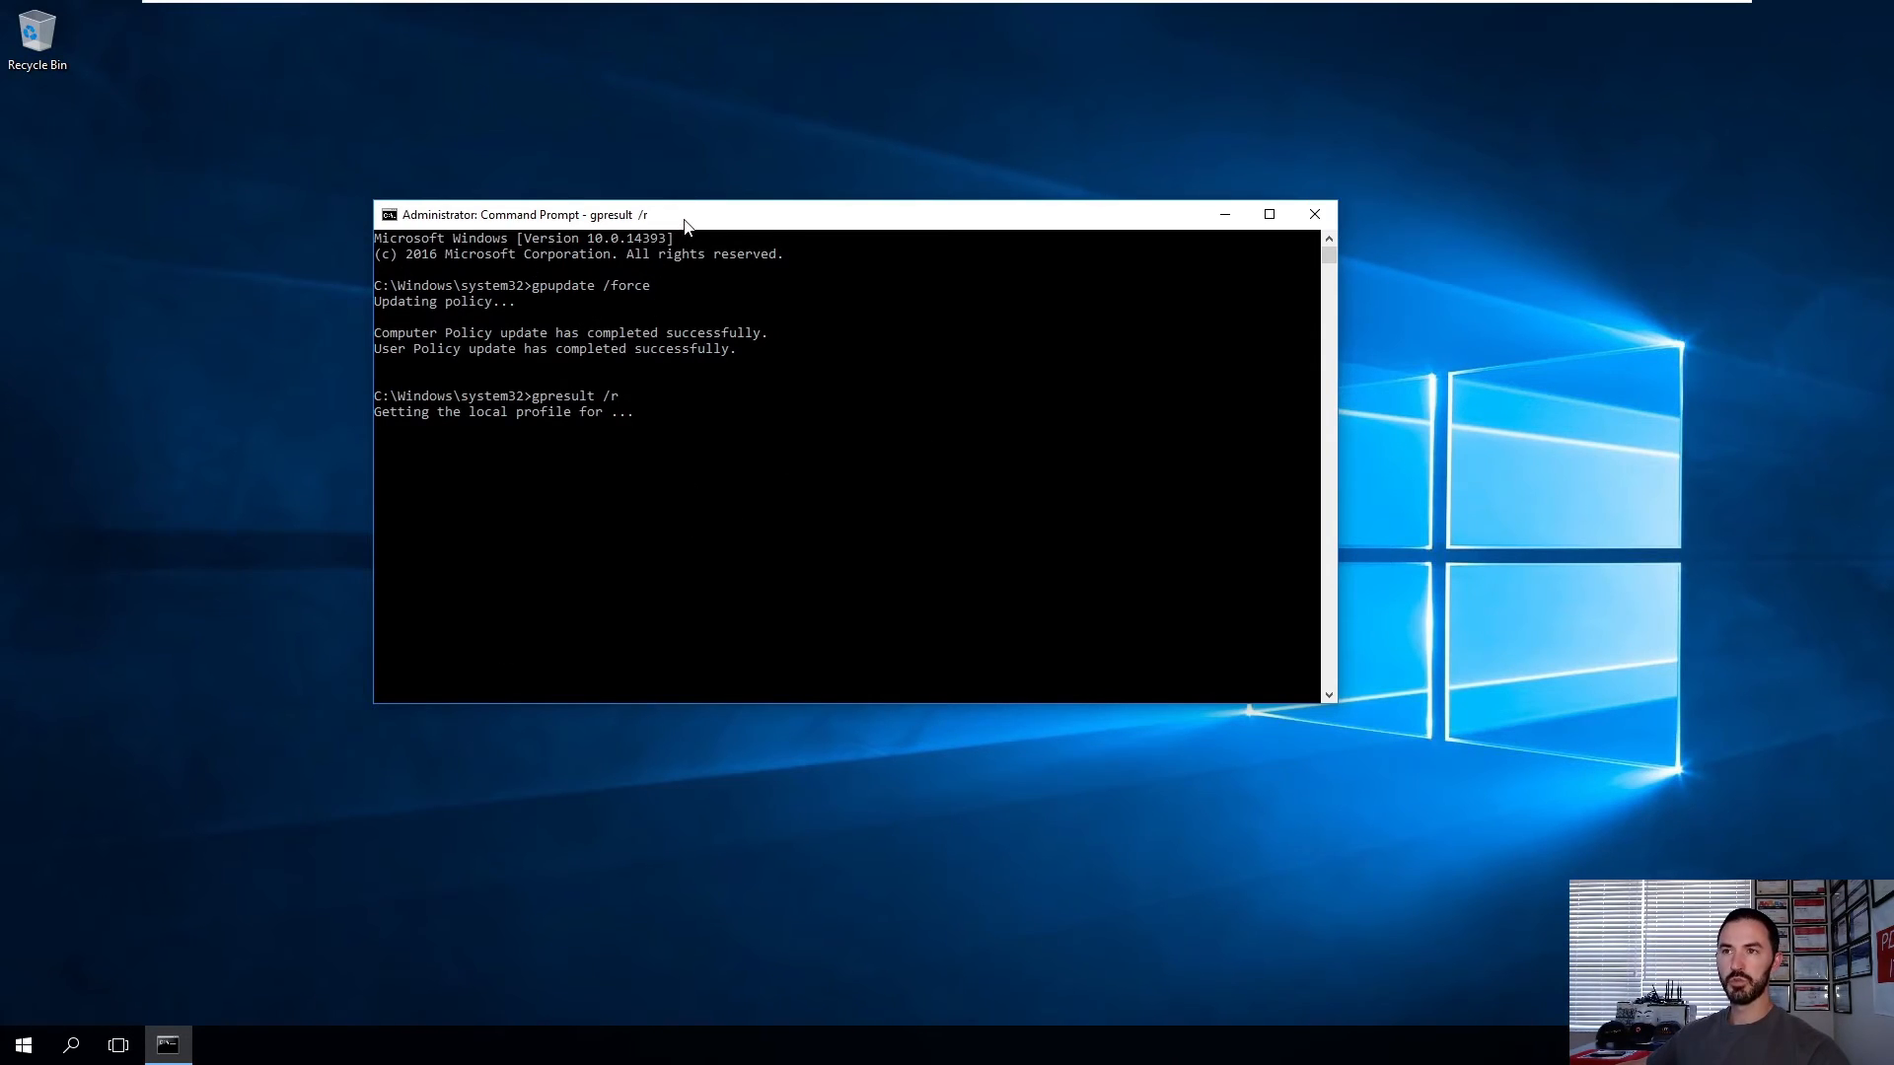
left_click(1268, 213)
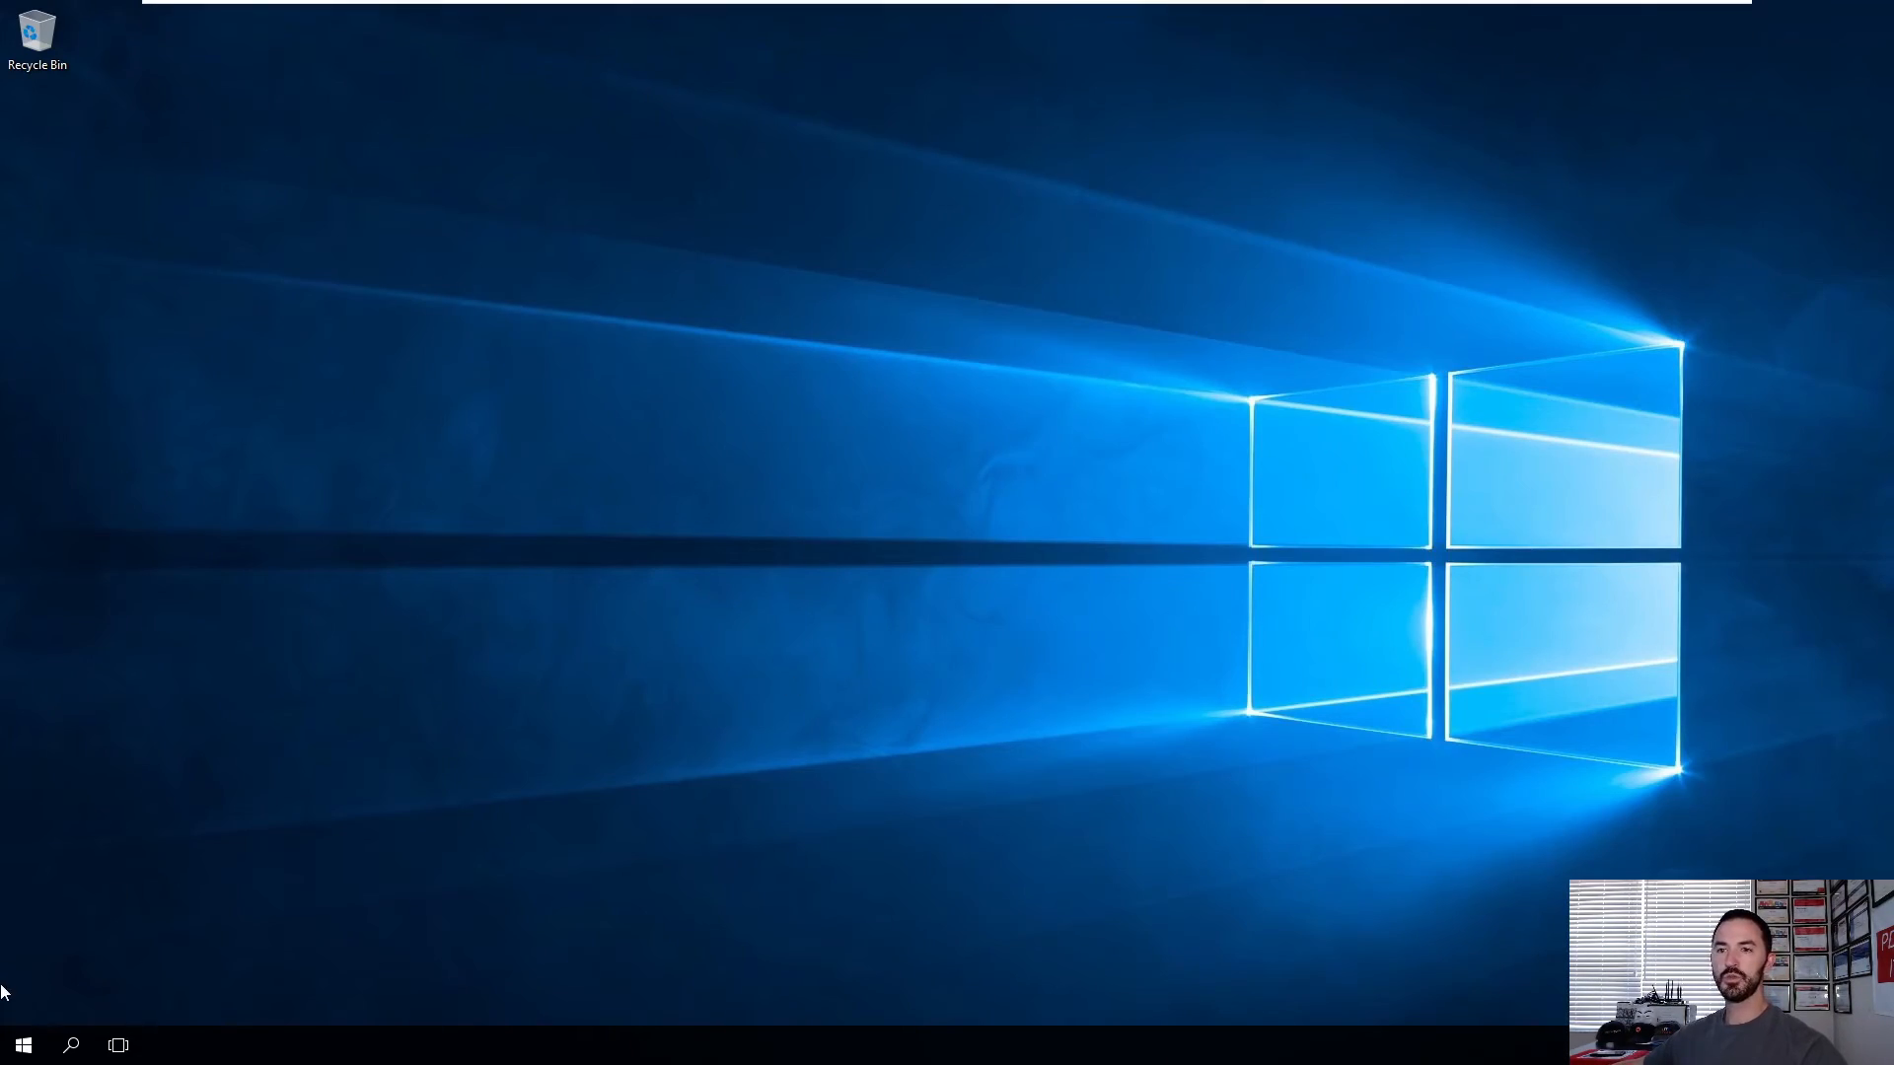
- Open Control Panel's Devices and Printers on WIN10-CLIENT02 and check HP-Printer2-Star's status
left_click(22, 1046)
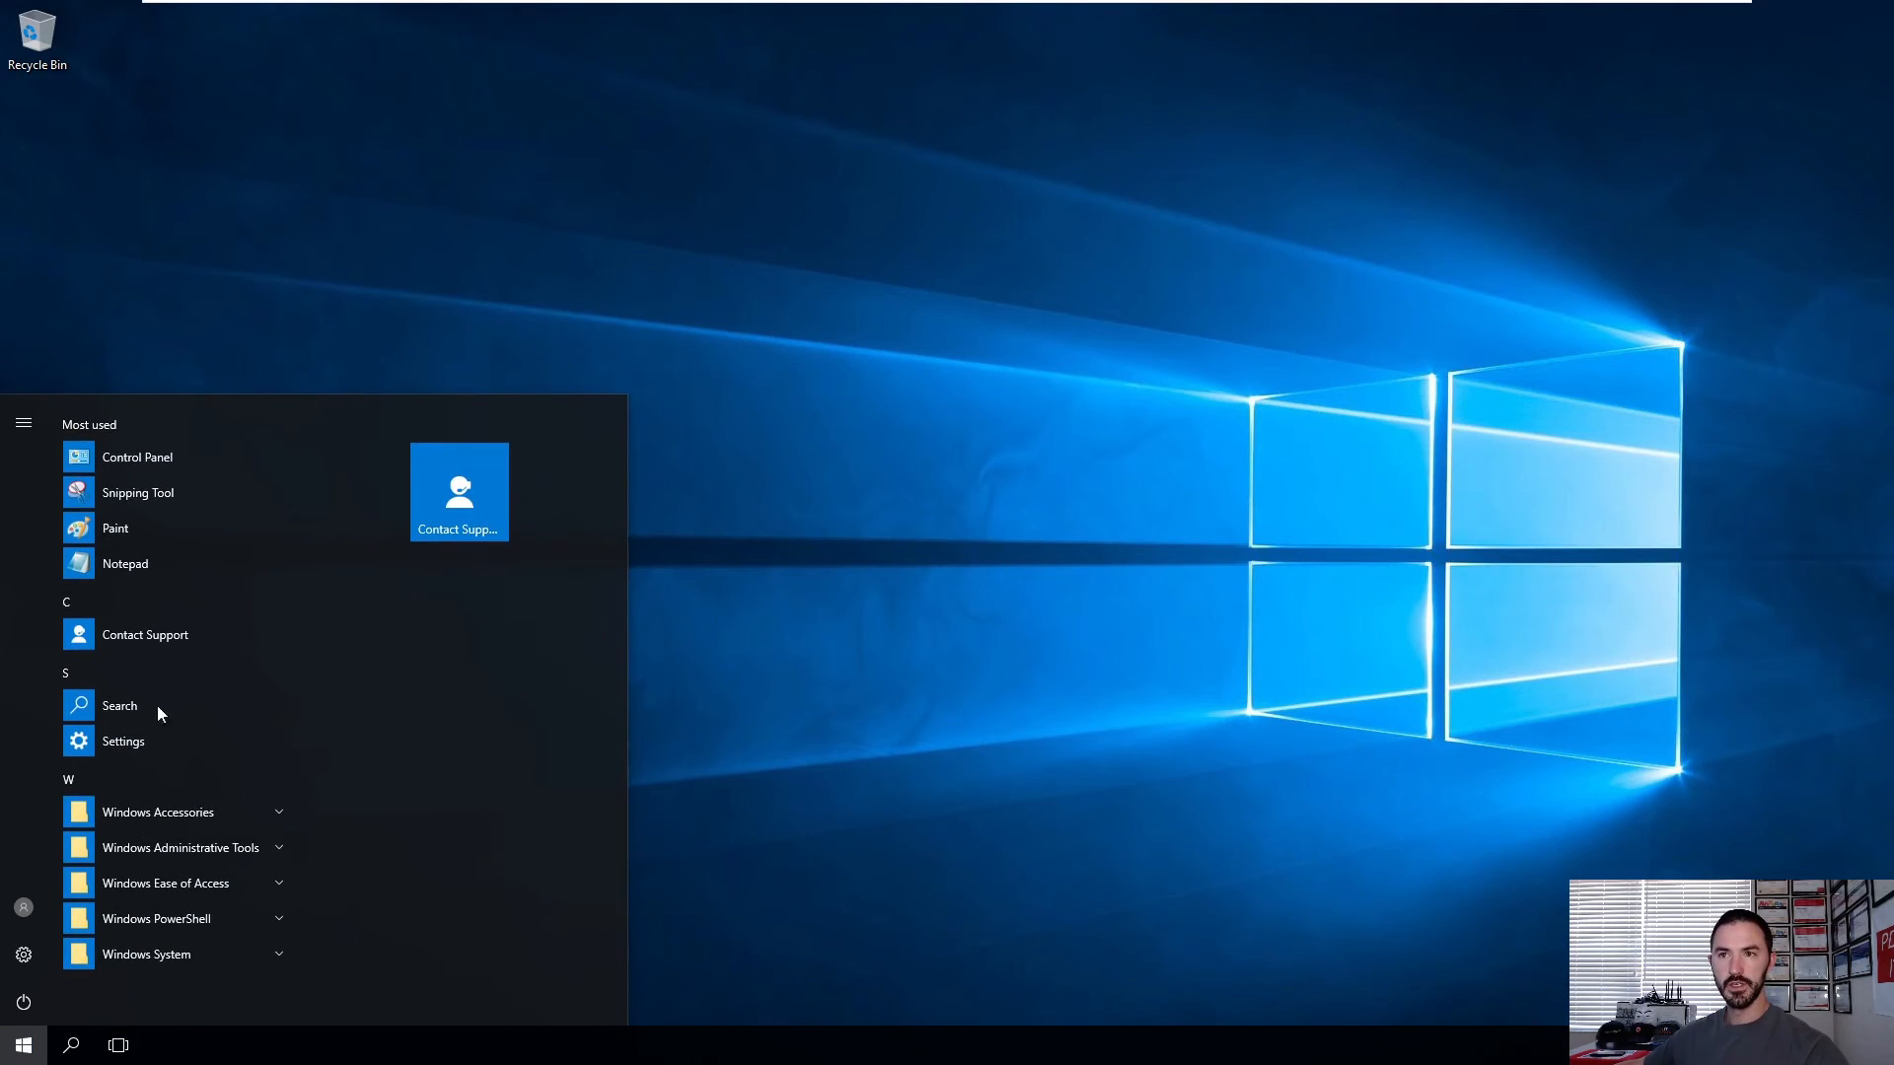
left_click(22, 1044)
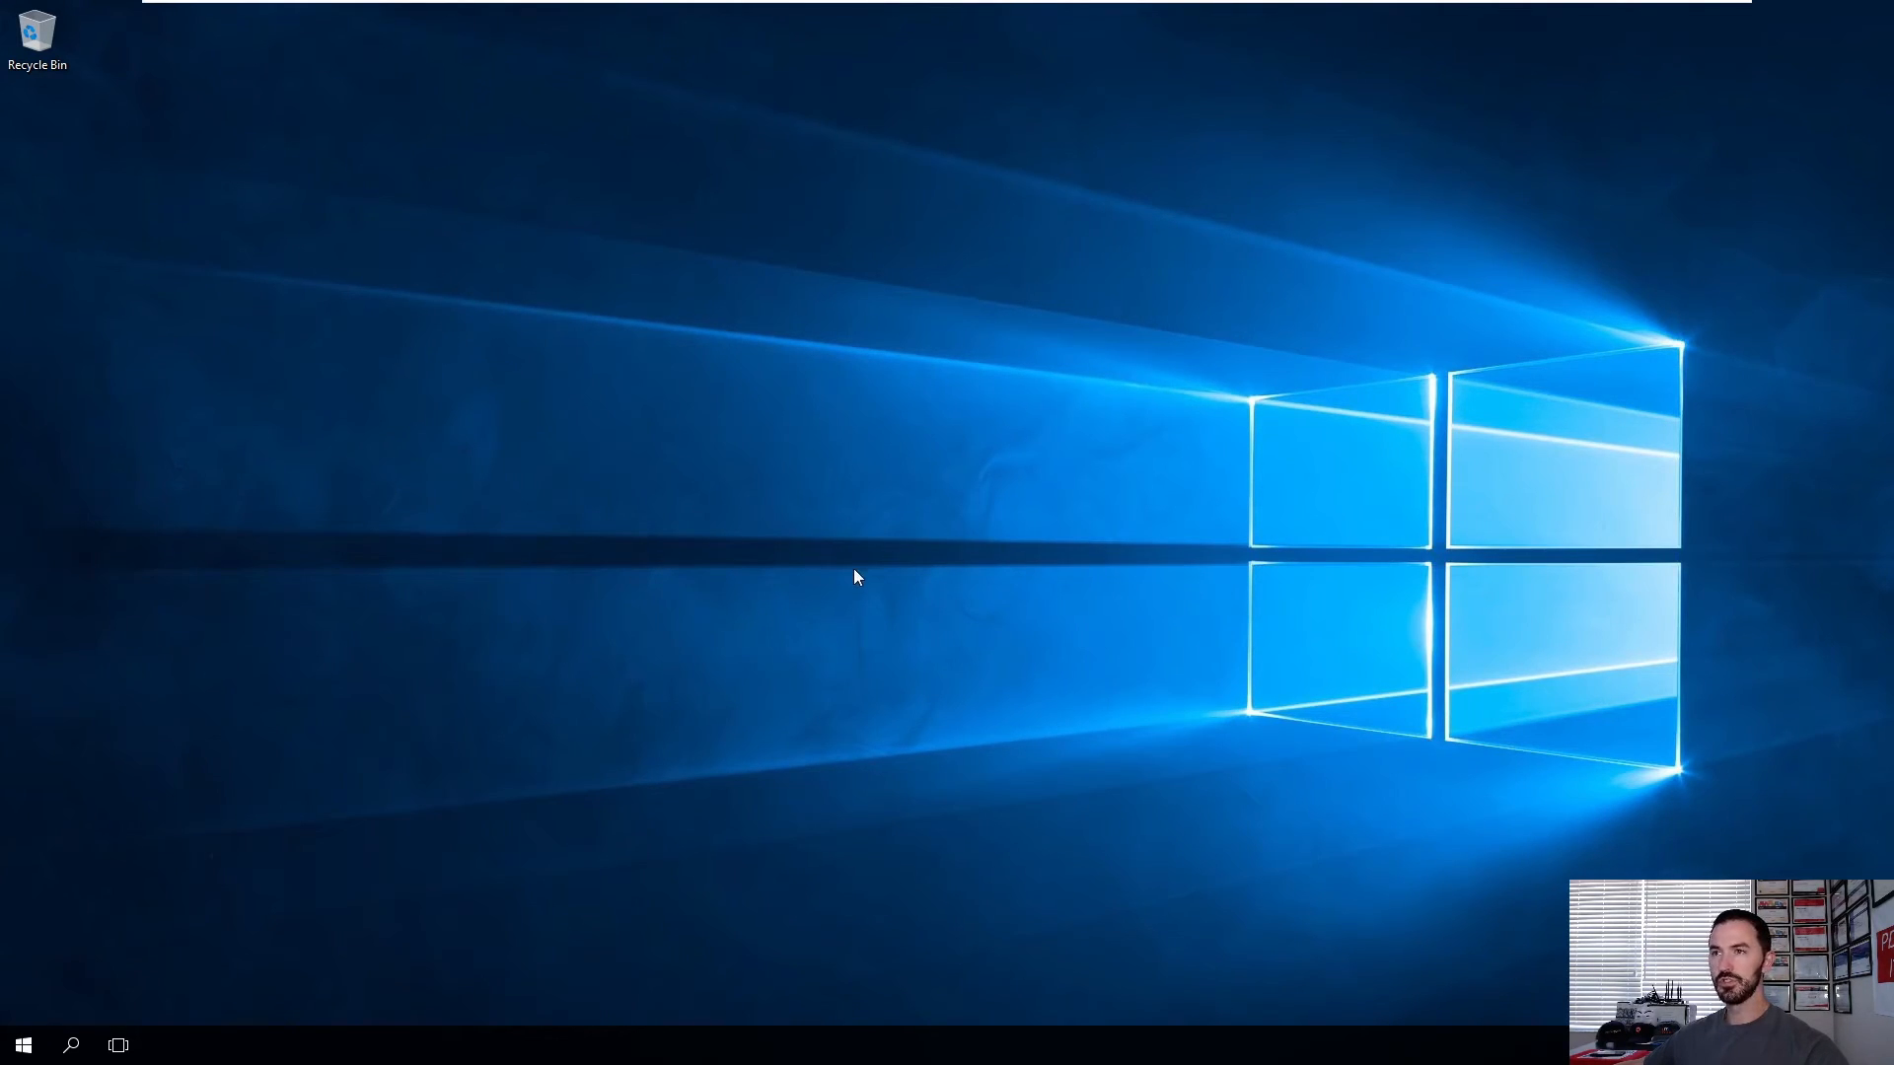
mouse_move(876, 629)
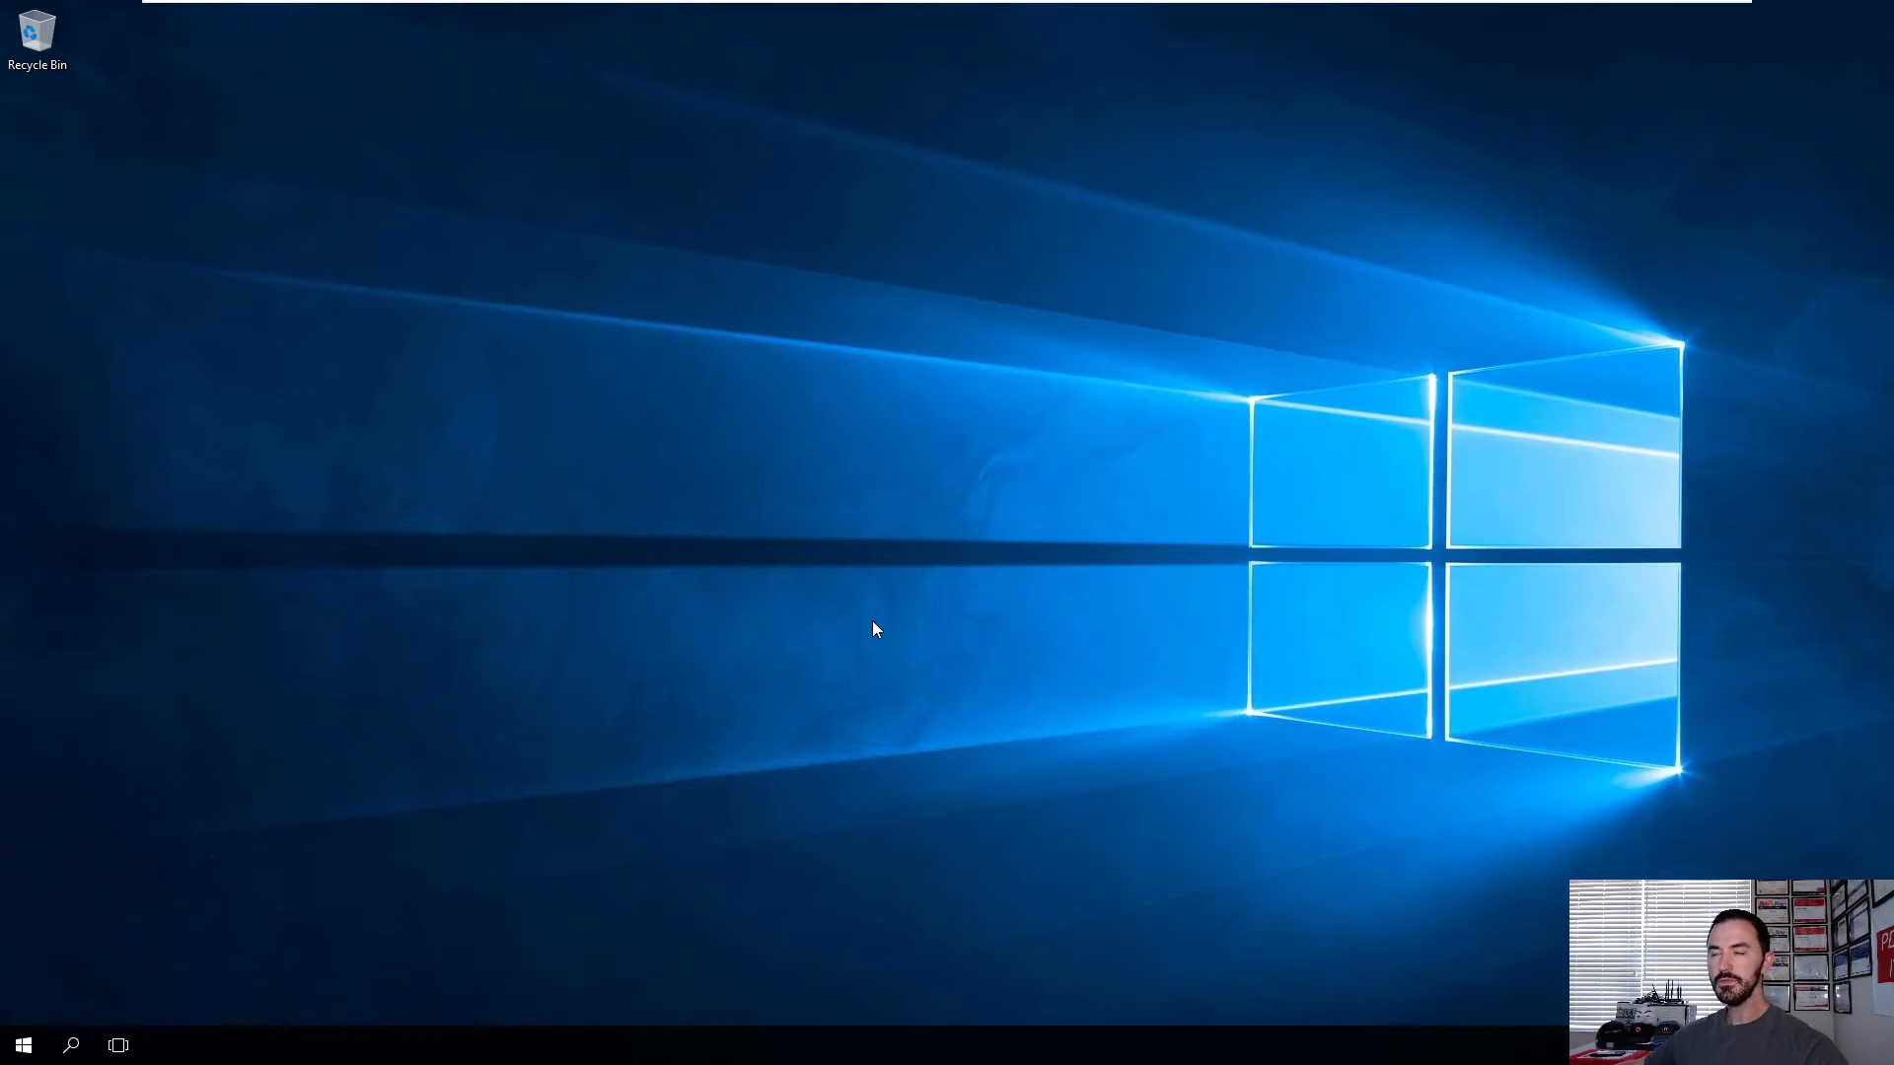
mouse_move(864, 659)
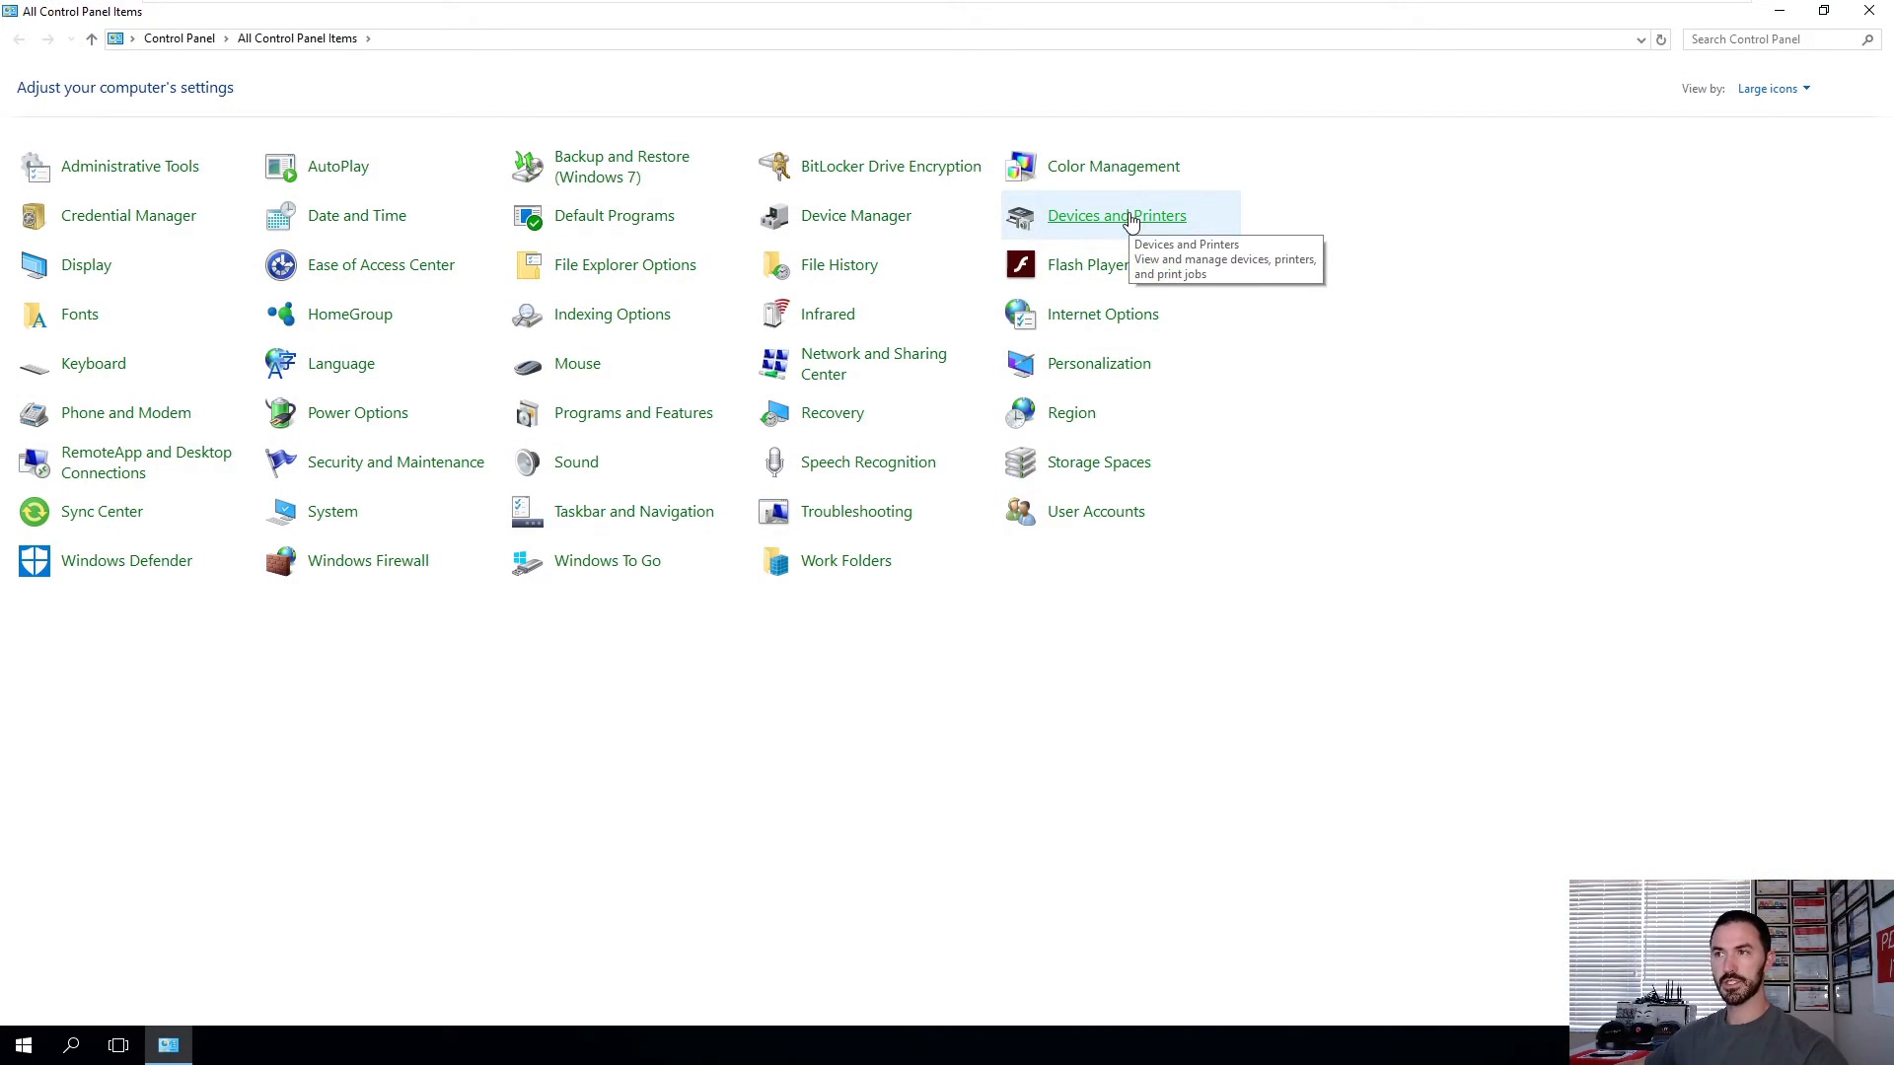
left_click(1115, 215)
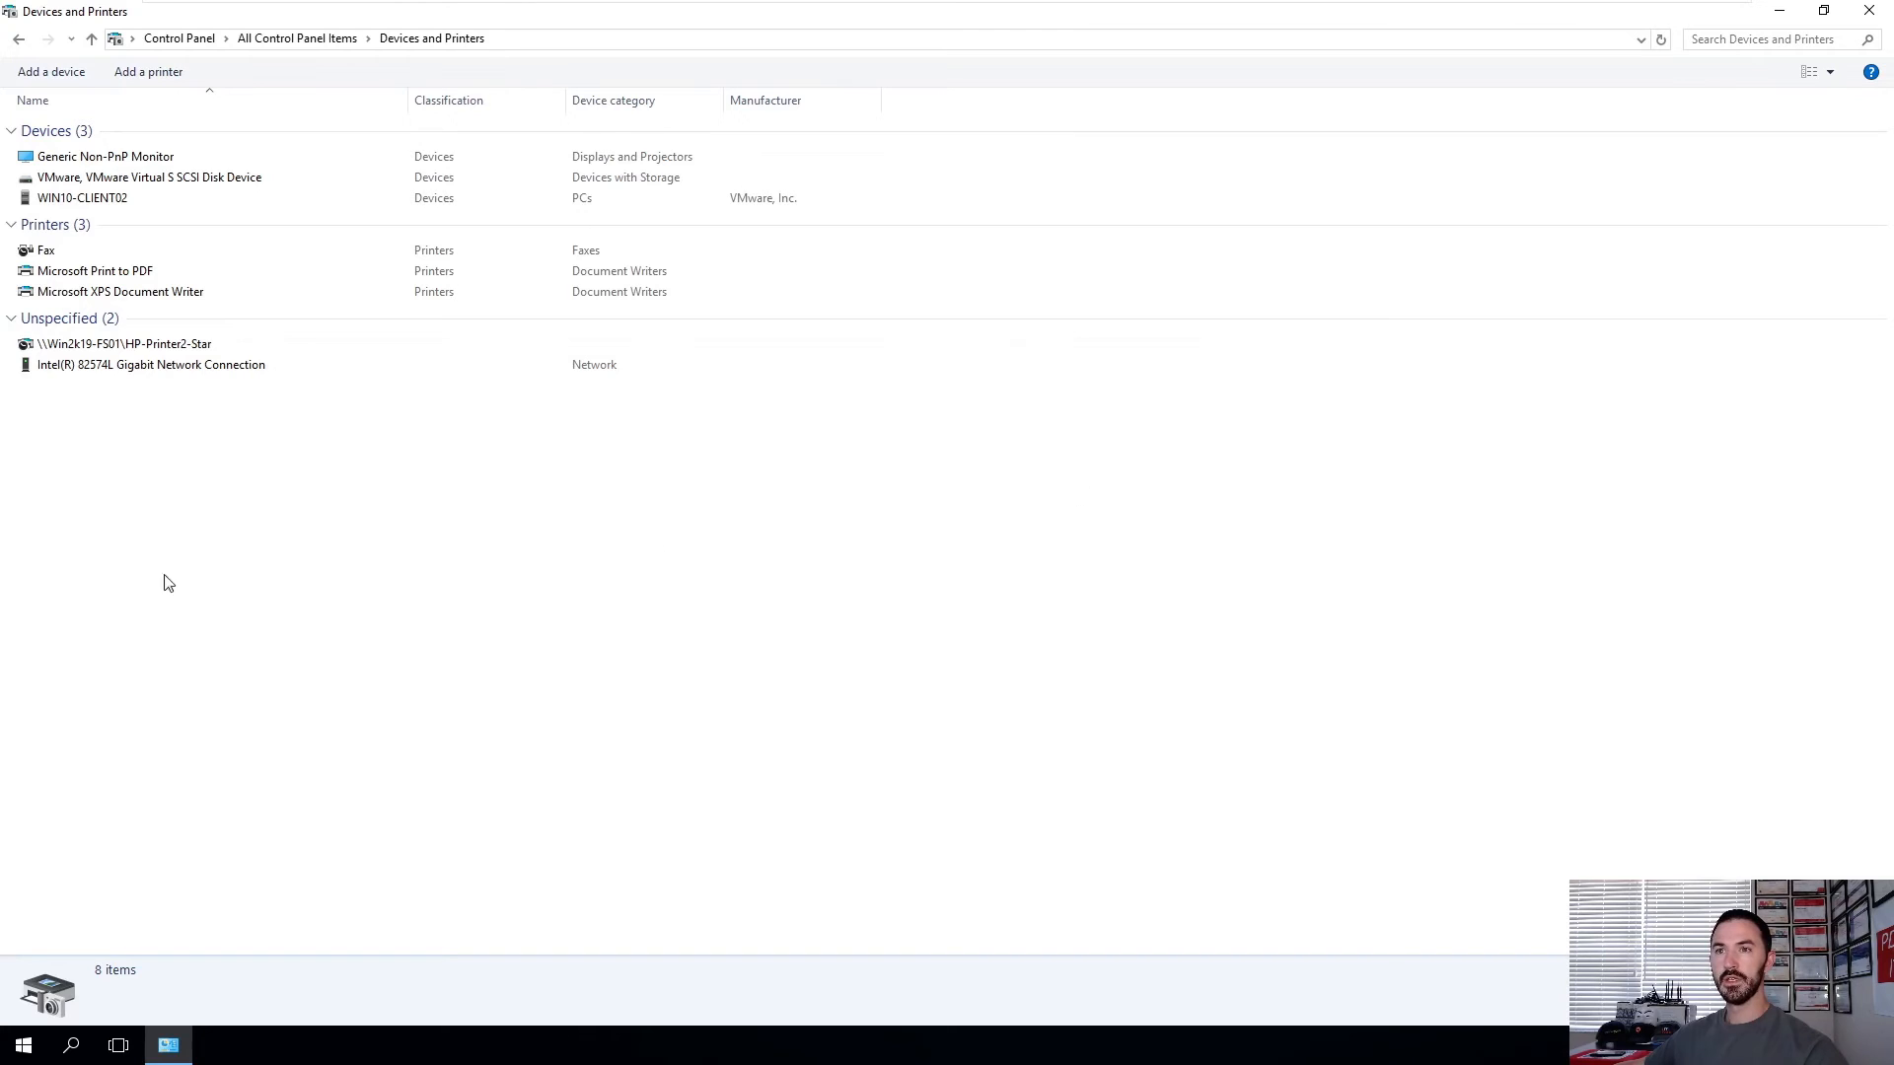
left_click(125, 344)
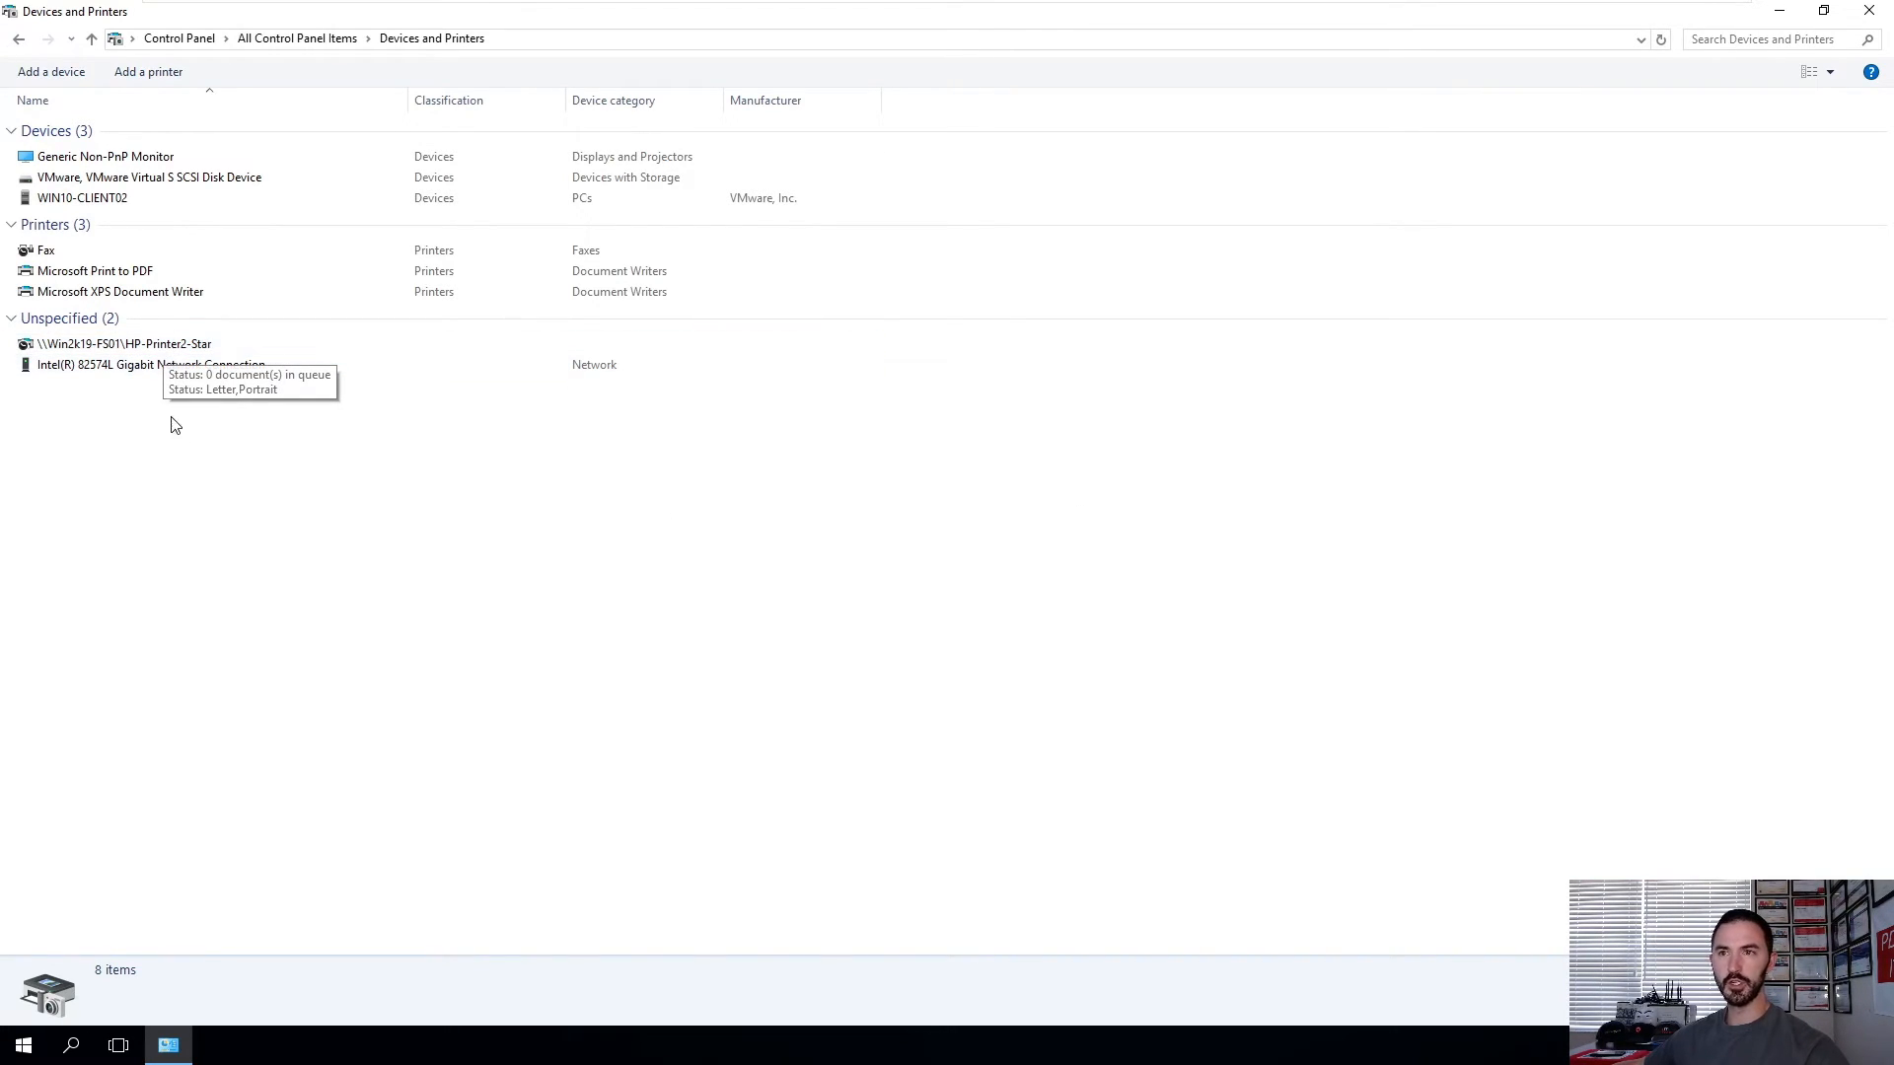
mouse_move(239, 649)
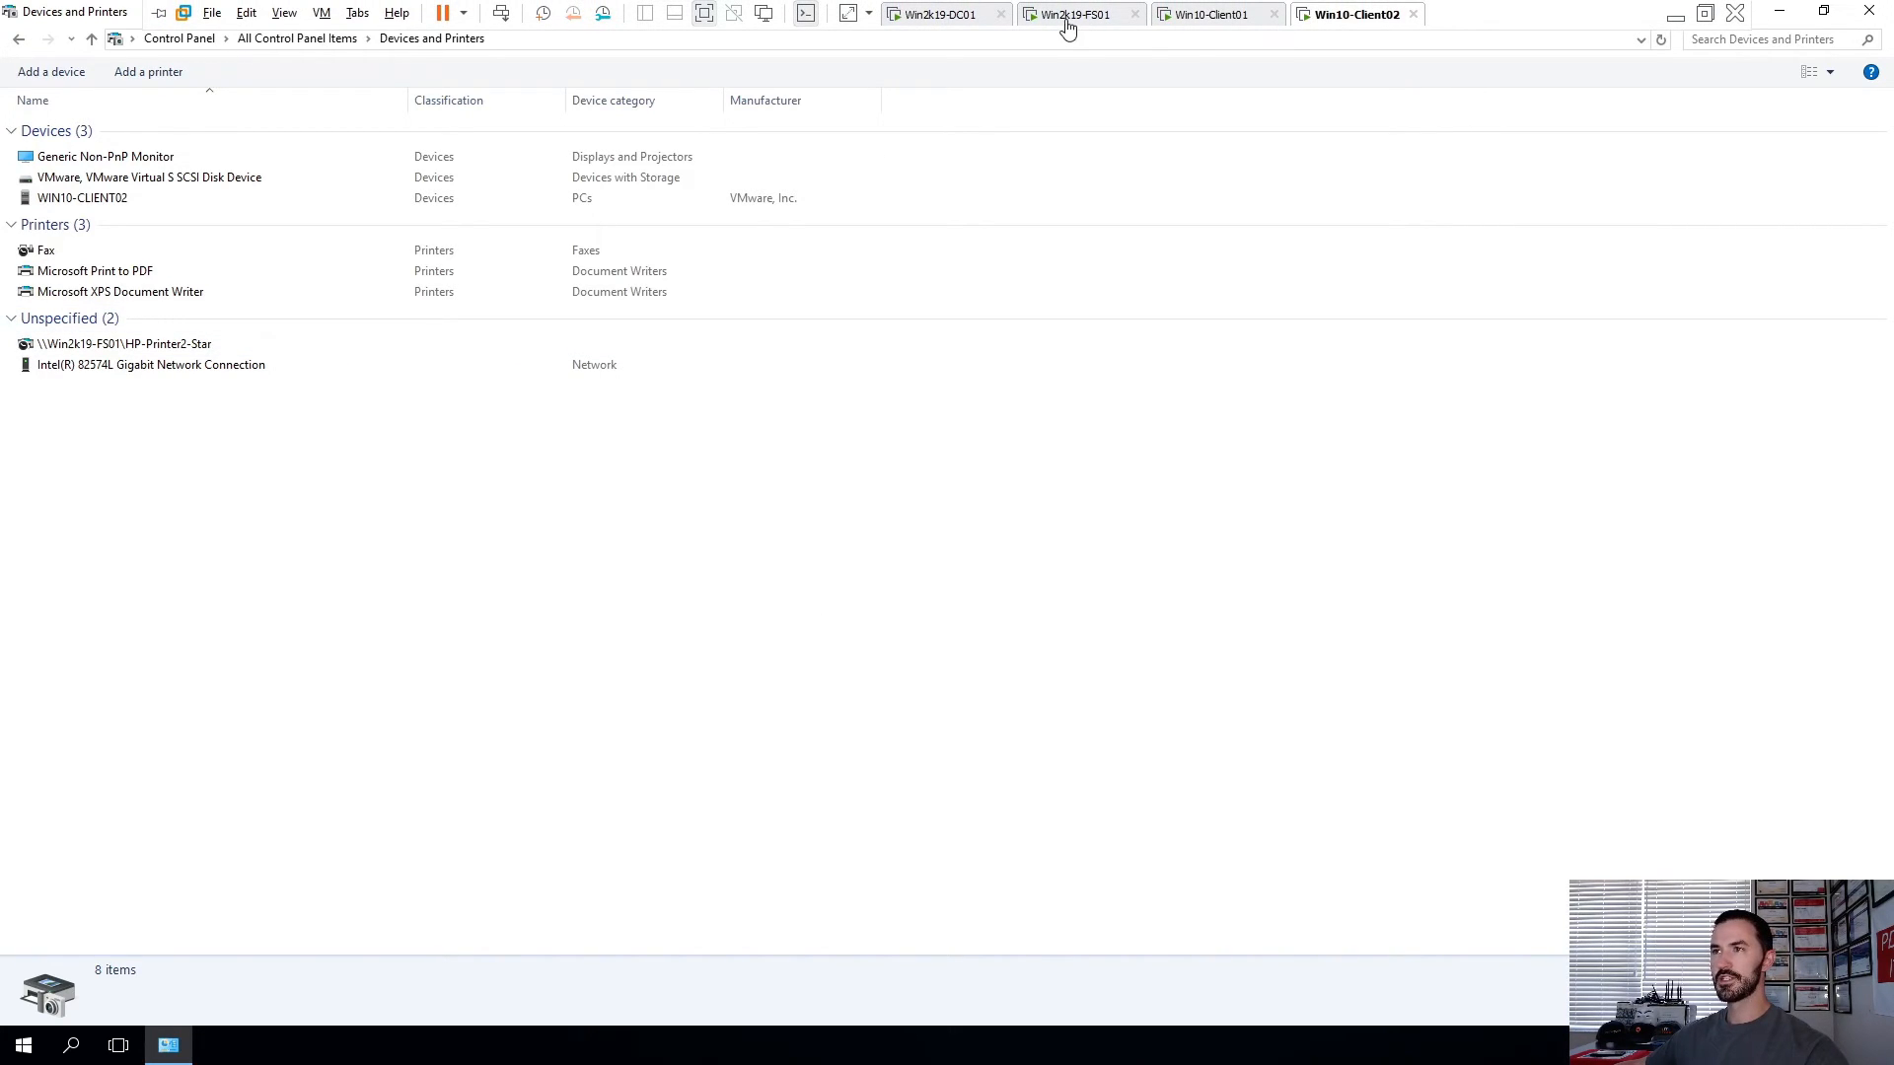
- Switch to the Win2k19-FS01 VM and close Print Management
left_click(1073, 13)
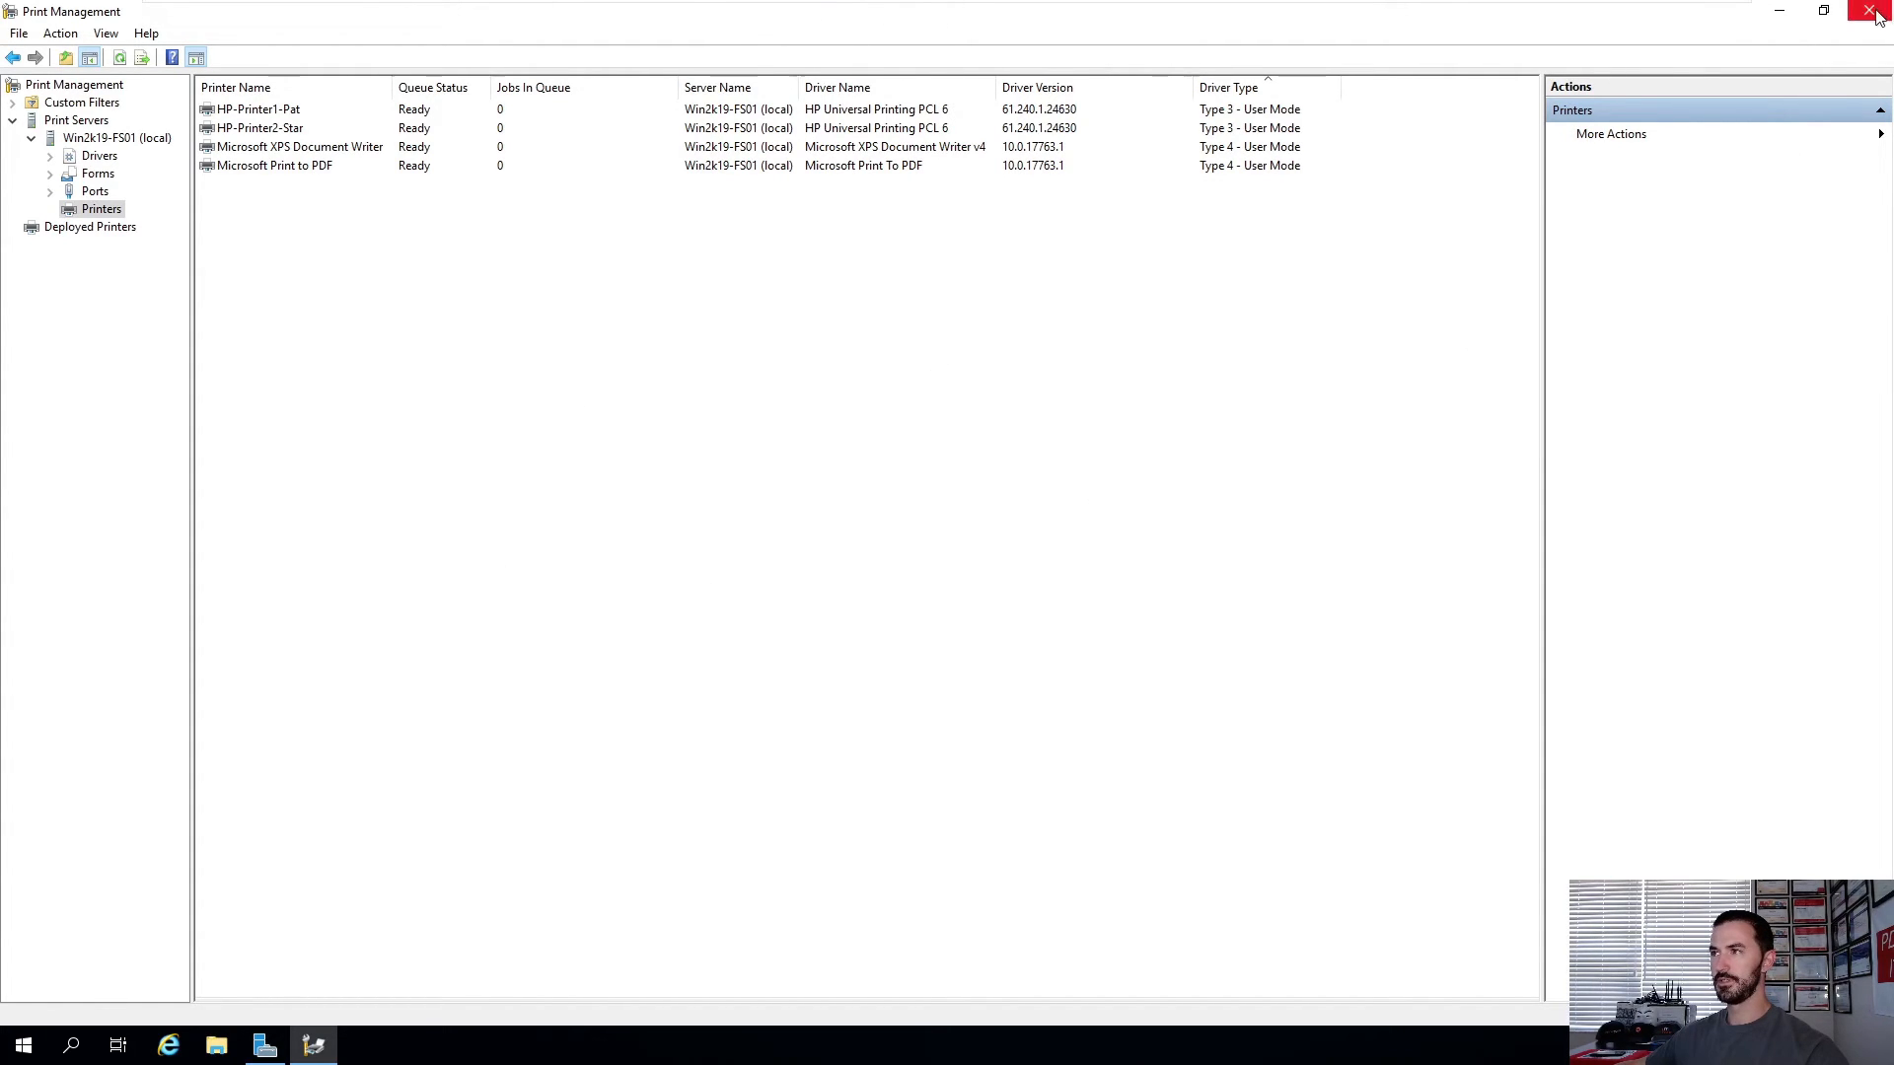
left_click(1870, 12)
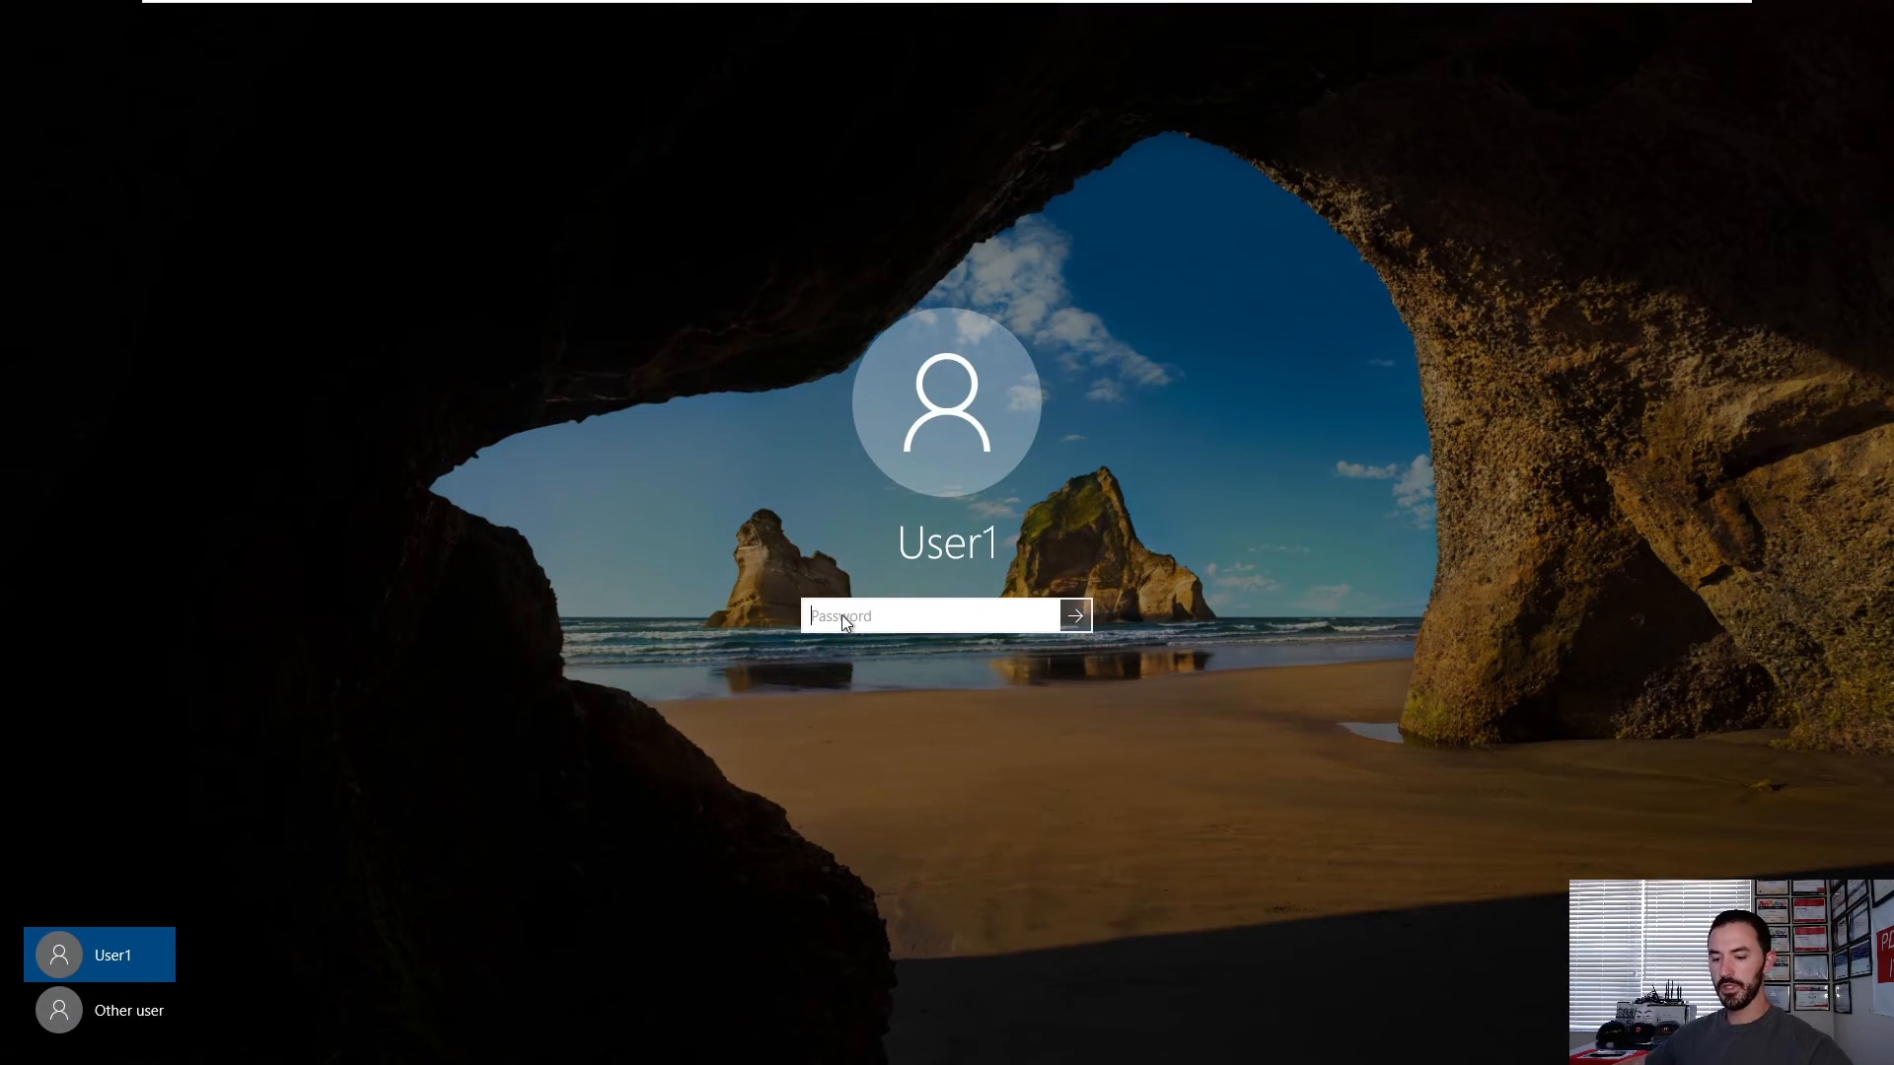
- Submit User1's domain password at the logon screen to start the Windows sign-in
type("password")
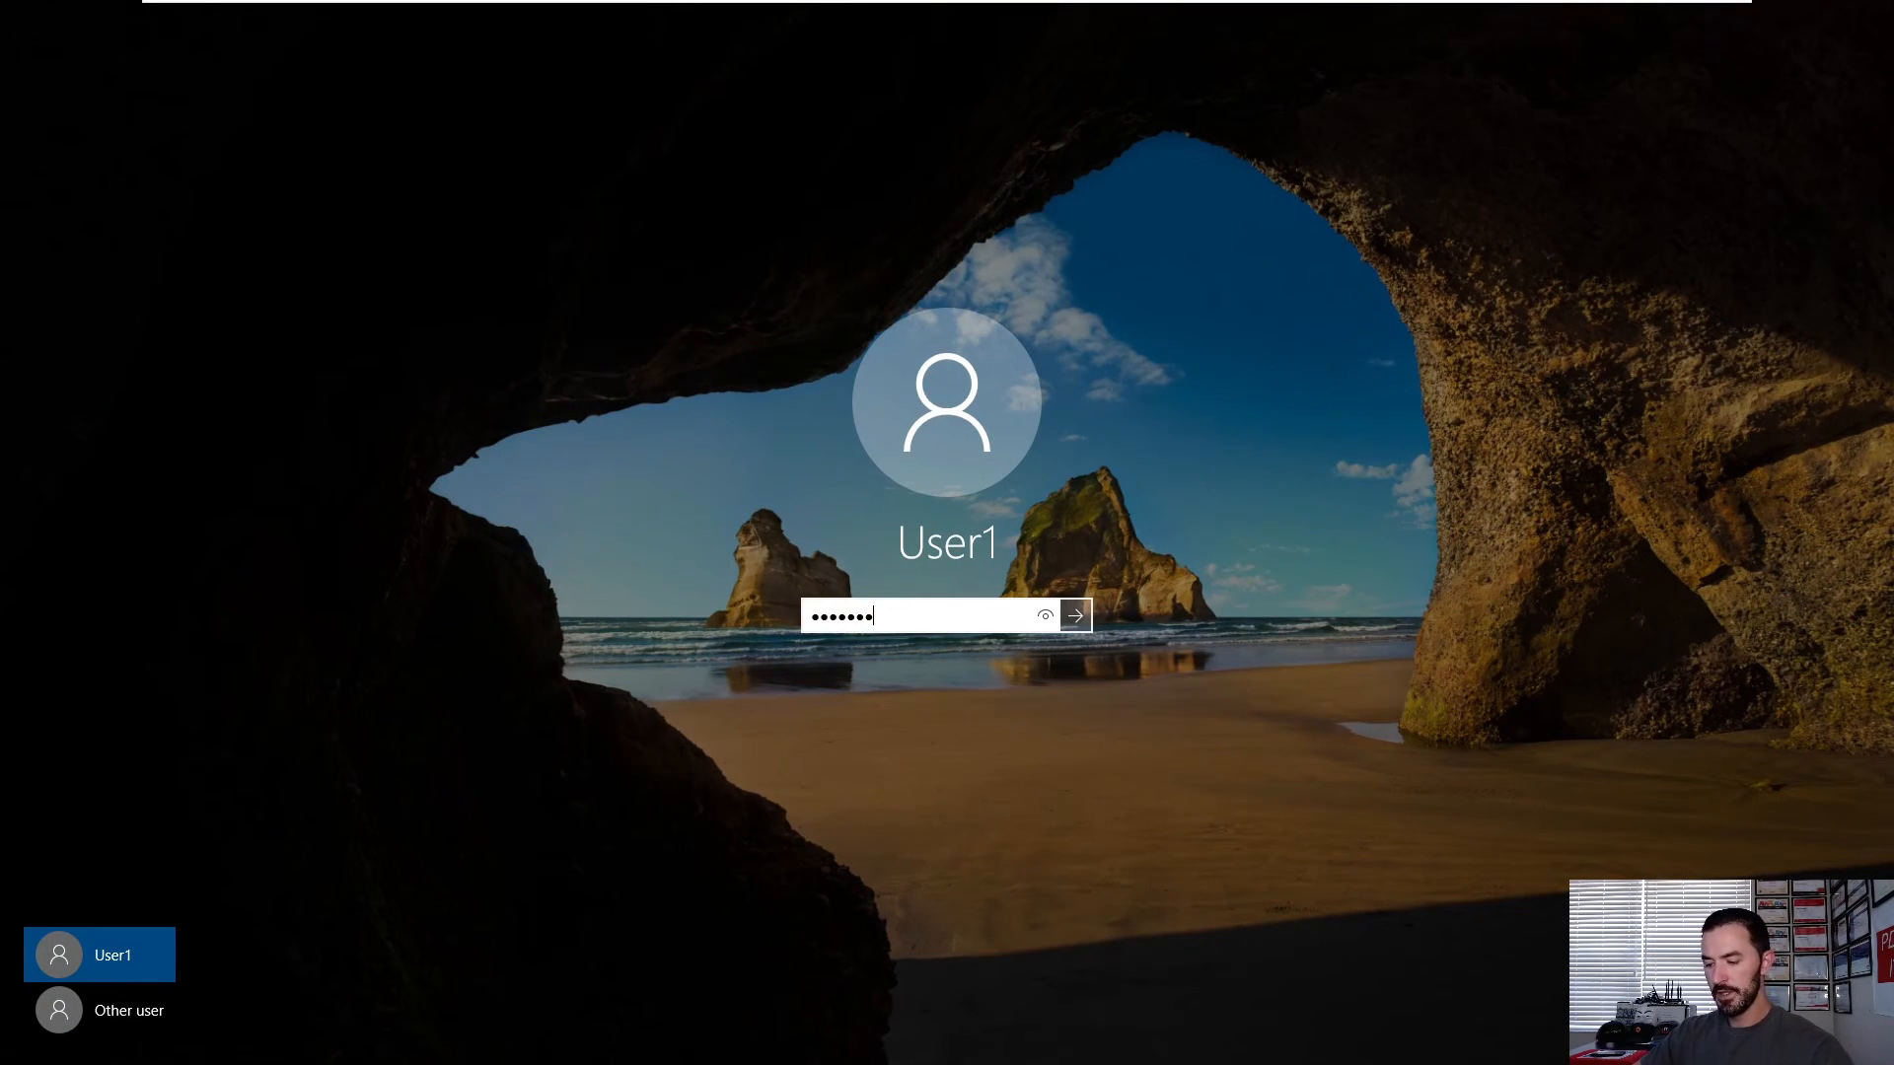
left_click(1073, 615)
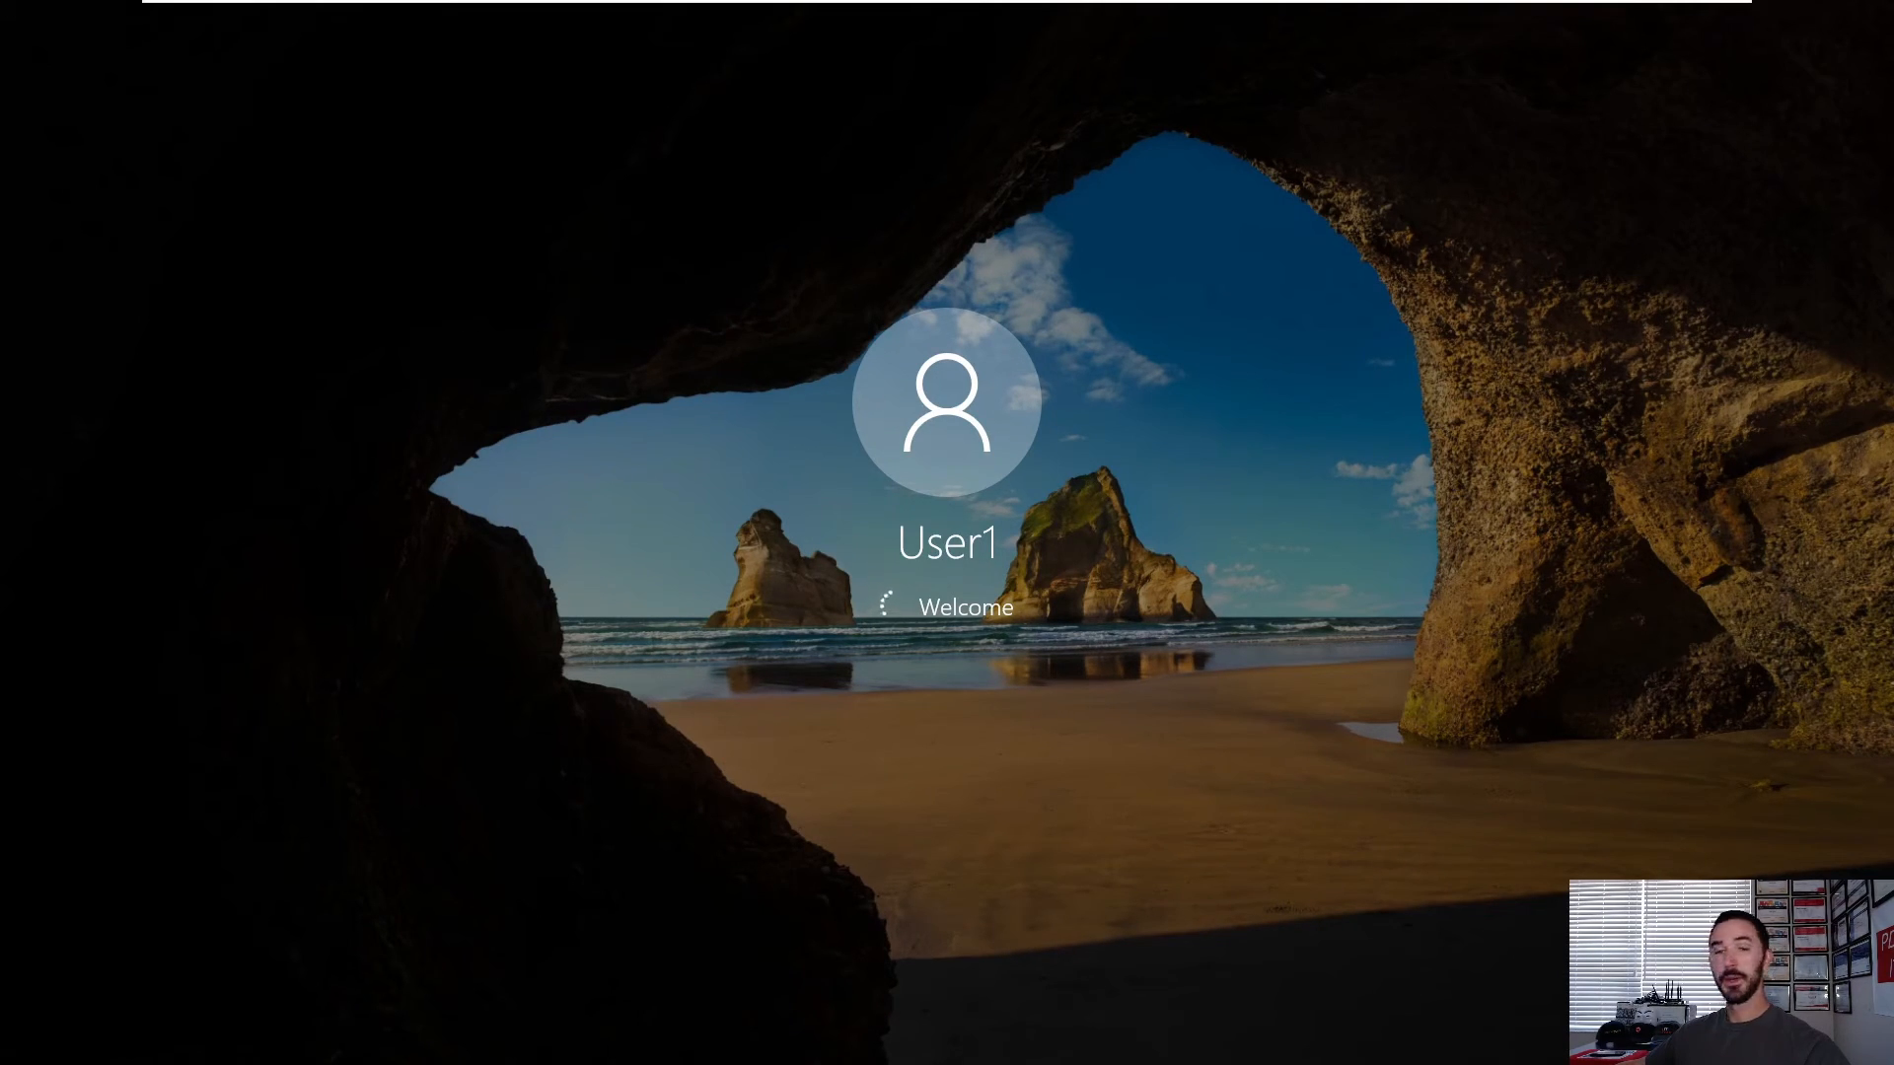
mouse_move(1133, 509)
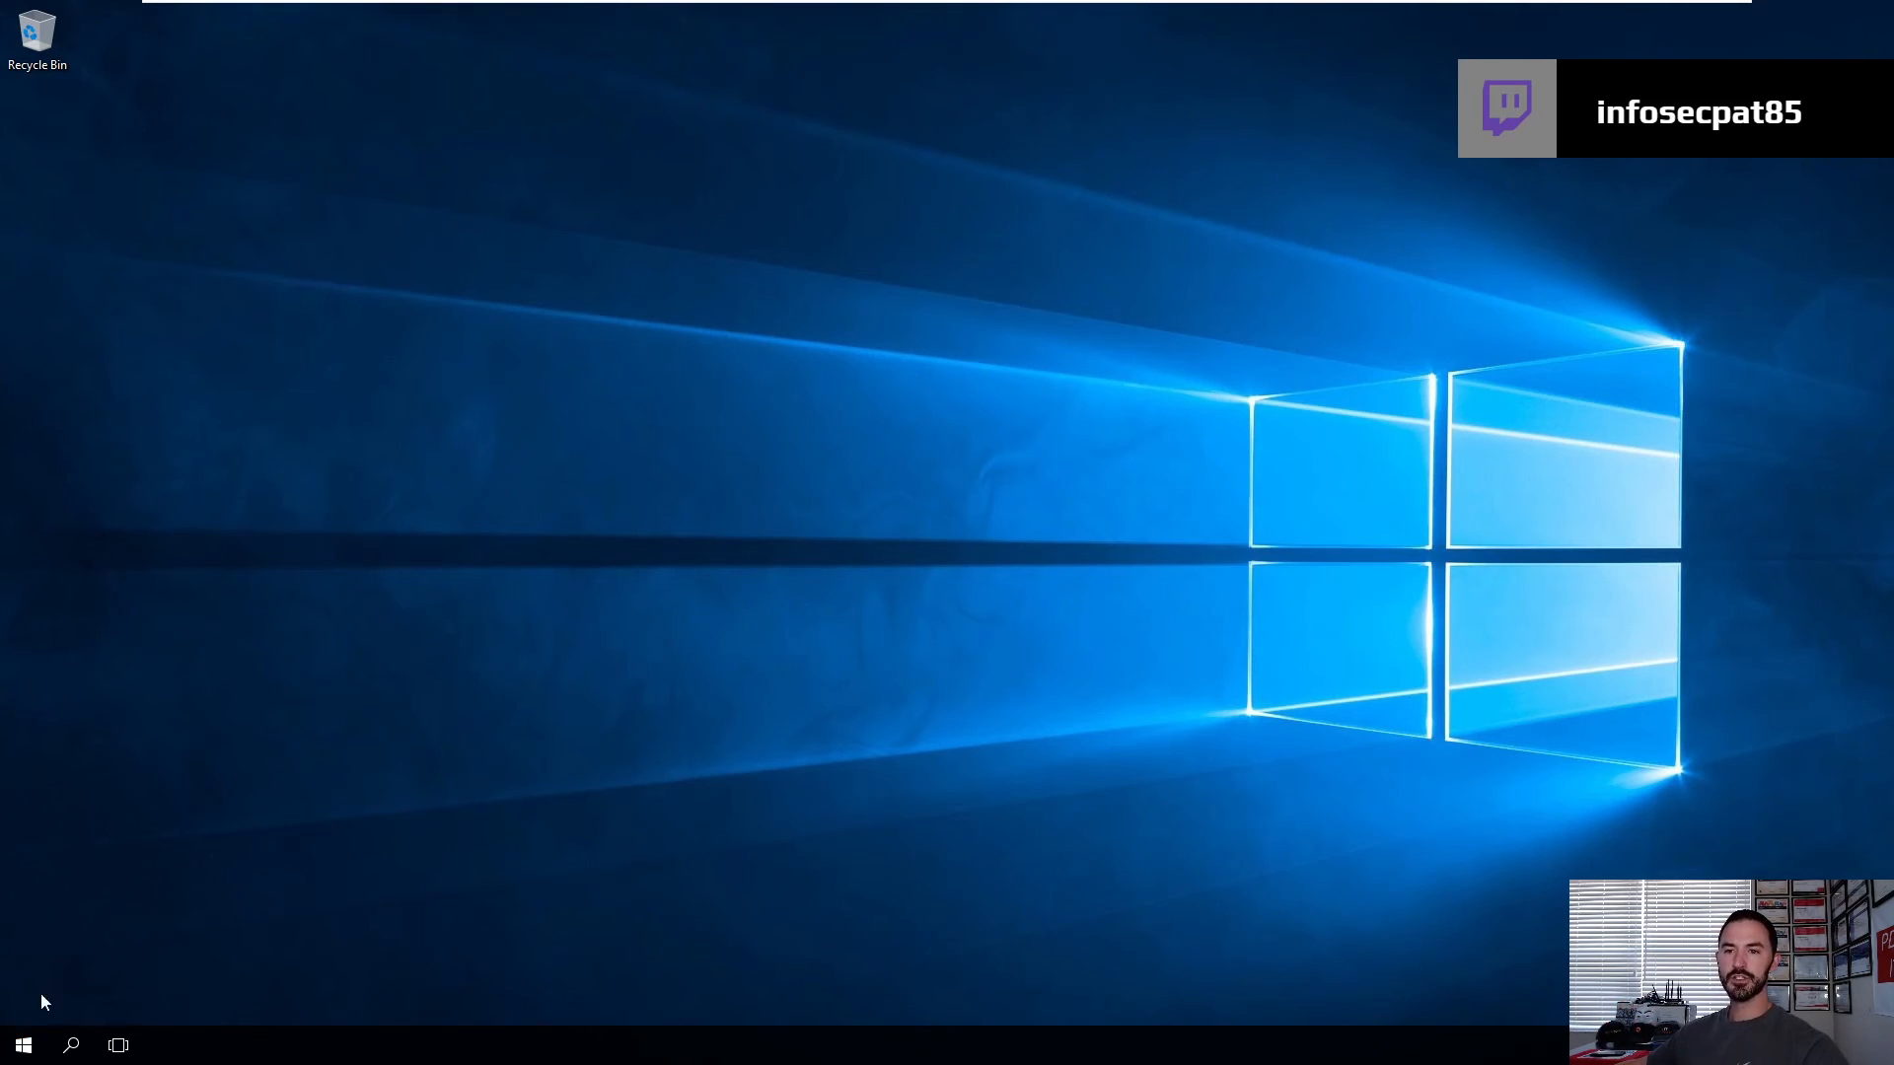
- Confirm Devices and Printers shows HP-Printer1-Pat on WIN10-CLIENT01 and HP-Printer2-Star on WIN10-CLIENT02
left_click(21, 1043)
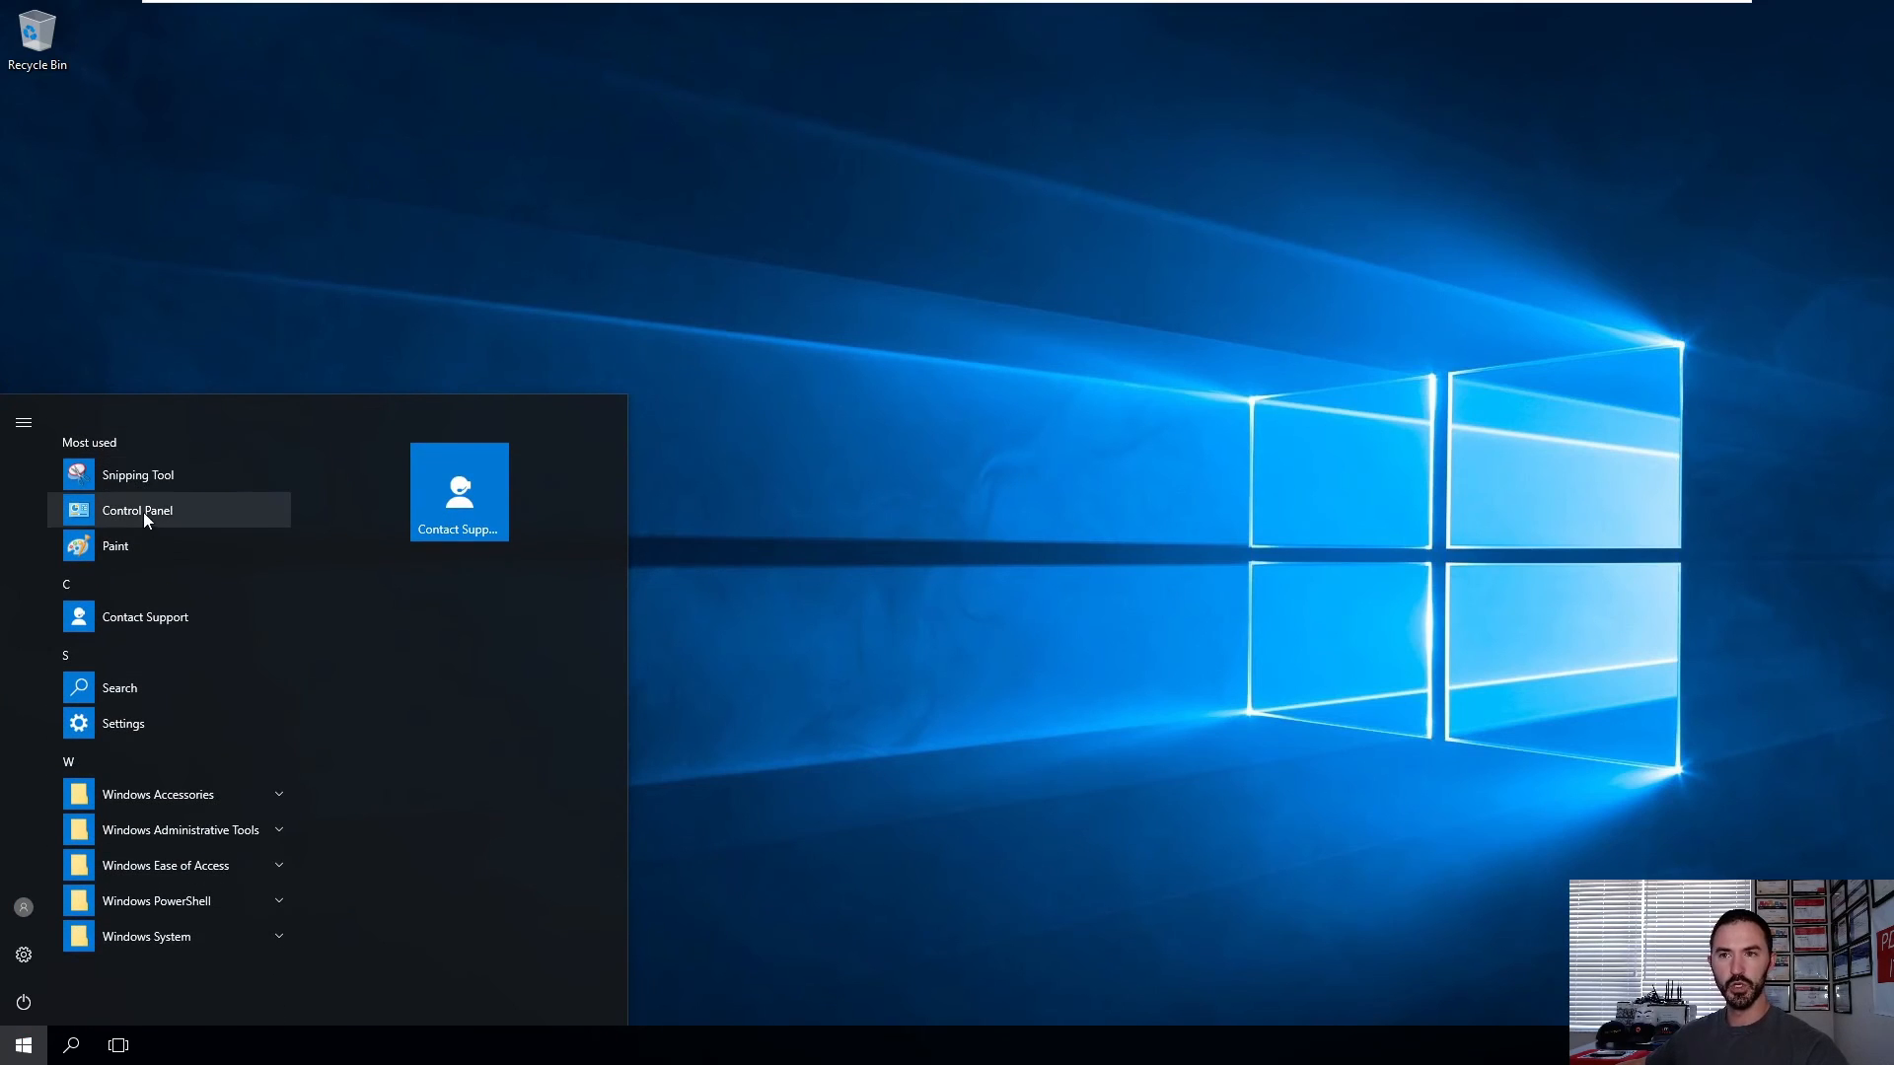
left_click(136, 508)
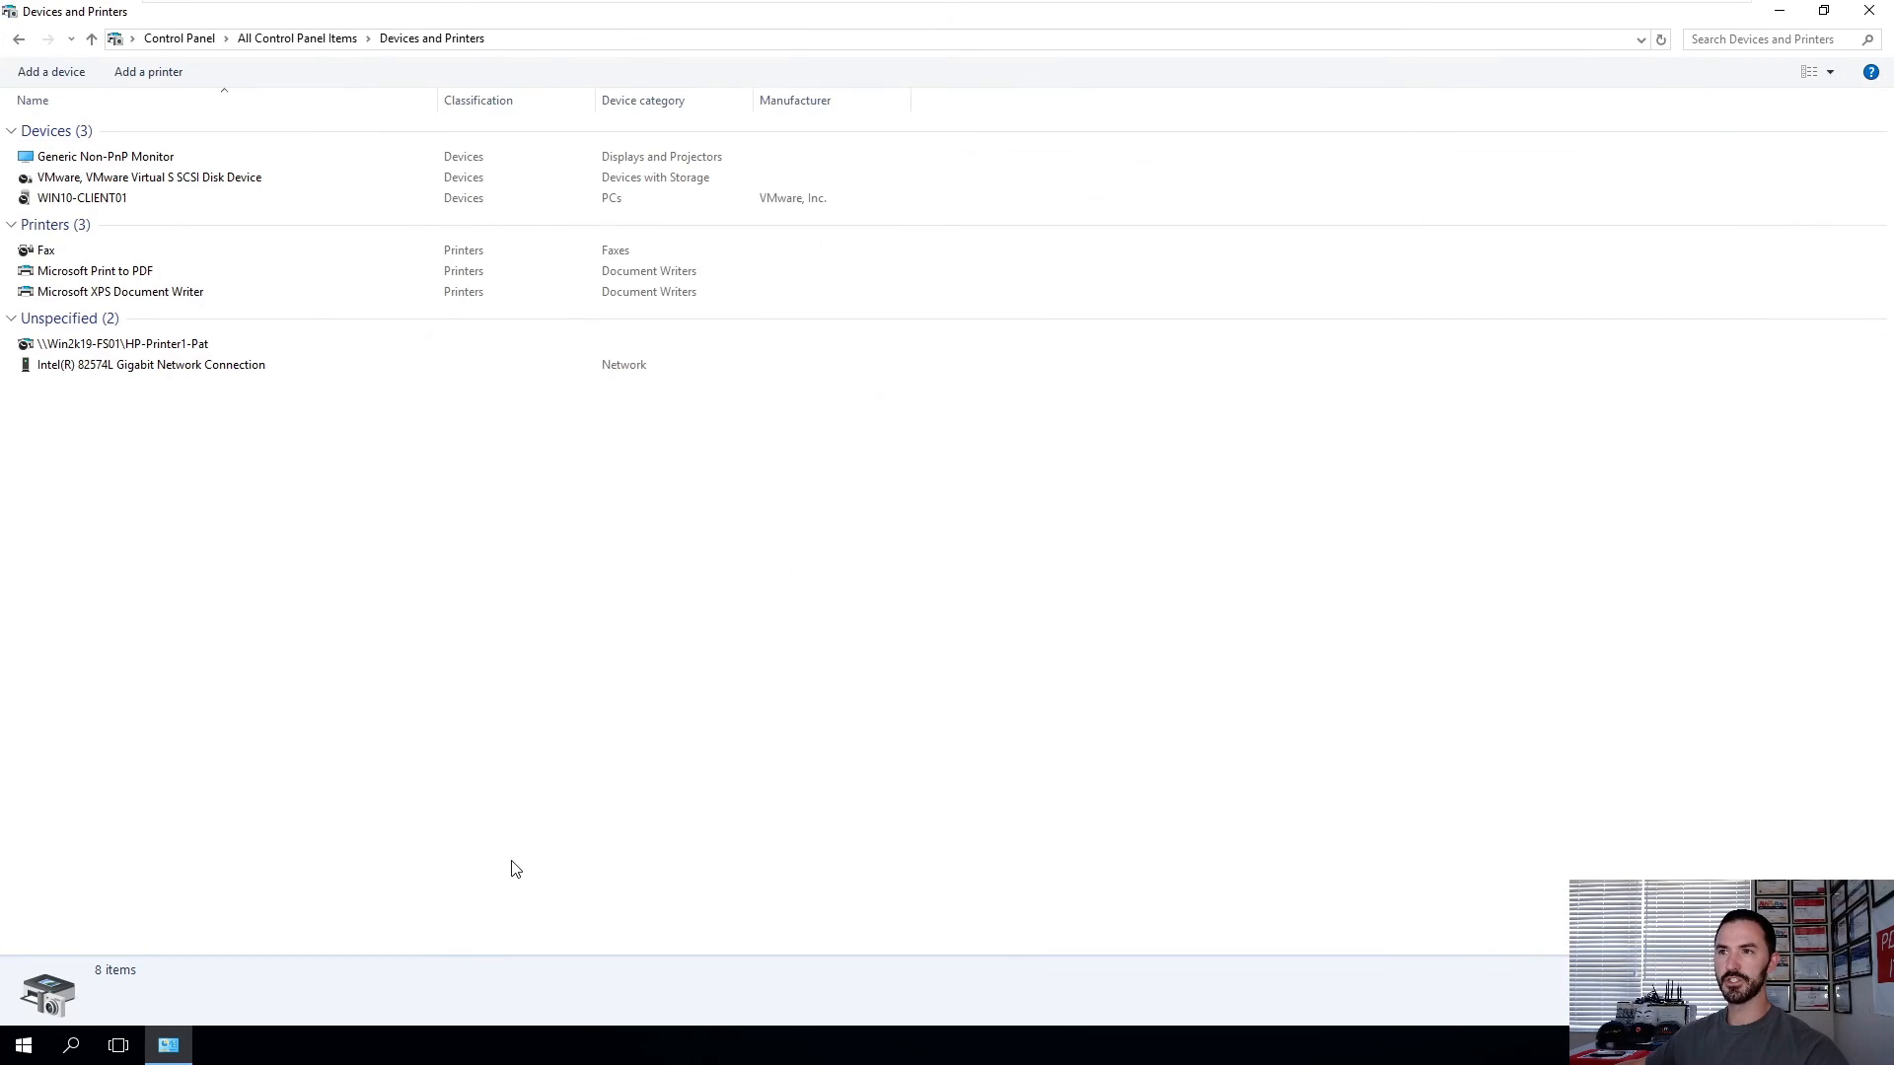
left_click(123, 344)
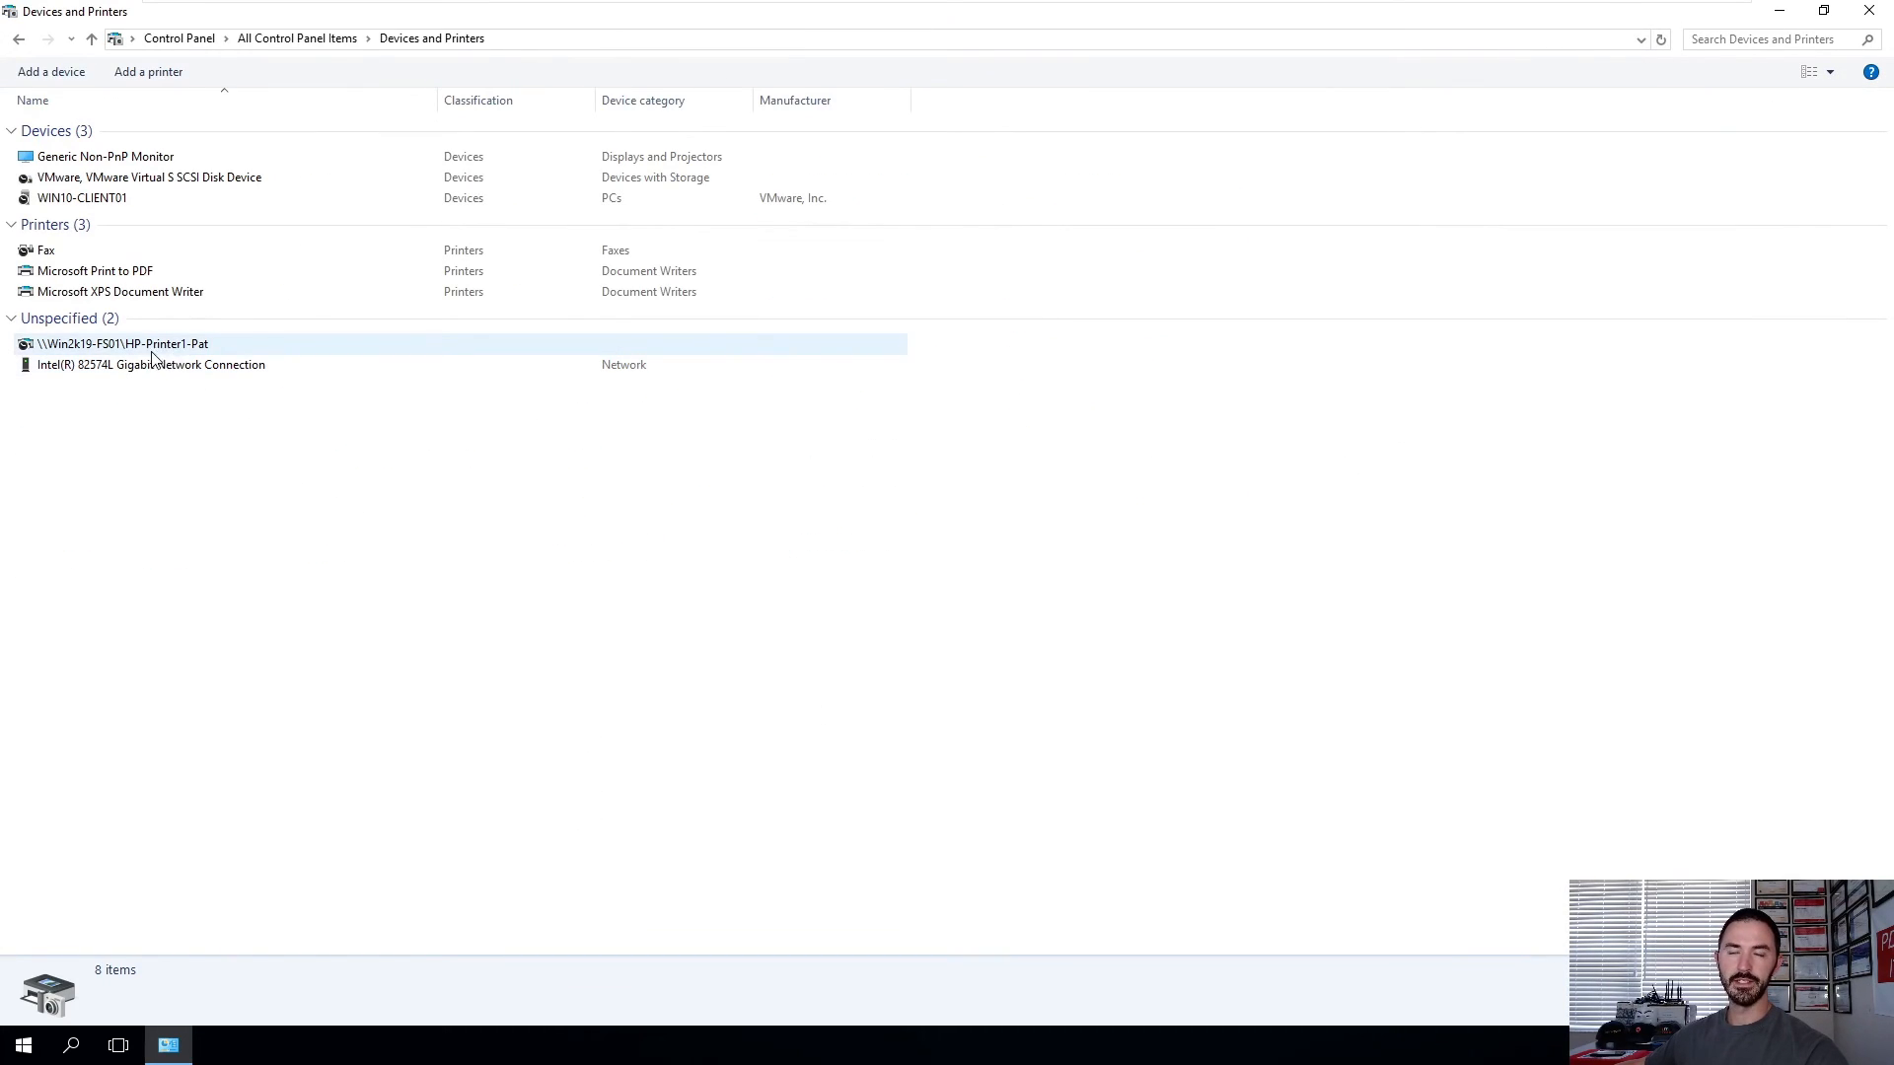
left_click(273, 557)
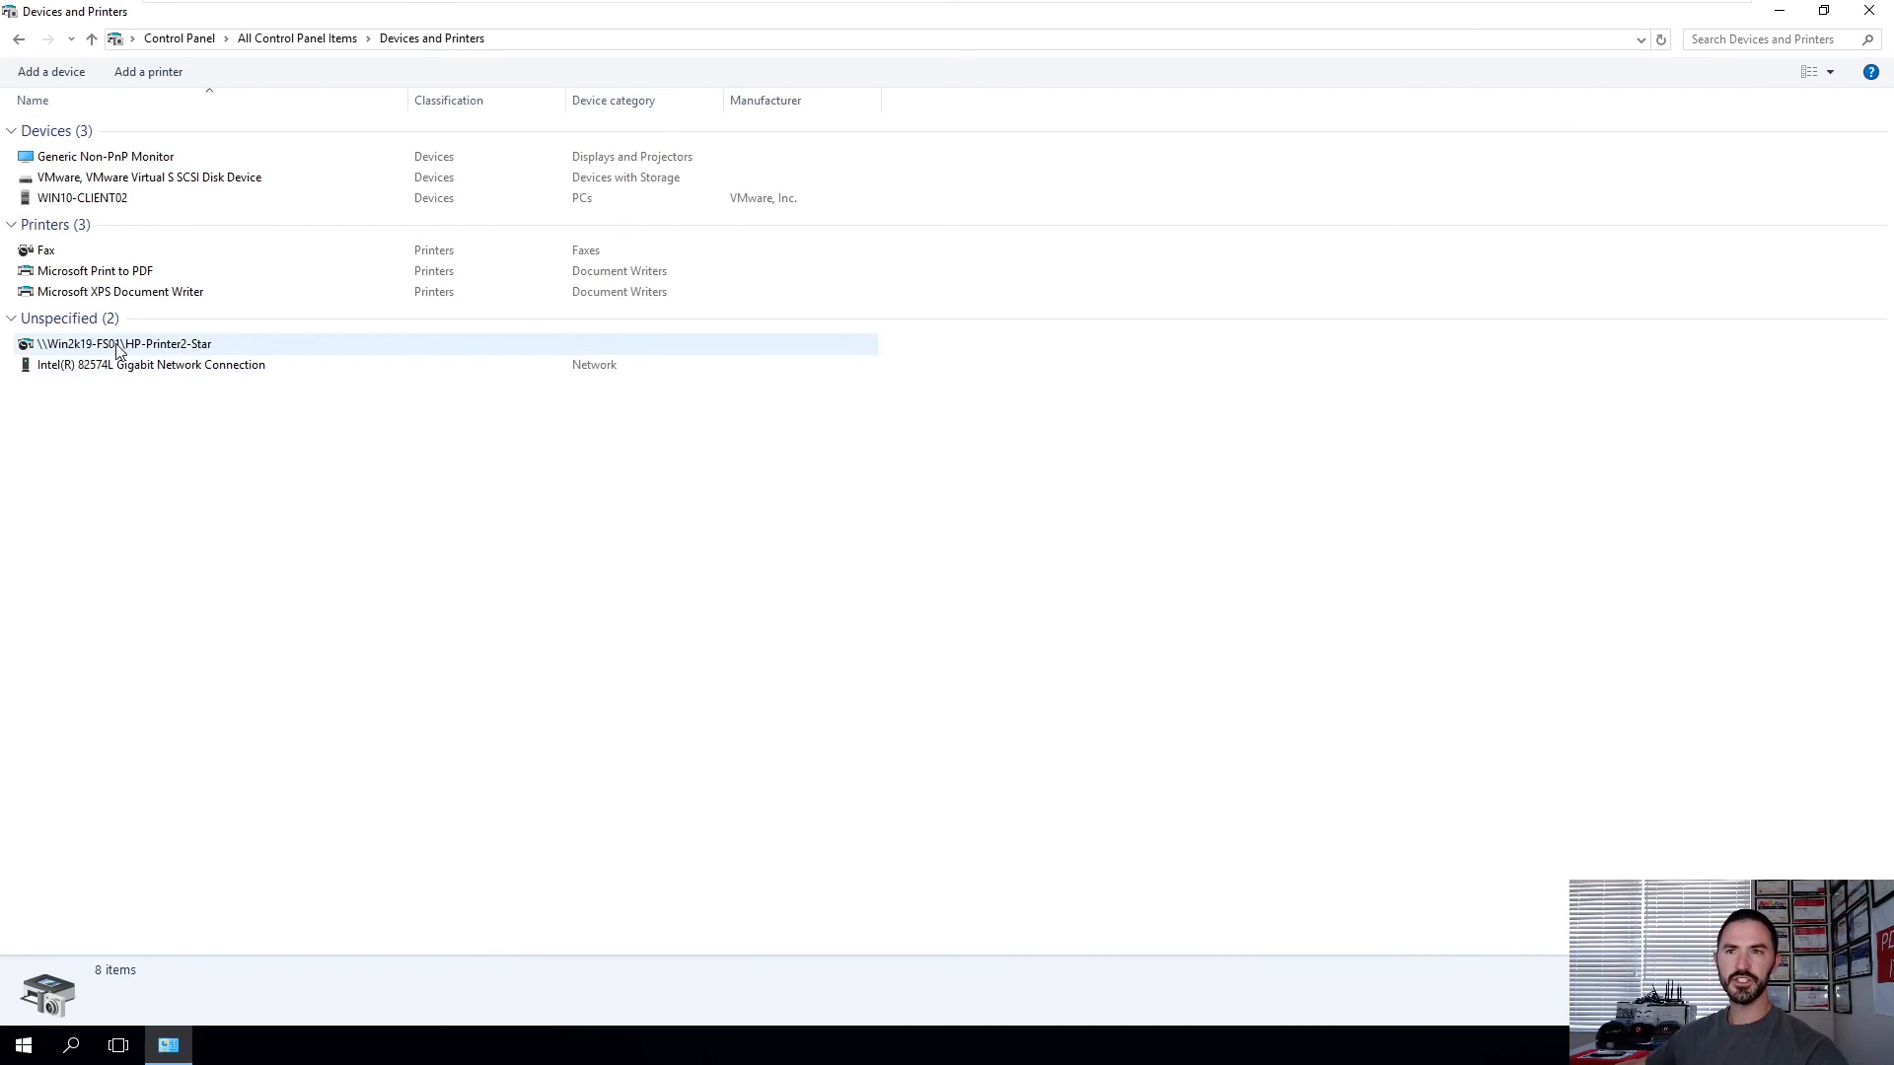
mouse_move(142, 353)
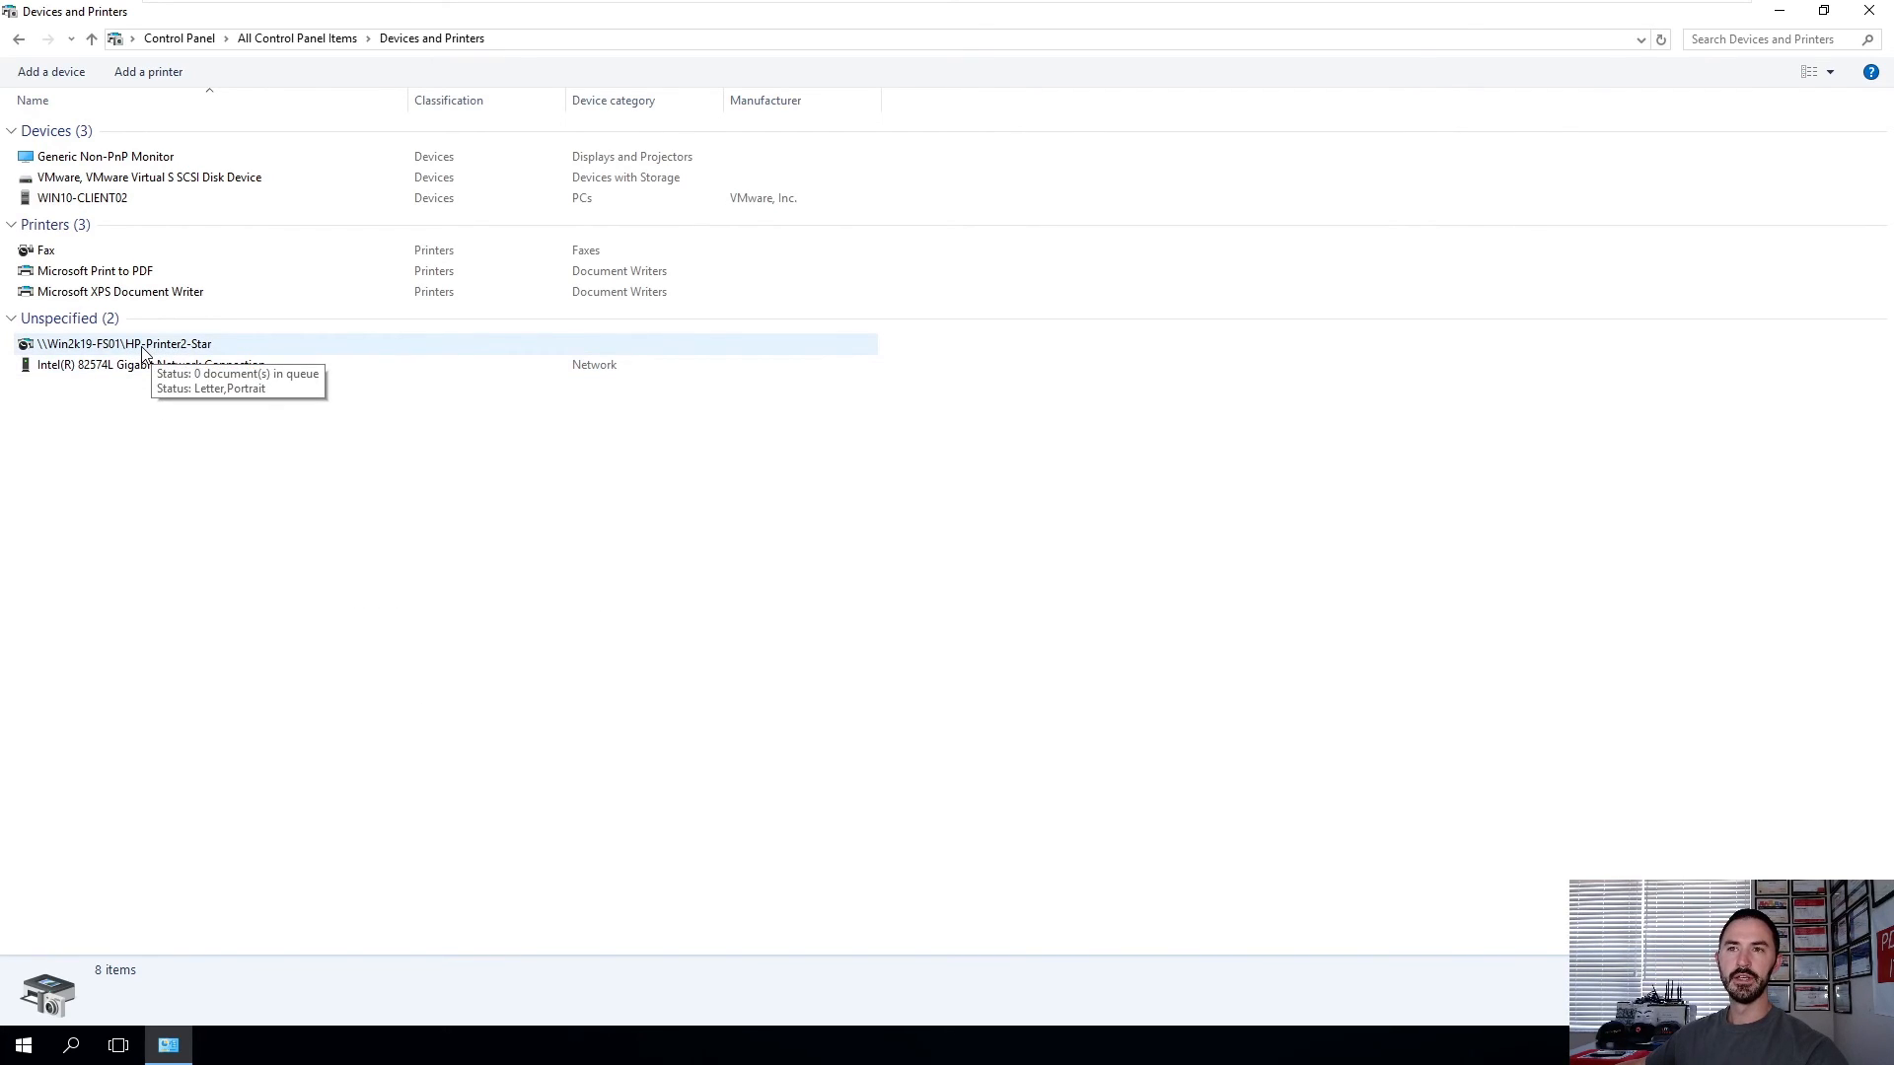